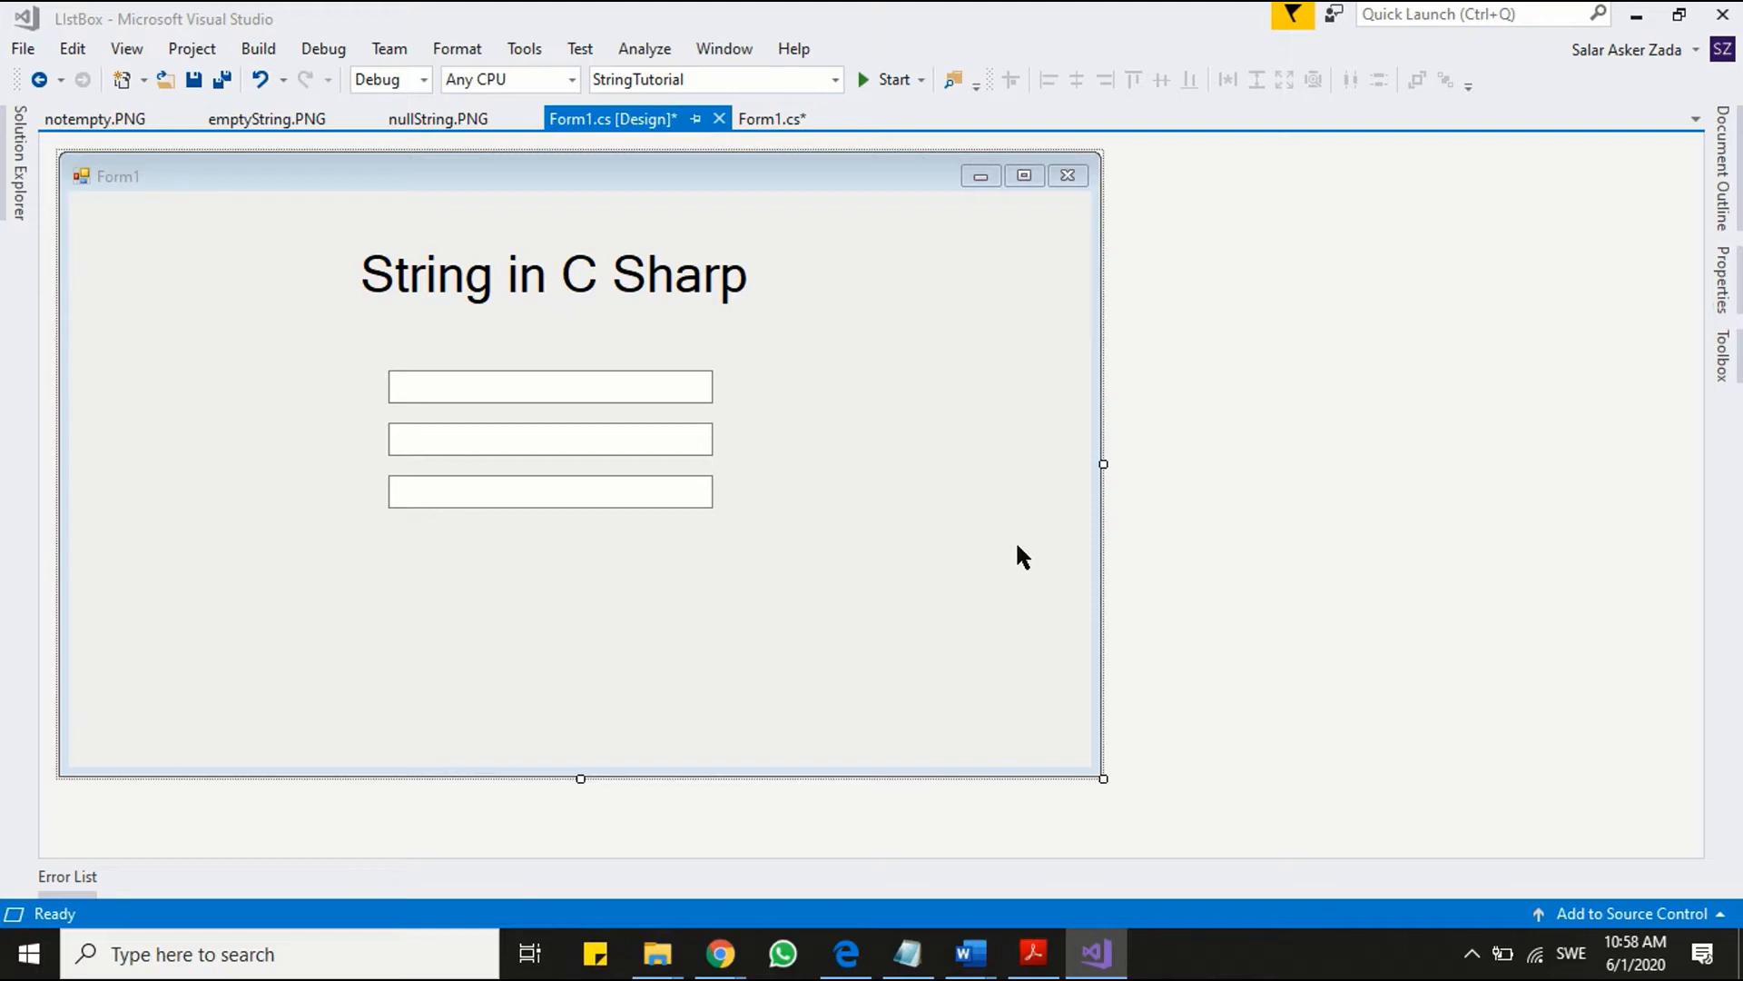
{"action": "mouse_move", "coordinate": [937, 561]}
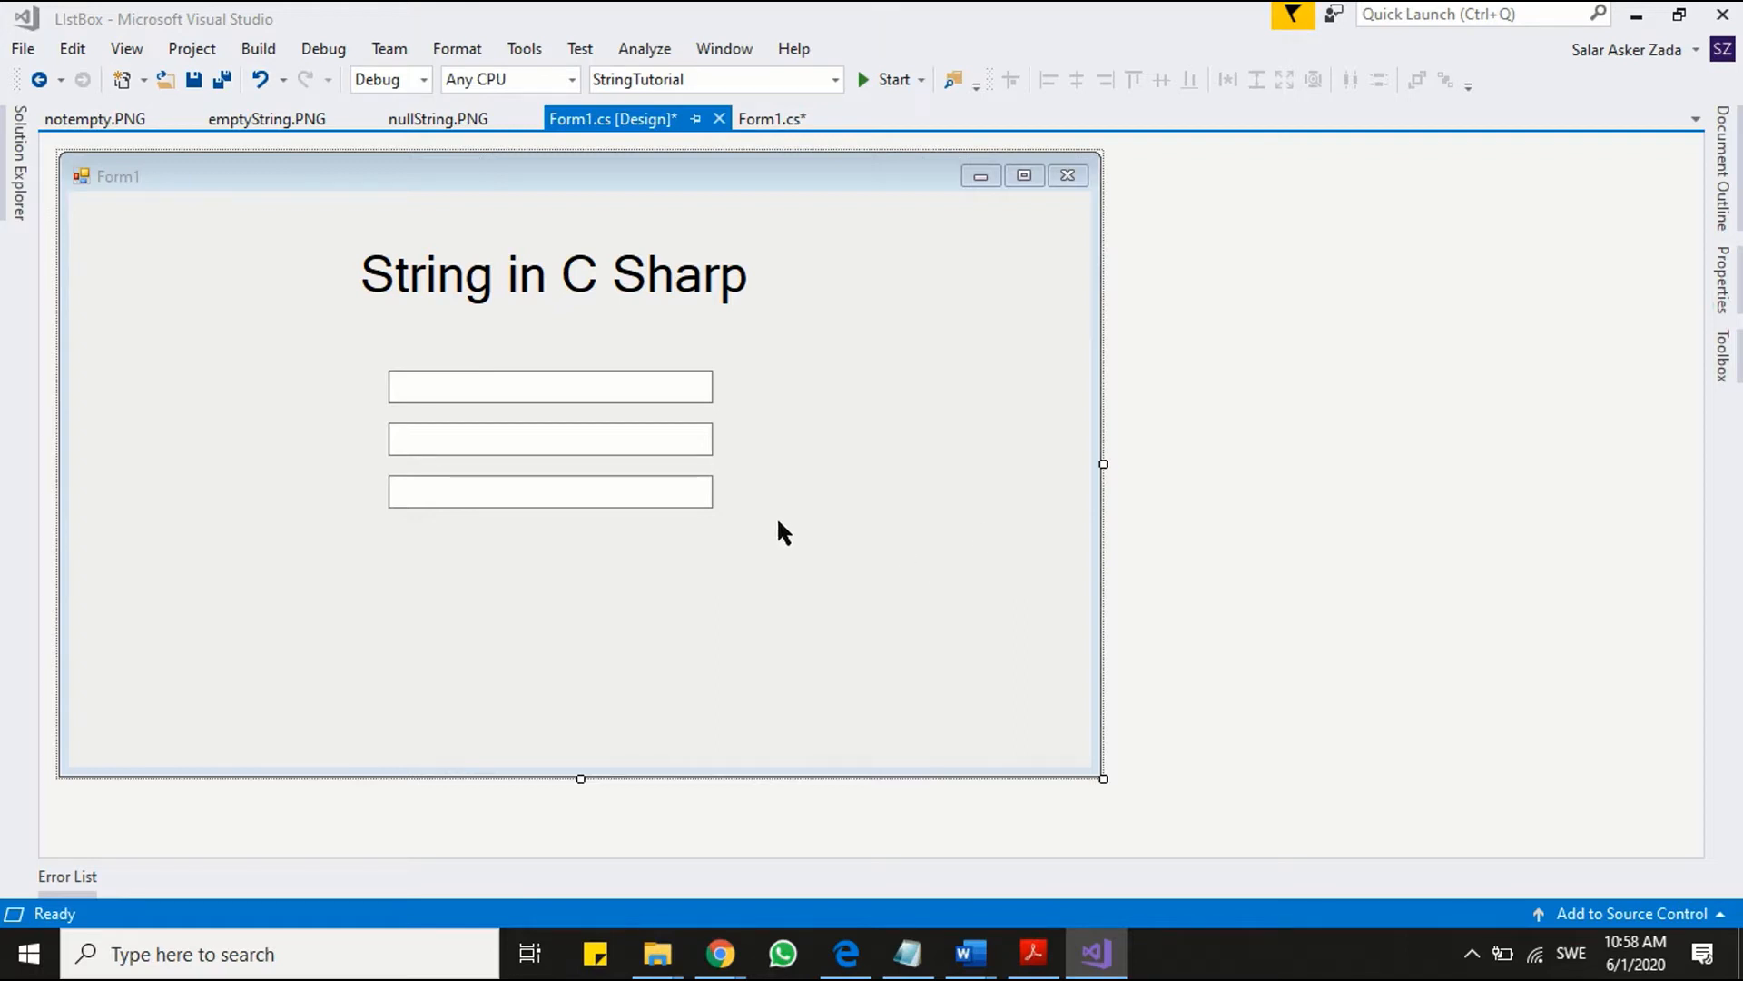
{"action": "mouse_move", "coordinate": [189, 214]}
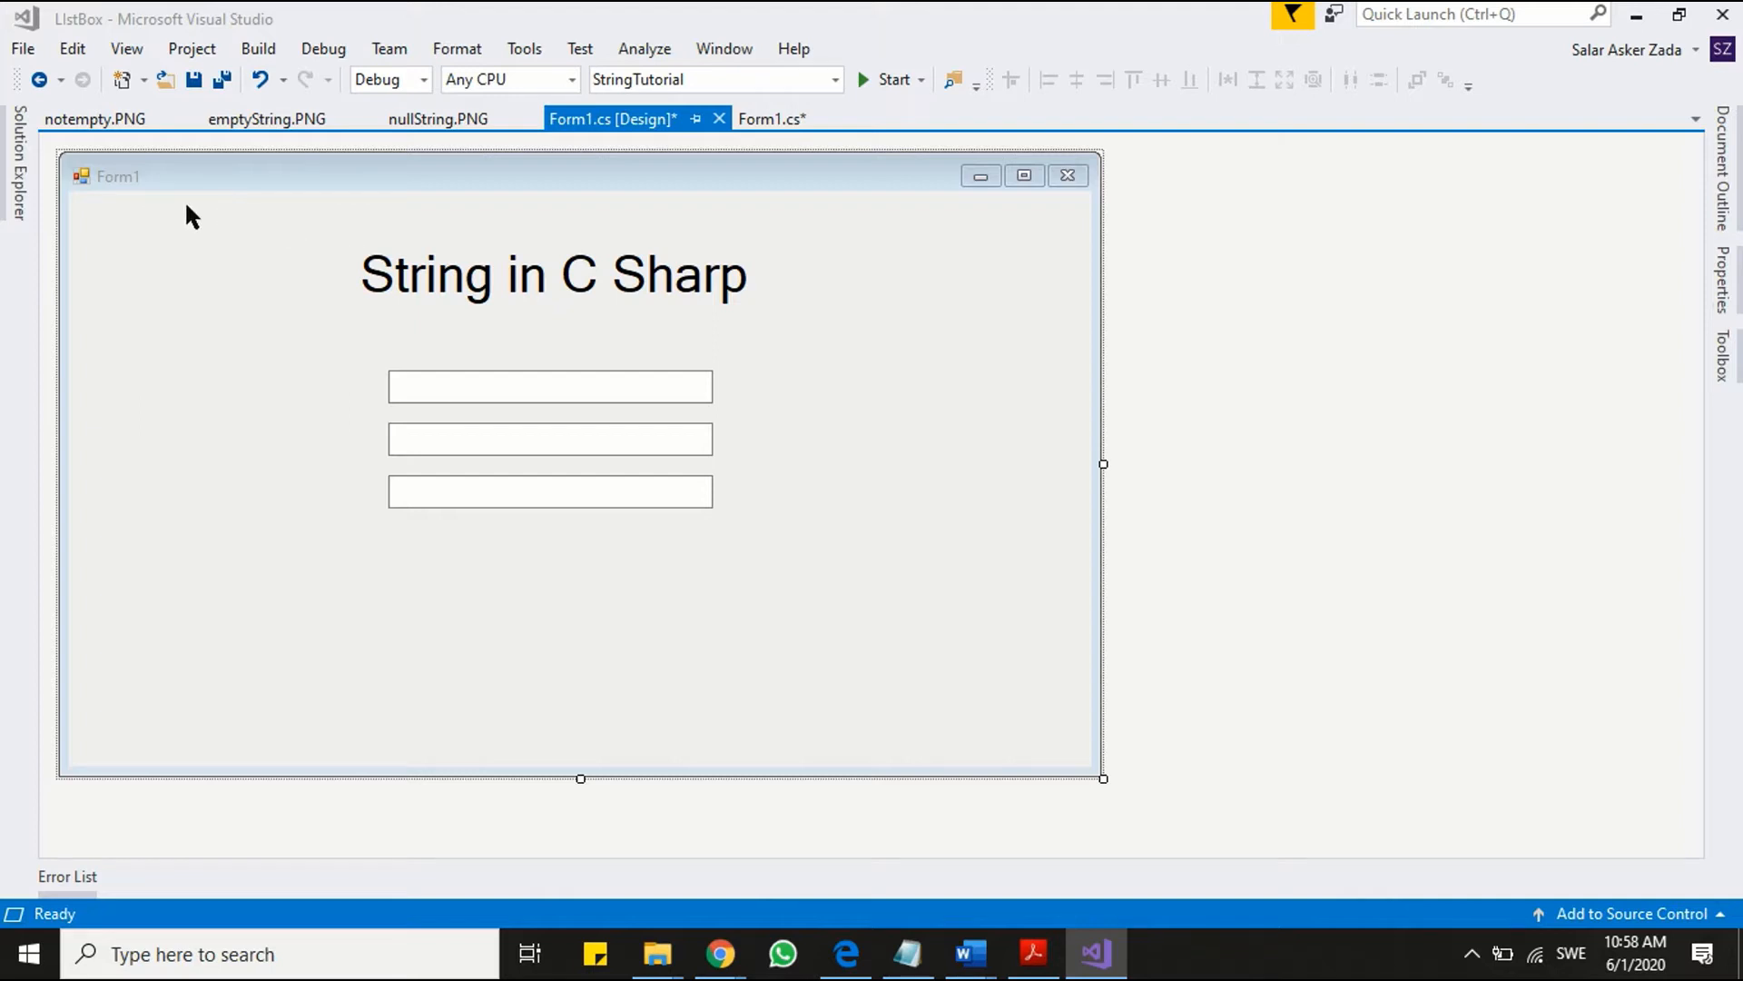
- View the notempty.PNG, emptyString.PNG and nullString.PNG string memory diagrams
{"action": "left_click", "coordinate": [94, 119]}
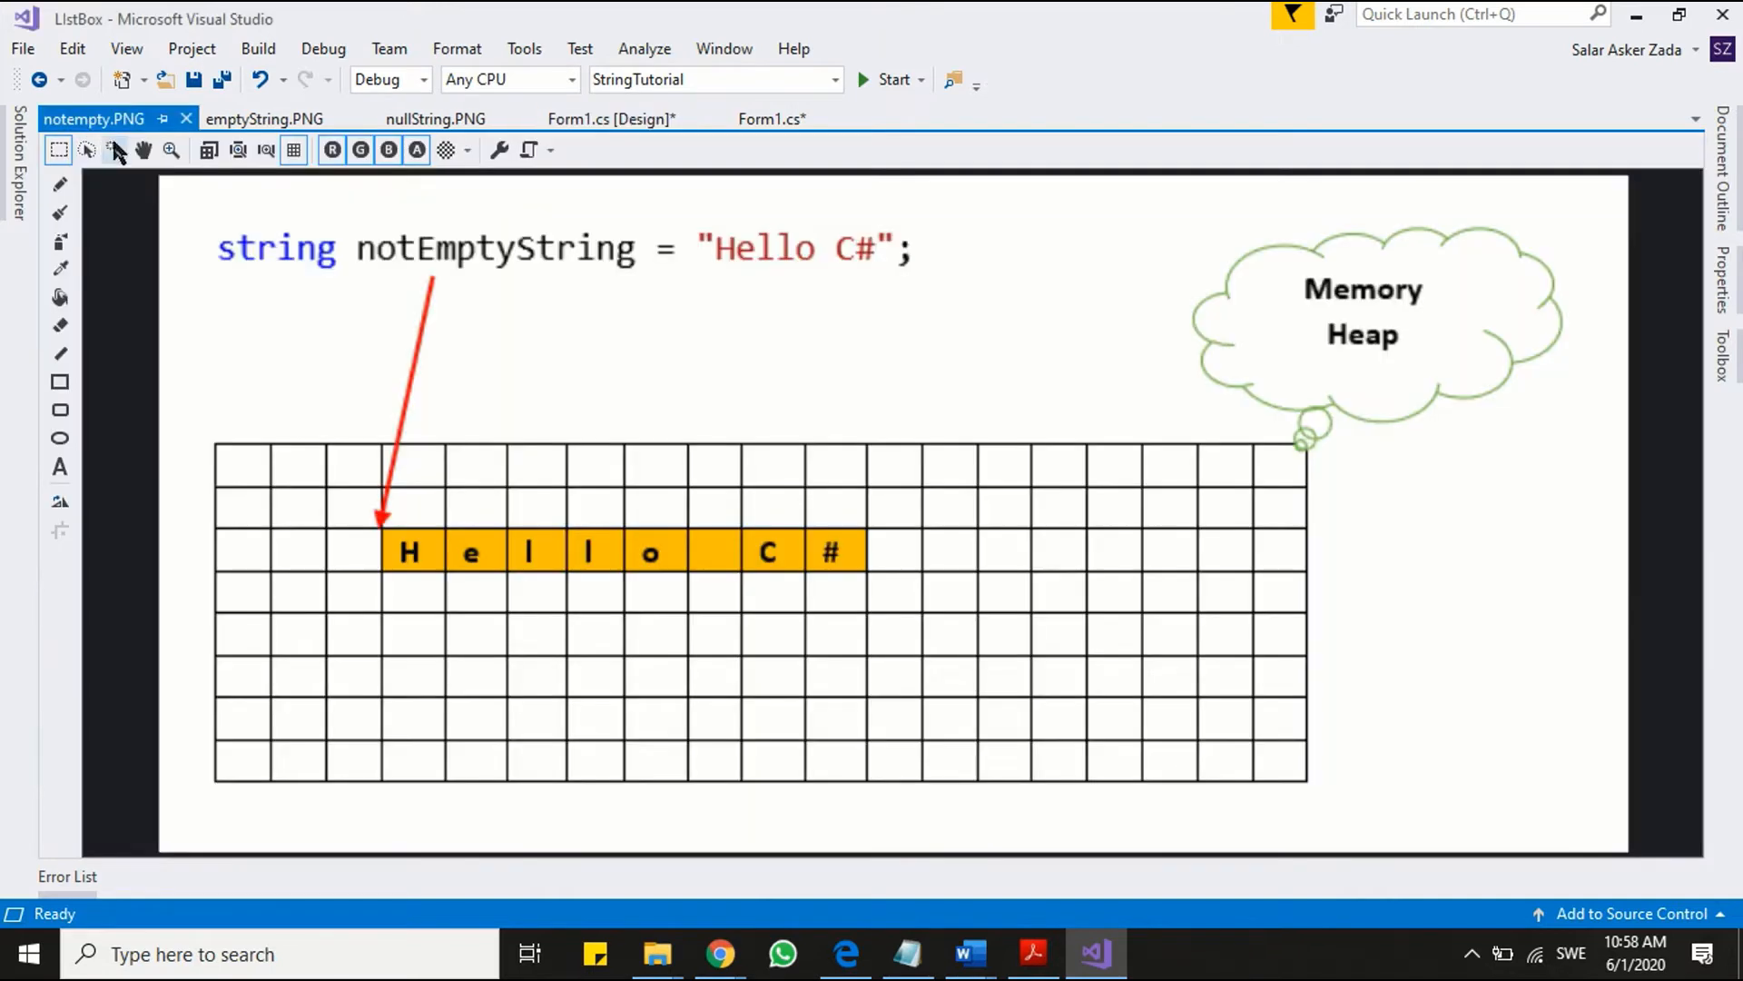
{"action": "left_click", "coordinate": [435, 119]}
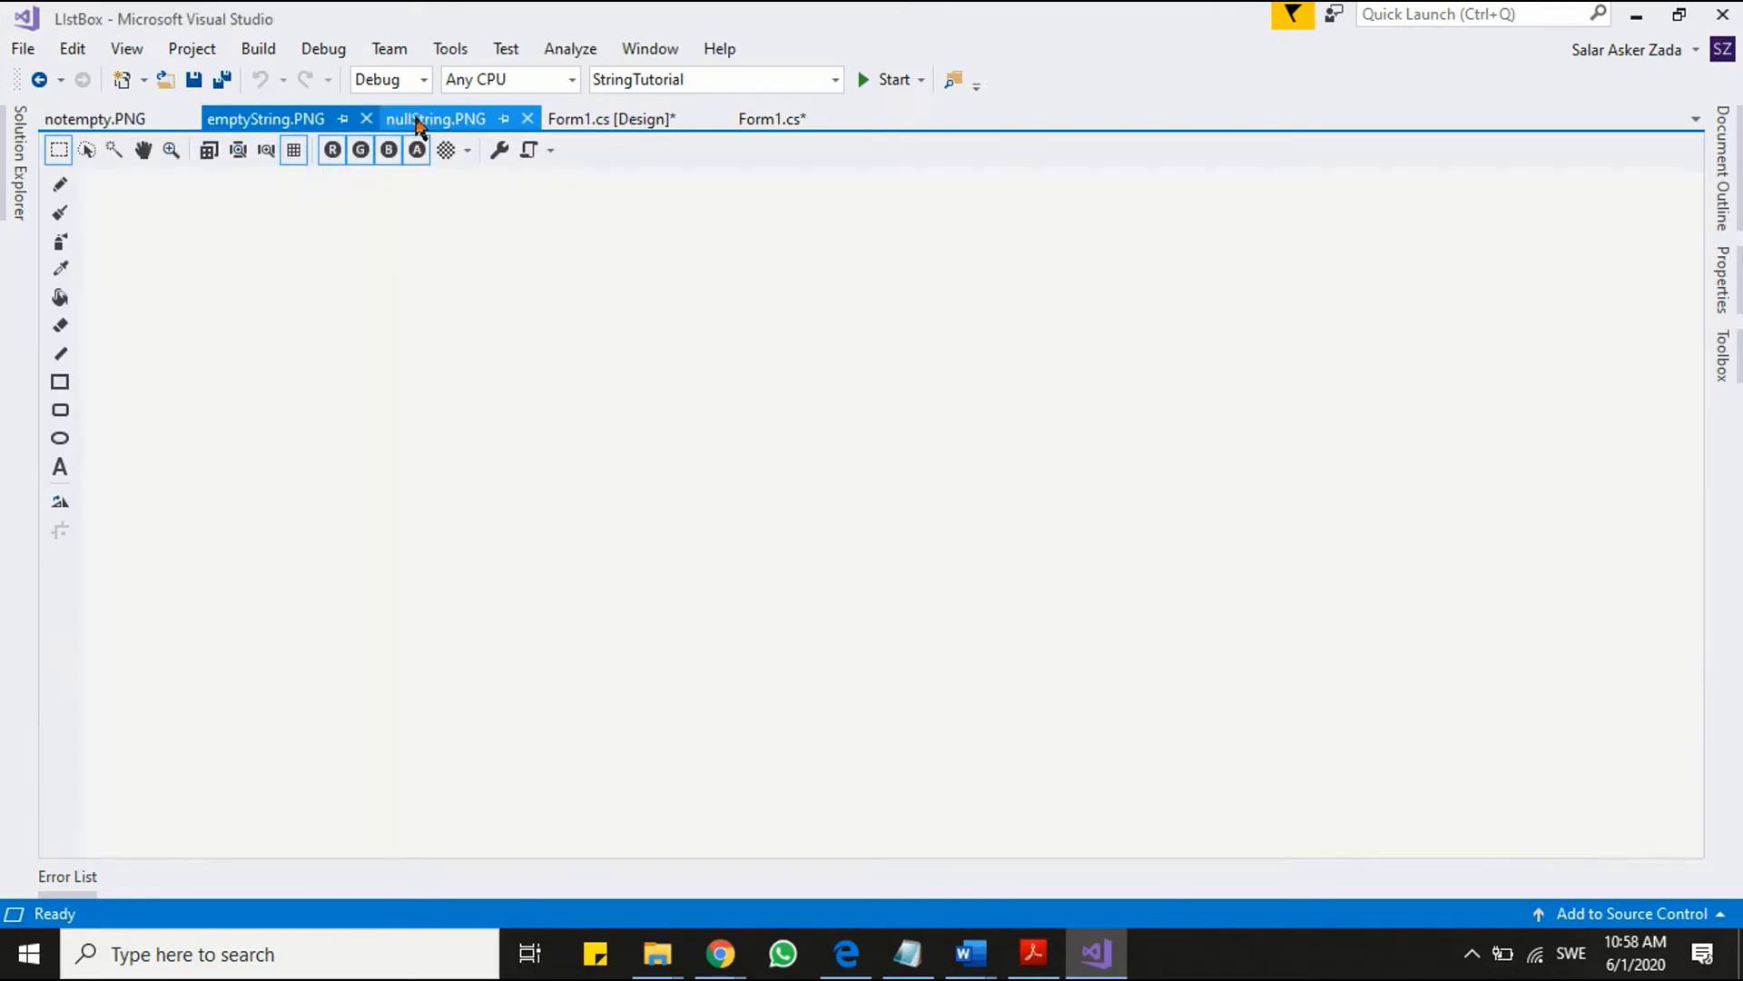
{"action": "left_click", "coordinate": [436, 119]}
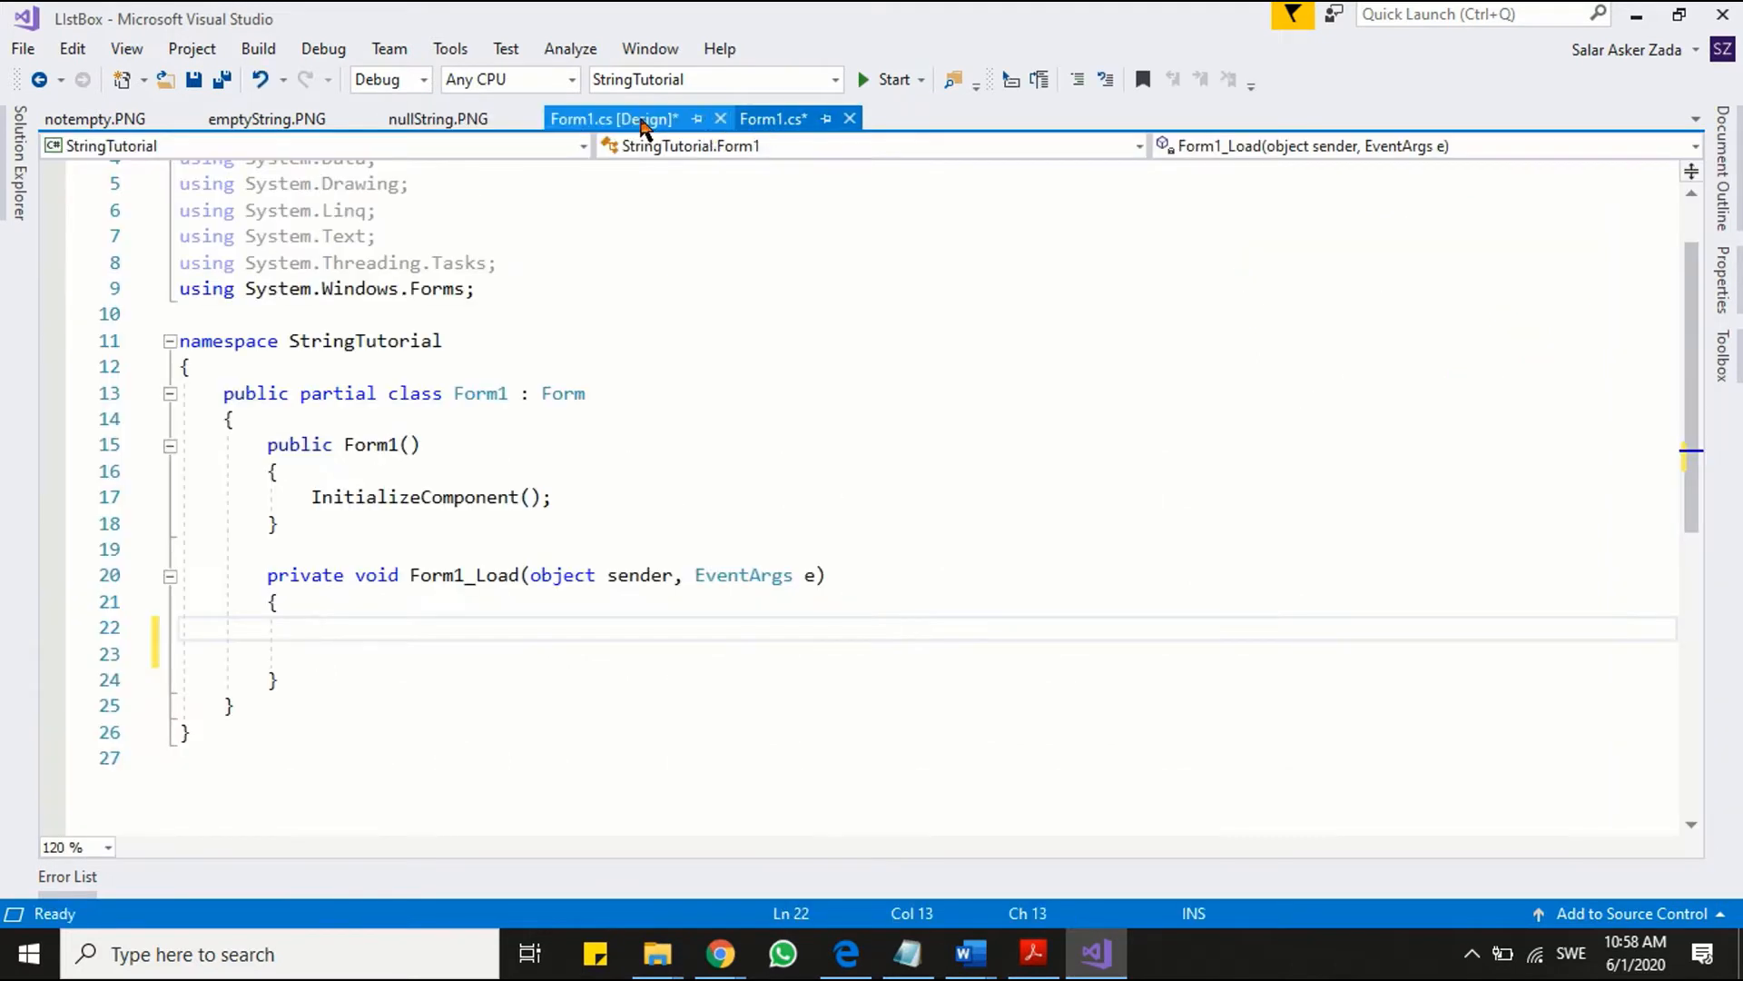
- Return to the Form1.cs [Design] layout of the StringTutorial form
{"action": "left_click", "coordinate": [612, 119]}
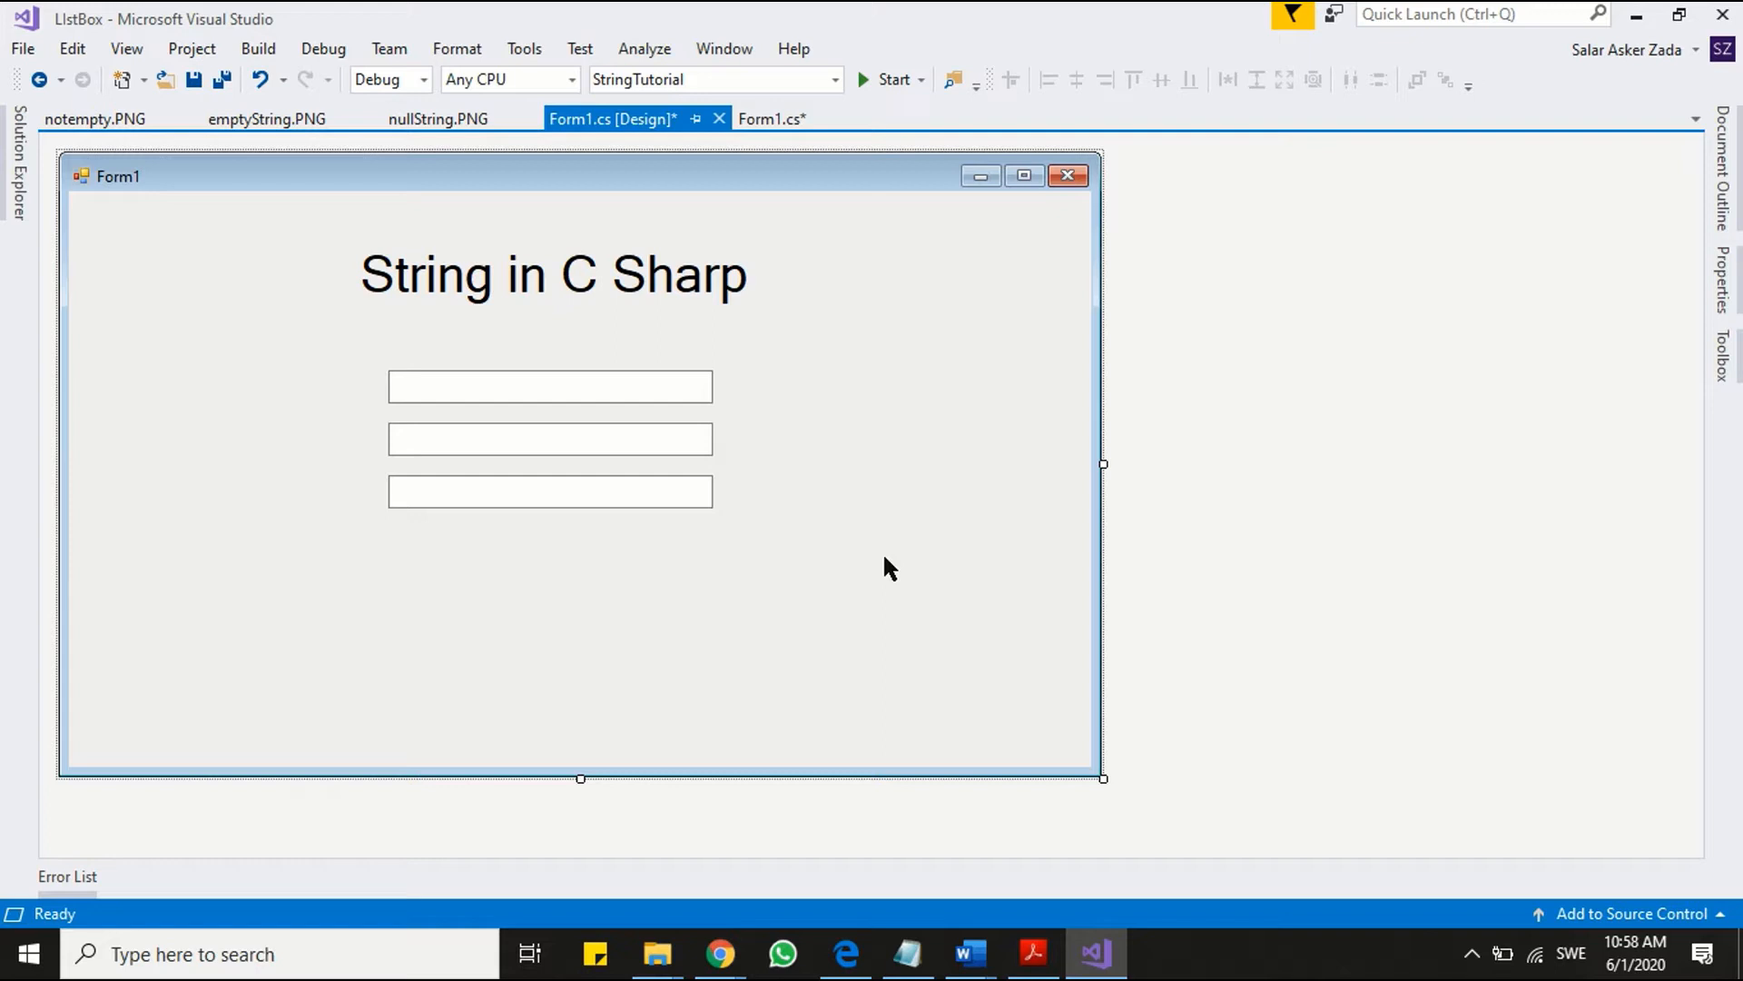
{"action": "mouse_move", "coordinate": [783, 620]}
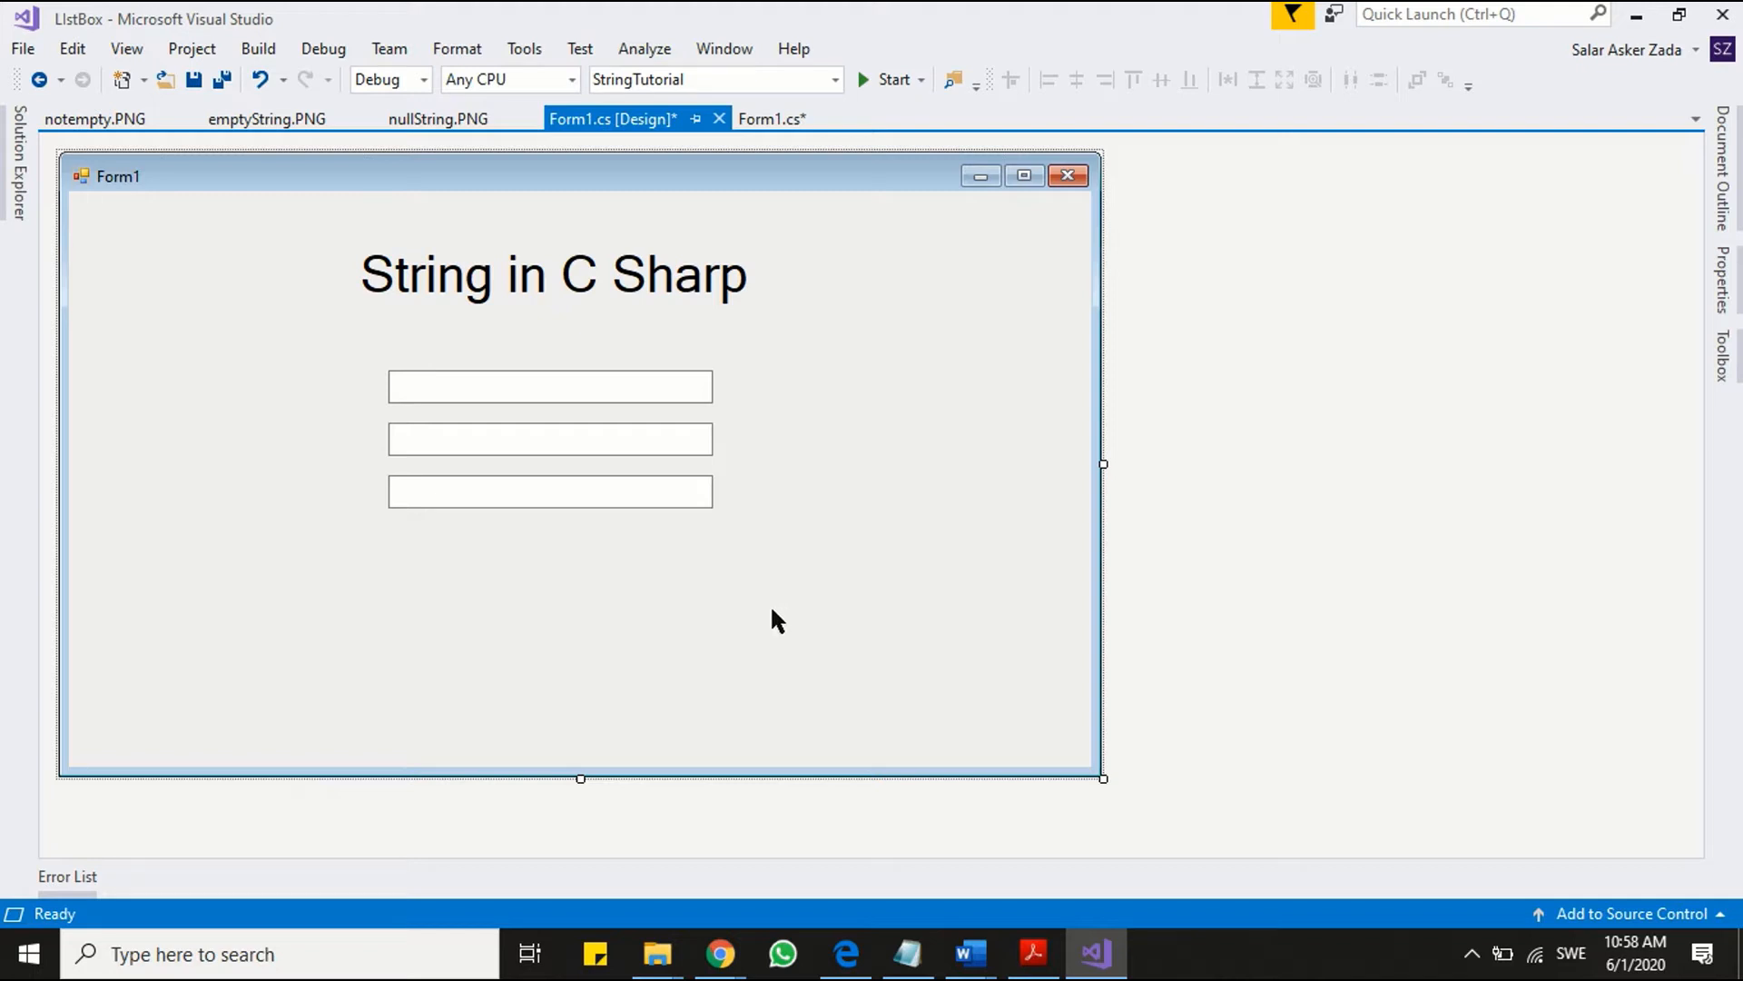
{"action": "mouse_move", "coordinate": [325, 365]}
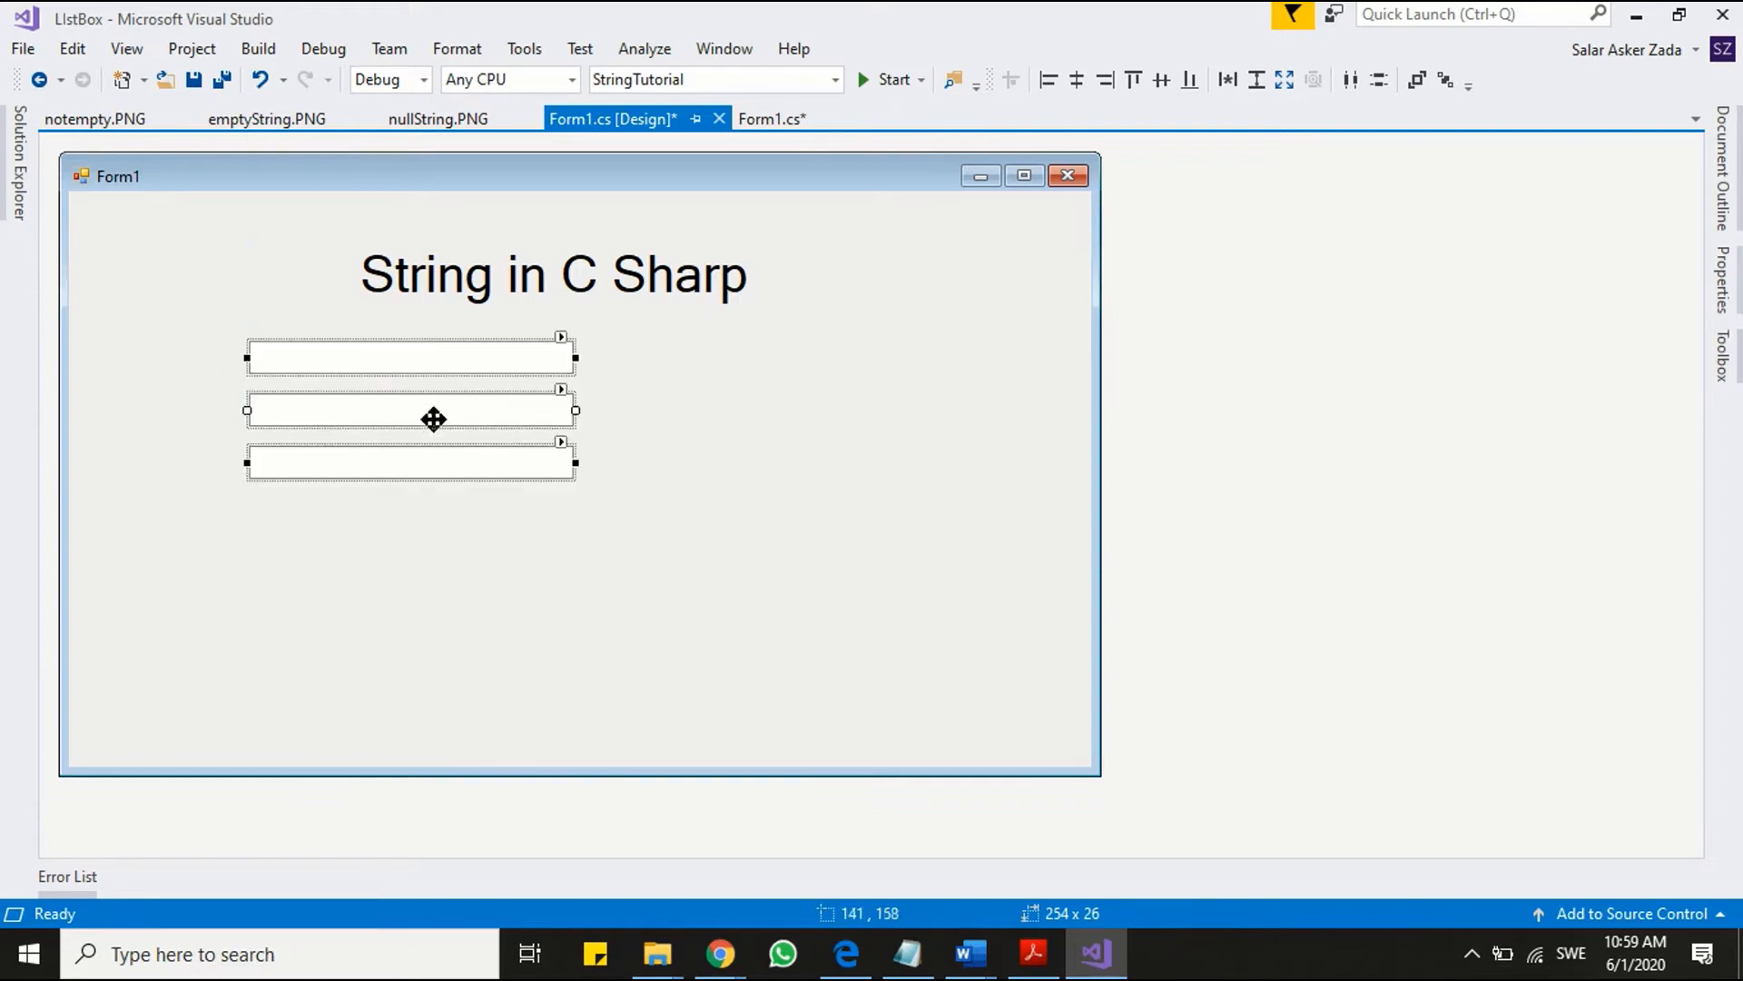
- Add button1 below the textboxes and button2 on the right, enlarging both
{"action": "left_click", "coordinate": [778, 611]}
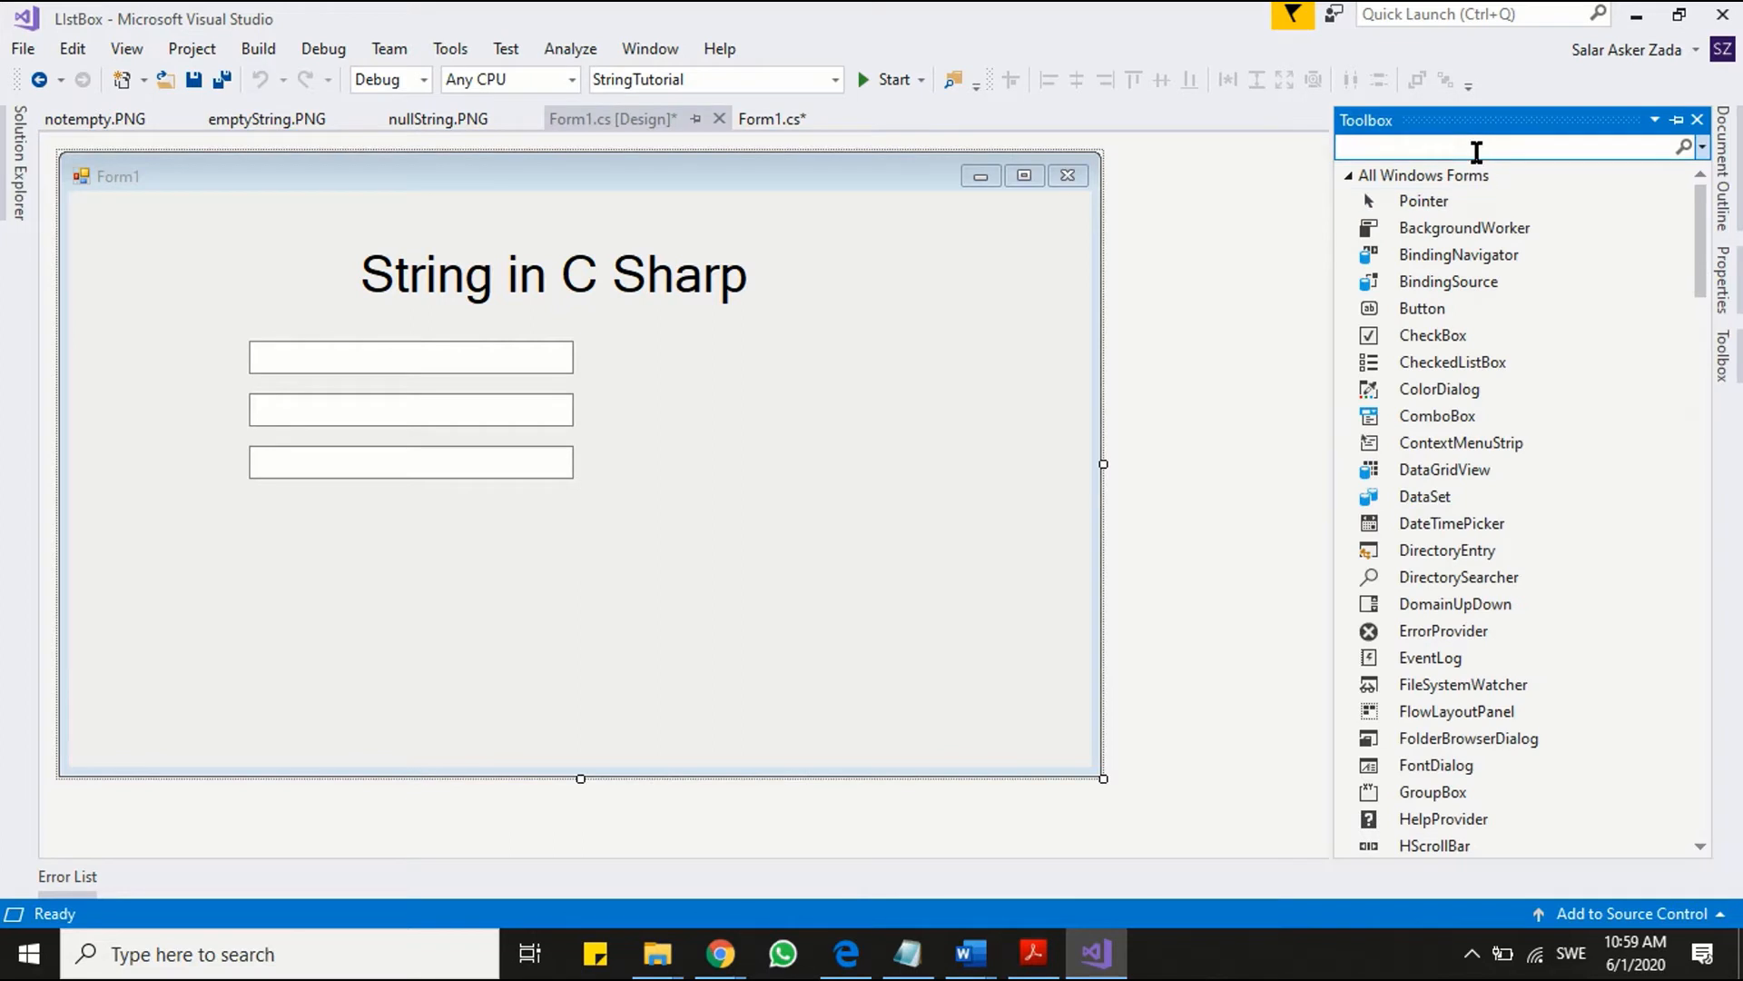
{"action": "type", "text": "but"}
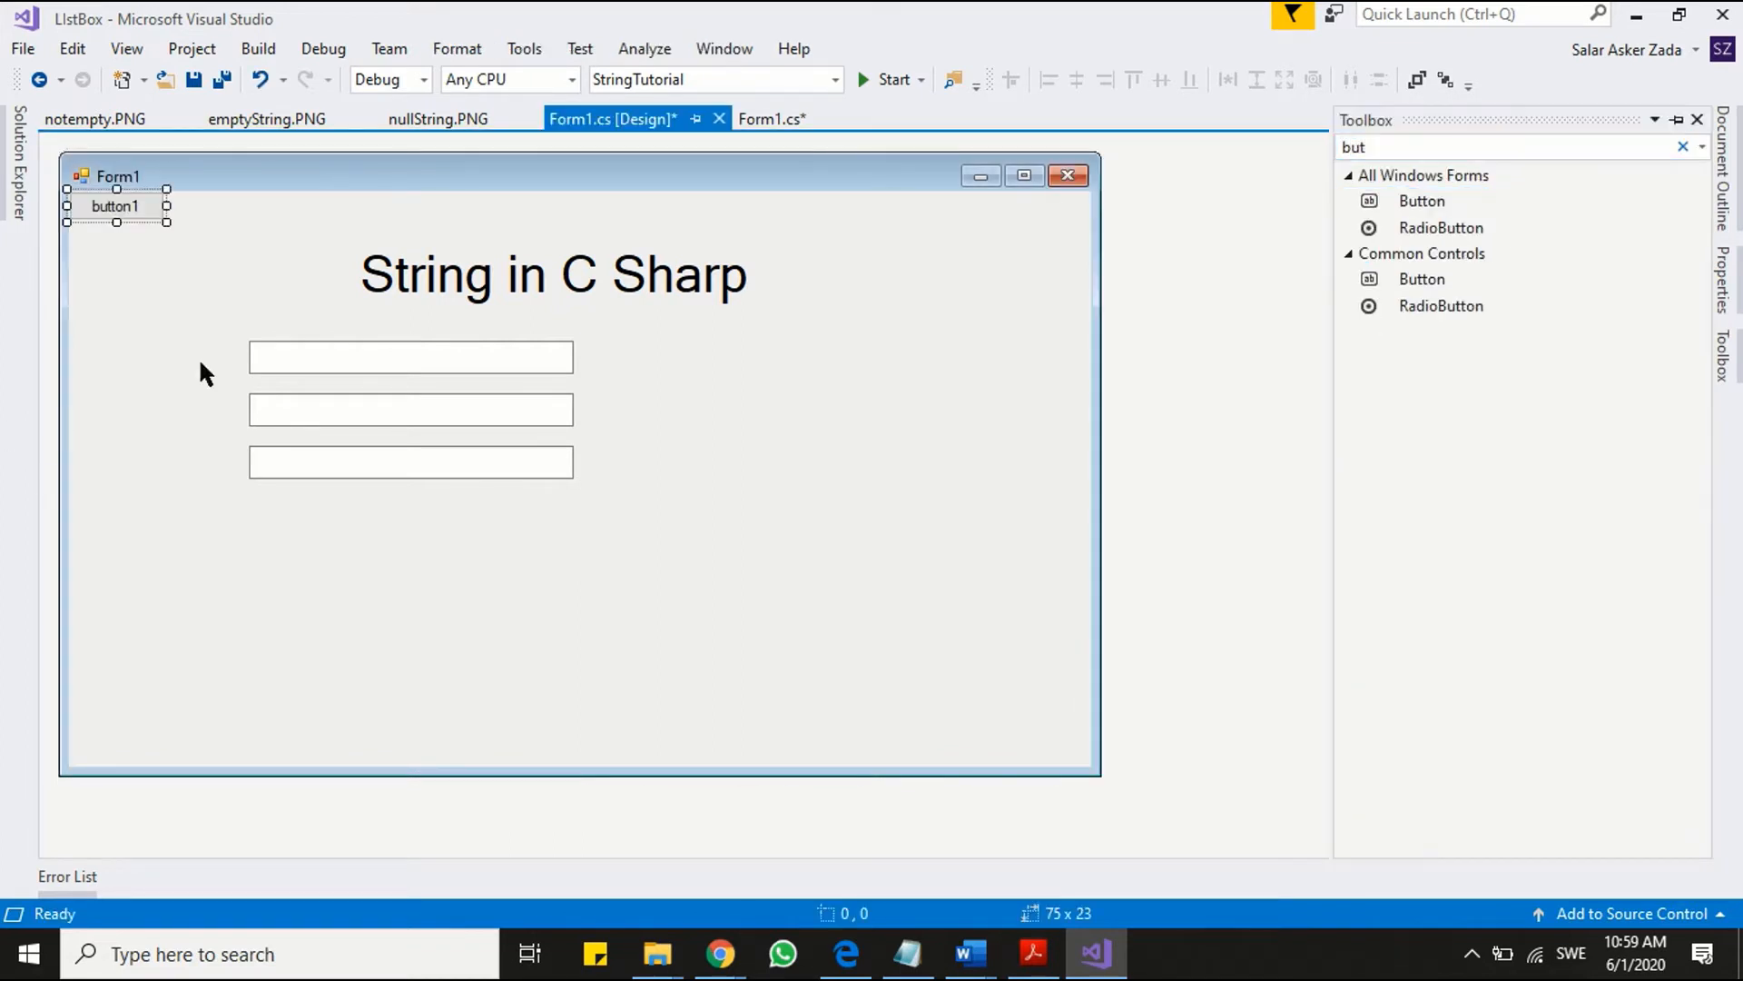
{"action": "left_click_drag", "start_coordinate": [114, 206], "coordinate": [386, 545]}
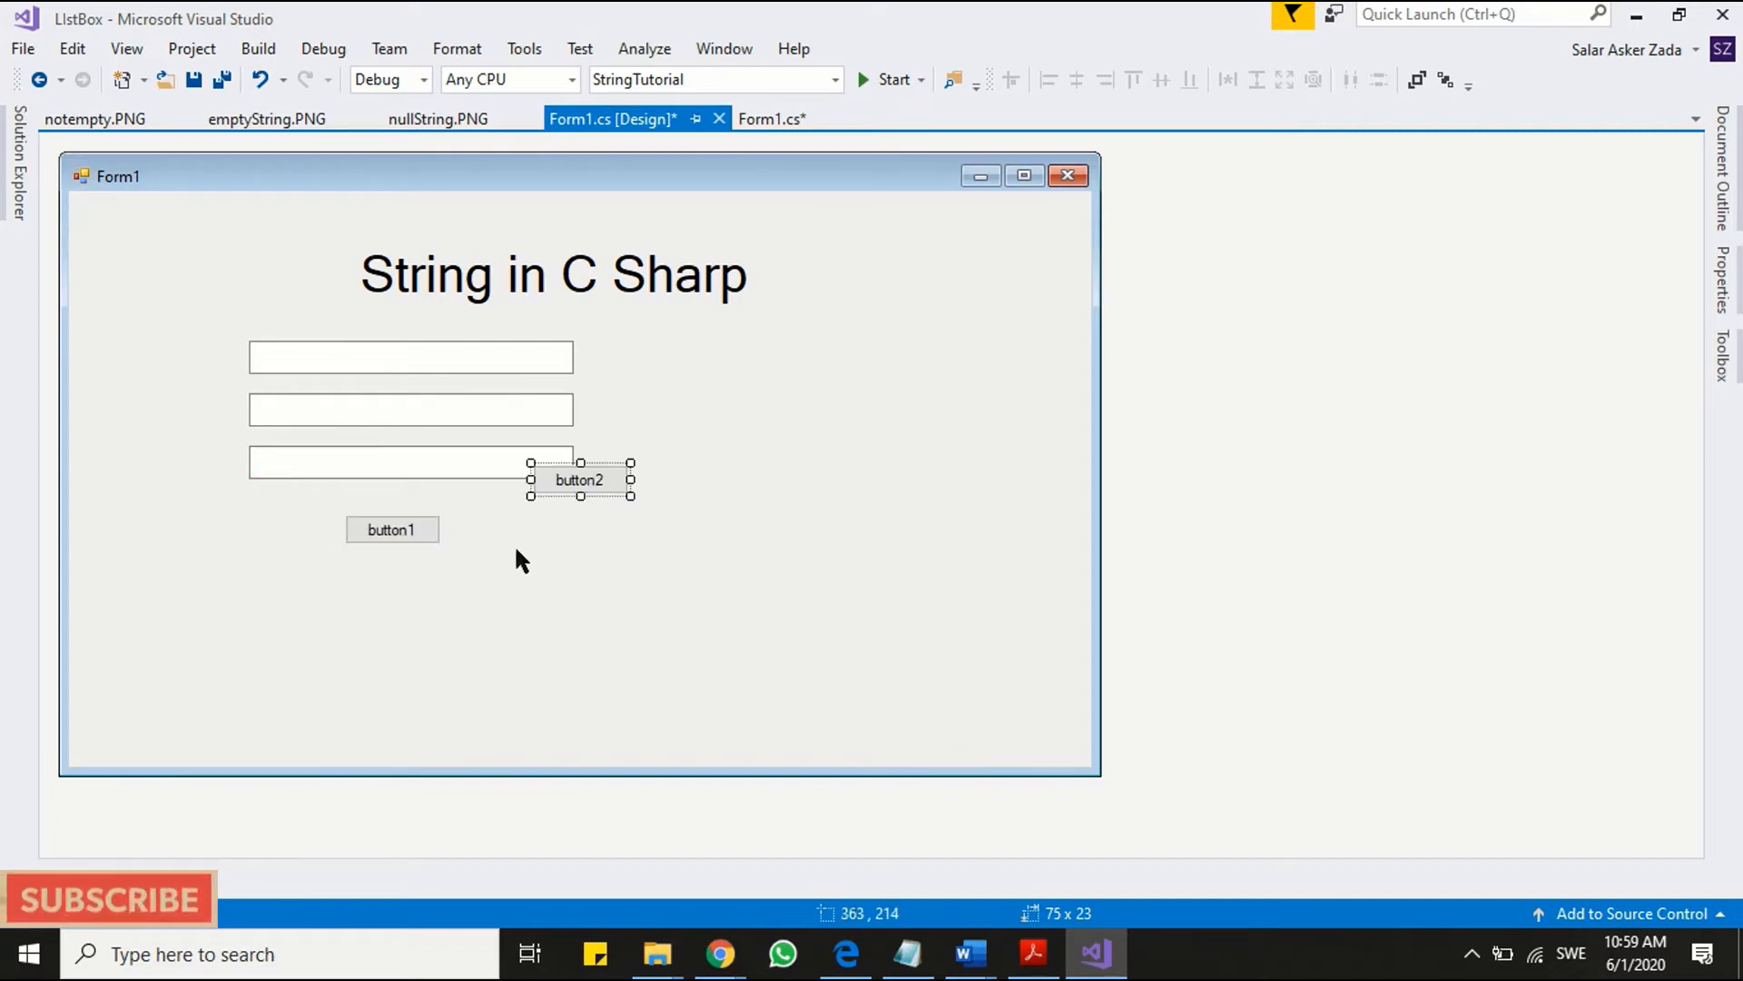
{"action": "left_click_drag", "start_coordinate": [578, 479], "coordinate": [877, 464]}
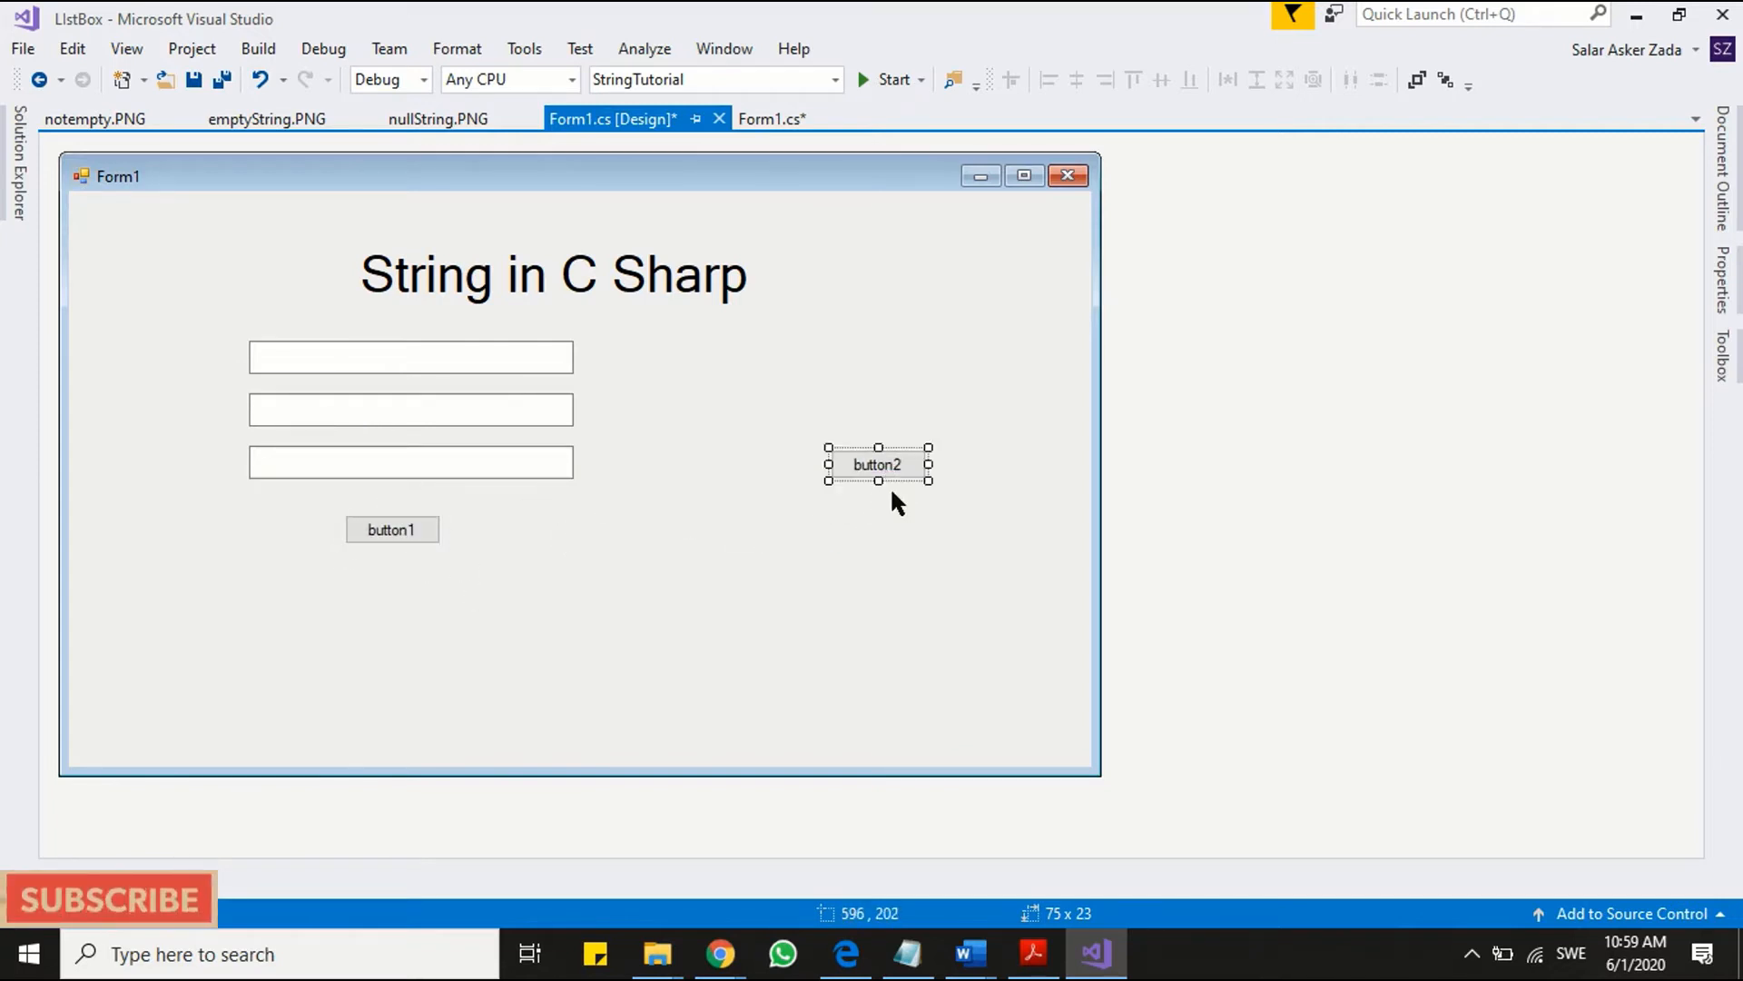
{"action": "left_click_drag", "start_coordinate": [877, 481], "coordinate": [877, 545]}
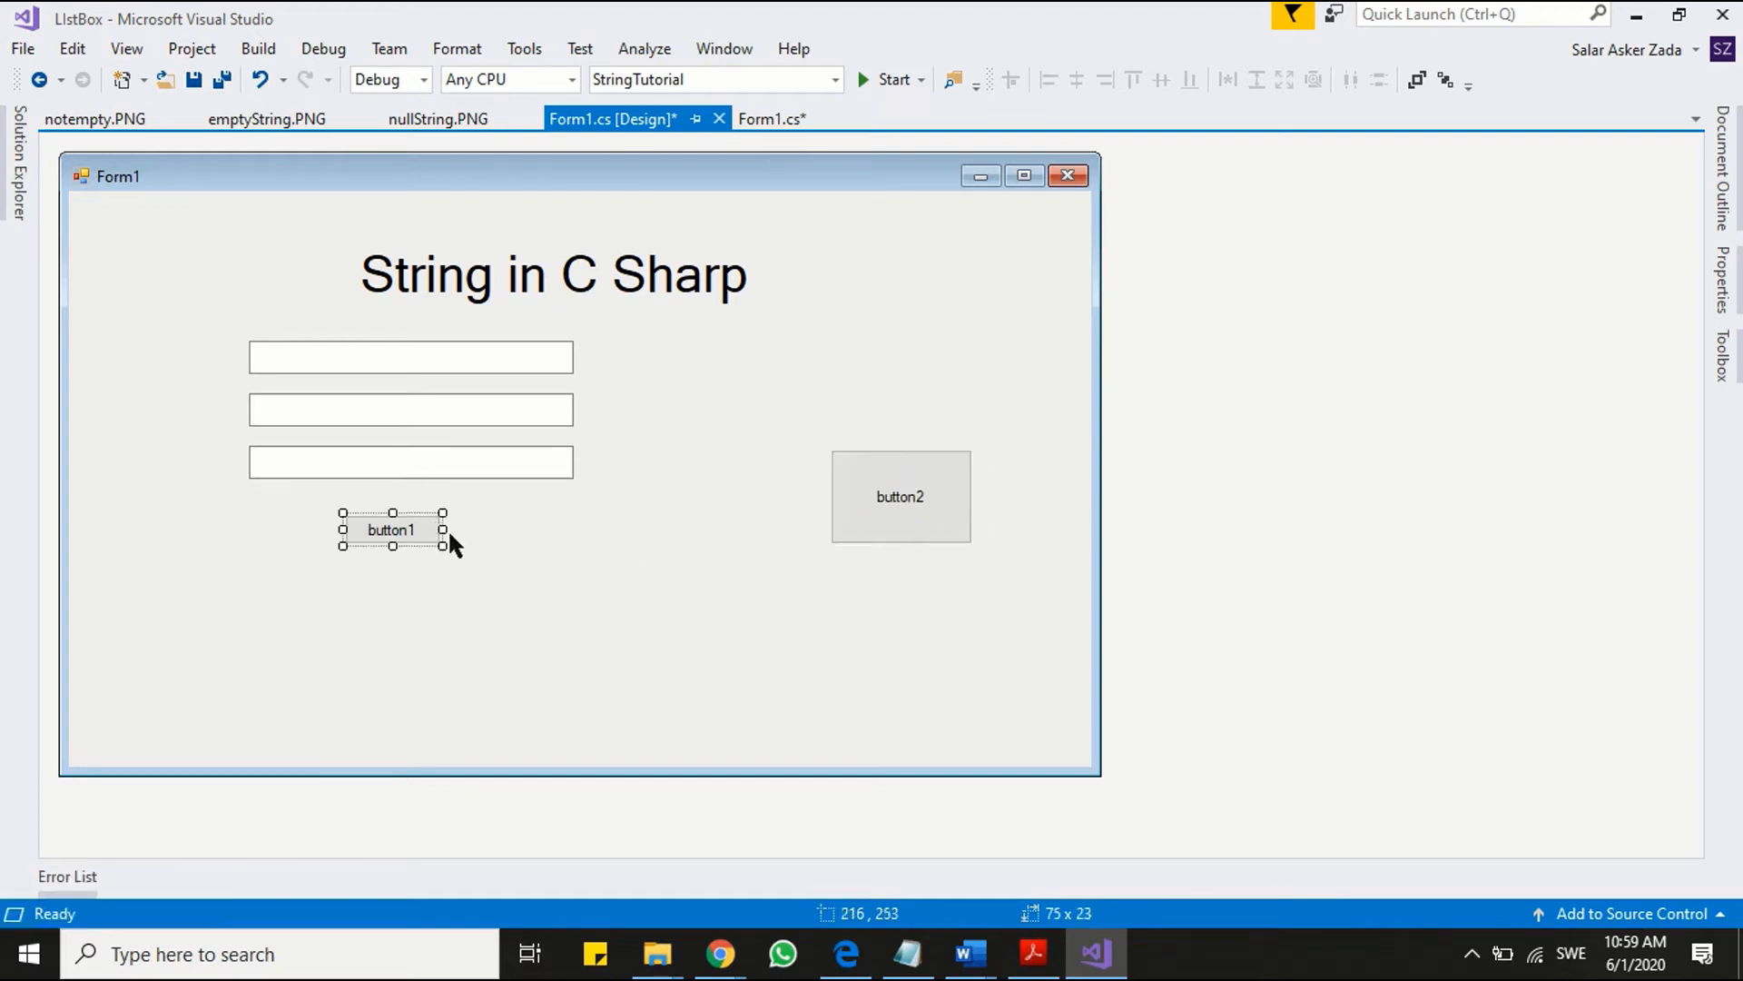
{"action": "left_click_drag", "start_coordinate": [442, 545], "coordinate": [500, 573]}
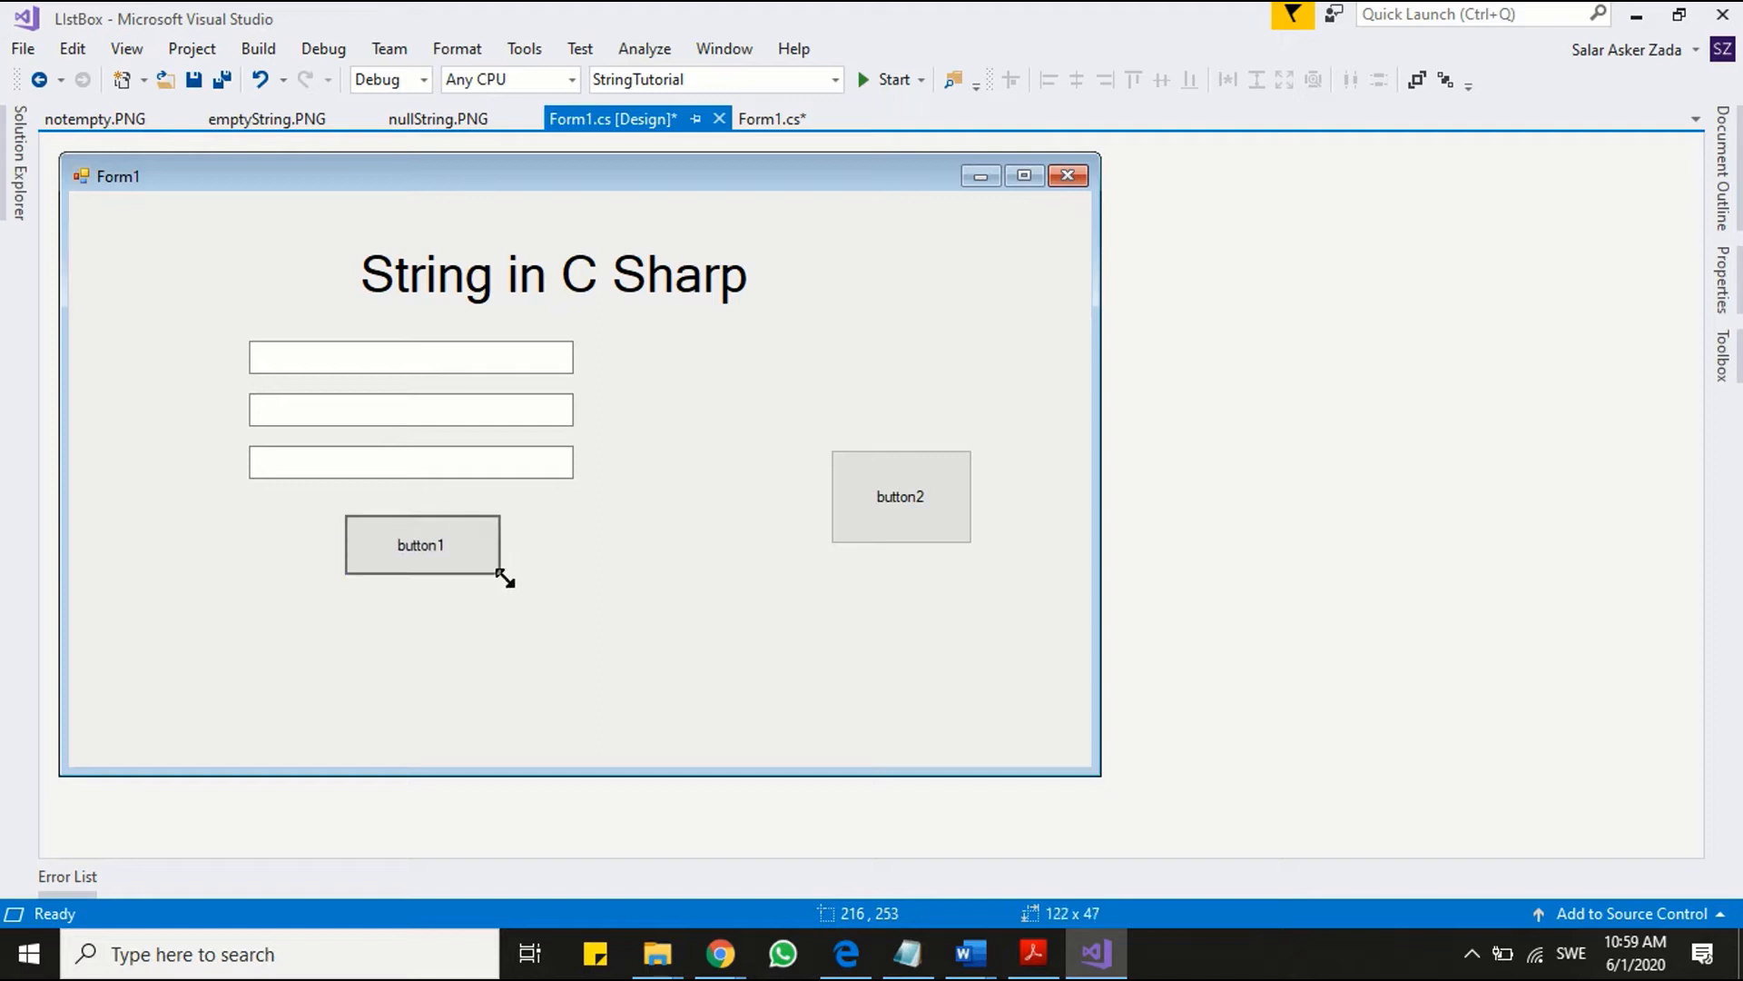
{"action": "left_click_drag", "start_coordinate": [502, 574], "coordinate": [486, 555]}
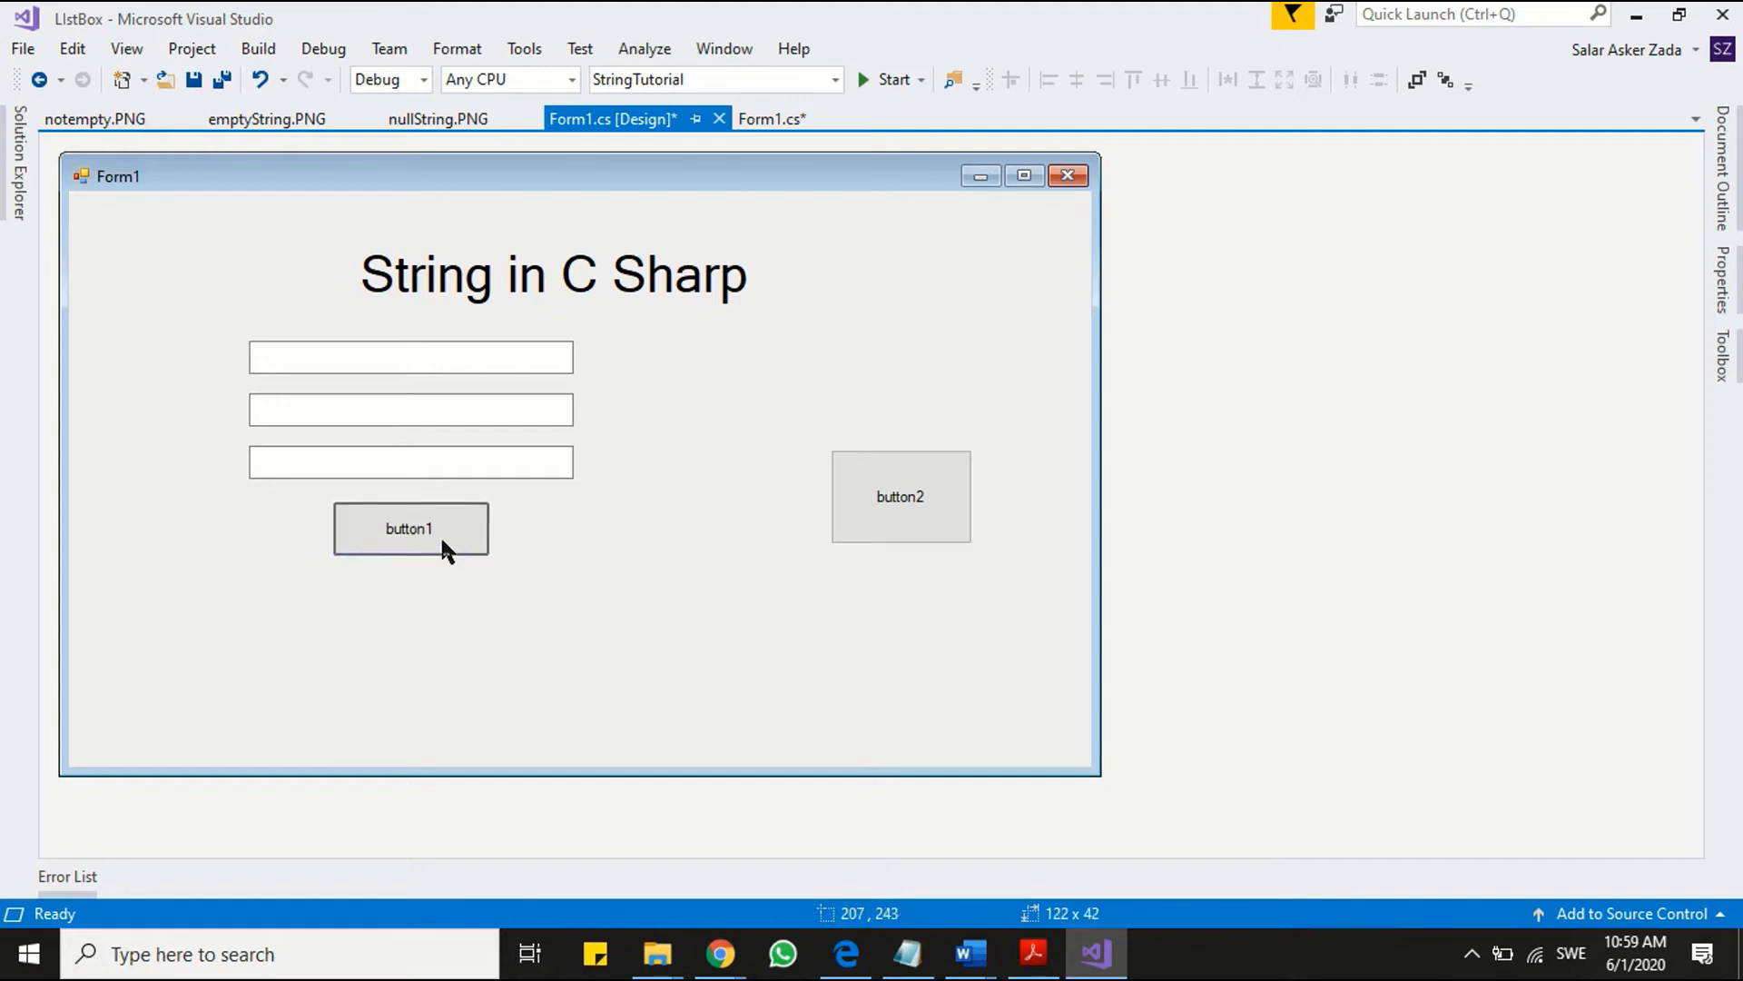
- Set button1's (Name) to btnSubmit and its Text to Submit
{"action": "right_click", "coordinate": [411, 517]}
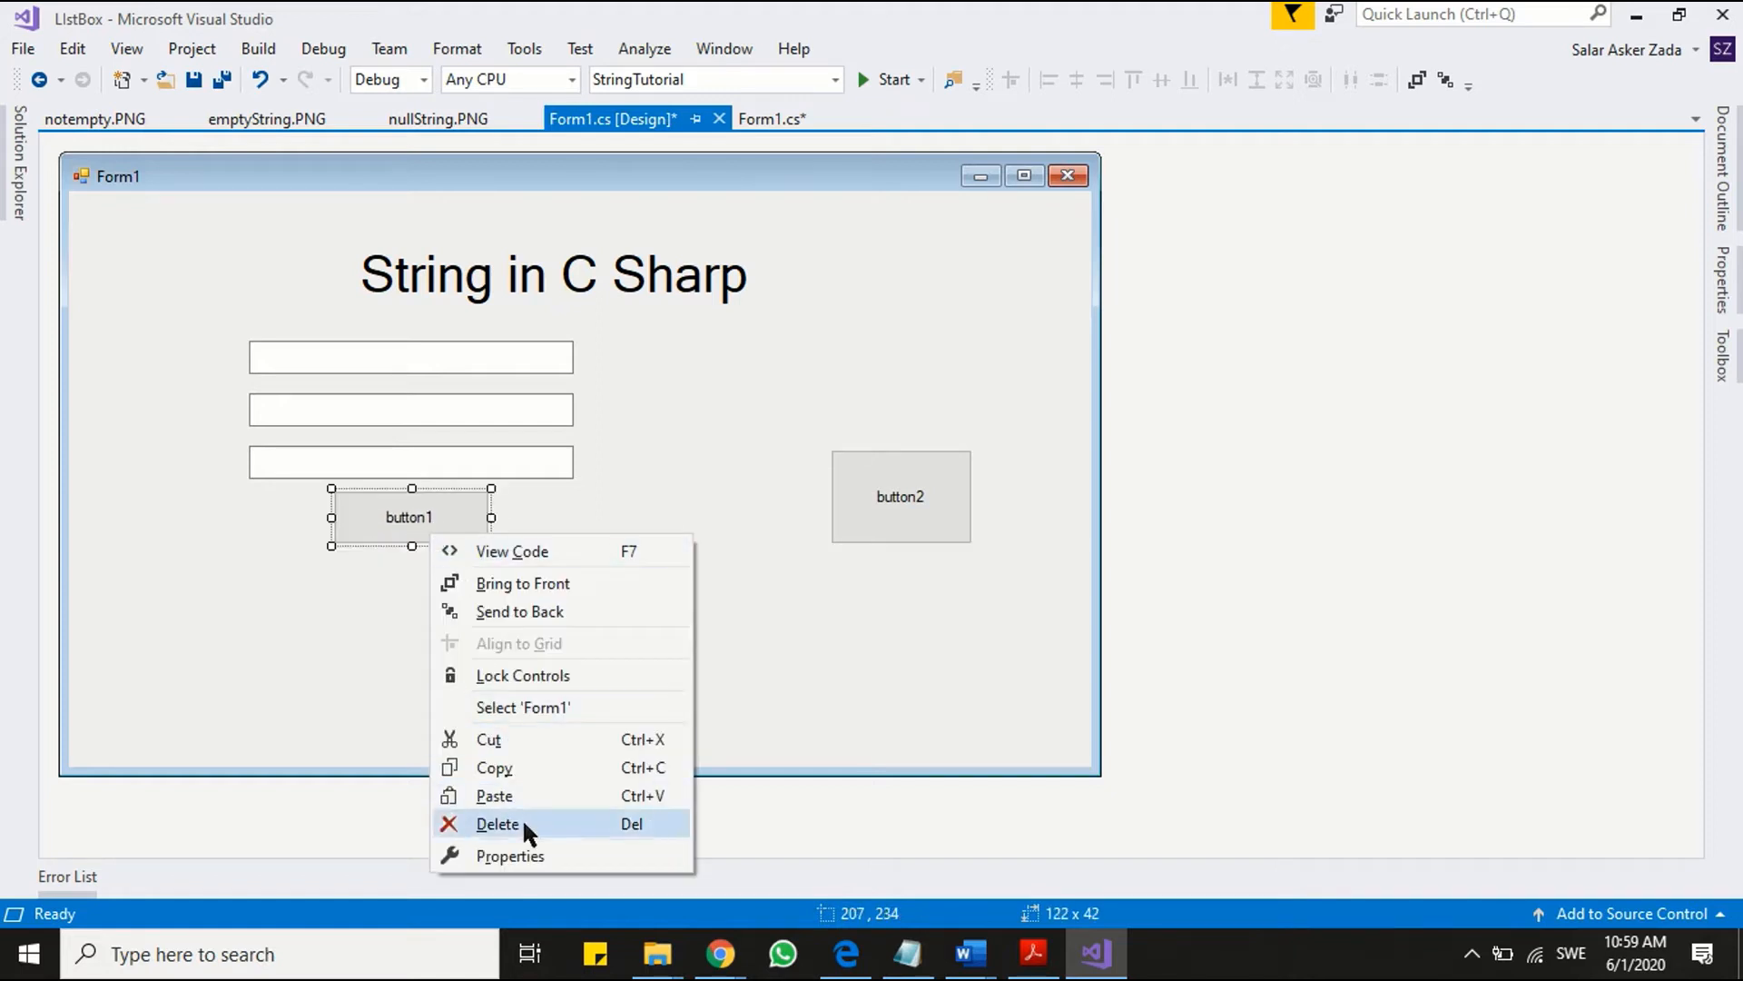
{"action": "left_click", "coordinate": [511, 855]}
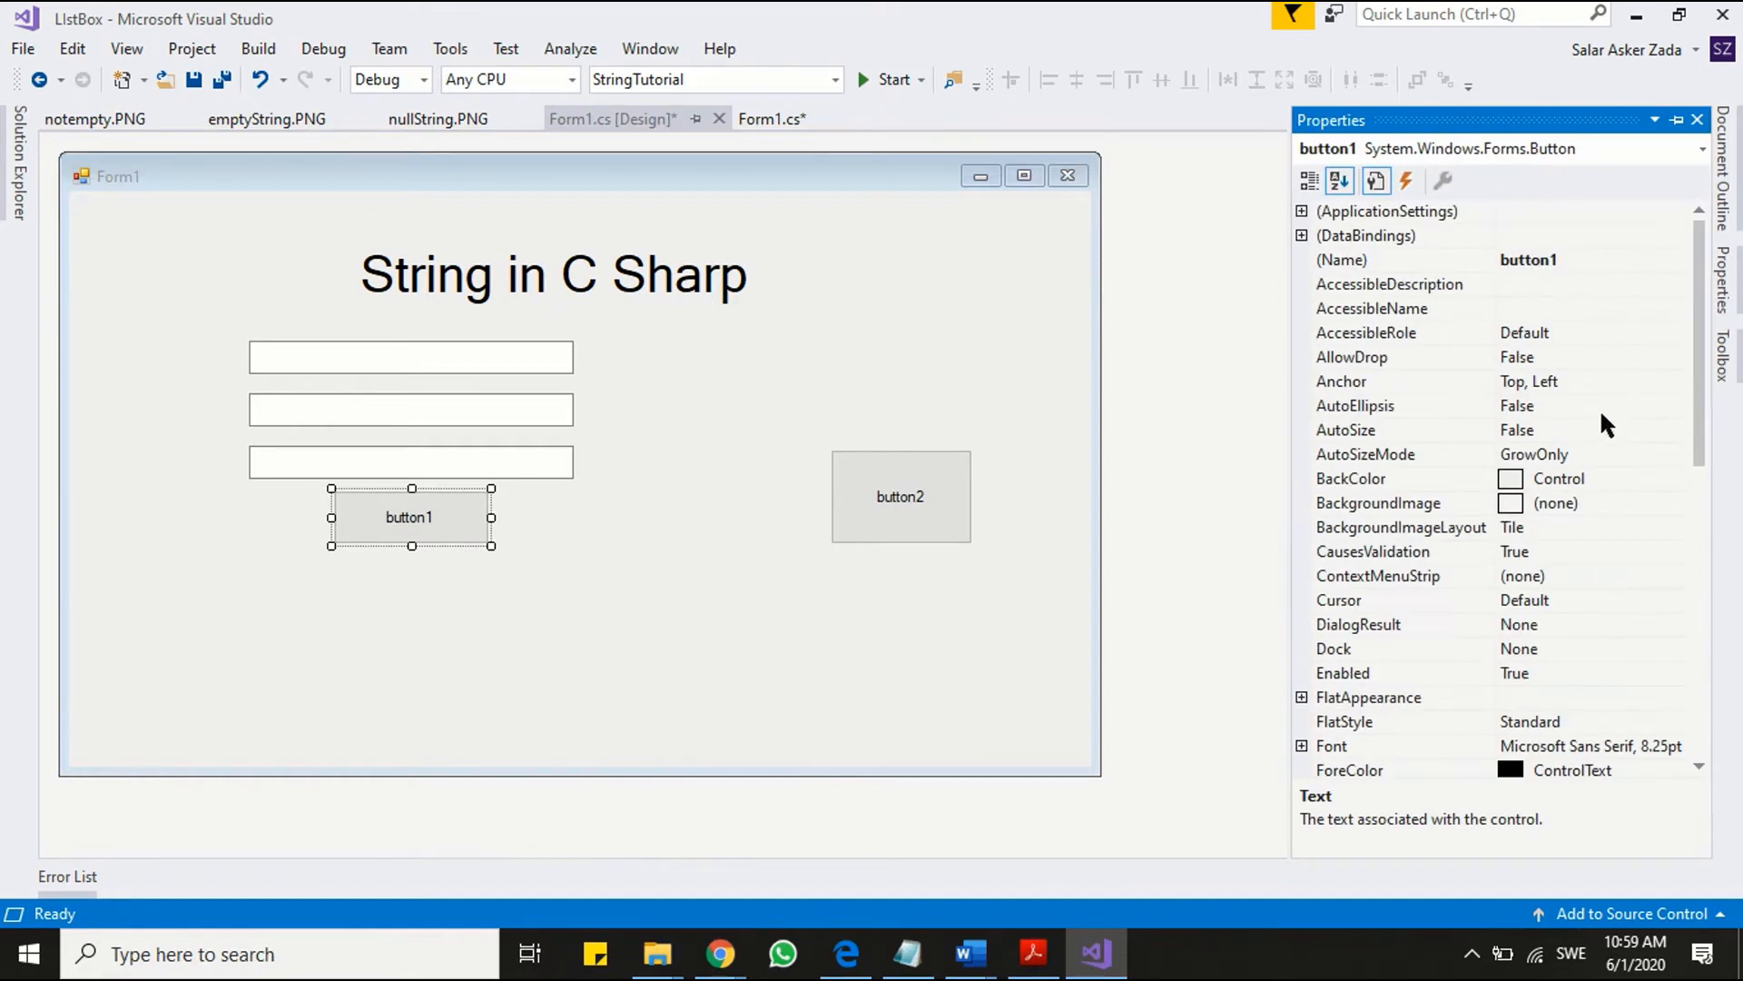
{"action": "type", "text": "bu"}
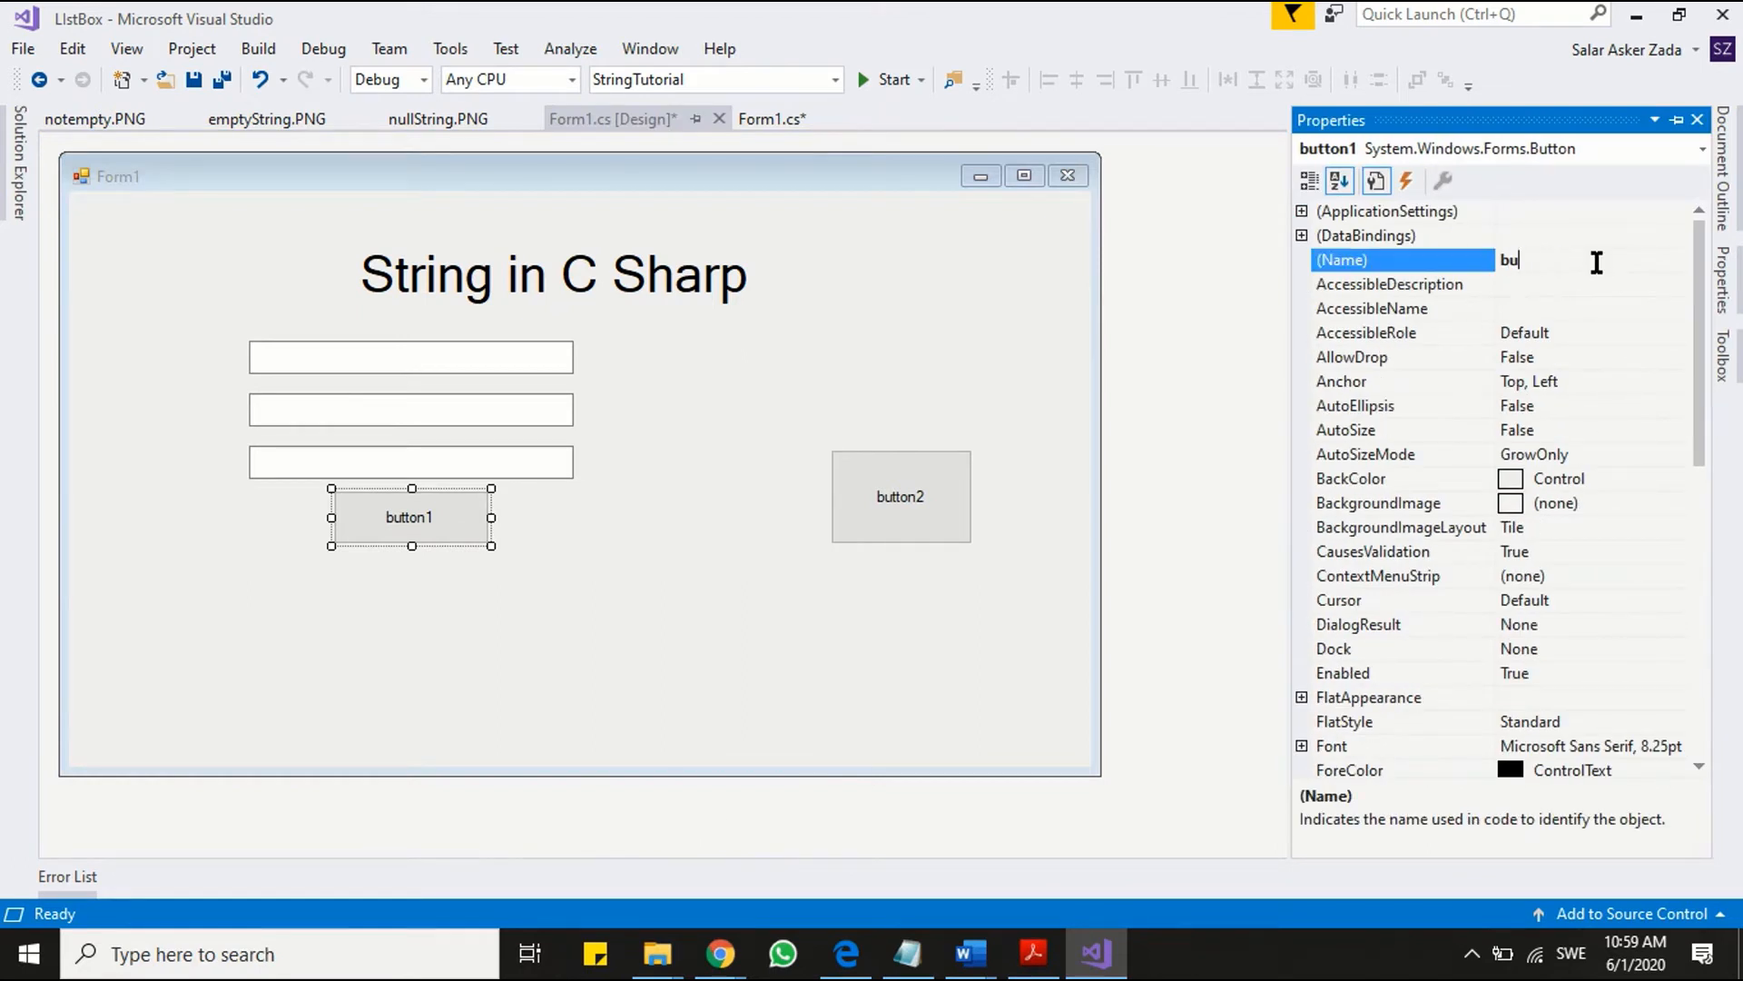
{"action": "type", "text": "tnSubmit"}
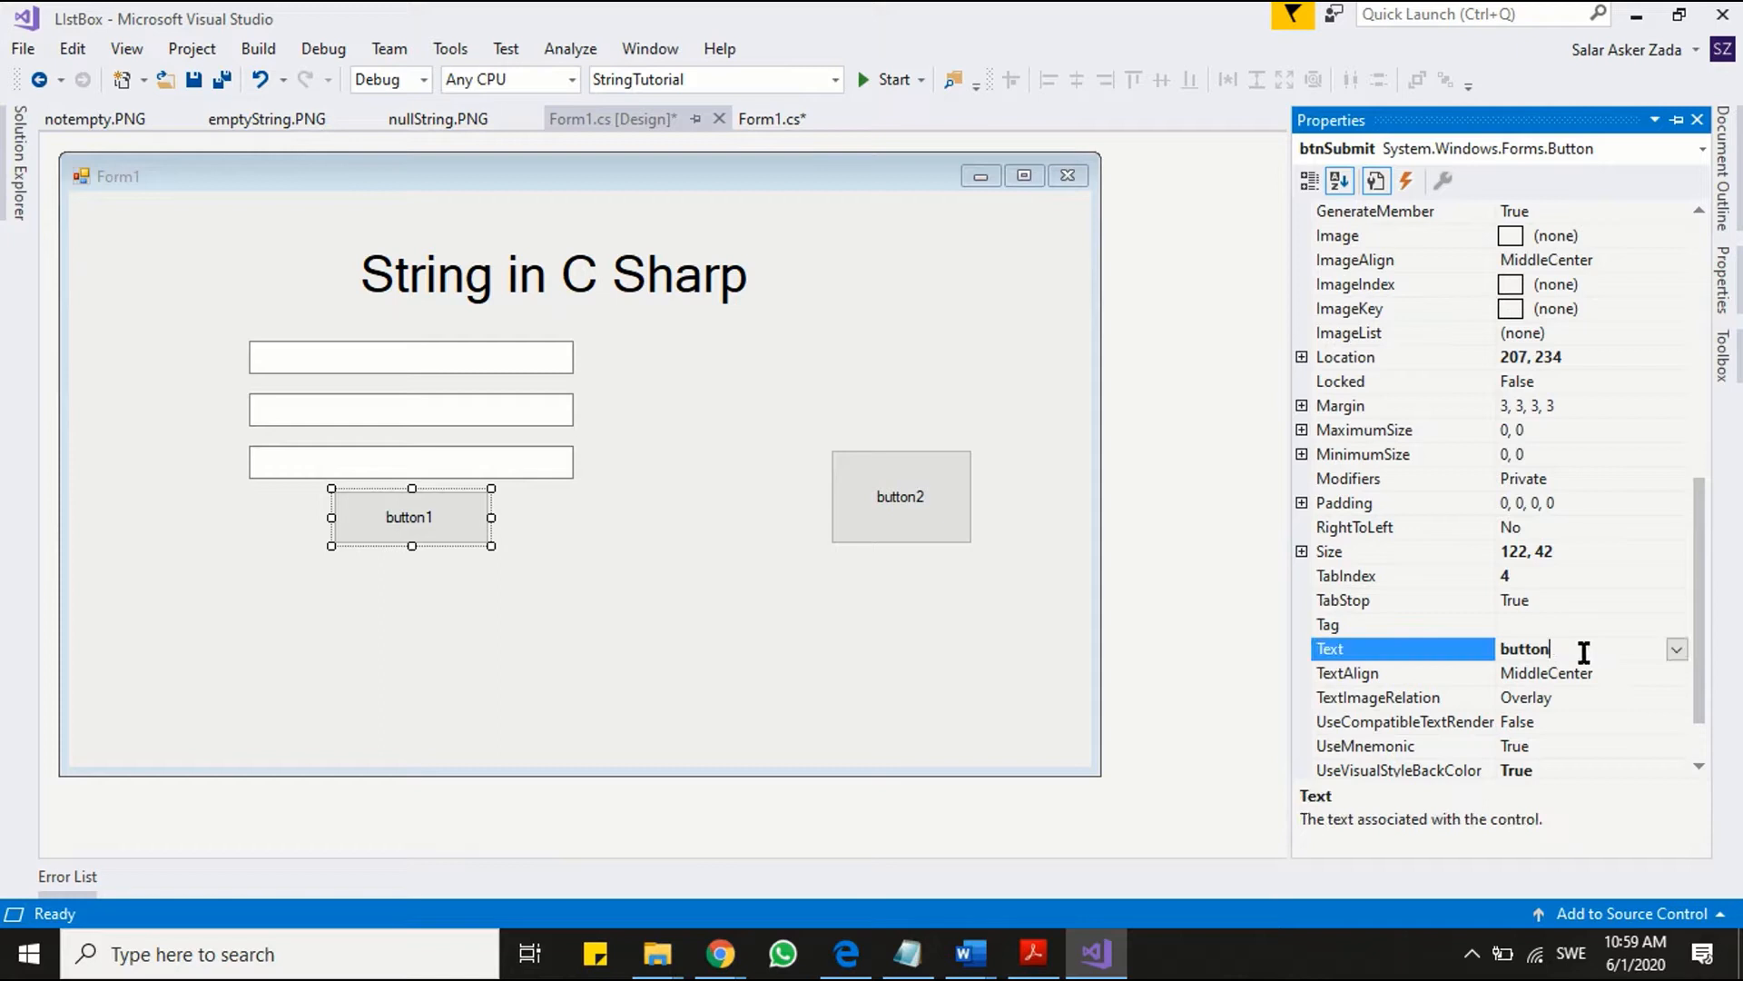
{"action": "type", "text": "SU"}
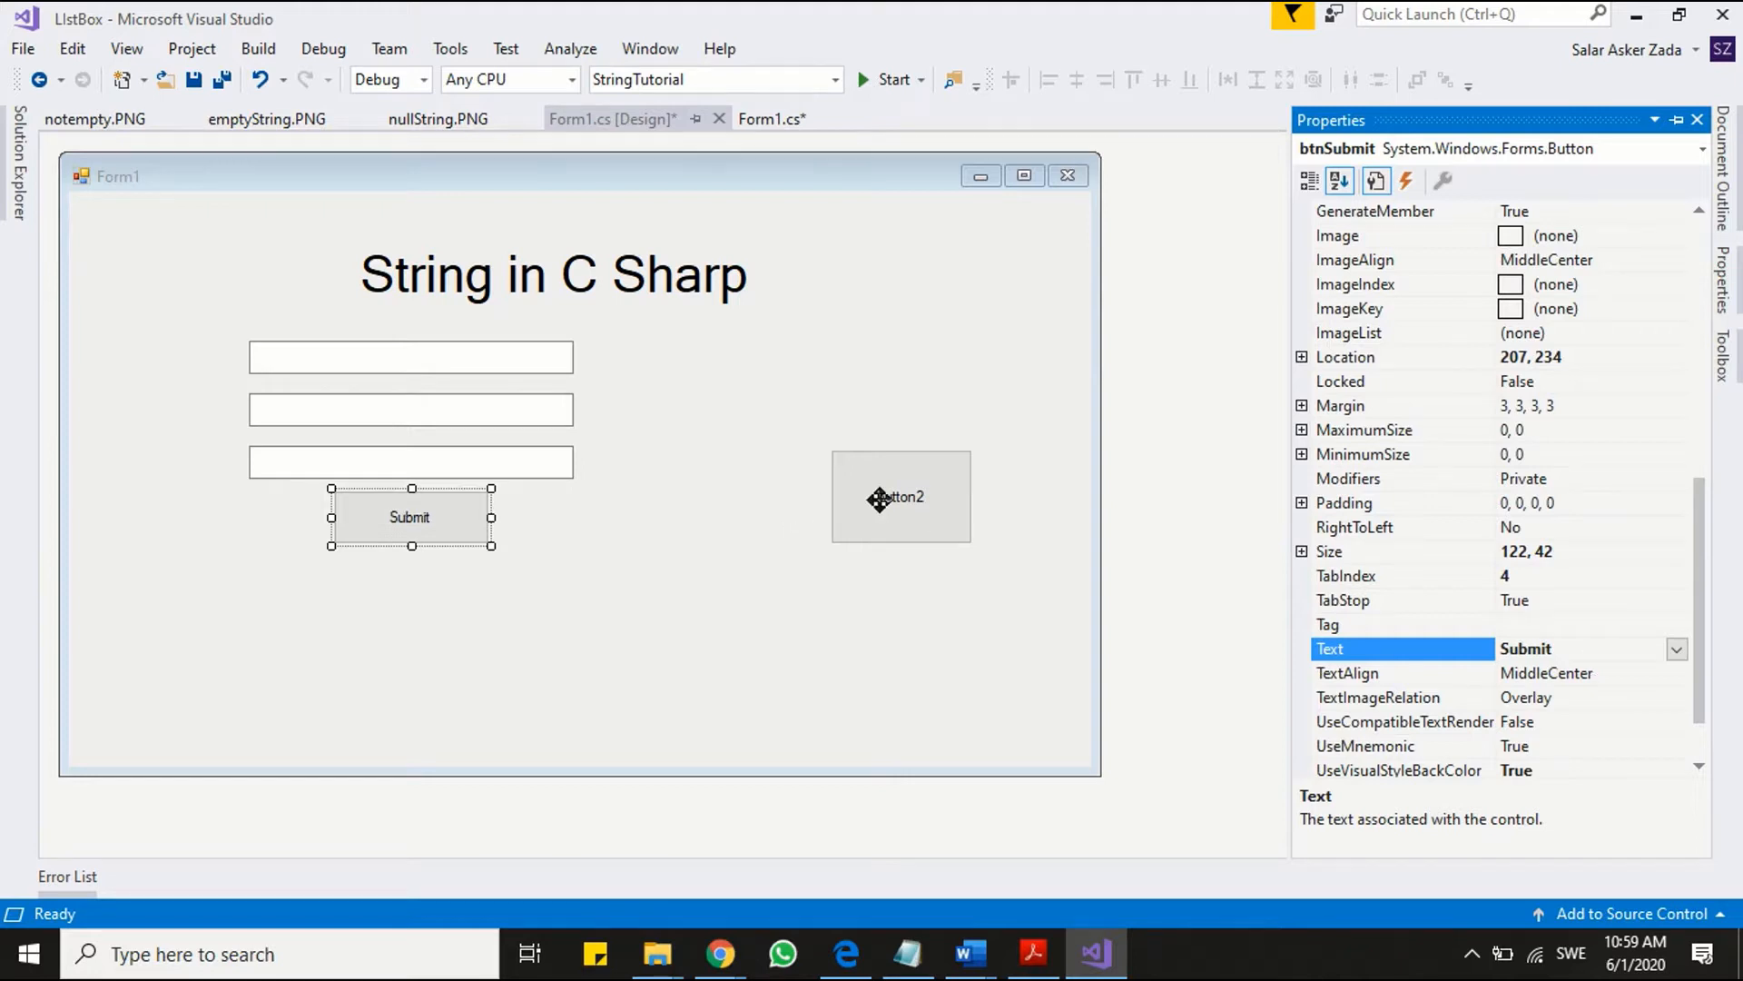
{"action": "left_click", "coordinate": [900, 495]}
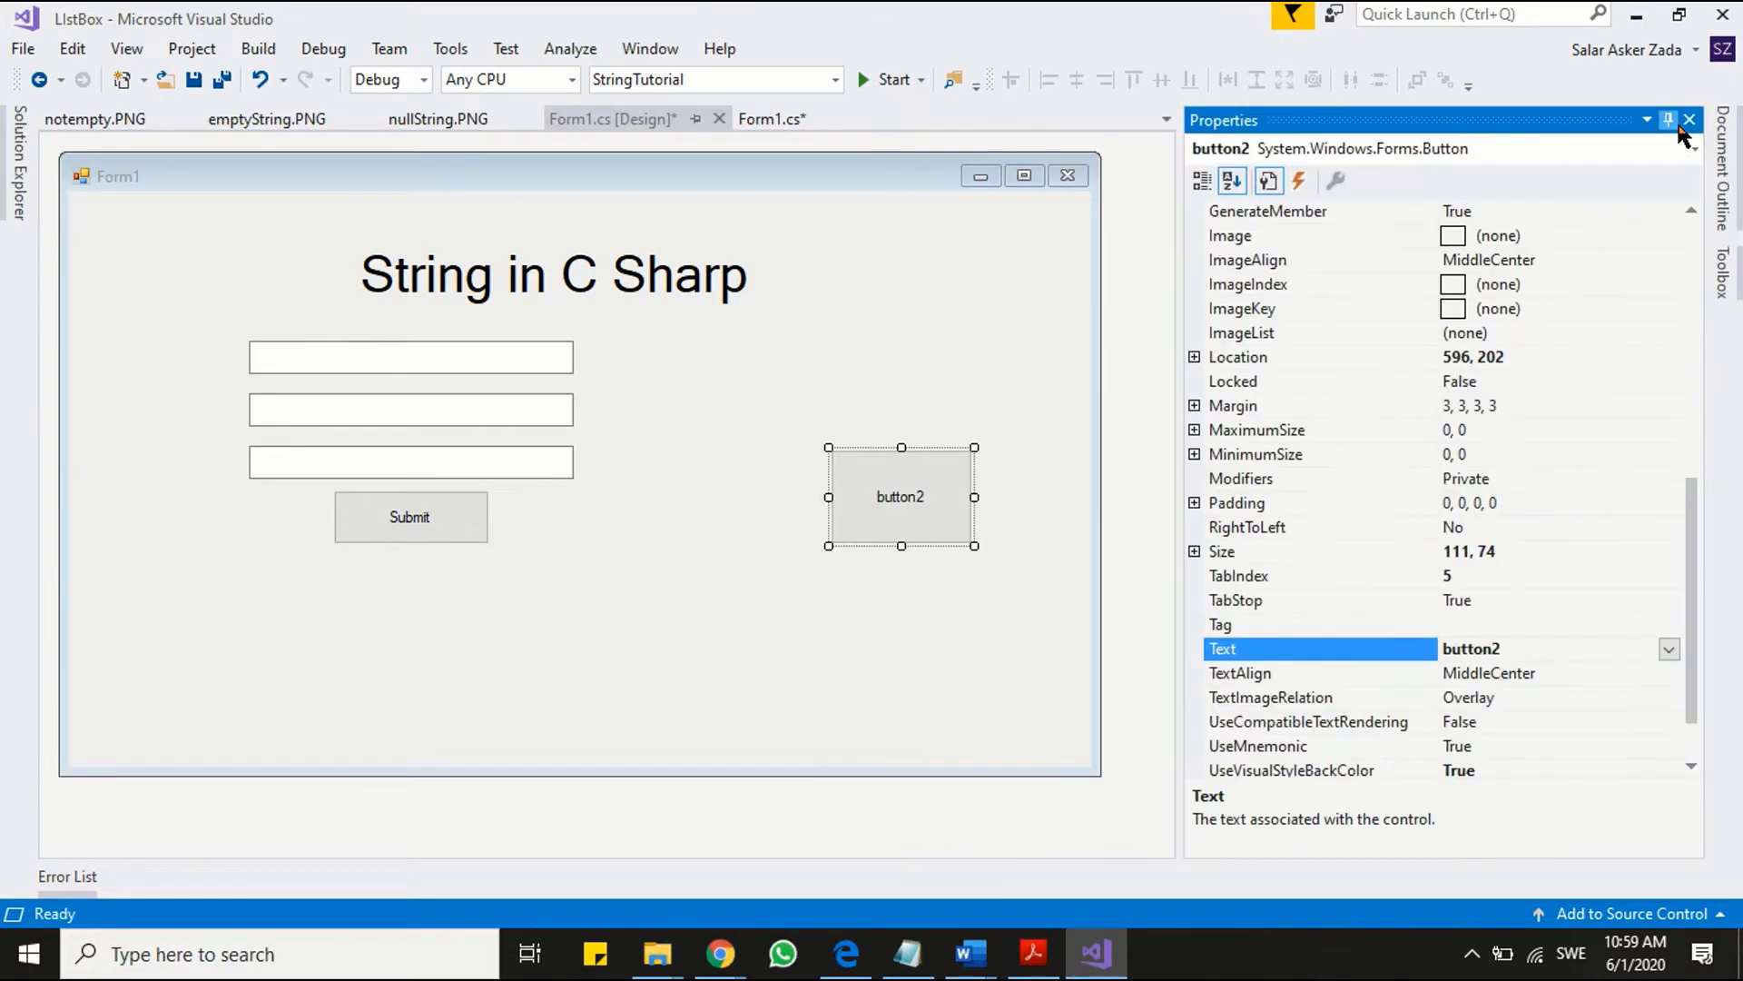
- Set button2's (Name) to btnCheckString and its Text to 'CHeck String'
{"action": "left_click", "coordinate": [1232, 180]}
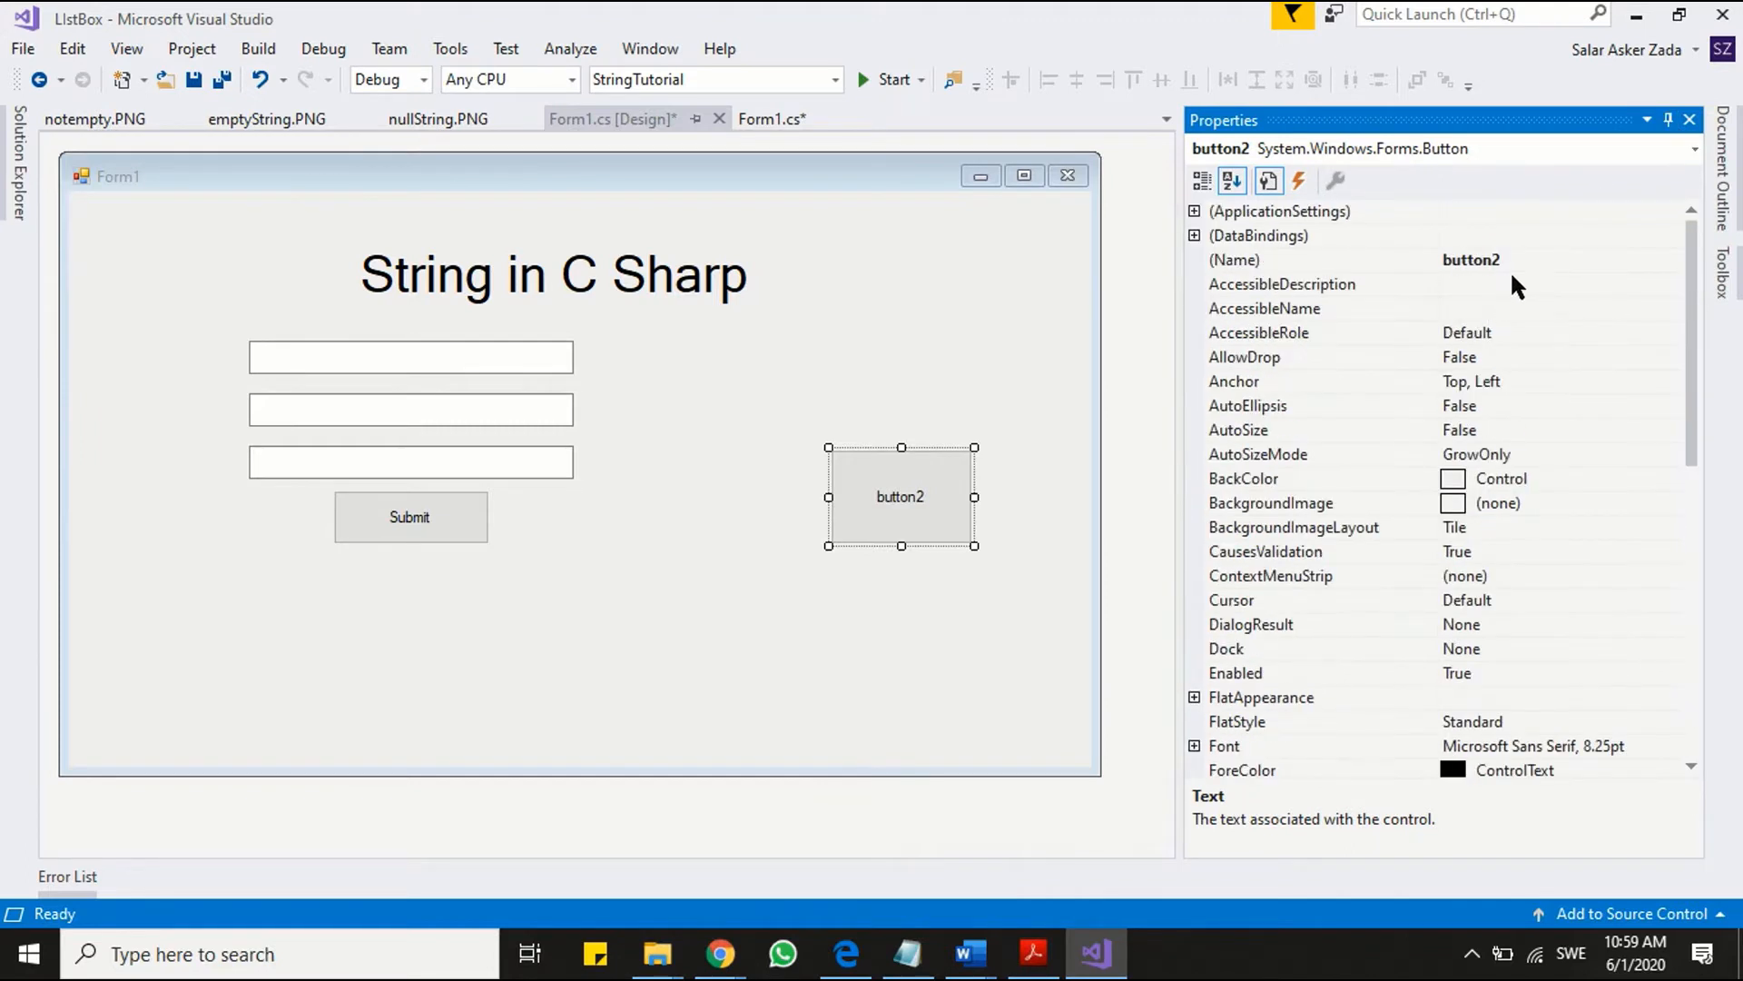
{"action": "left_click", "coordinate": [1322, 259]}
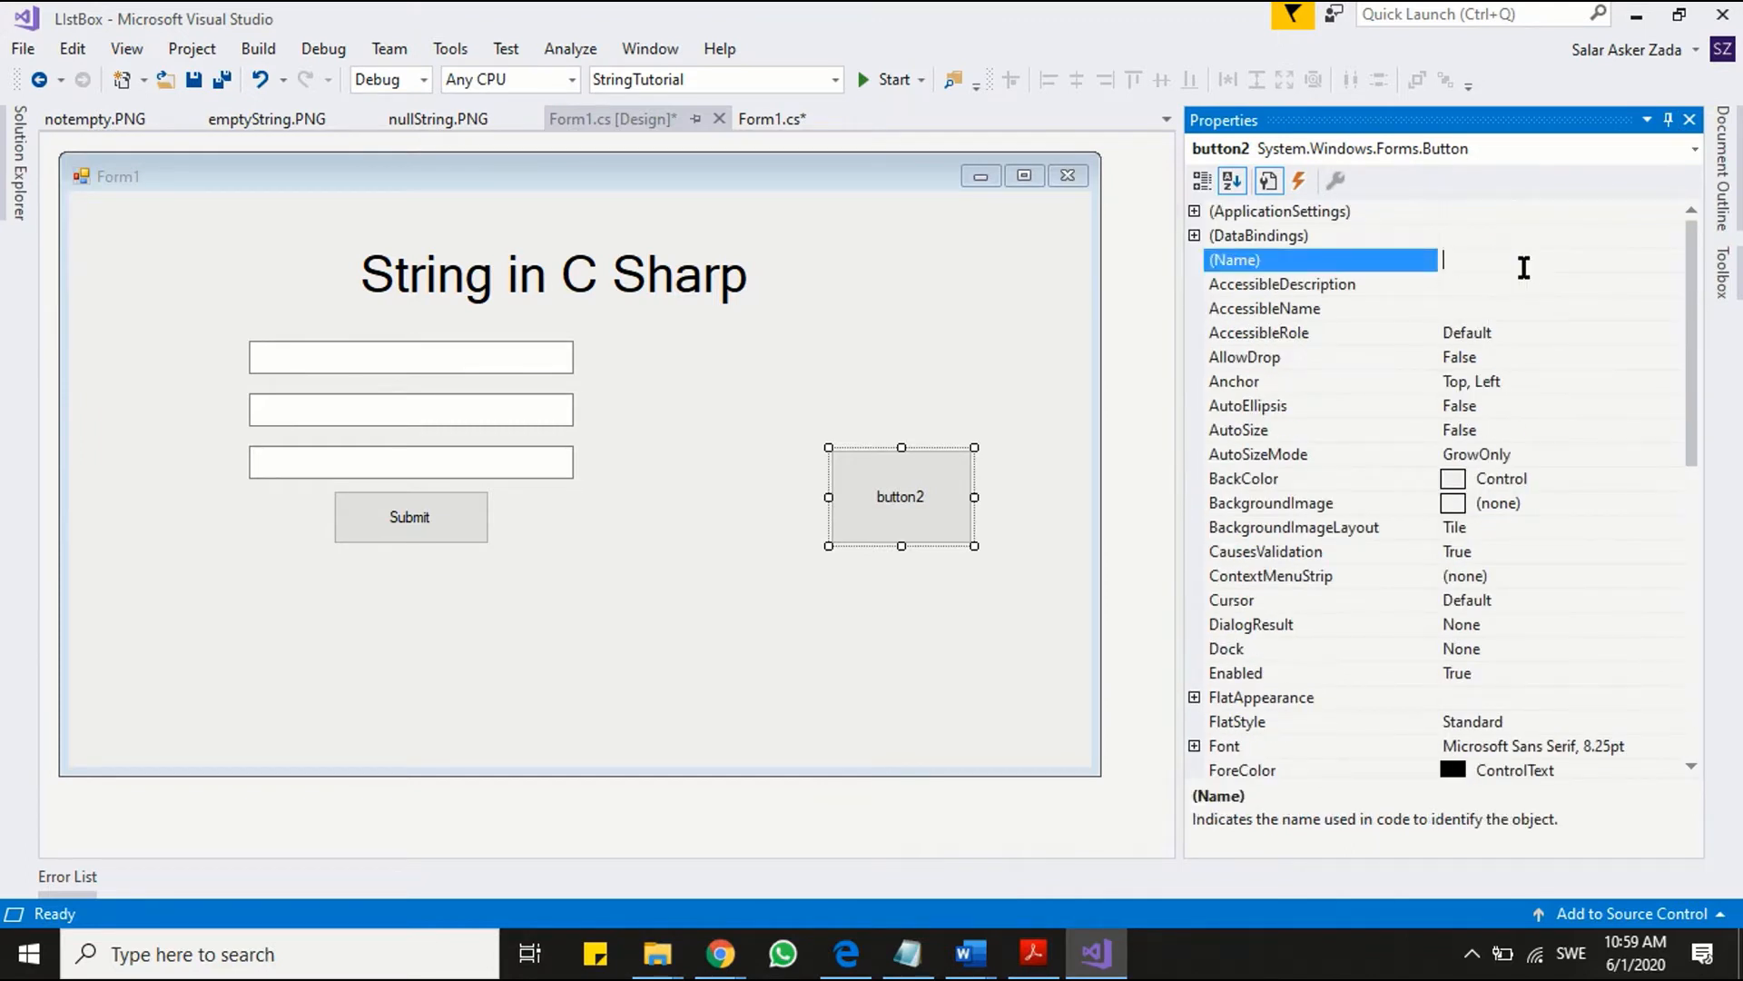
{"action": "type", "text": "btn"}
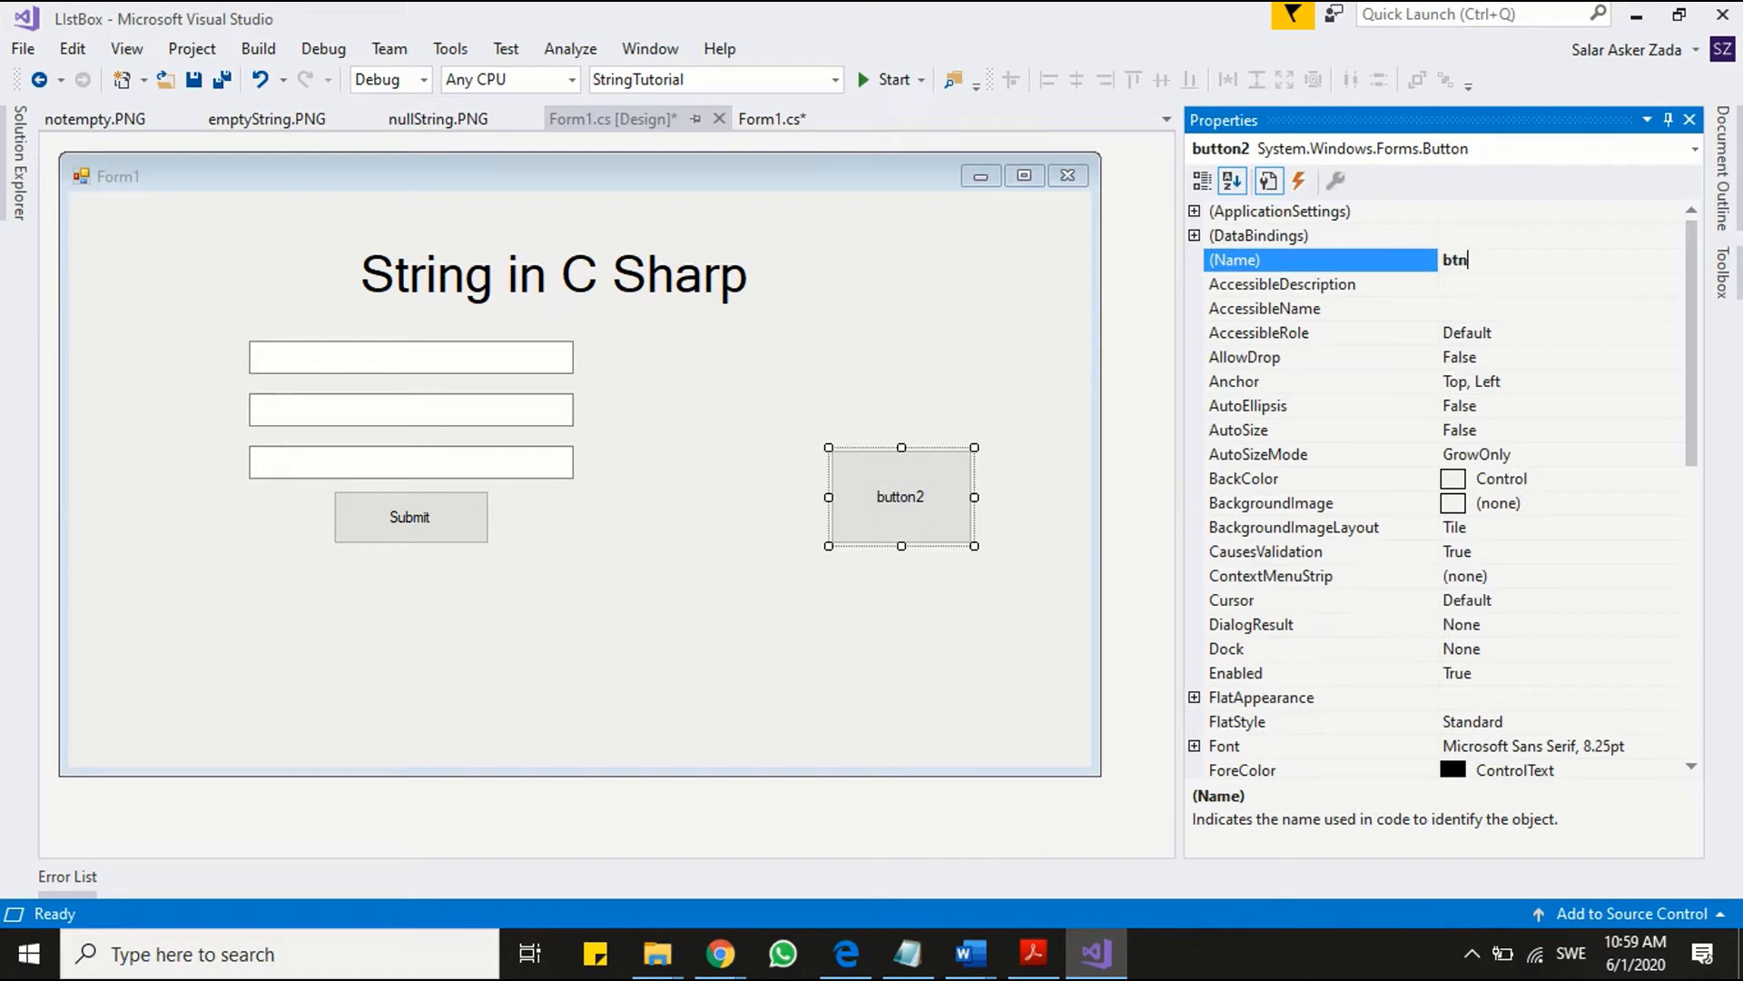
{"action": "type", "text": "CH"}
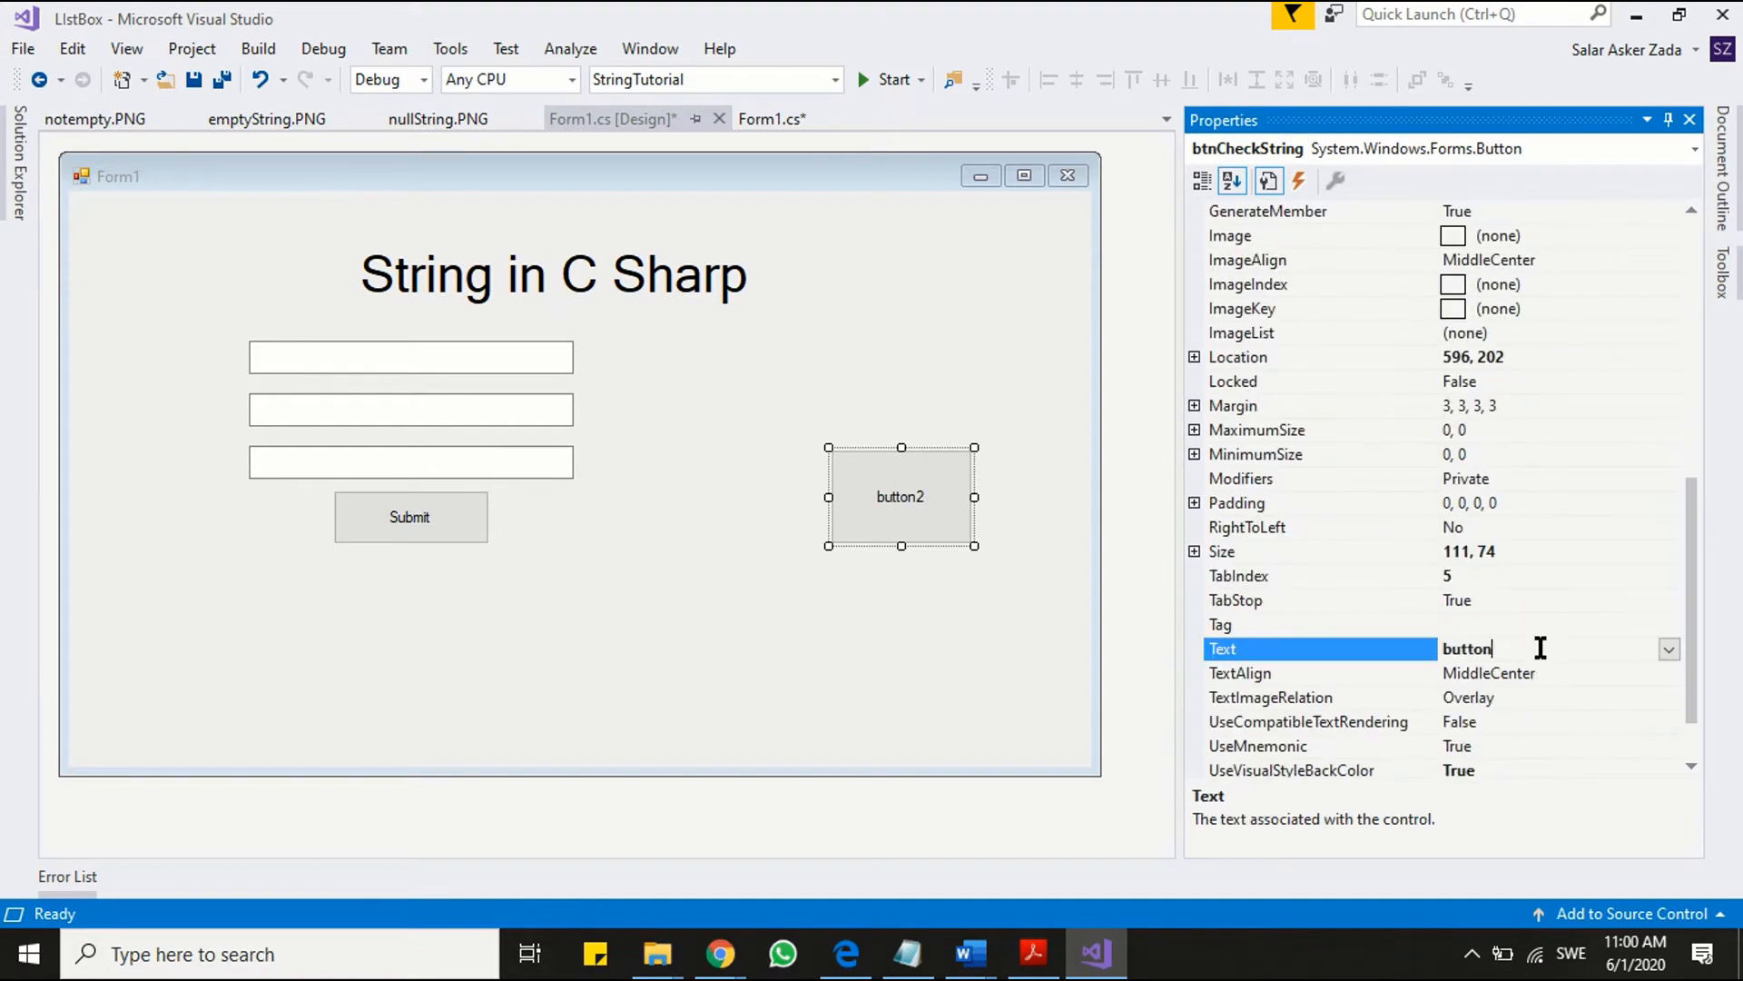
{"action": "key", "text": "Ctrl+a"}
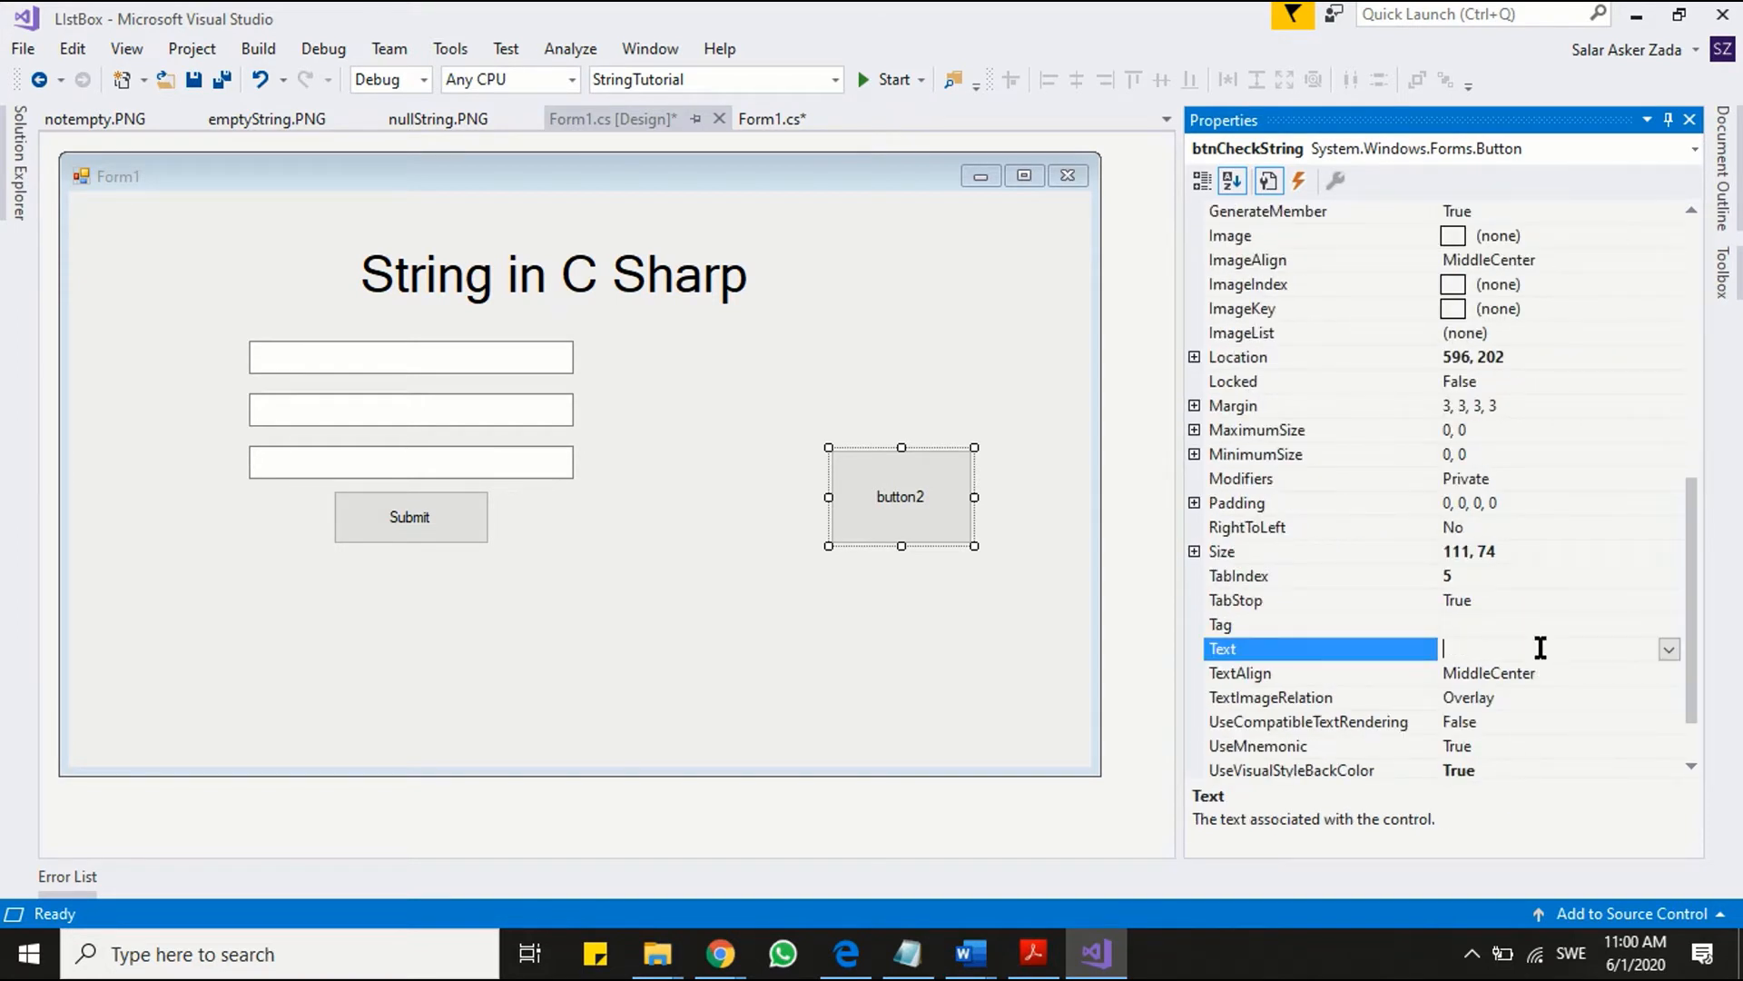
{"action": "type", "text": "CHeck"}
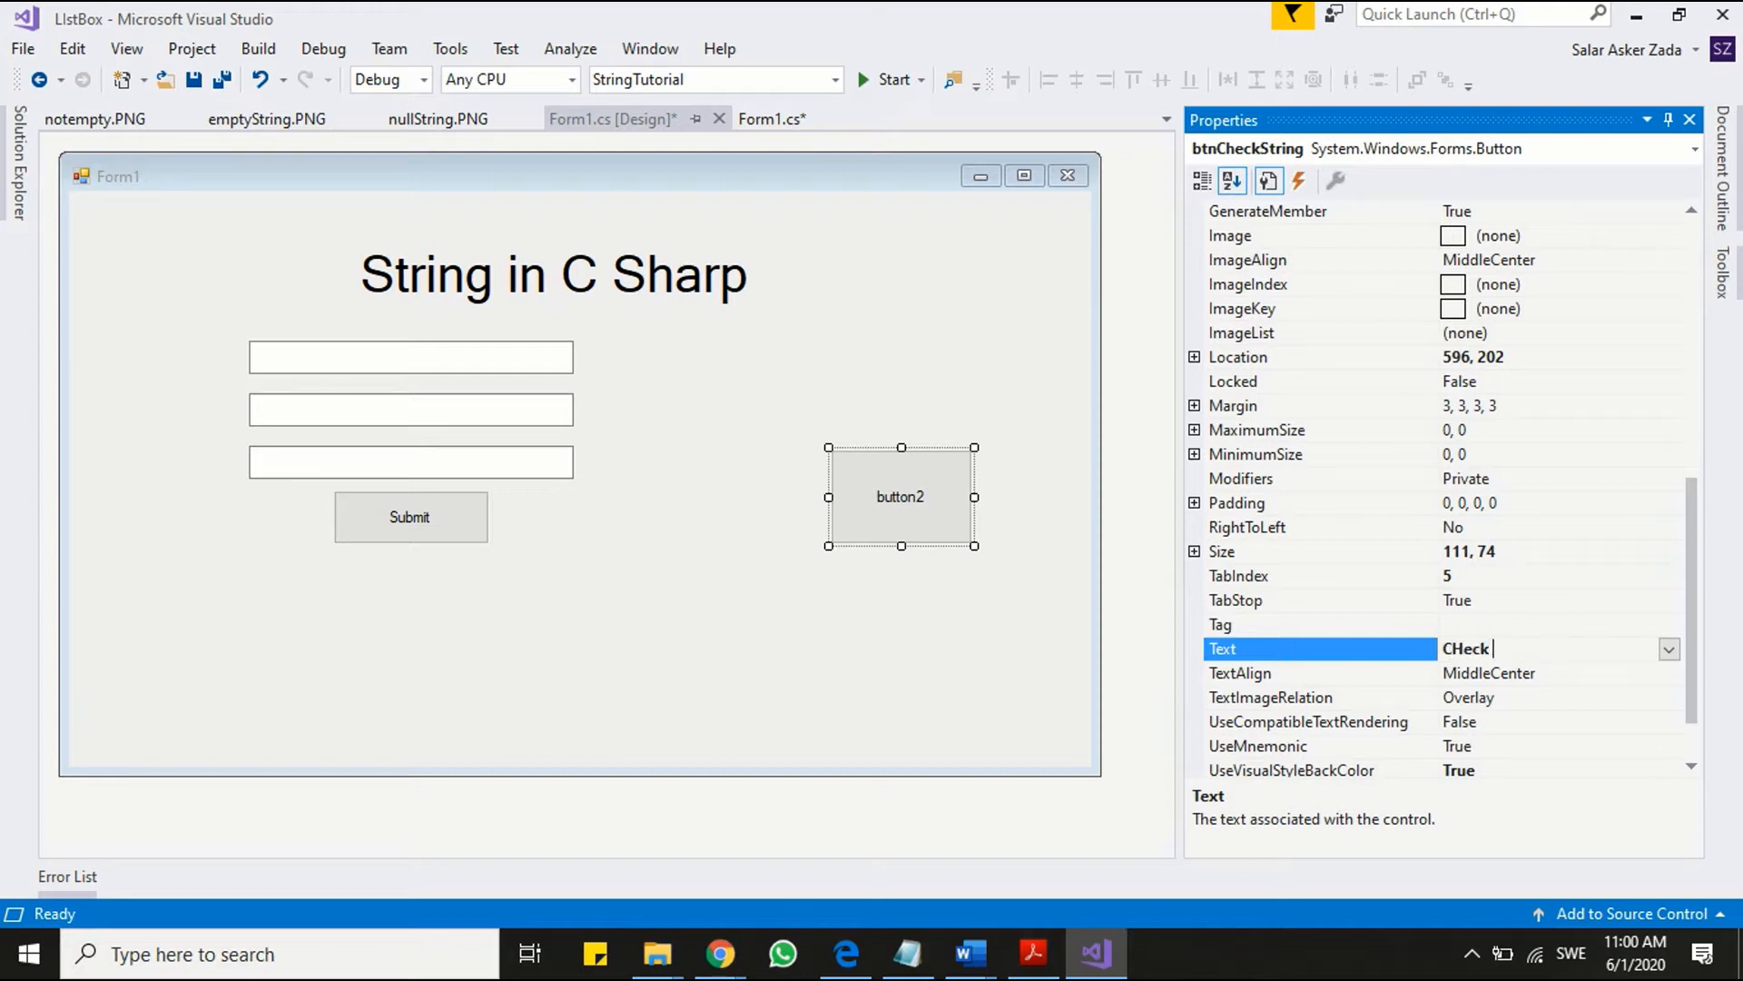
{"action": "type", "text": "String"}
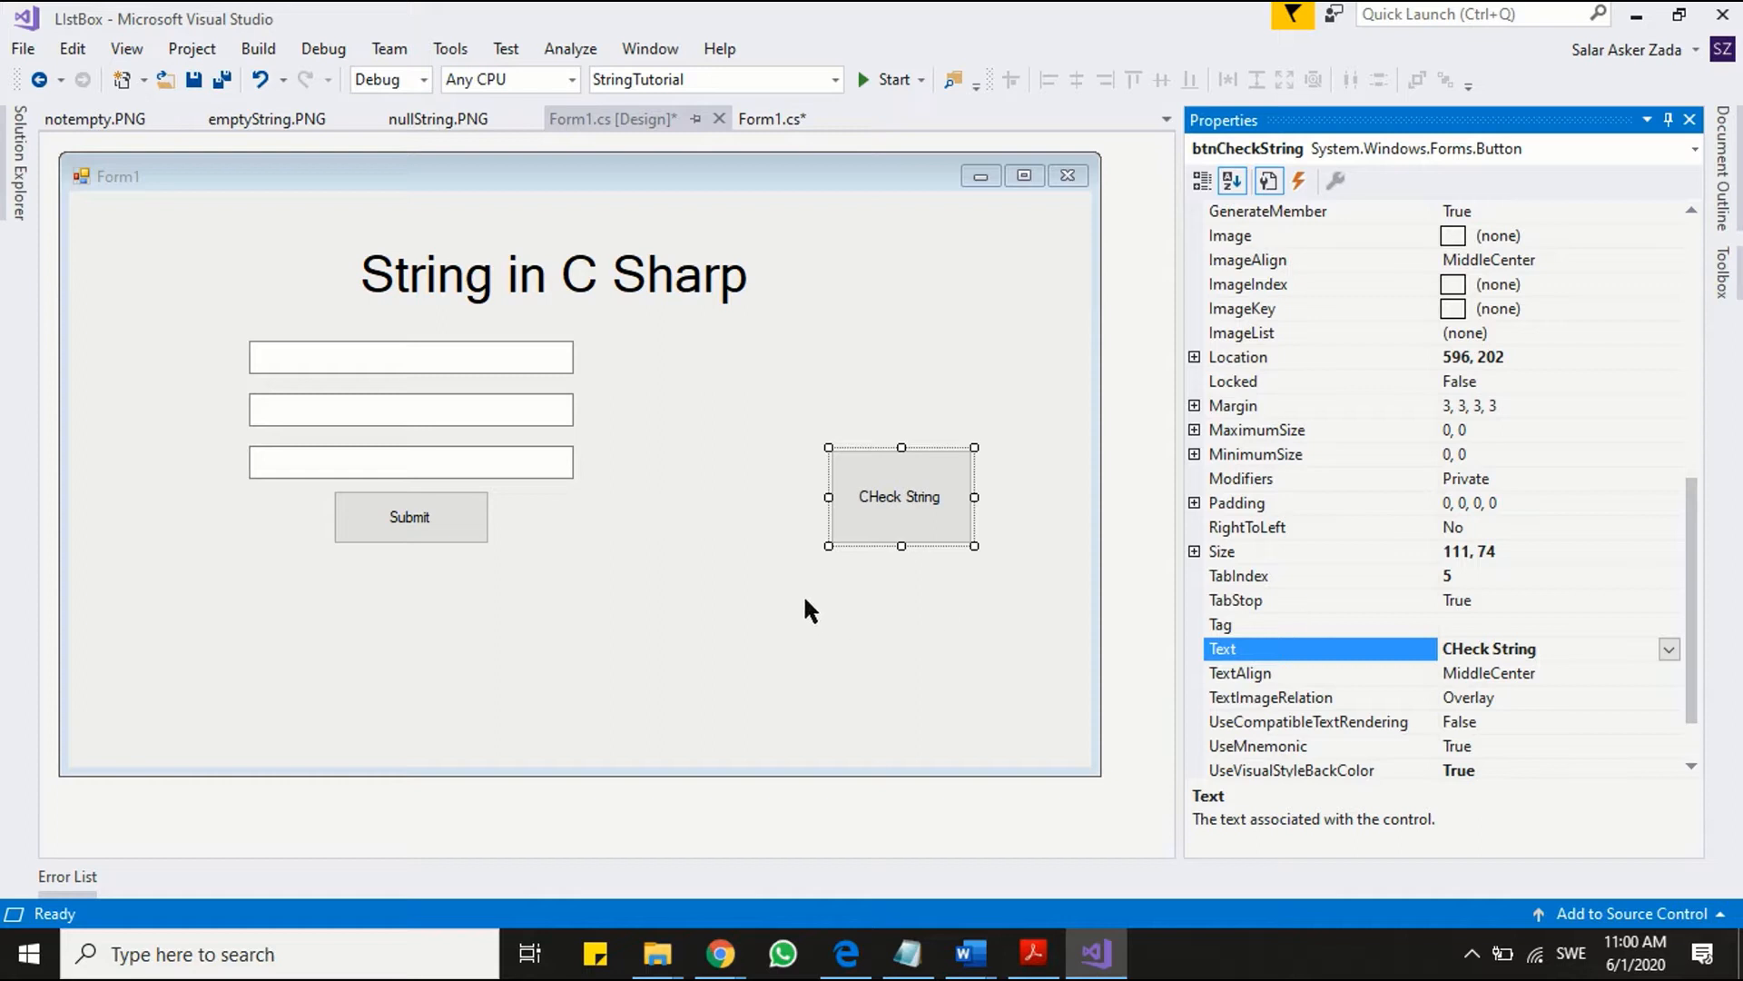
{"action": "left_click", "coordinate": [409, 516]}
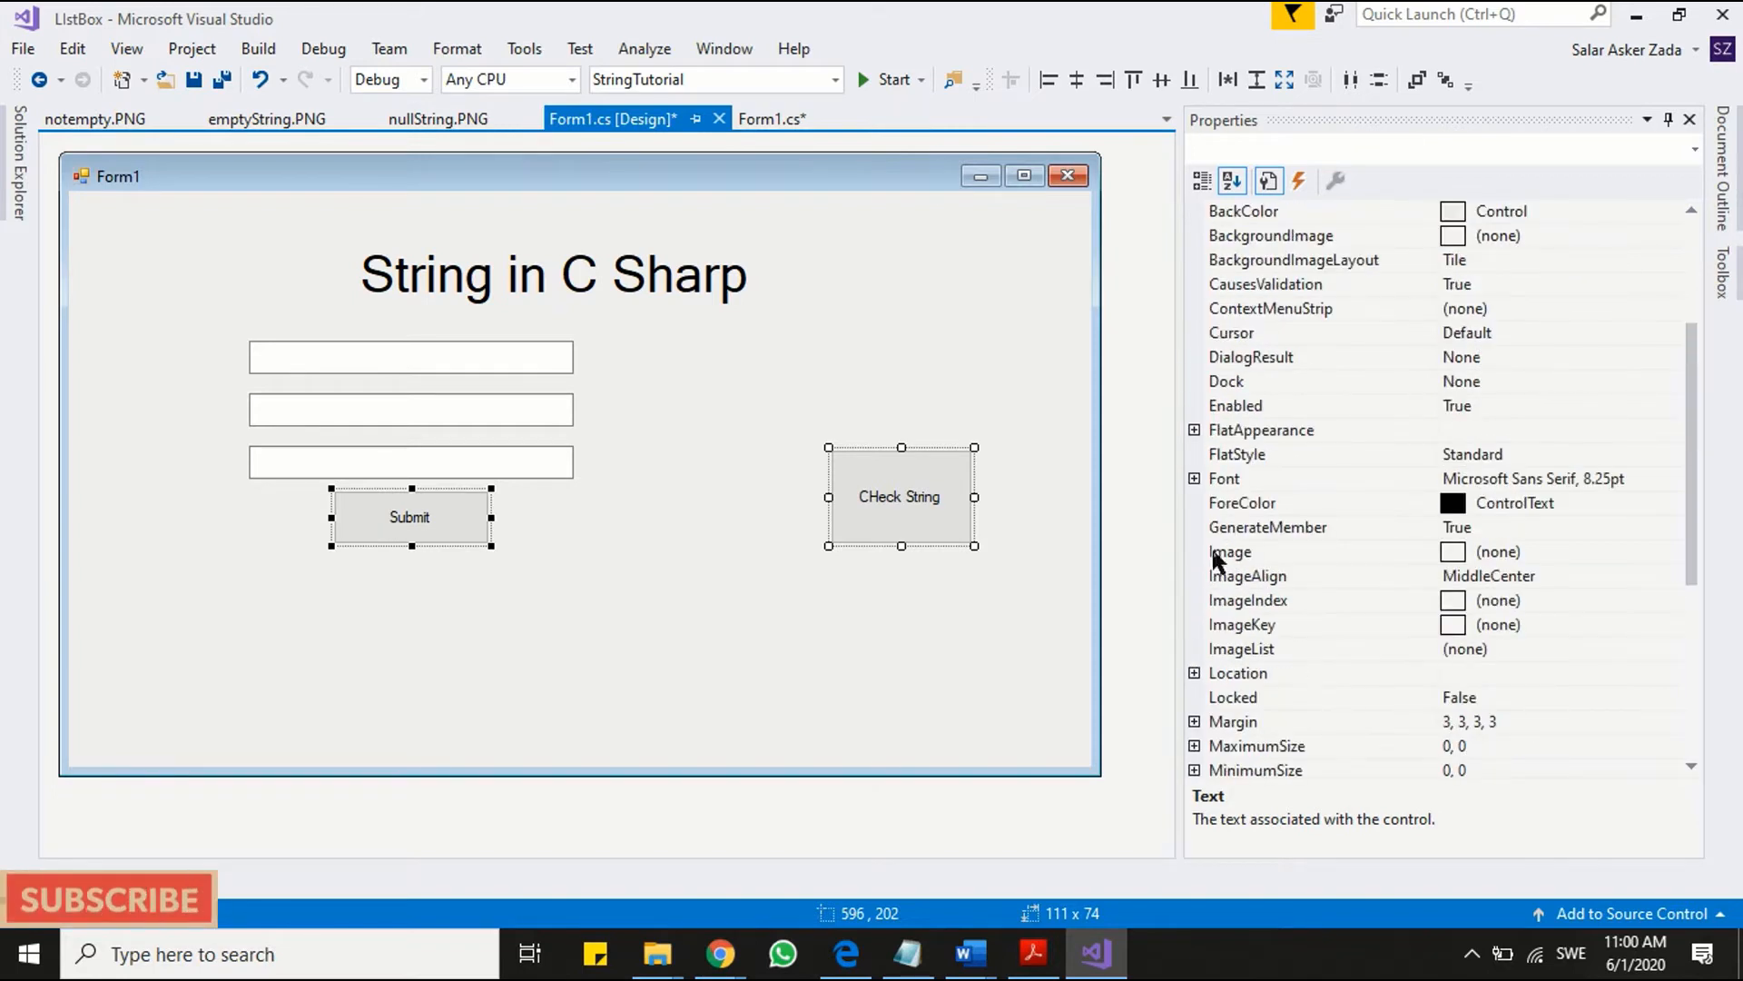
- Place label2, label3 and label4 to the left of the three textboxes
{"action": "left_click", "coordinate": [1193, 479]}
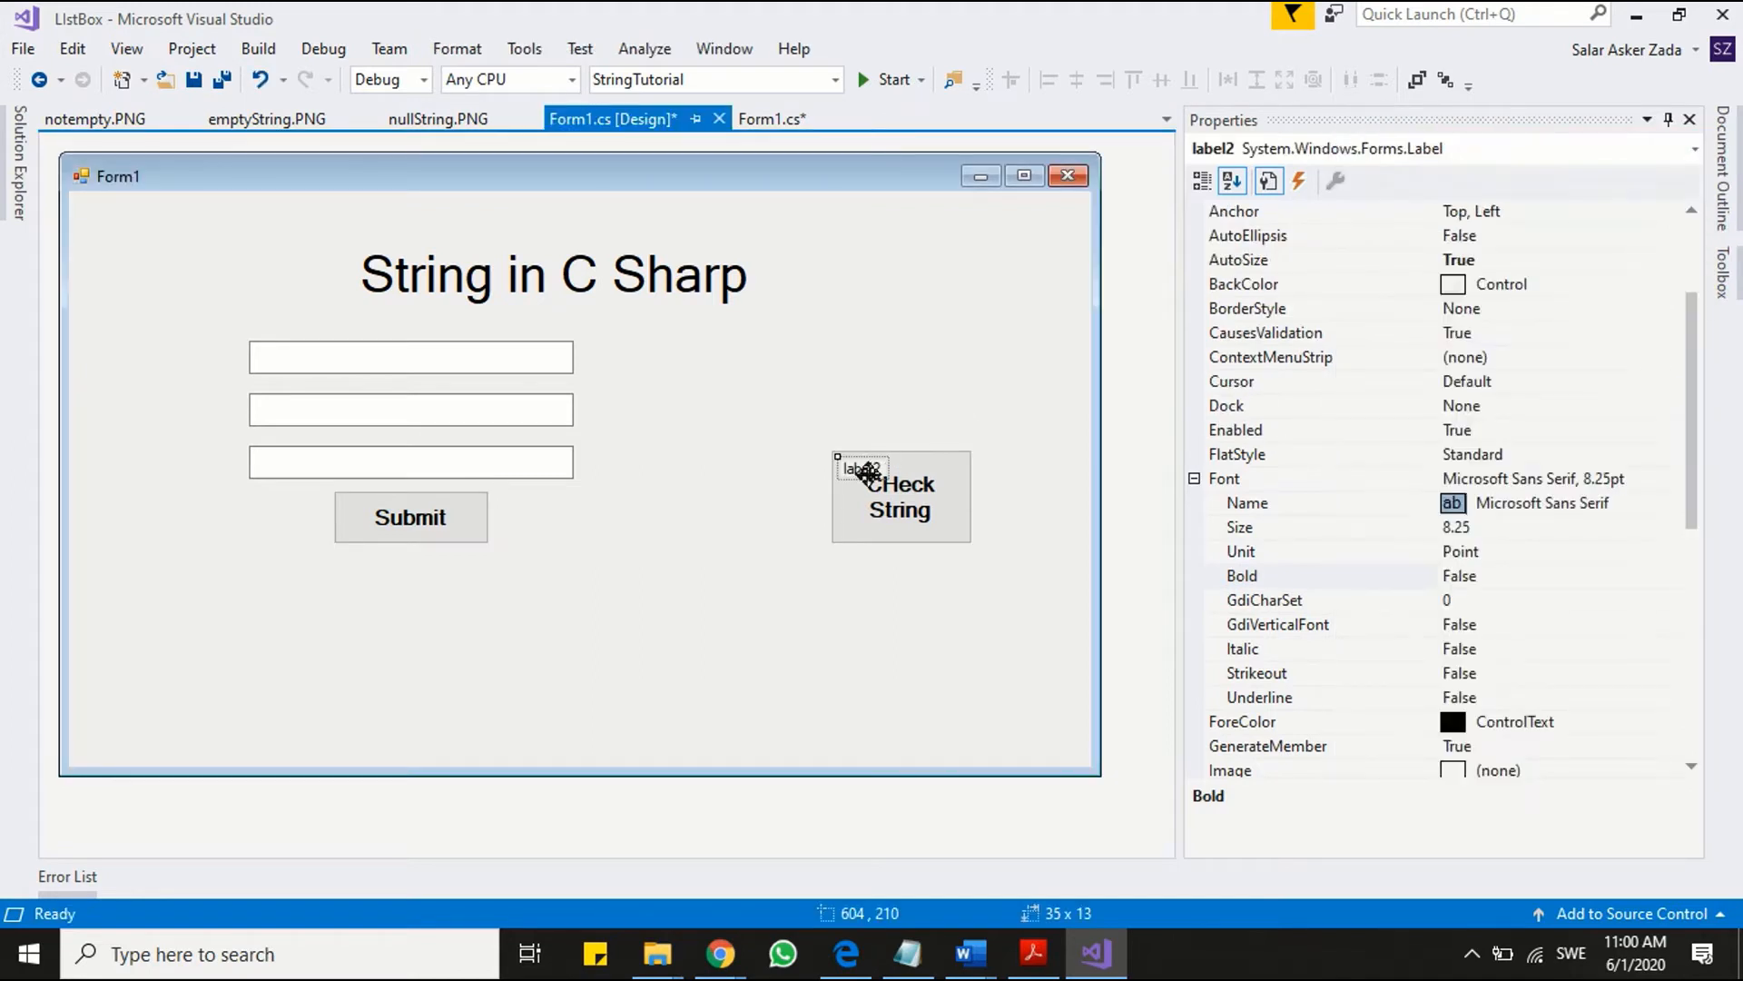
{"action": "left_click_drag", "start_coordinate": [862, 467], "coordinate": [155, 358]}
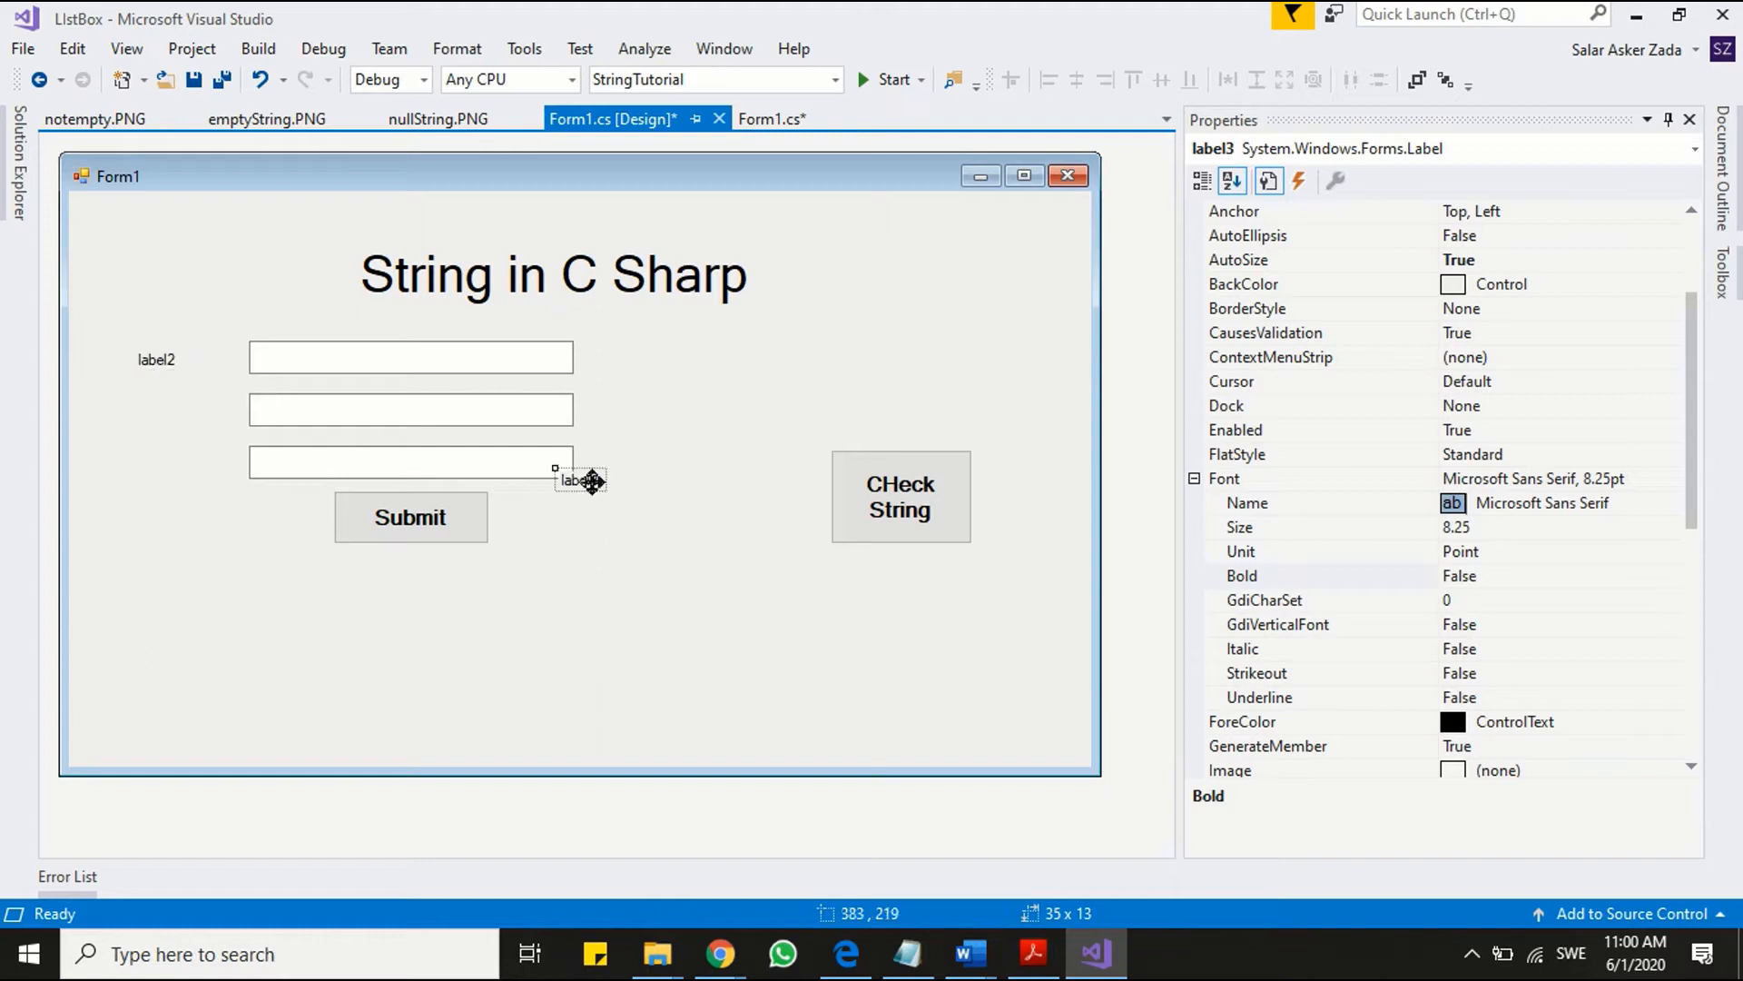
{"action": "left_click_drag", "start_coordinate": [578, 480], "coordinate": [157, 402]}
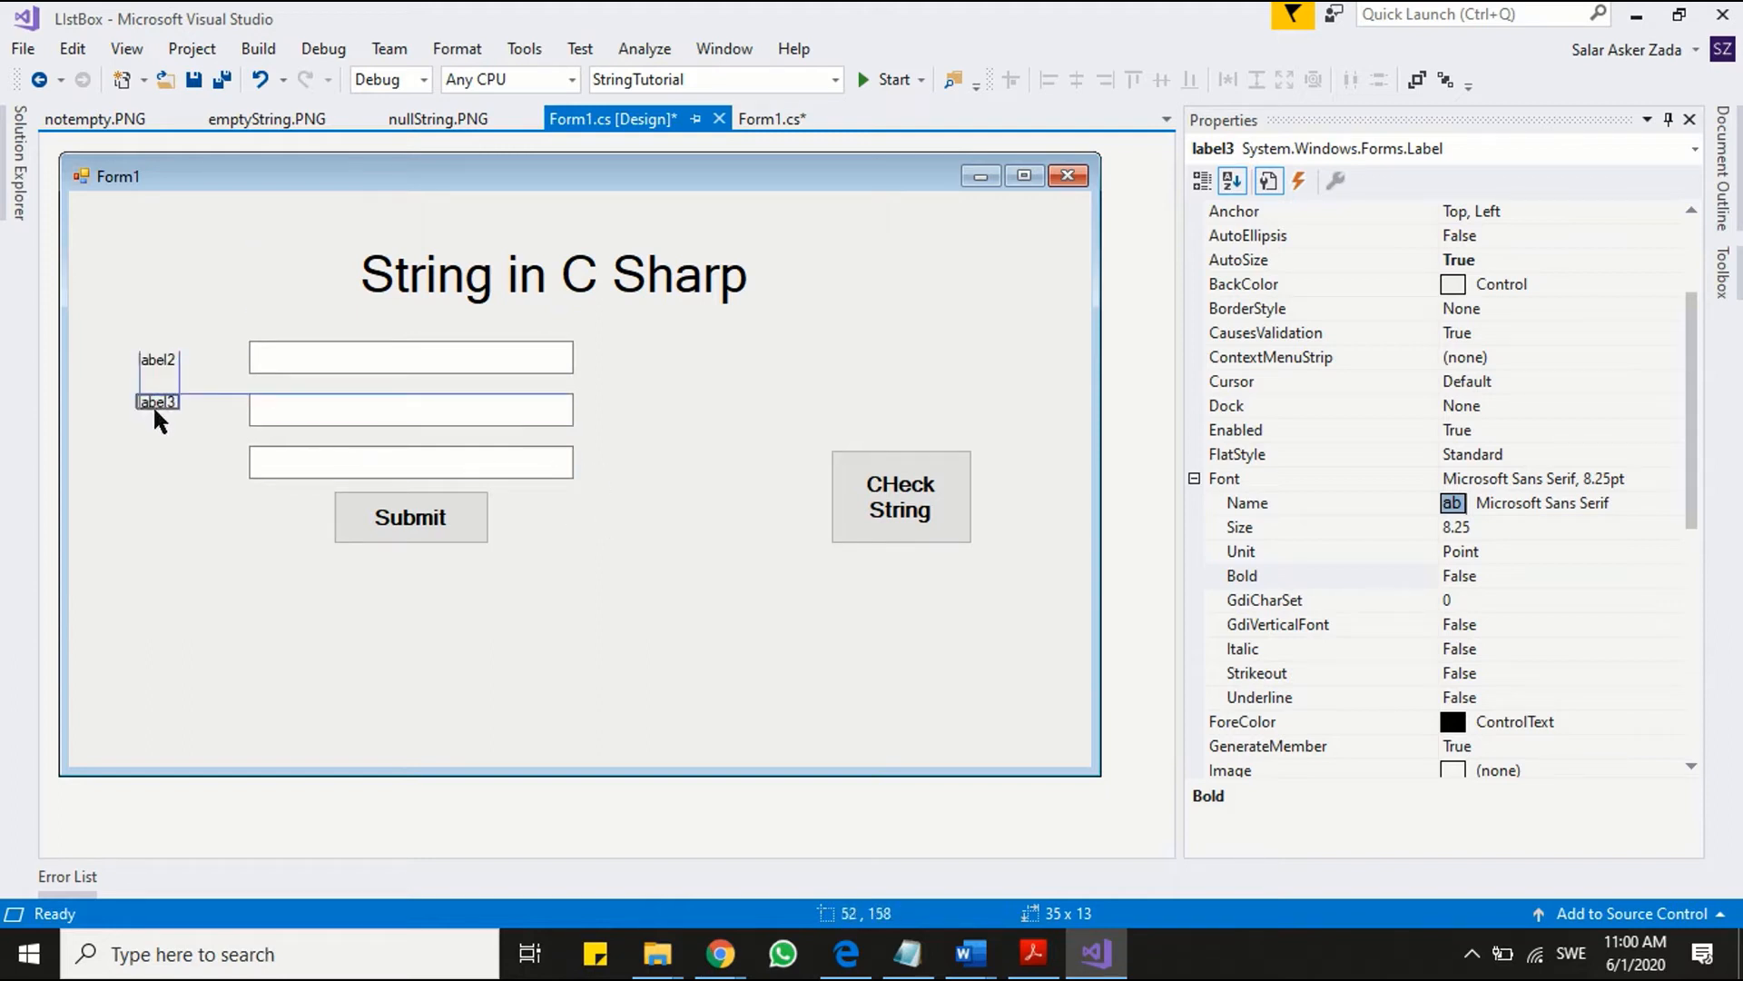
{"action": "left_click_drag", "start_coordinate": [155, 401], "coordinate": [578, 478]}
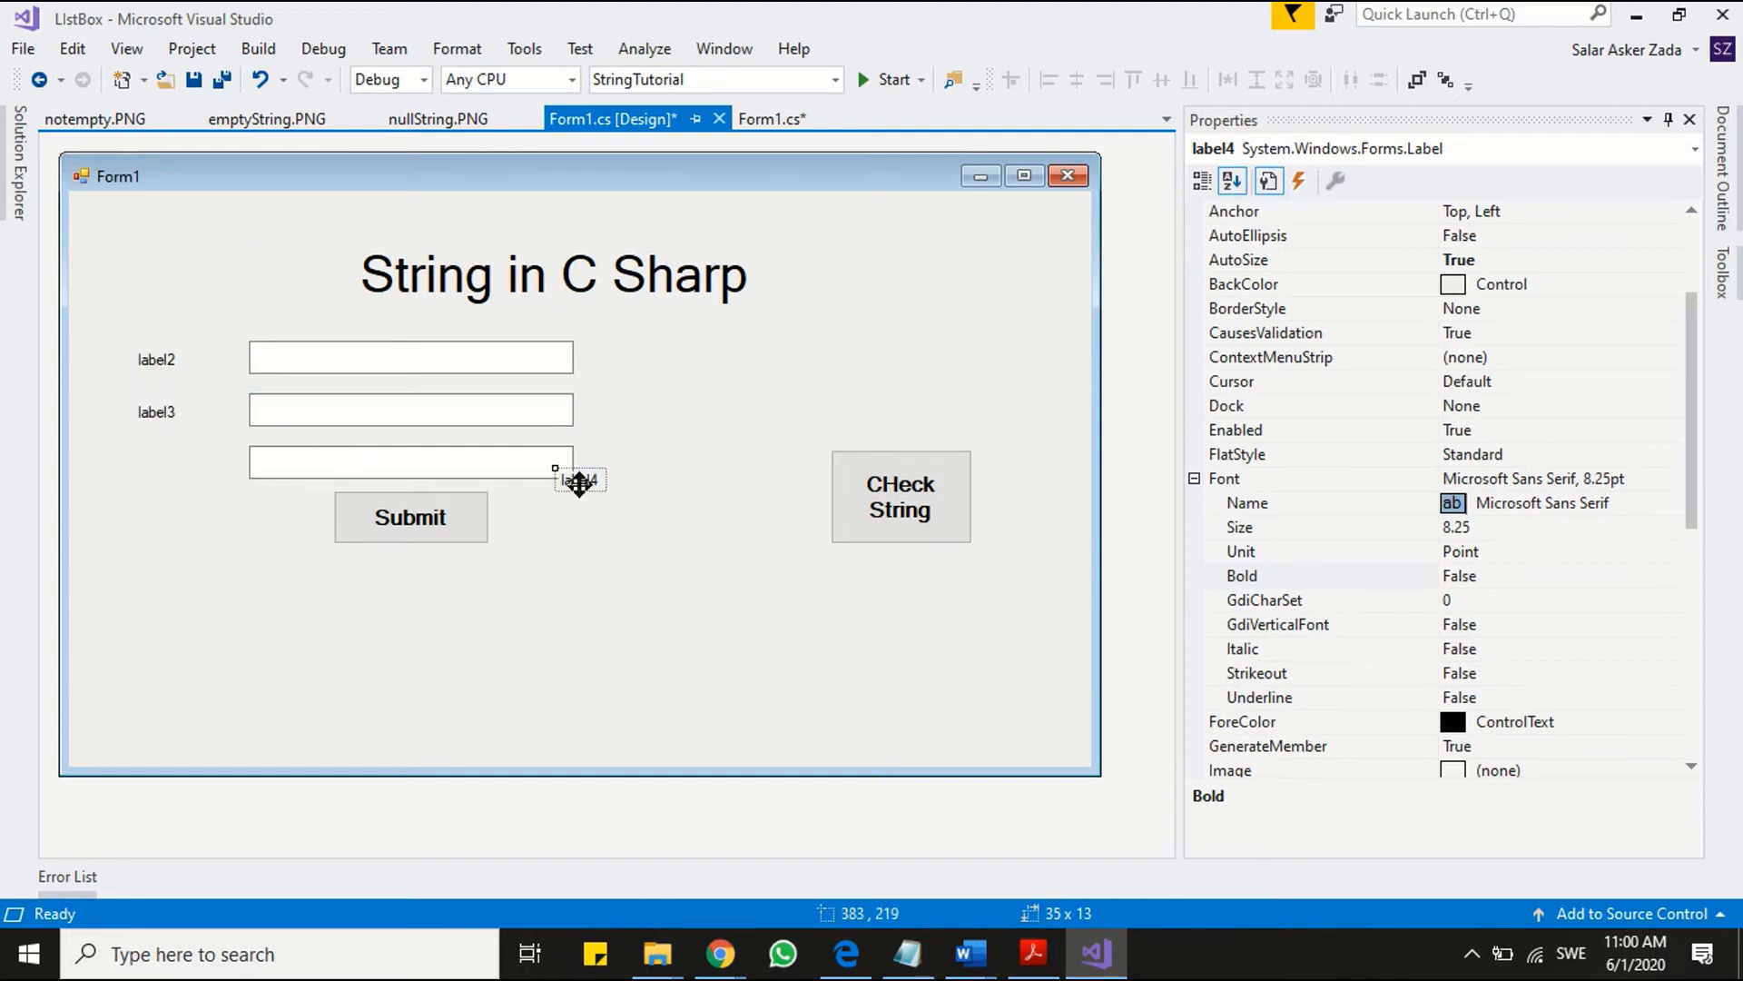
{"action": "left_click_drag", "start_coordinate": [579, 480], "coordinate": [155, 471]}
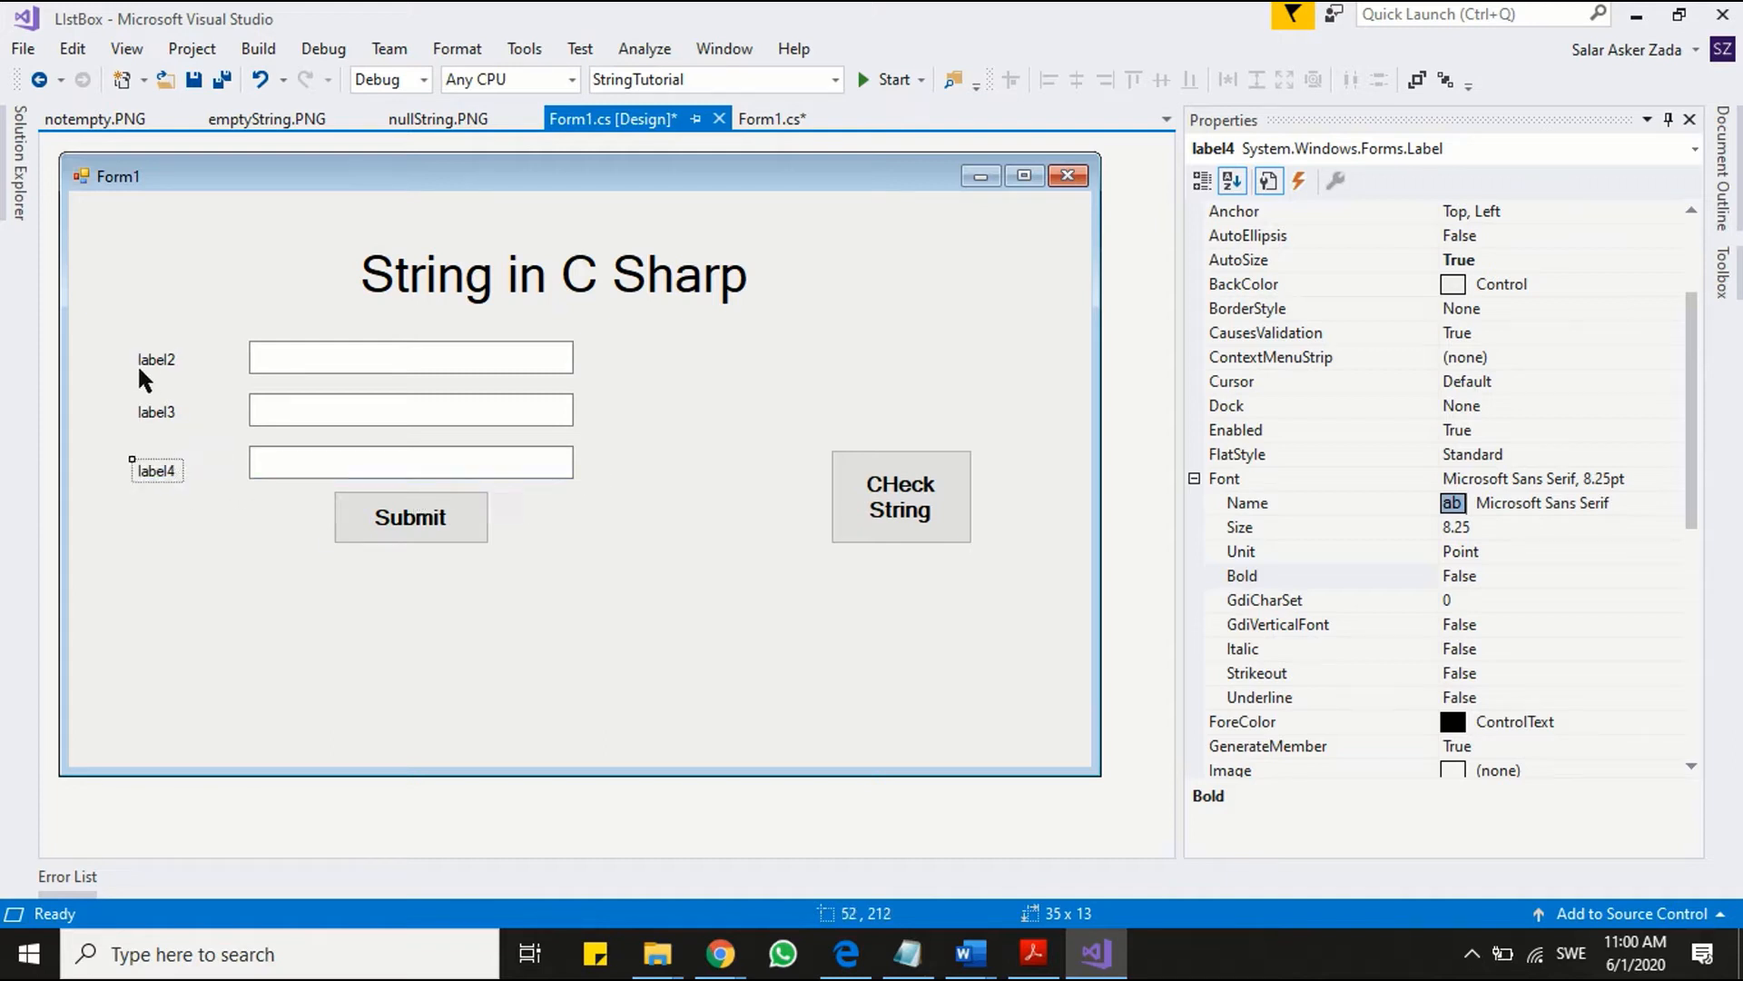
{"action": "right_click", "coordinate": [156, 359]}
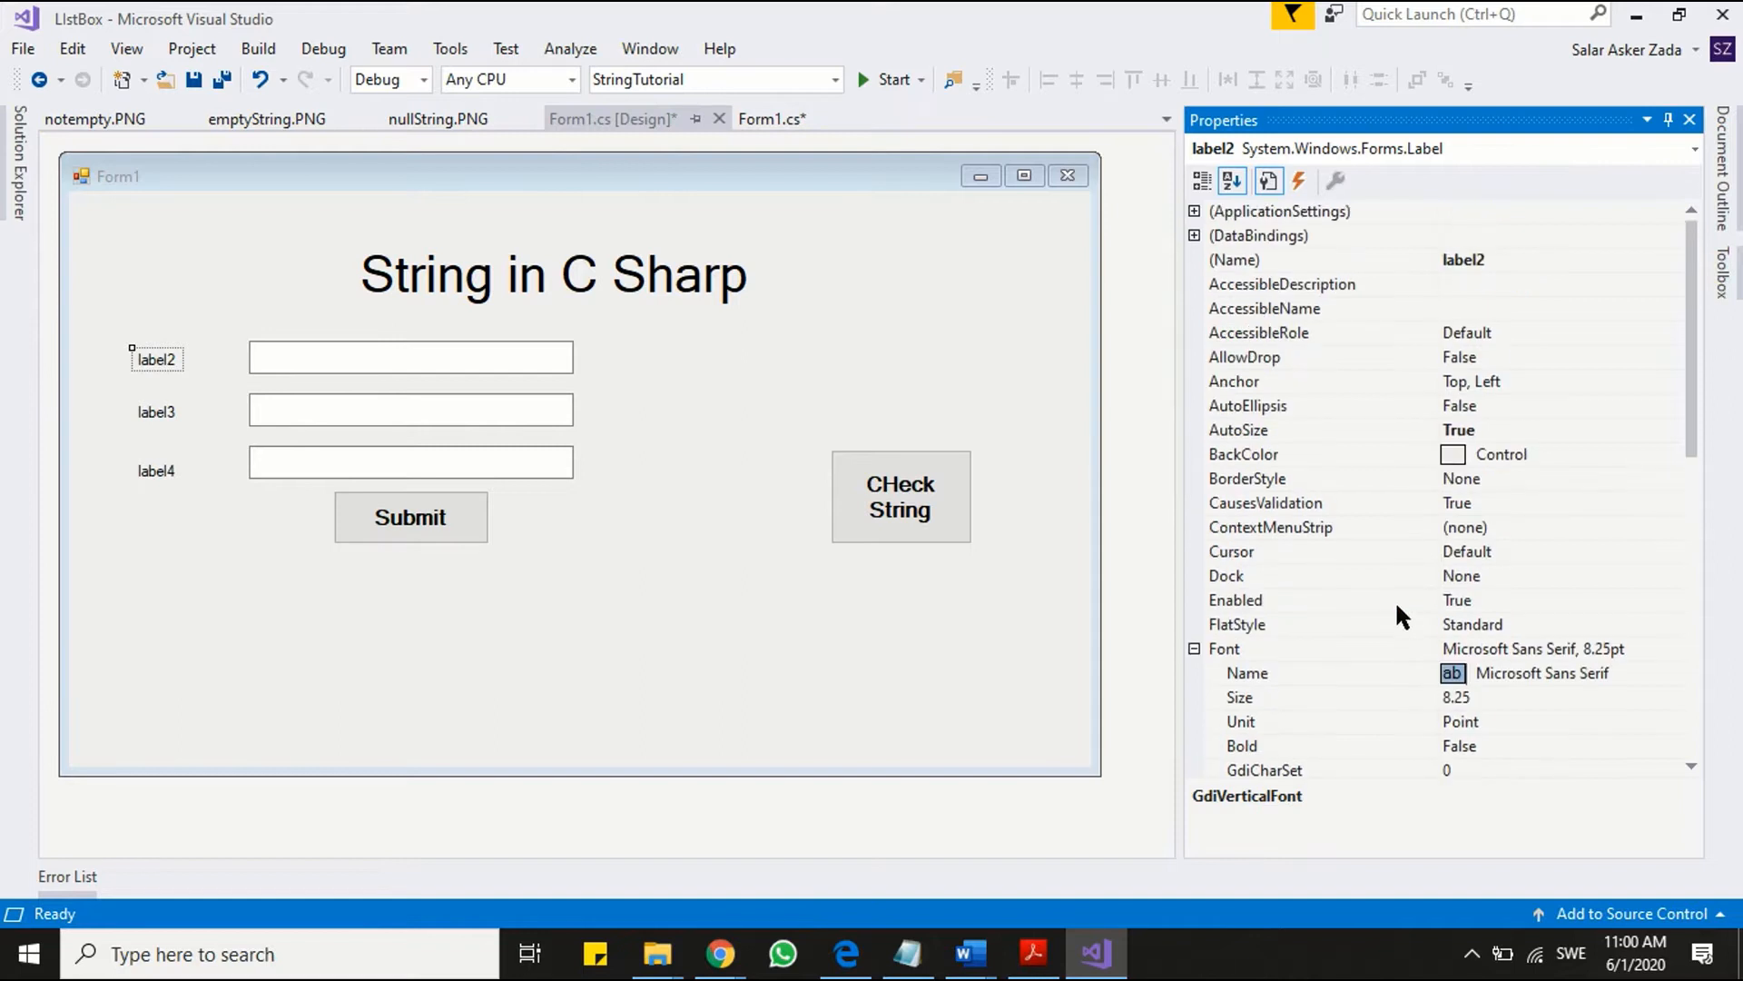
- Set the three labels' Text to 'First Name', 'Last Name' and 'Telephone'
{"action": "scroll", "scroll_direction": "down", "scroll_amount": 3}
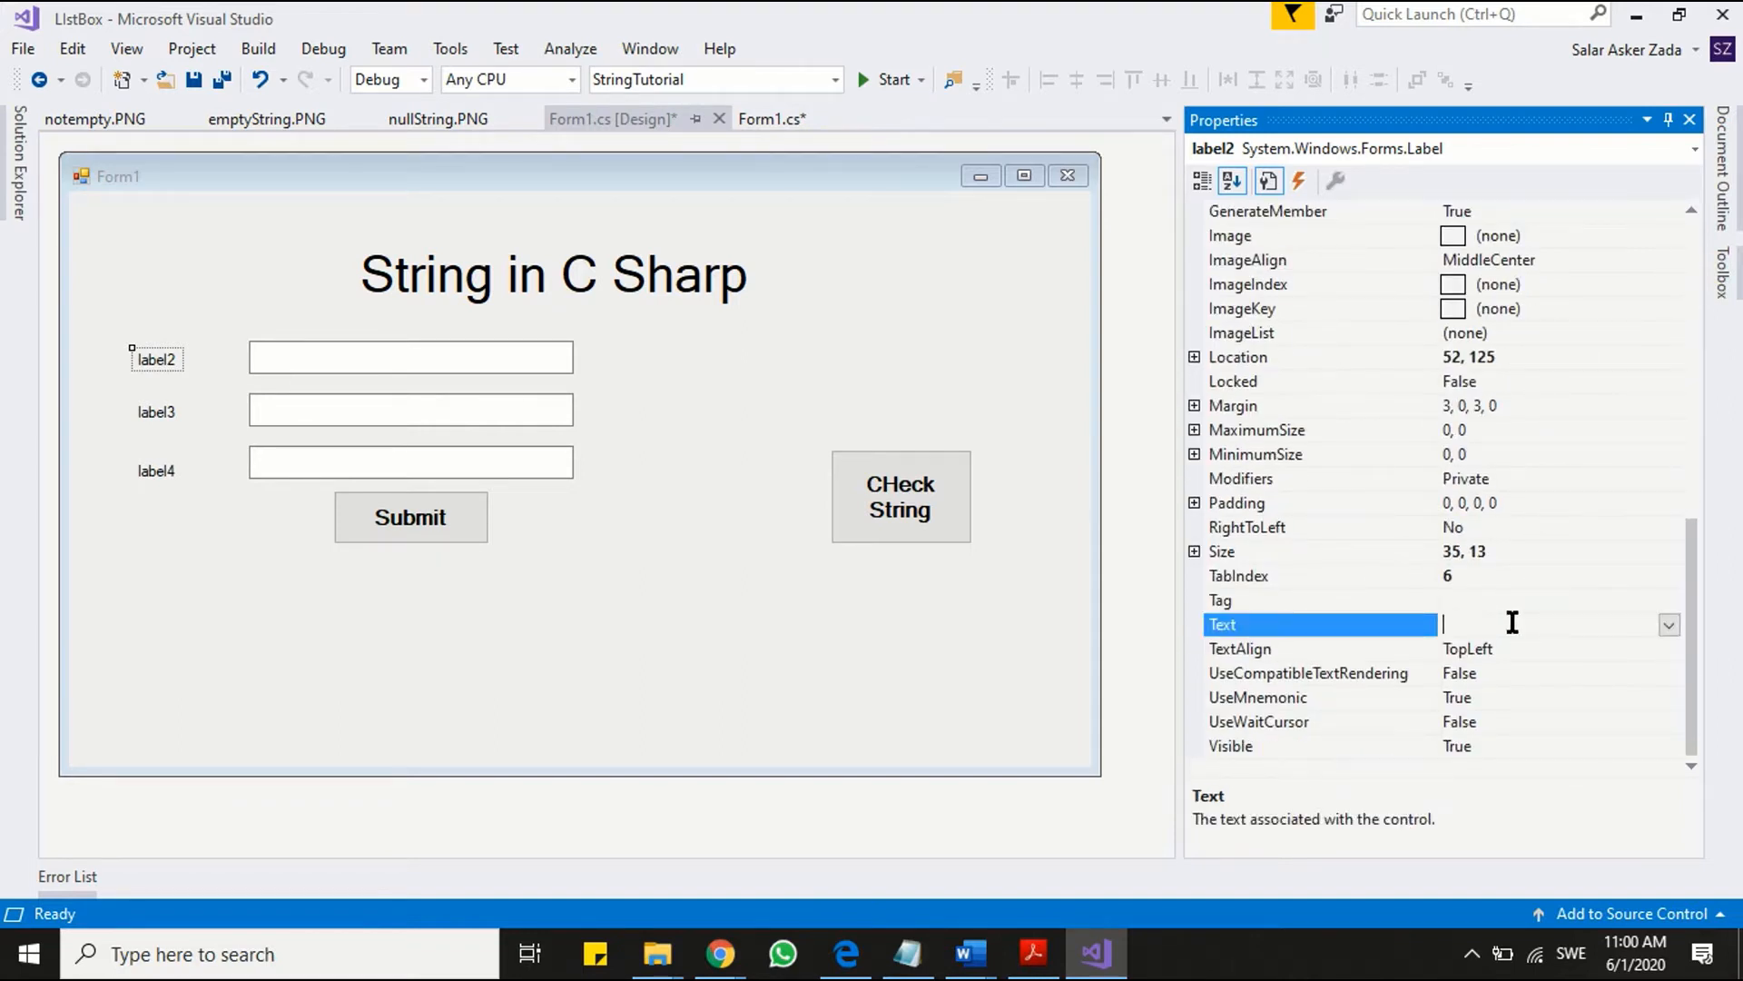
{"action": "type", "text": "First"}
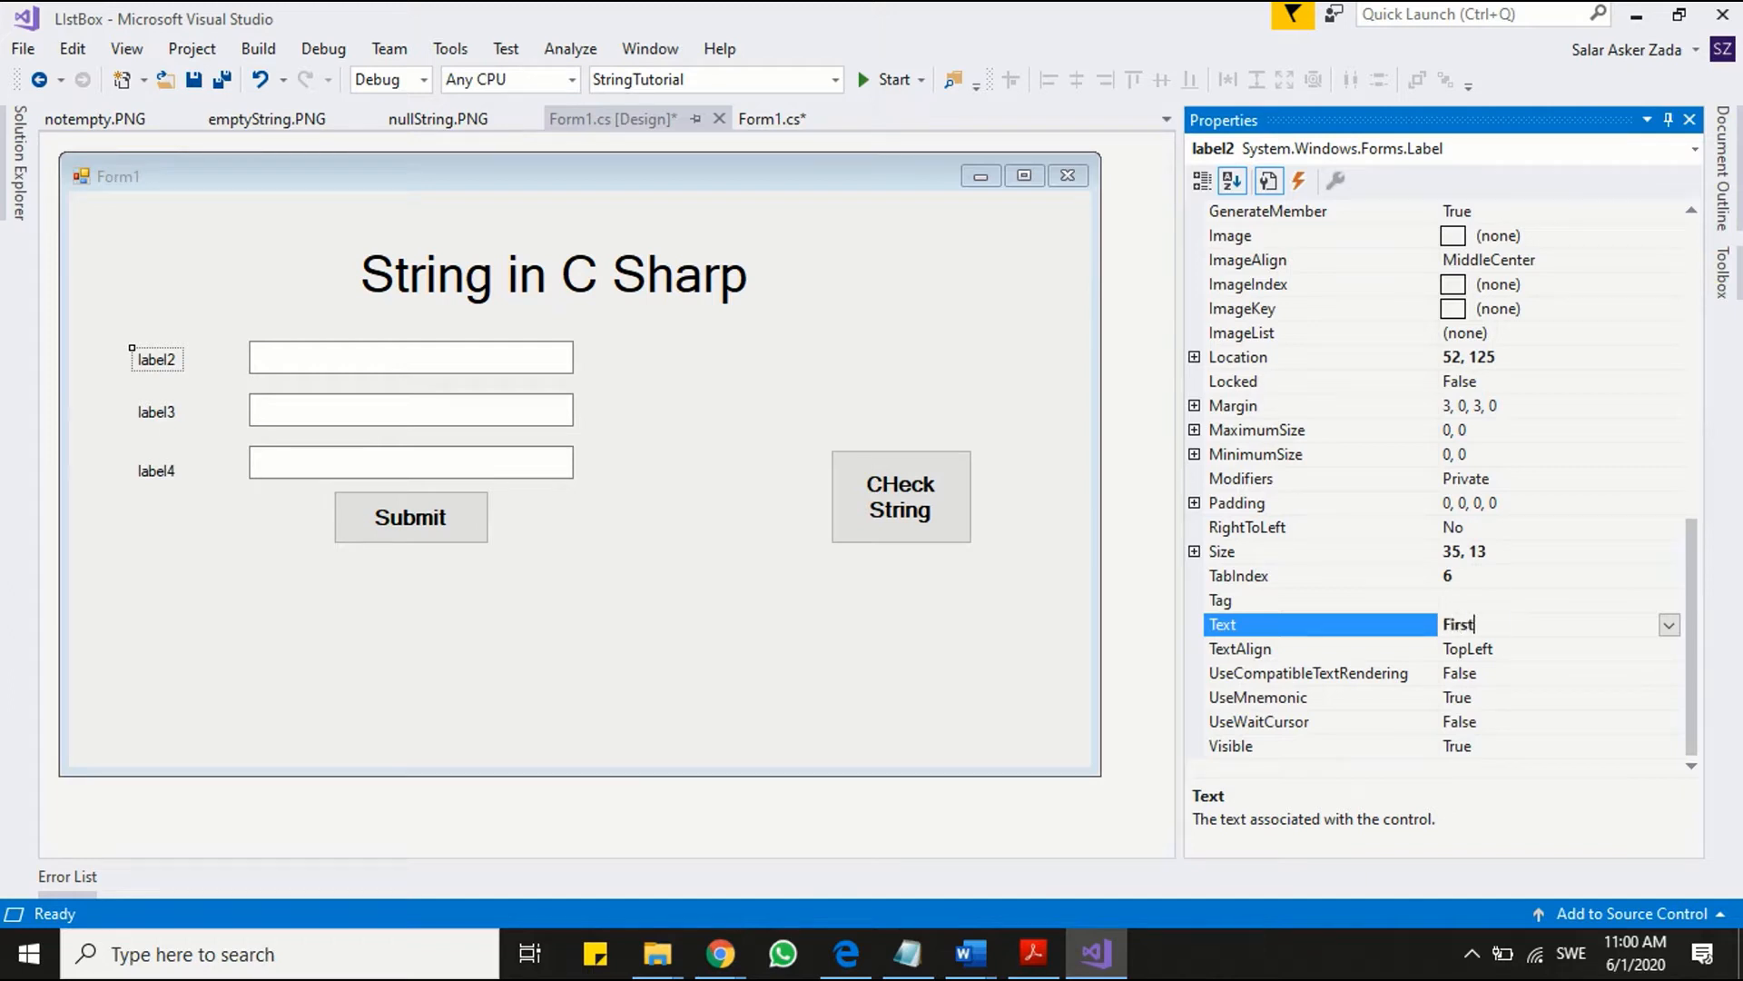
{"action": "type", "text": "Name"}
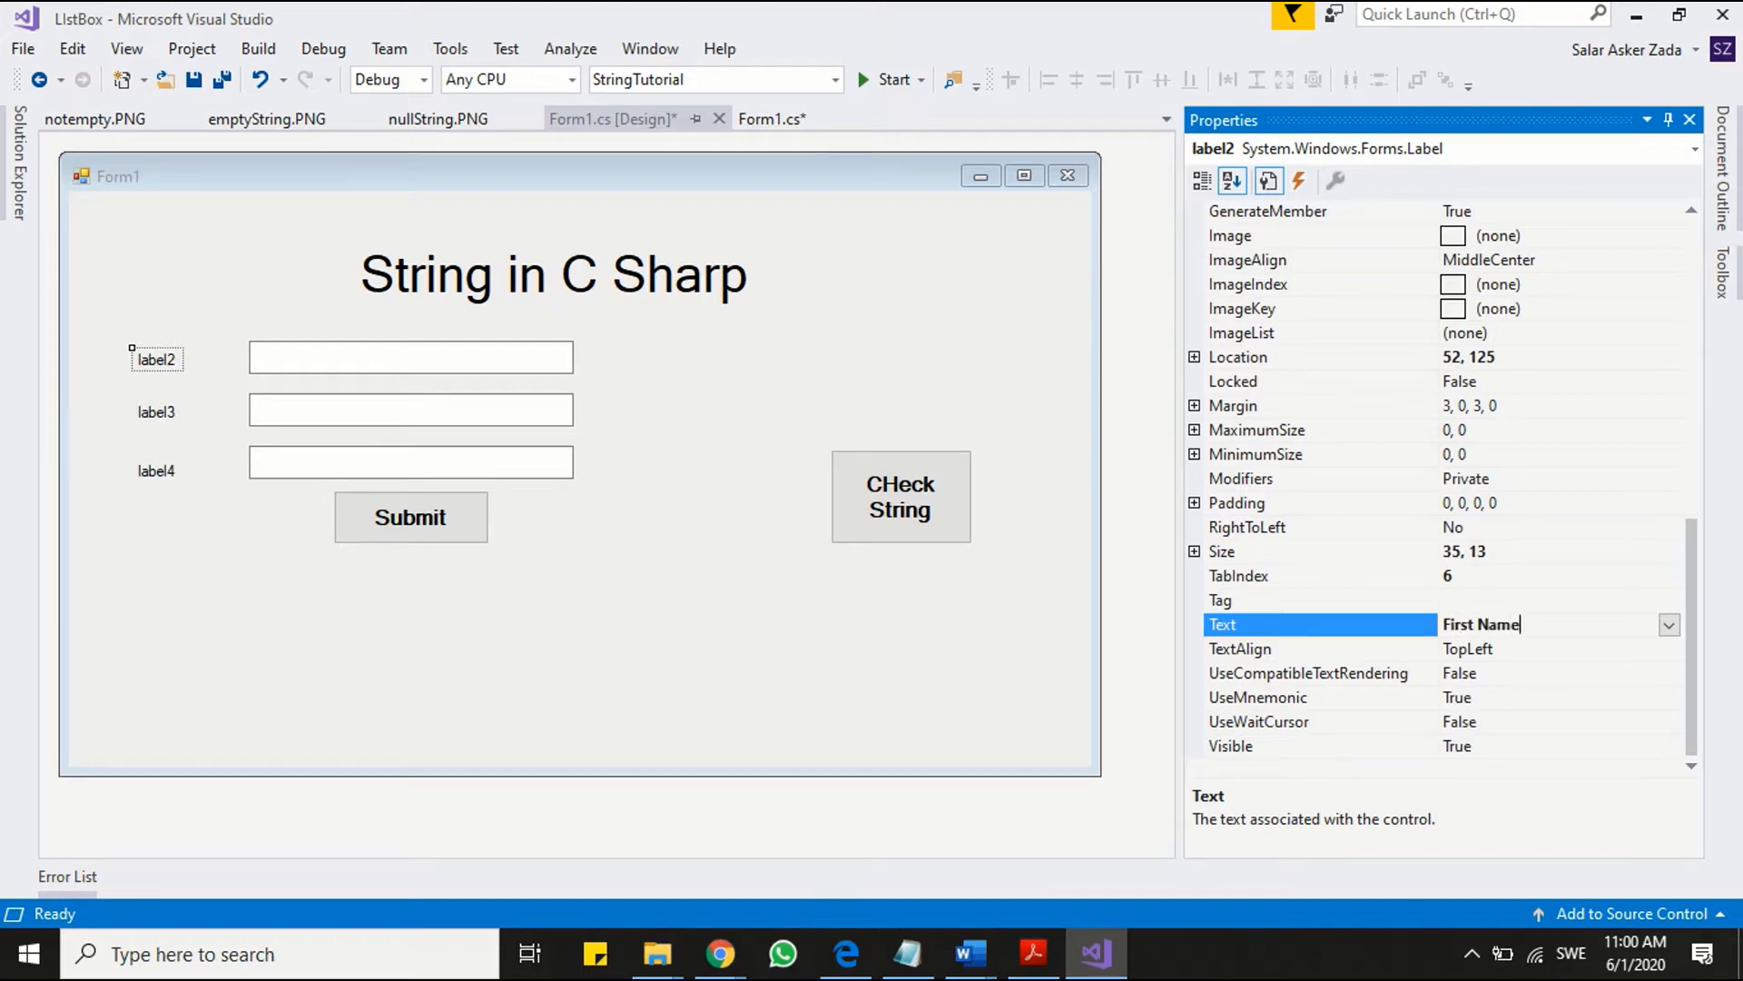
{"action": "key", "text": "Enter"}
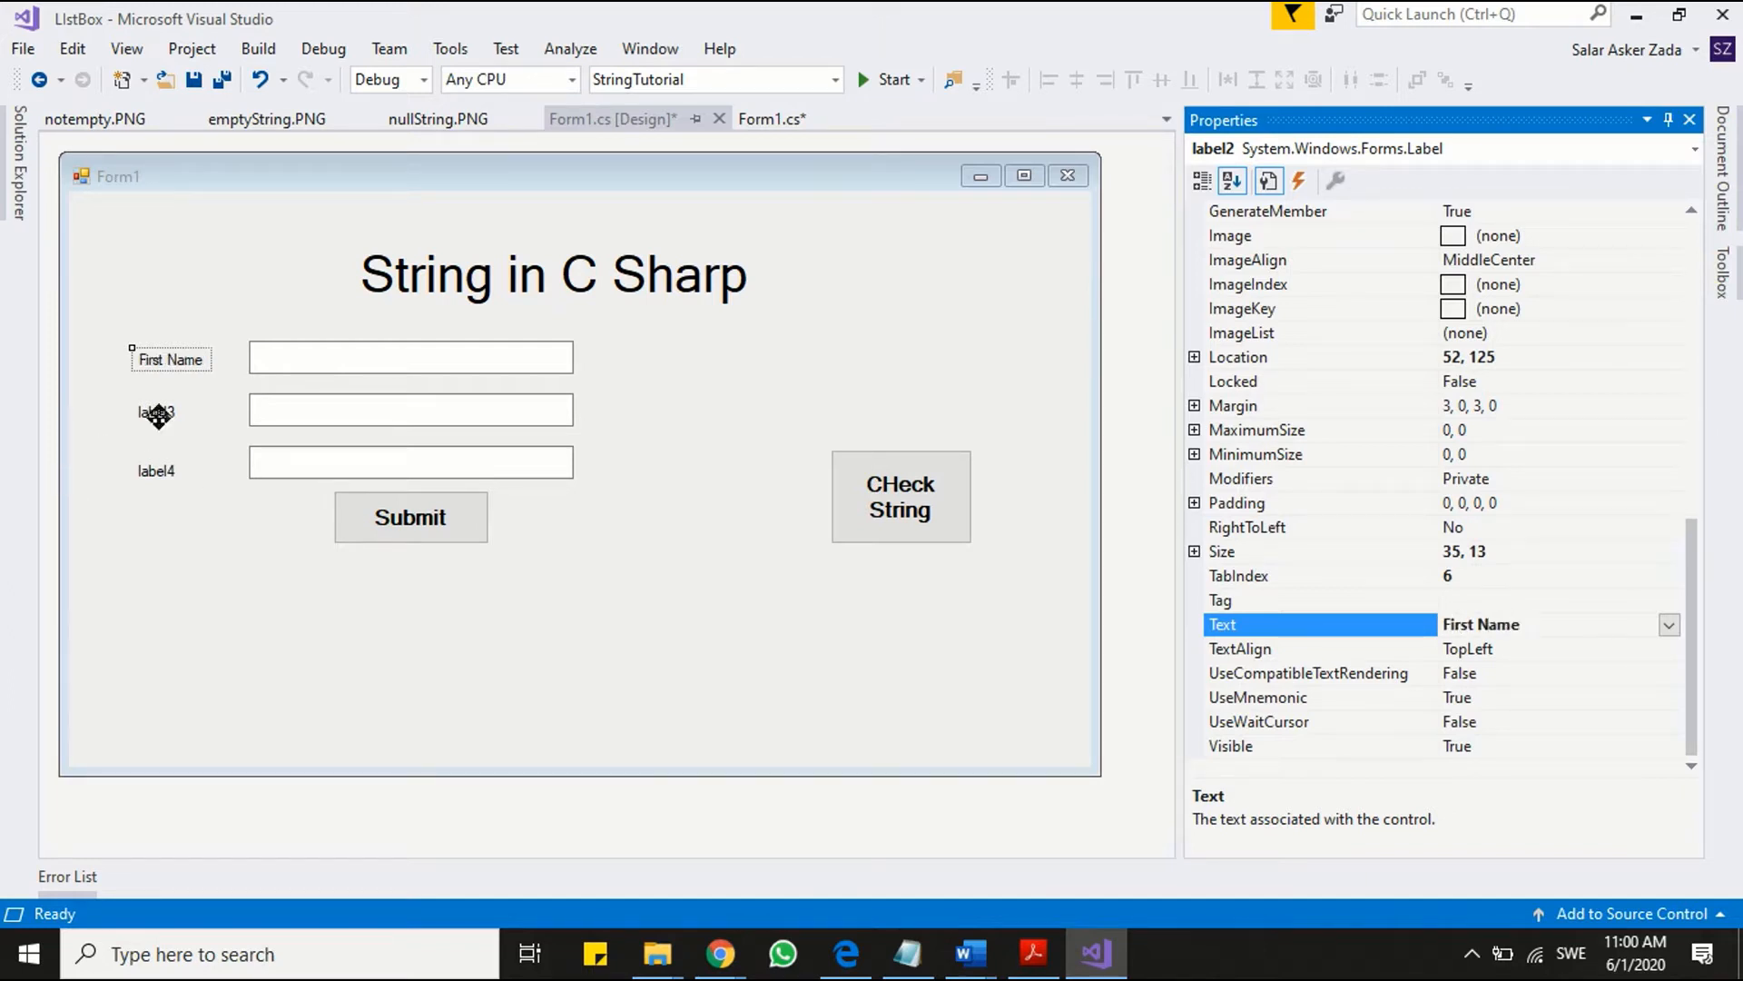
{"action": "left_click", "coordinate": [1689, 148]}
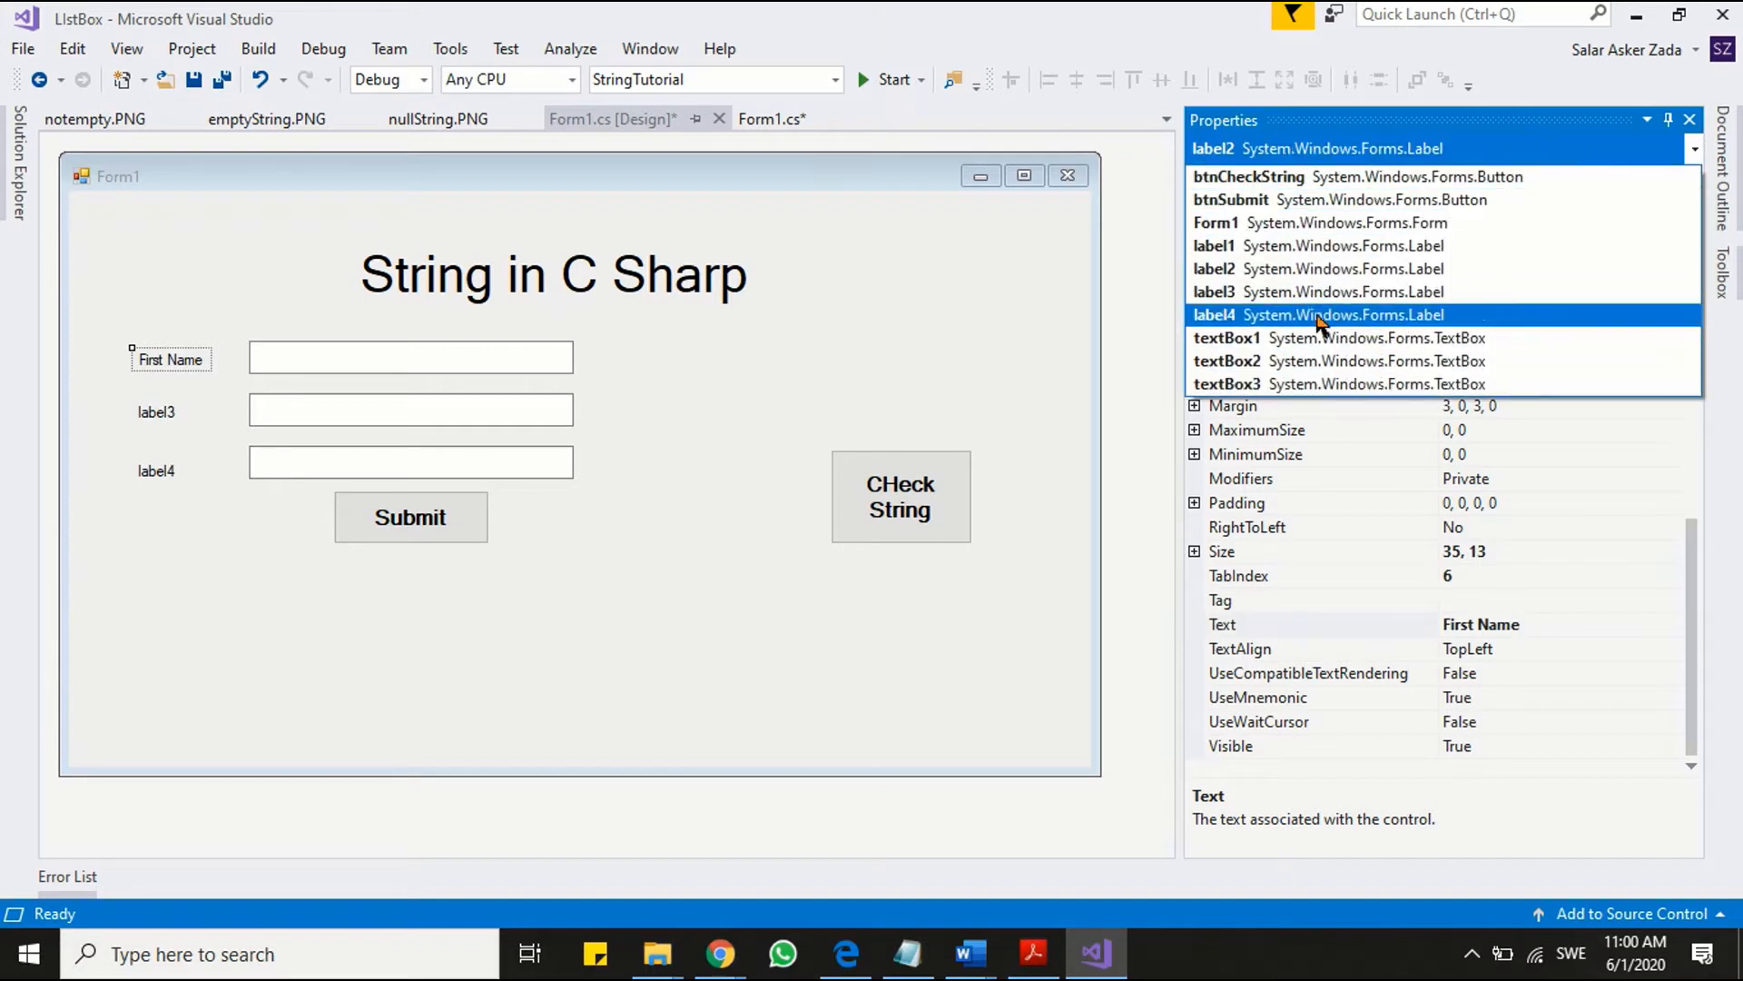
{"action": "left_click", "coordinate": [1214, 268]}
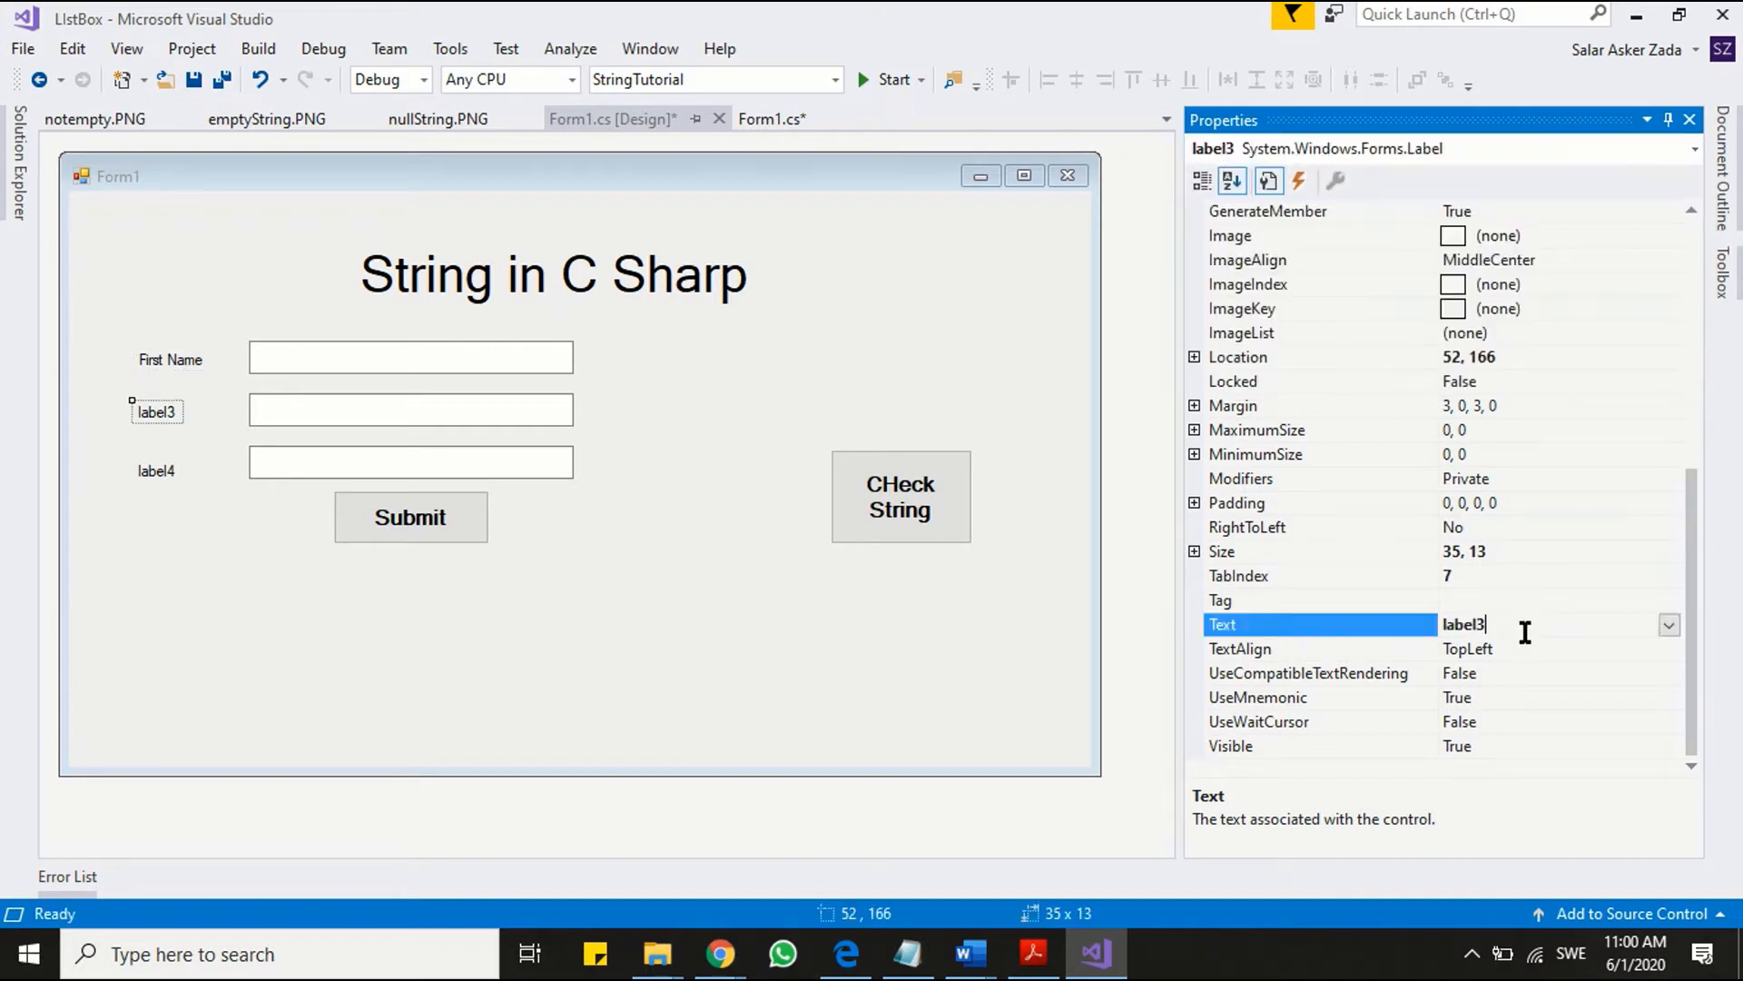
{"action": "type", "text": "Last Name"}
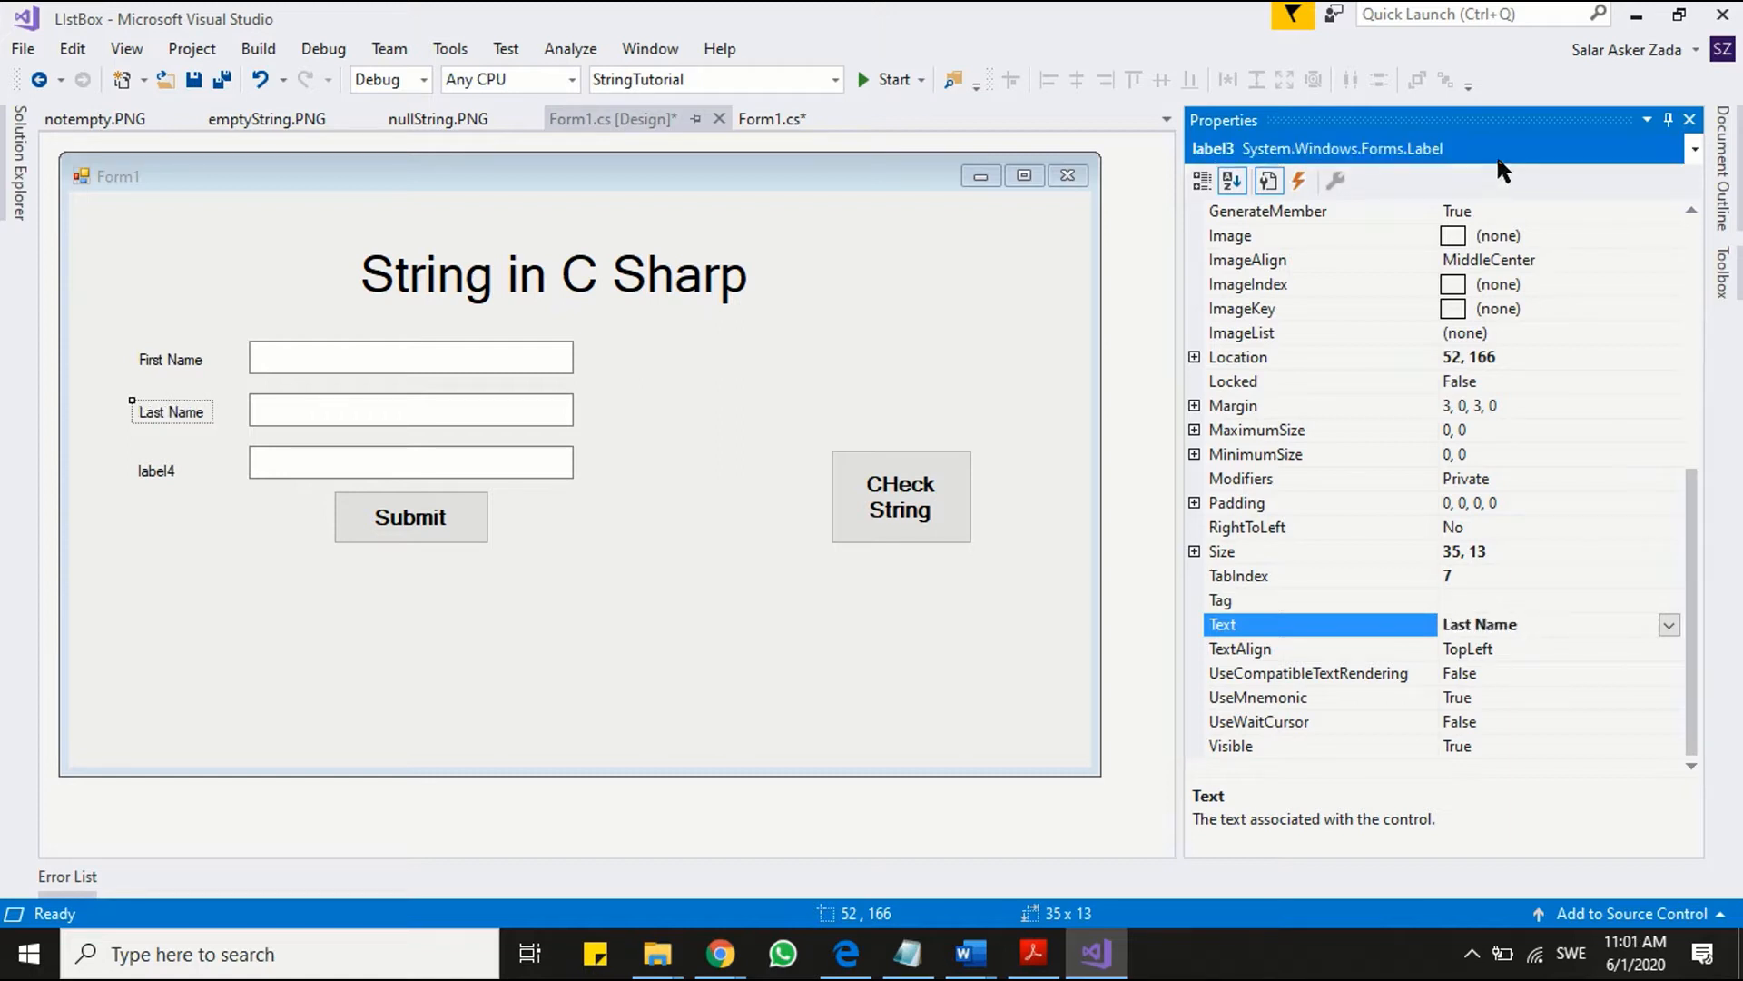
{"action": "left_click", "coordinate": [155, 469]}
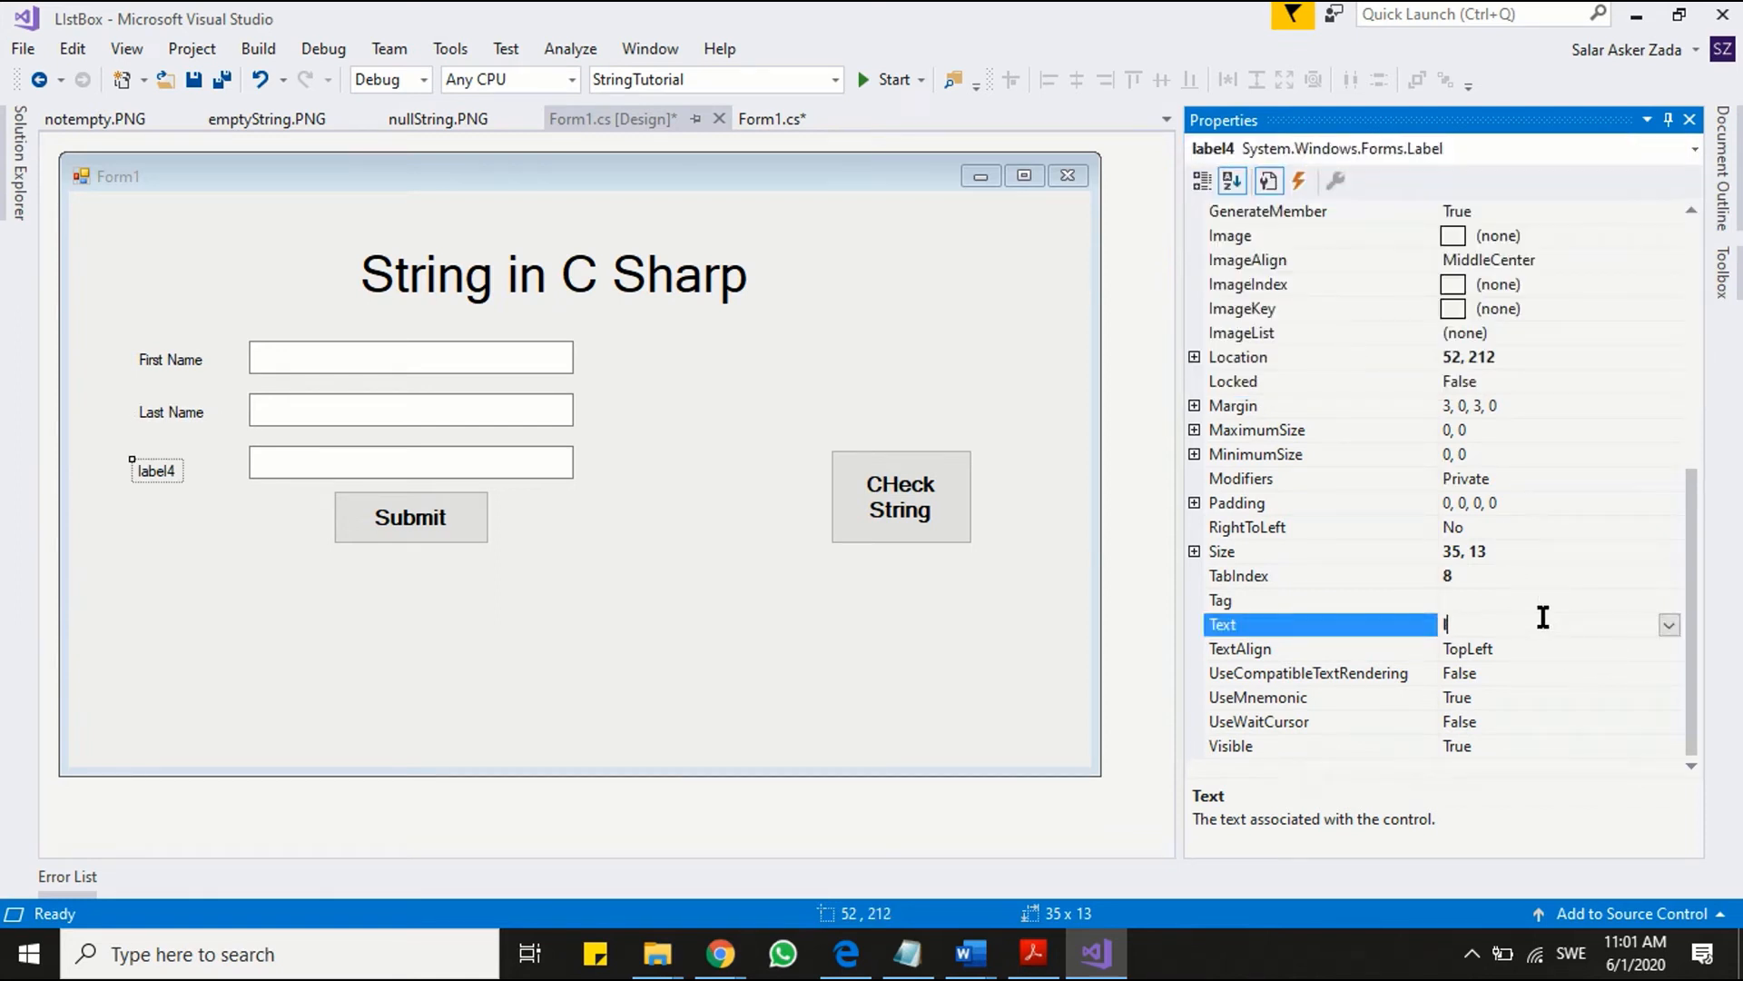
{"action": "type", "text": "Telephone"}
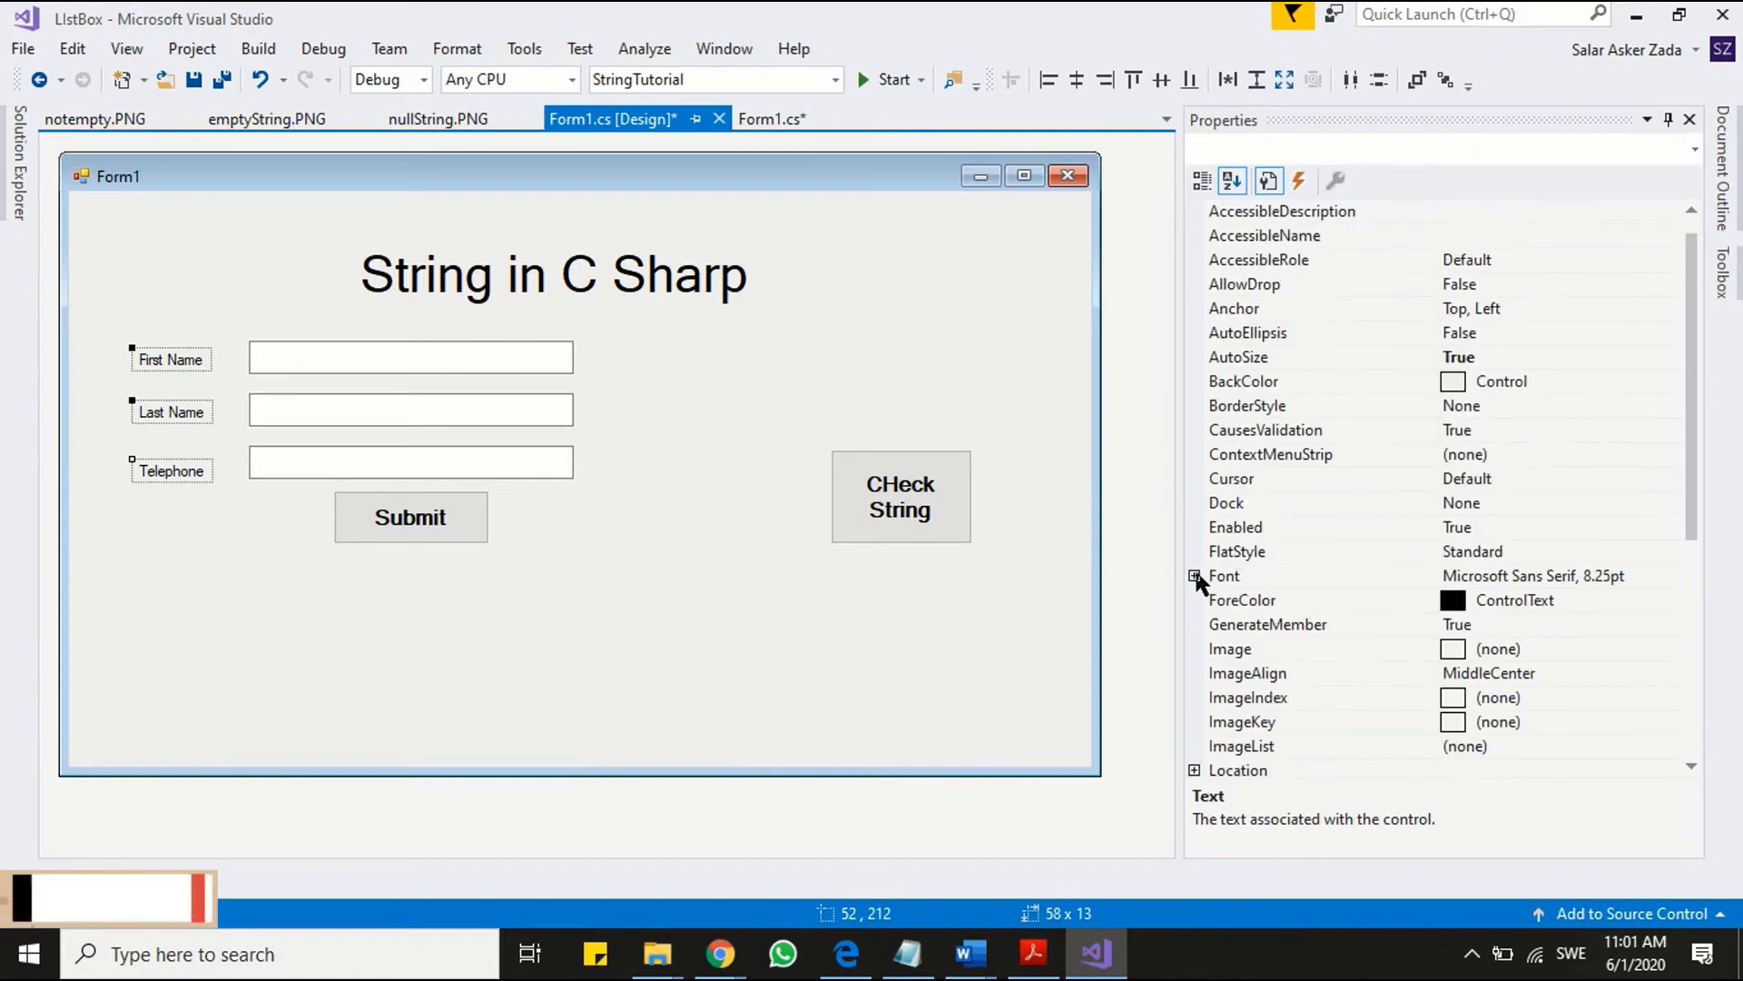
{"action": "left_click", "coordinate": [1194, 575]}
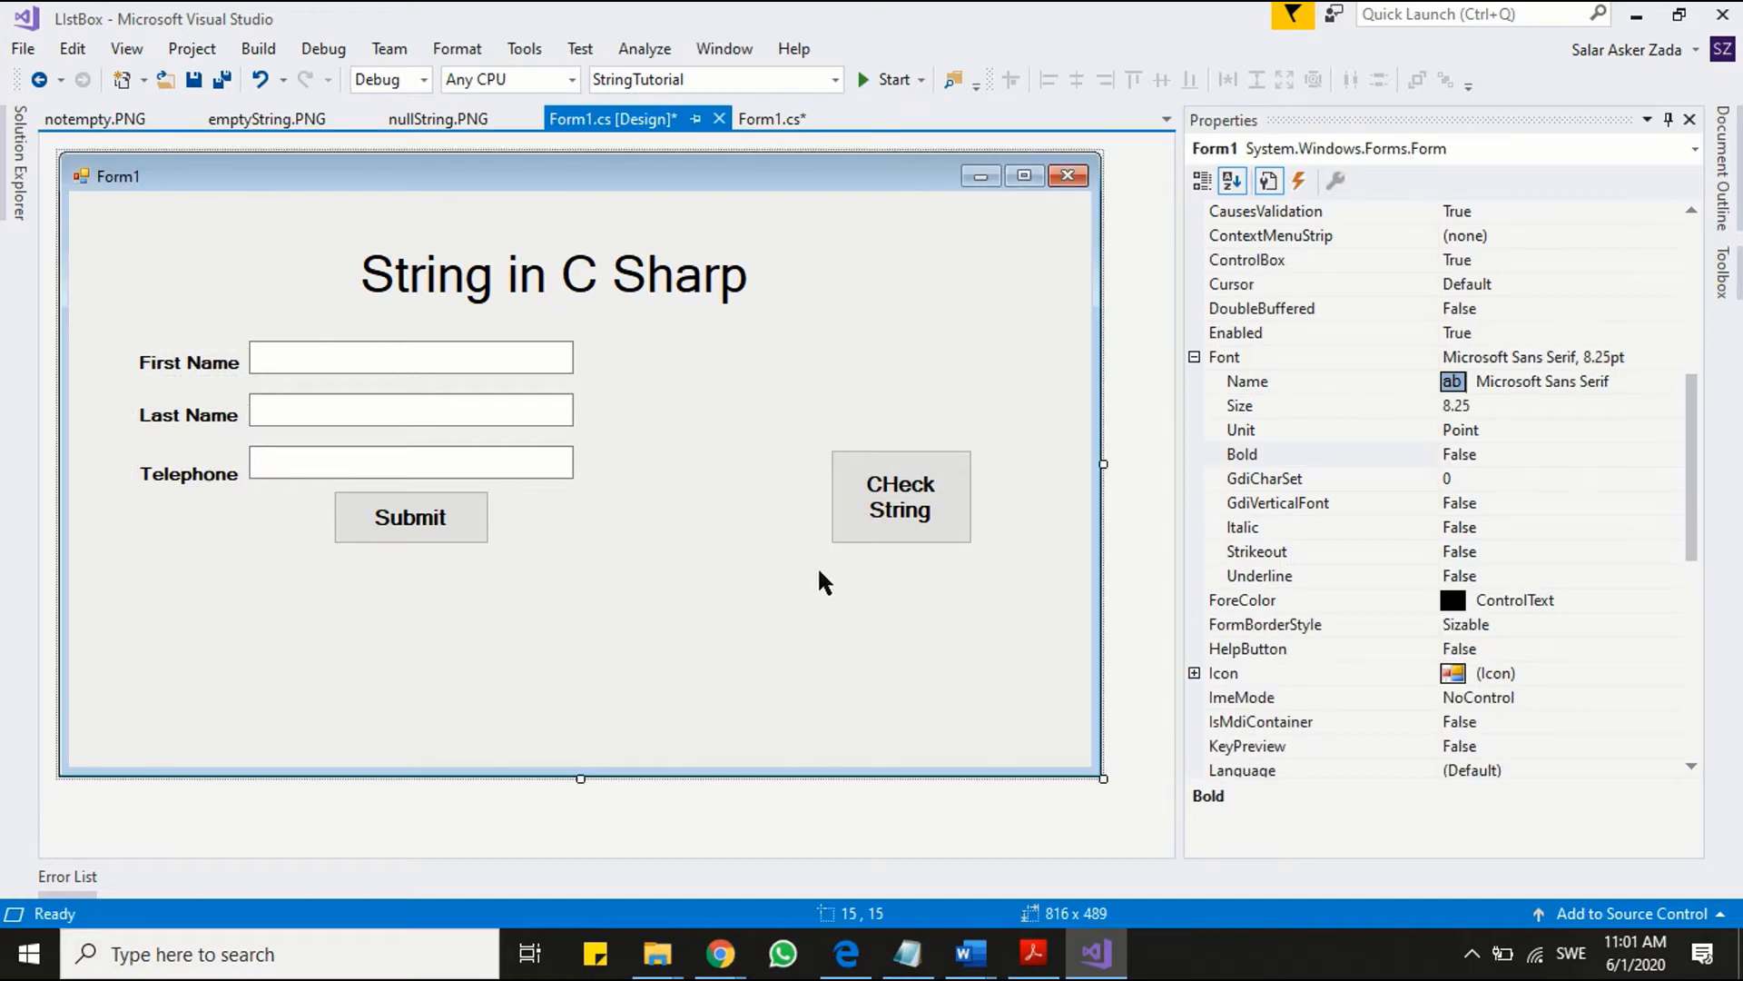
{"action": "mouse_move", "coordinate": [809, 575]}
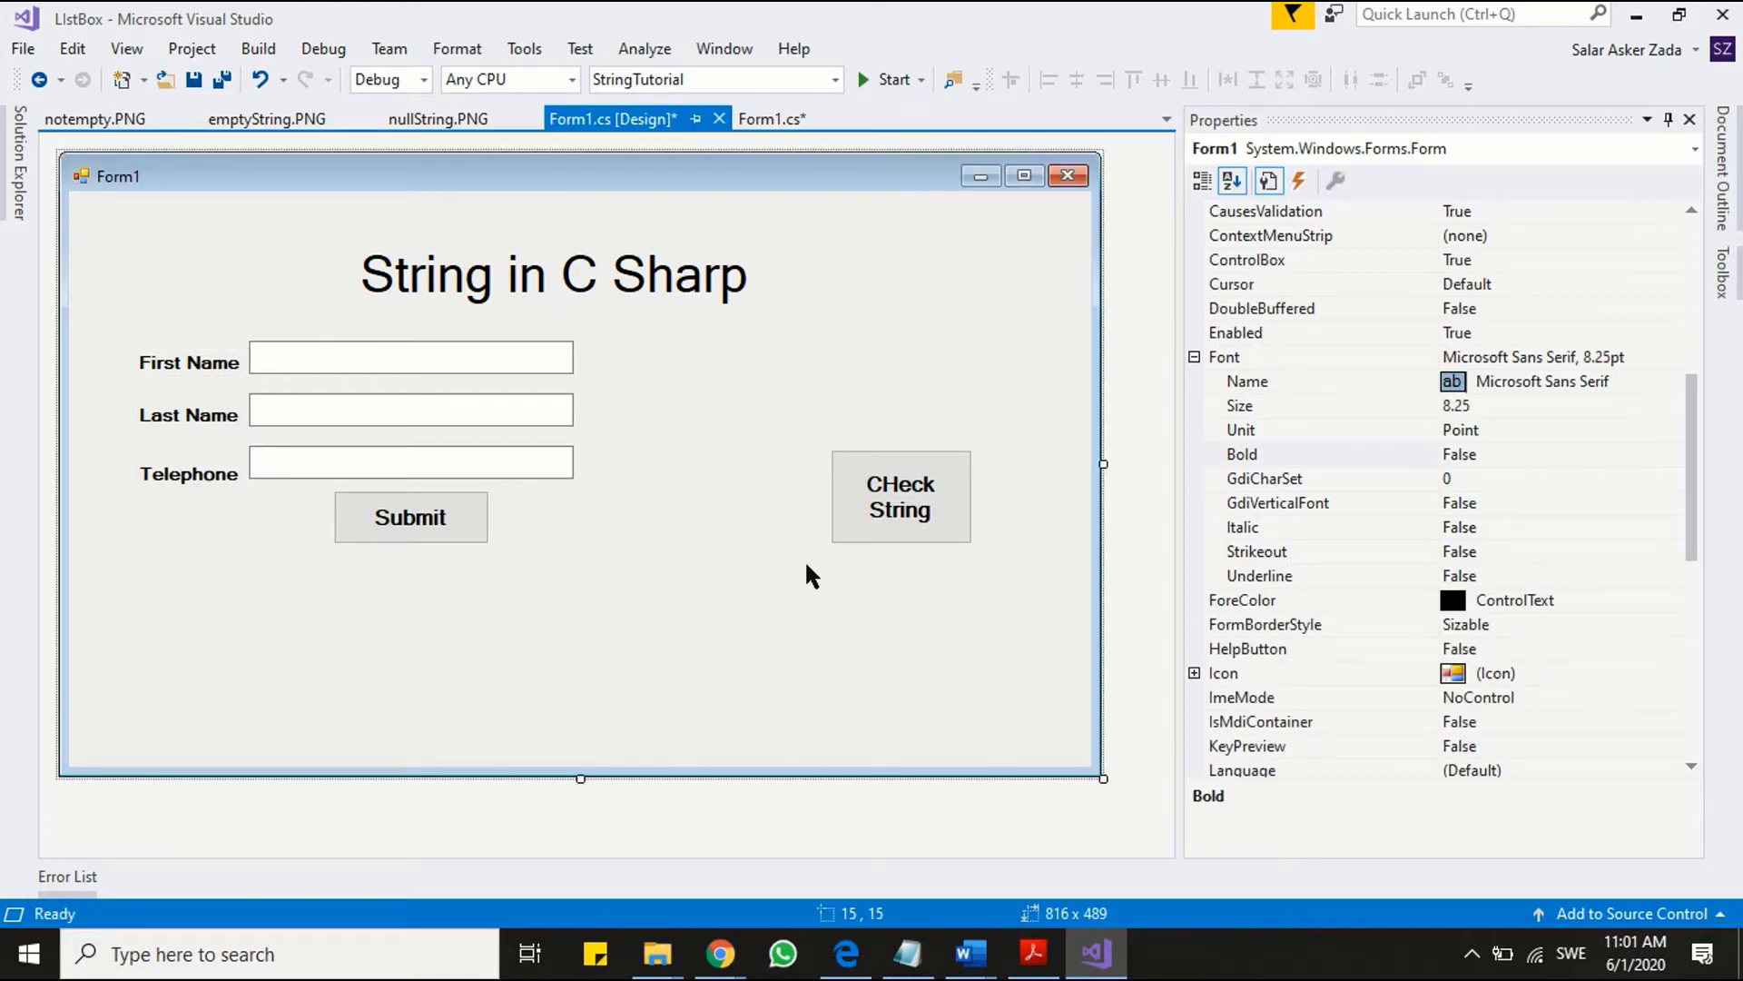
- Create the empty btnCheckString_Click handler from the CHeck String button
{"action": "left_click", "coordinate": [901, 495]}
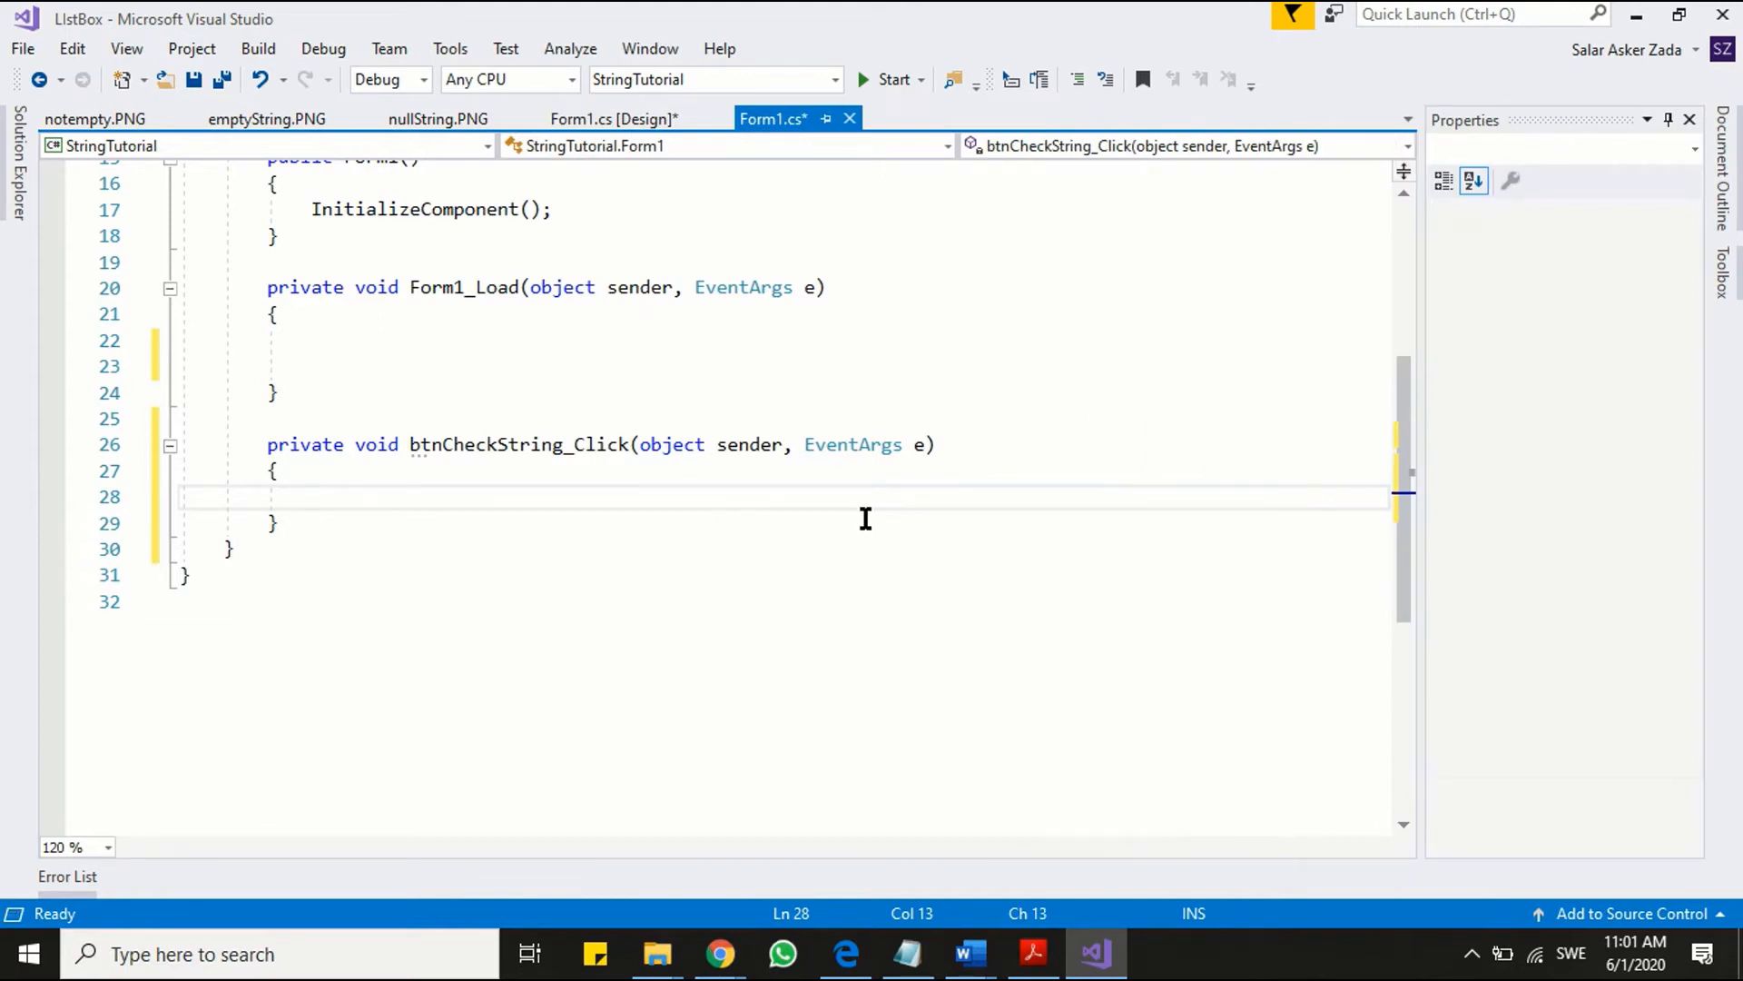
- Write string nonEmptyString = "Hello C#"; with a '//string object' comment
{"action": "type", "text": "string"}
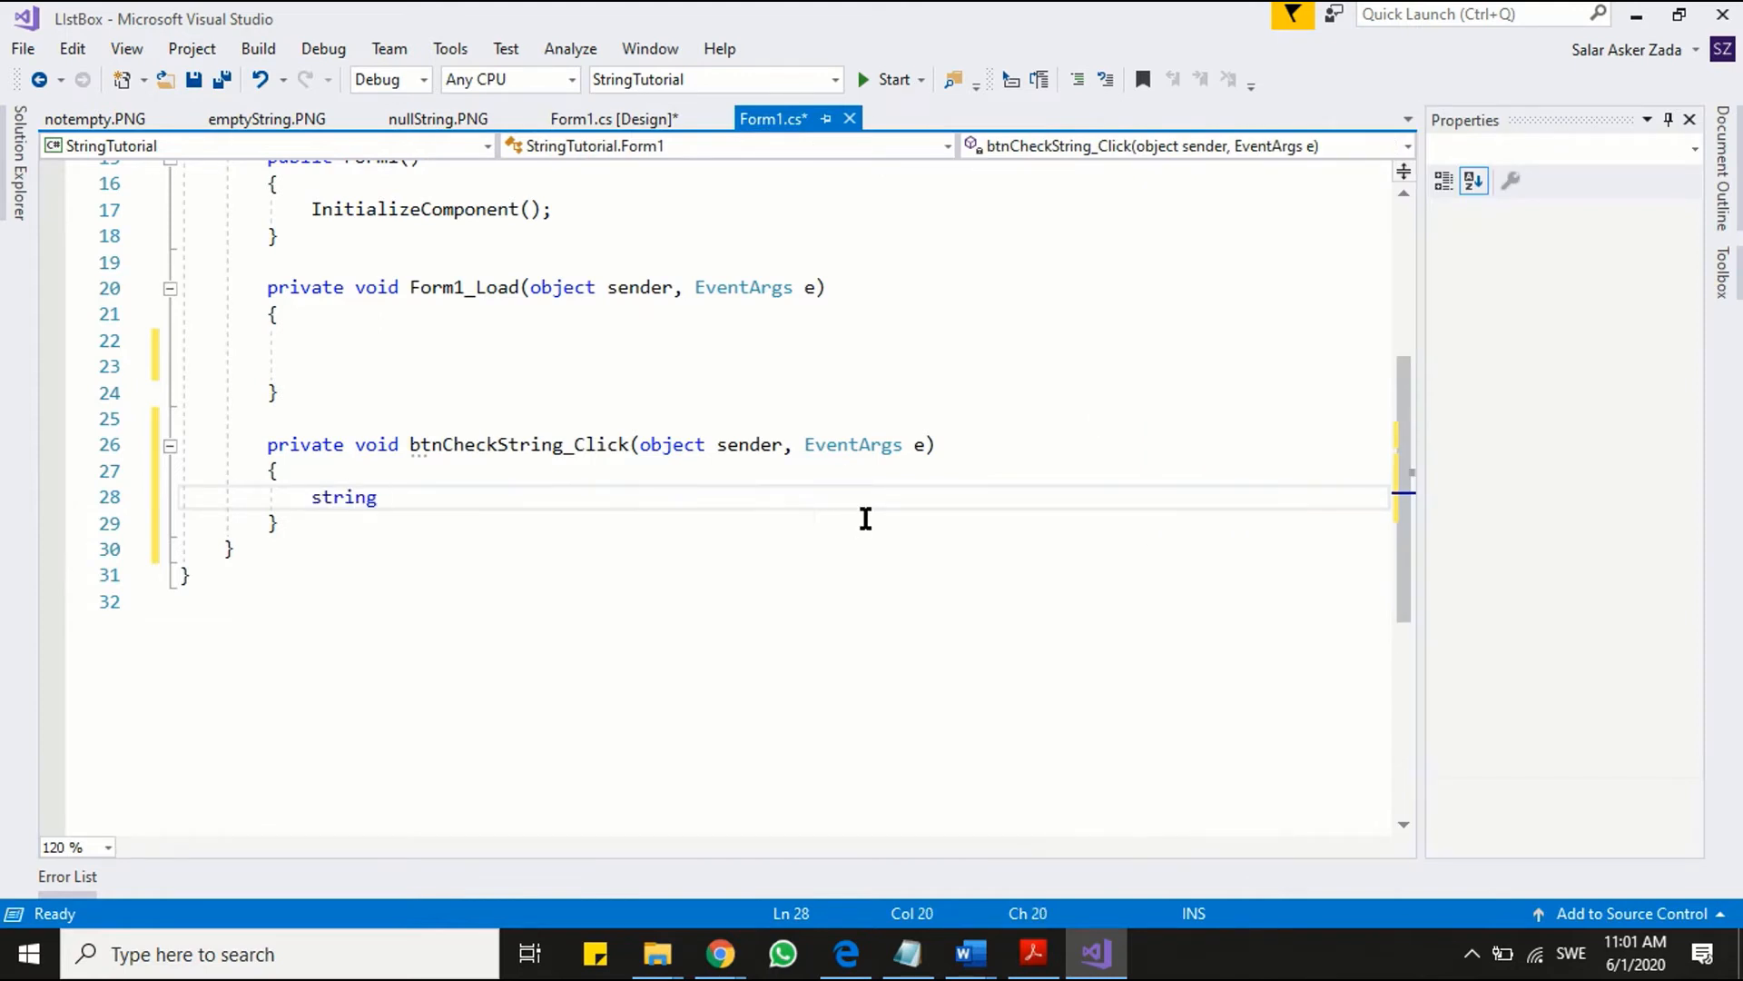
{"action": "type", "text": "nonE"}
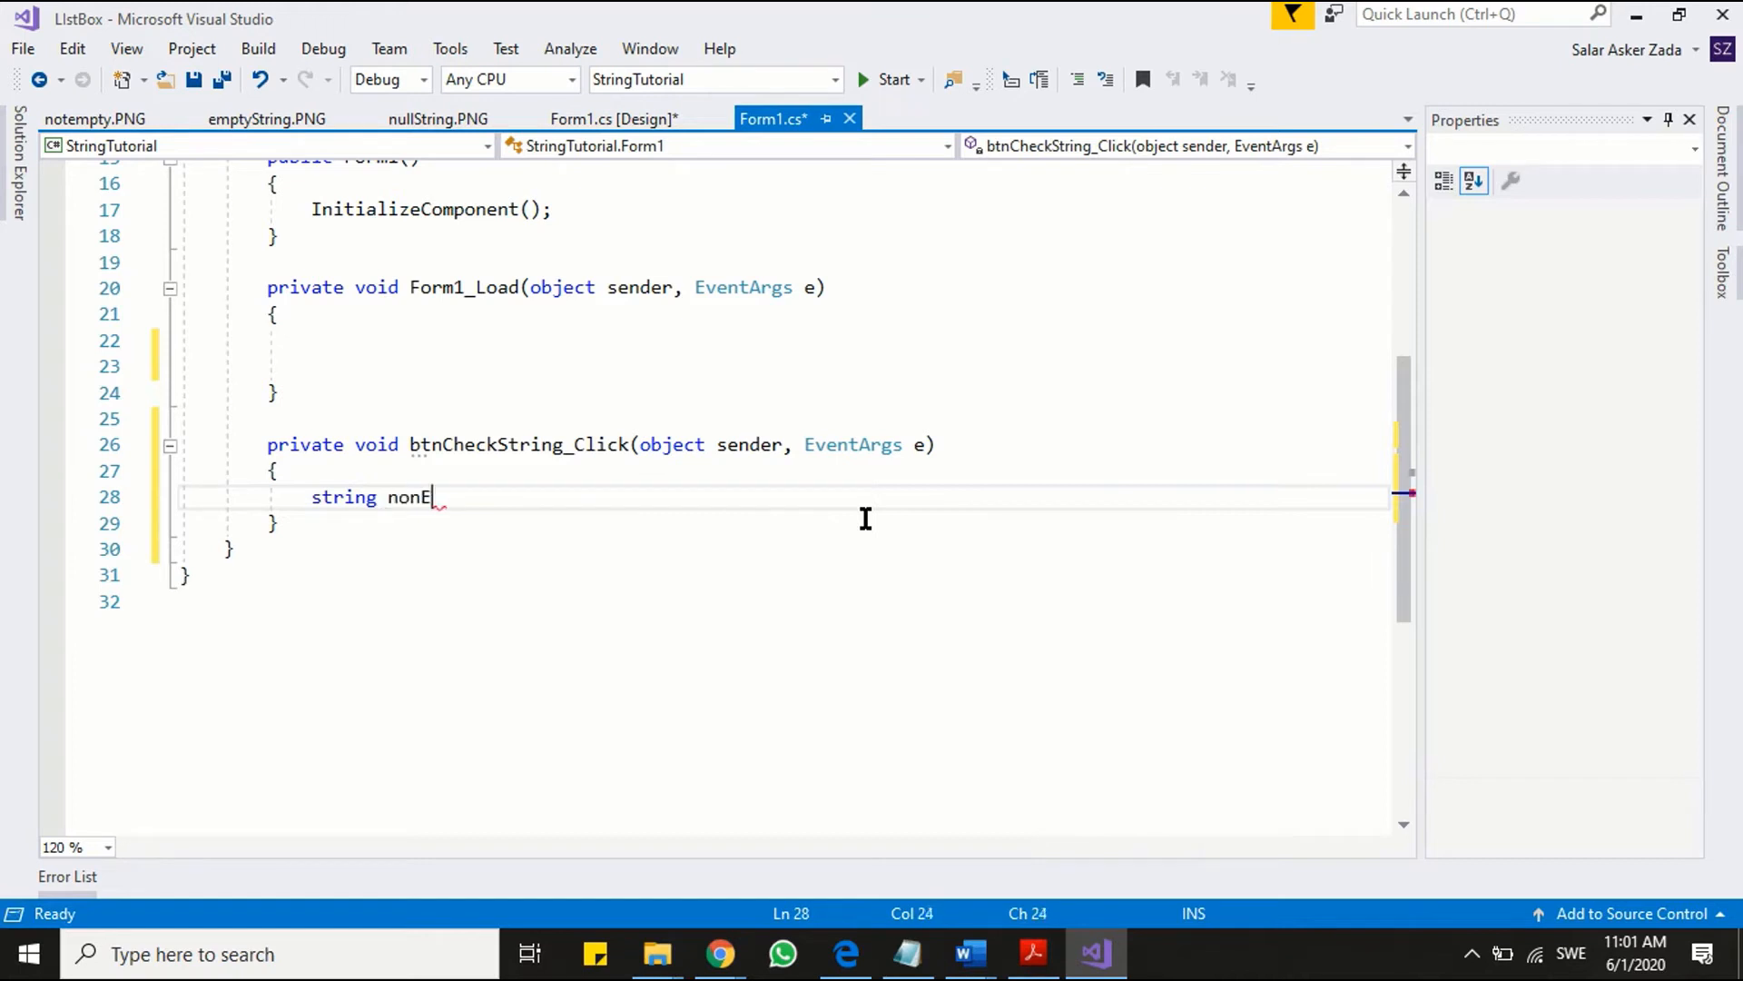
{"action": "type", "text": "mptyString"}
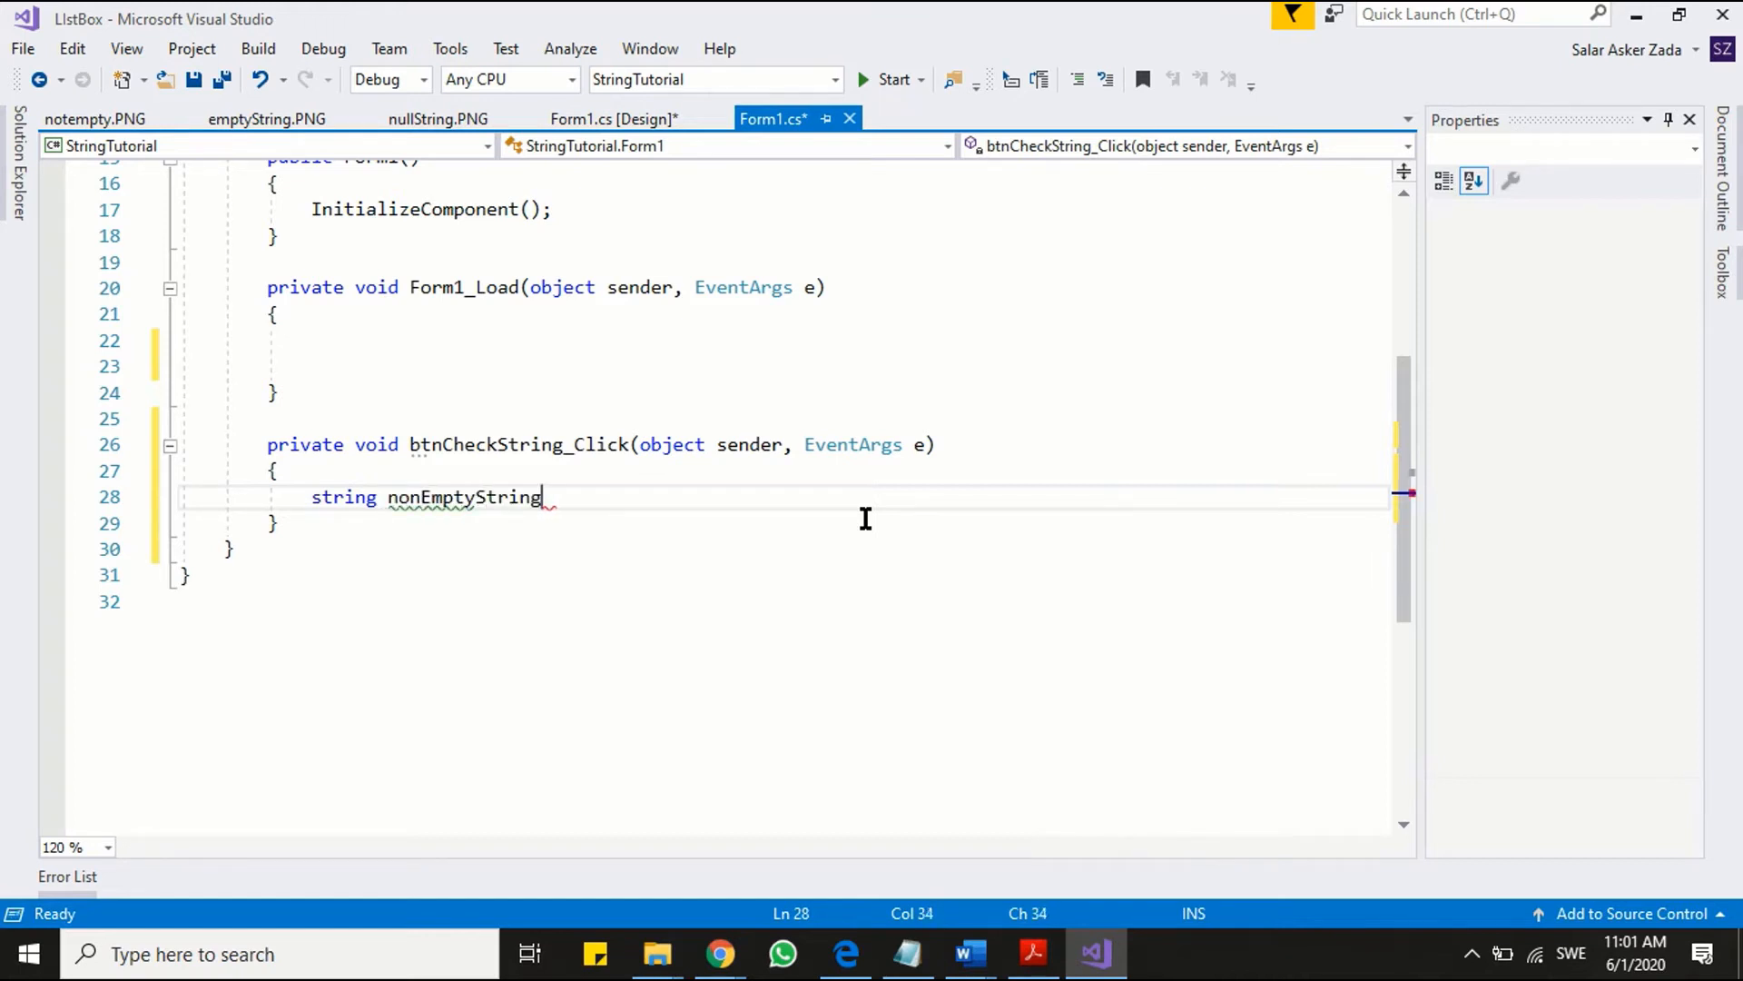
{"action": "type", "text": "= \"\";"}
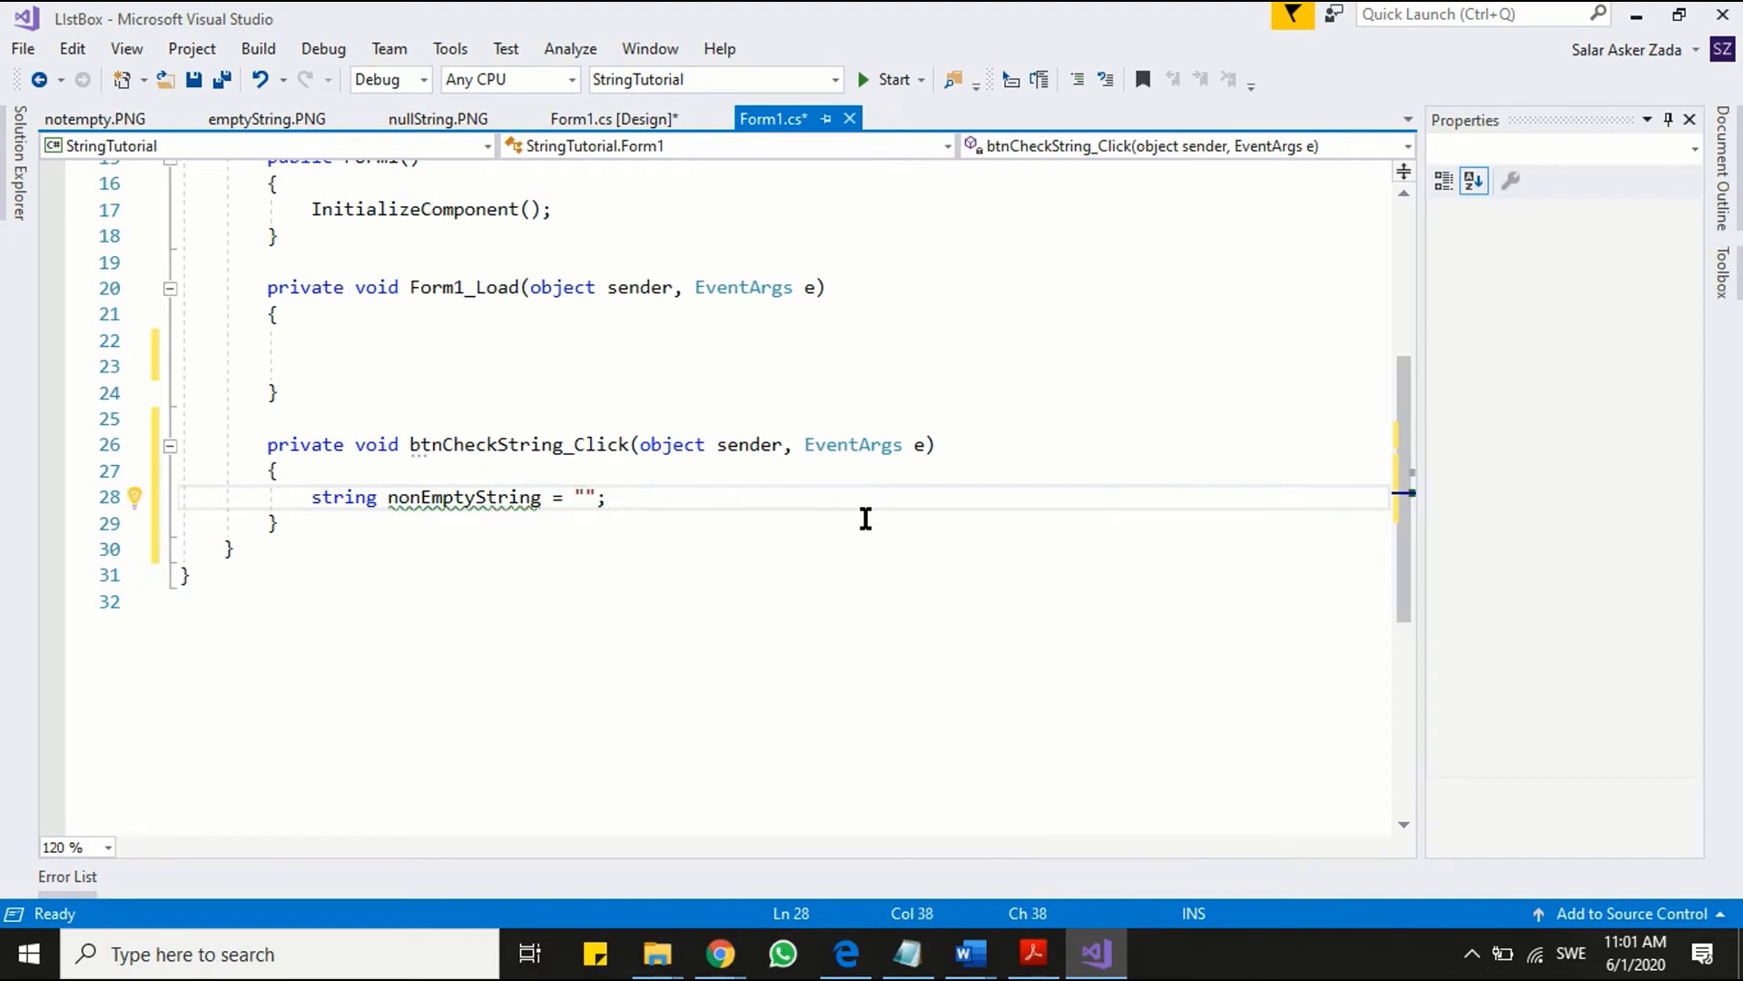
{"action": "type", "text": "Hello C"}
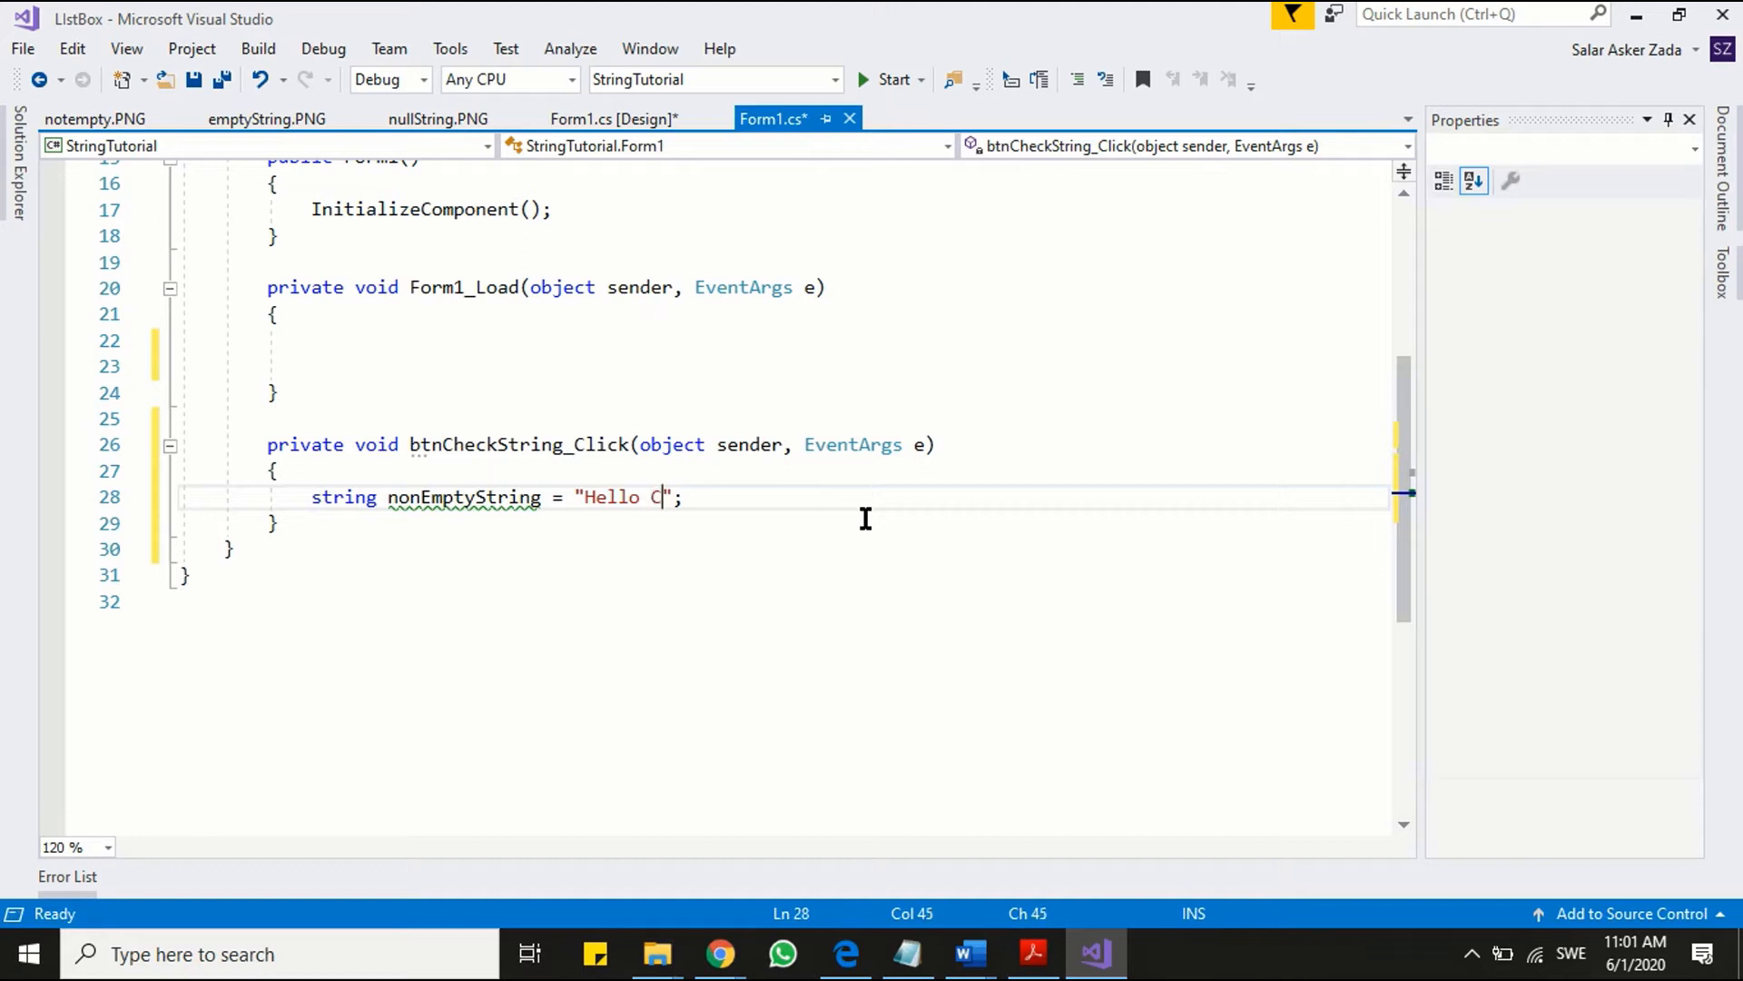
{"action": "type", "text": "#"}
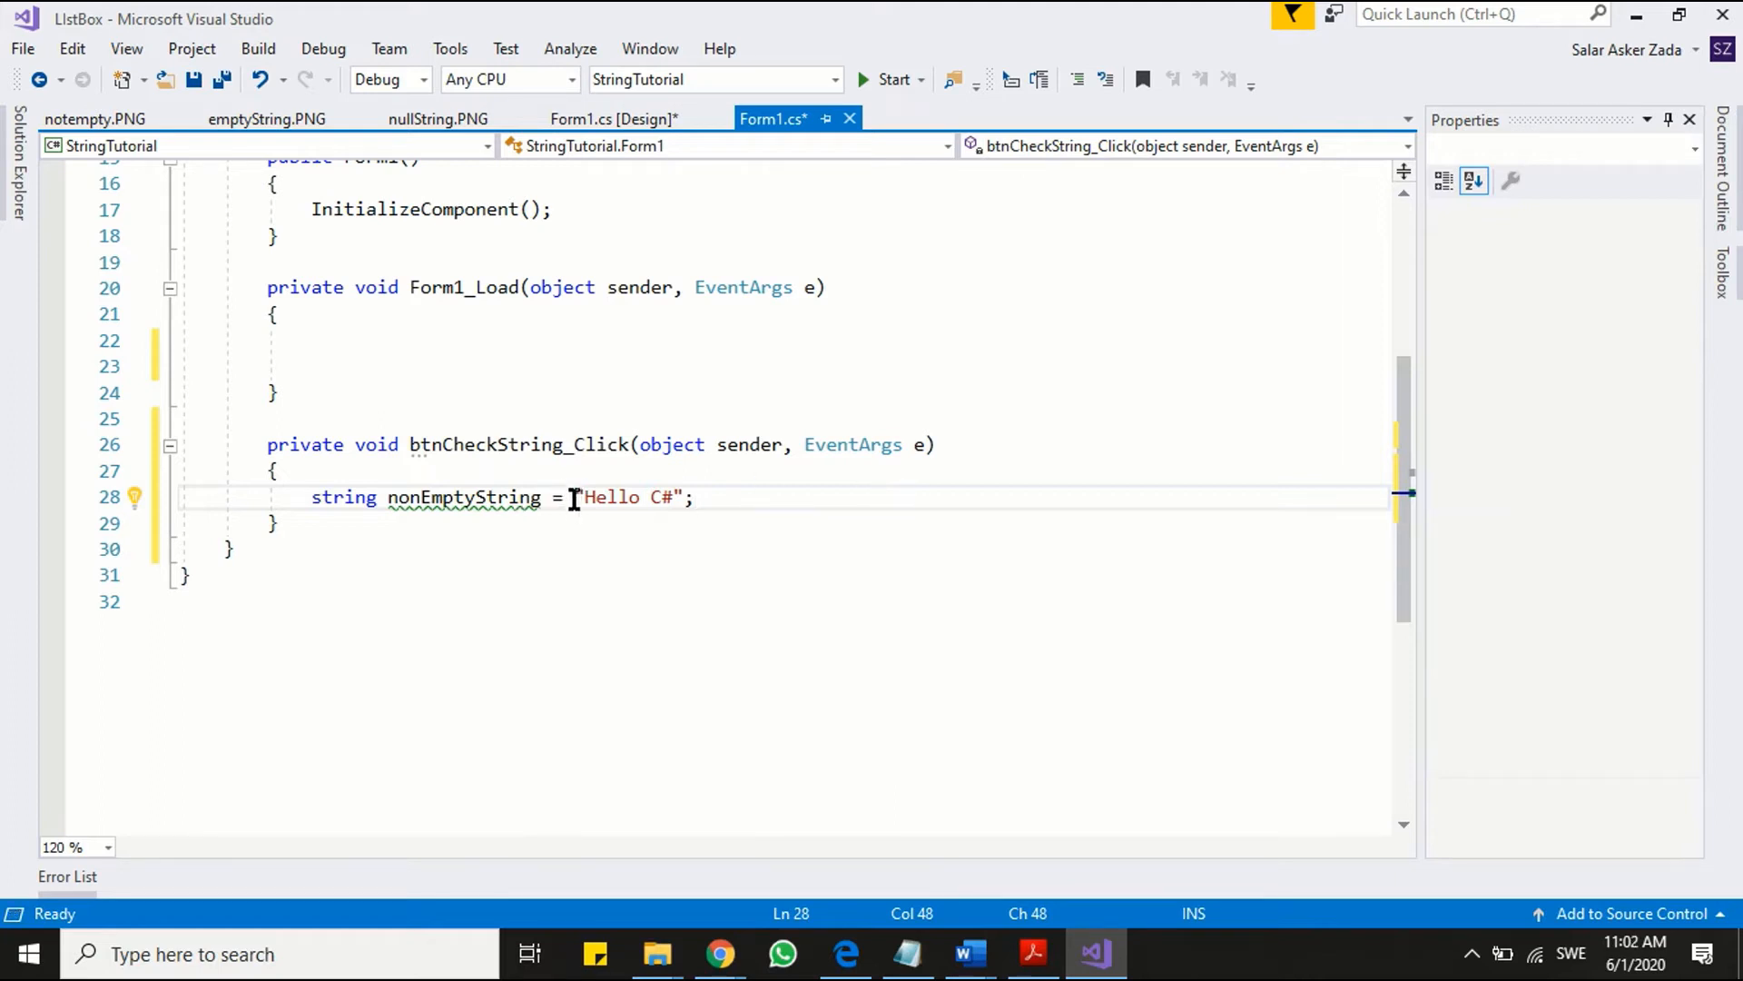
{"action": "double_click", "coordinate": [628, 496]}
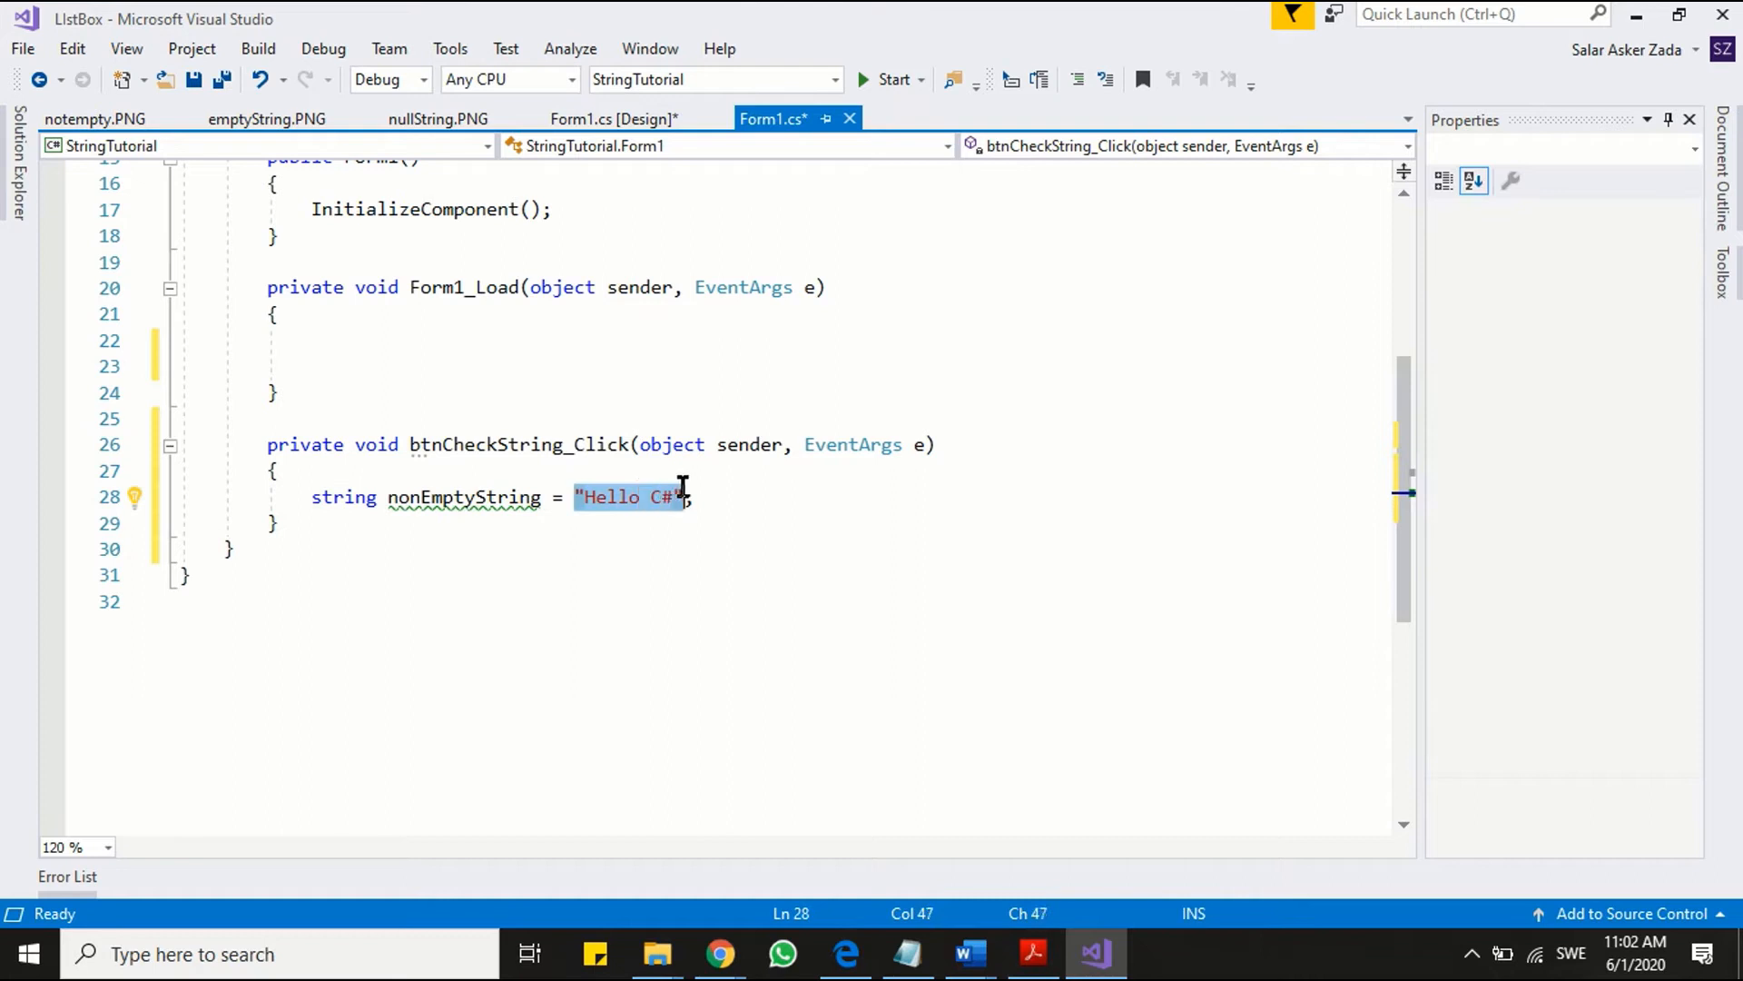
{"action": "type", "text": "//"}
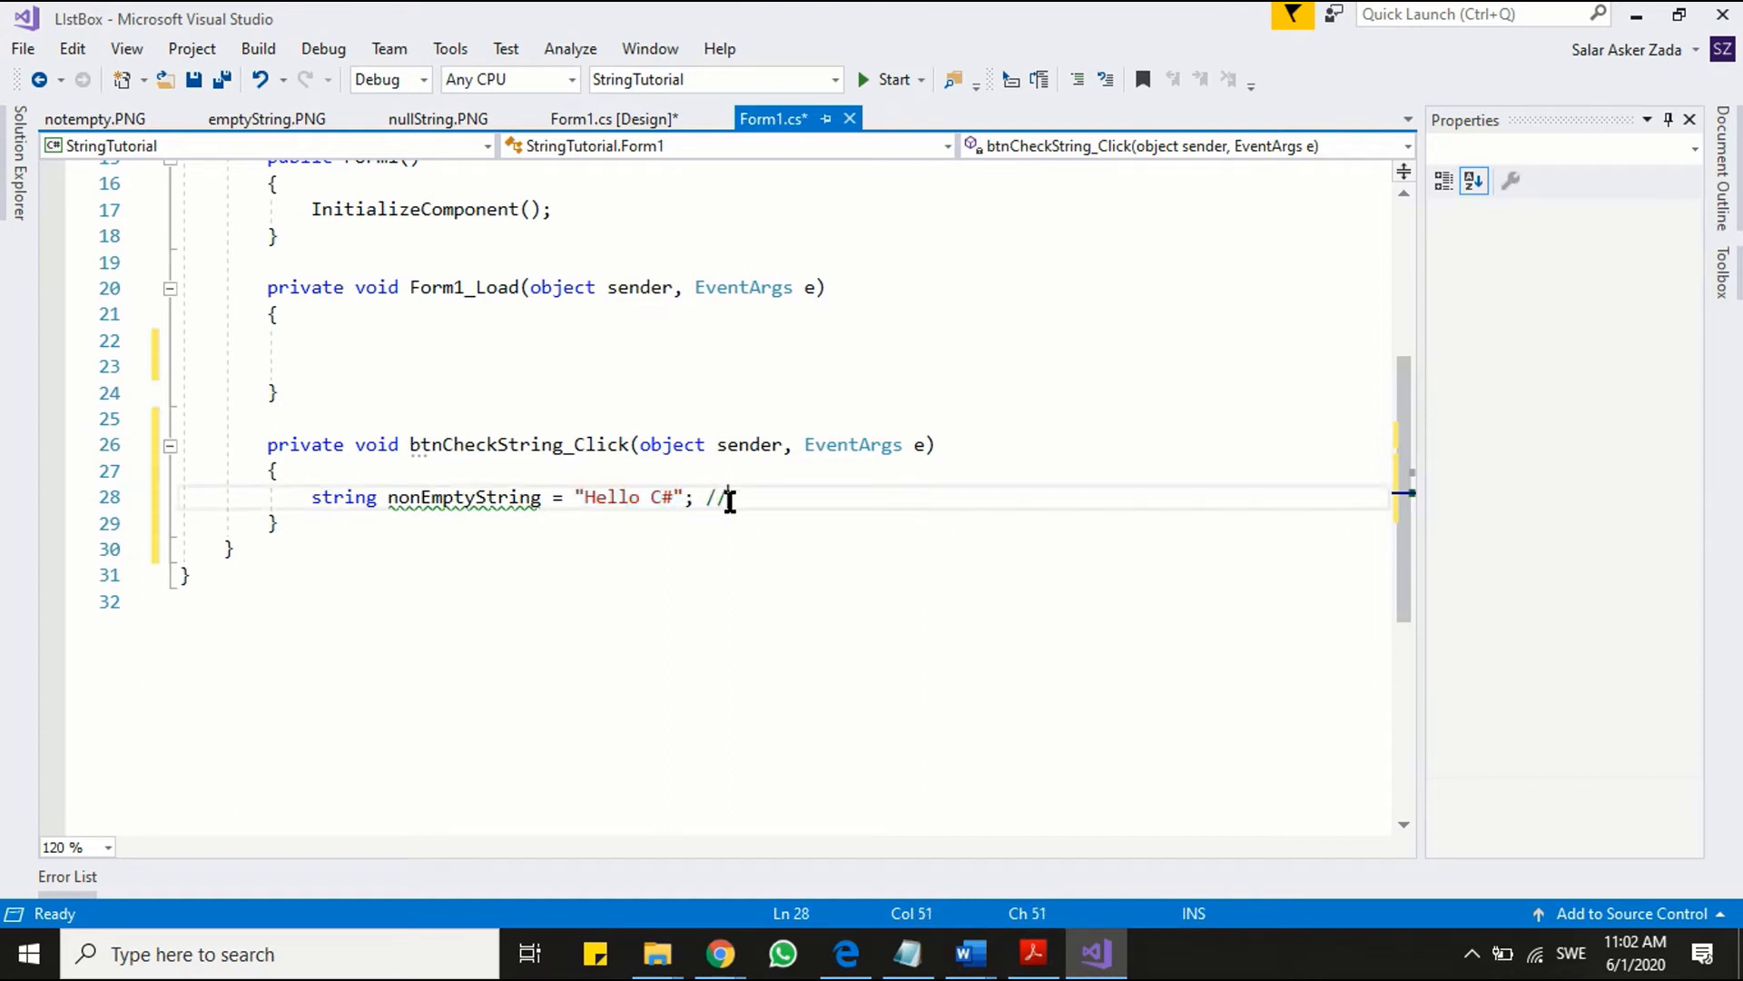
{"action": "type", "text": "s"}
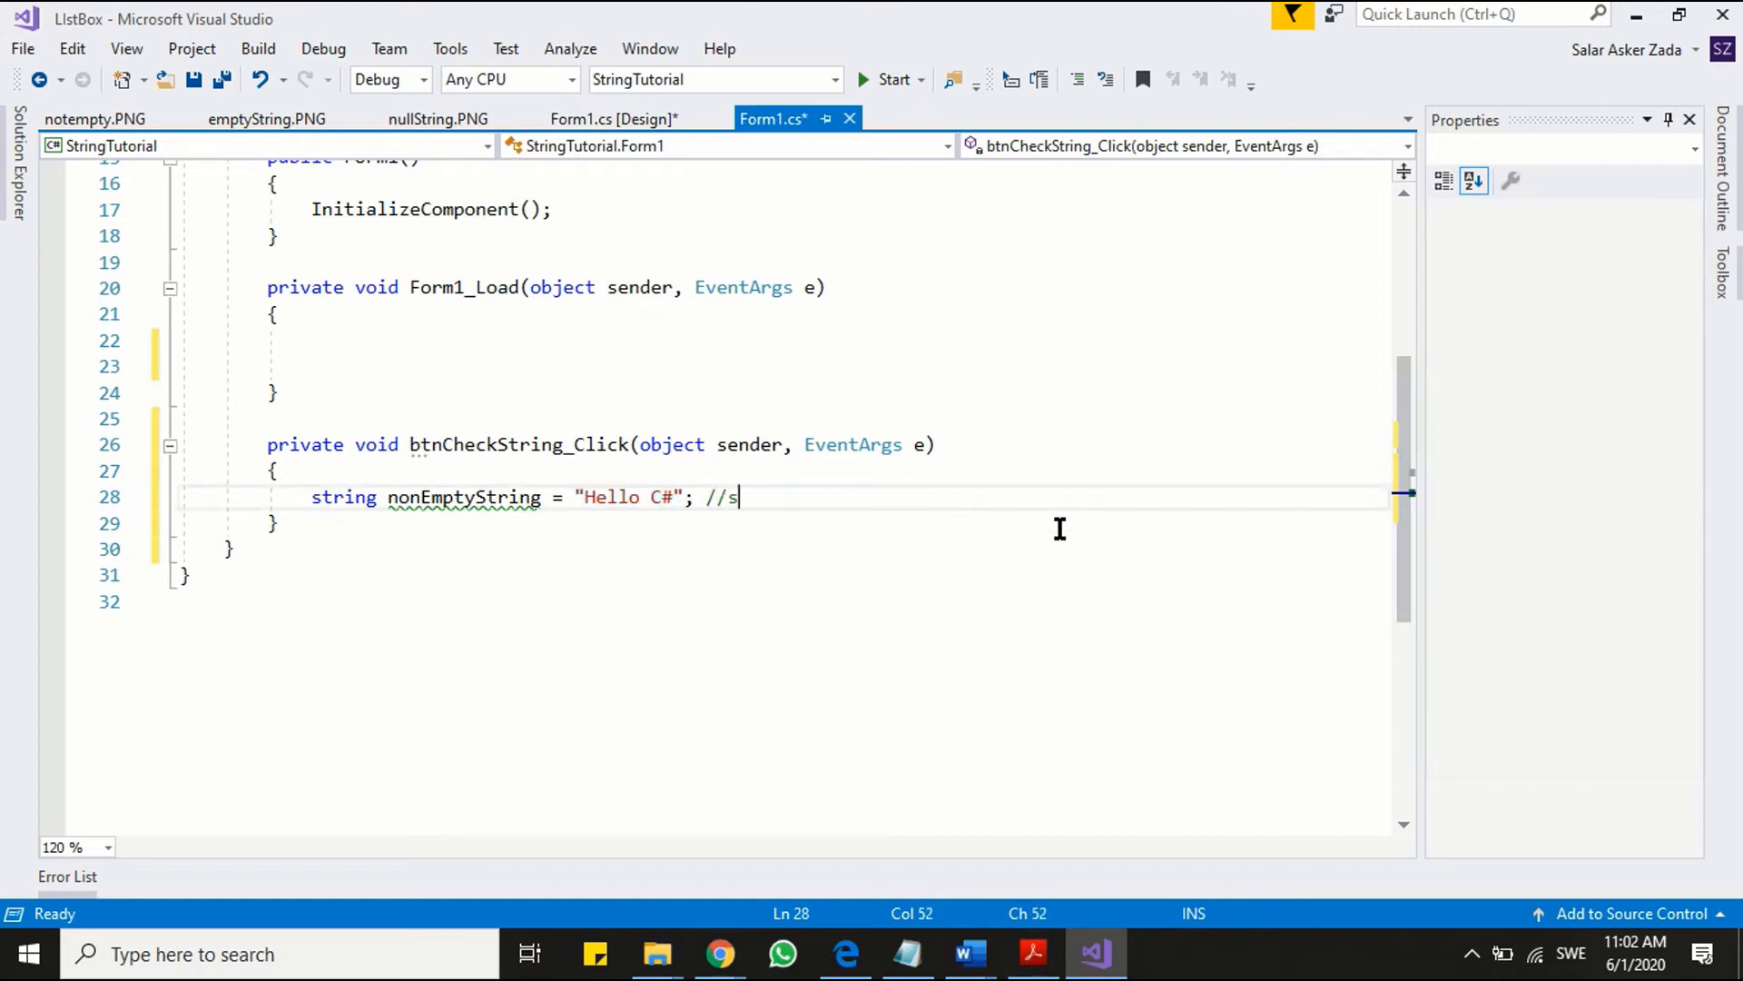
{"action": "type", "text": "tring object"}
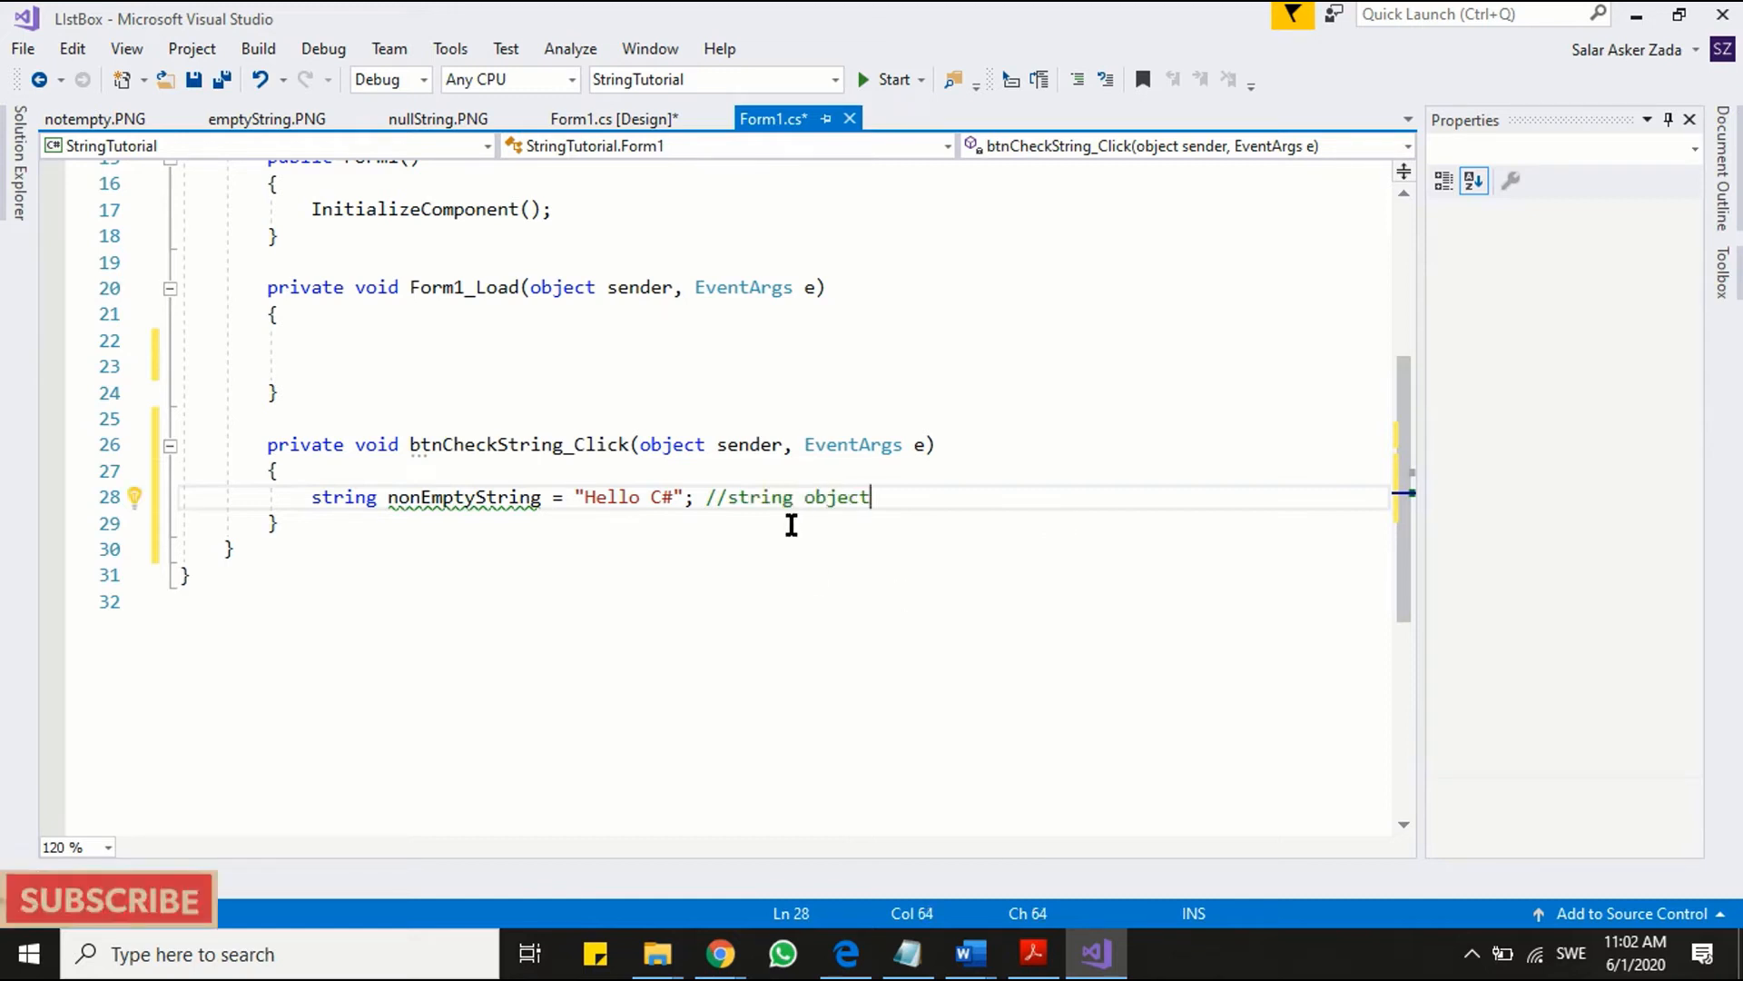
{"action": "mouse_move", "coordinate": [417, 531]}
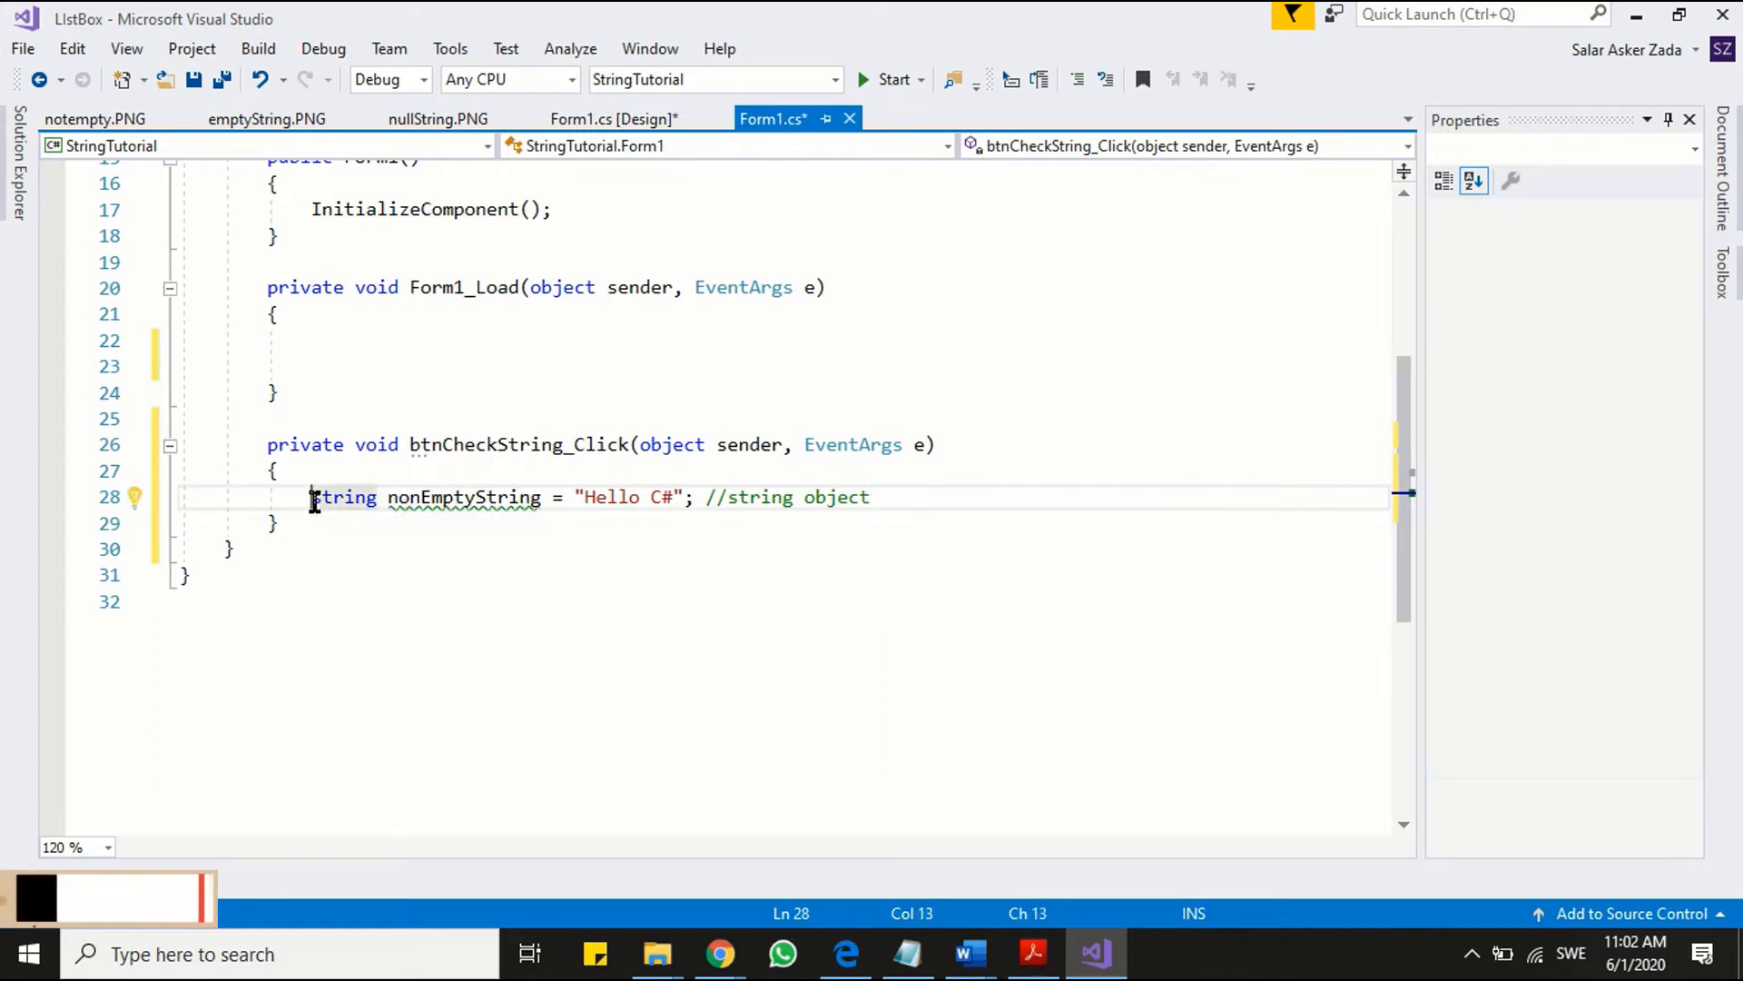
{"action": "key", "text": "Enter"}
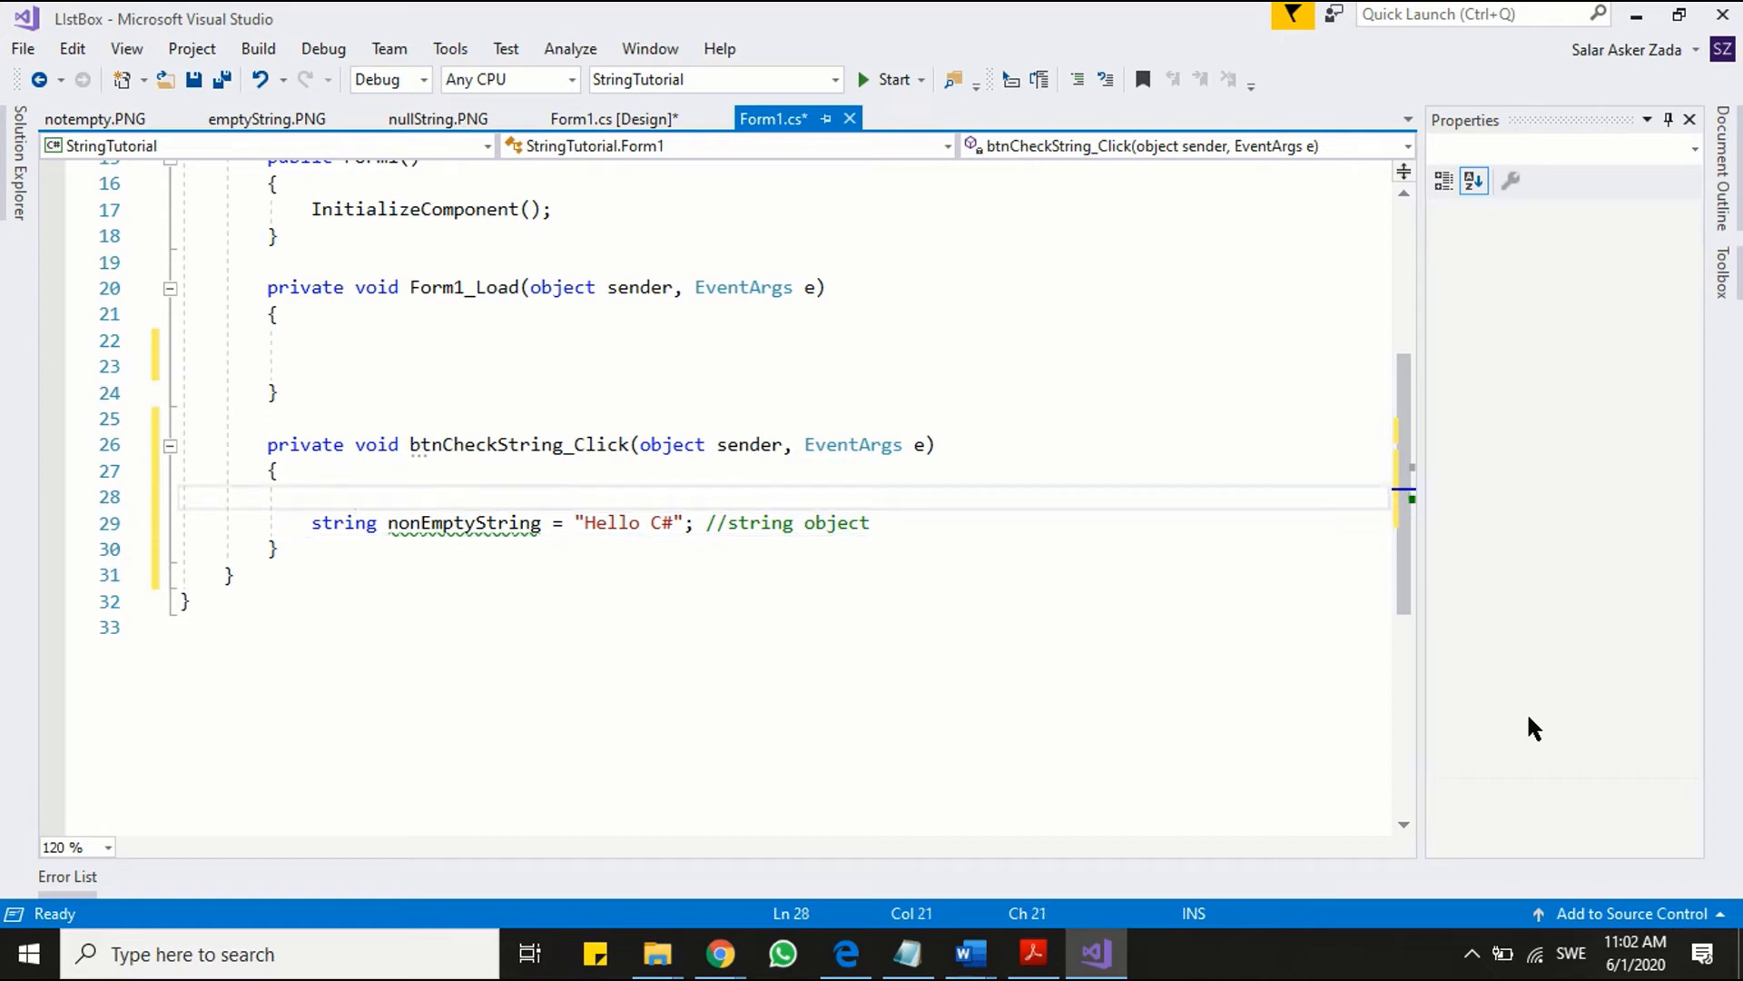
{"action": "type", "text": "// ref"}
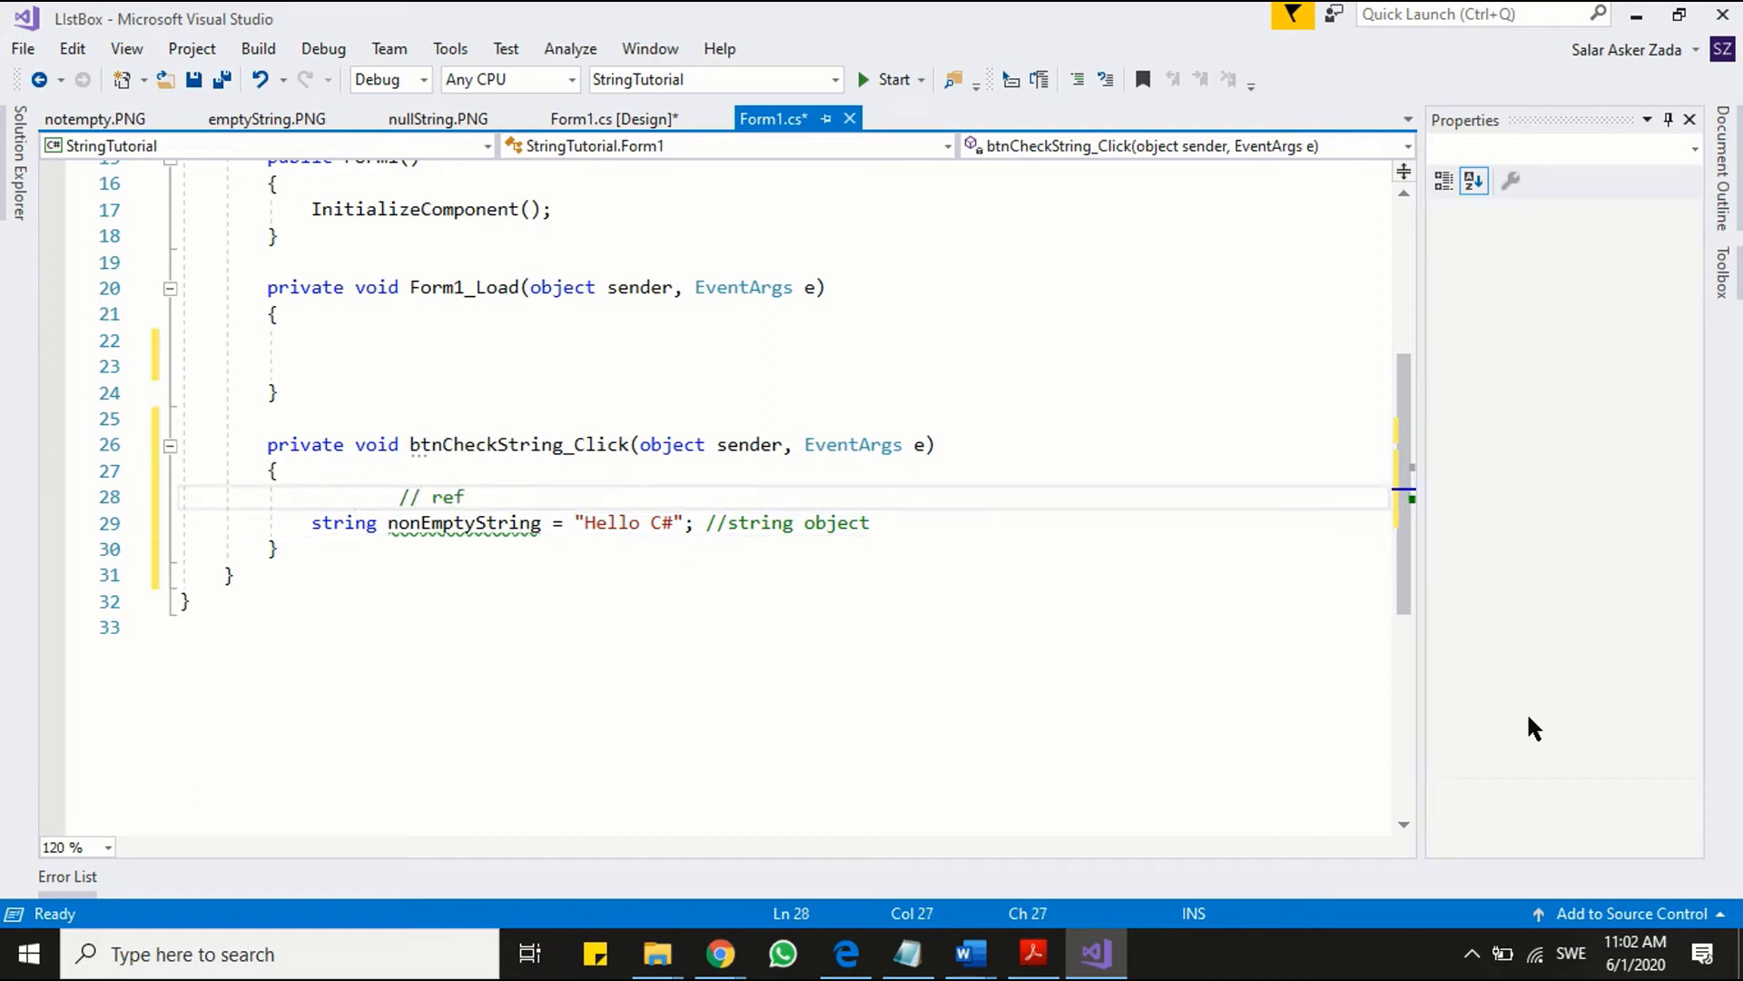
{"action": "type", "text": "erenc"}
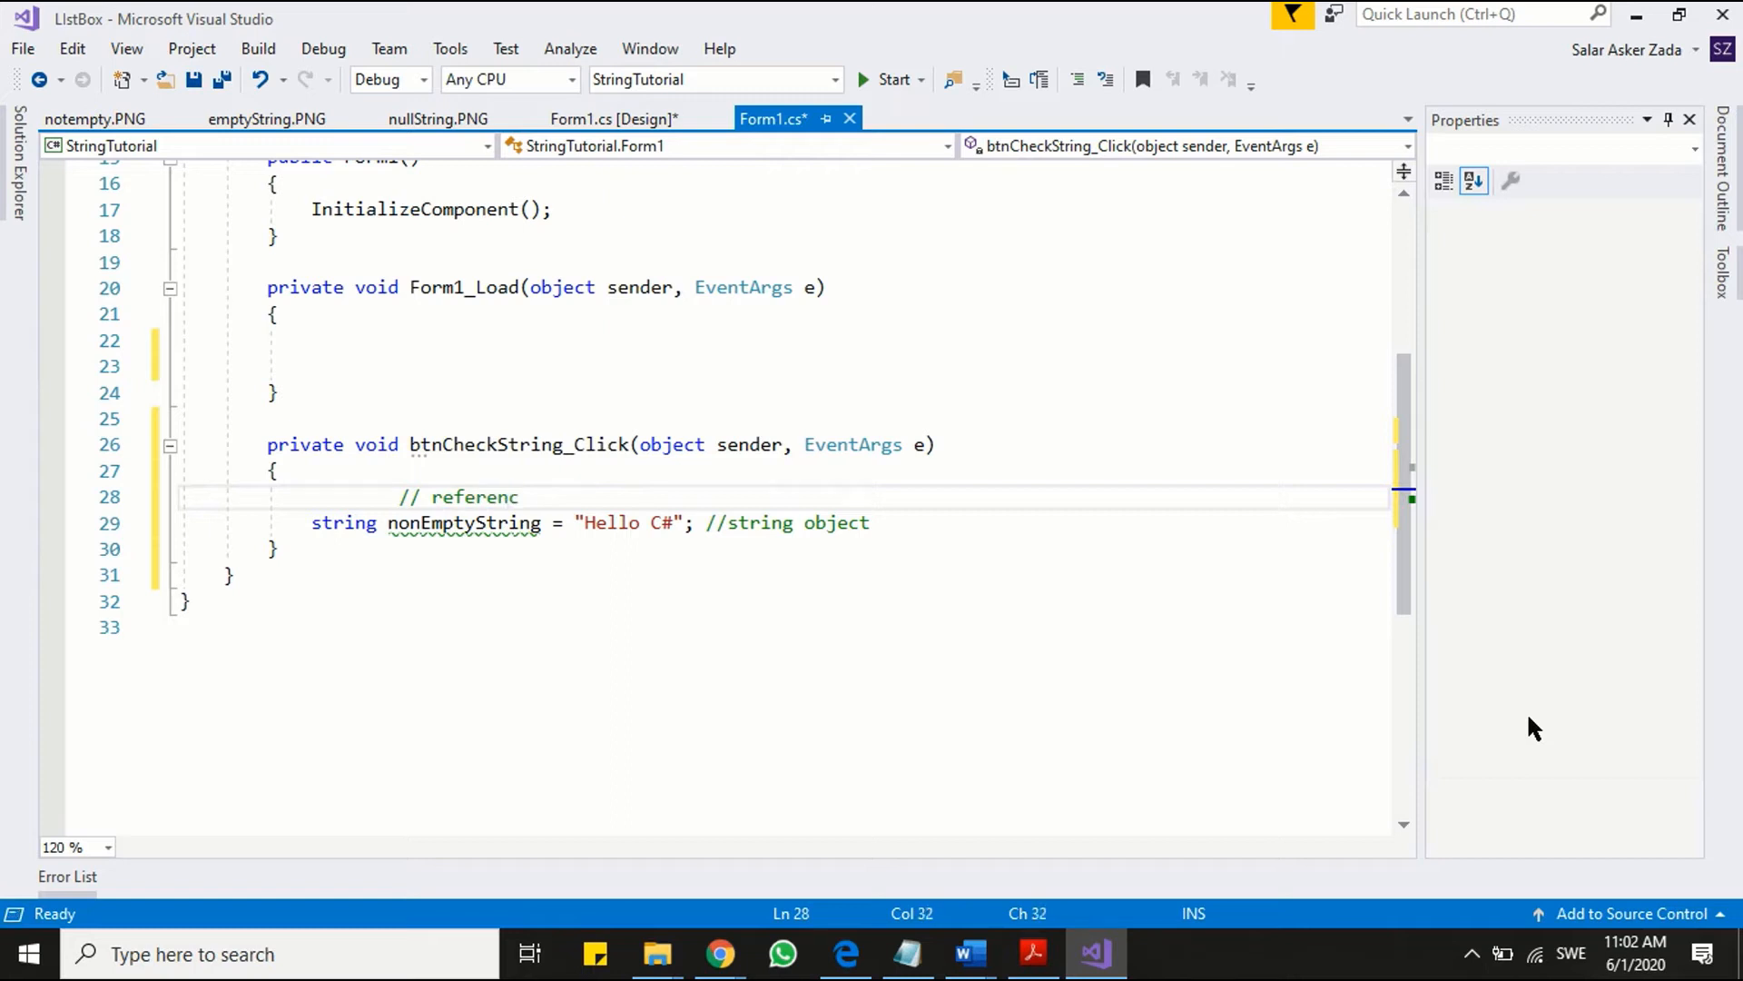
{"action": "type", "text": "e varia"}
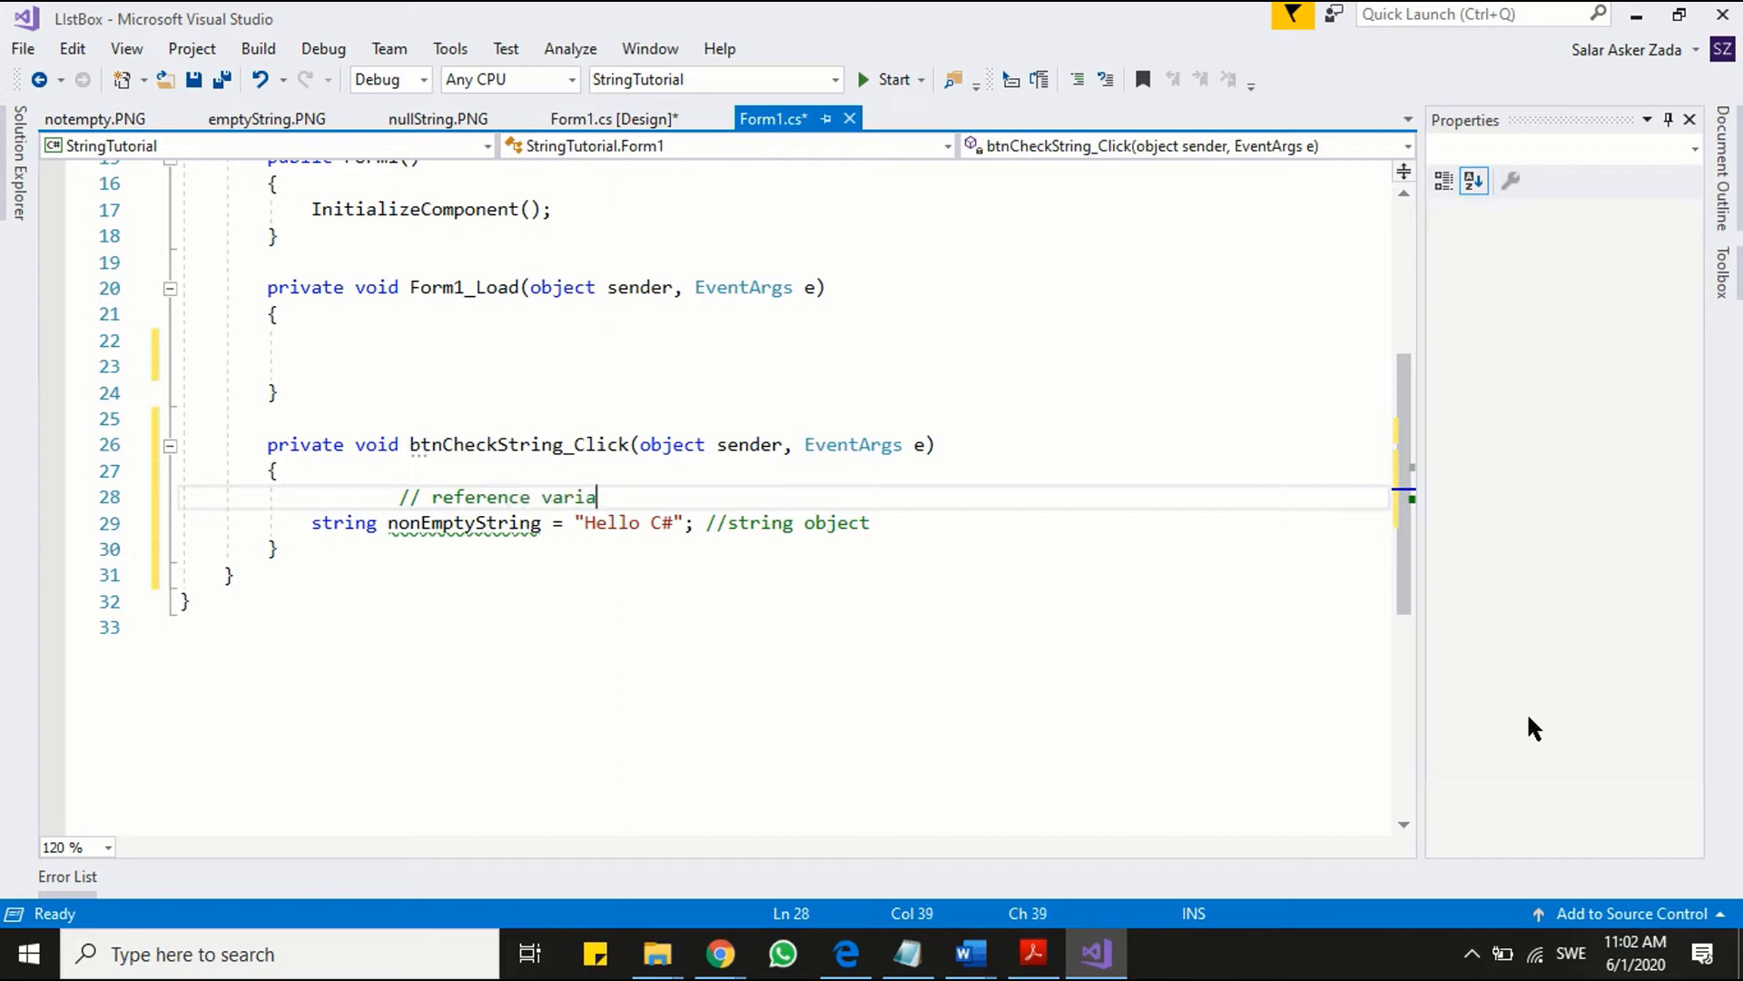
{"action": "type", "text": "ble"}
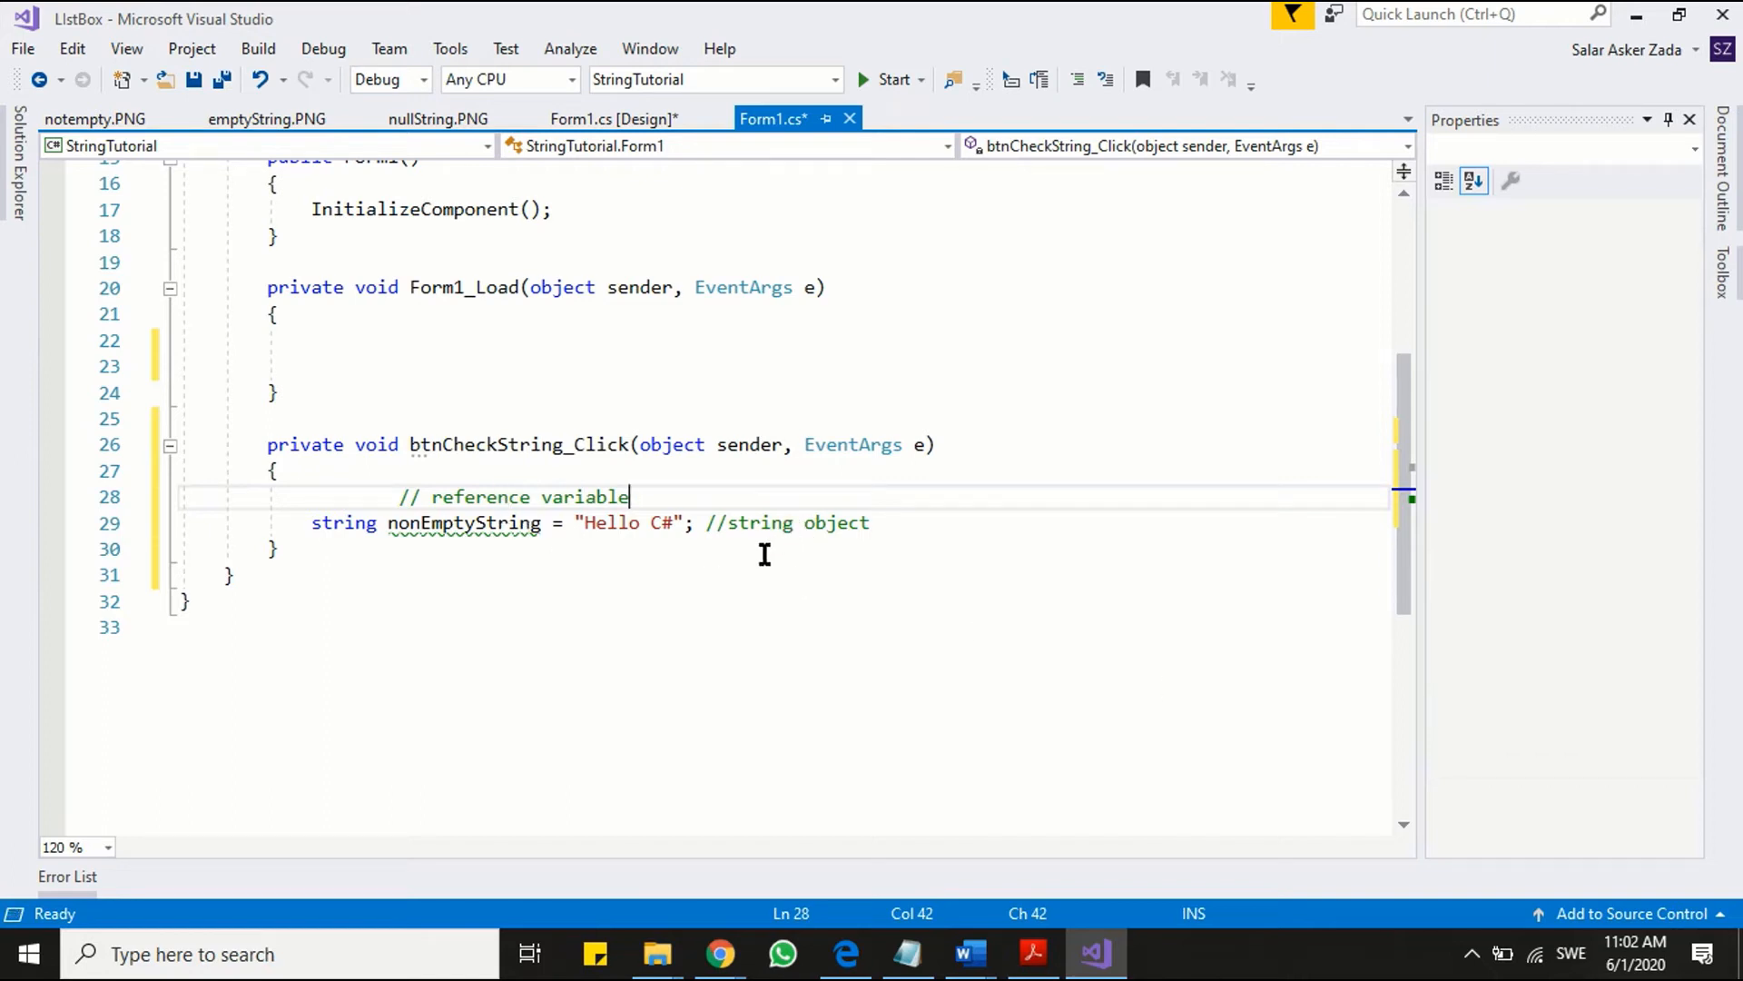
{"action": "mouse_move", "coordinate": [570, 537]}
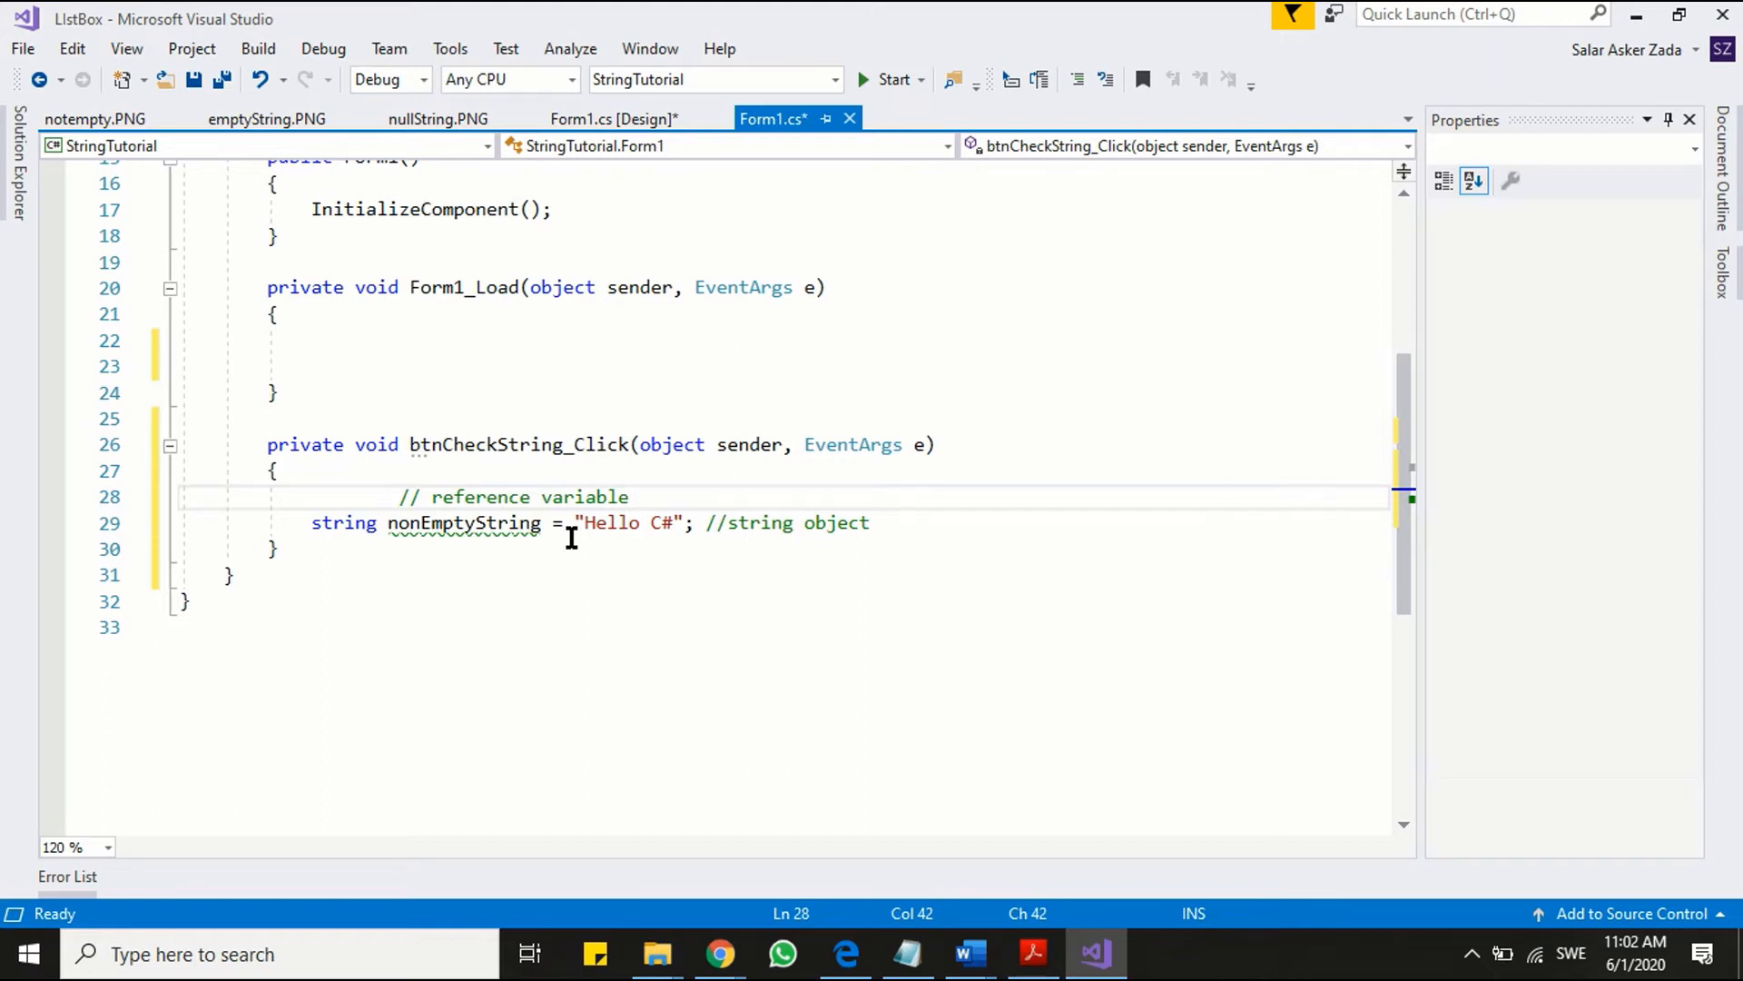
{"action": "mouse_move", "coordinate": [676, 545]}
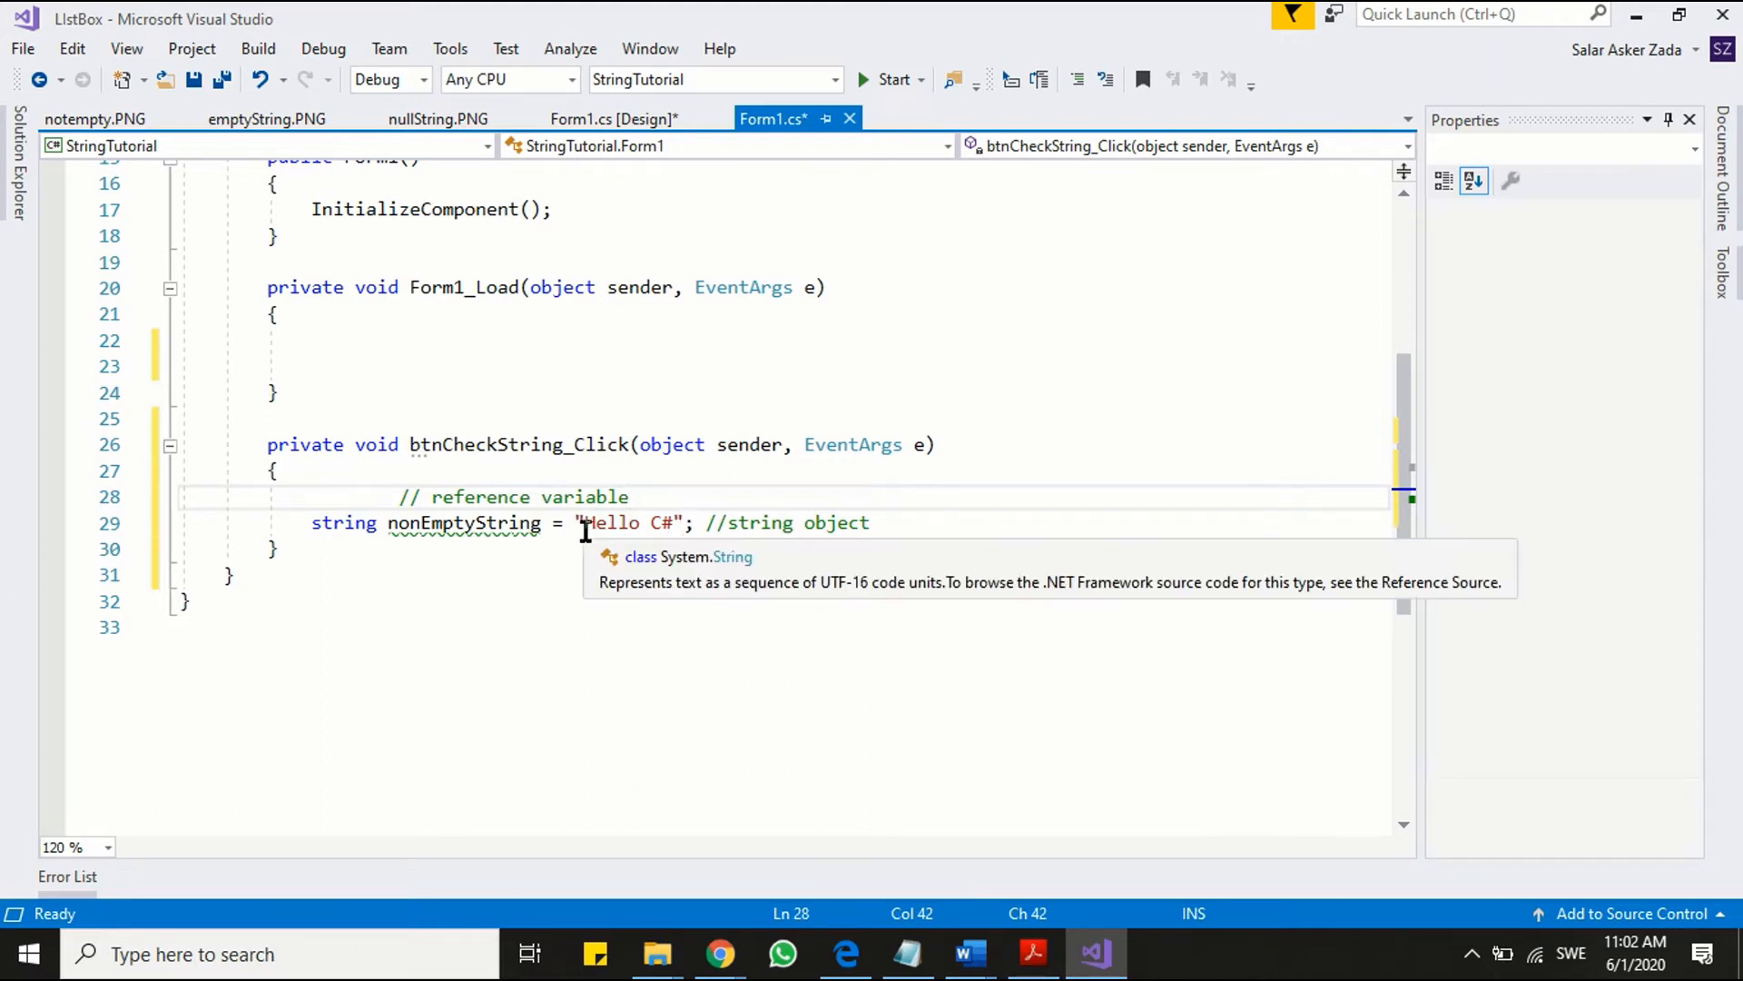
{"action": "mouse_move", "coordinate": [682, 532]}
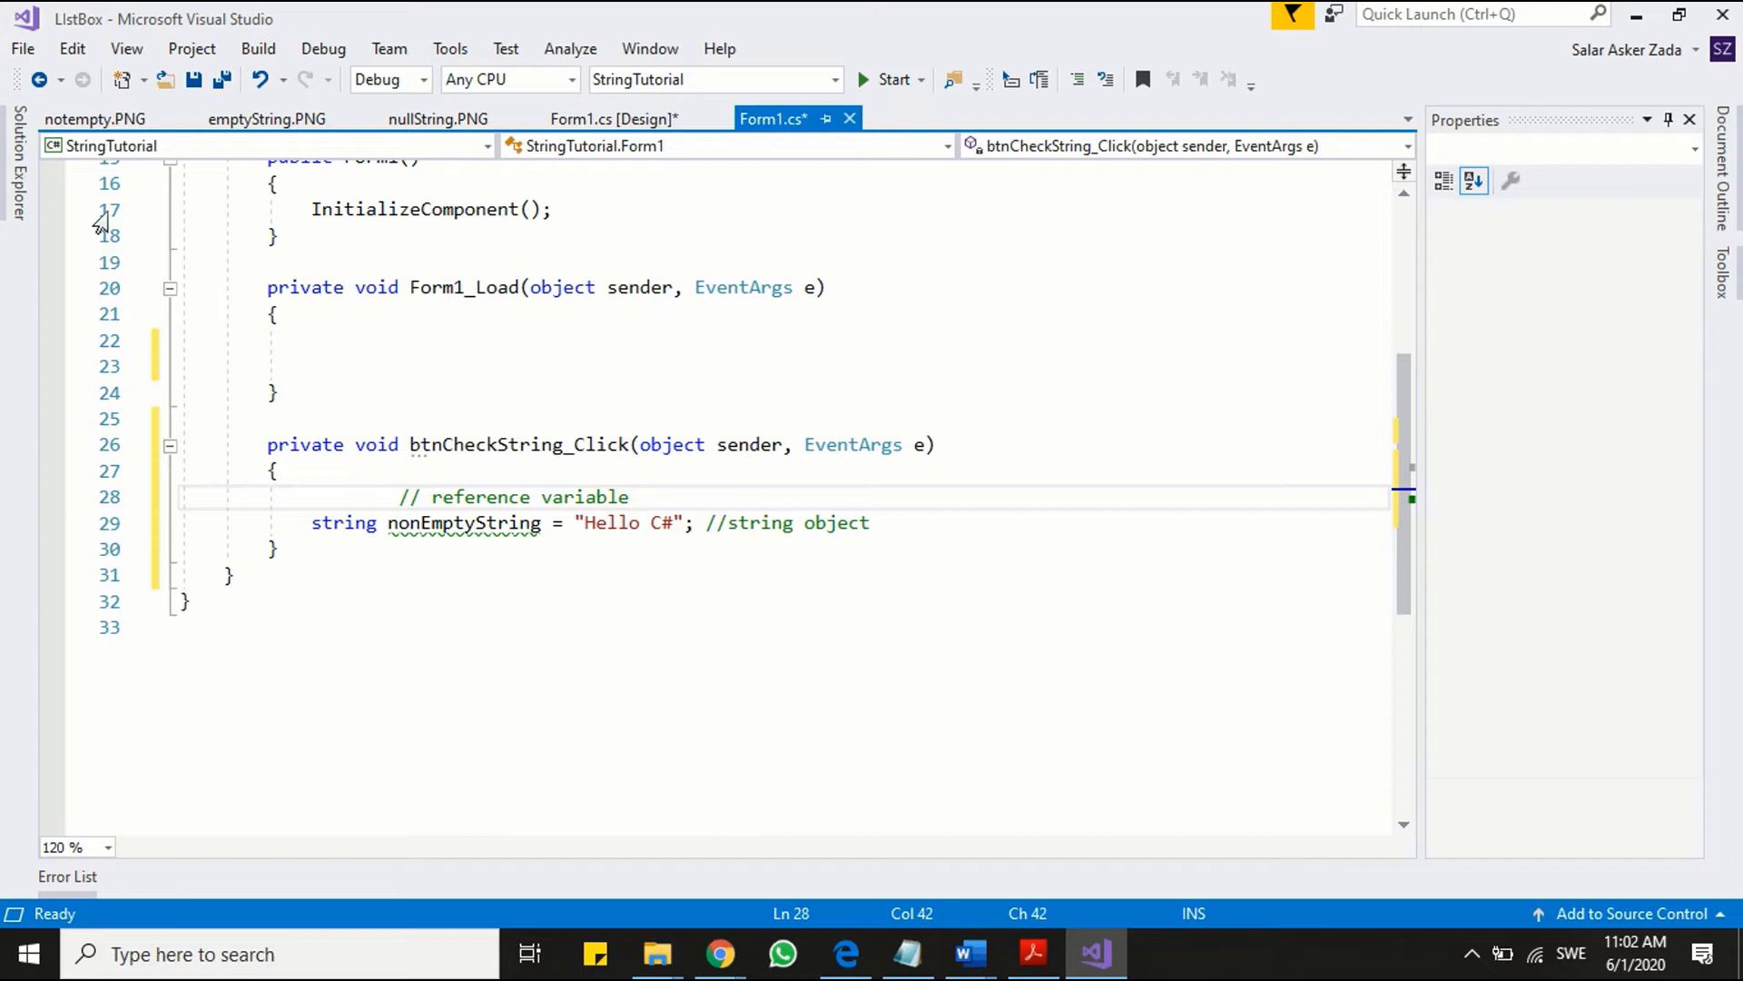
- Show the notempty.PNG diagram of "Hello C#" stored in the memory heap
{"action": "left_click", "coordinate": [95, 119]}
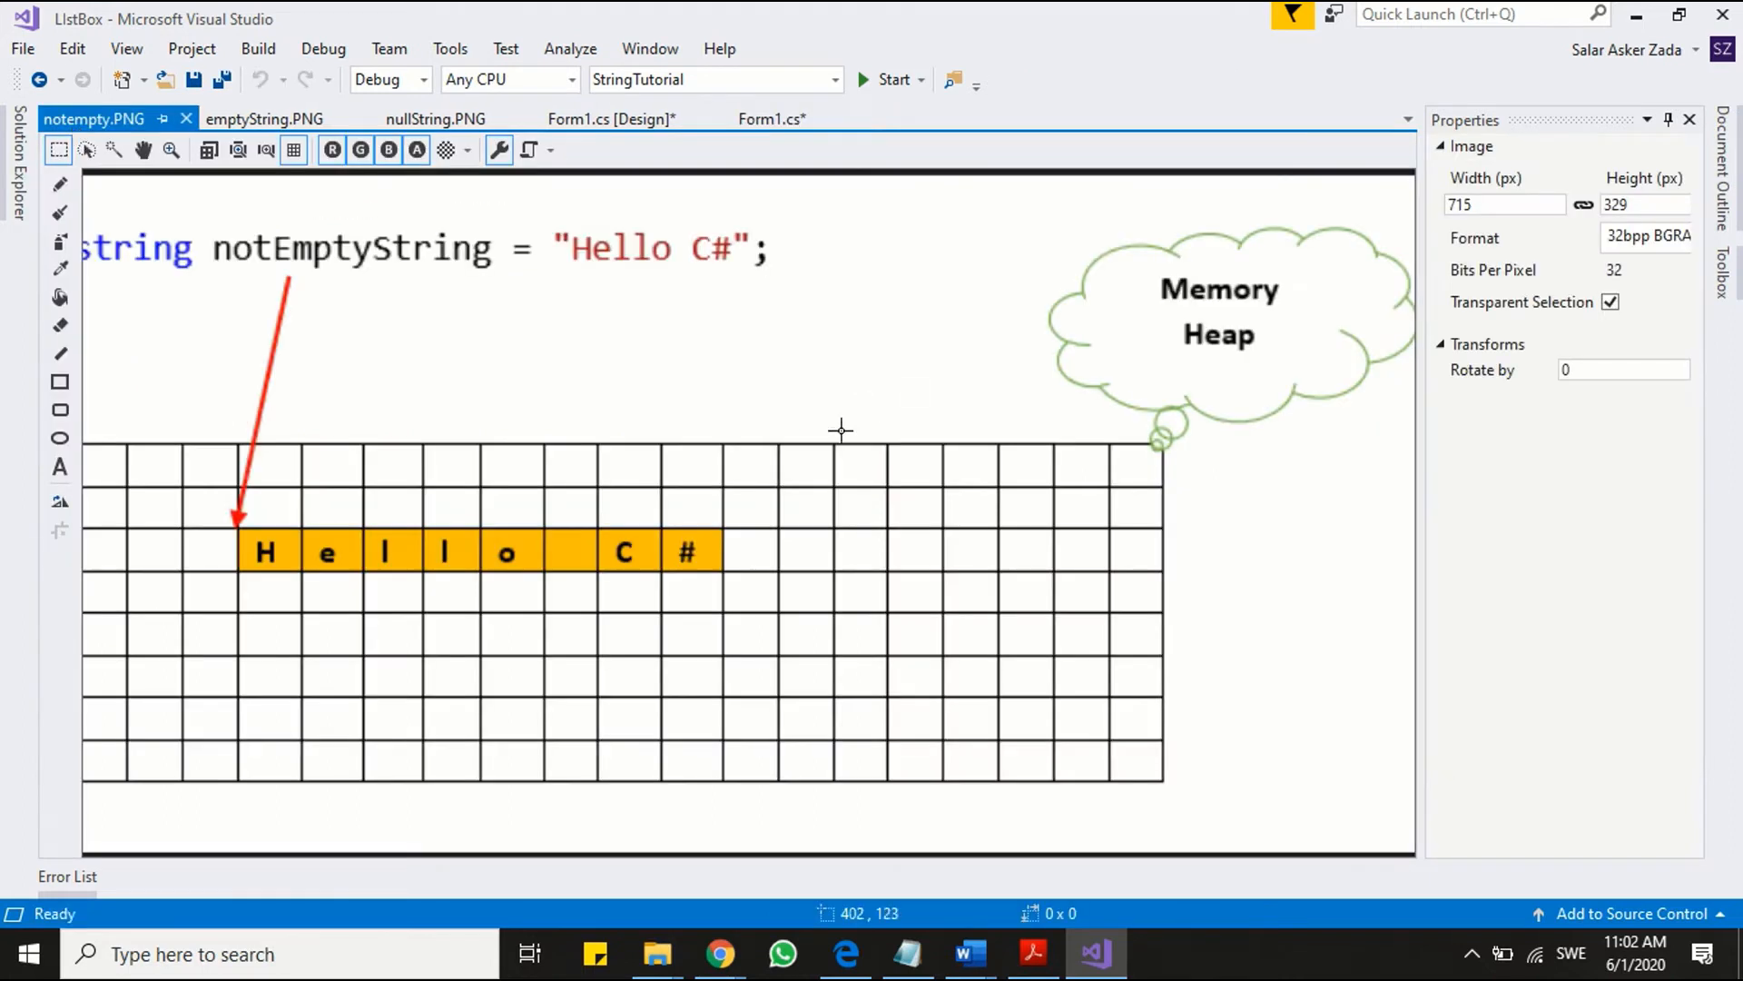
{"action": "mouse_move", "coordinate": [617, 430]}
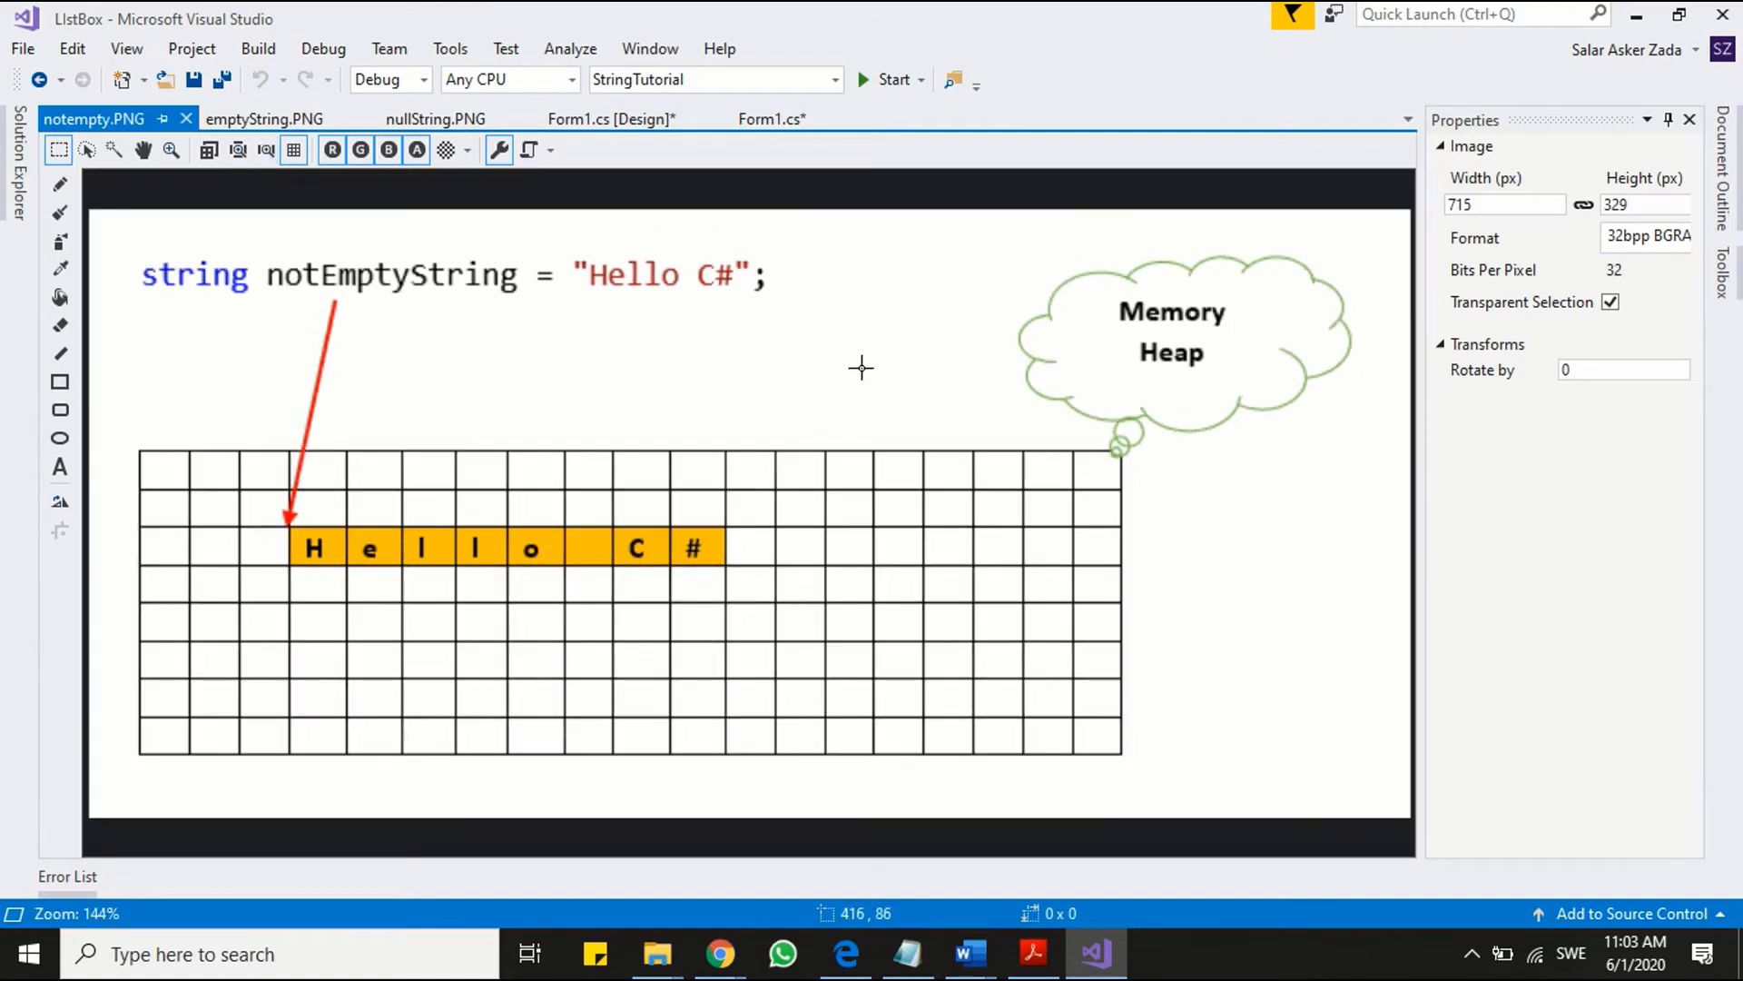
{"action": "mouse_move", "coordinate": [204, 287]}
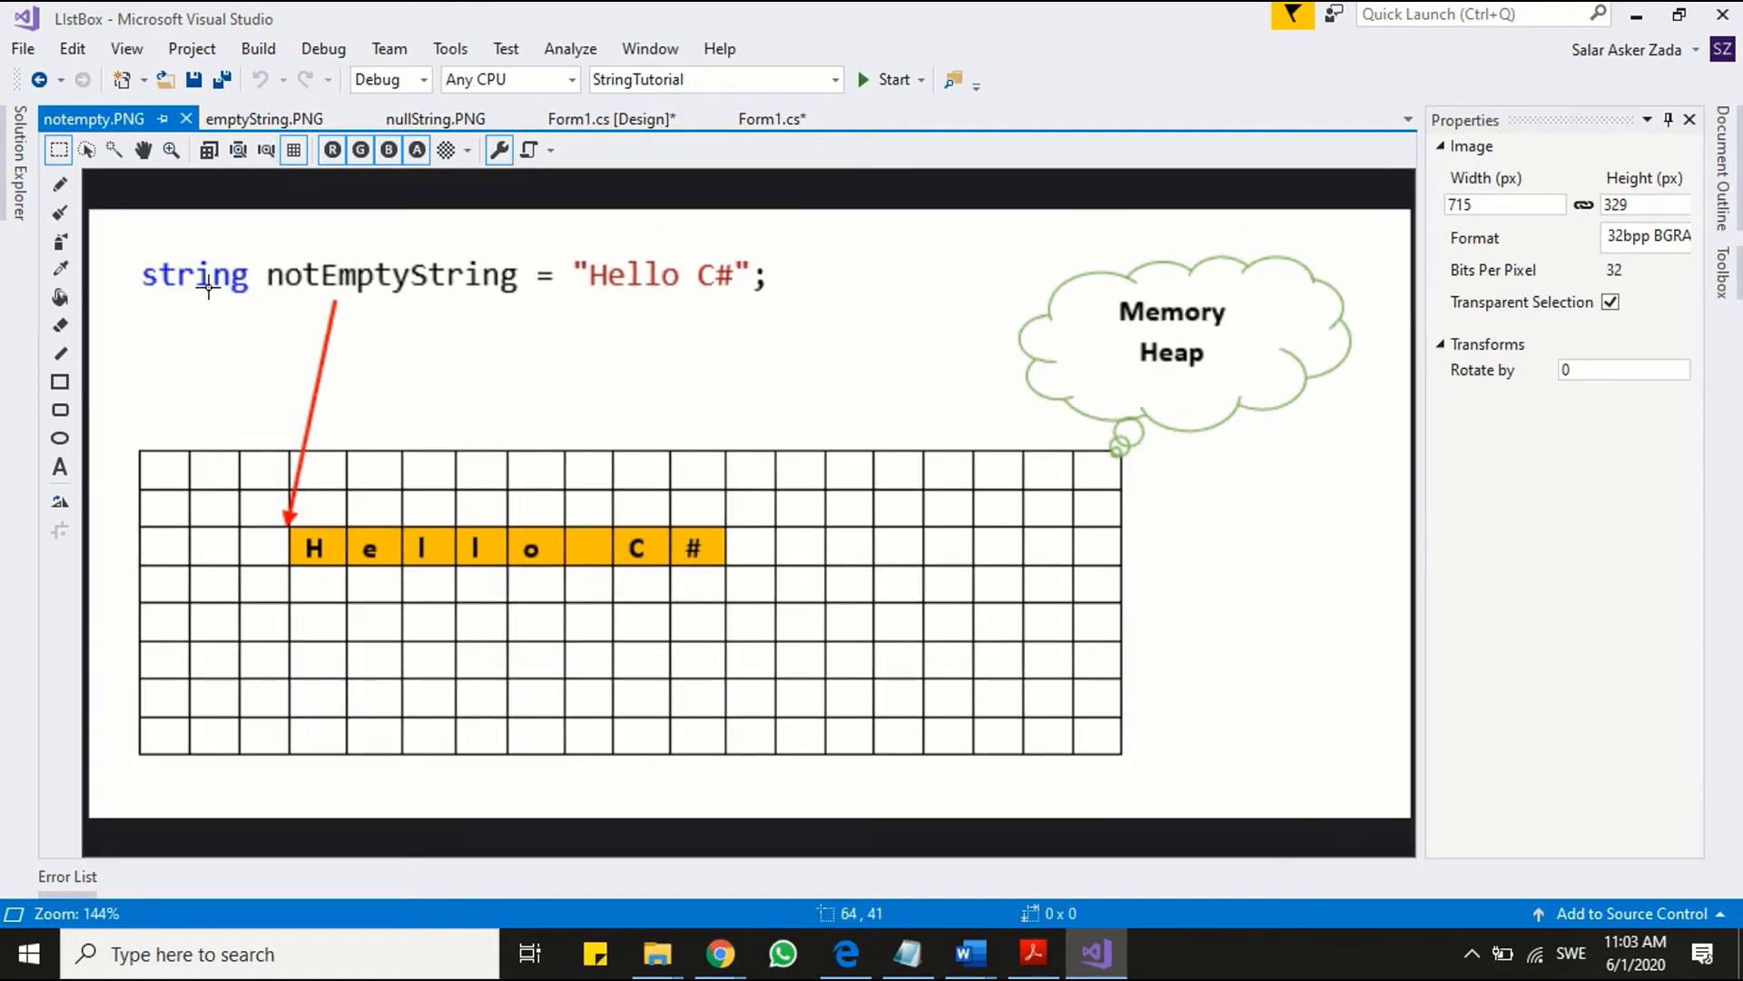
{"action": "mouse_move", "coordinate": [717, 311]}
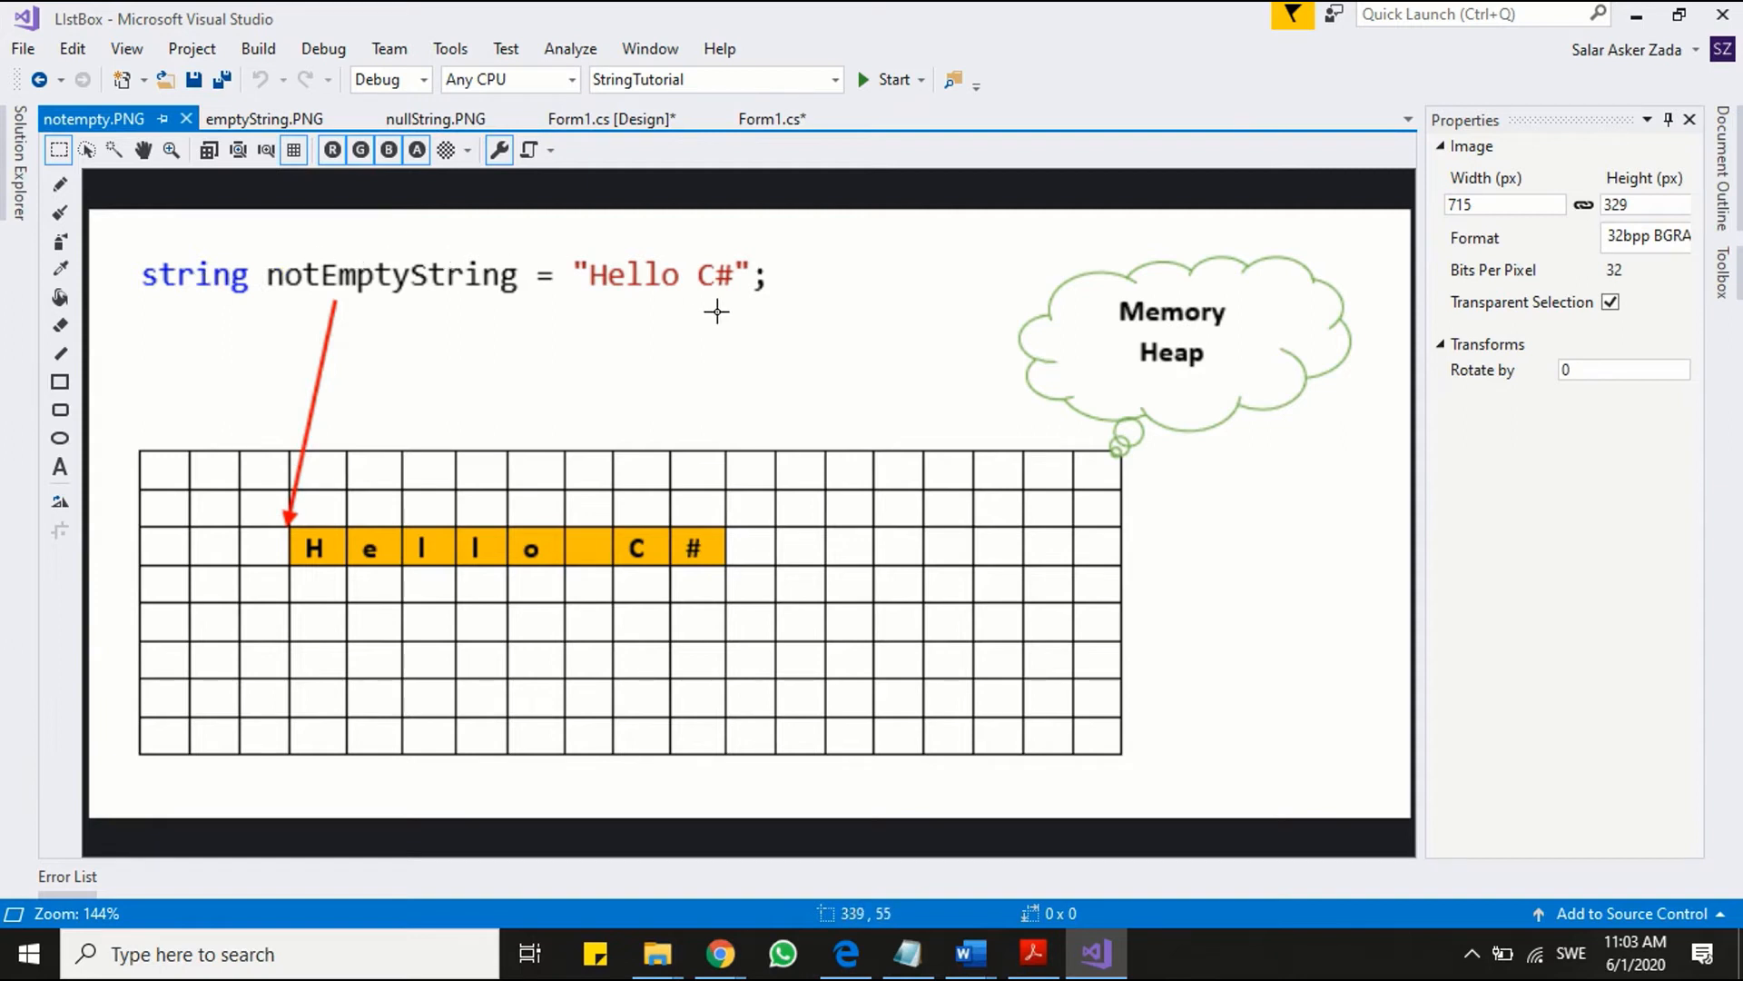
{"action": "mouse_move", "coordinate": [668, 323]}
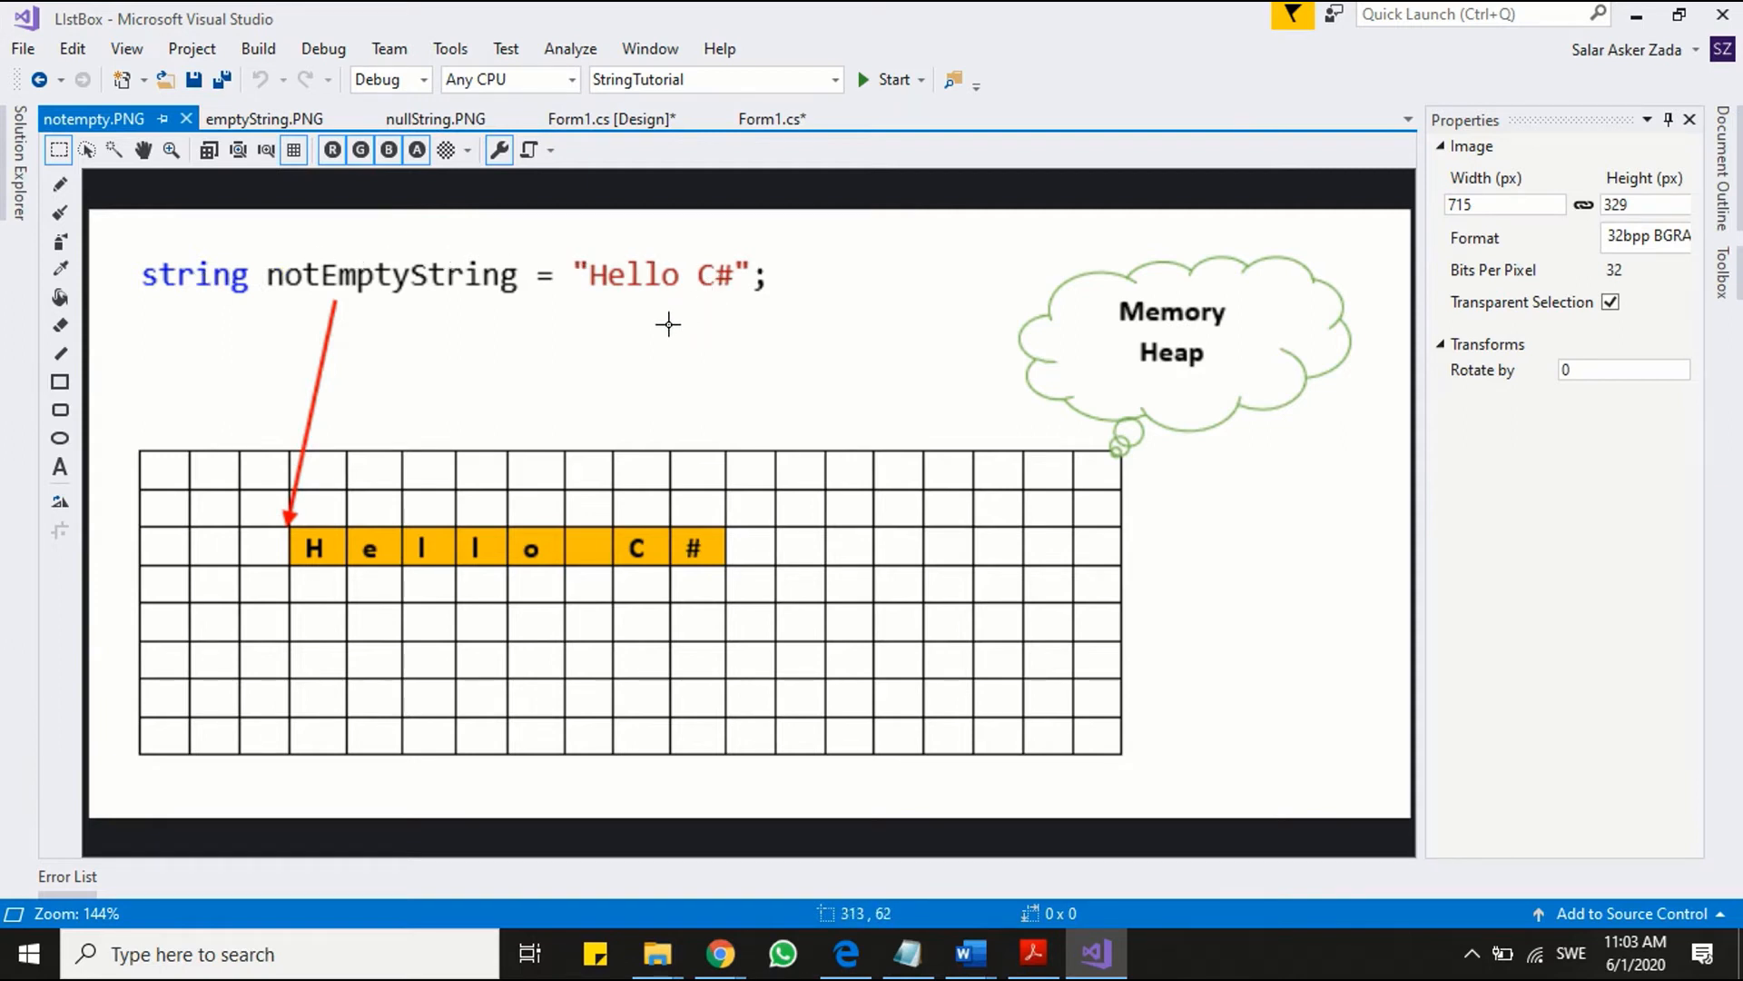
{"action": "mouse_move", "coordinate": [1163, 309]}
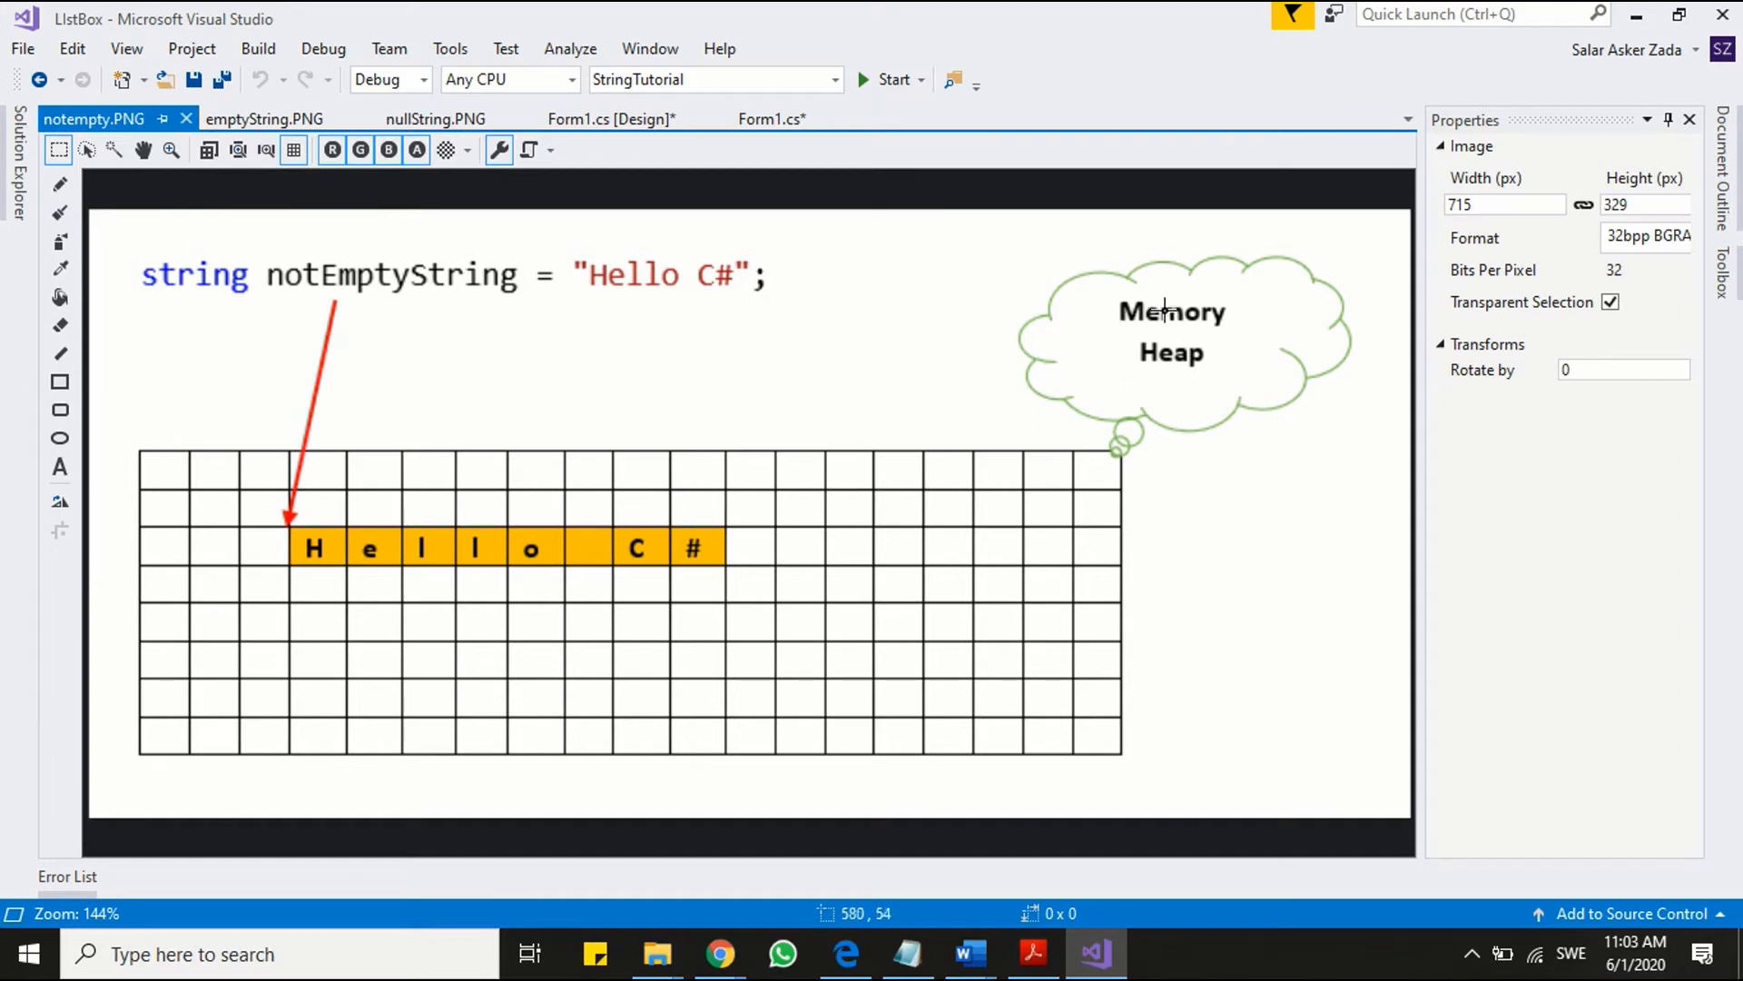
{"action": "mouse_move", "coordinate": [1120, 774]}
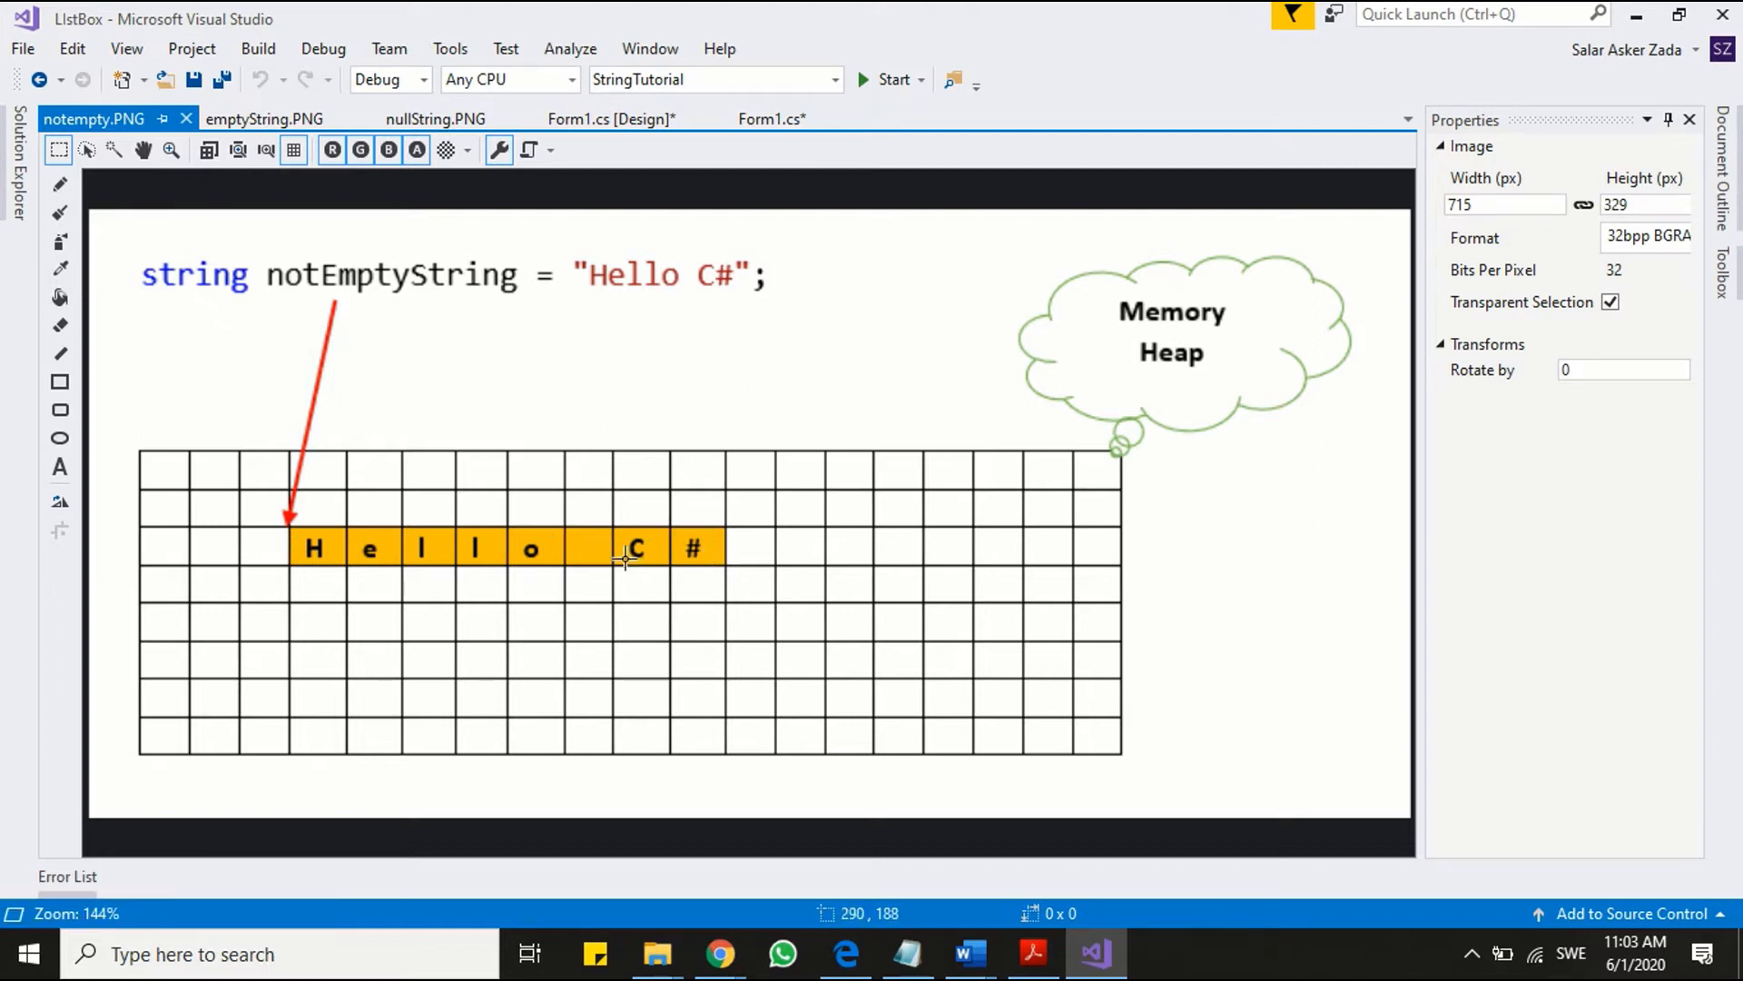
{"action": "mouse_move", "coordinate": [589, 533]}
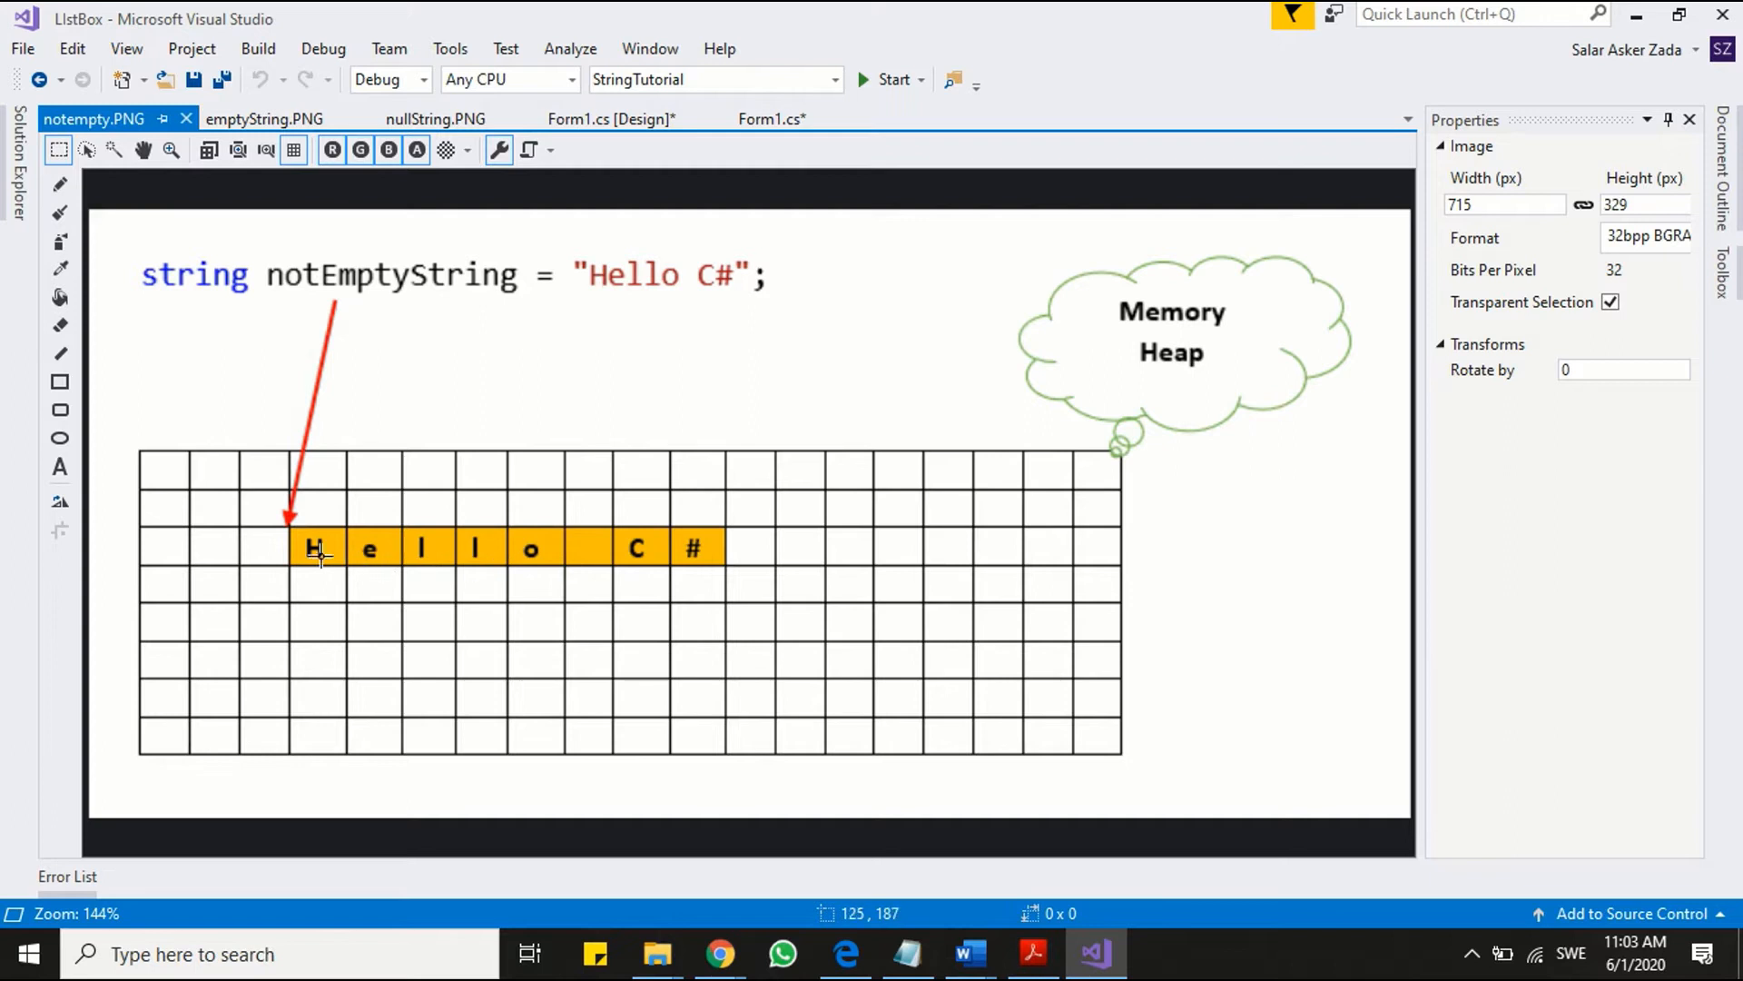
{"action": "mouse_move", "coordinate": [708, 553]}
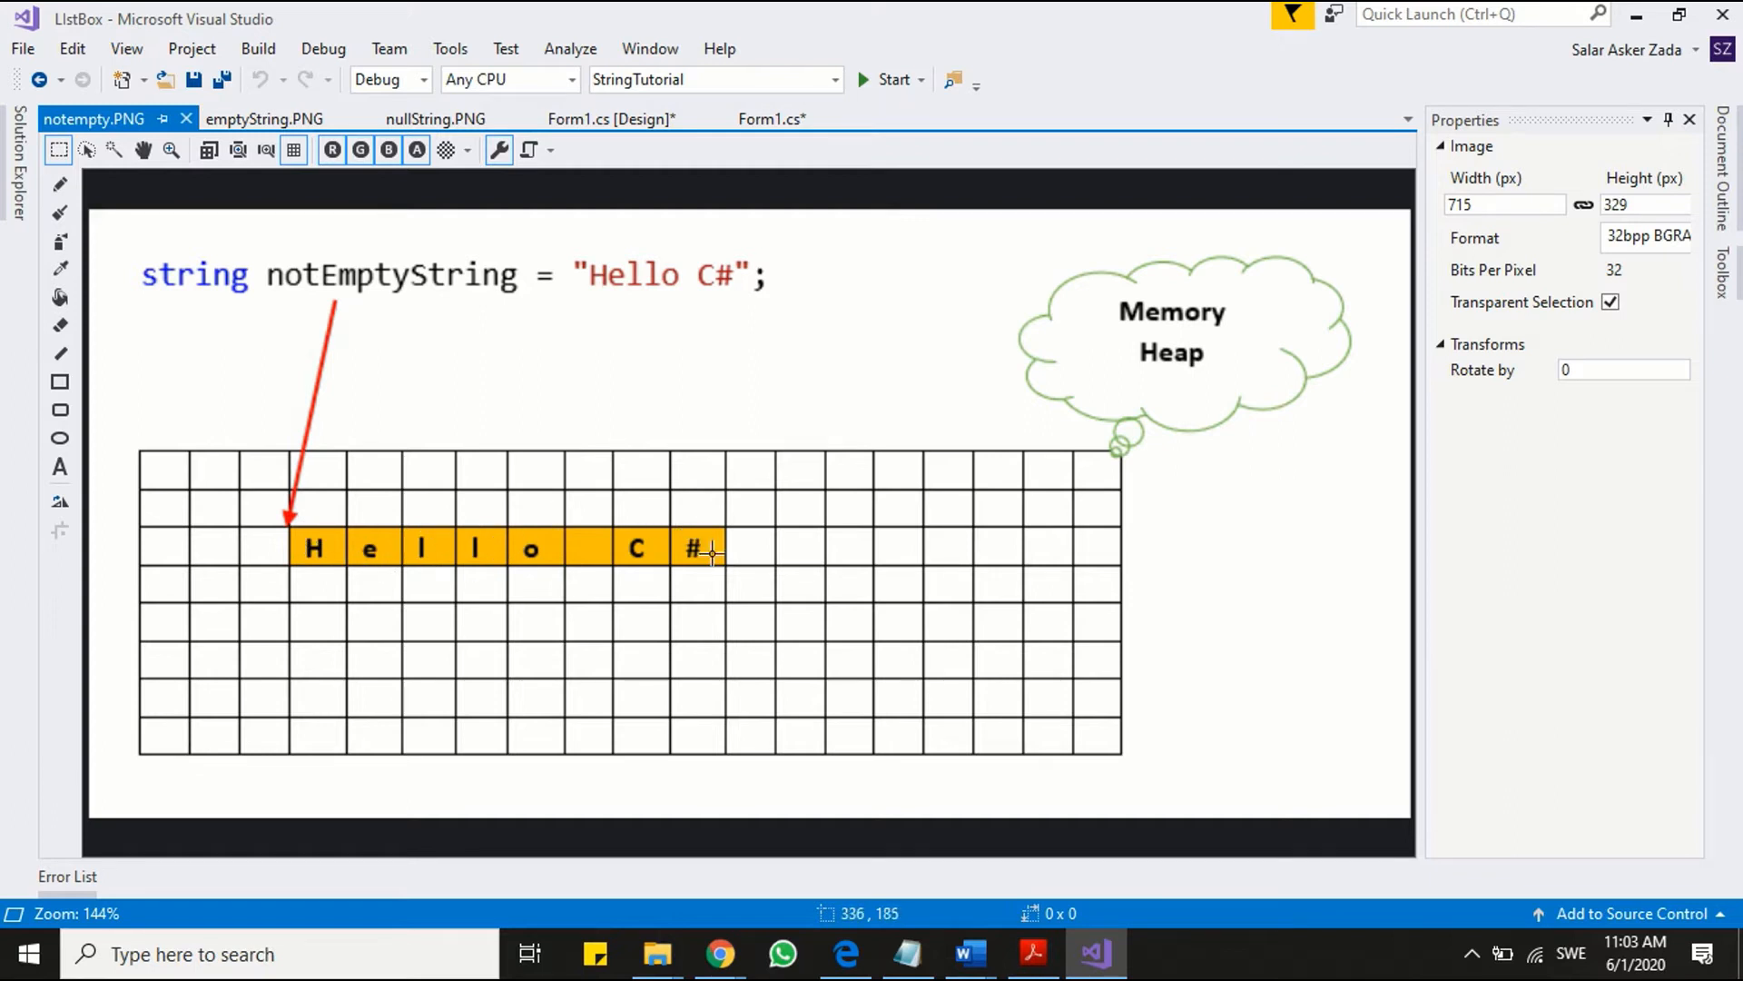
{"action": "mouse_move", "coordinate": [749, 203]}
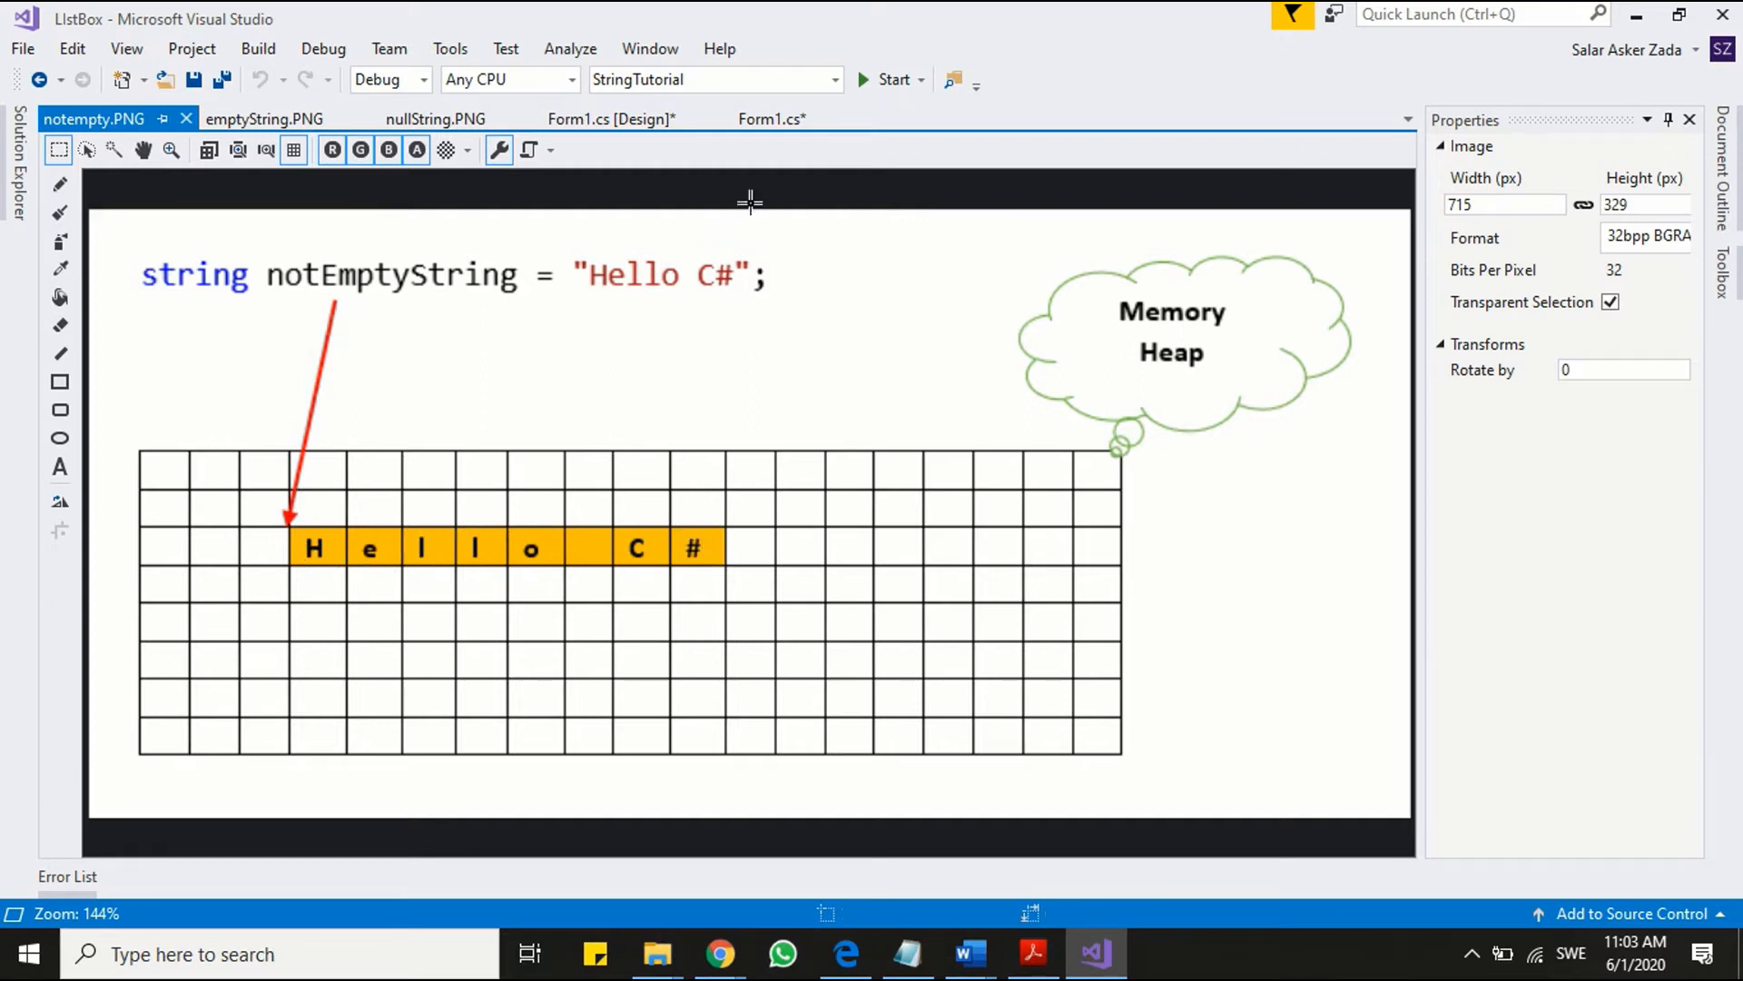
- Below nonEmptyString, add an '// empty string' comment and declare emptyString as string.Empty
{"action": "left_click", "coordinate": [772, 119]}
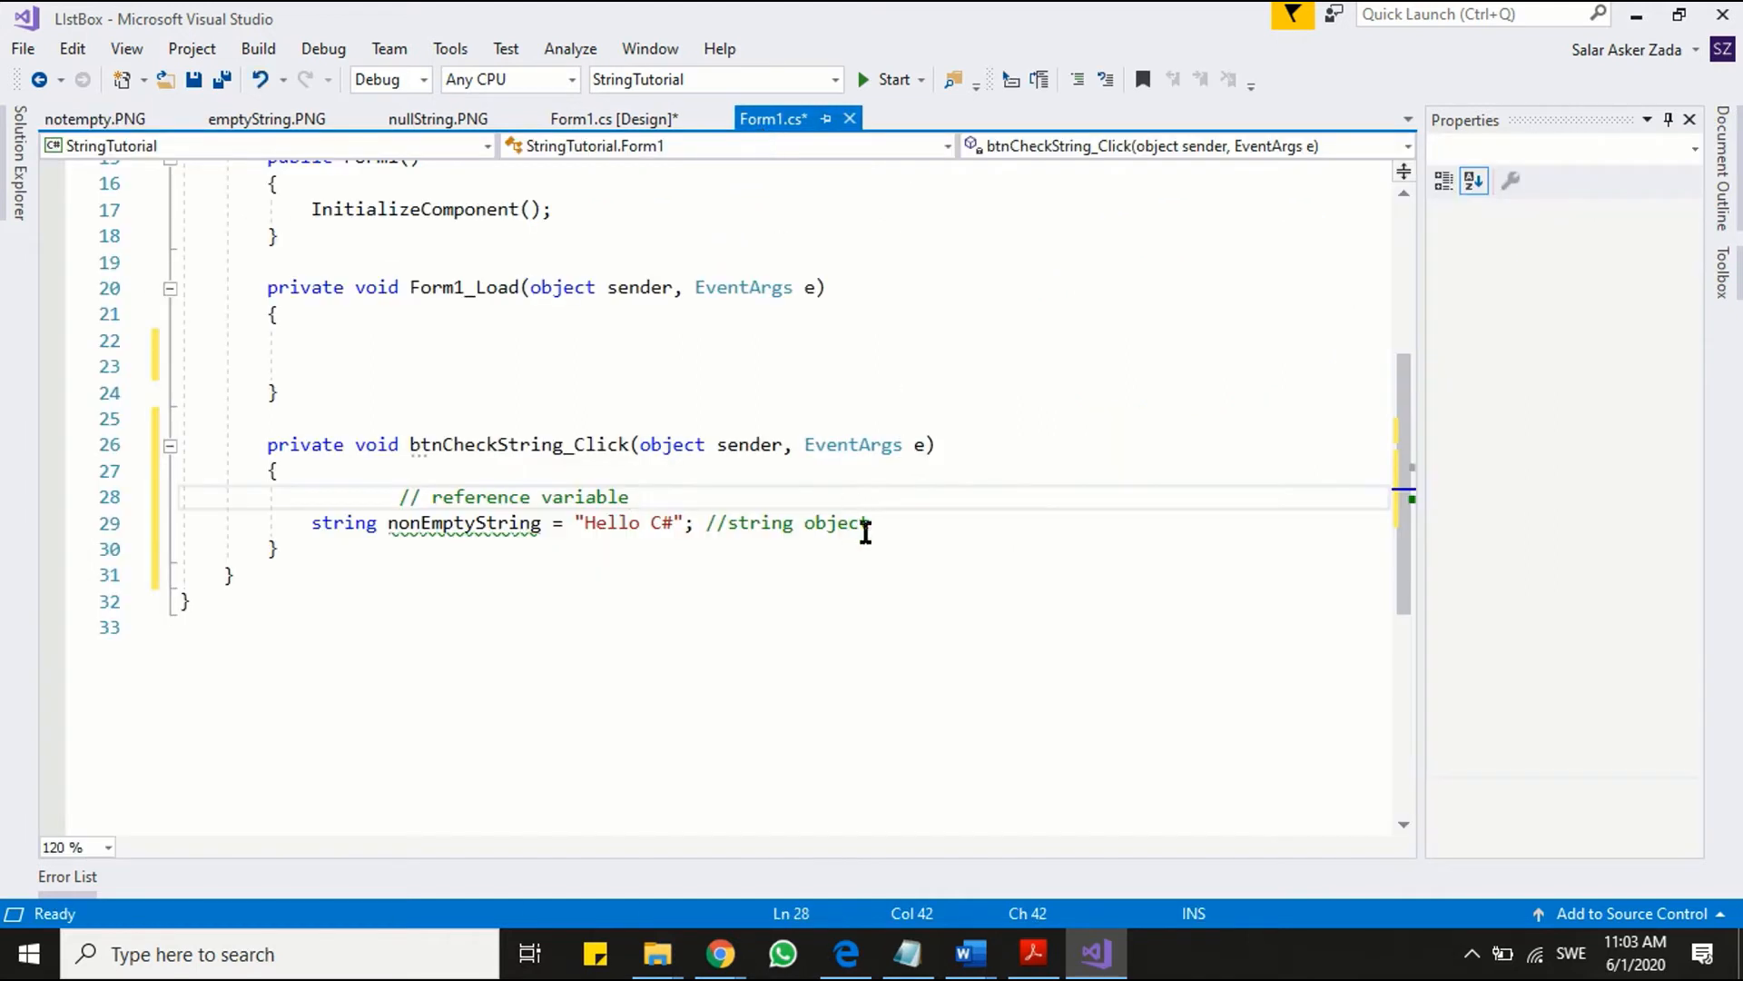
{"action": "key", "text": "enter"}
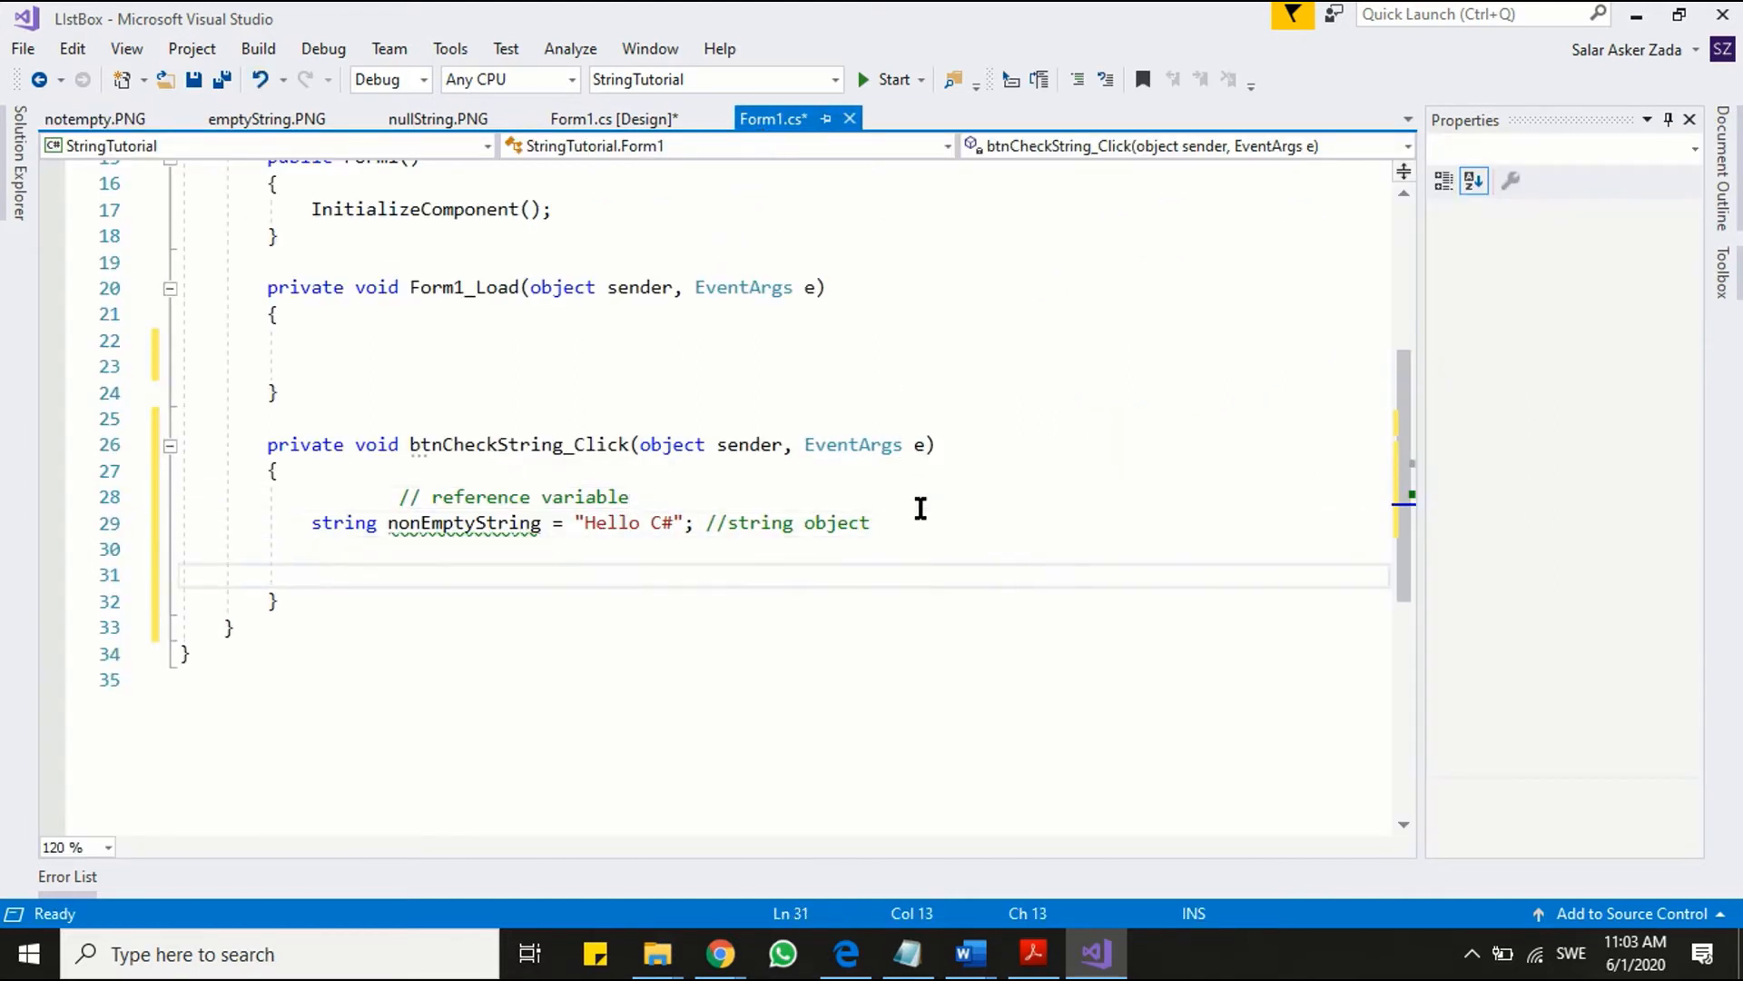
{"action": "type", "text": "// emp"}
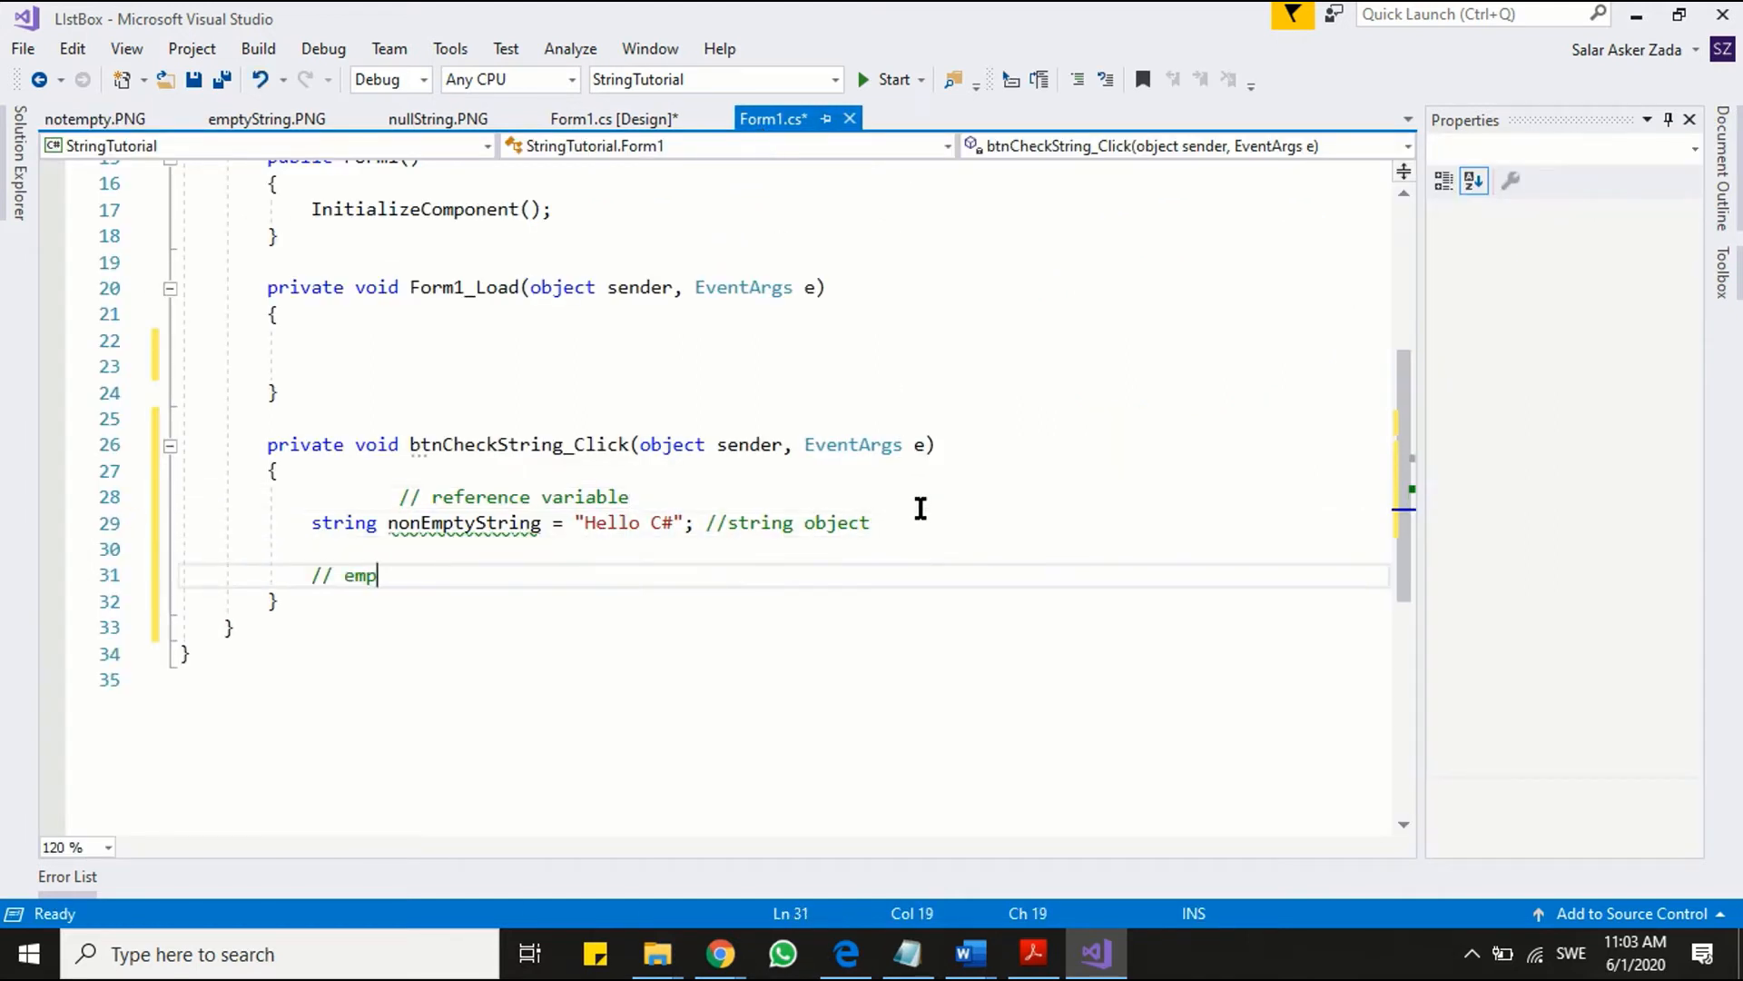
{"action": "type", "text": "ty string"}
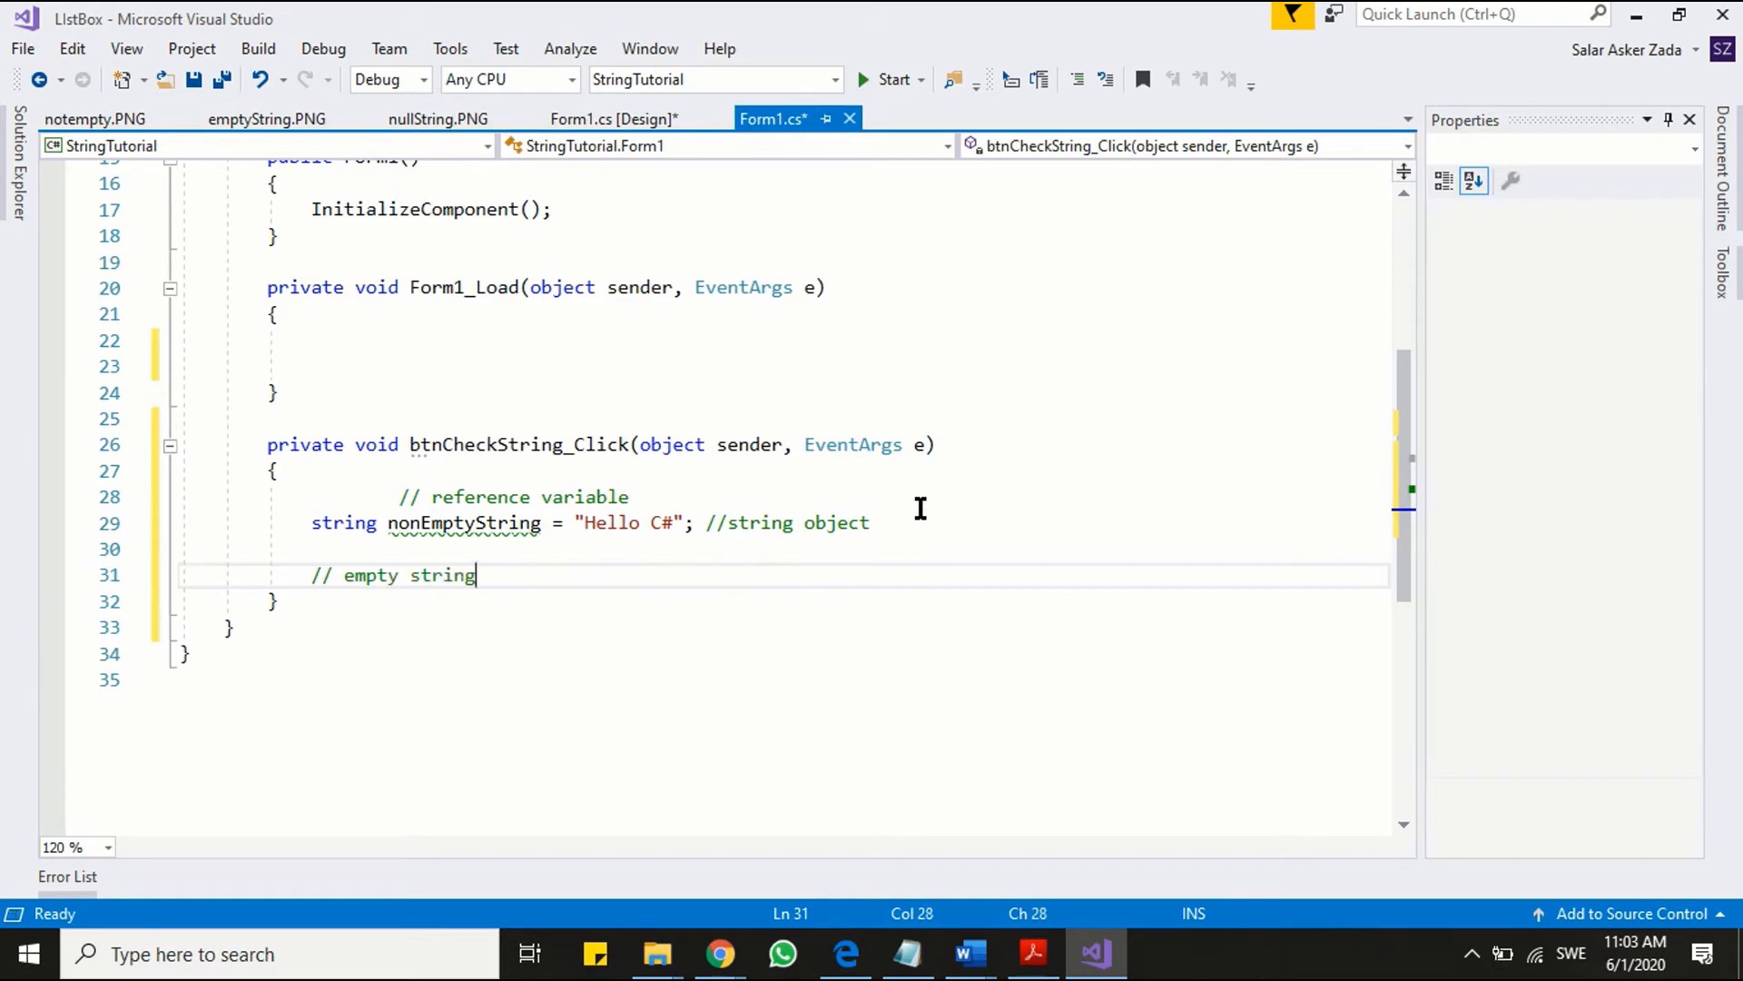
{"action": "type", "text": "string empy"}
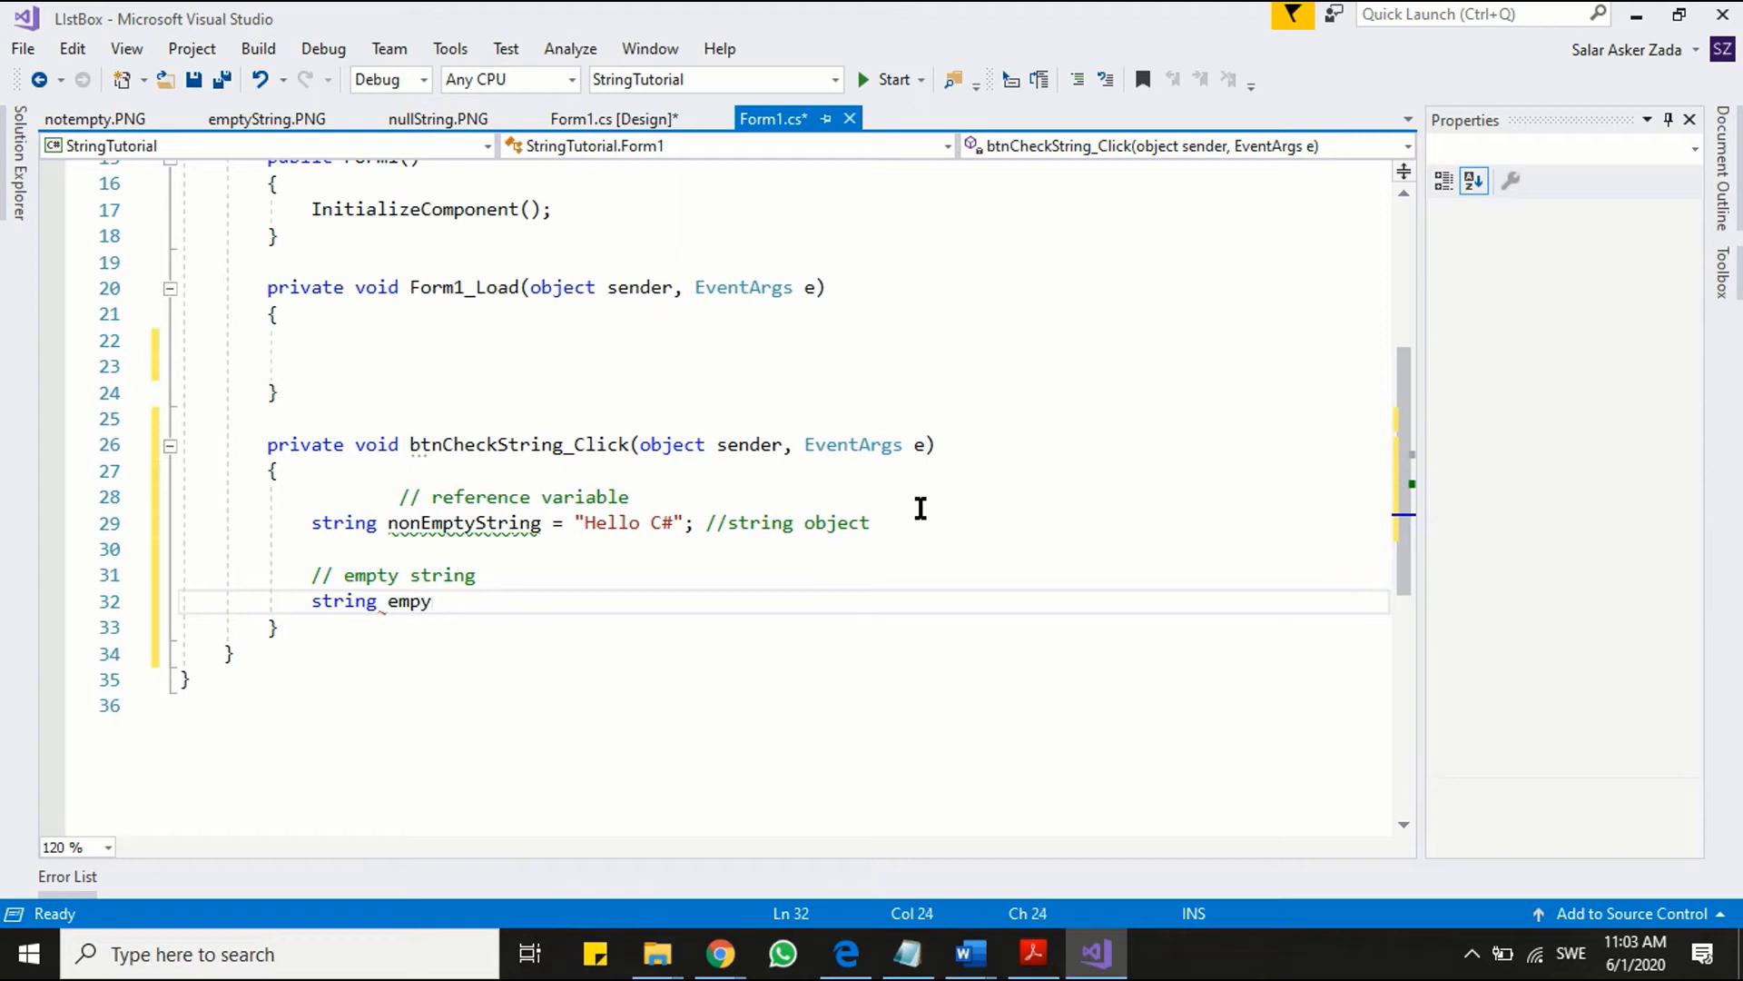
{"action": "type", "text": "tyString ="}
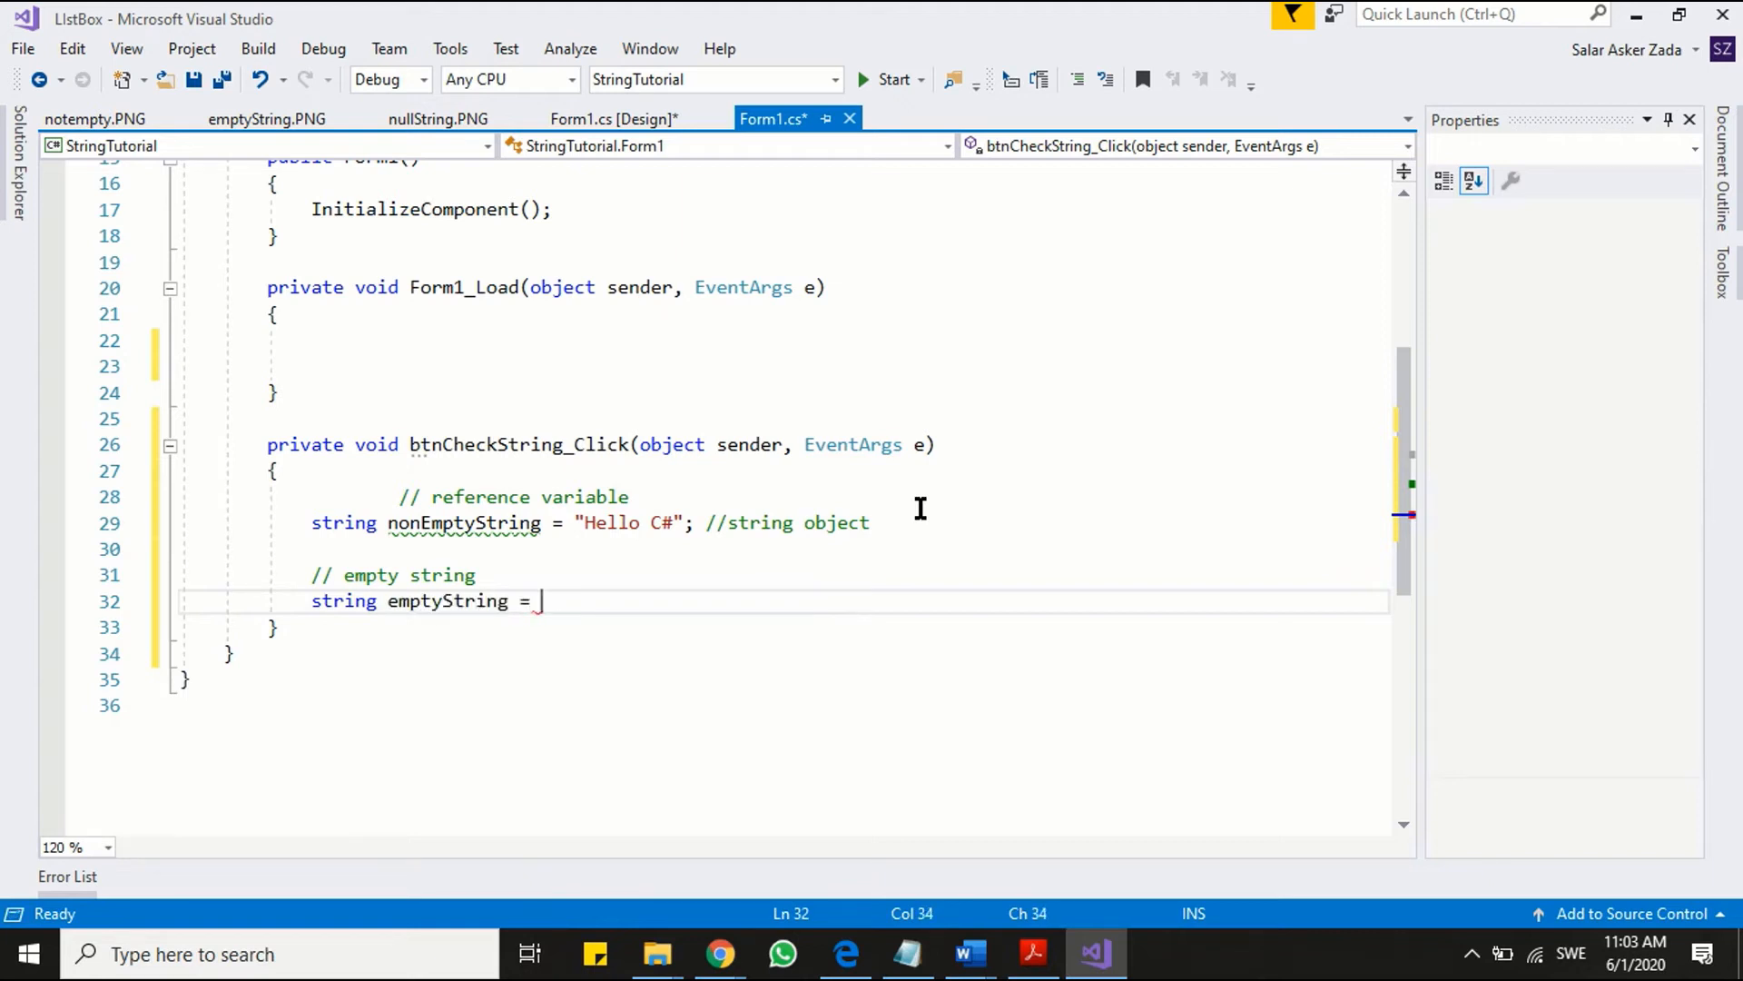
{"action": "type", "text": "string.Empty"}
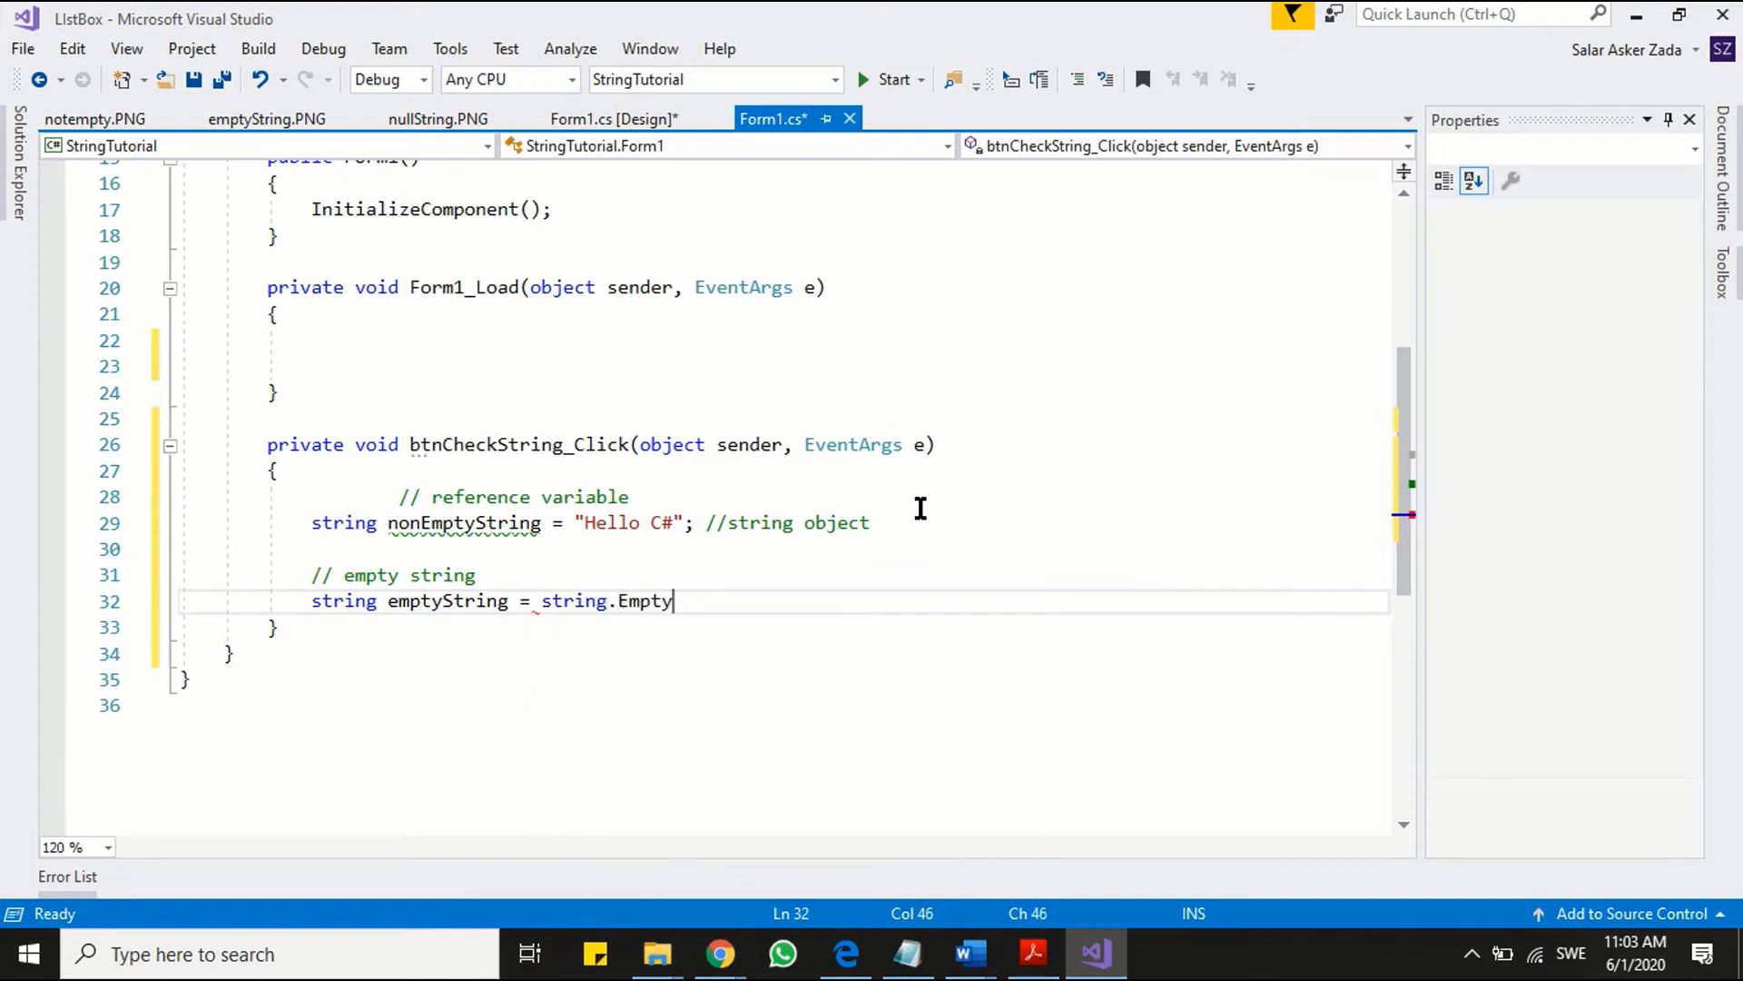
{"action": "type", "text": ";"}
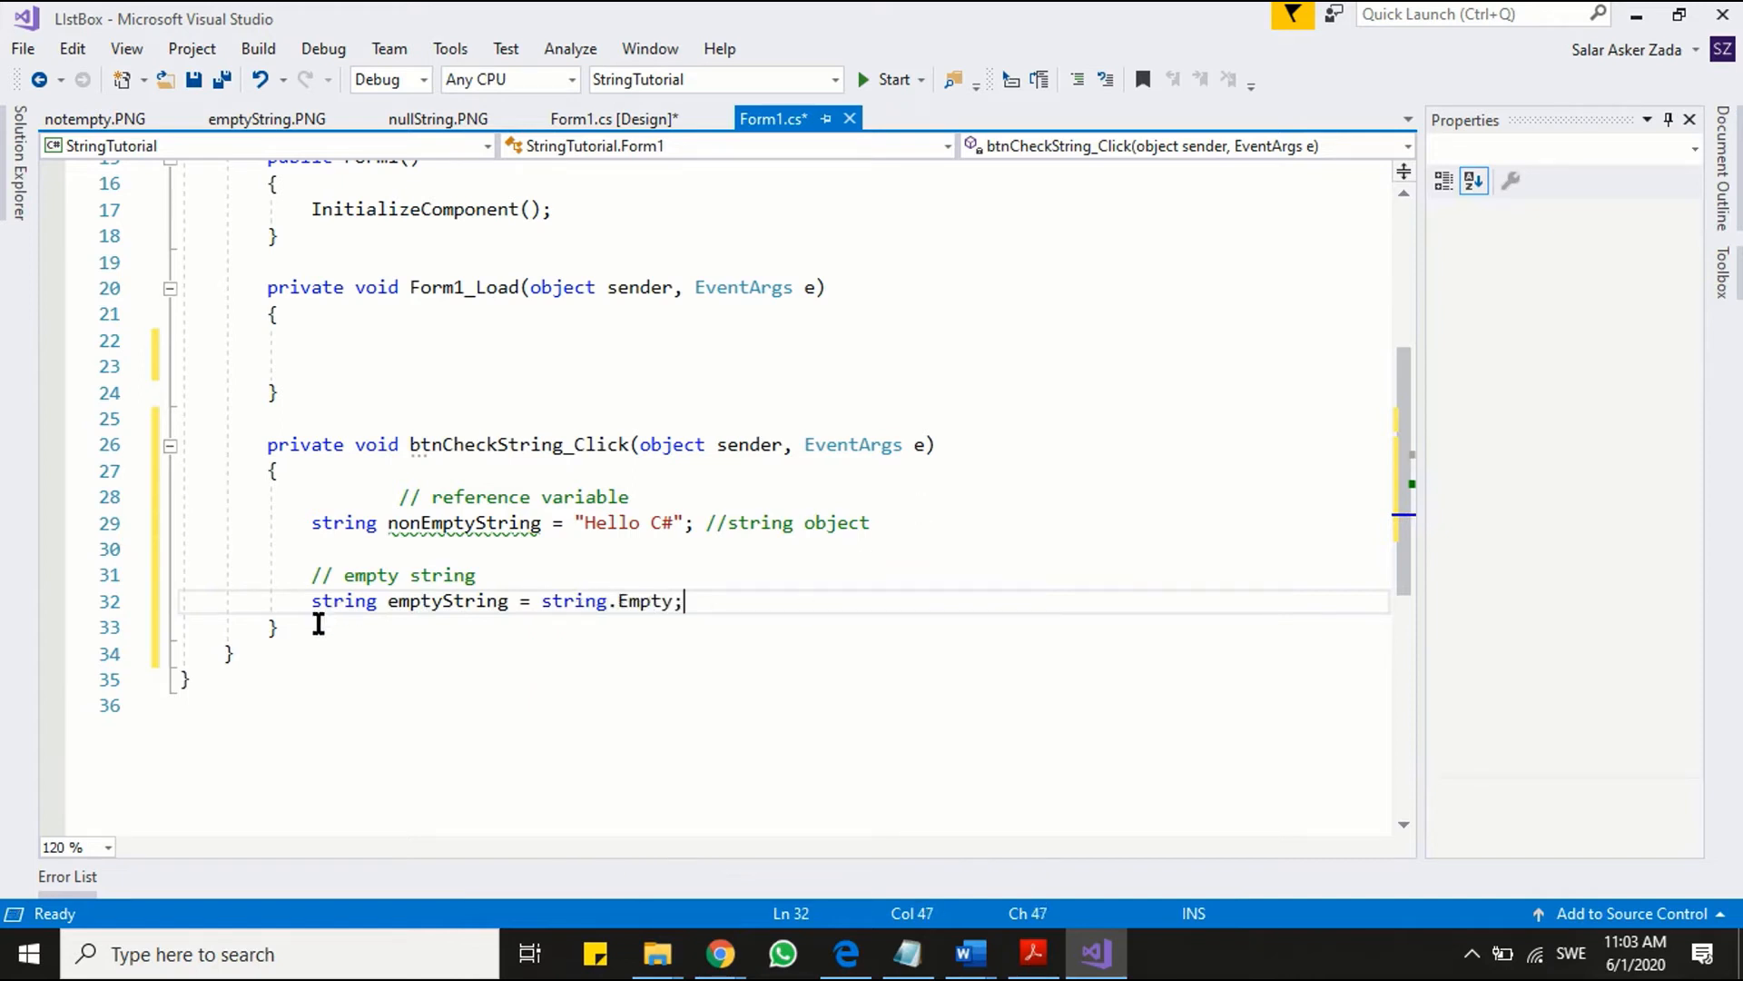
{"action": "mouse_move", "coordinate": [495, 630]}
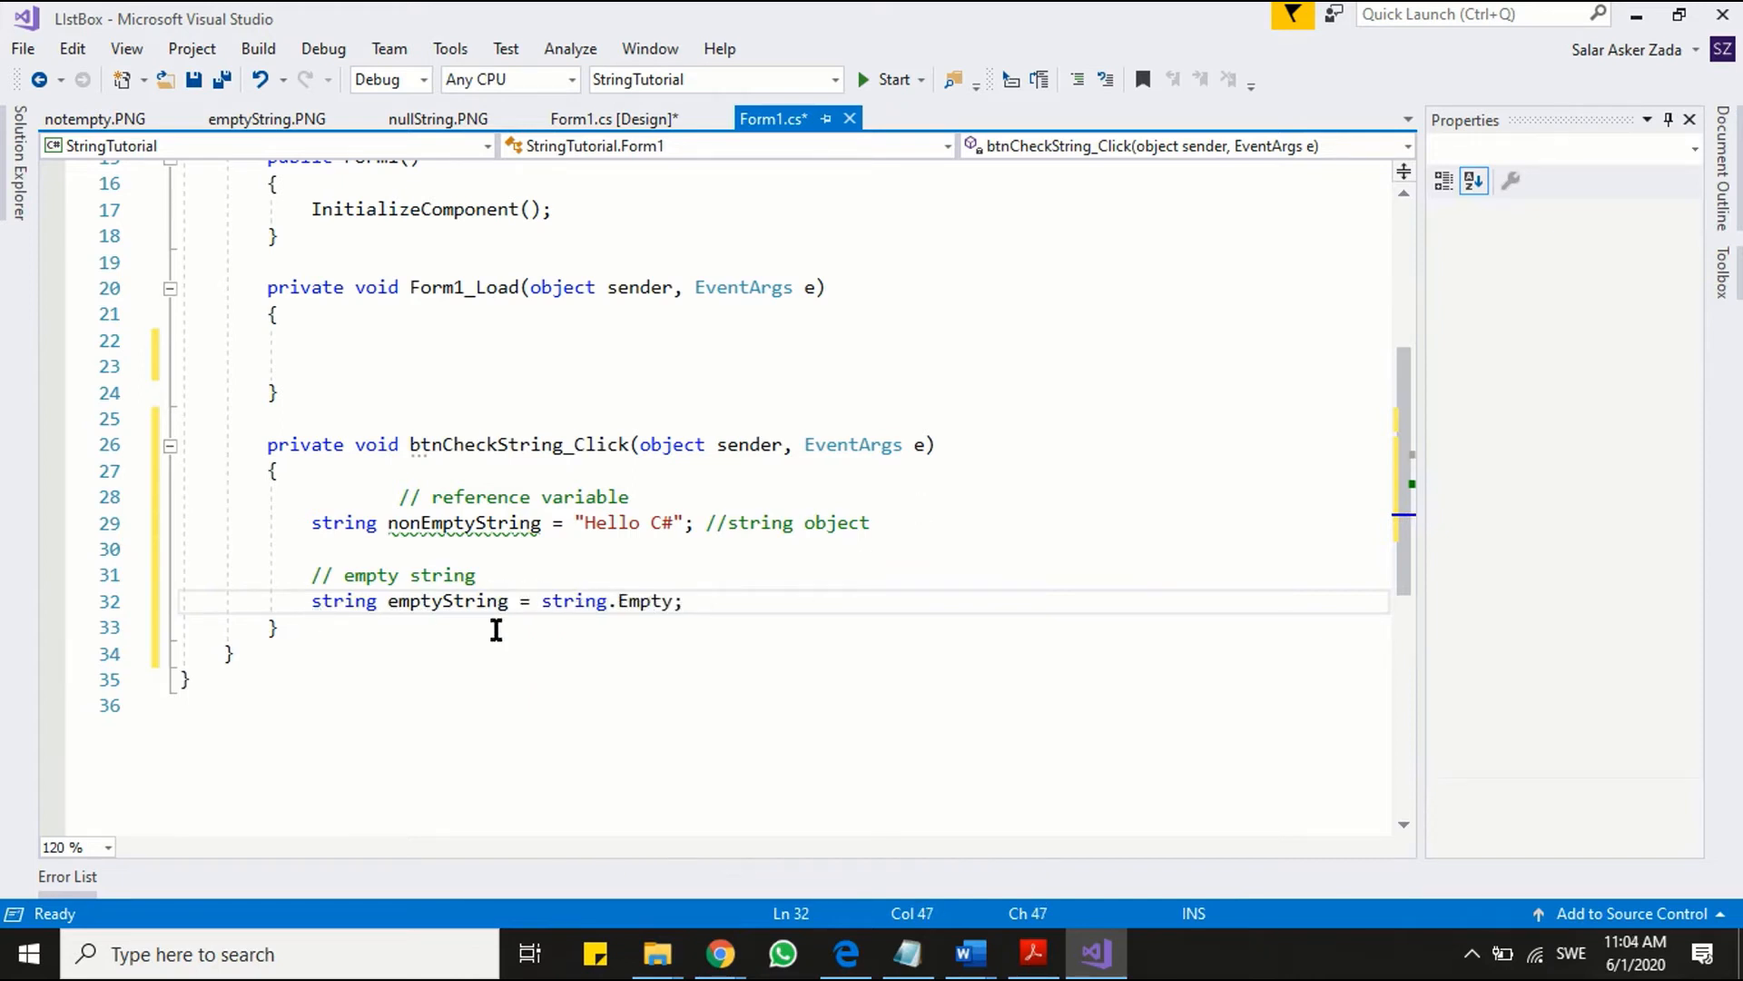
{"action": "mouse_move", "coordinate": [1104, 772]}
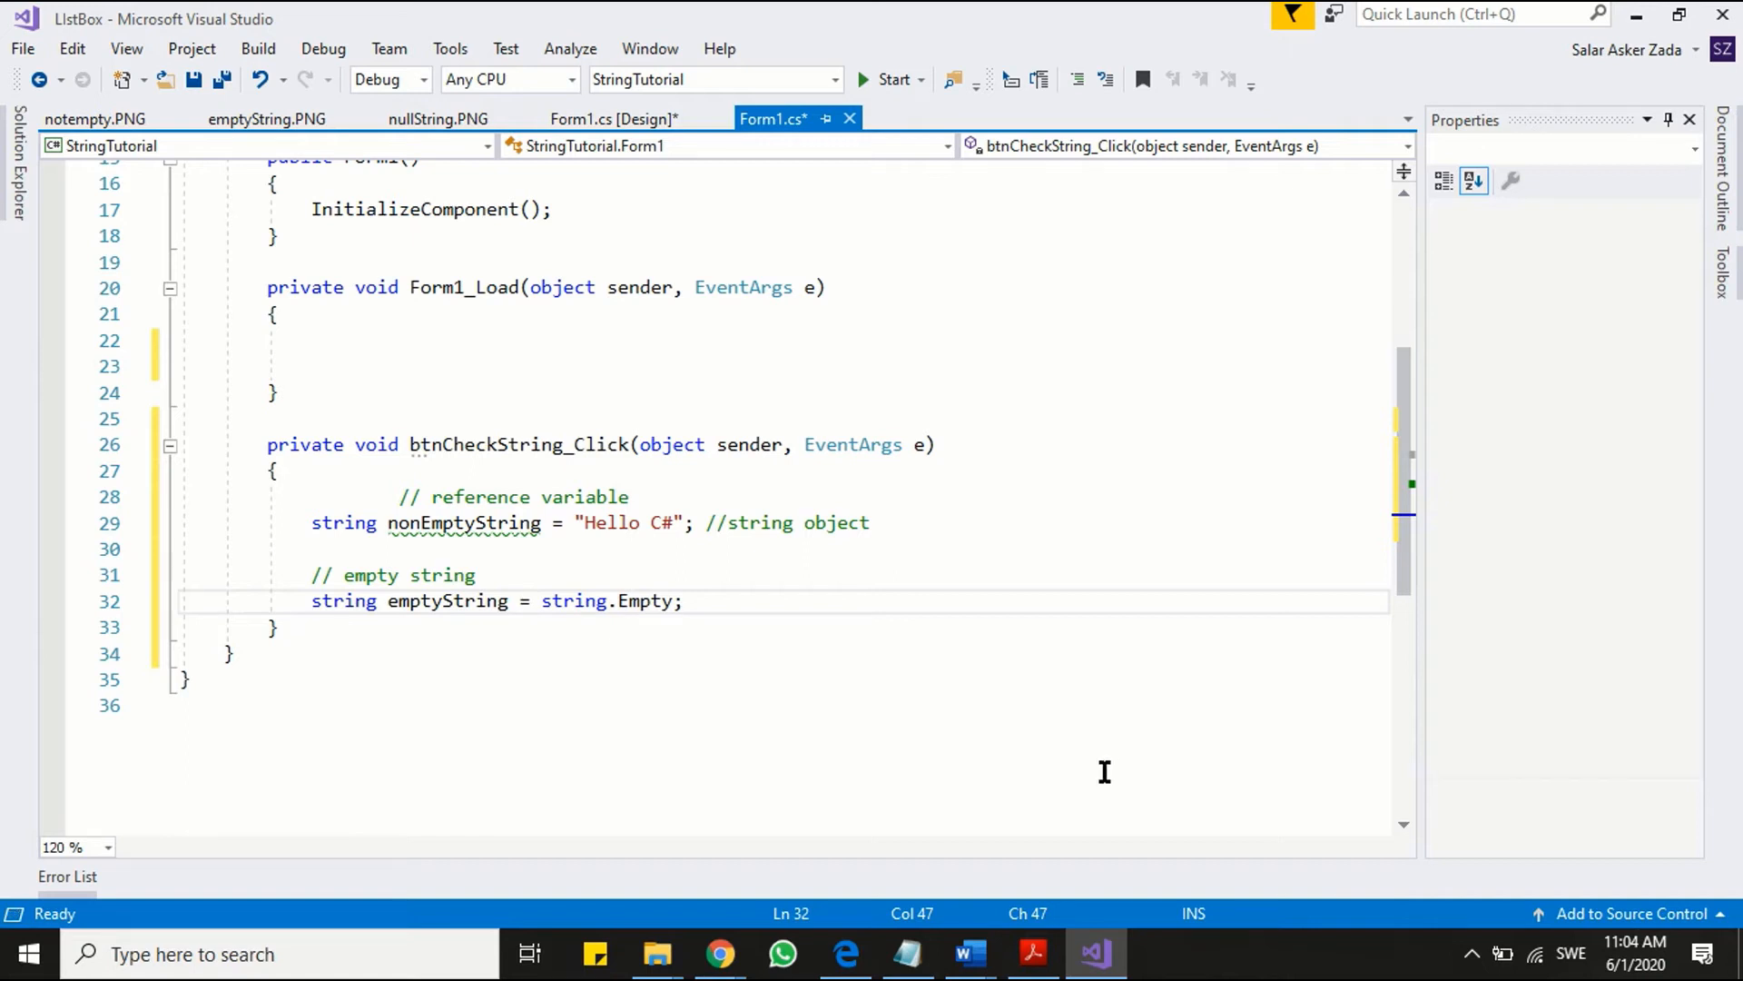
- Change emptyString's value to "" and annotate it '// no-space'
{"action": "key", "text": "Backspace"}
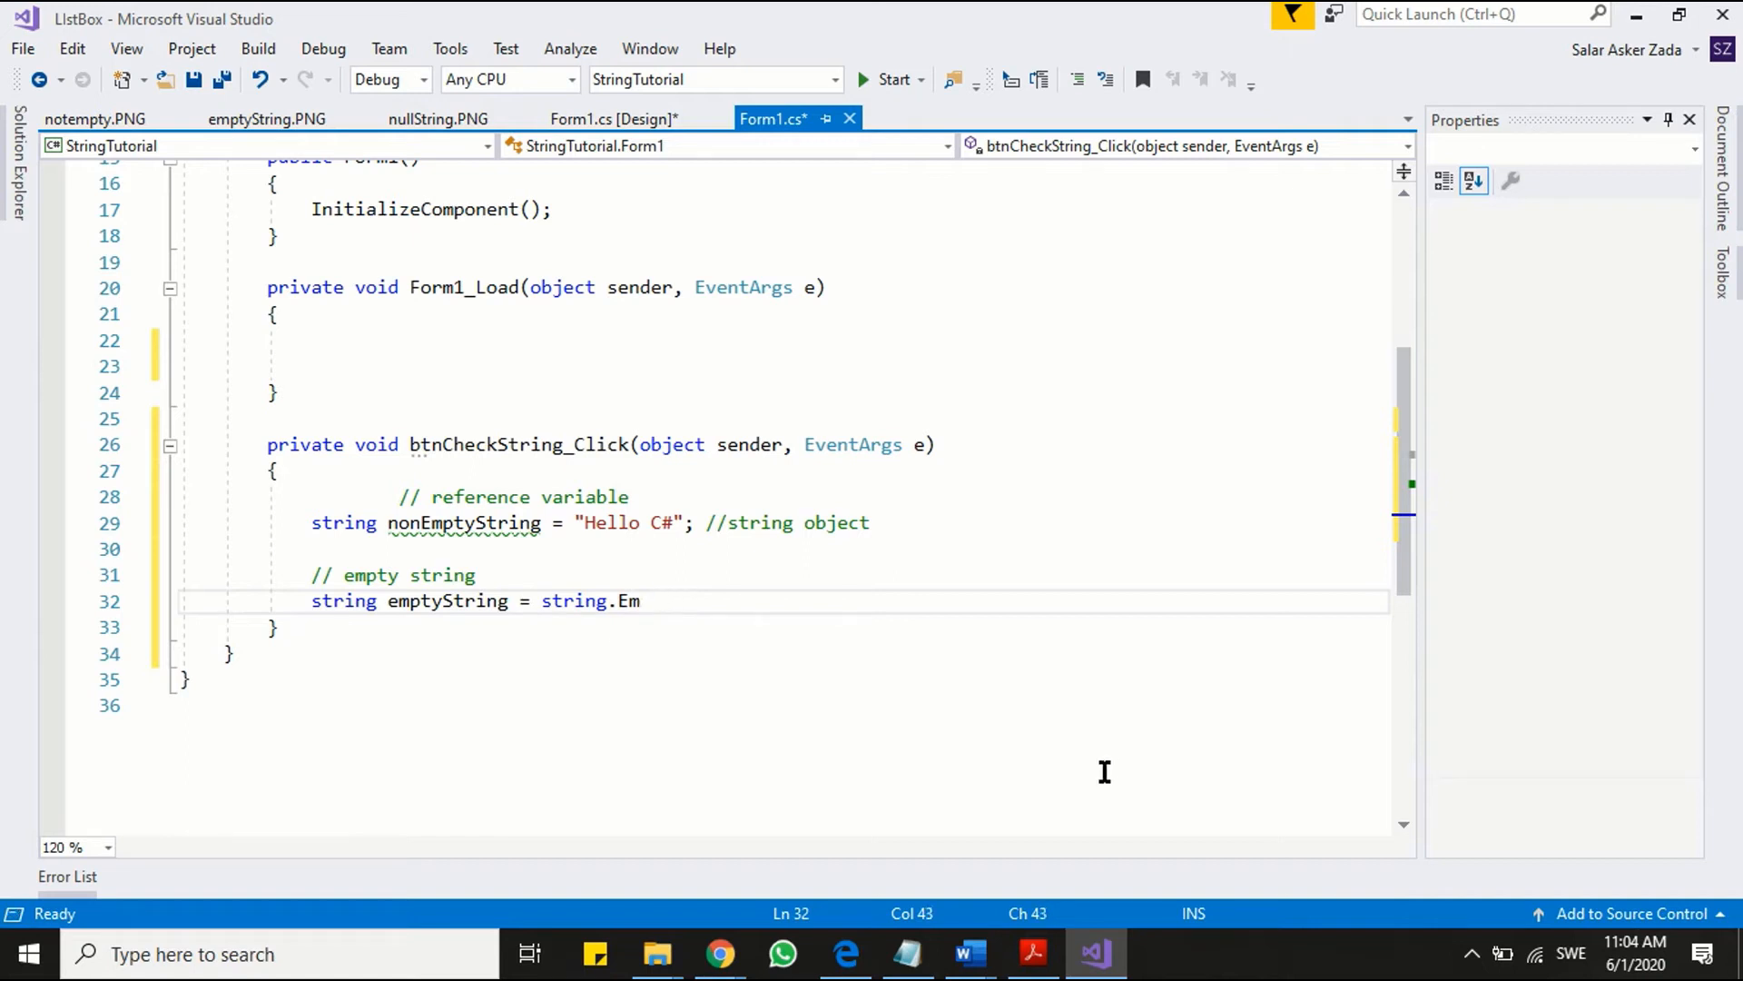
{"action": "type", "text": "\"\""}
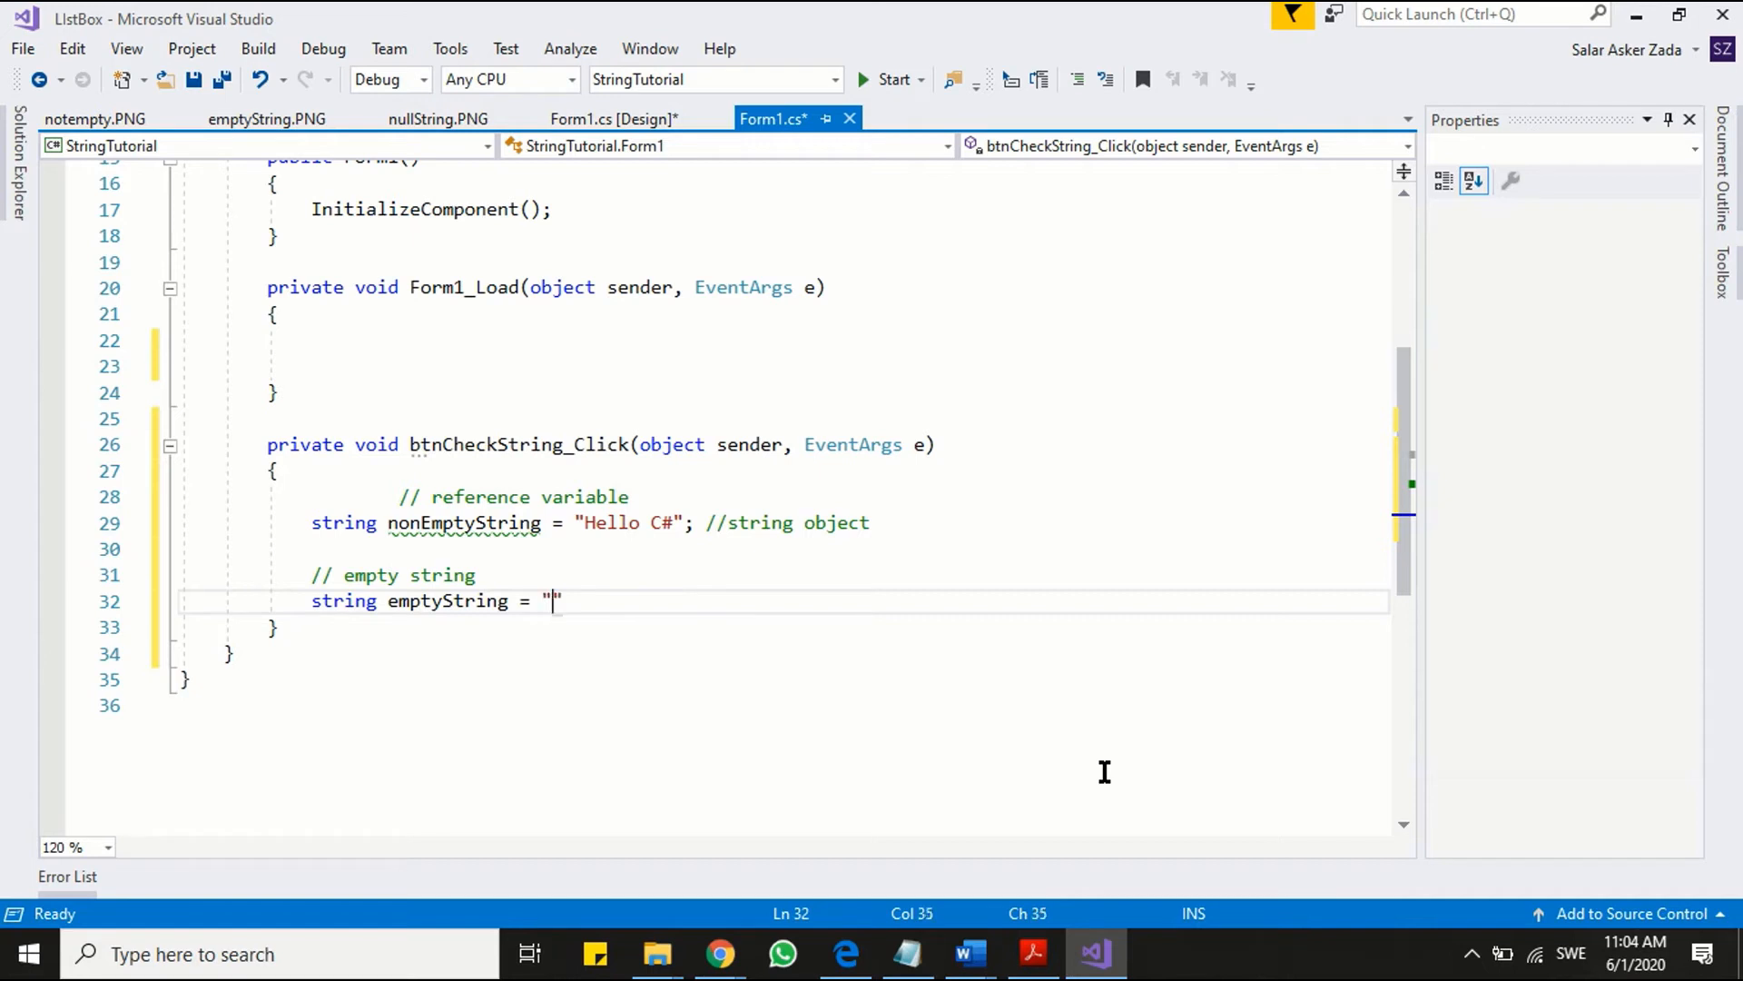
{"action": "type", "text": ";"}
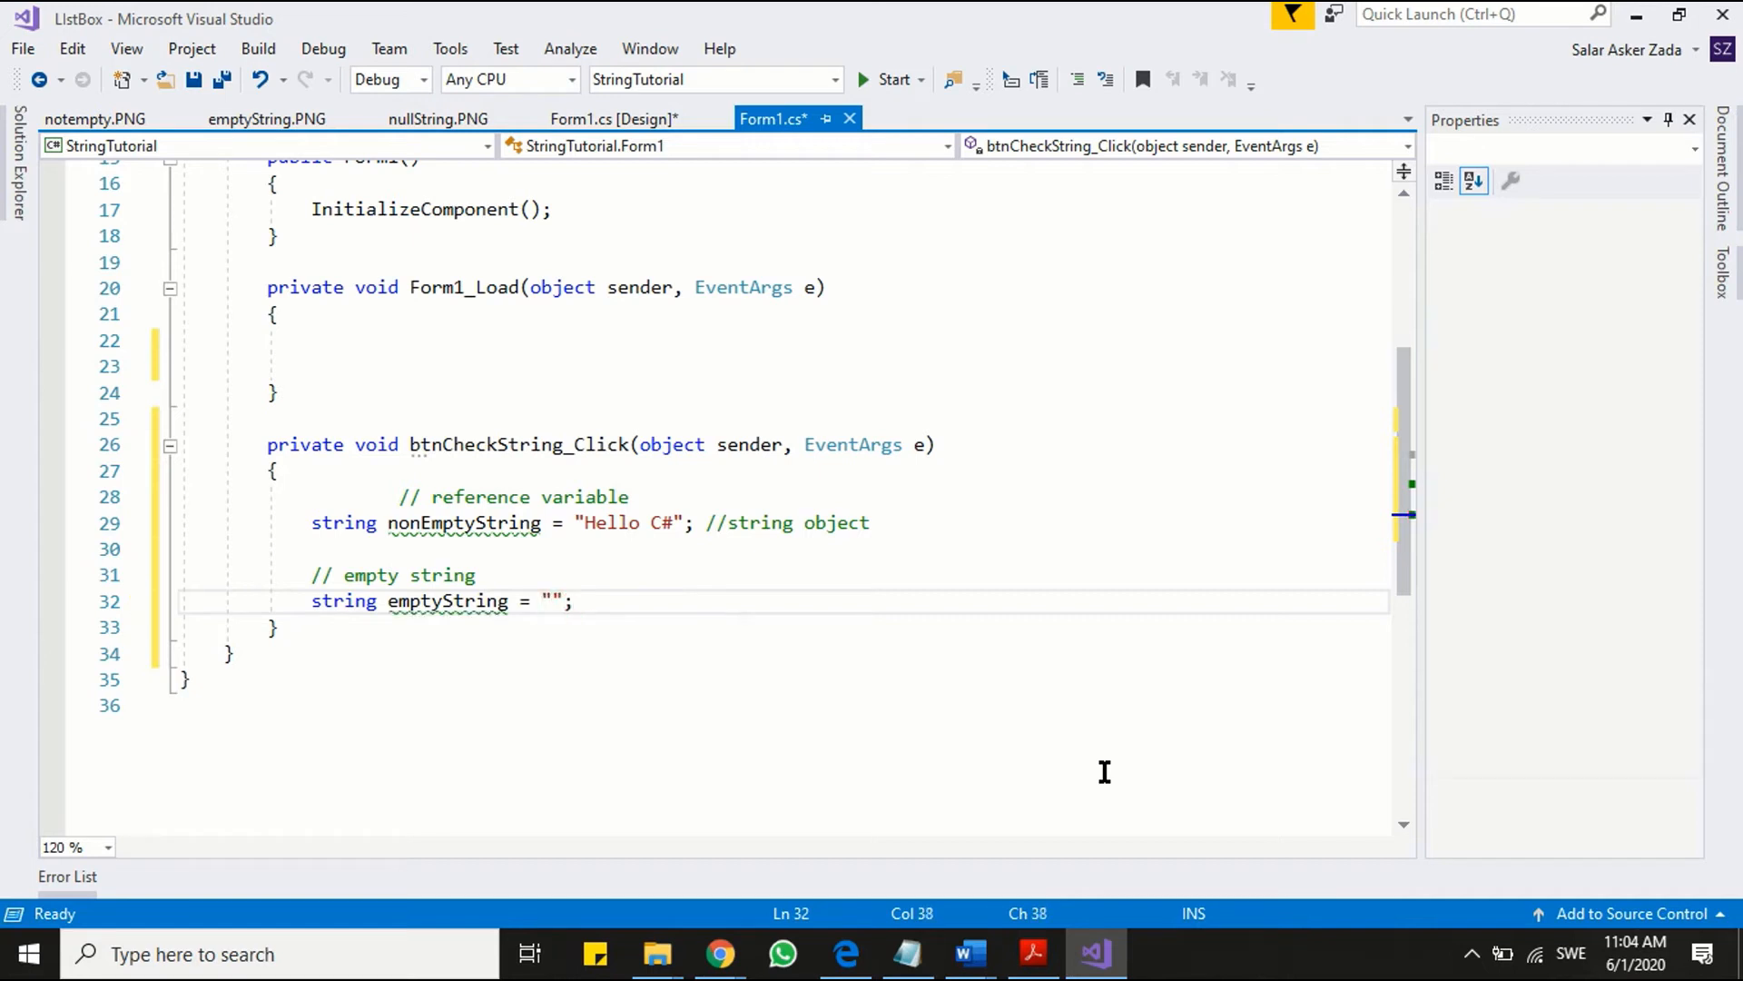
{"action": "type", "text": "// no"}
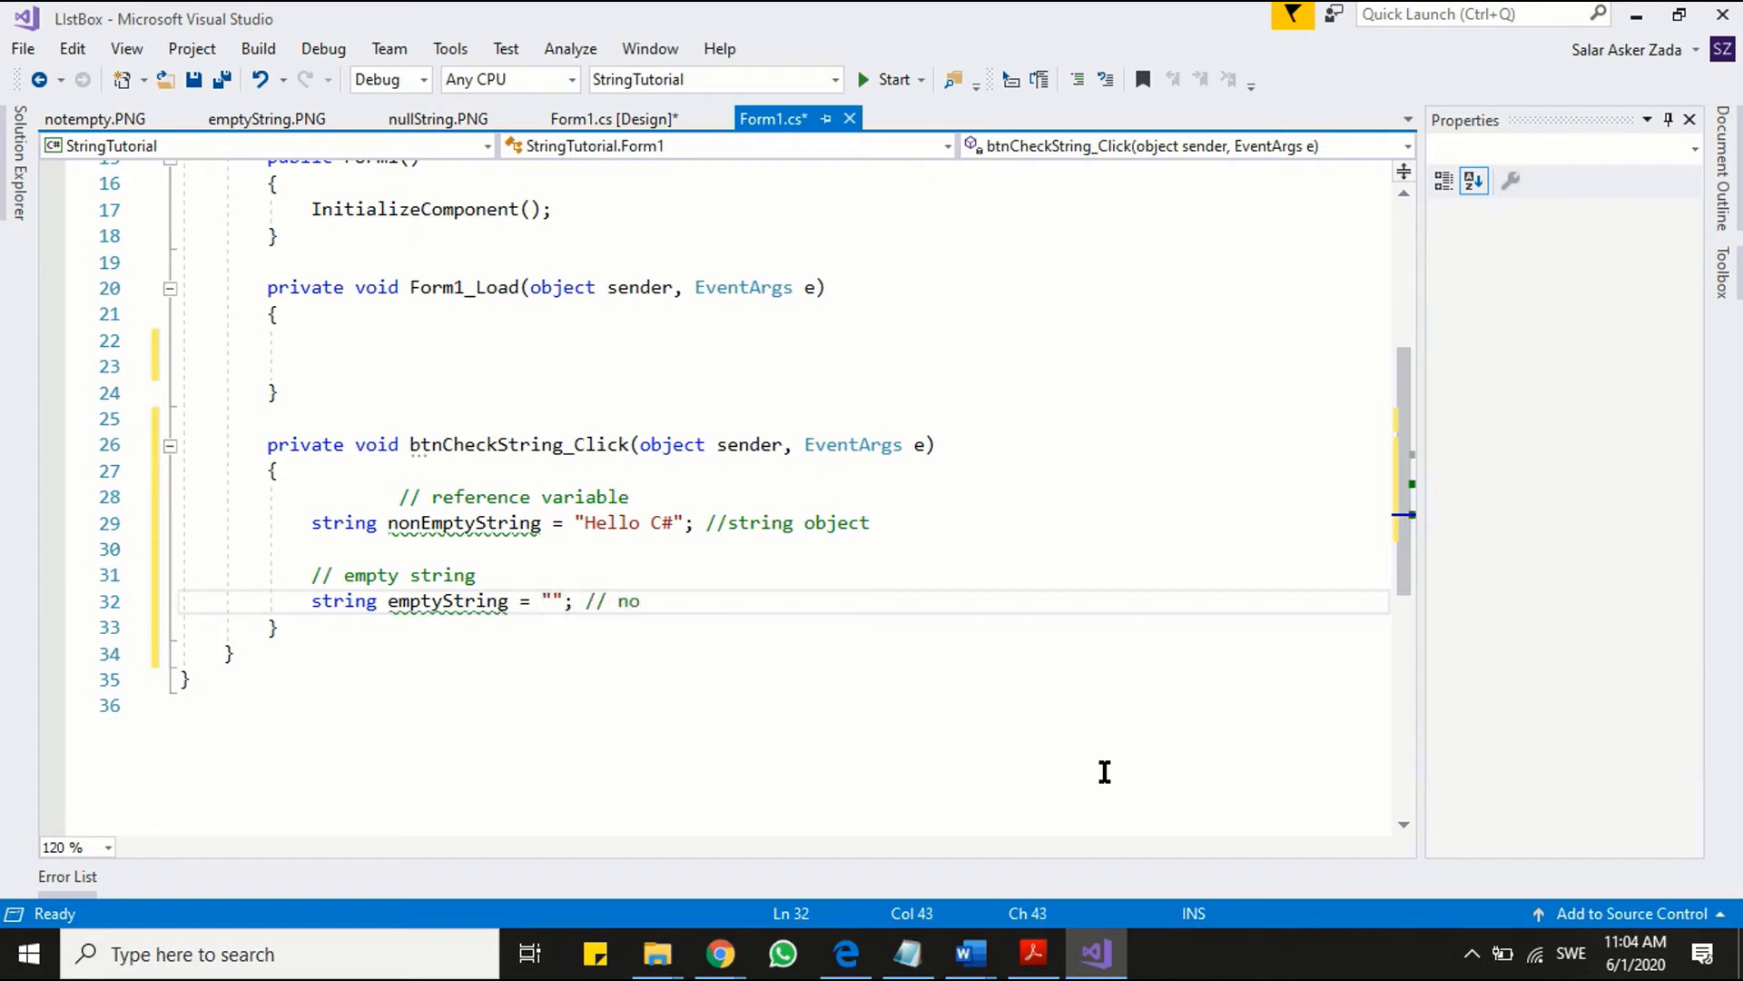
{"action": "type", "text": "-s"}
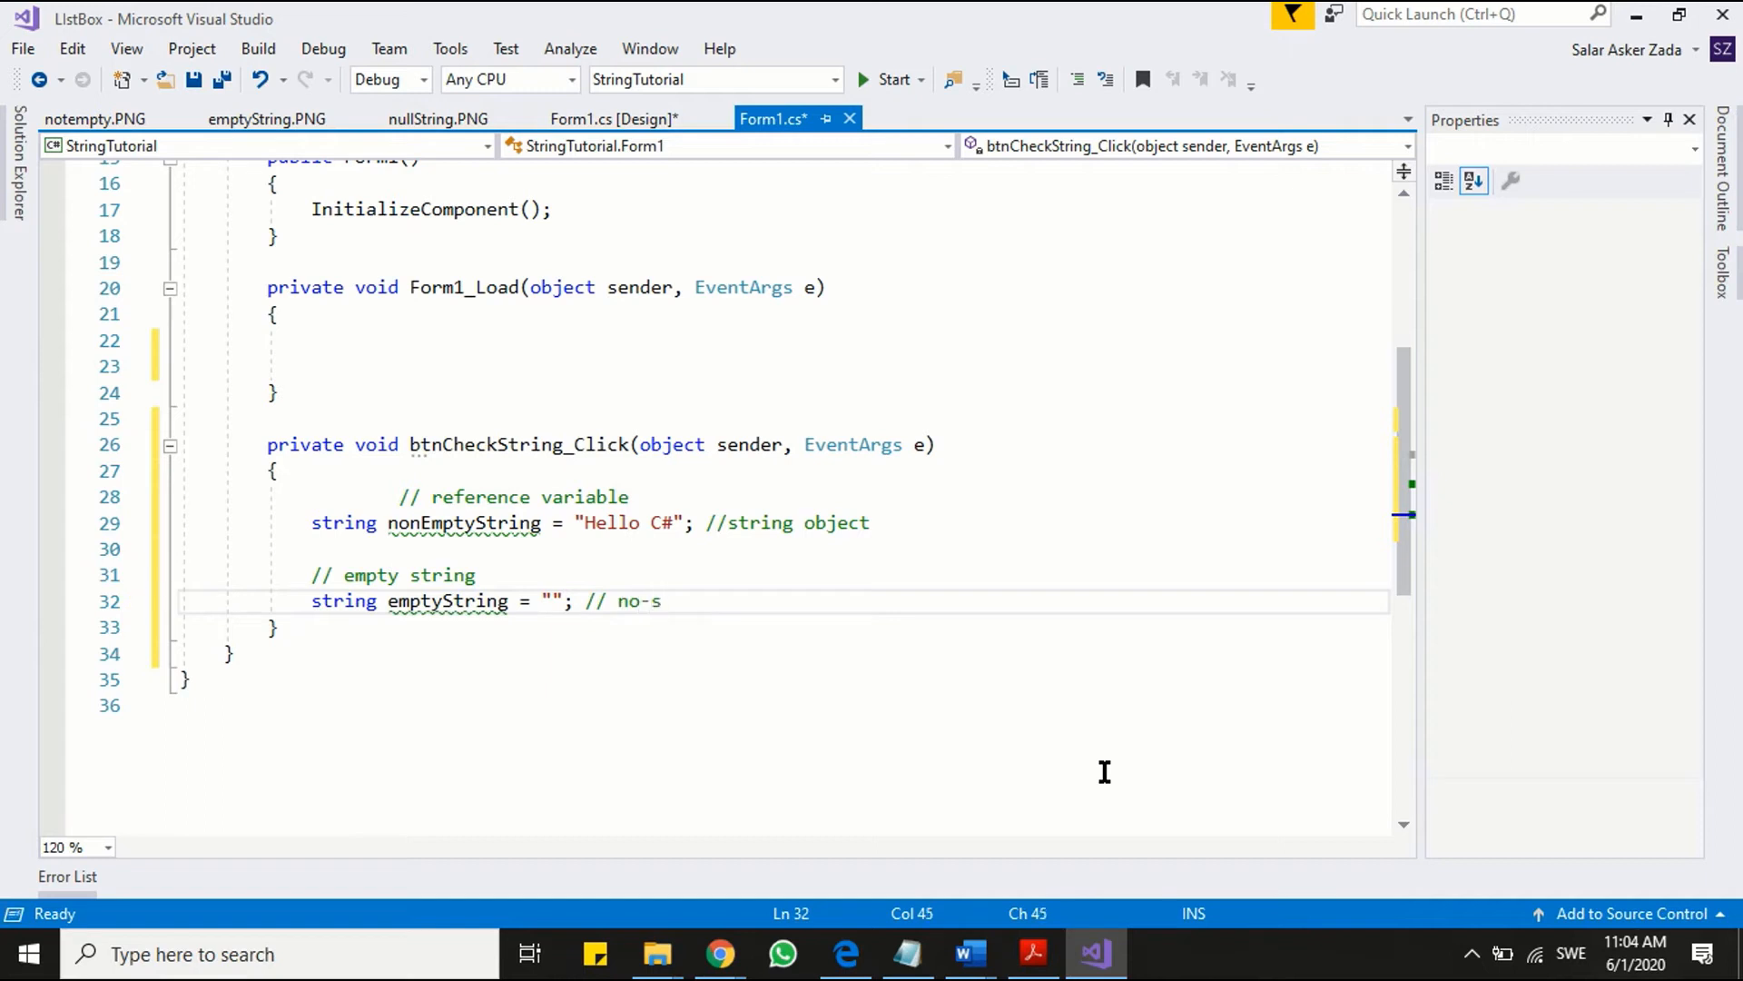
{"action": "type", "text": "pace"}
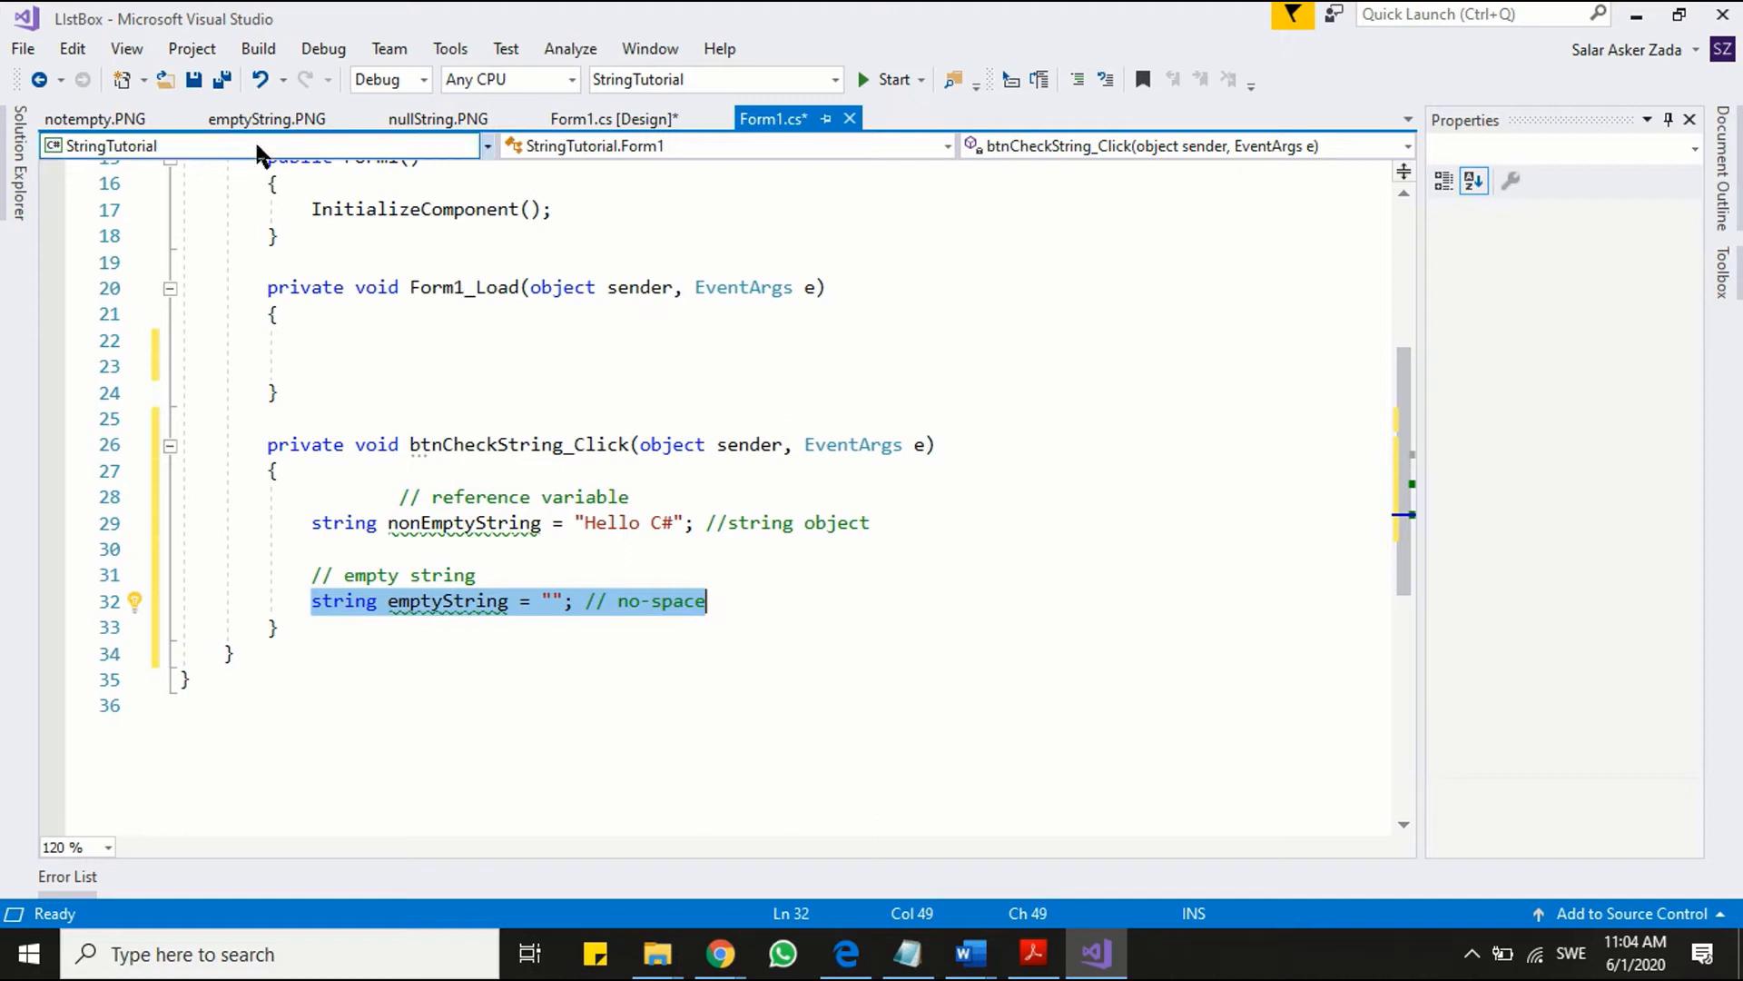
- View the emptyString.PNG memory heap diagram, then return to the Form1 code
{"action": "left_click", "coordinate": [266, 119]}
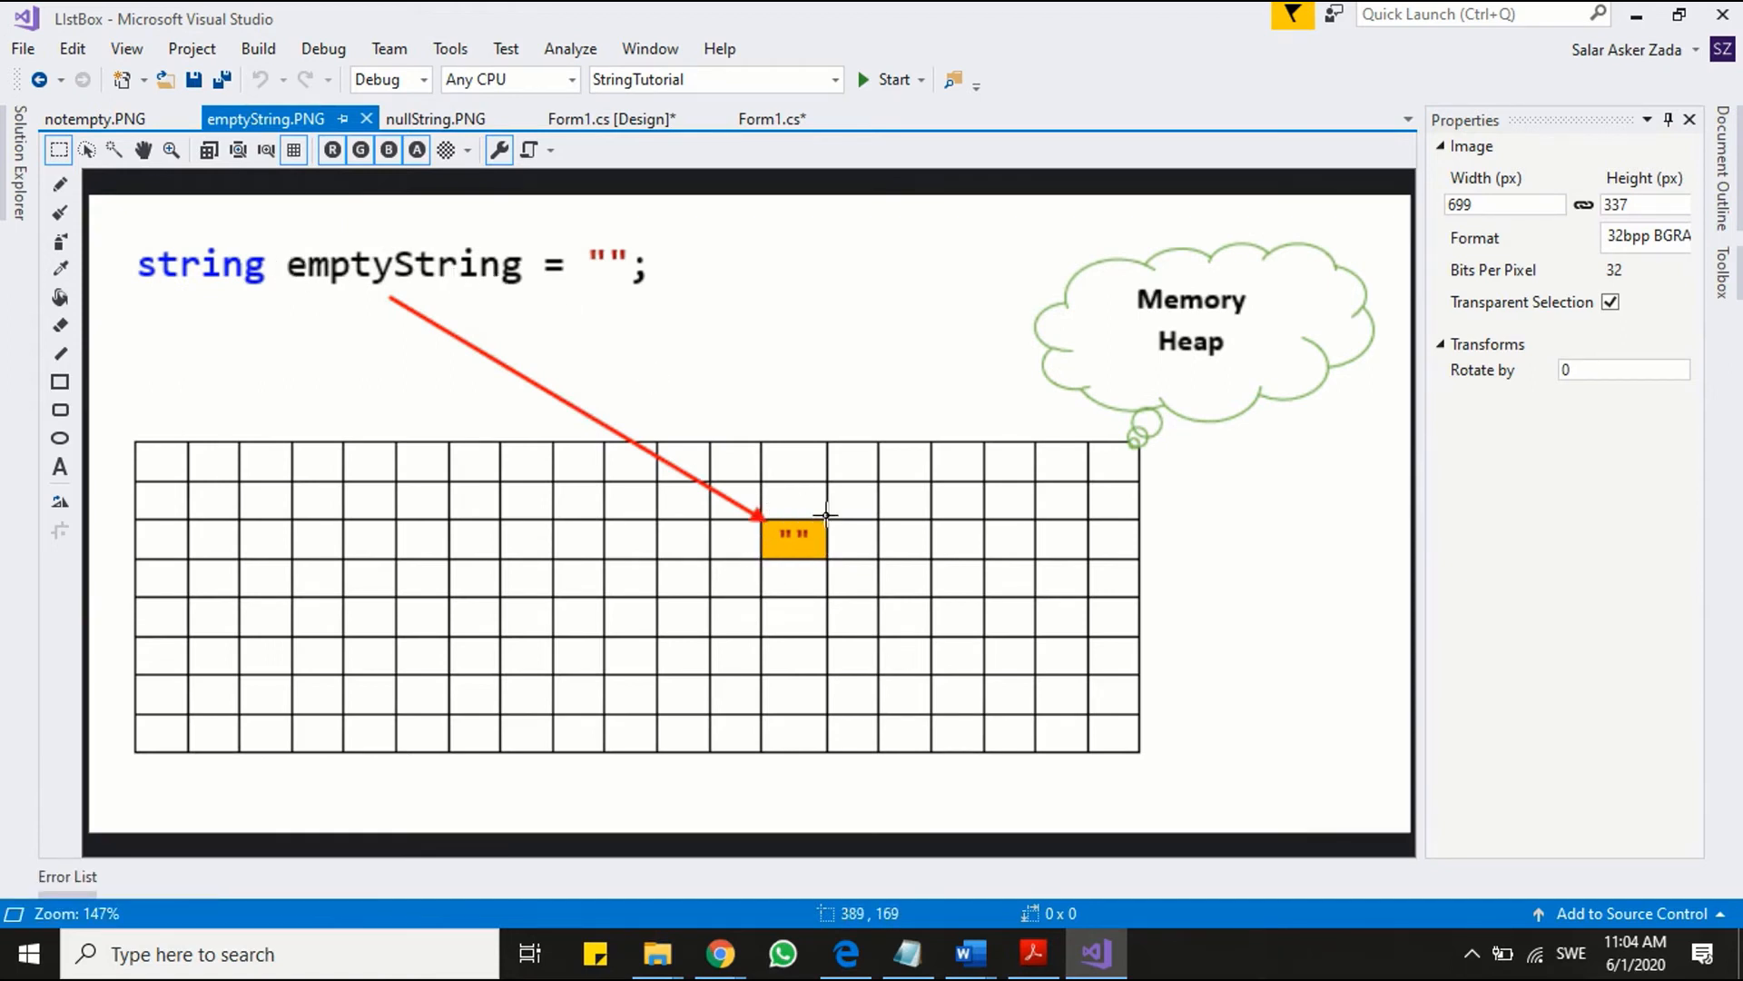
{"action": "mouse_move", "coordinate": [828, 536]}
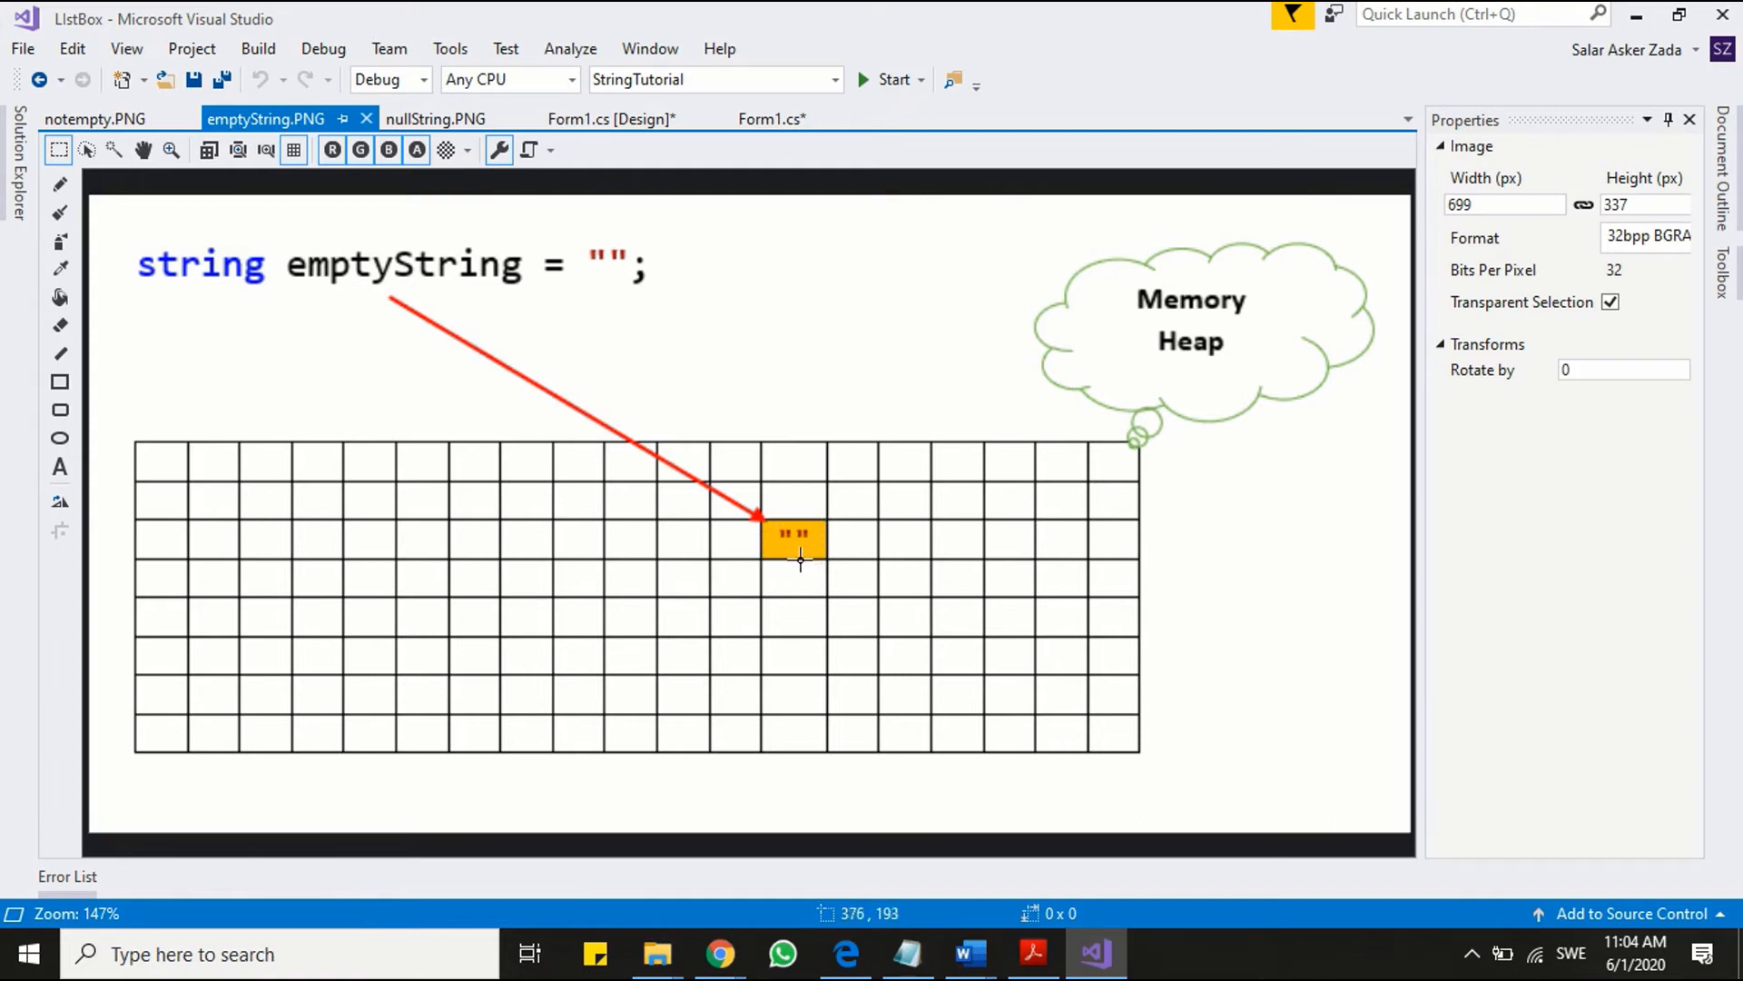
{"action": "mouse_move", "coordinate": [387, 302]}
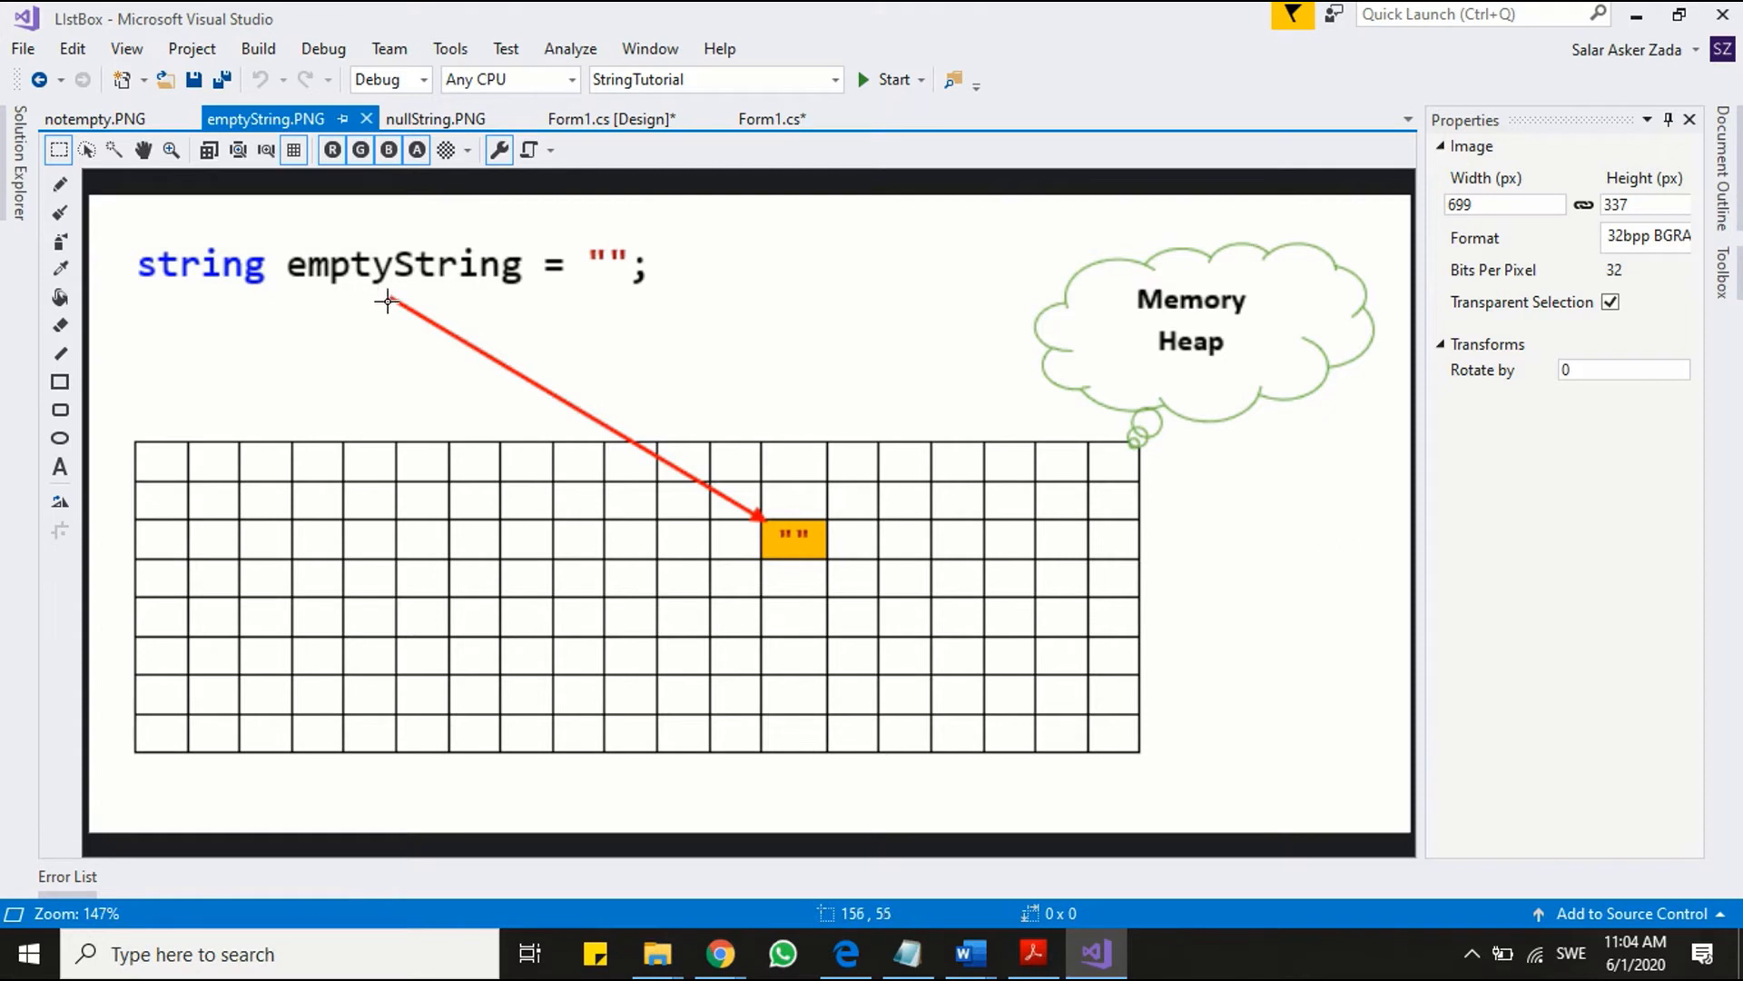
{"action": "mouse_move", "coordinate": [762, 515]}
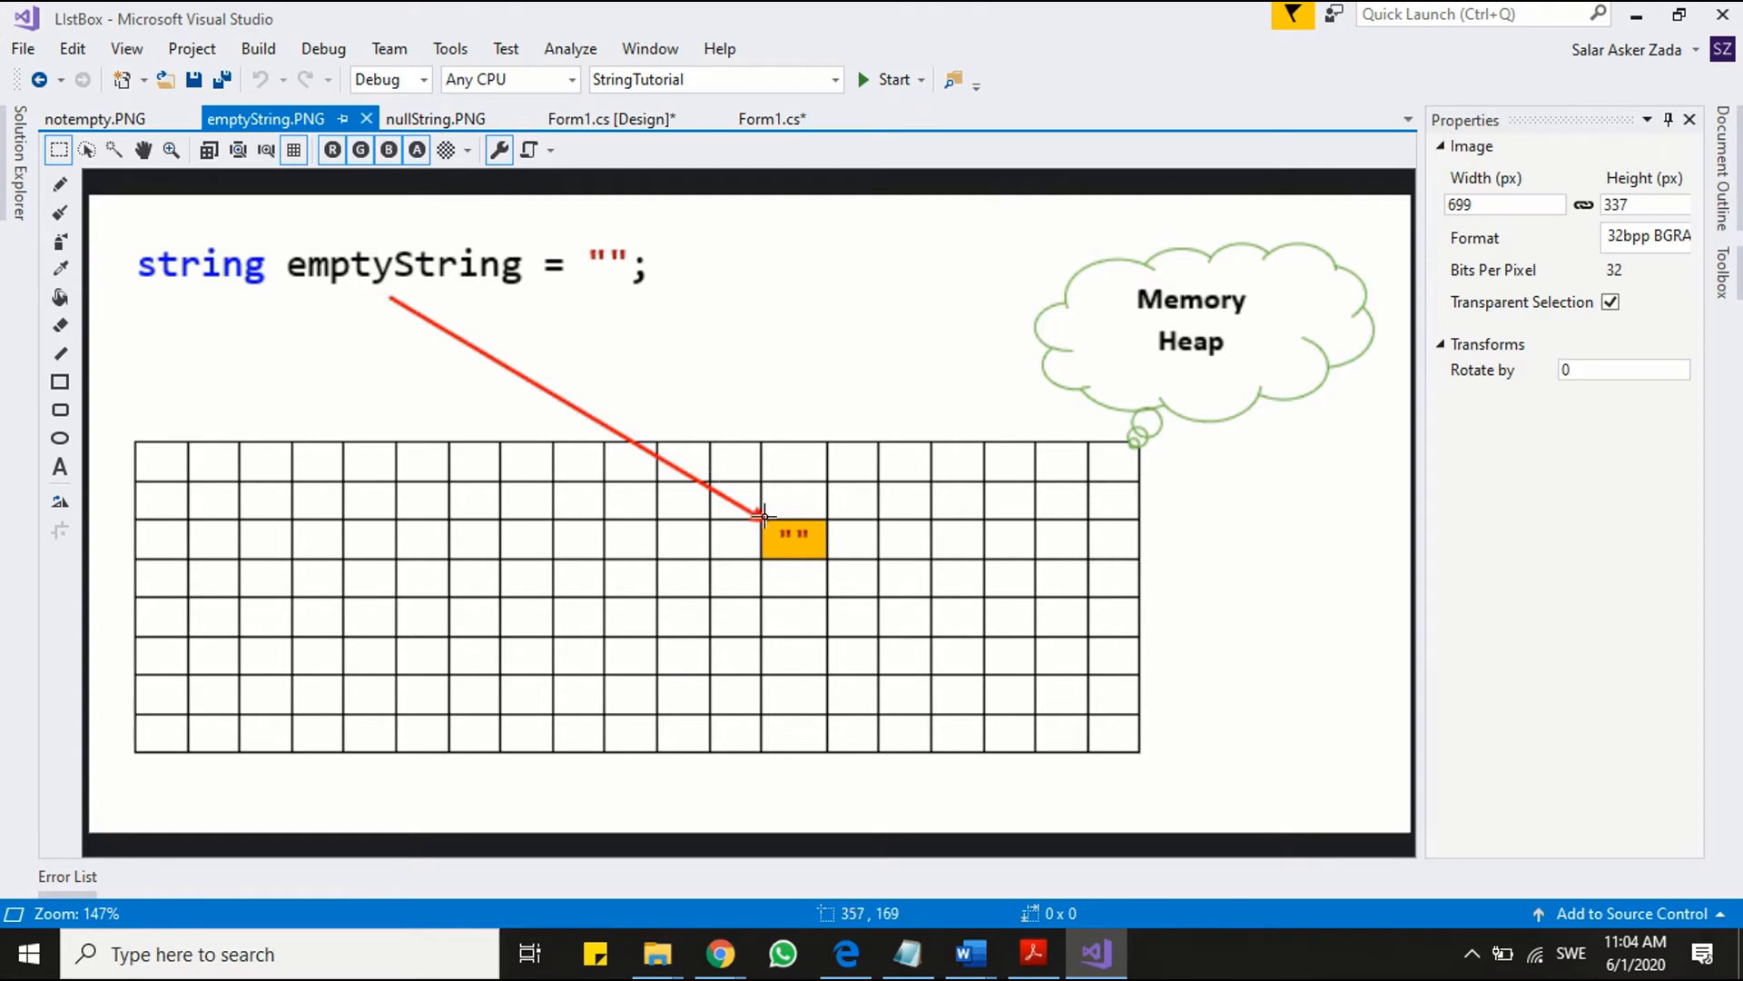
{"action": "mouse_move", "coordinate": [817, 523]}
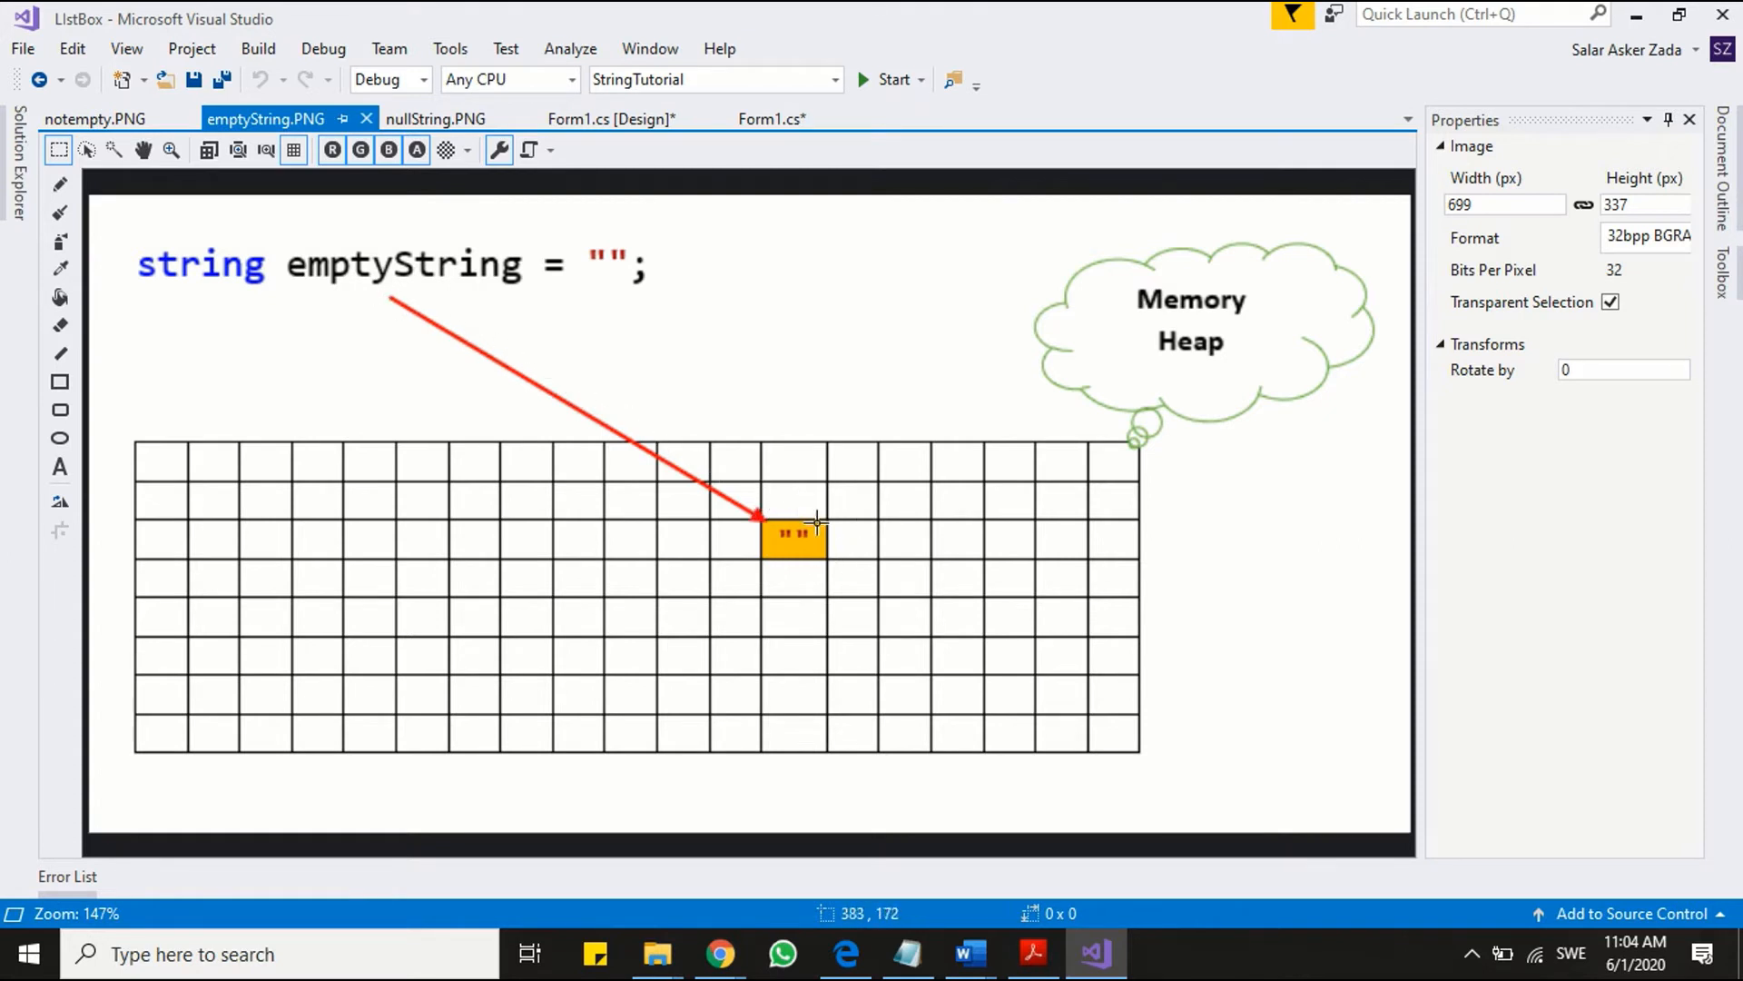
{"action": "mouse_move", "coordinate": [786, 561]}
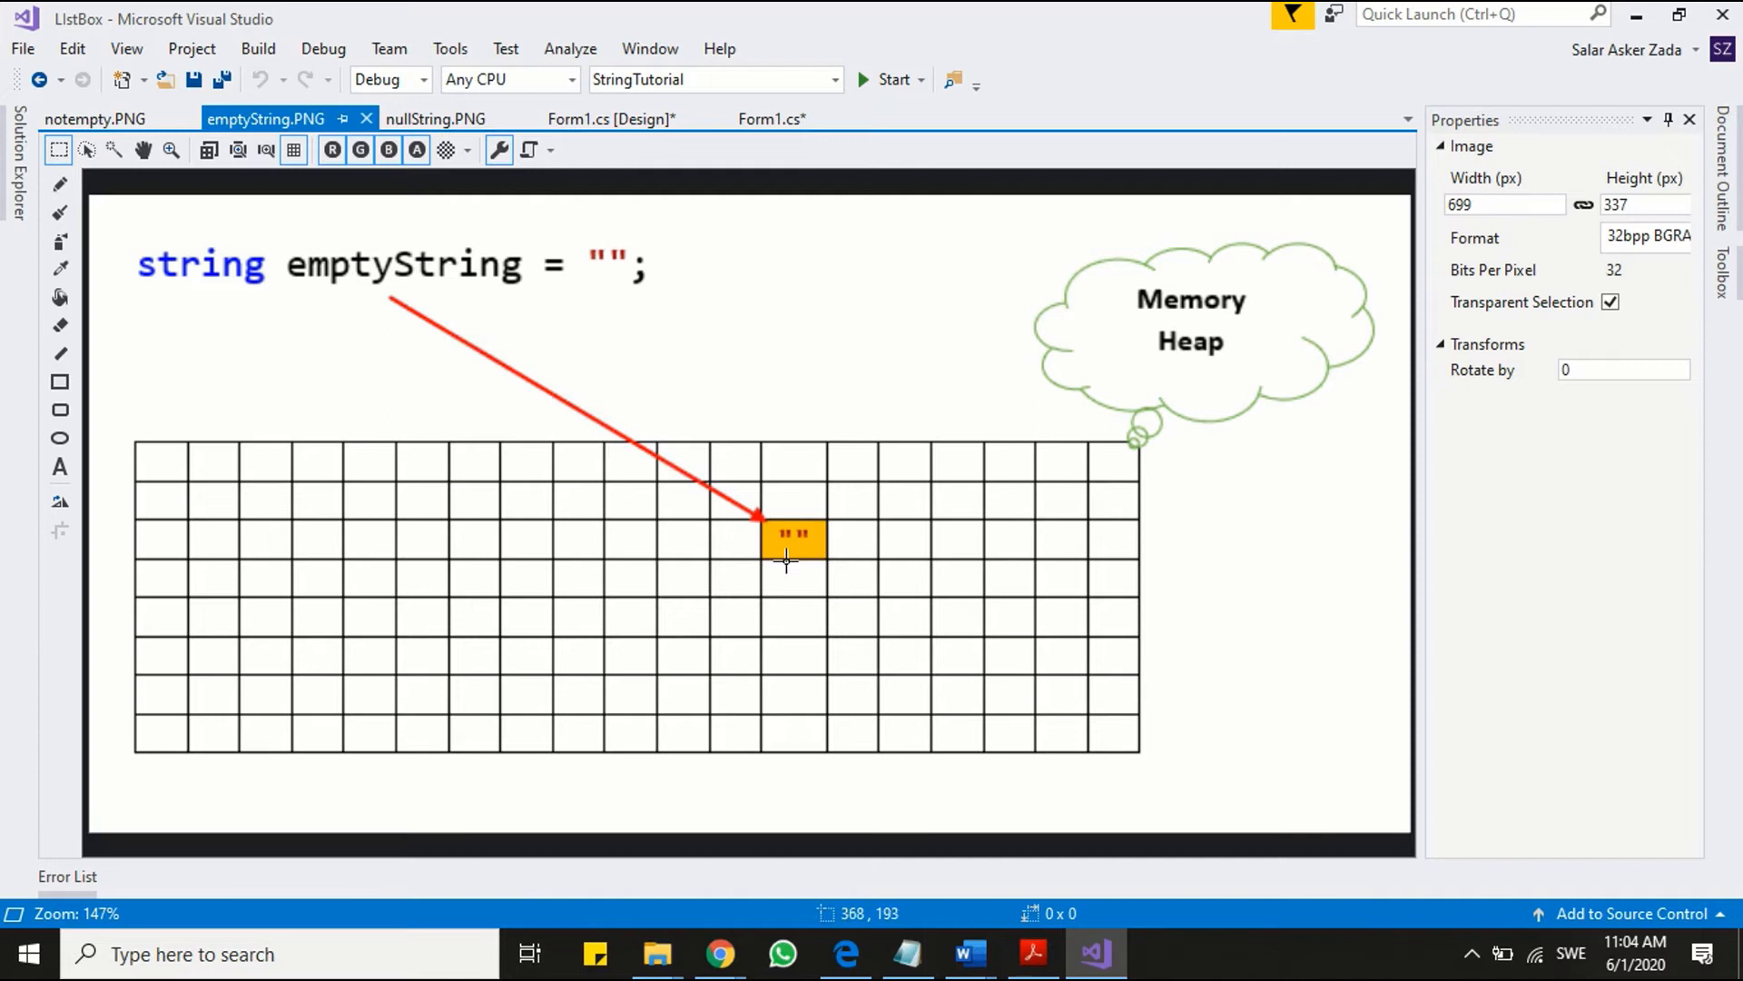
{"action": "left_click", "coordinate": [771, 119]}
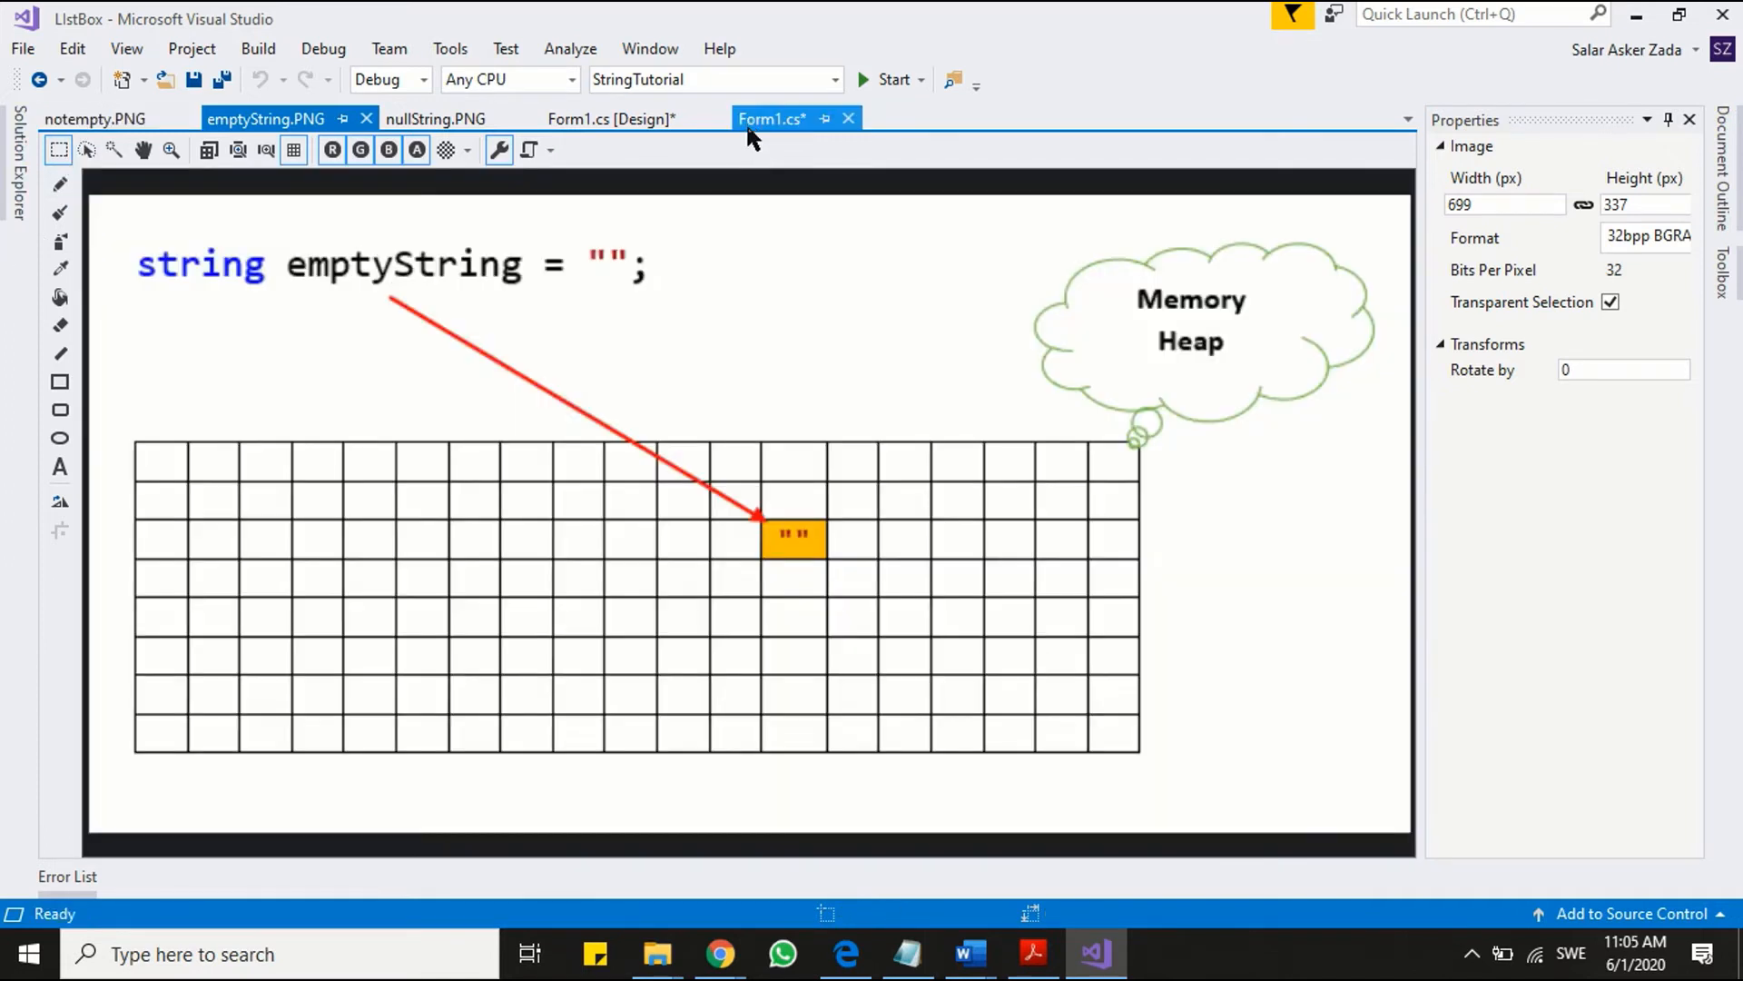
- Add '// null string' and declare string nullString = null; with a trailing comment
{"action": "left_click", "coordinate": [769, 119]}
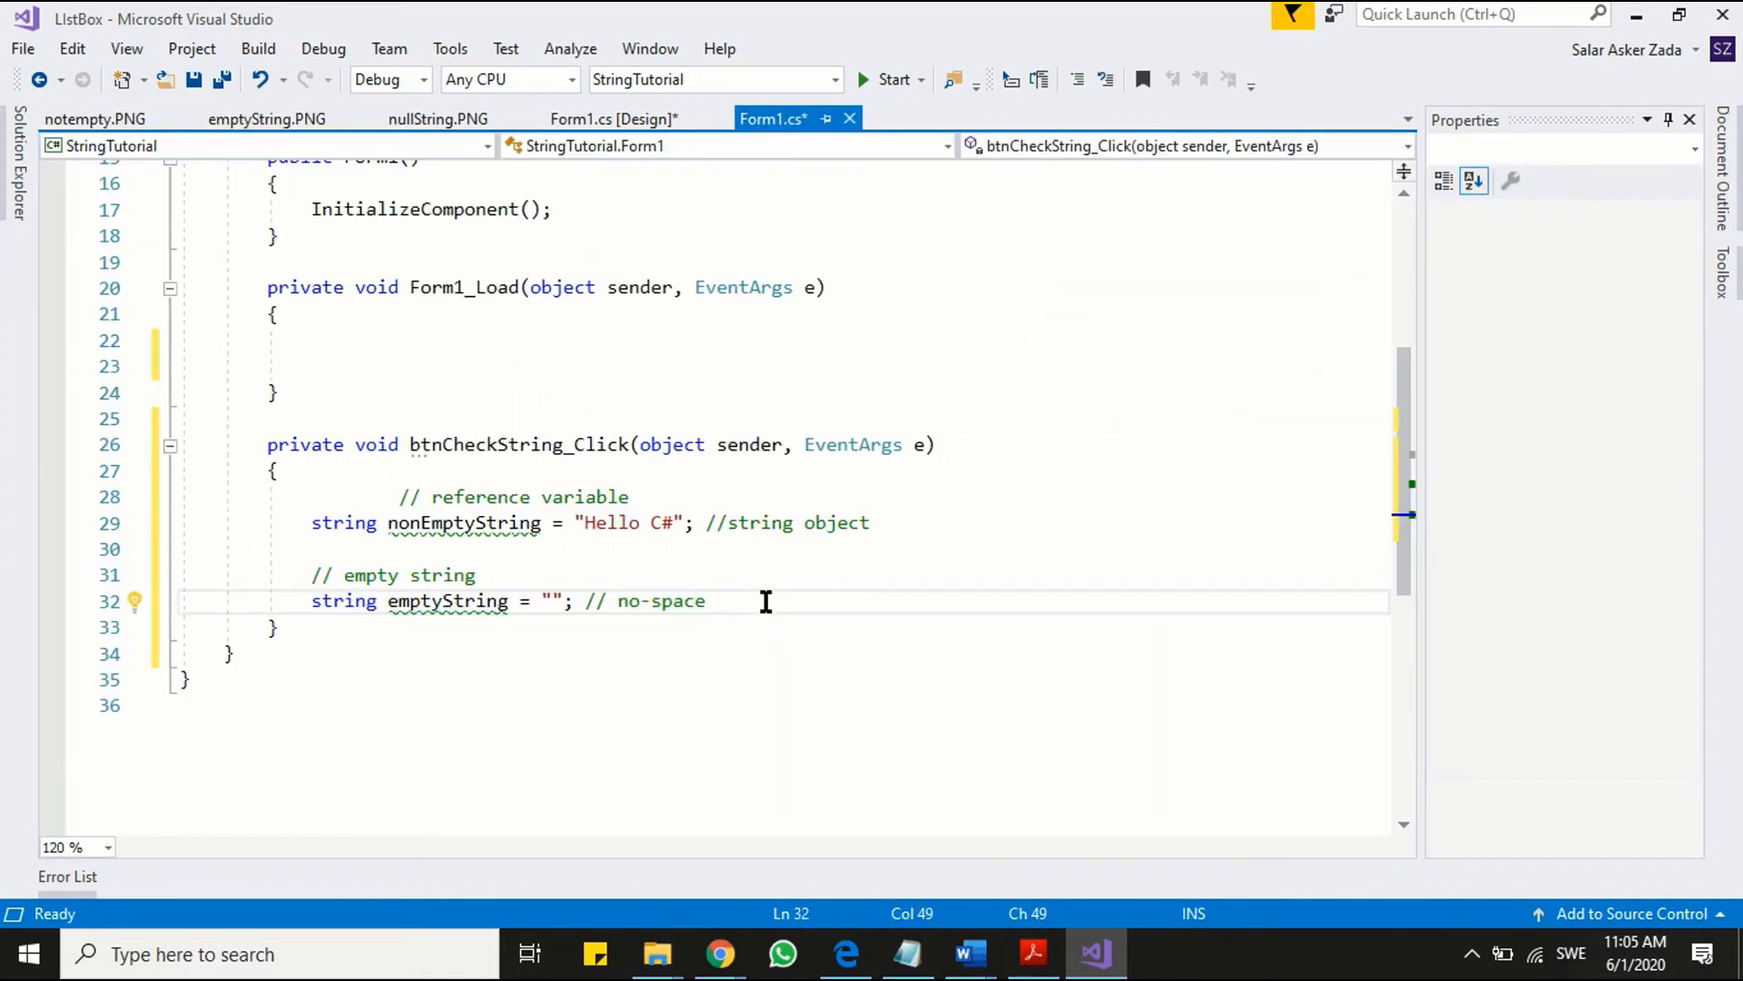
{"action": "type", "text": "//"}
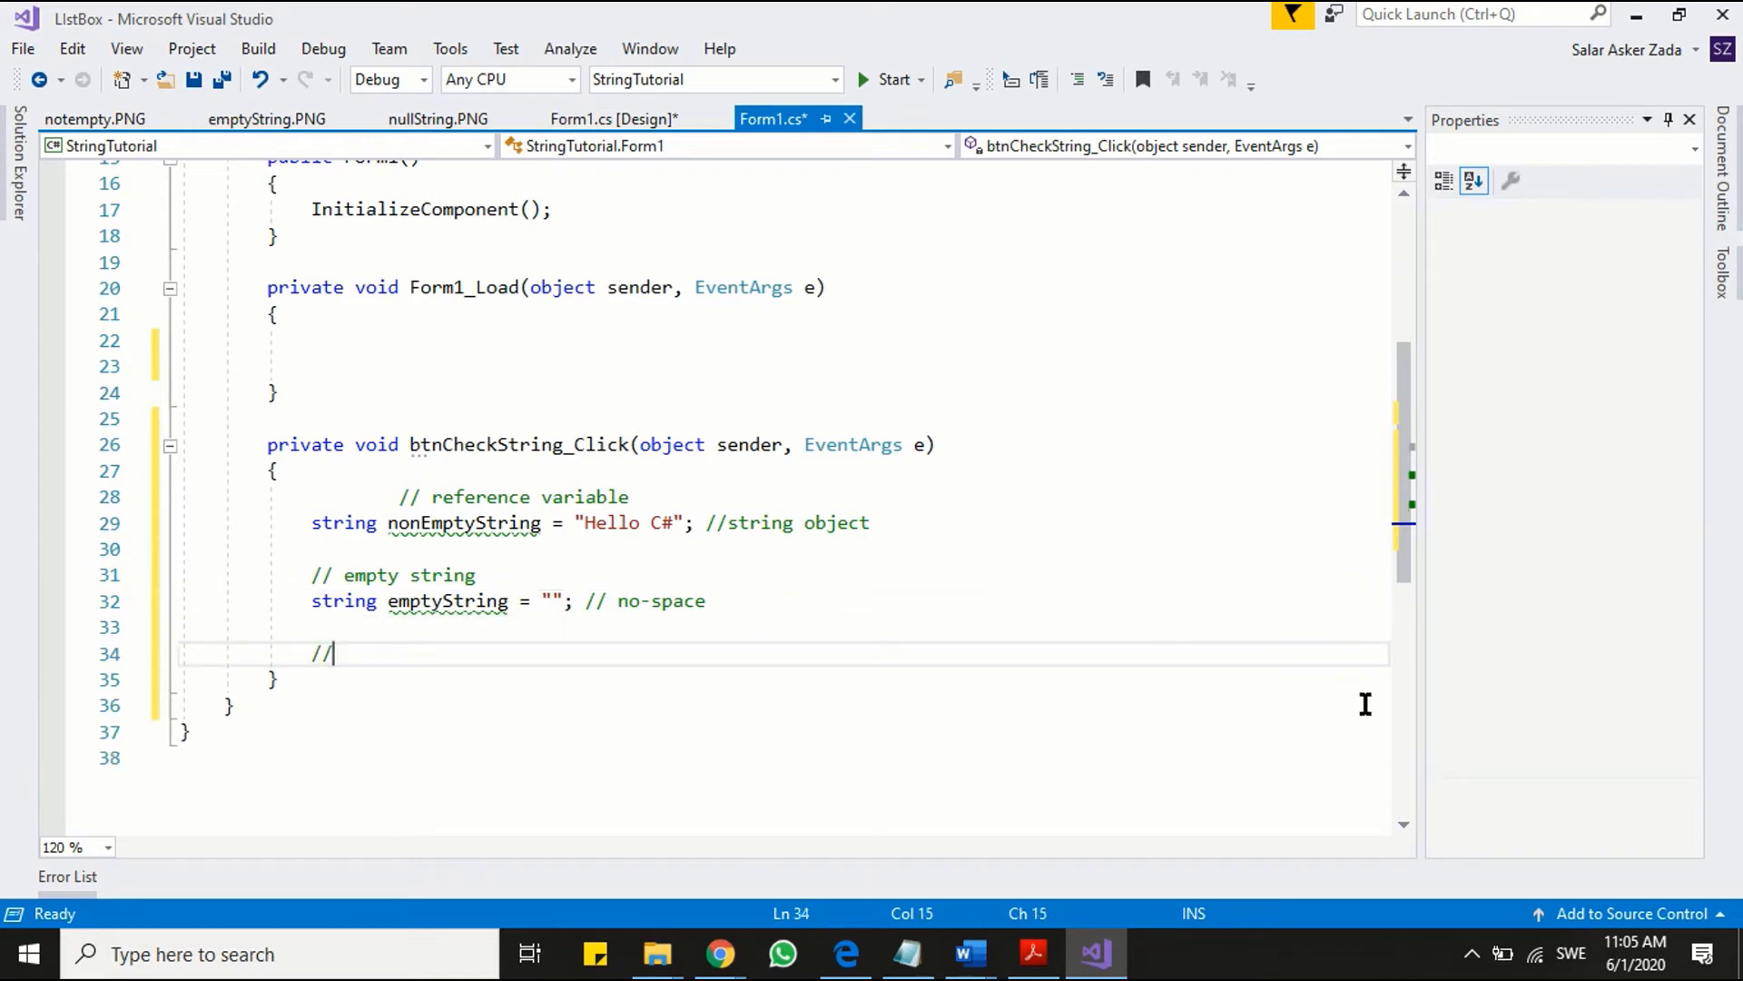
{"action": "scroll", "scroll_direction": "down", "scroll_amount": 3}
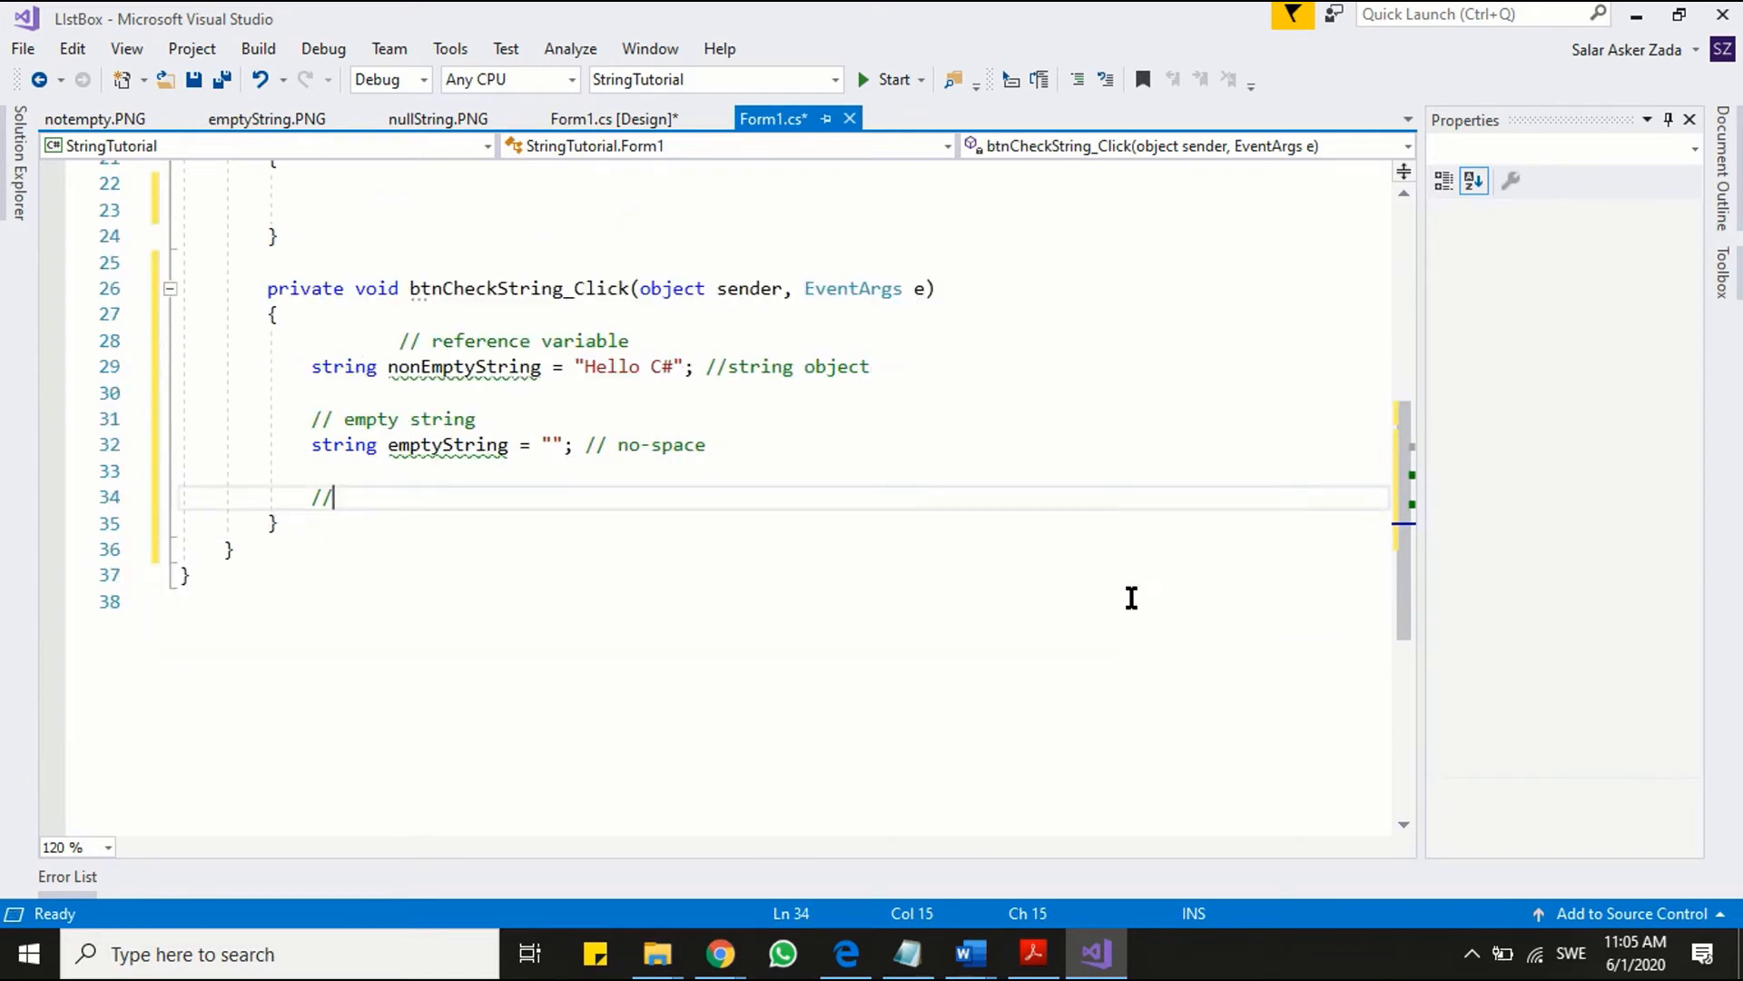
{"action": "type", "text": "null strin"}
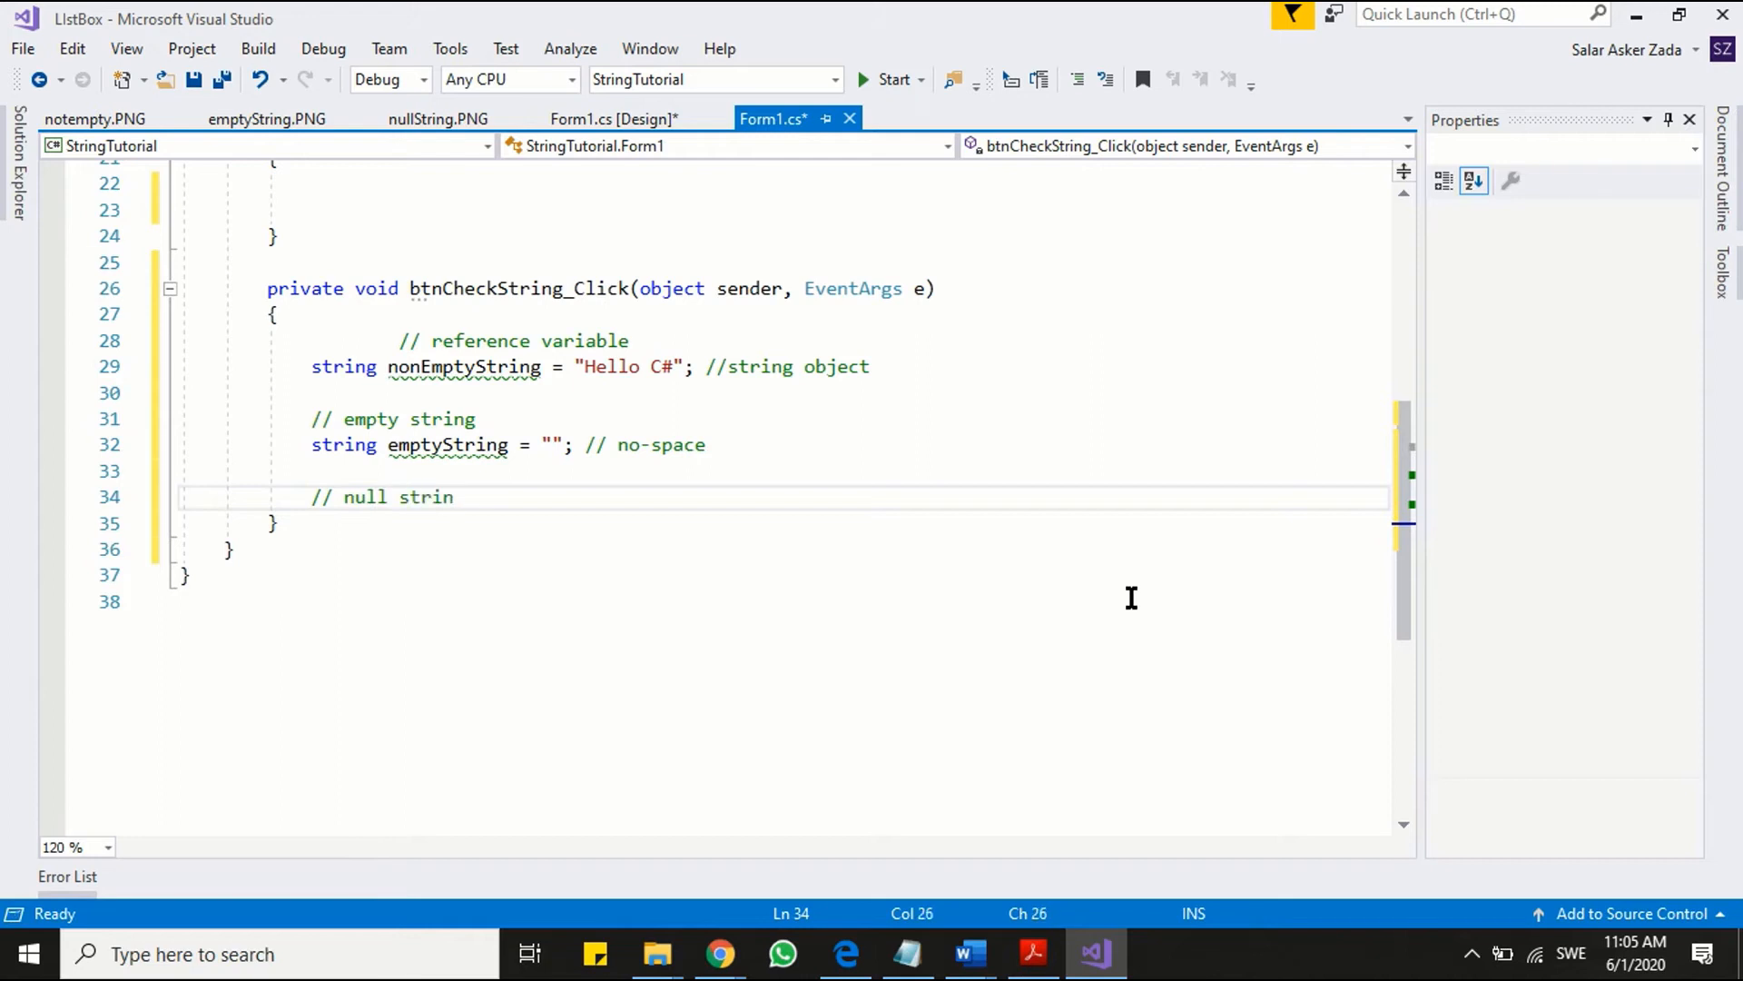
{"action": "type", "text": "st"}
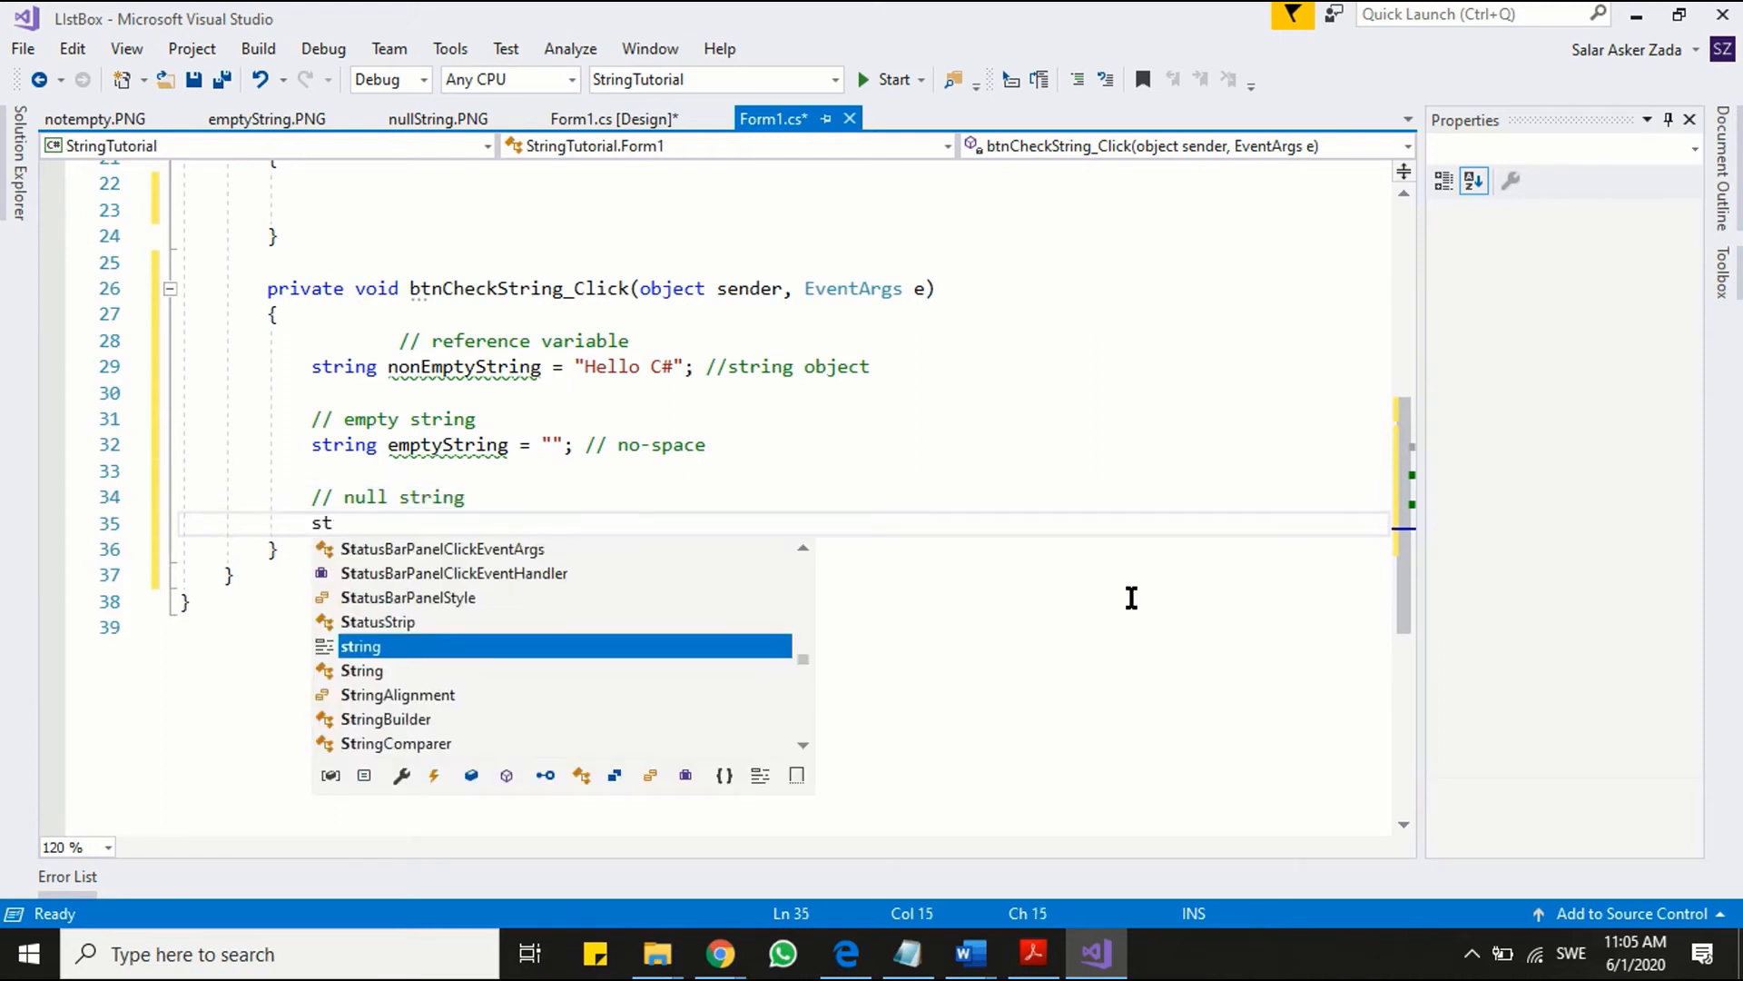
{"action": "type", "text": "ring nullS"}
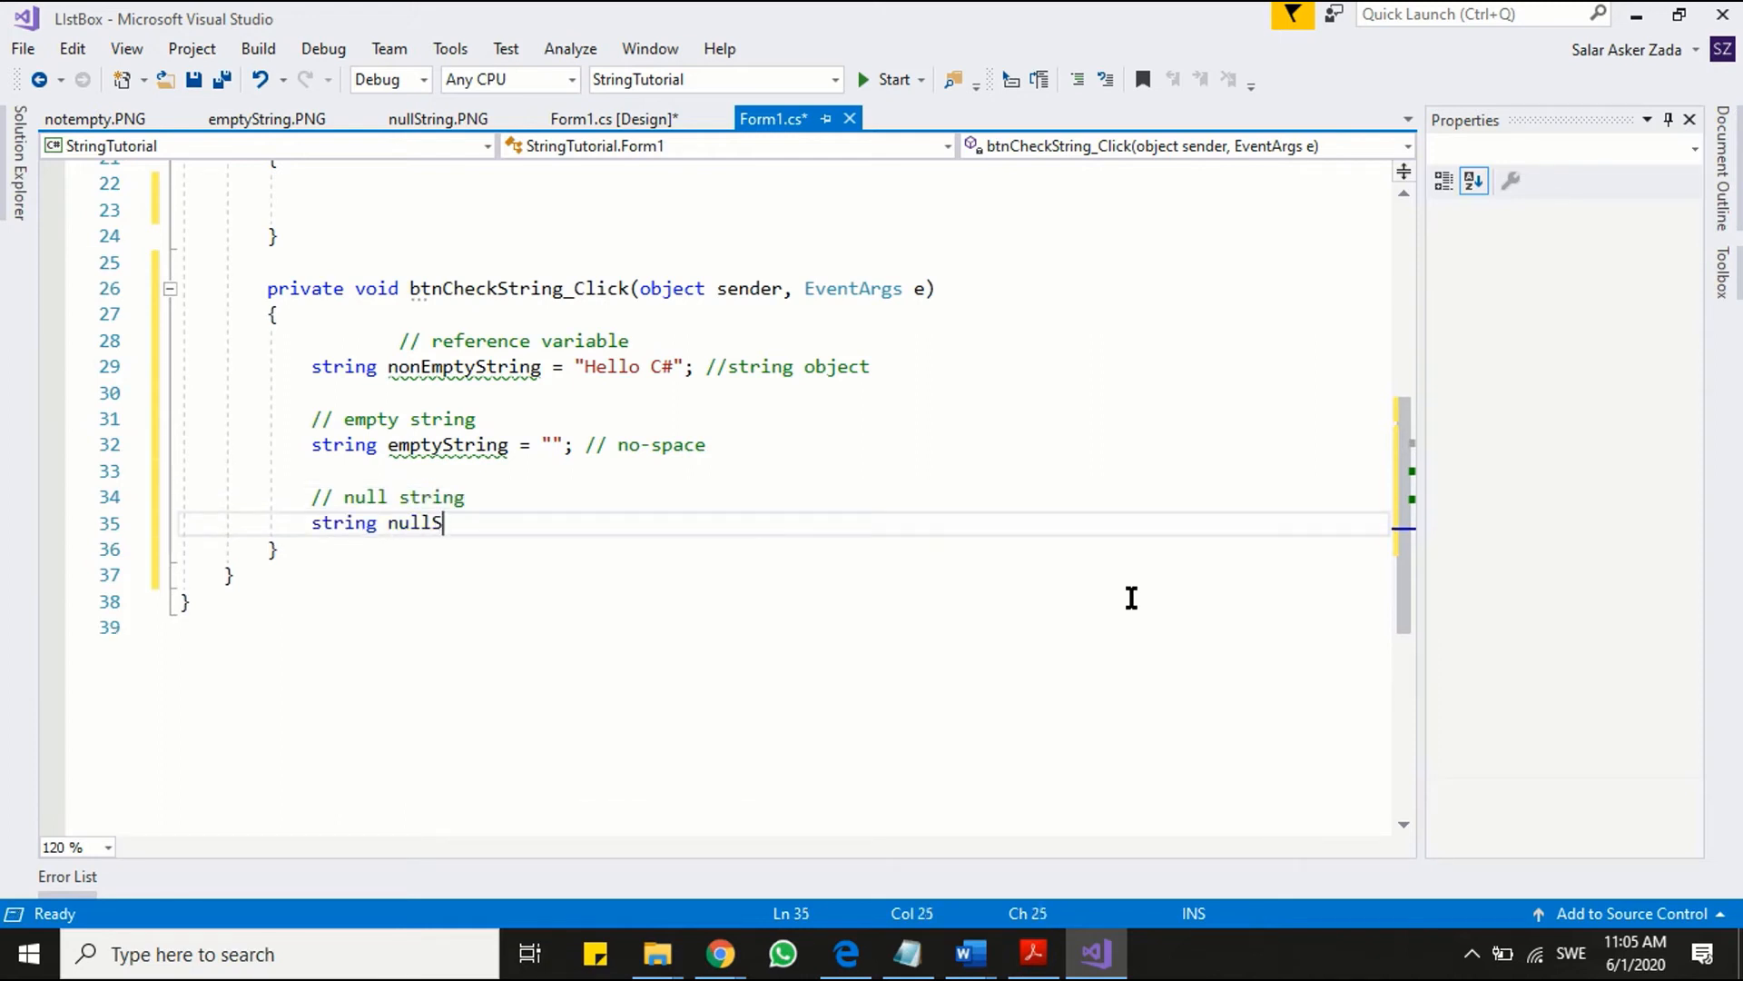
{"action": "type", "text": "tring ="}
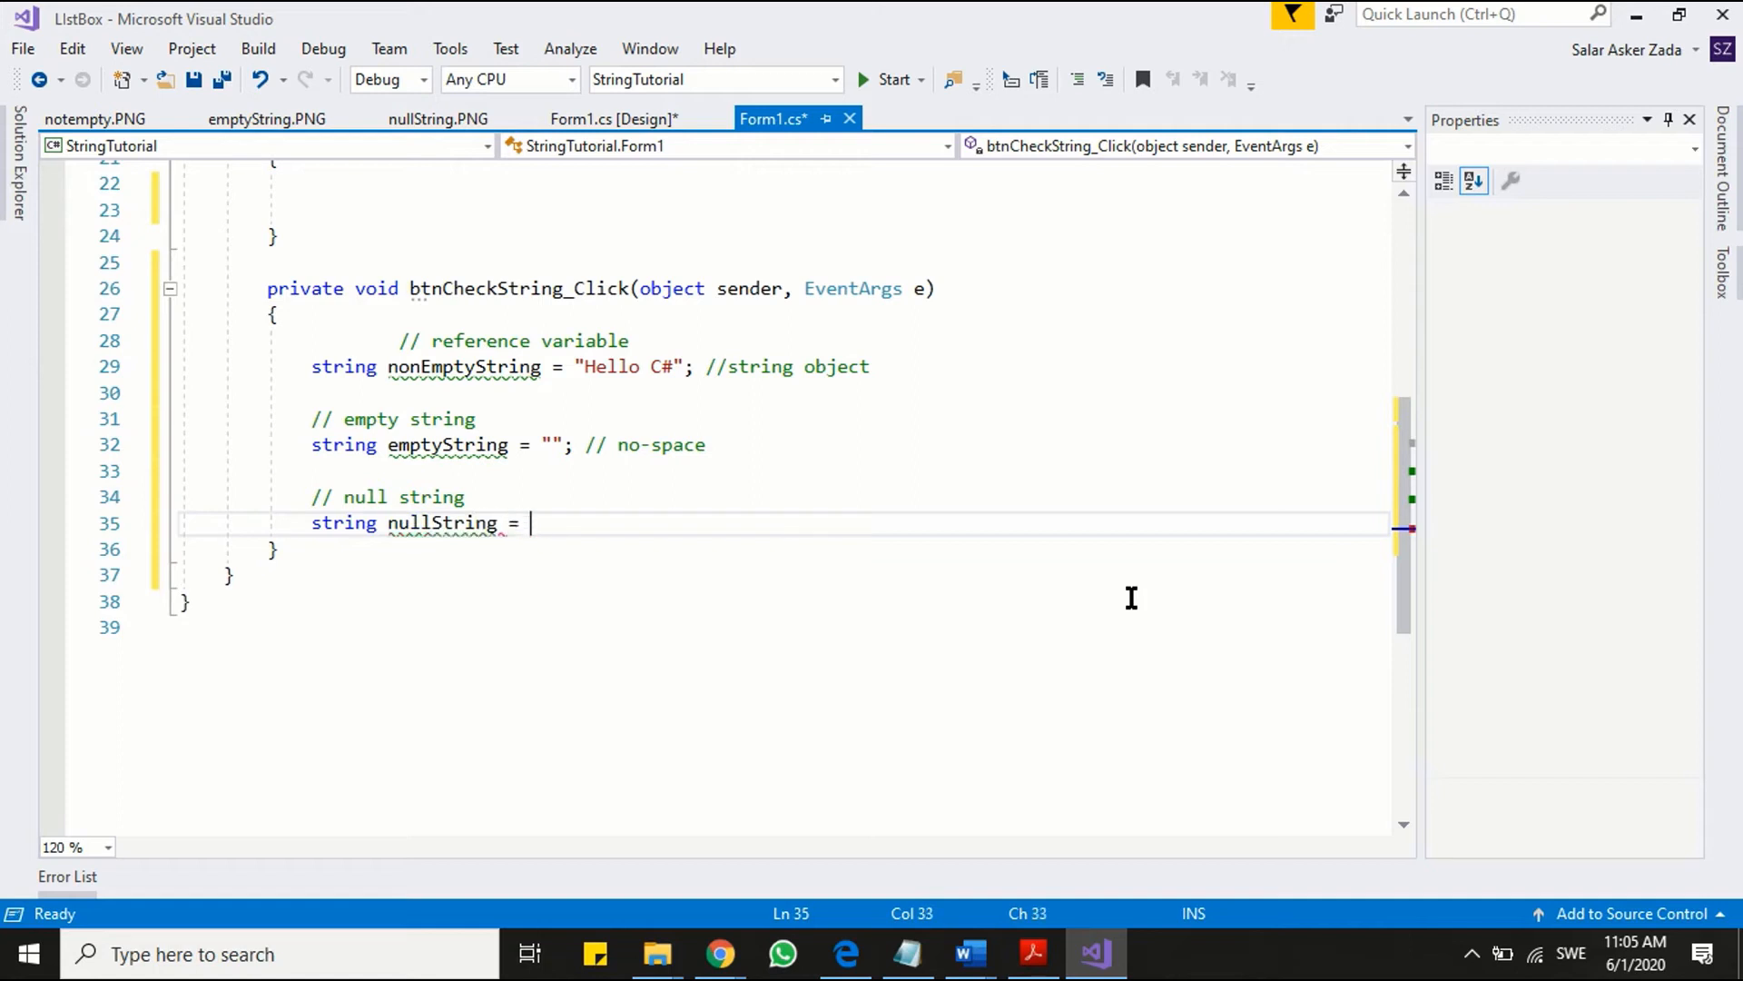
{"action": "type", "text": "null;"}
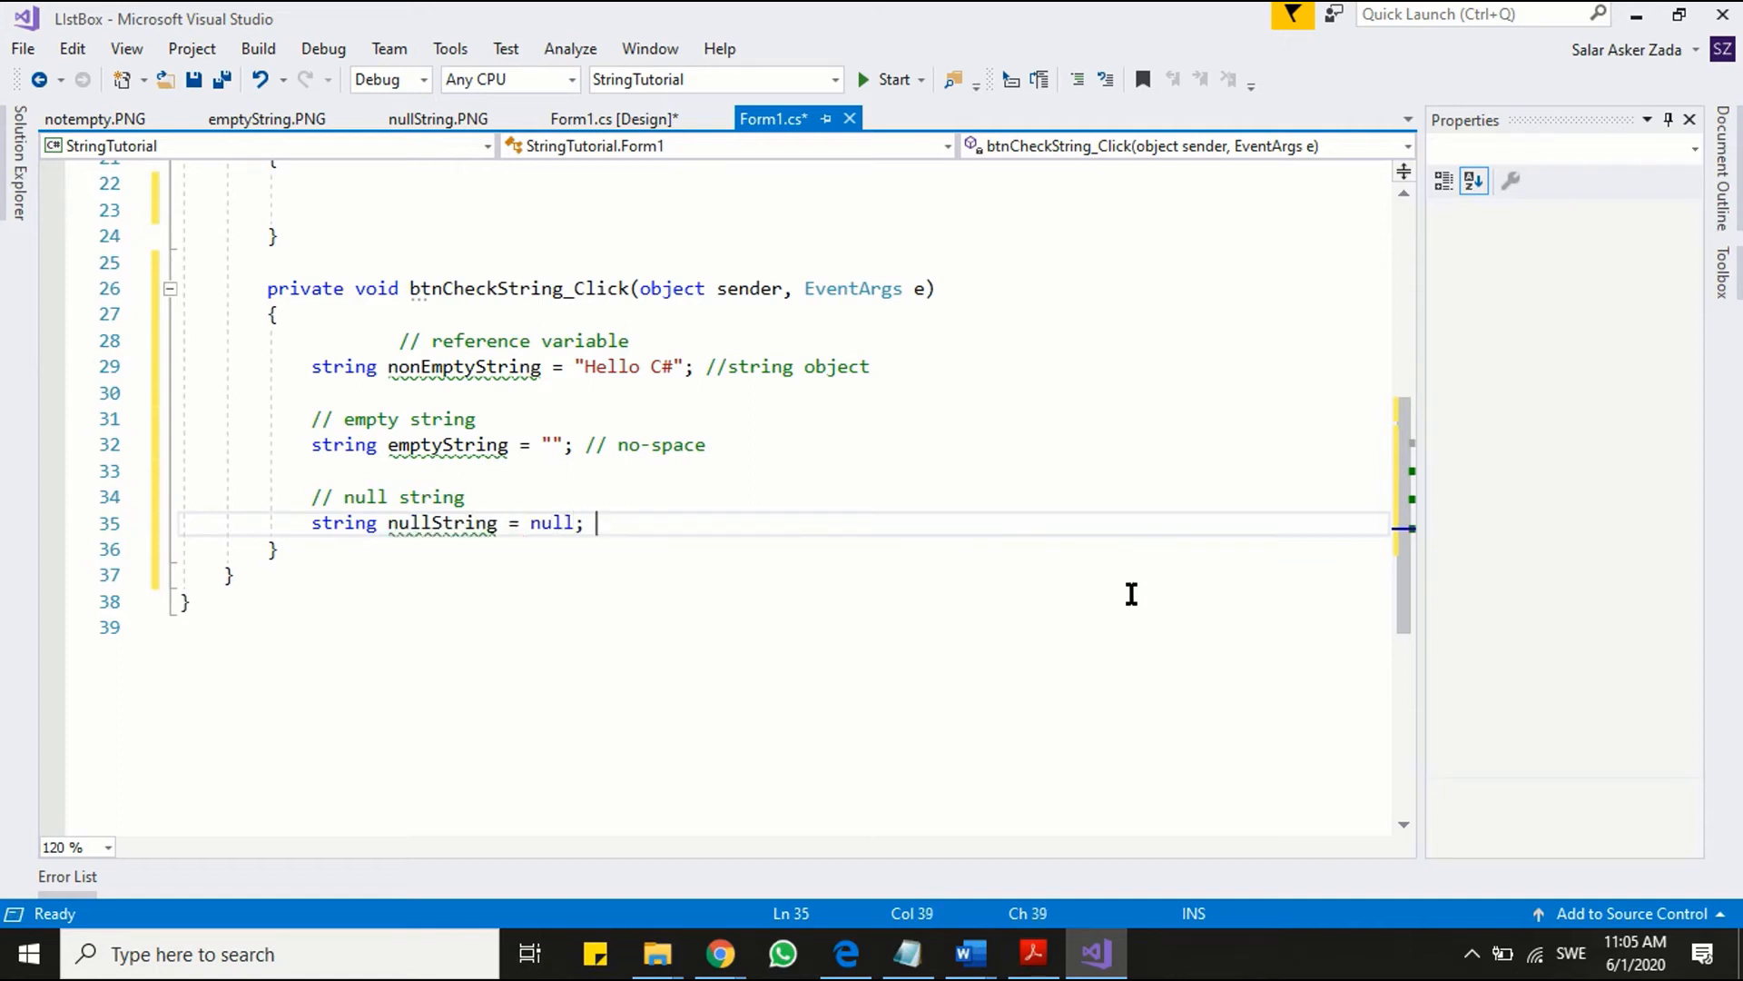
{"action": "type", "text": "// no memory ref"}
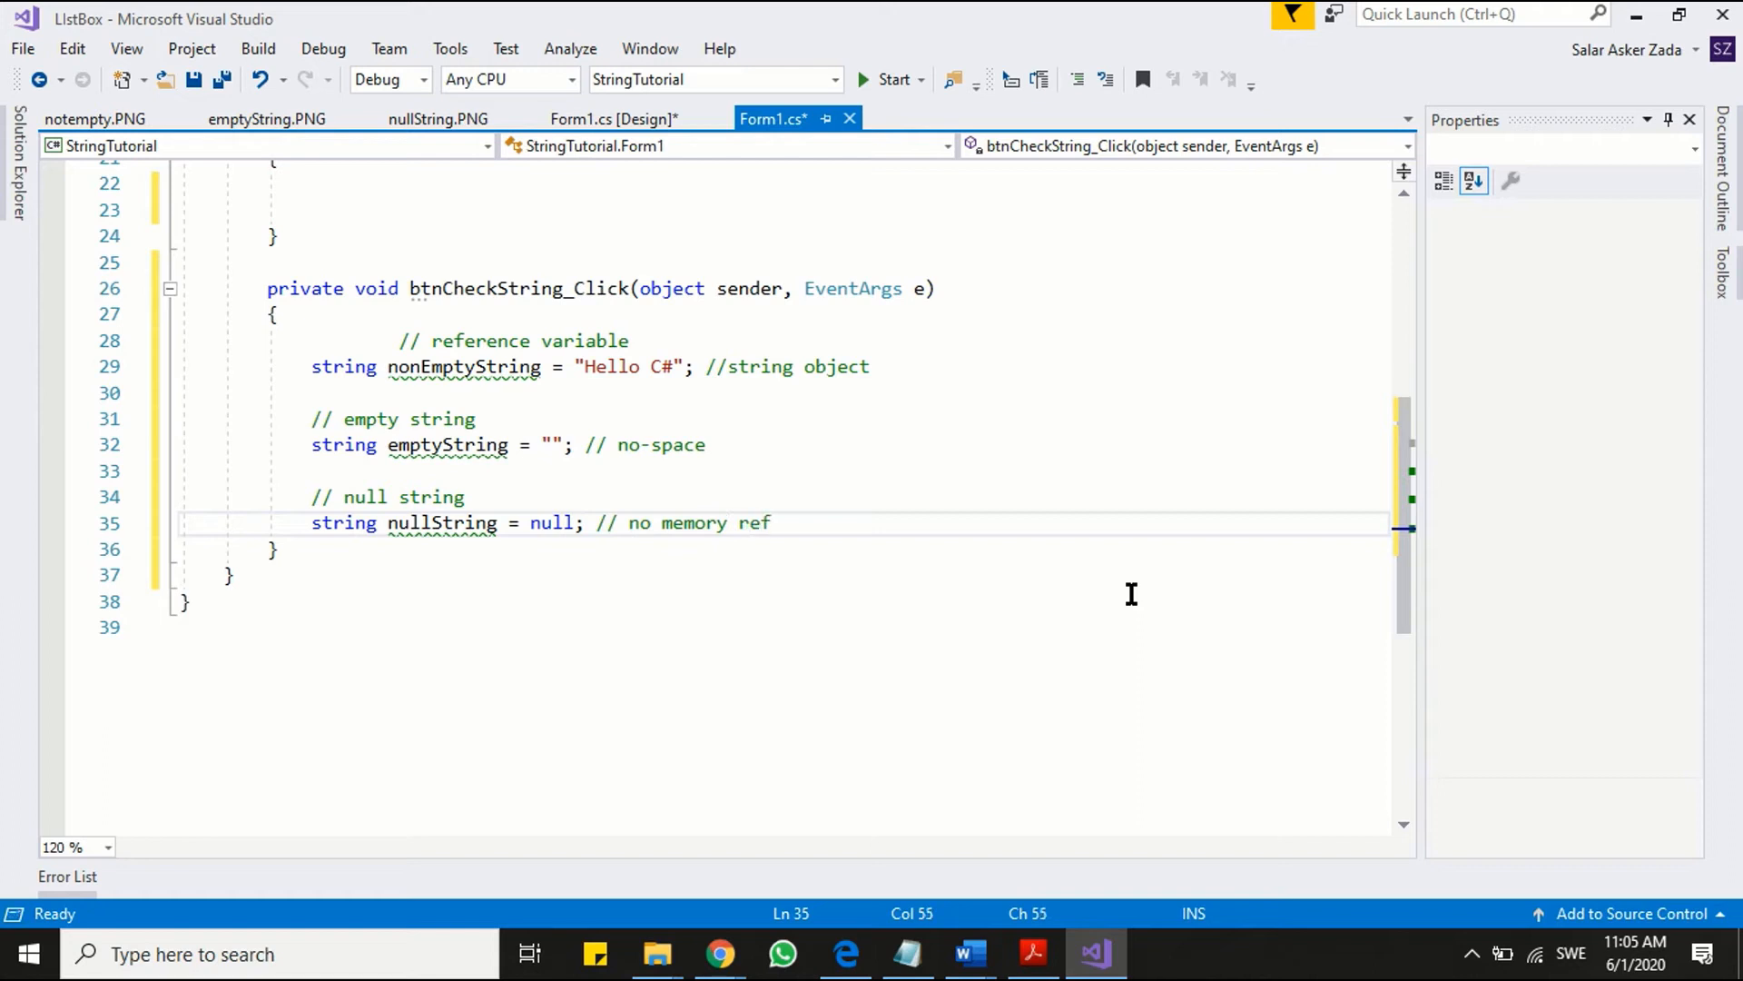
- View the nullString.PNG diagram fitted to window width, then return to the code
{"action": "left_click", "coordinate": [437, 119]}
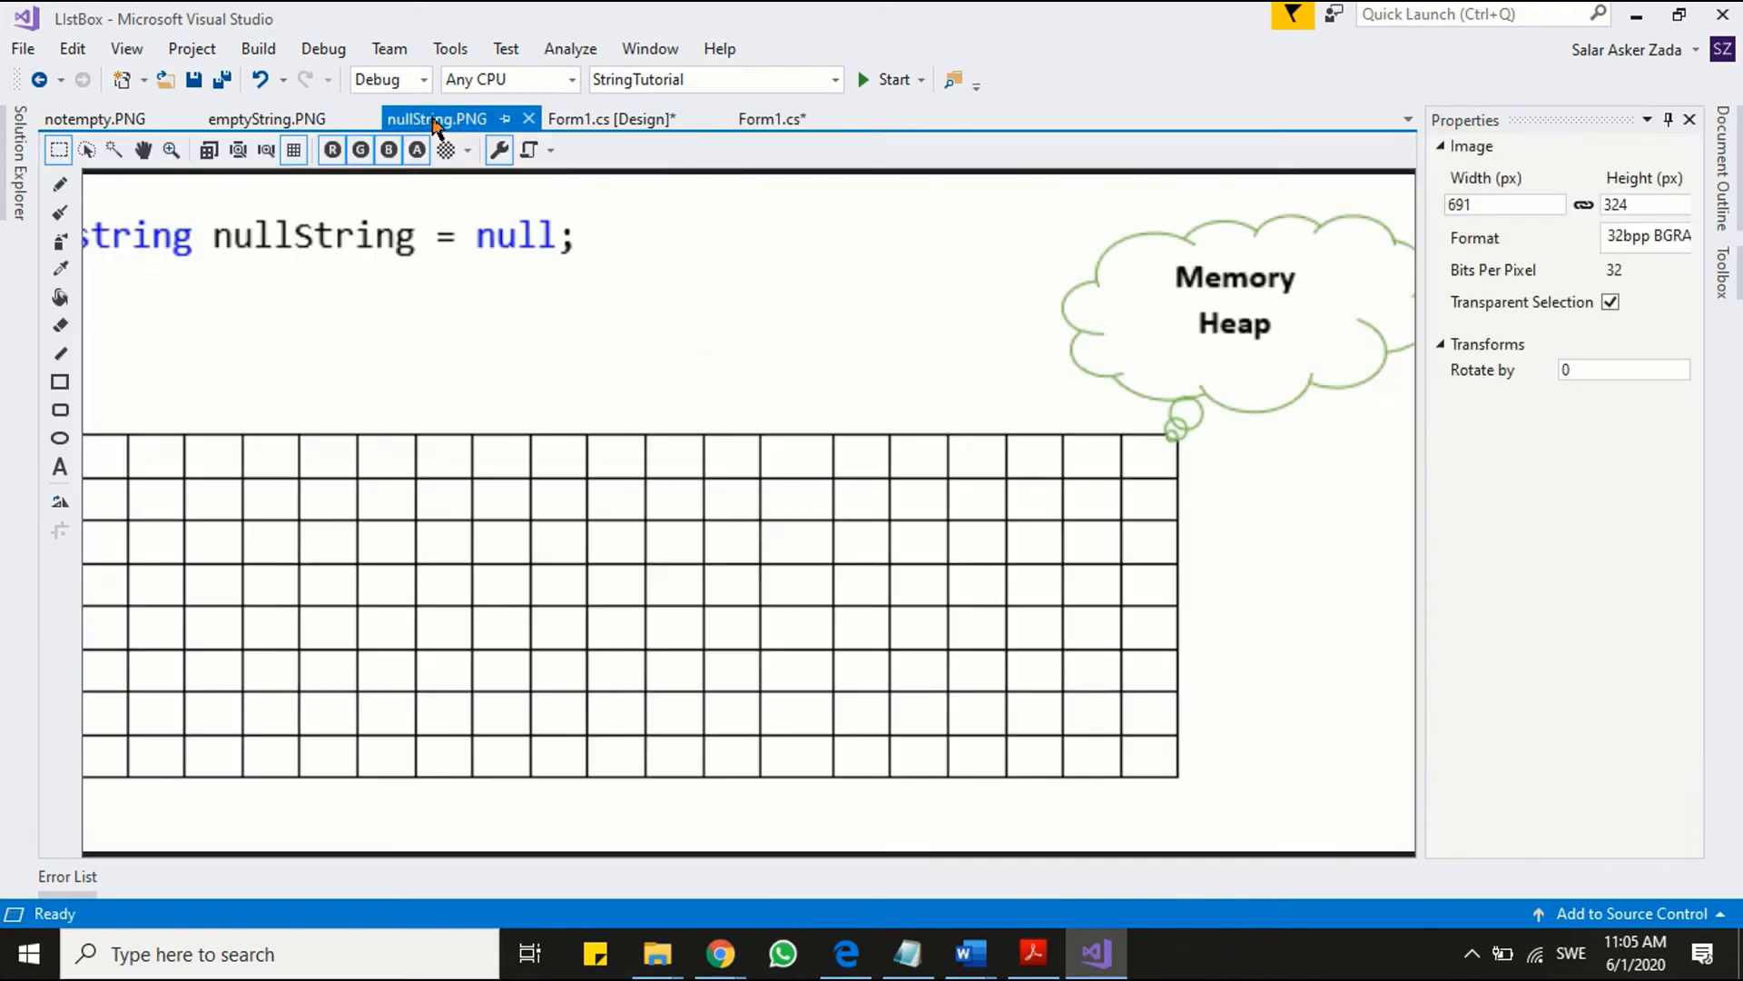
{"action": "mouse_move", "coordinate": [266, 149]}
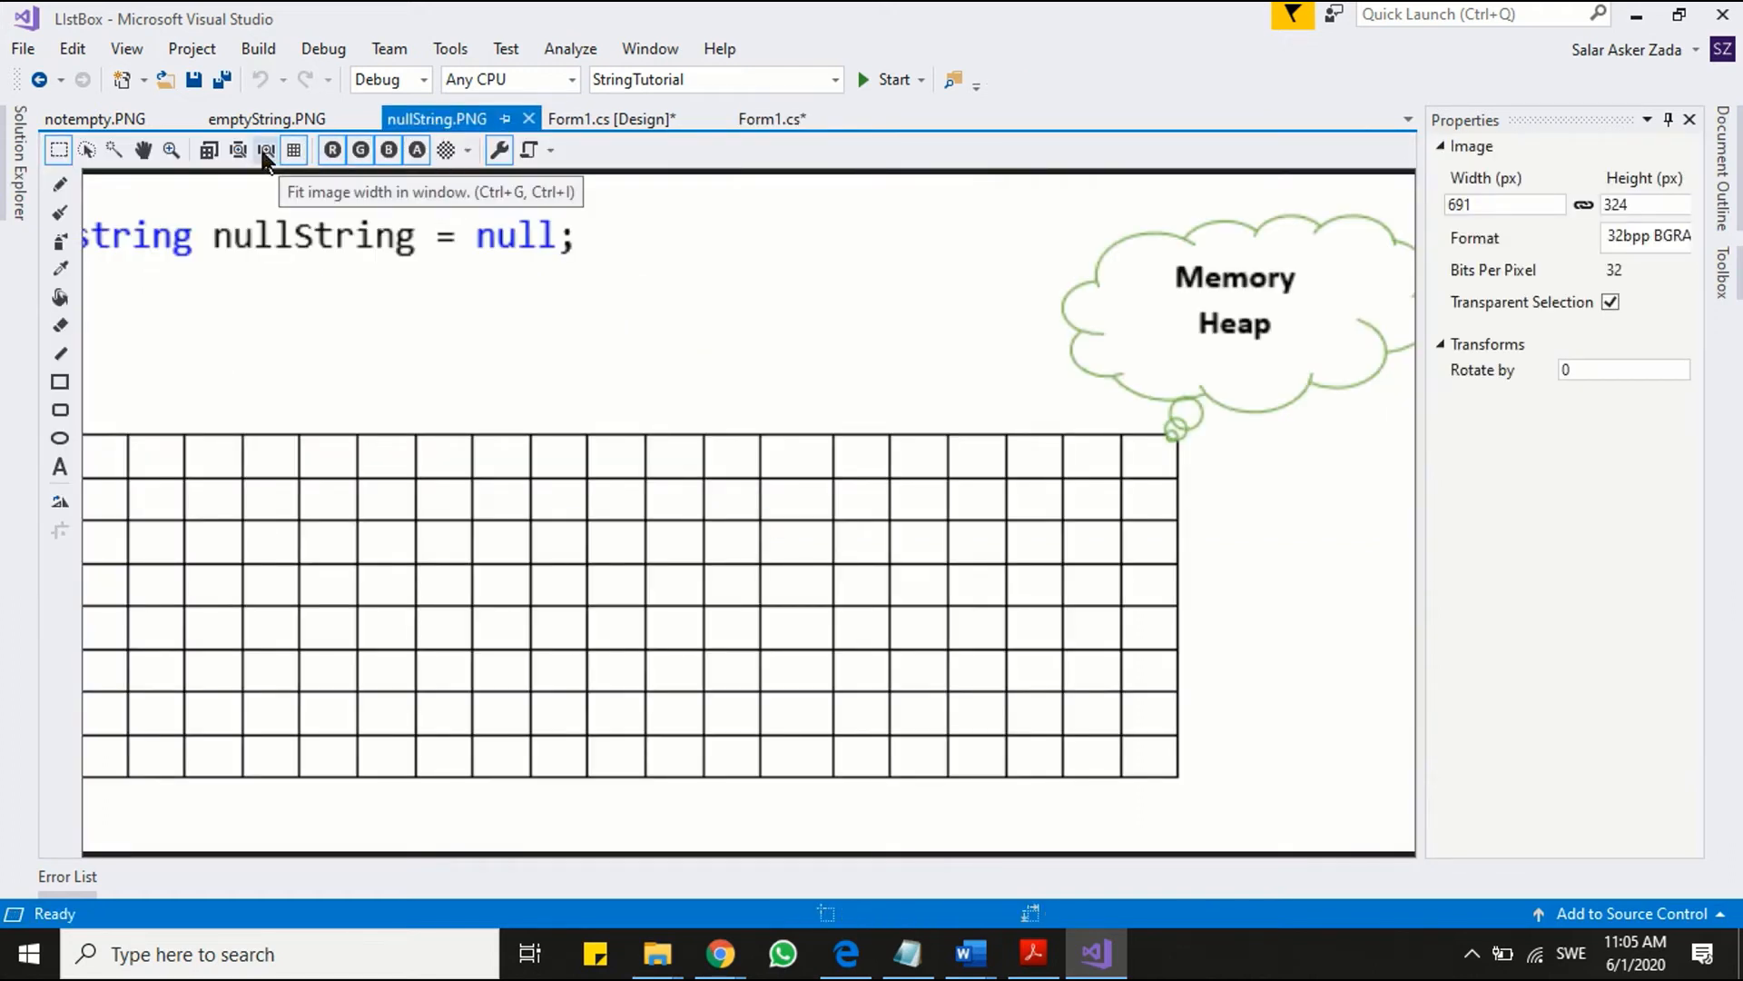
{"action": "left_click", "coordinate": [266, 149]}
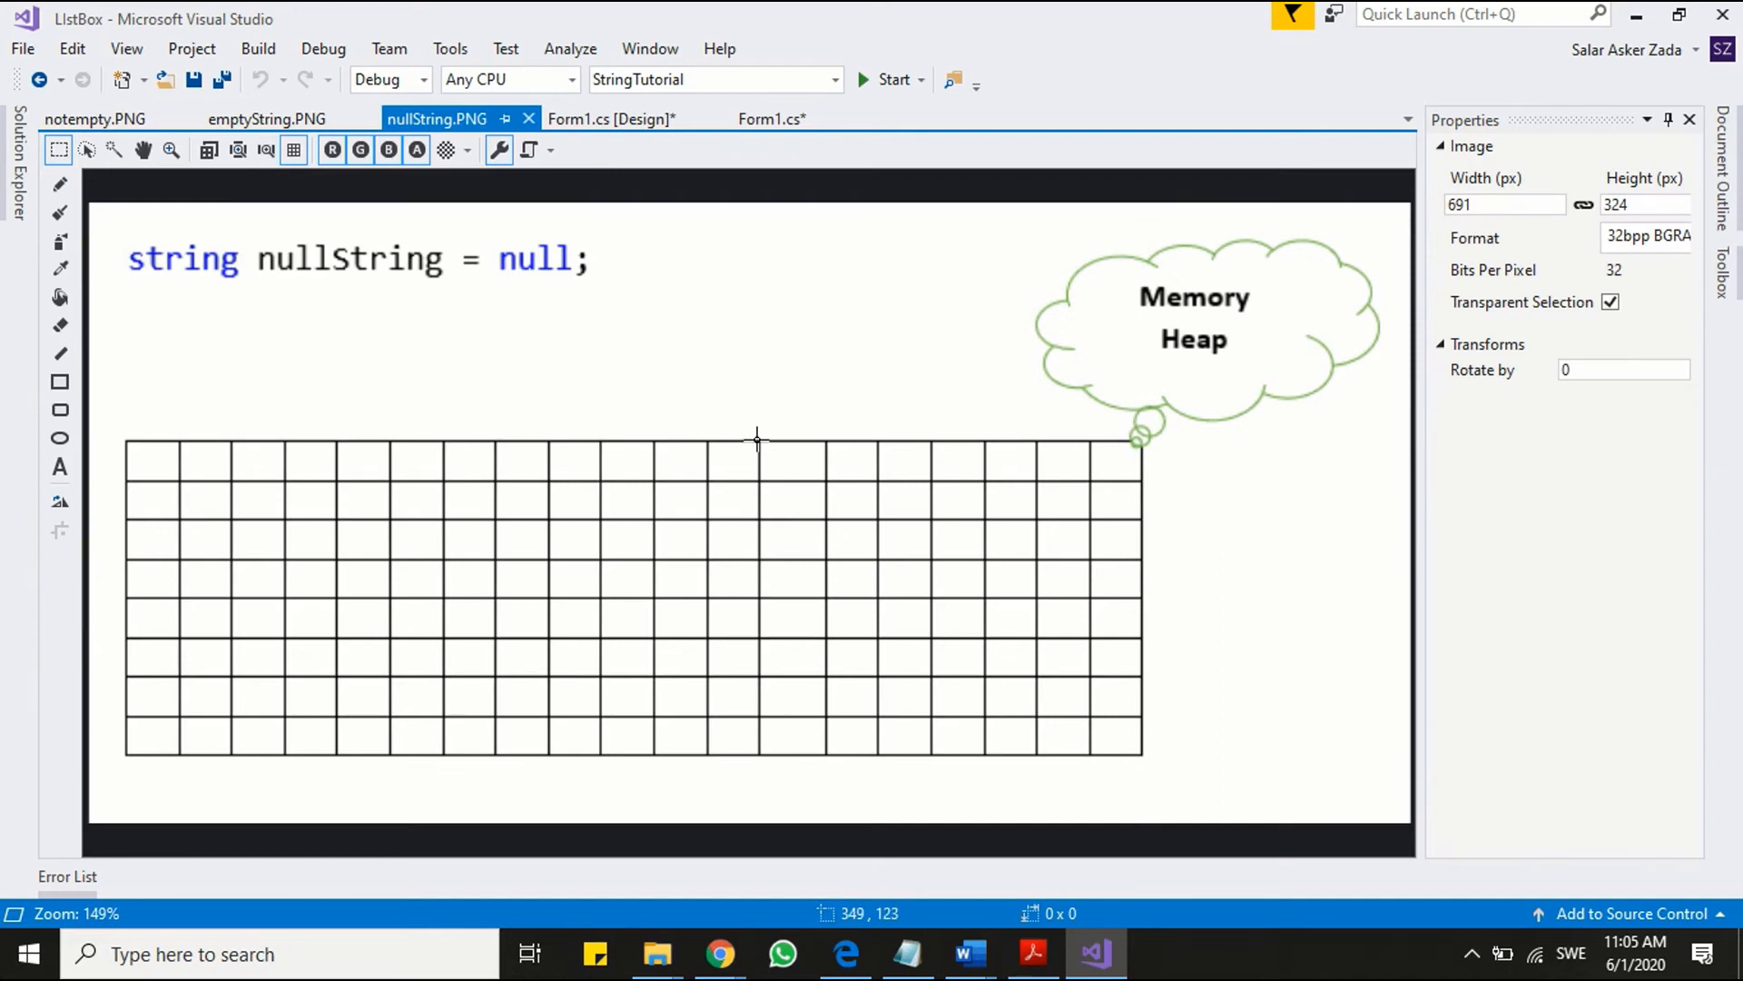
{"action": "mouse_move", "coordinate": [559, 371]}
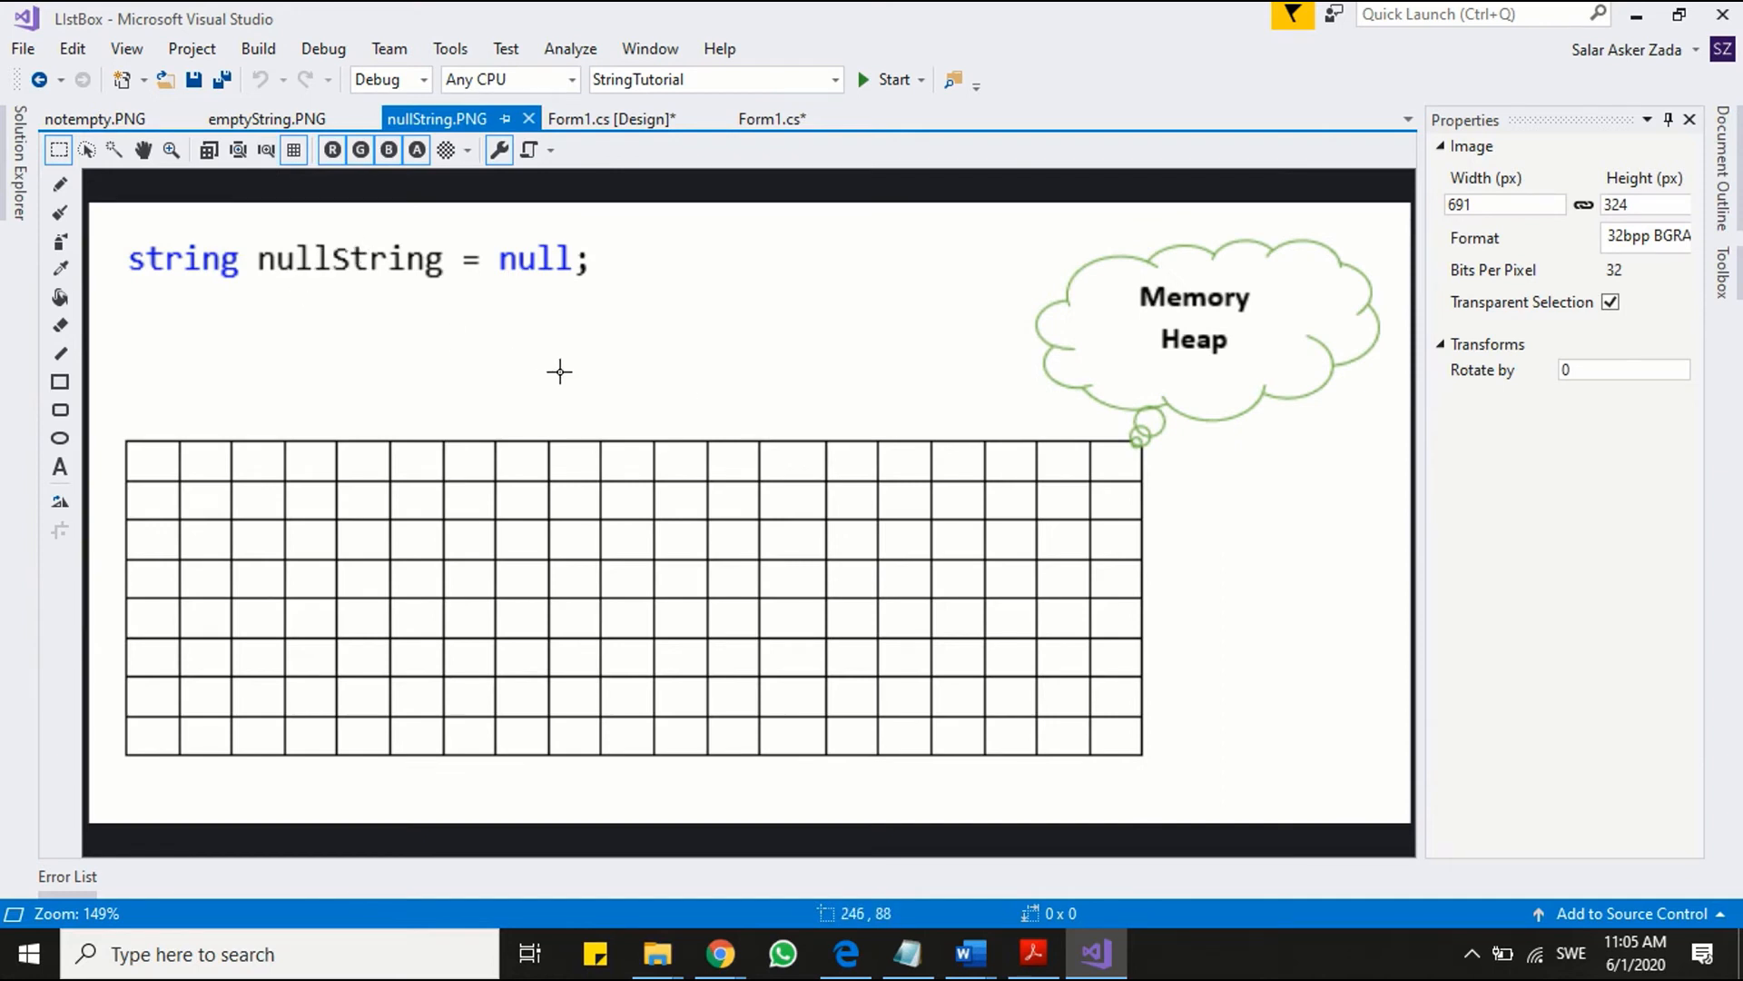
{"action": "mouse_move", "coordinate": [632, 506]}
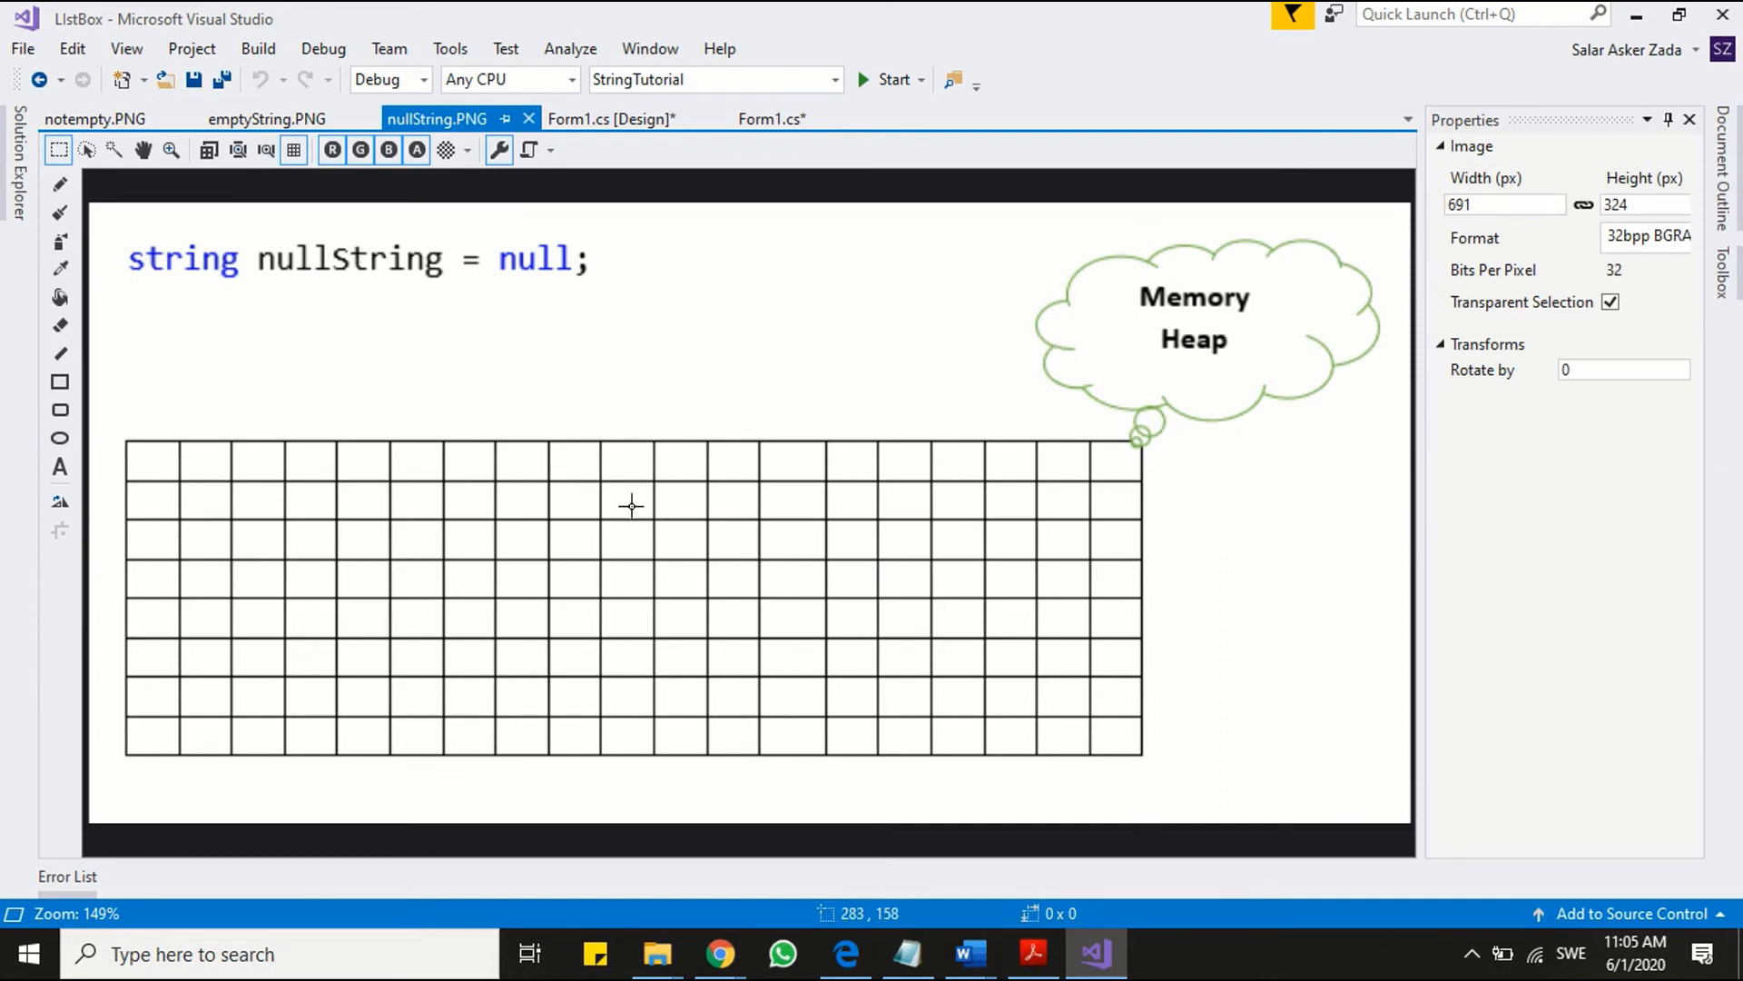
{"action": "mouse_move", "coordinate": [358, 278]}
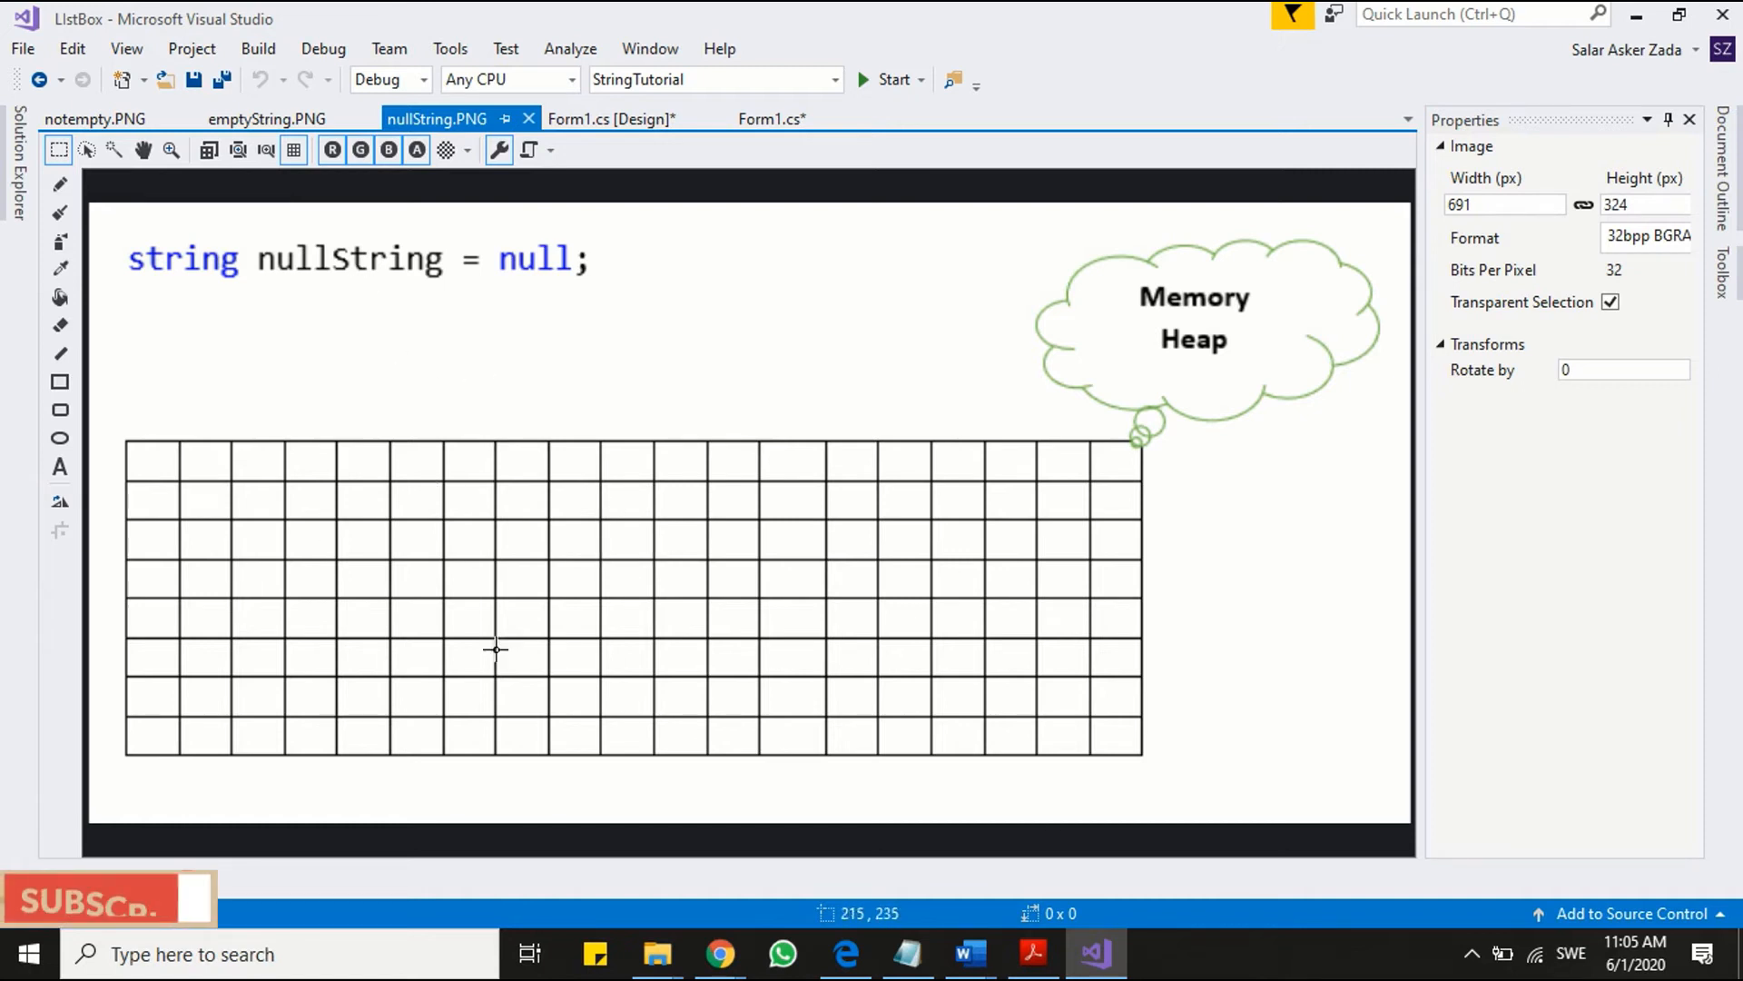
{"action": "mouse_move", "coordinate": [923, 478]}
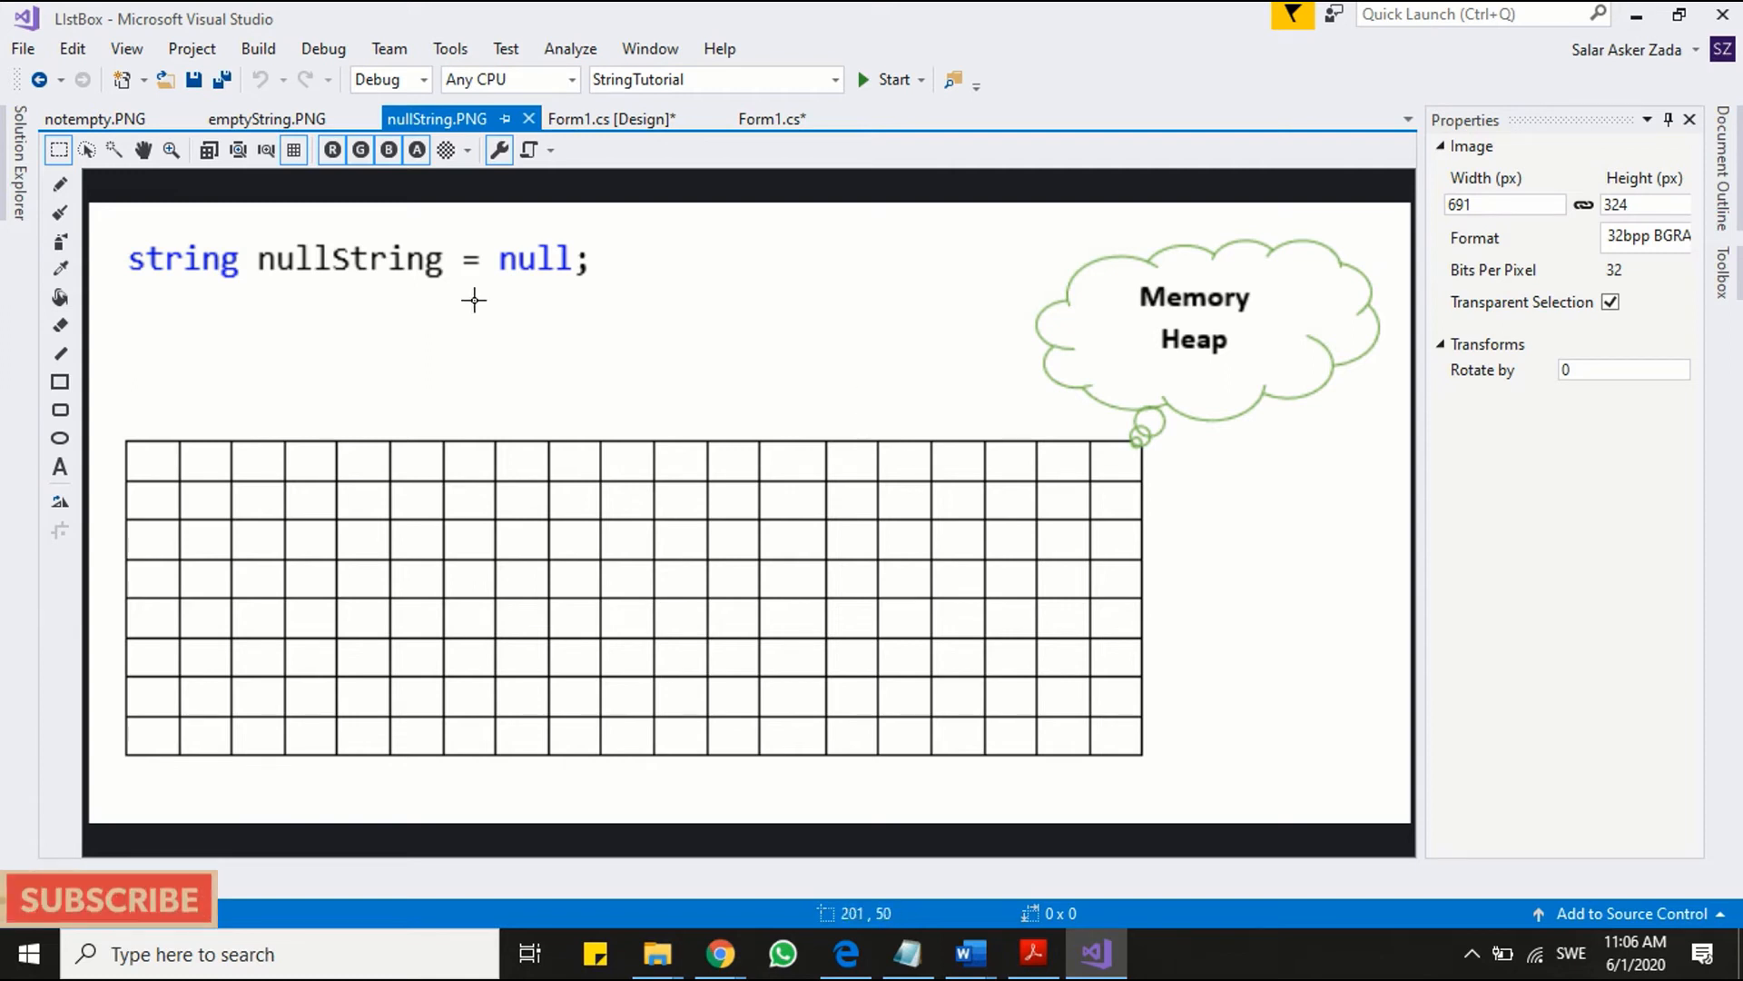
{"action": "left_click", "coordinate": [771, 119]}
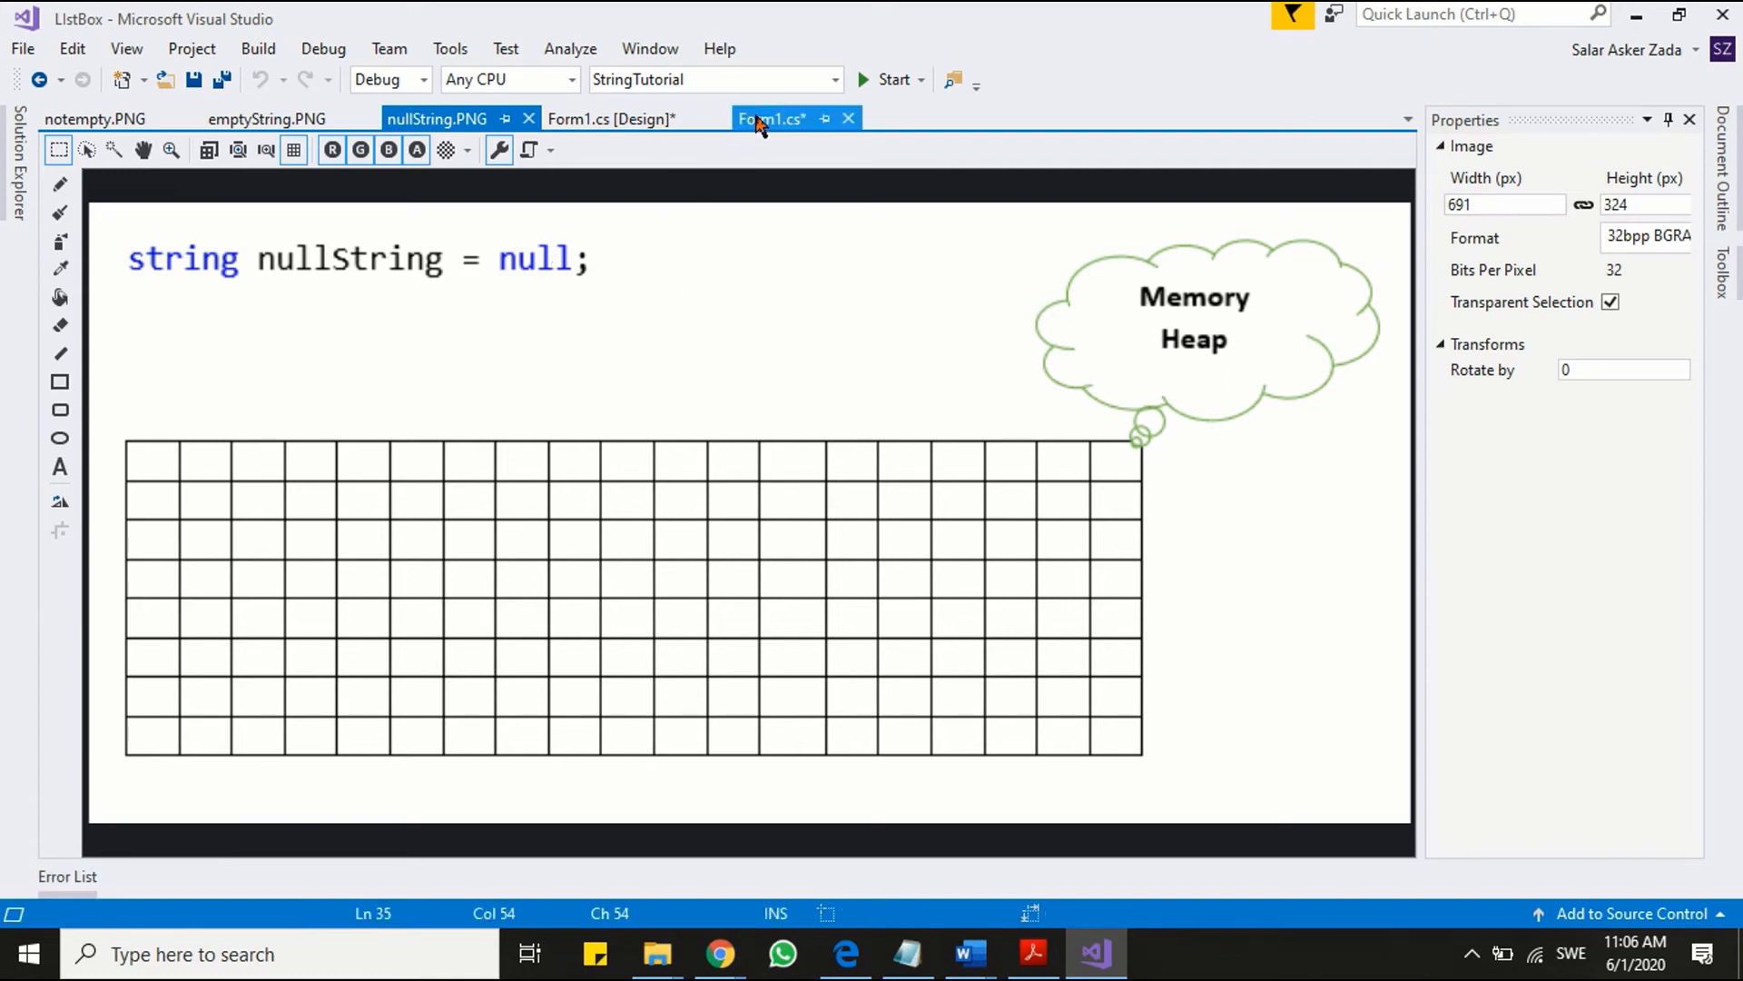
- Review the nonEmptyString, emptyString and nullString declarations in Form1.cs
{"action": "left_click", "coordinate": [770, 119]}
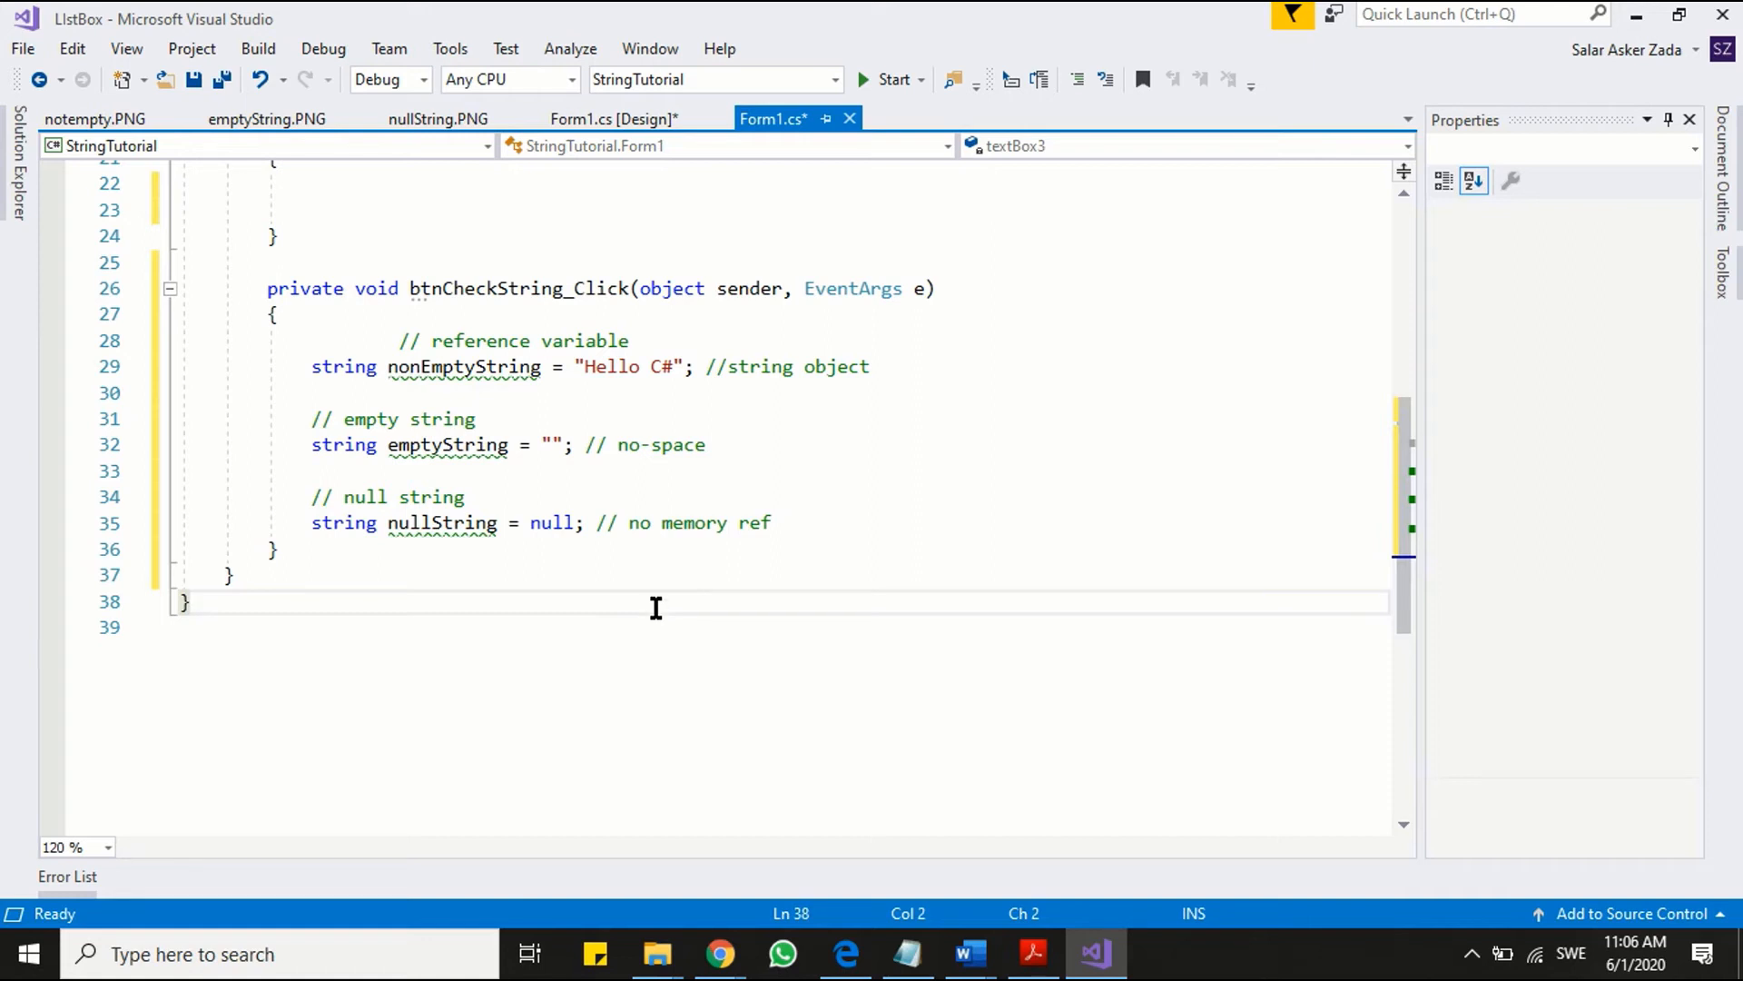
{"action": "mouse_move", "coordinate": [586, 406]}
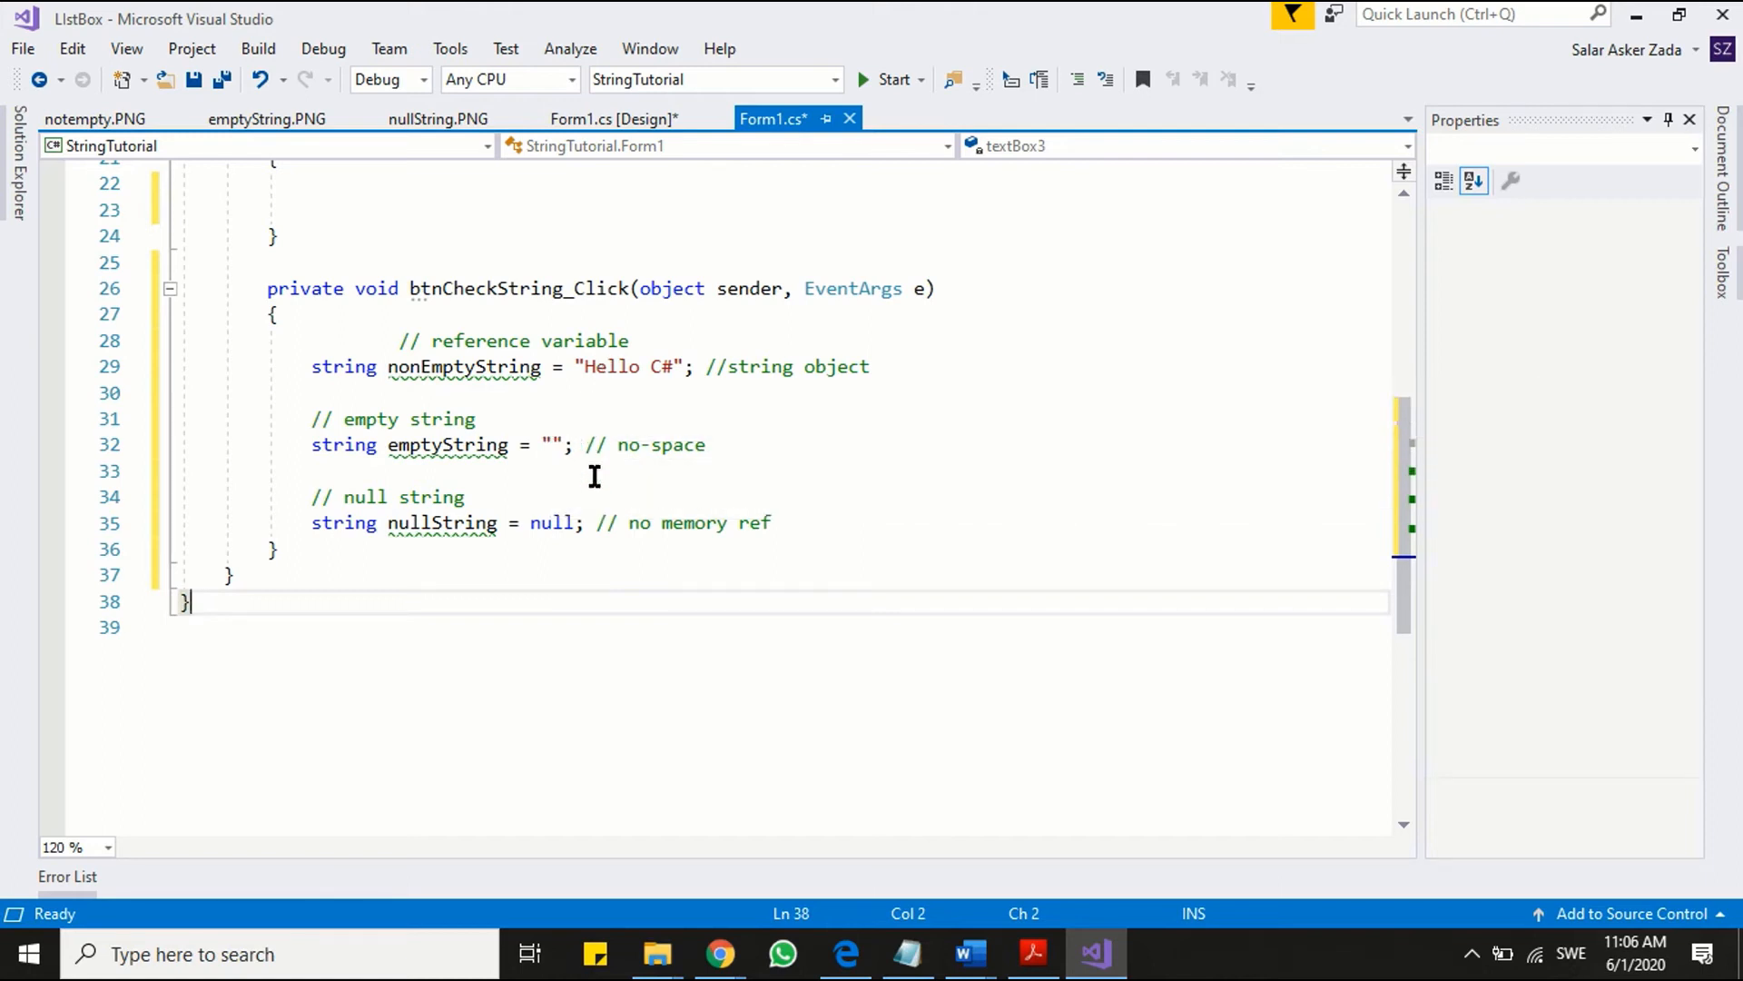
{"action": "mouse_move", "coordinate": [792, 523]}
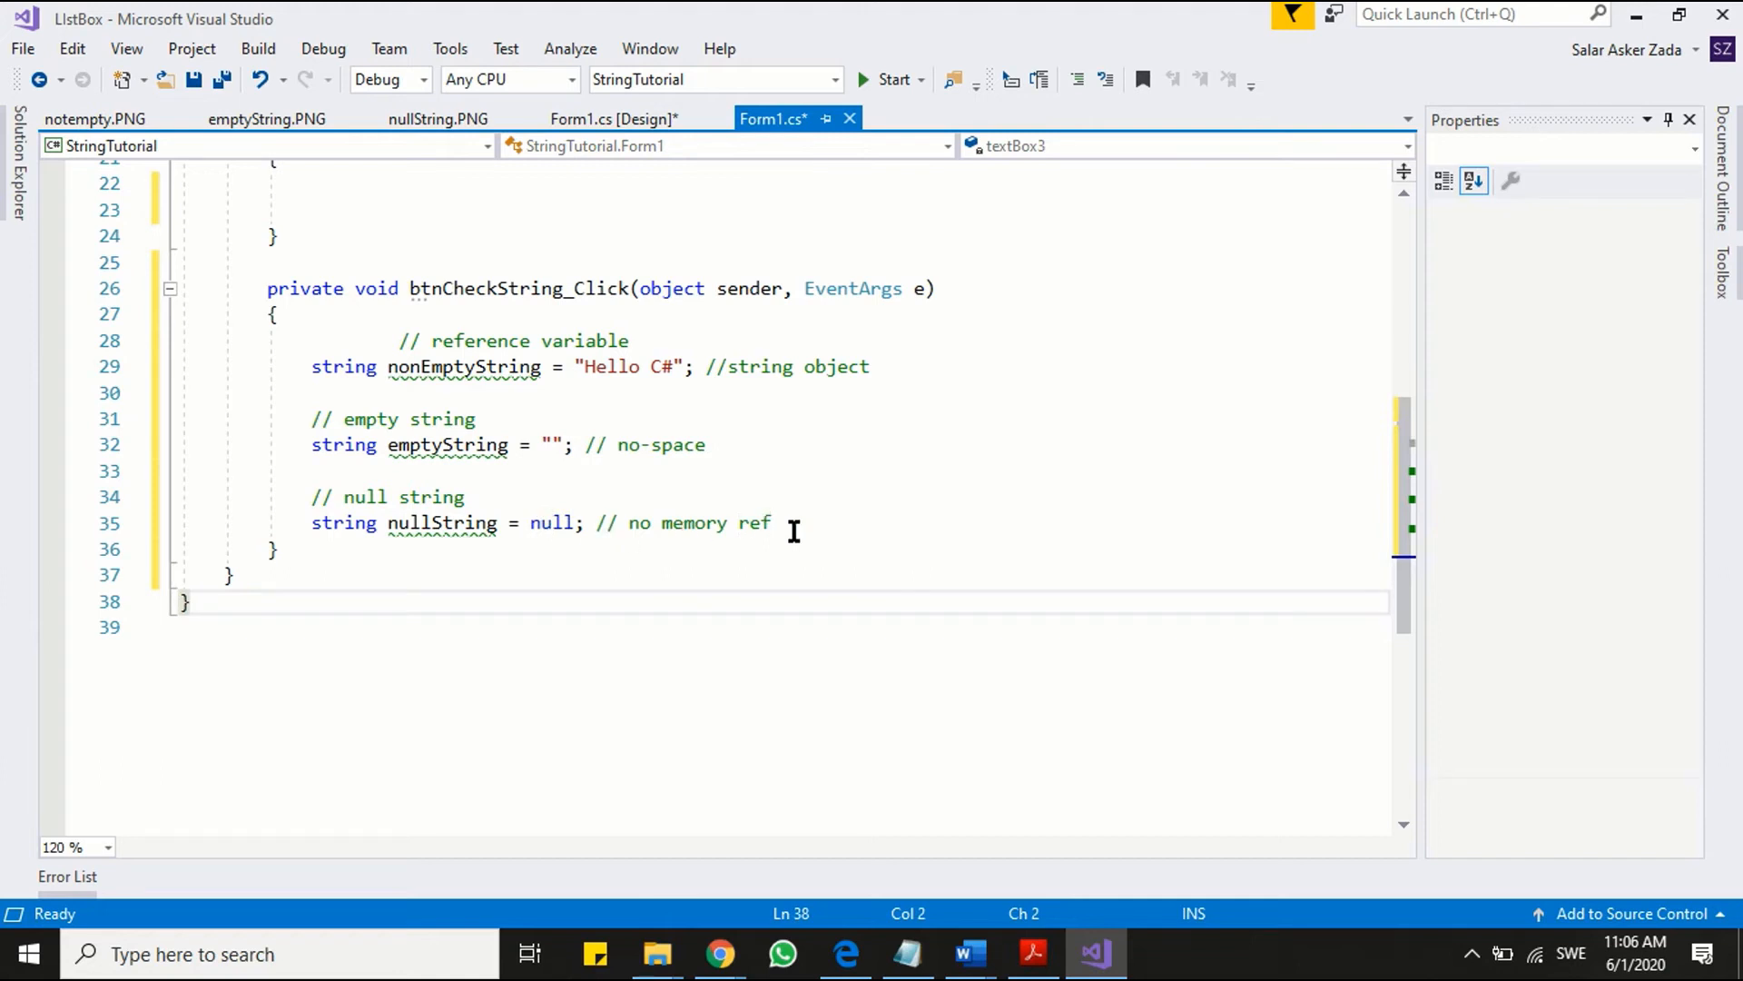
{"action": "left_click", "coordinate": [614, 119]}
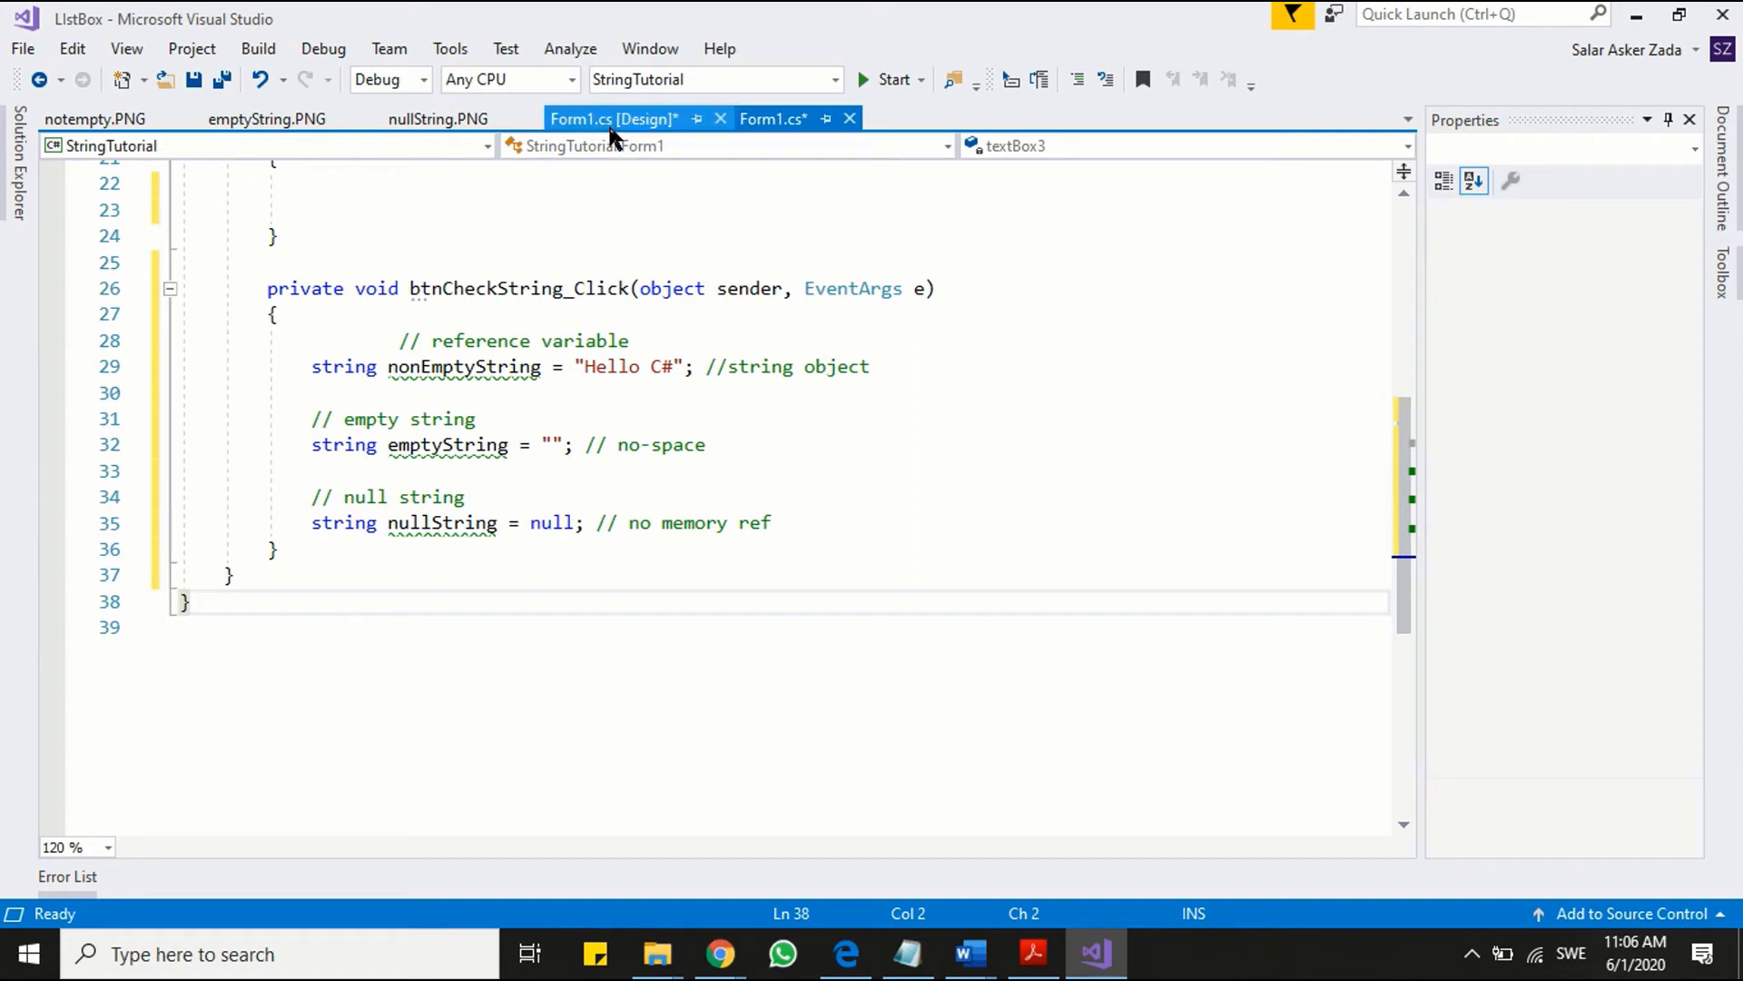
- Switch to the Form1.cs [Design] view of the StringTutorial form
{"action": "left_click", "coordinate": [611, 119]}
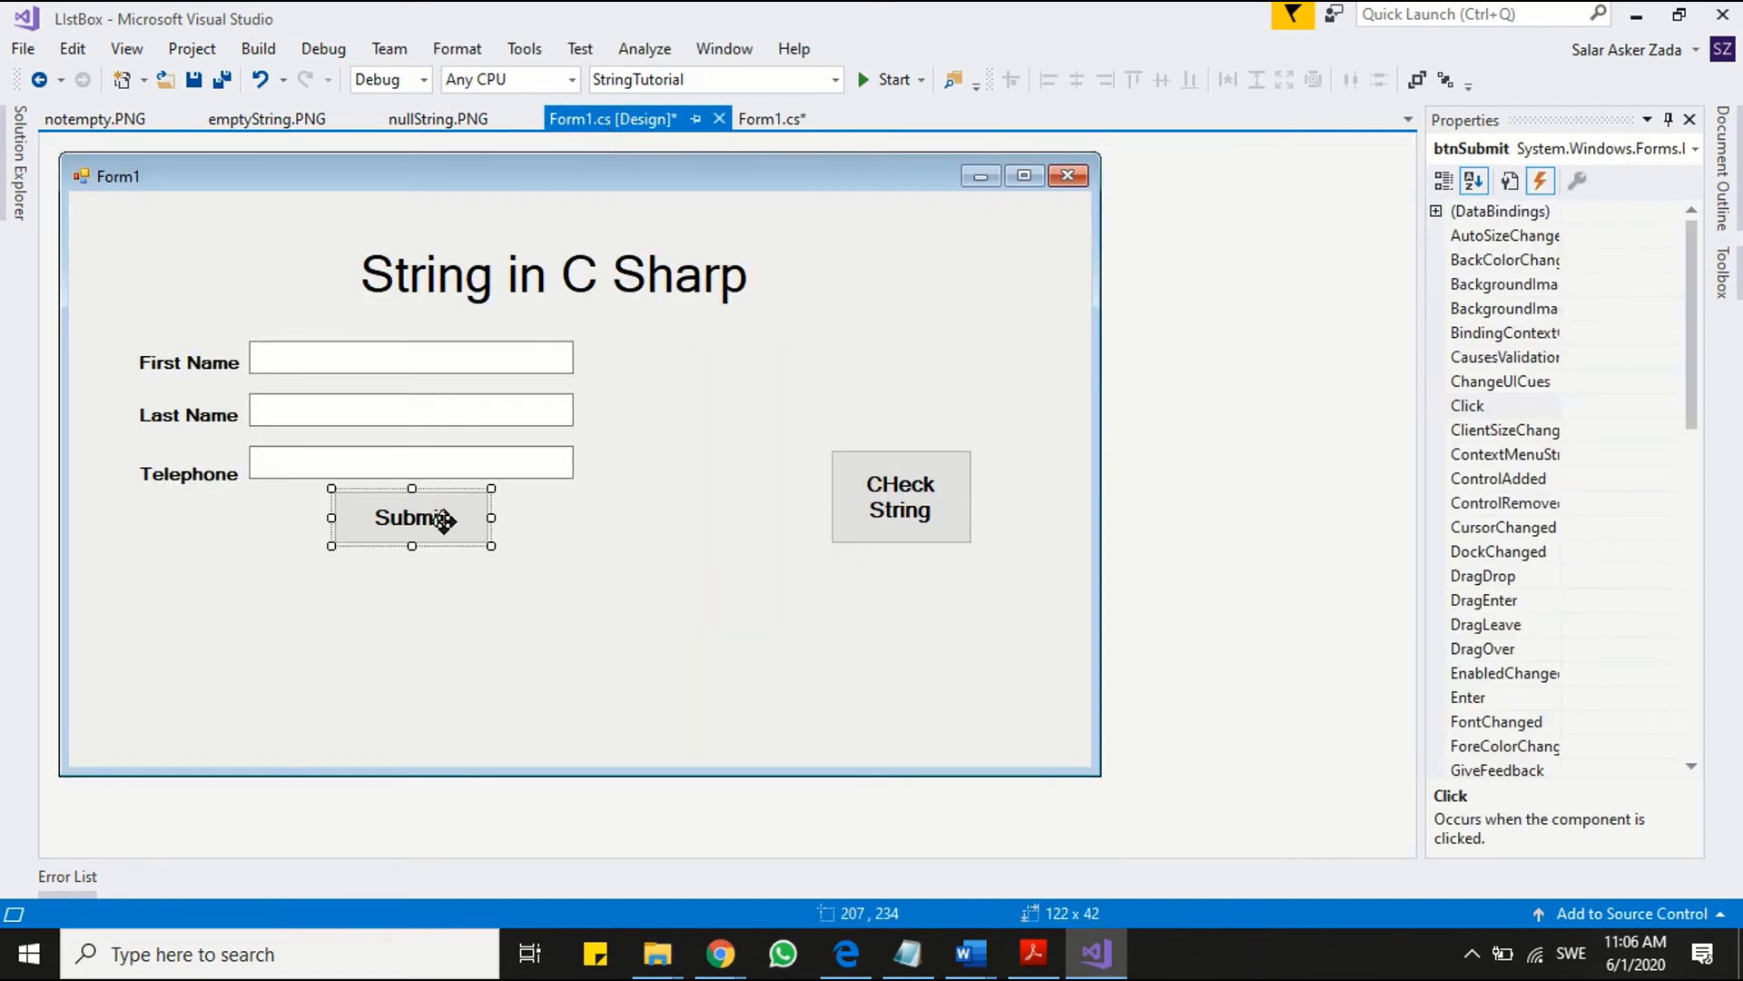
{"action": "mouse_move", "coordinate": [1506, 502]}
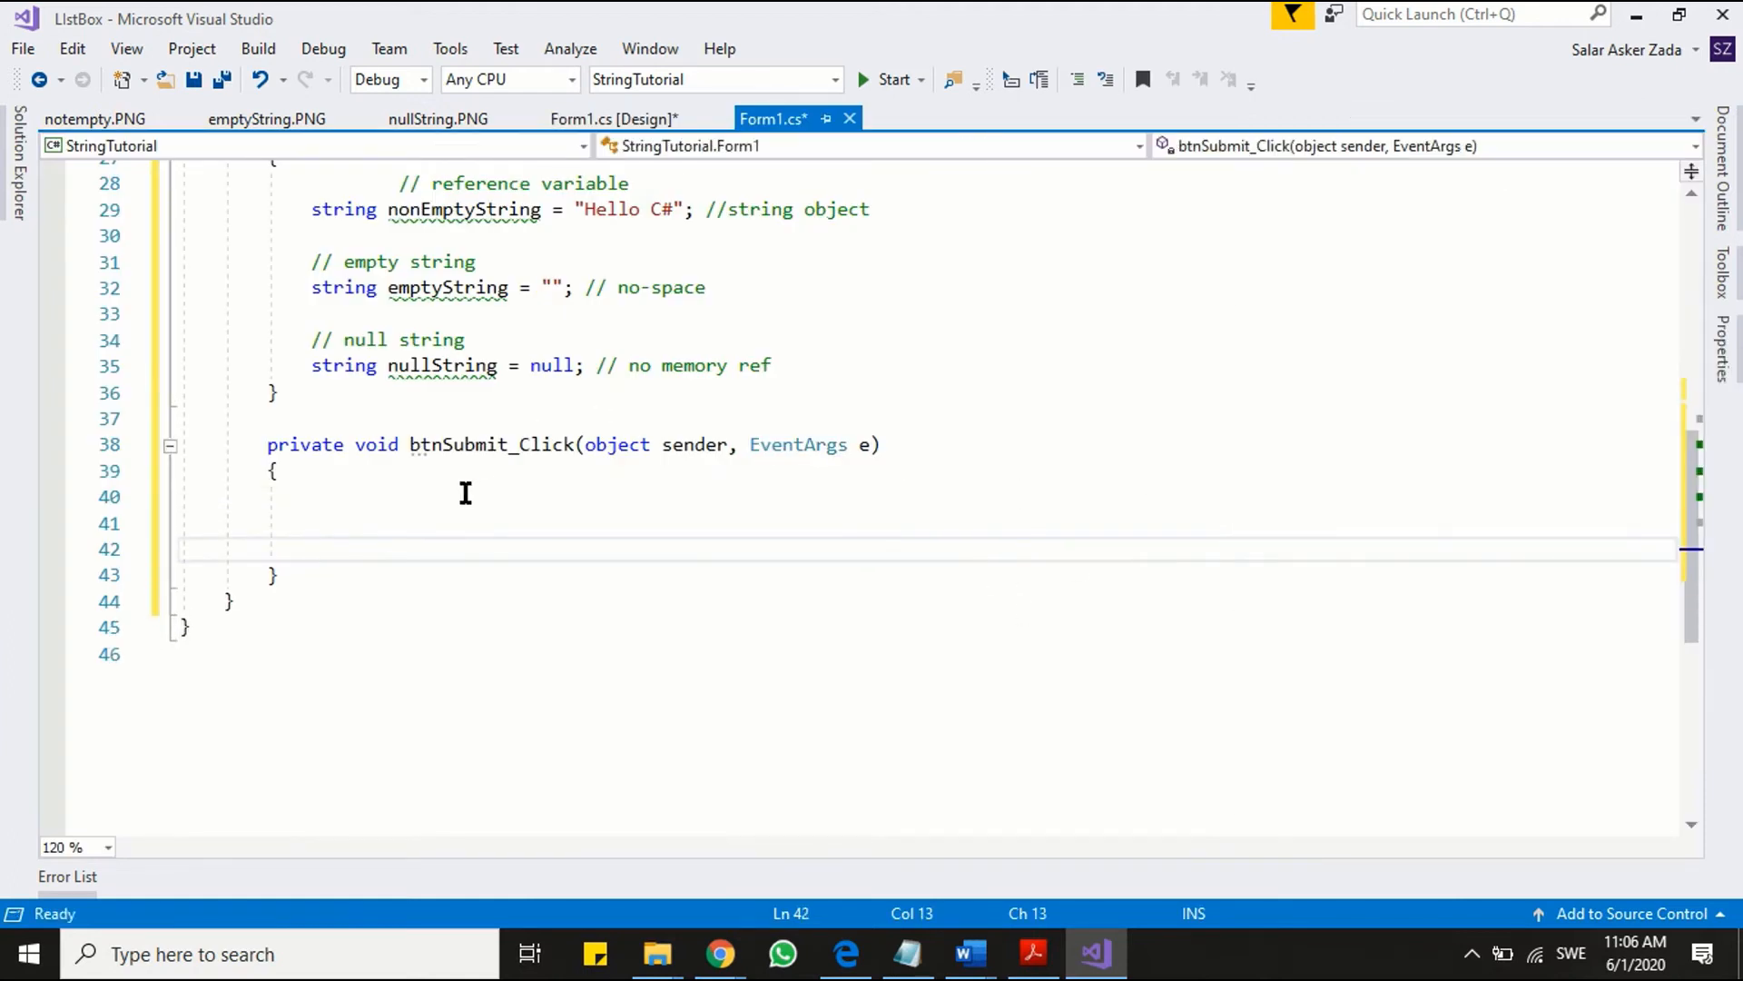
- In btnSubmit_Click, declare firstName from textBox1's text
{"action": "left_click", "coordinate": [465, 496]}
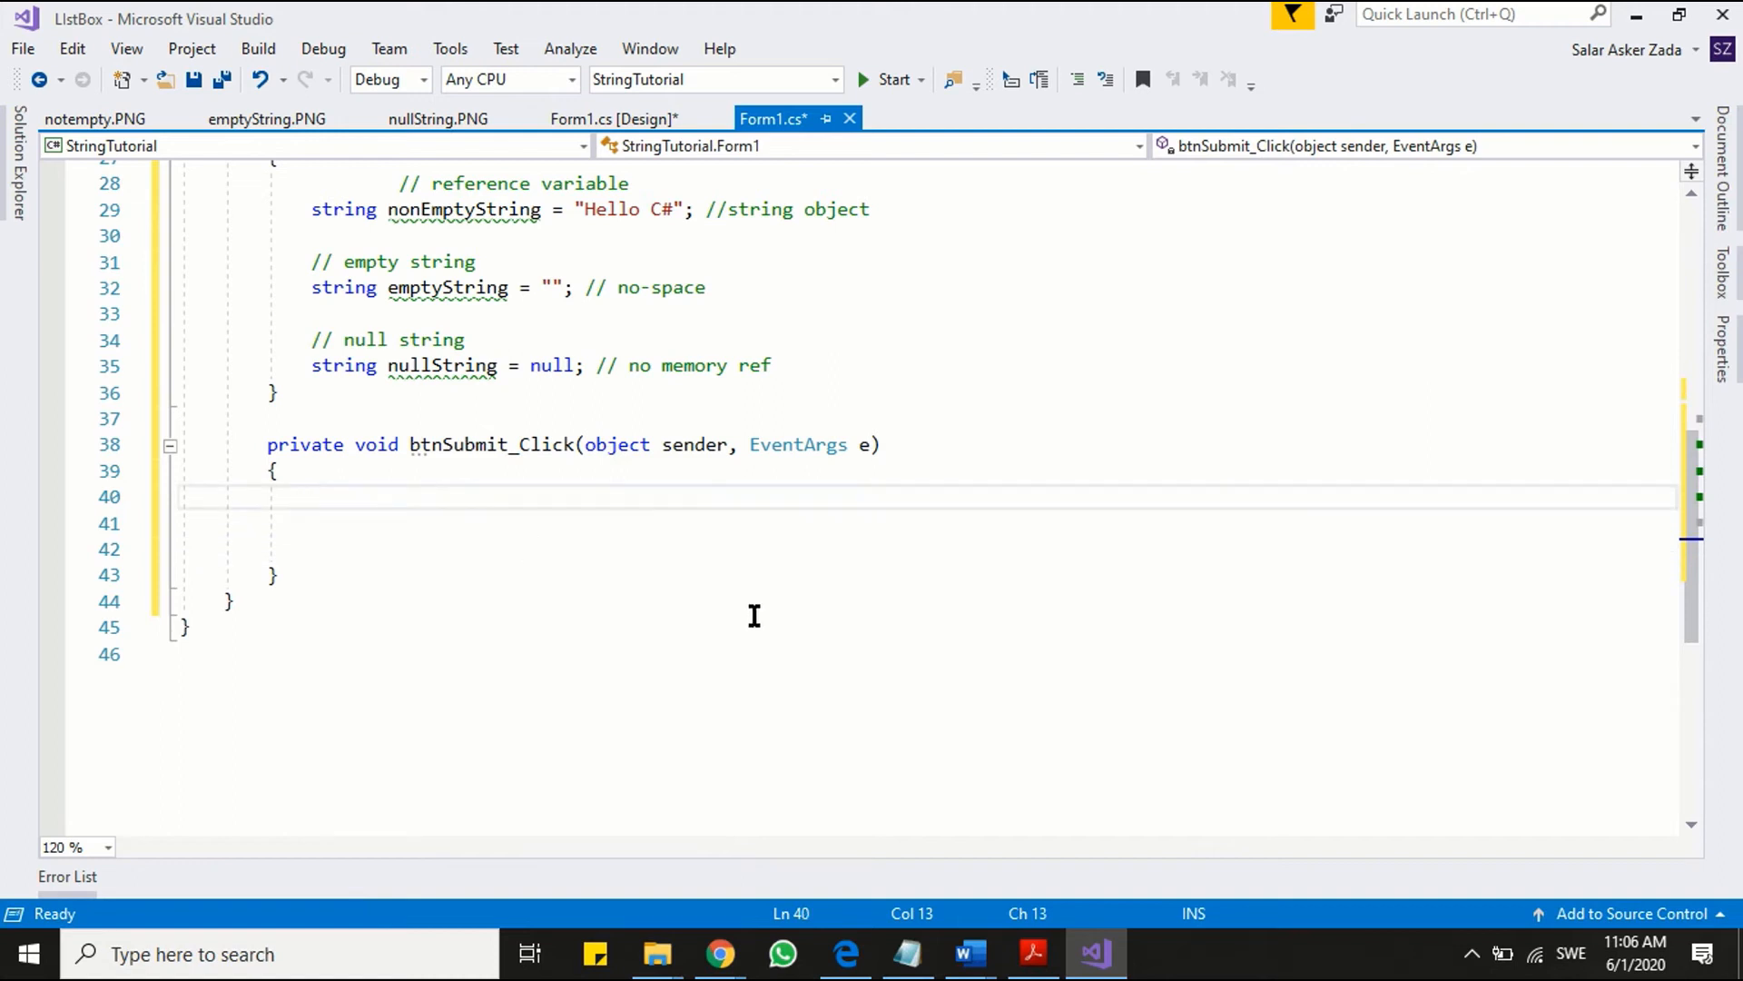
{"action": "type", "text": "string"}
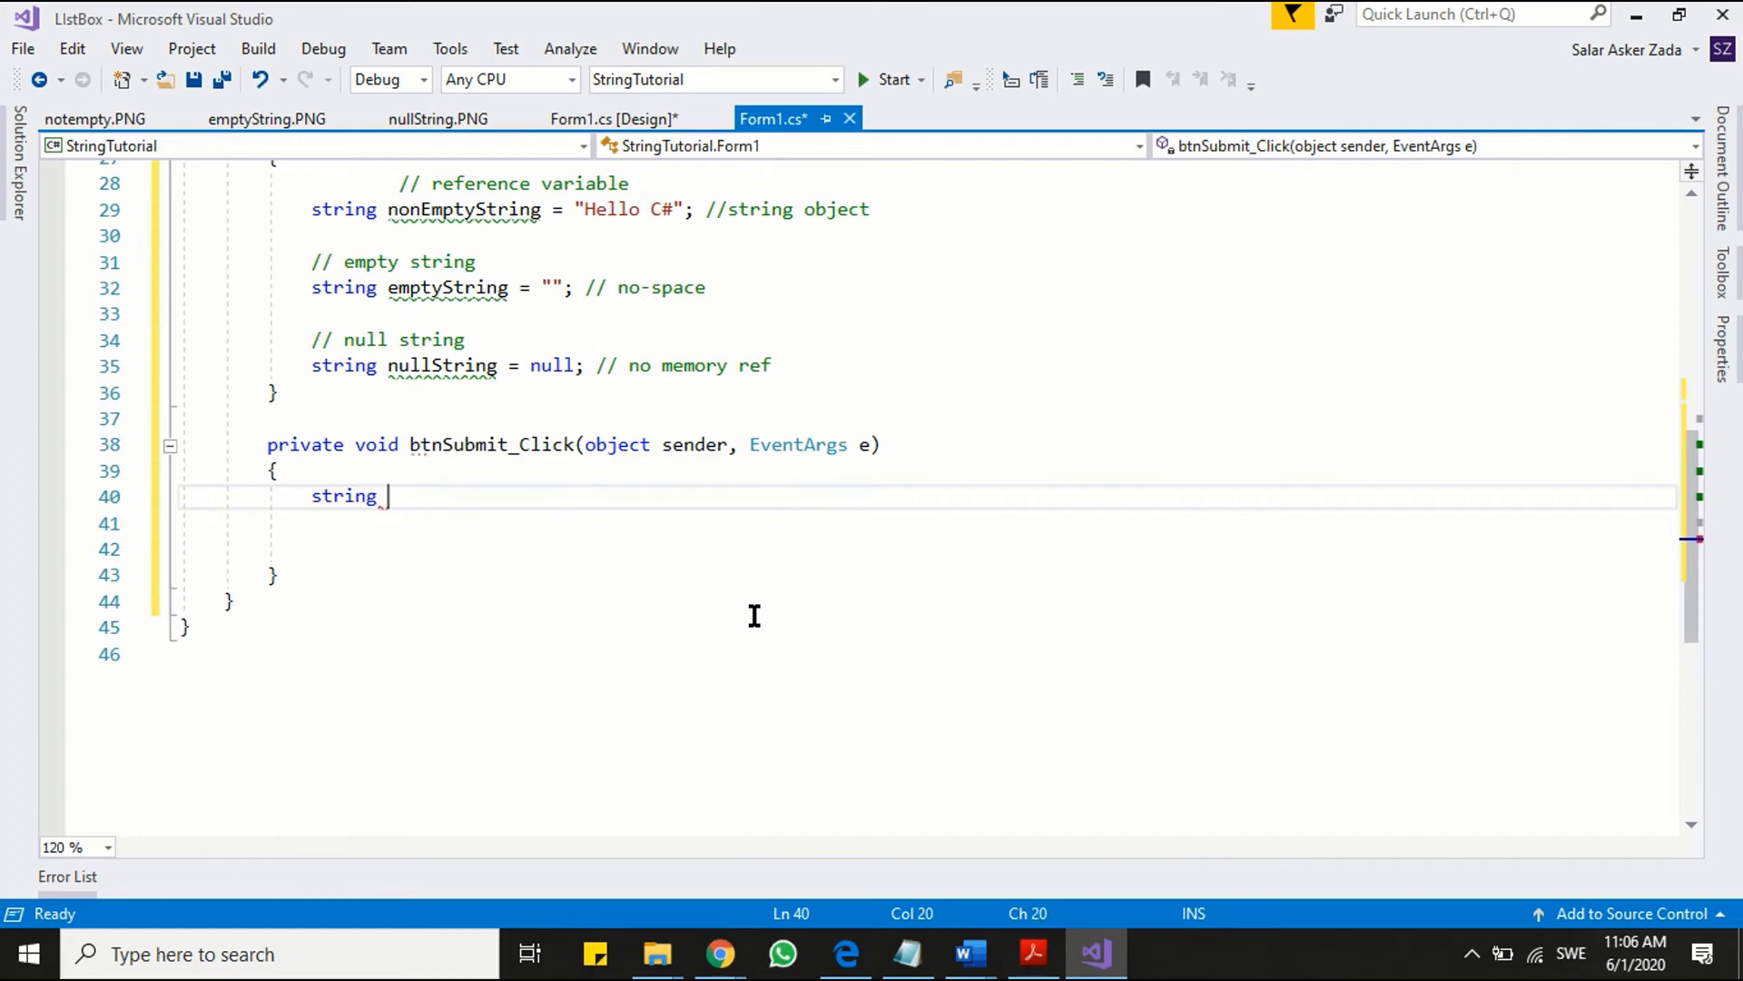
{"action": "type", "text": "first"}
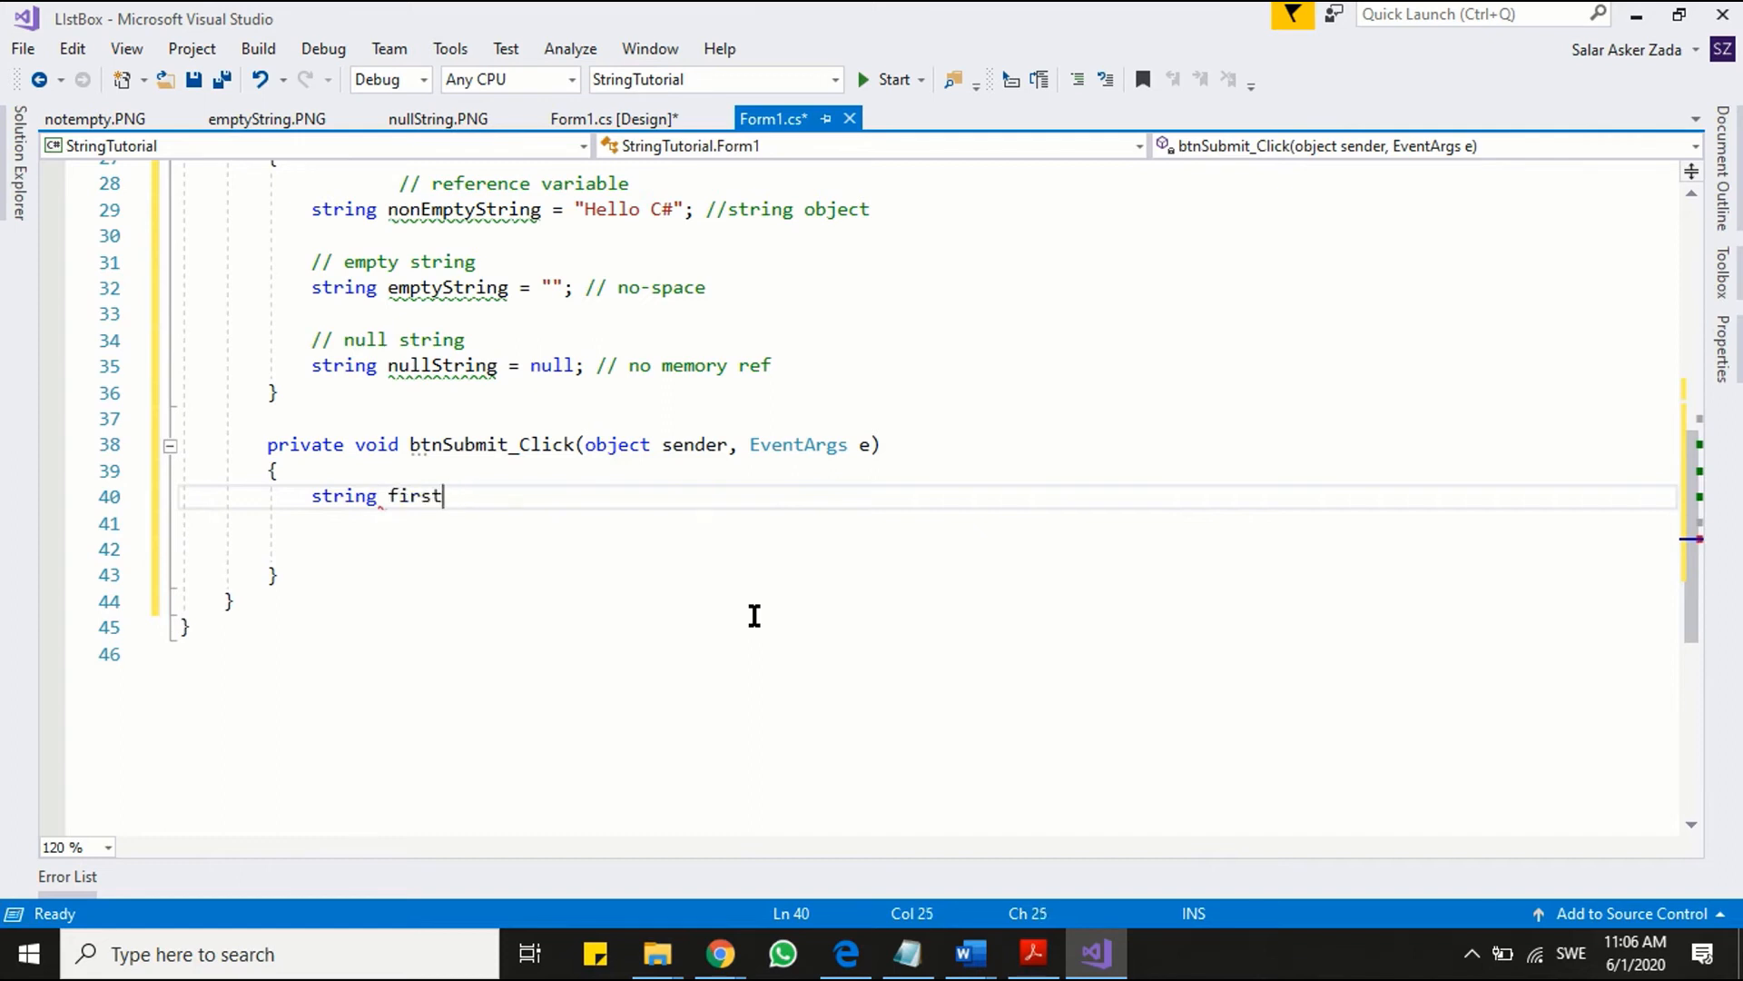
{"action": "type", "text": "Name = tet"}
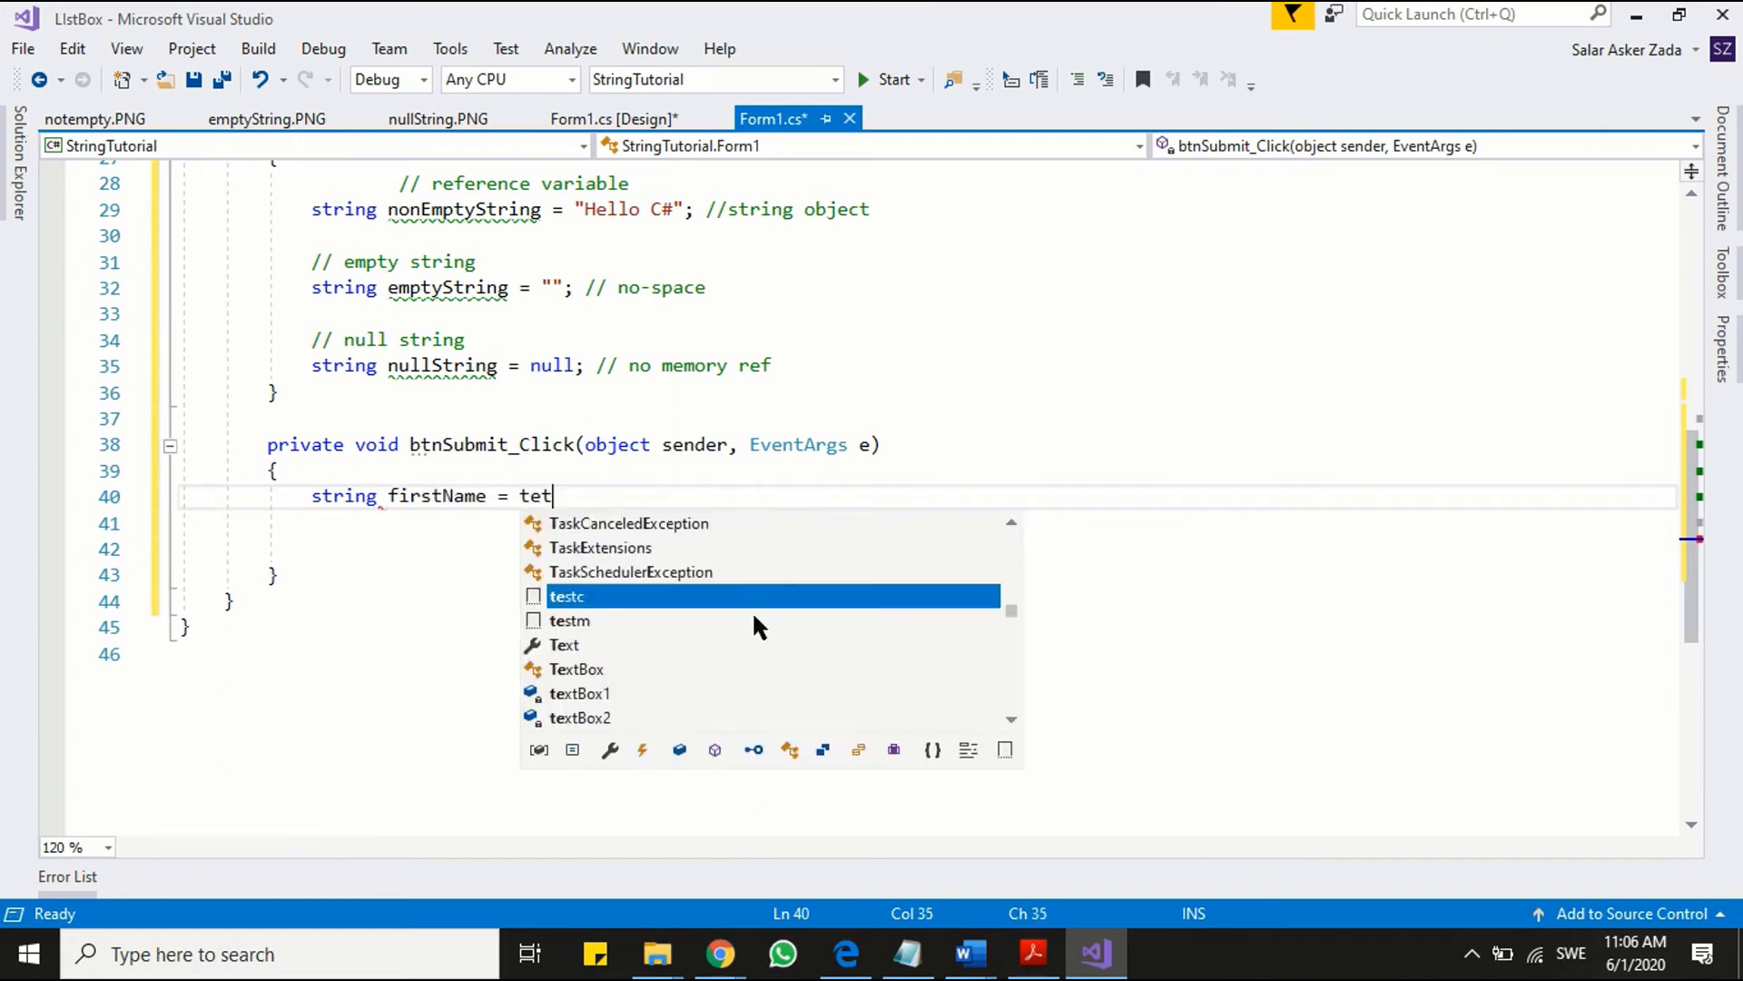
{"action": "type", "text": "xtBox1.Text;"}
{"action": "left_click", "coordinate": [929, 523]}
{"action": "type", "text": "string"}
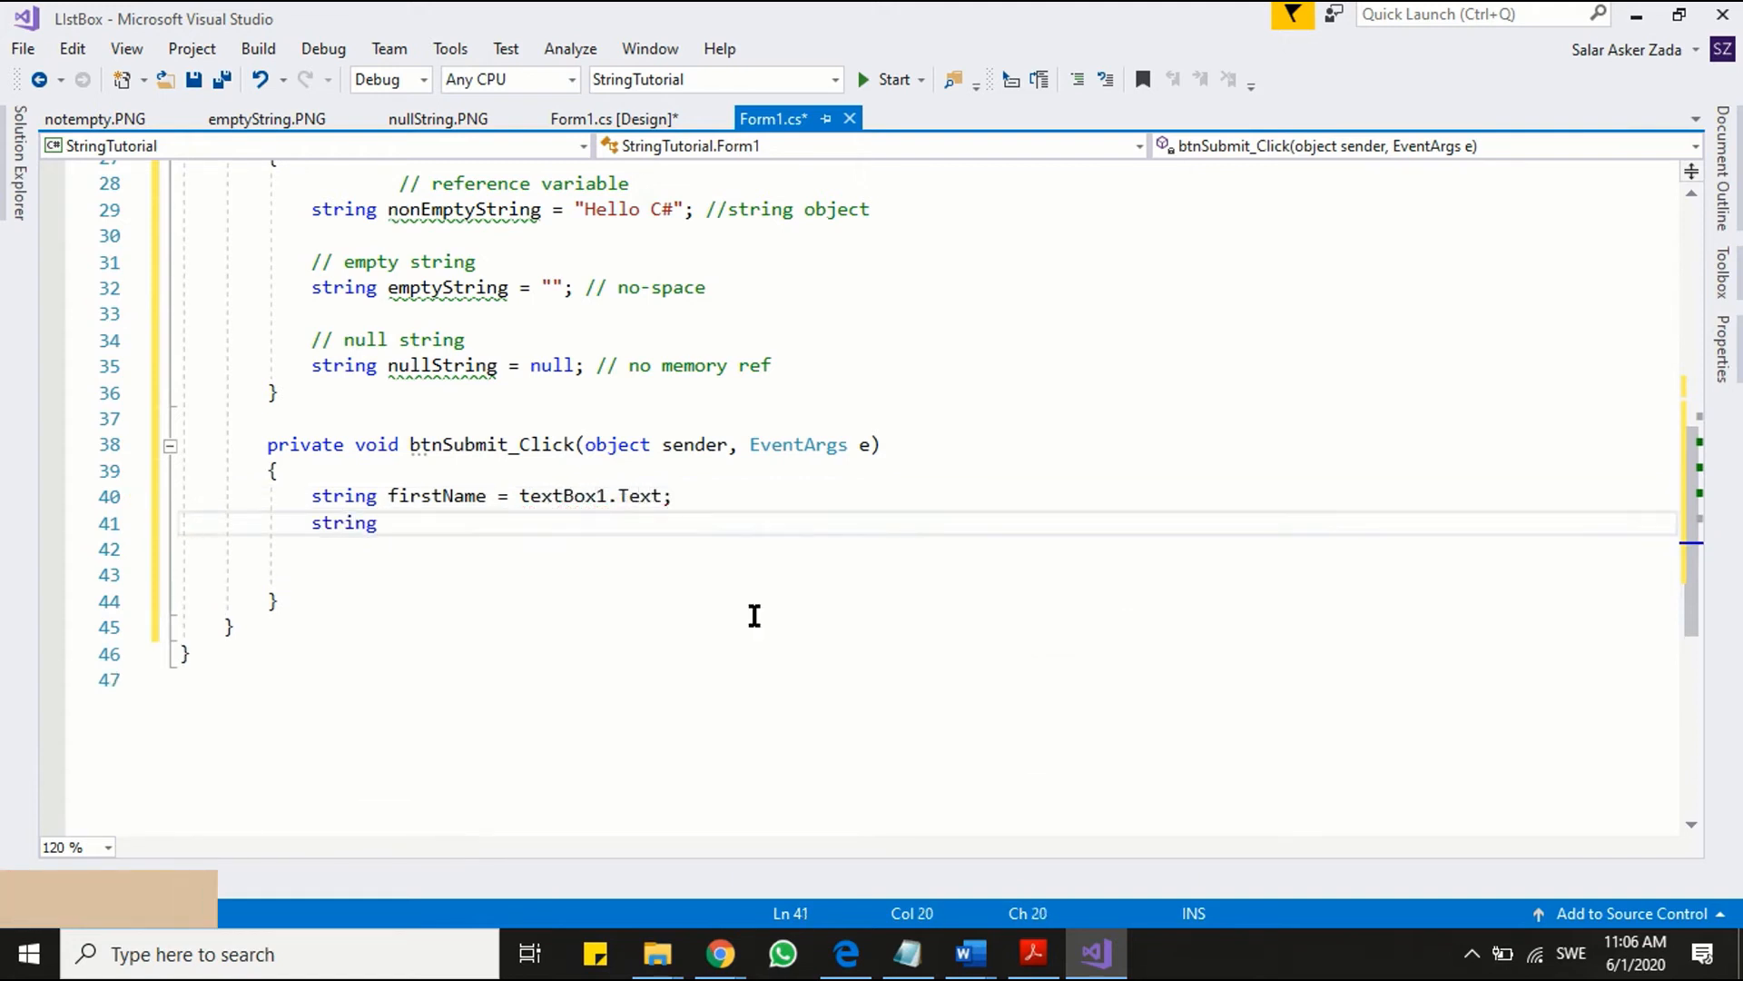
- Declare secondName = textBox2.Text and telephone = textBox3.Text, and begin a 'string can hold' comment
{"action": "type", "text": "secon"}
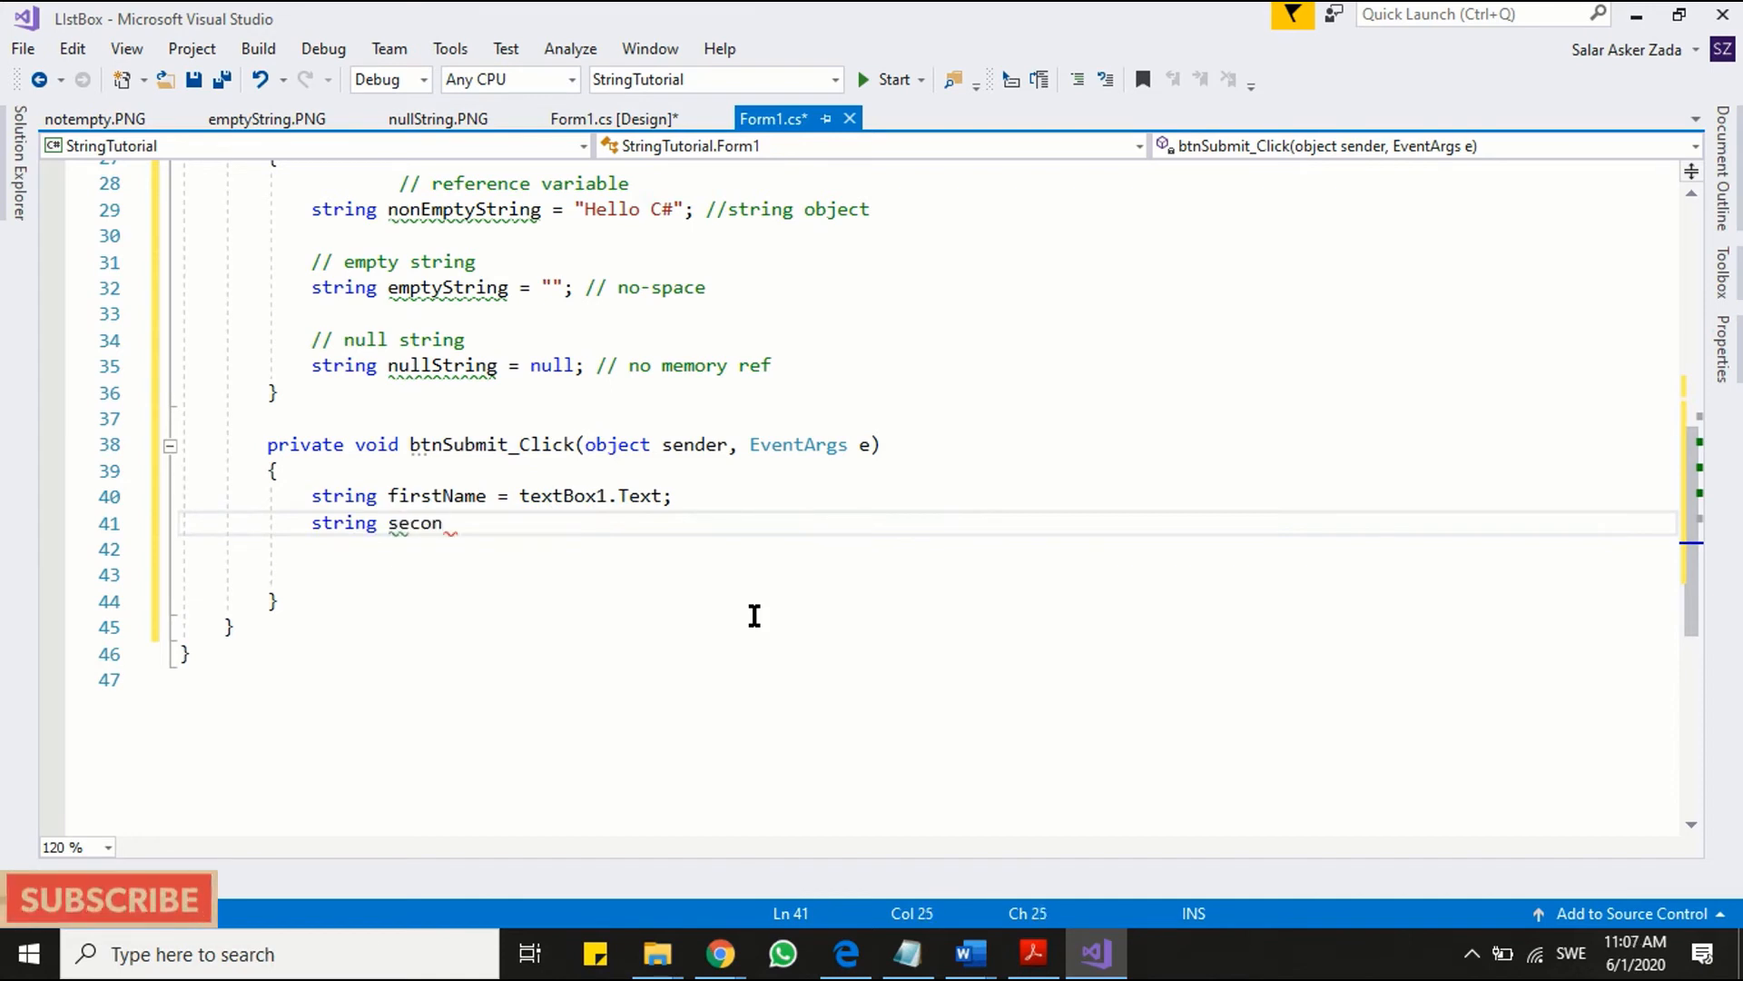
{"action": "type", "text": "dName ="}
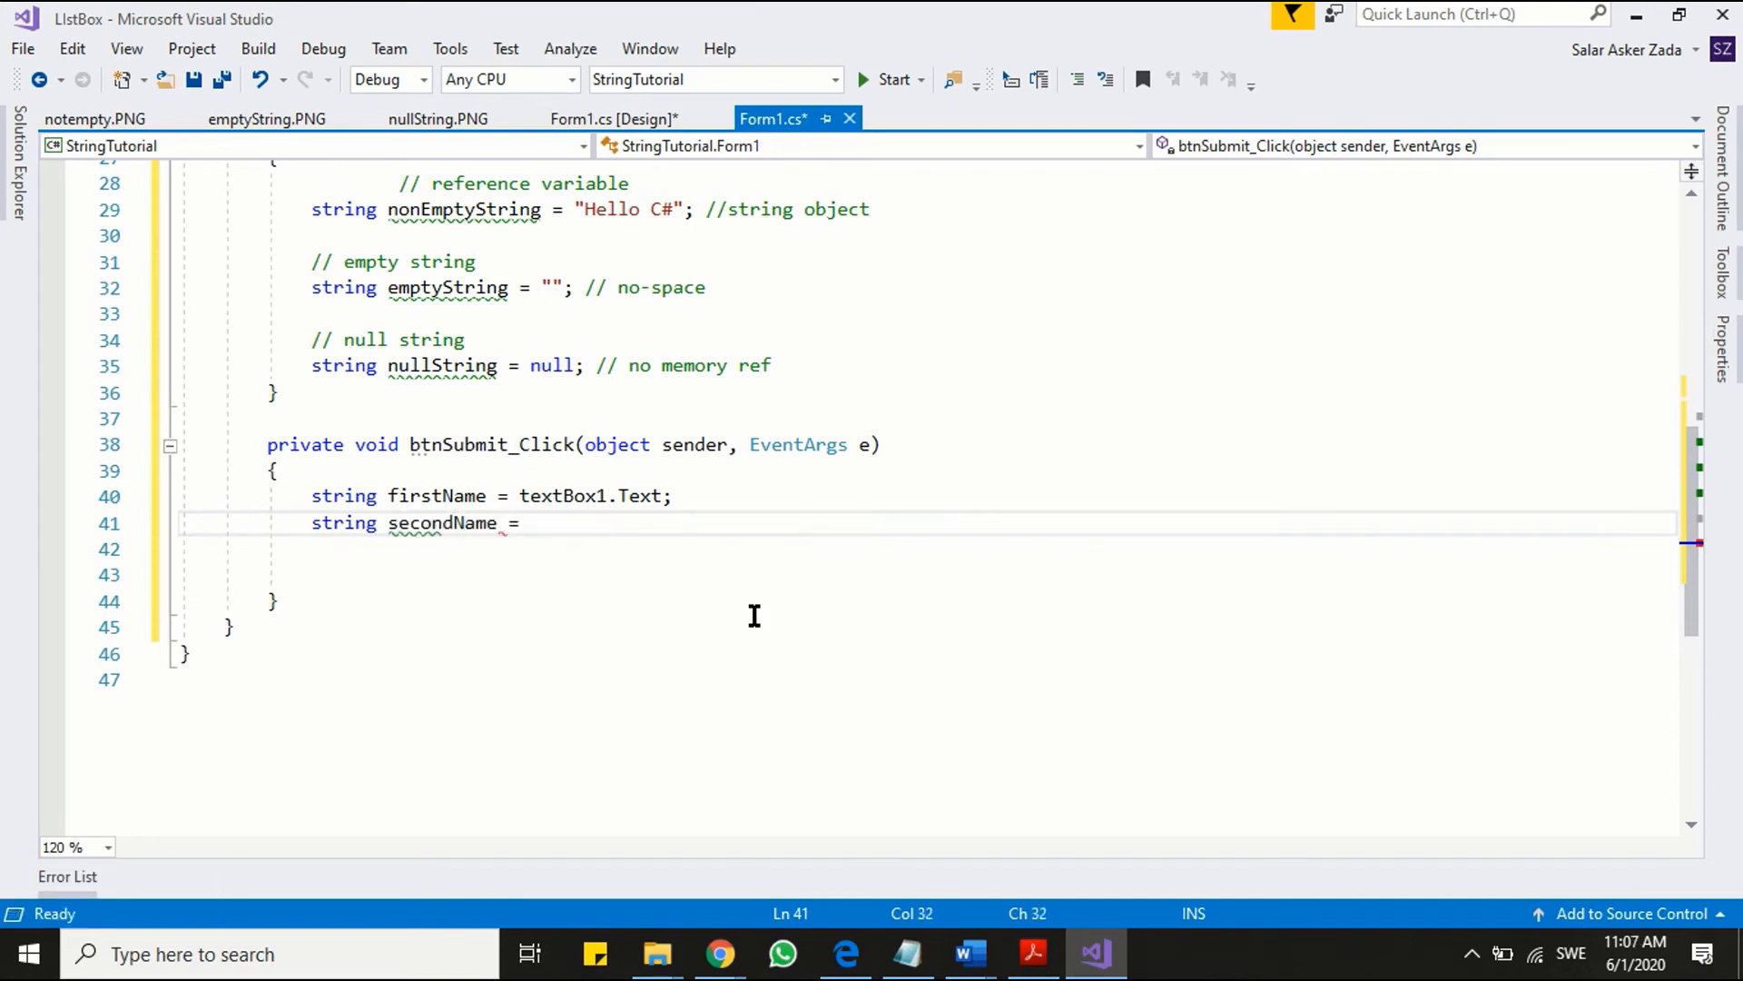
{"action": "type", "text": "textb"}
{"action": "left_click", "coordinate": [928, 548]}
{"action": "type", "text": "string"}
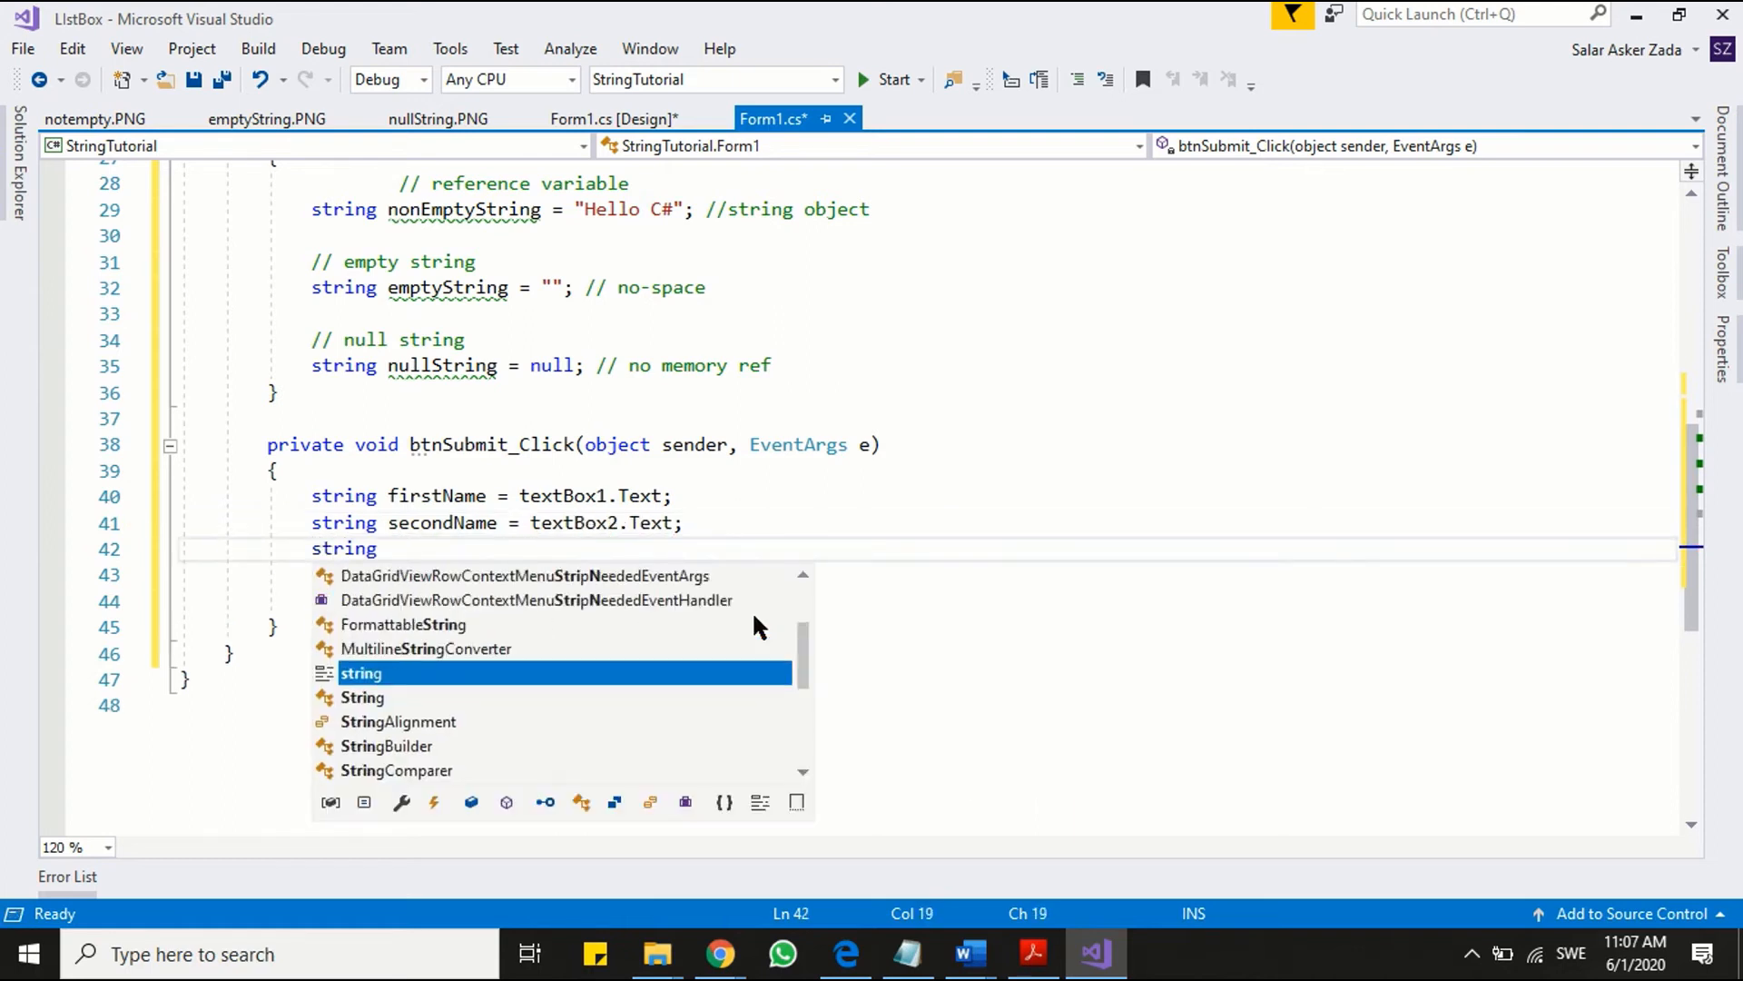
{"action": "type", "text": "telef"}
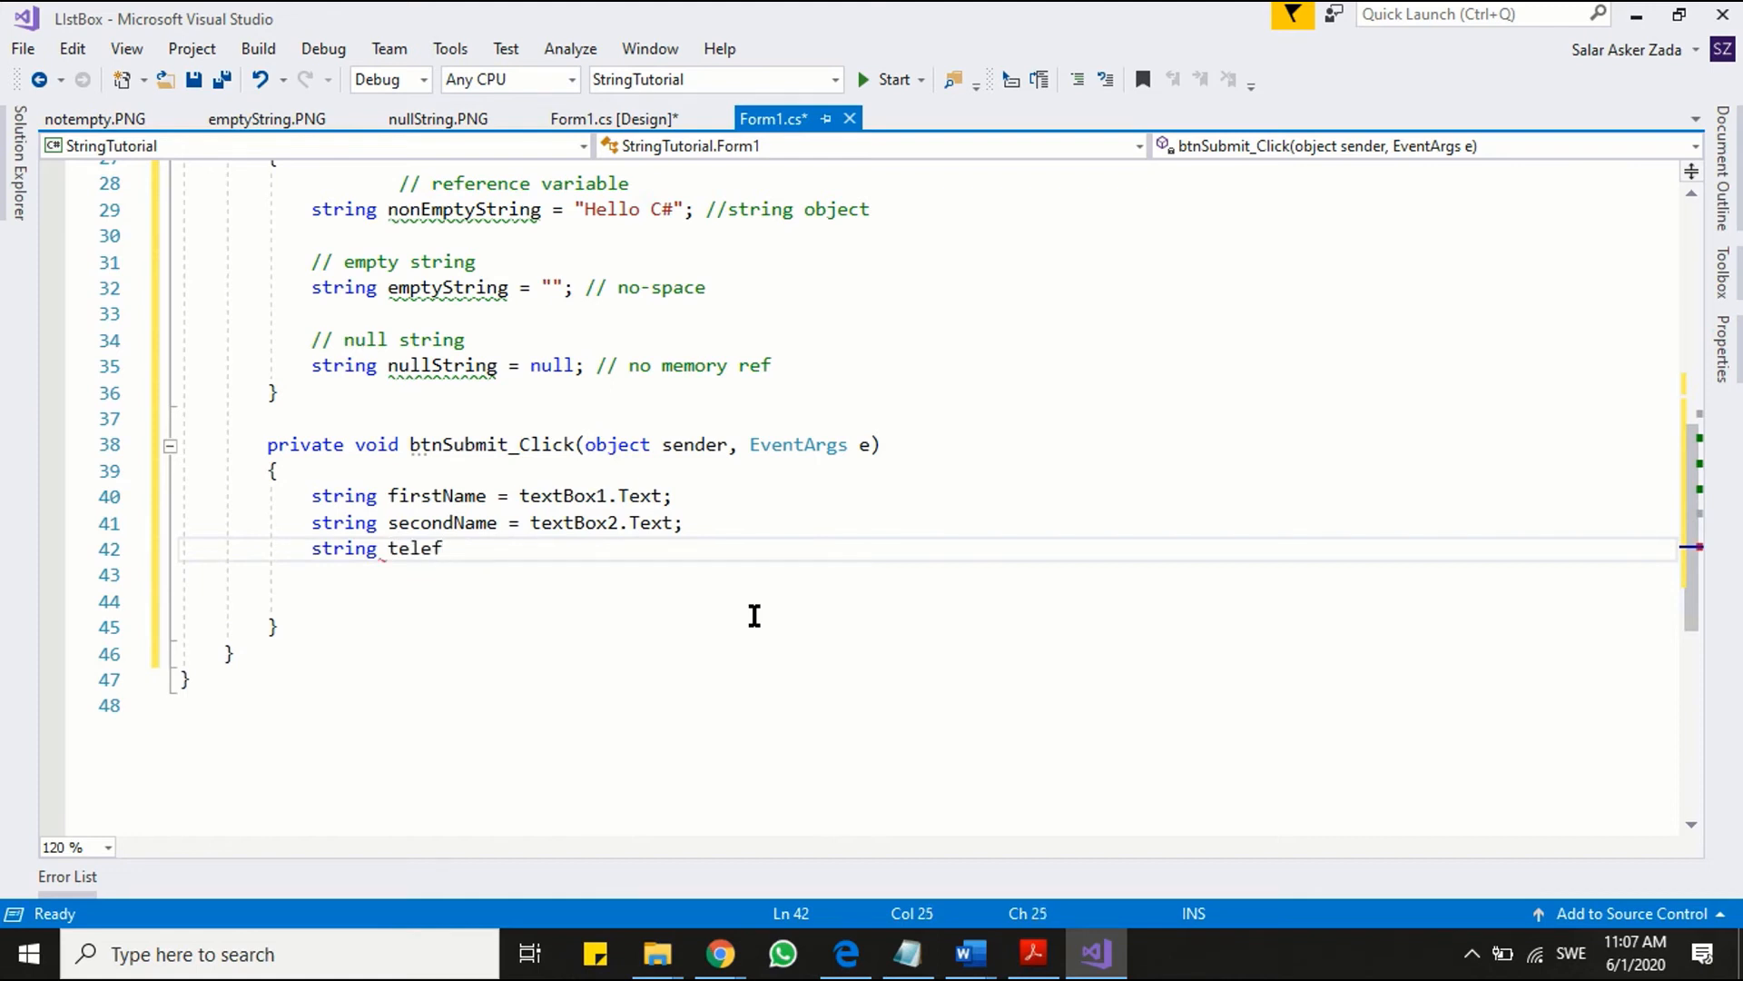
{"action": "type", "text": "phone"}
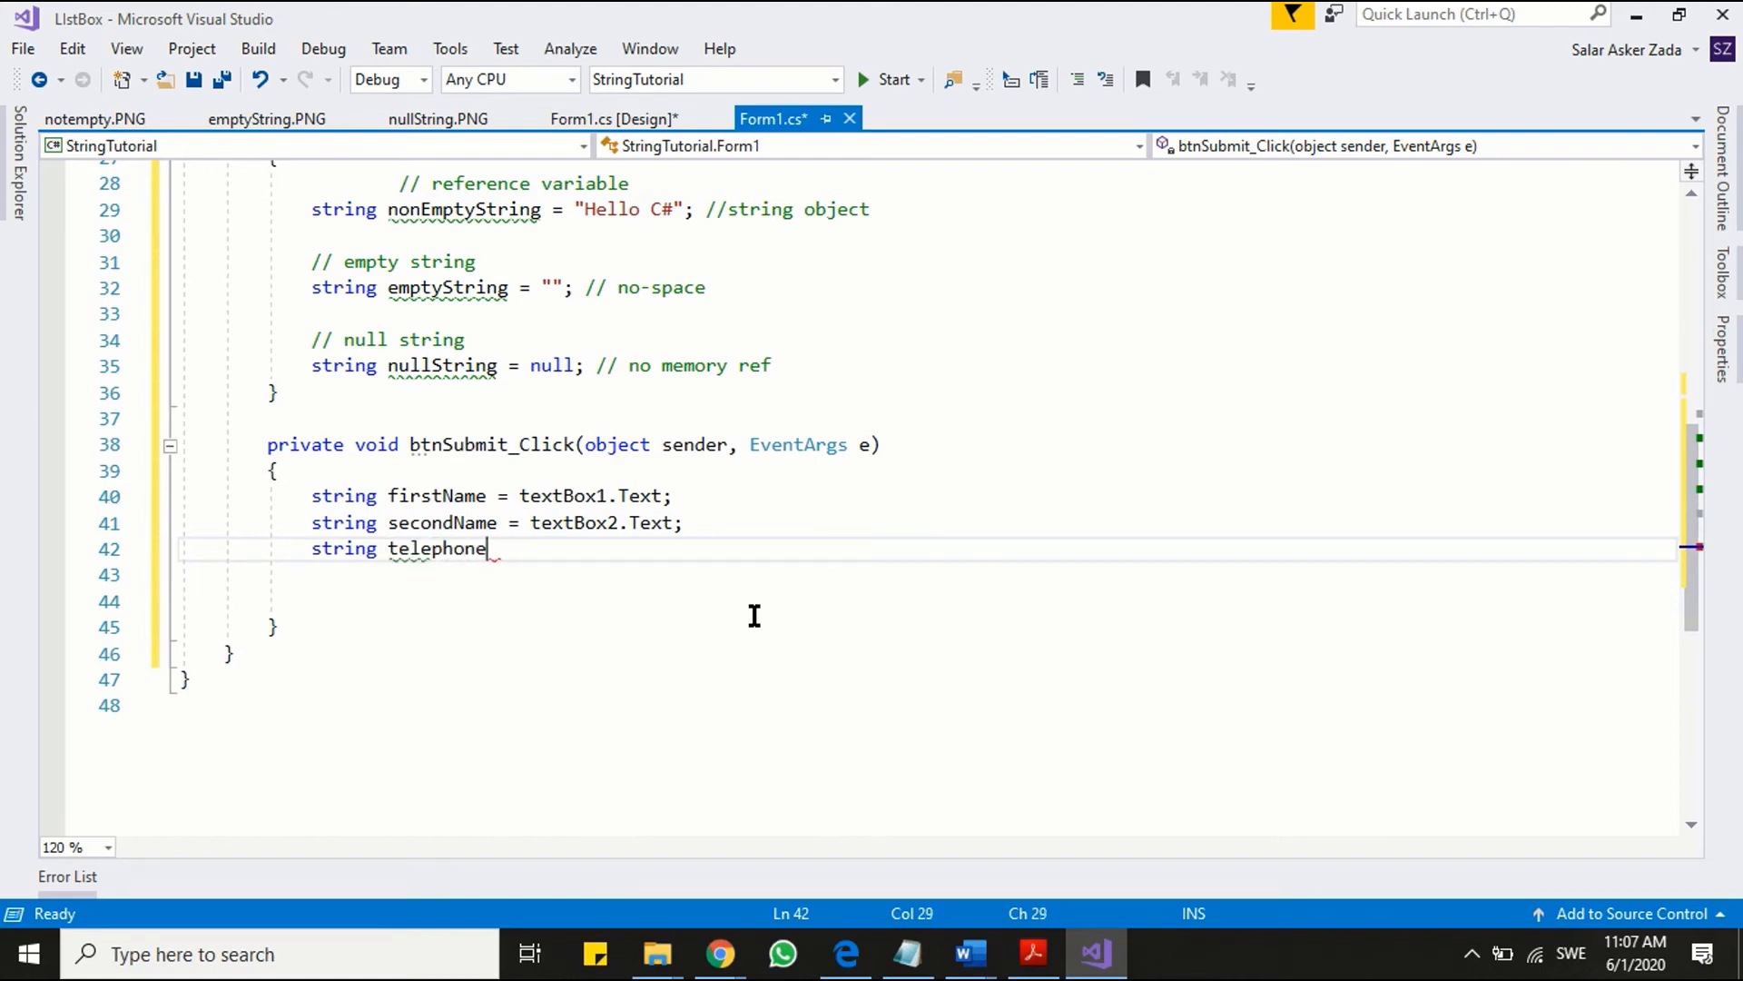
{"action": "type", "text": "= s"}
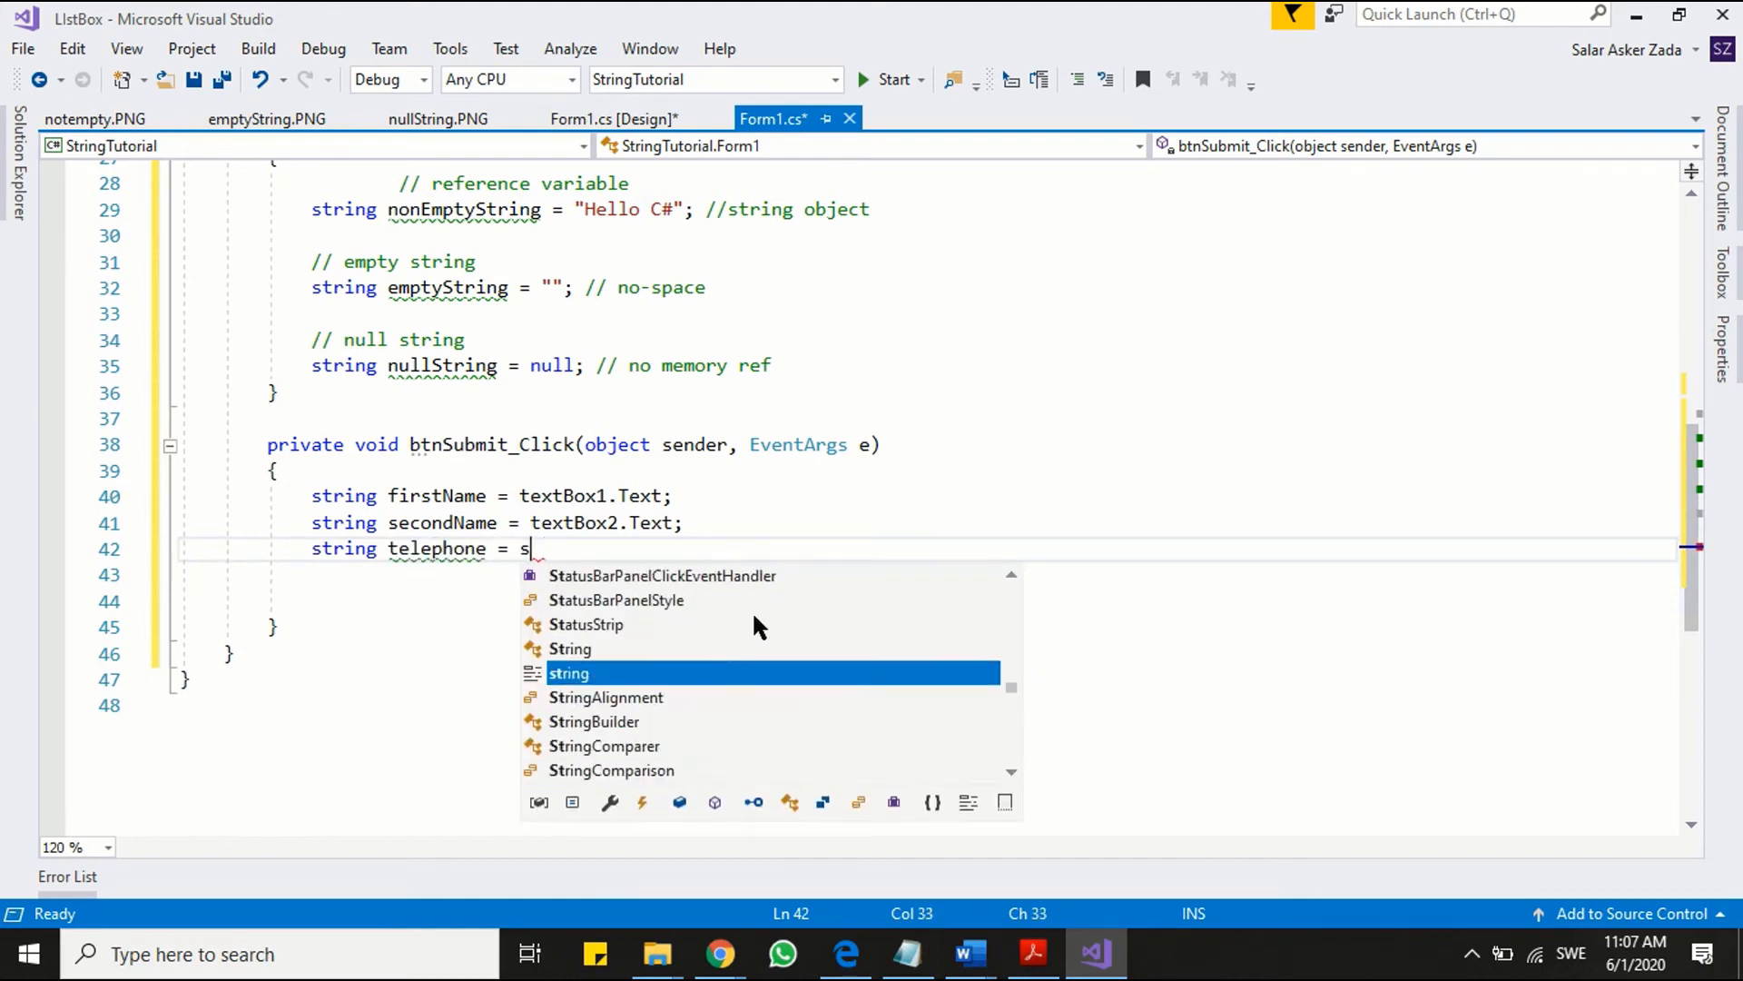
{"action": "type", "text": "extb"}
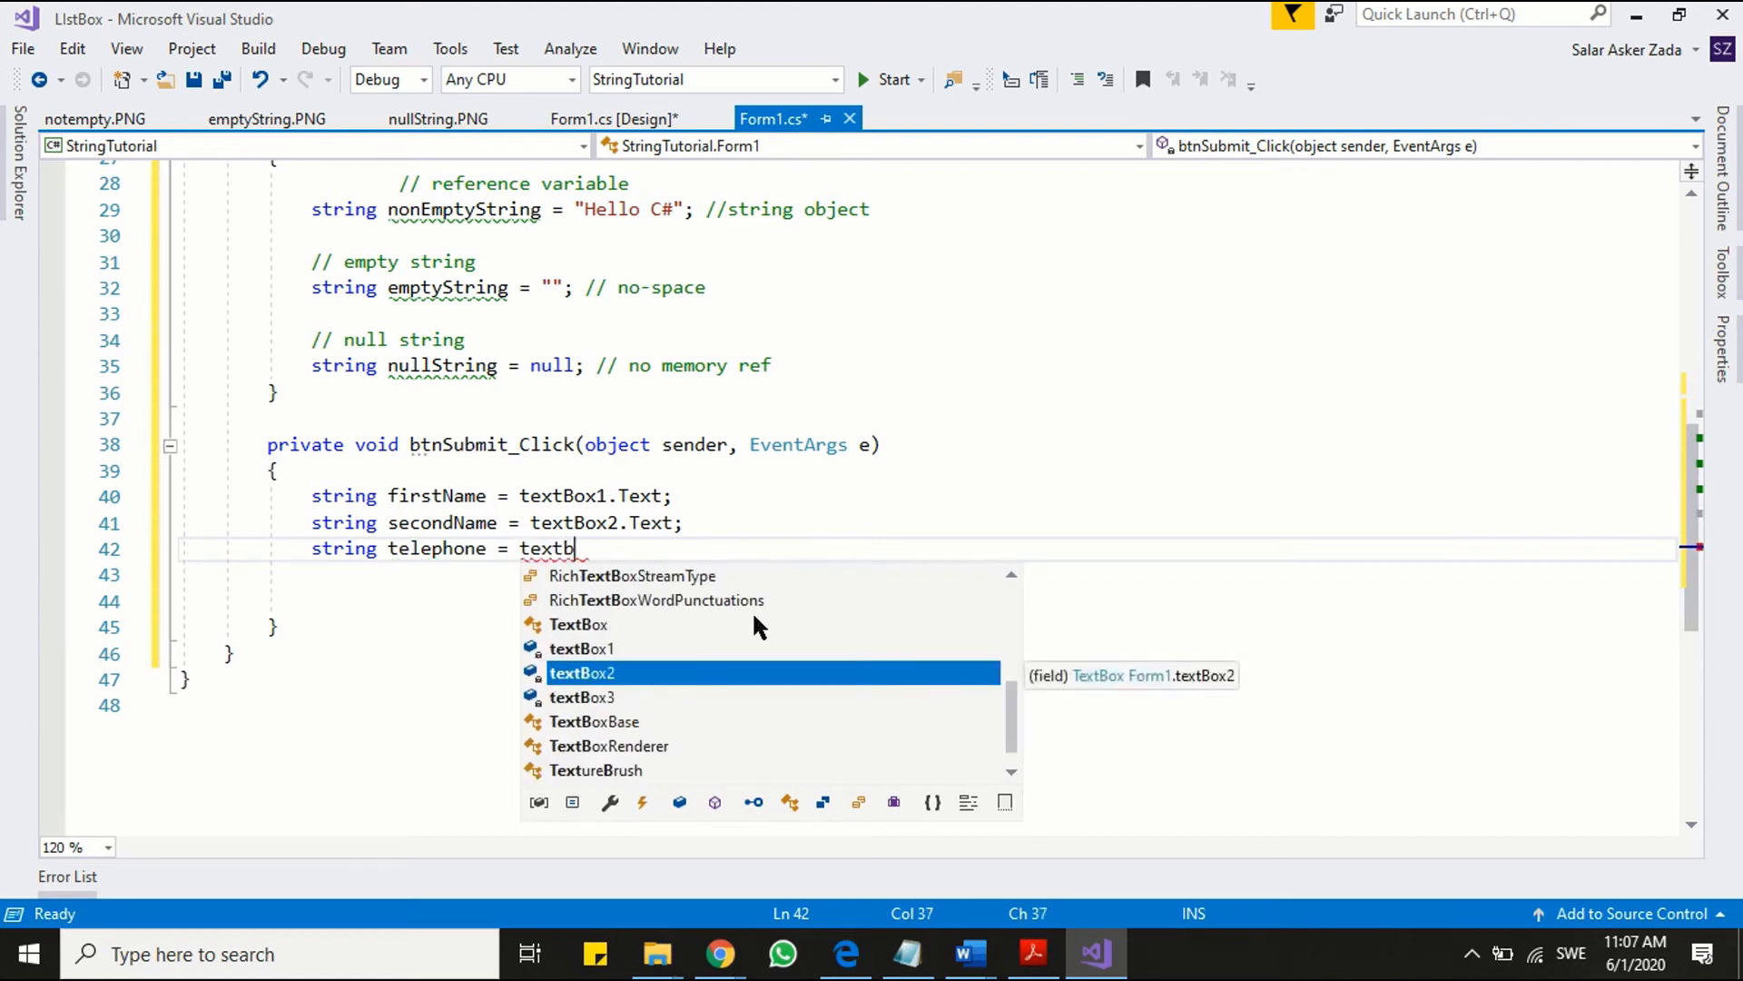
{"action": "type", "text": "Box3.Text"}
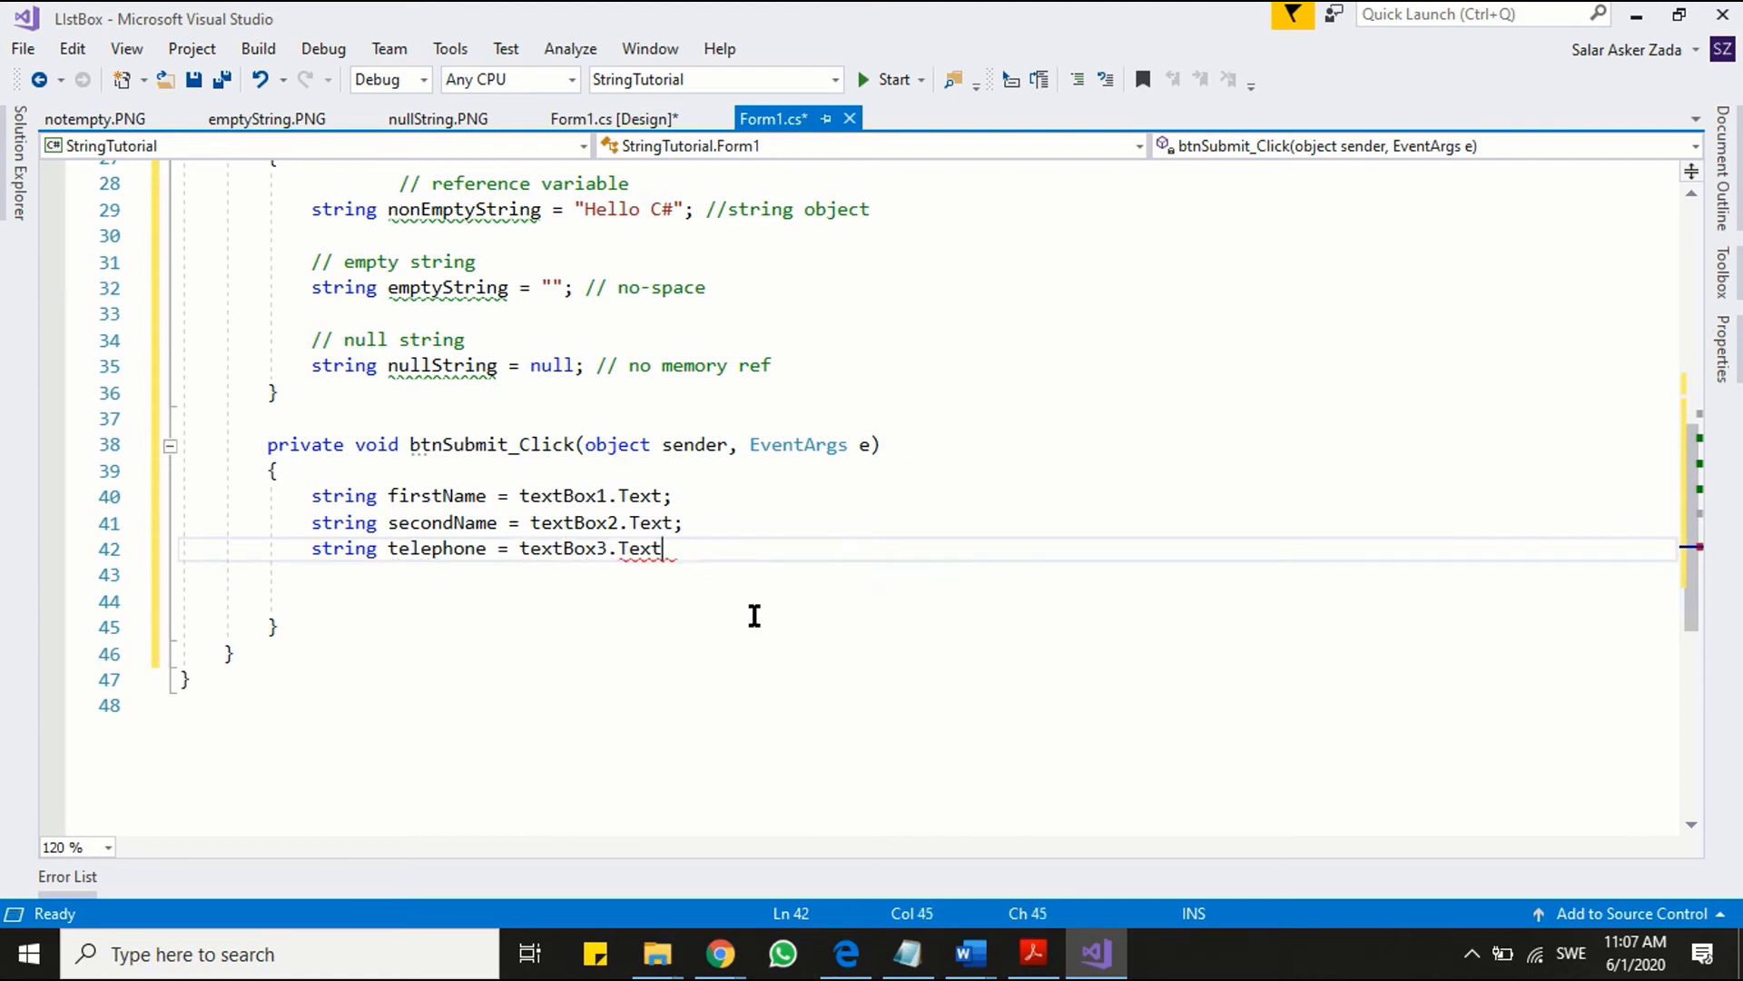
{"action": "type", "text": ";"}
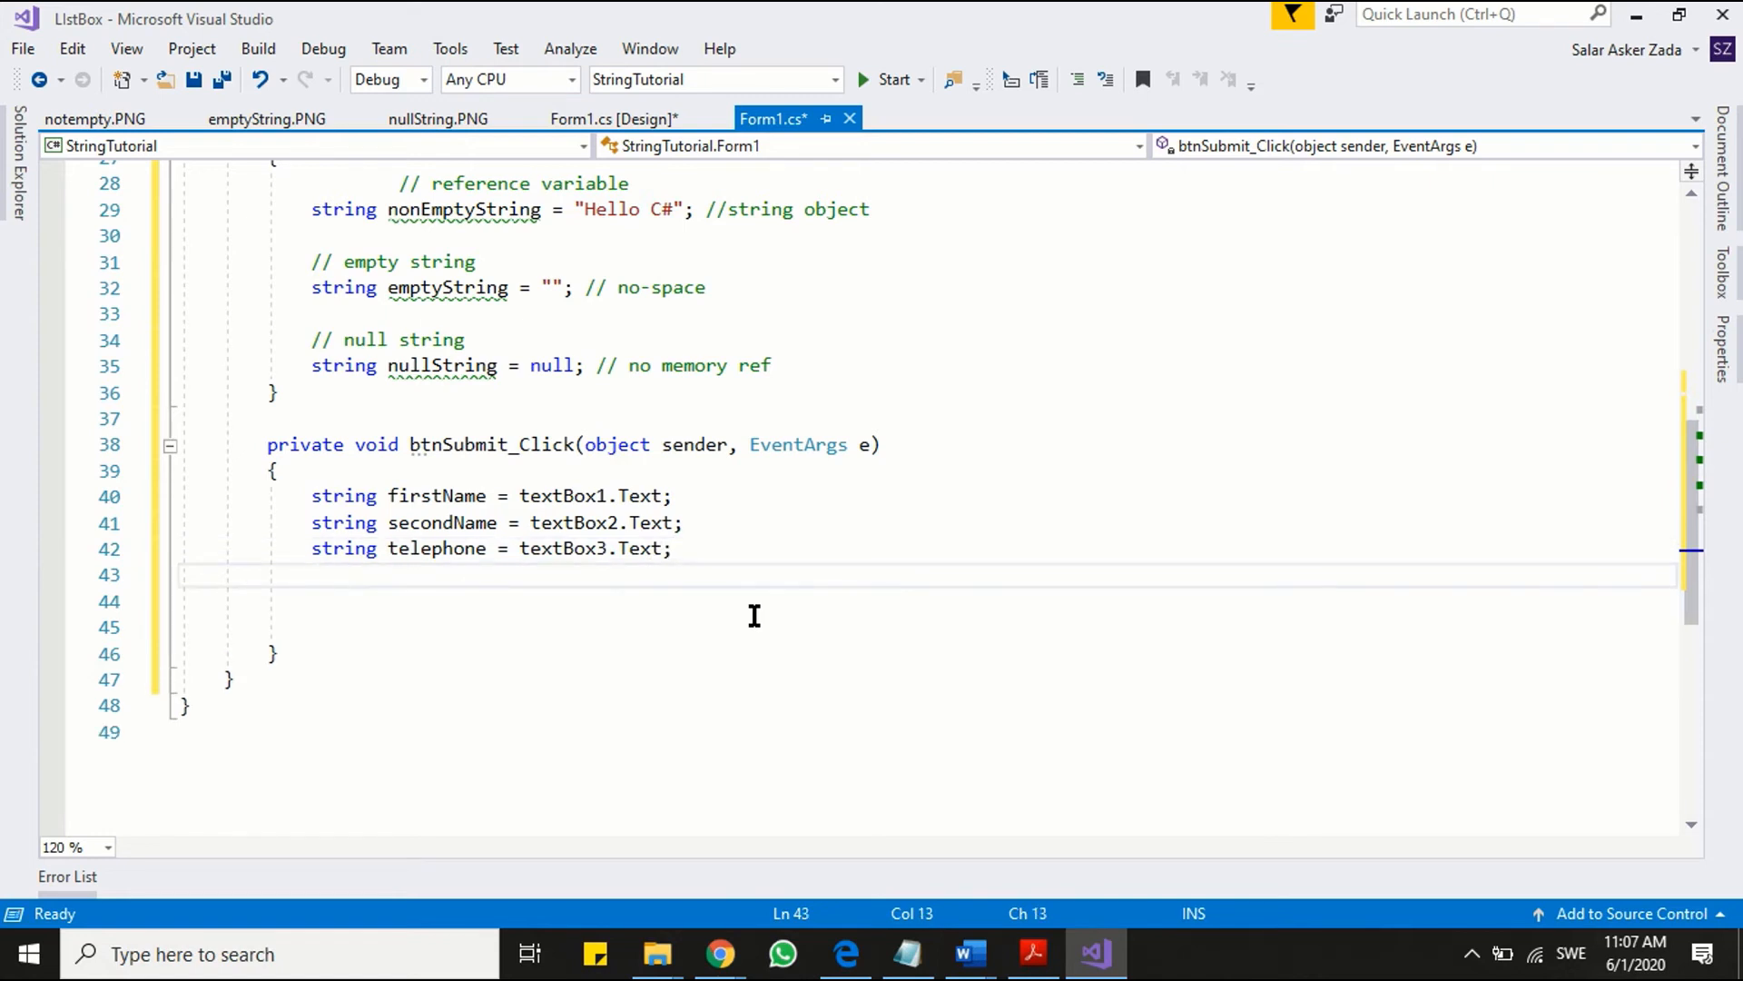
{"action": "type", "text": "// st"}
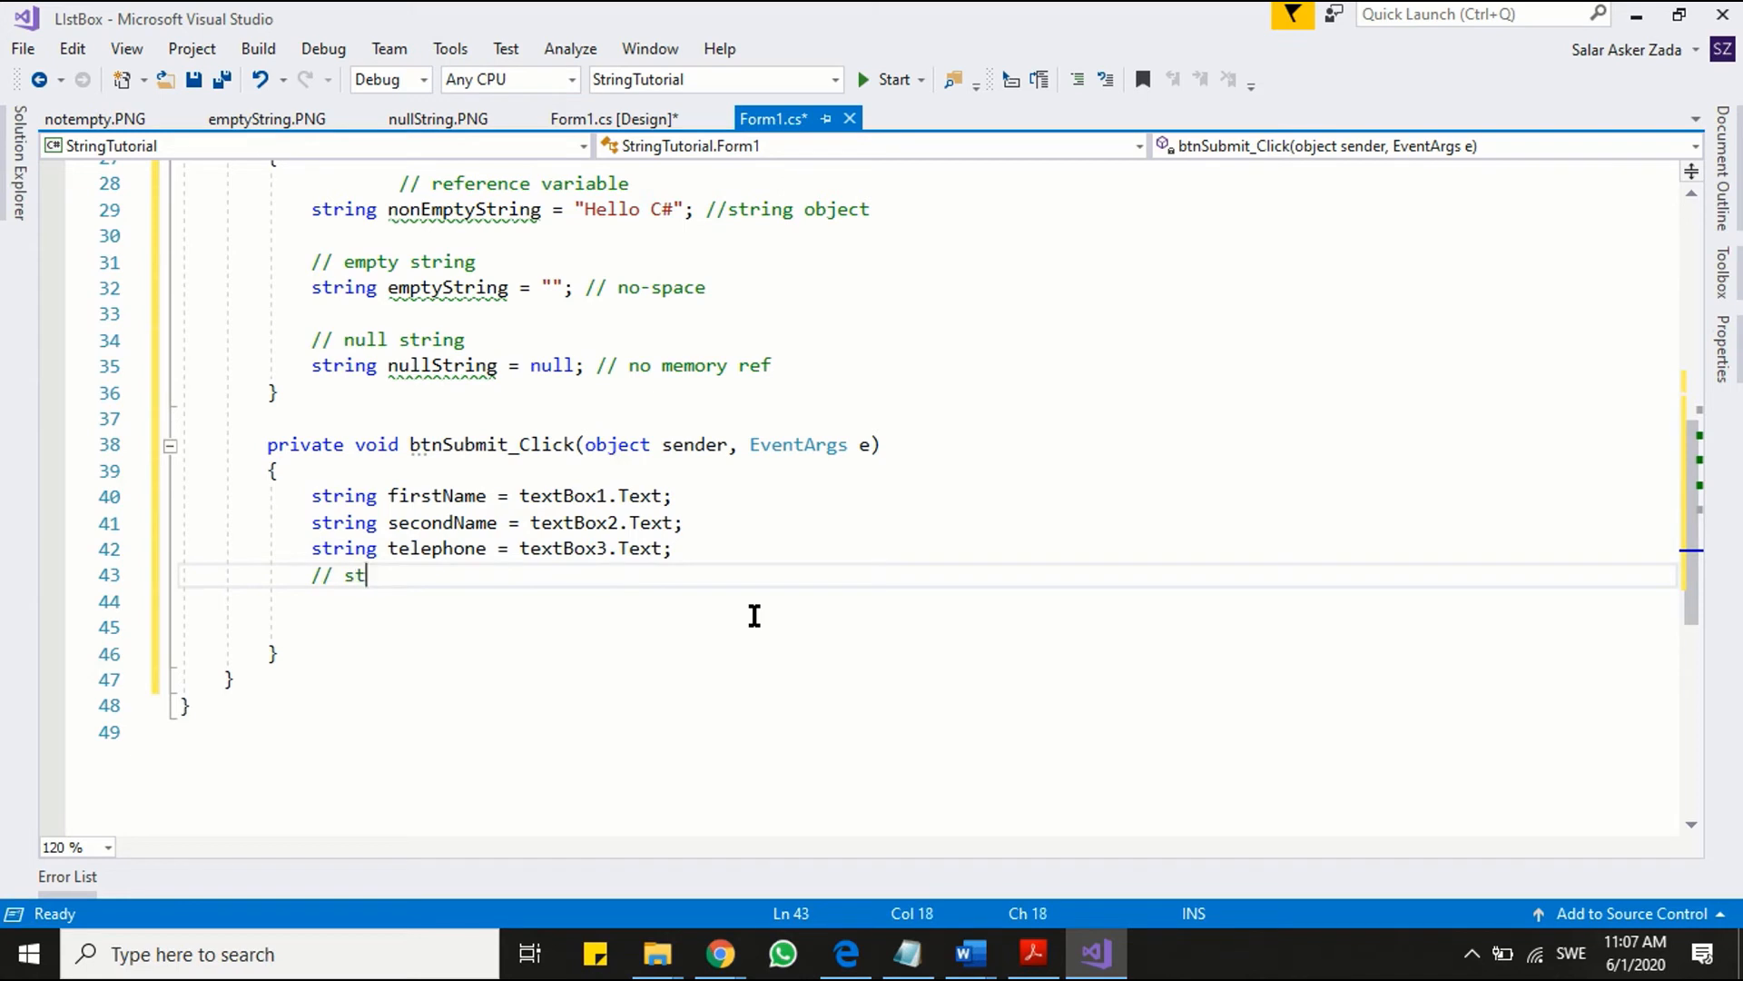
{"action": "type", "text": "ring can hold empty charcter"}
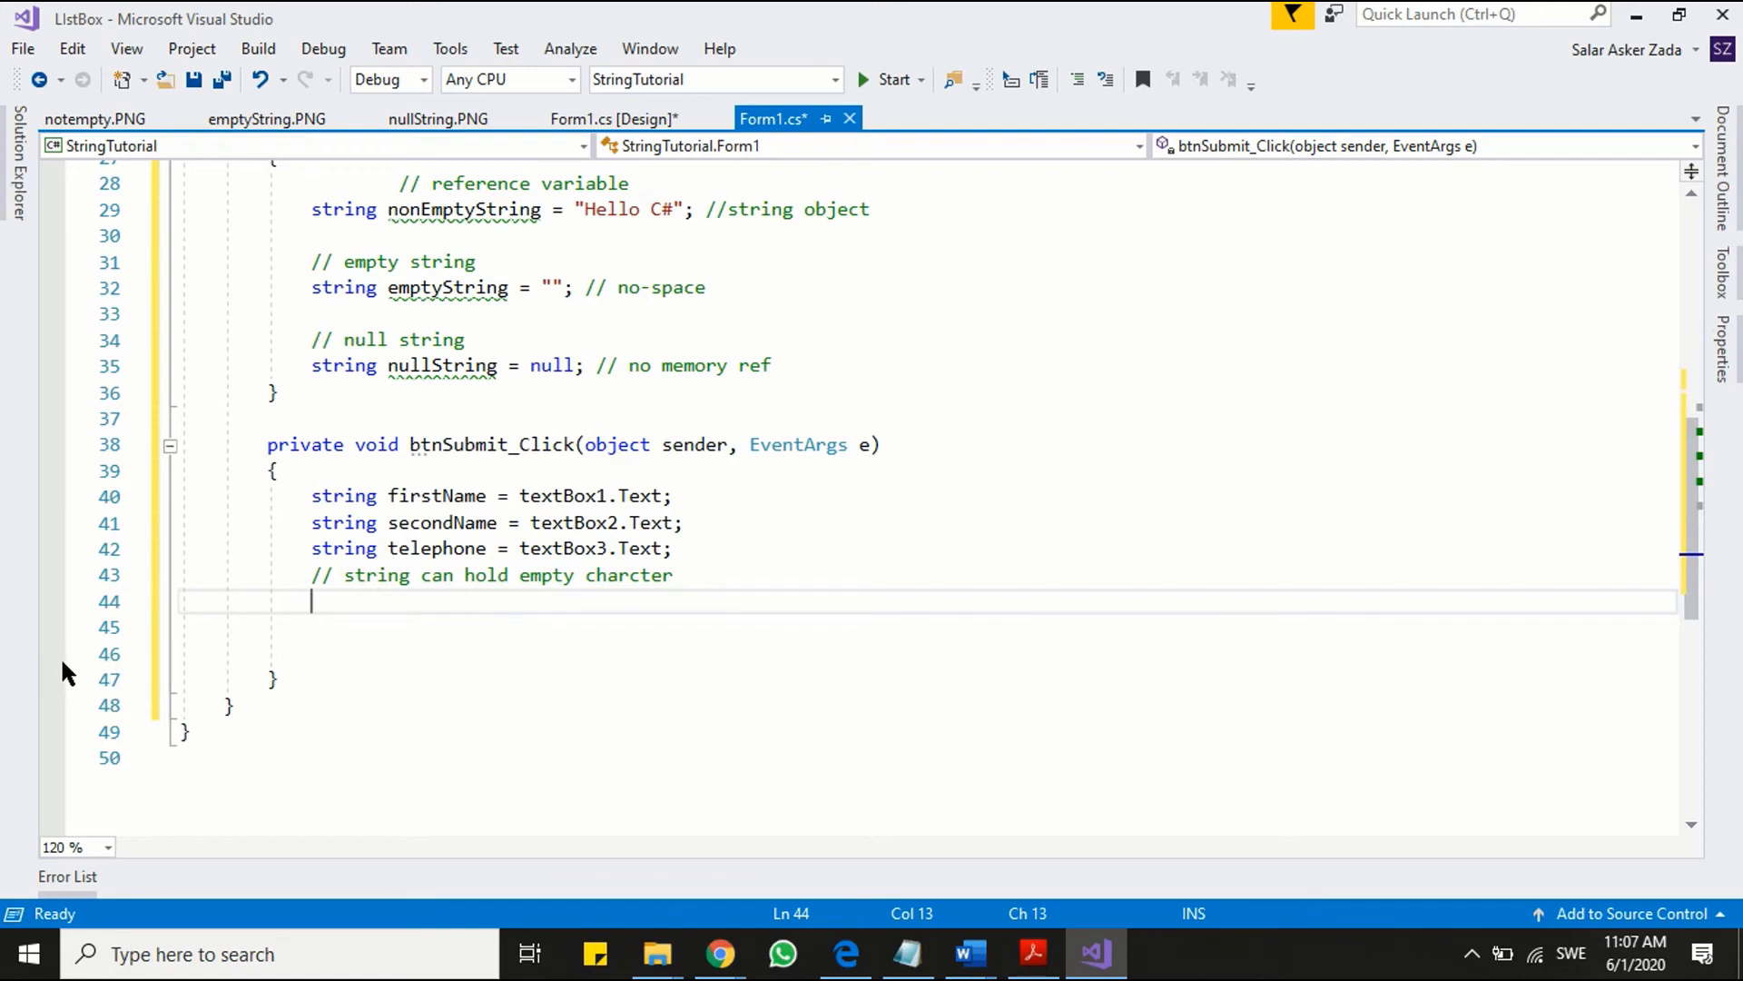
- Break at the Submit handler's end, submit the blank form, and inspect firstName, secondName, telephone
{"action": "right_click", "coordinate": [51, 679]}
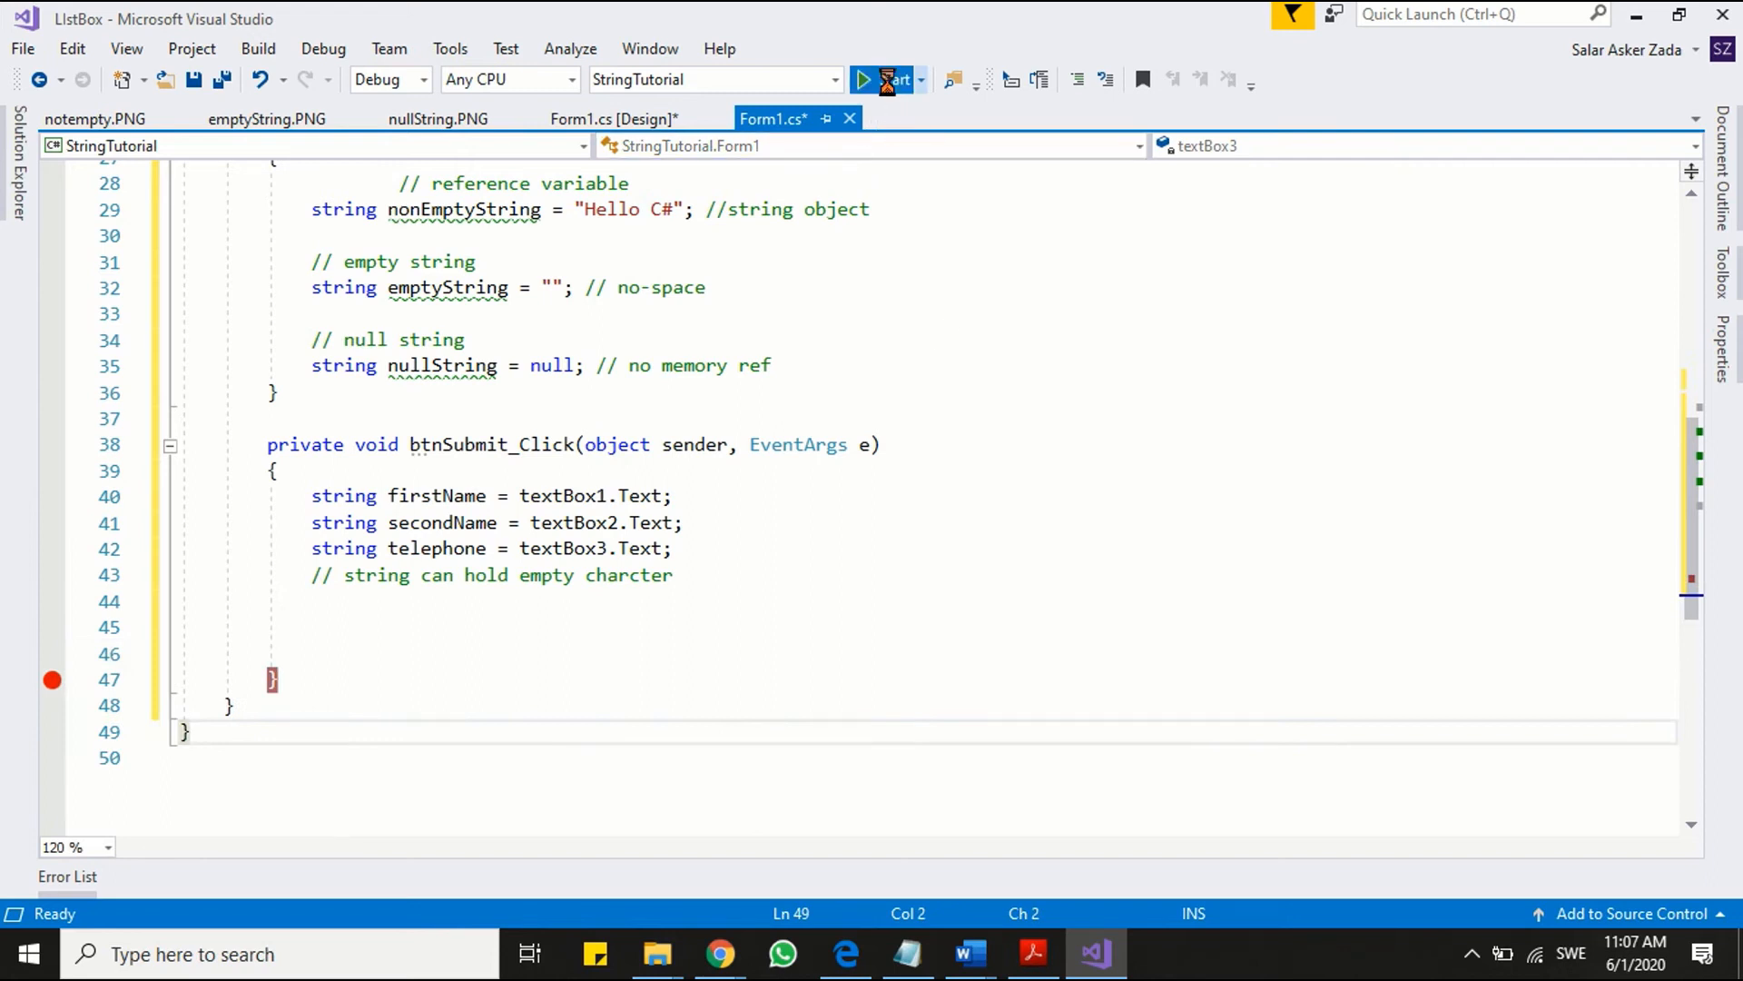
{"action": "left_click", "coordinate": [896, 79]}
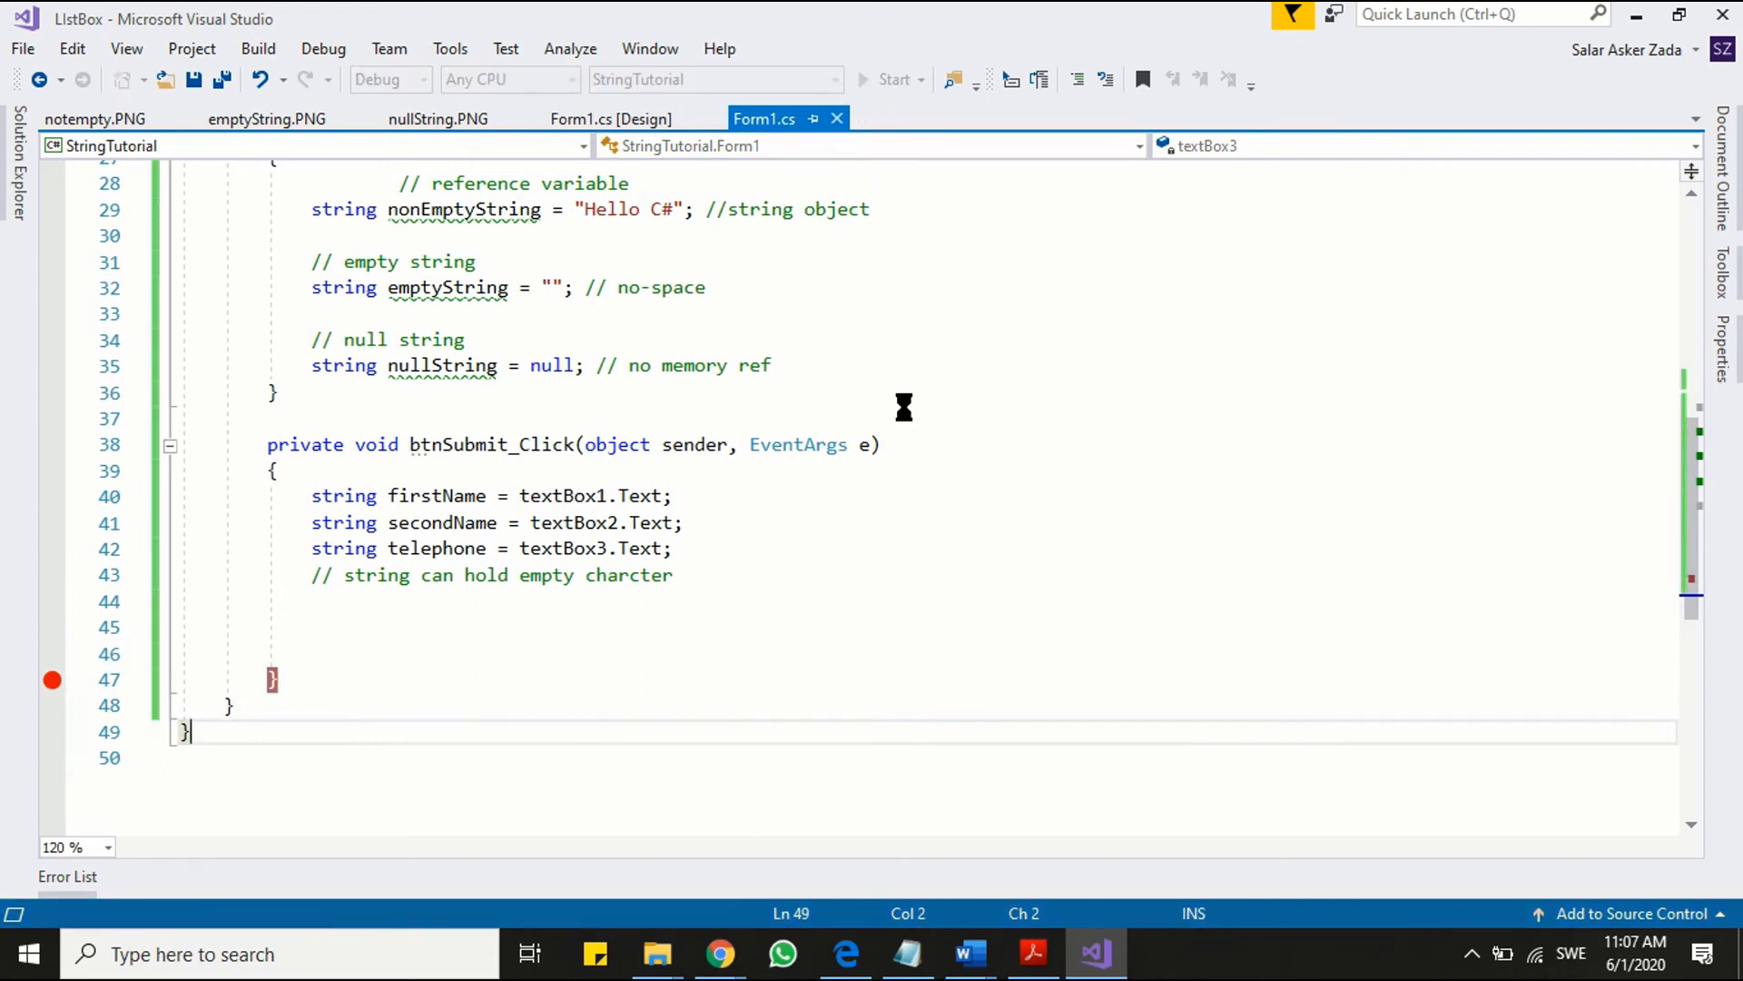
{"action": "left_click", "coordinate": [892, 79]}
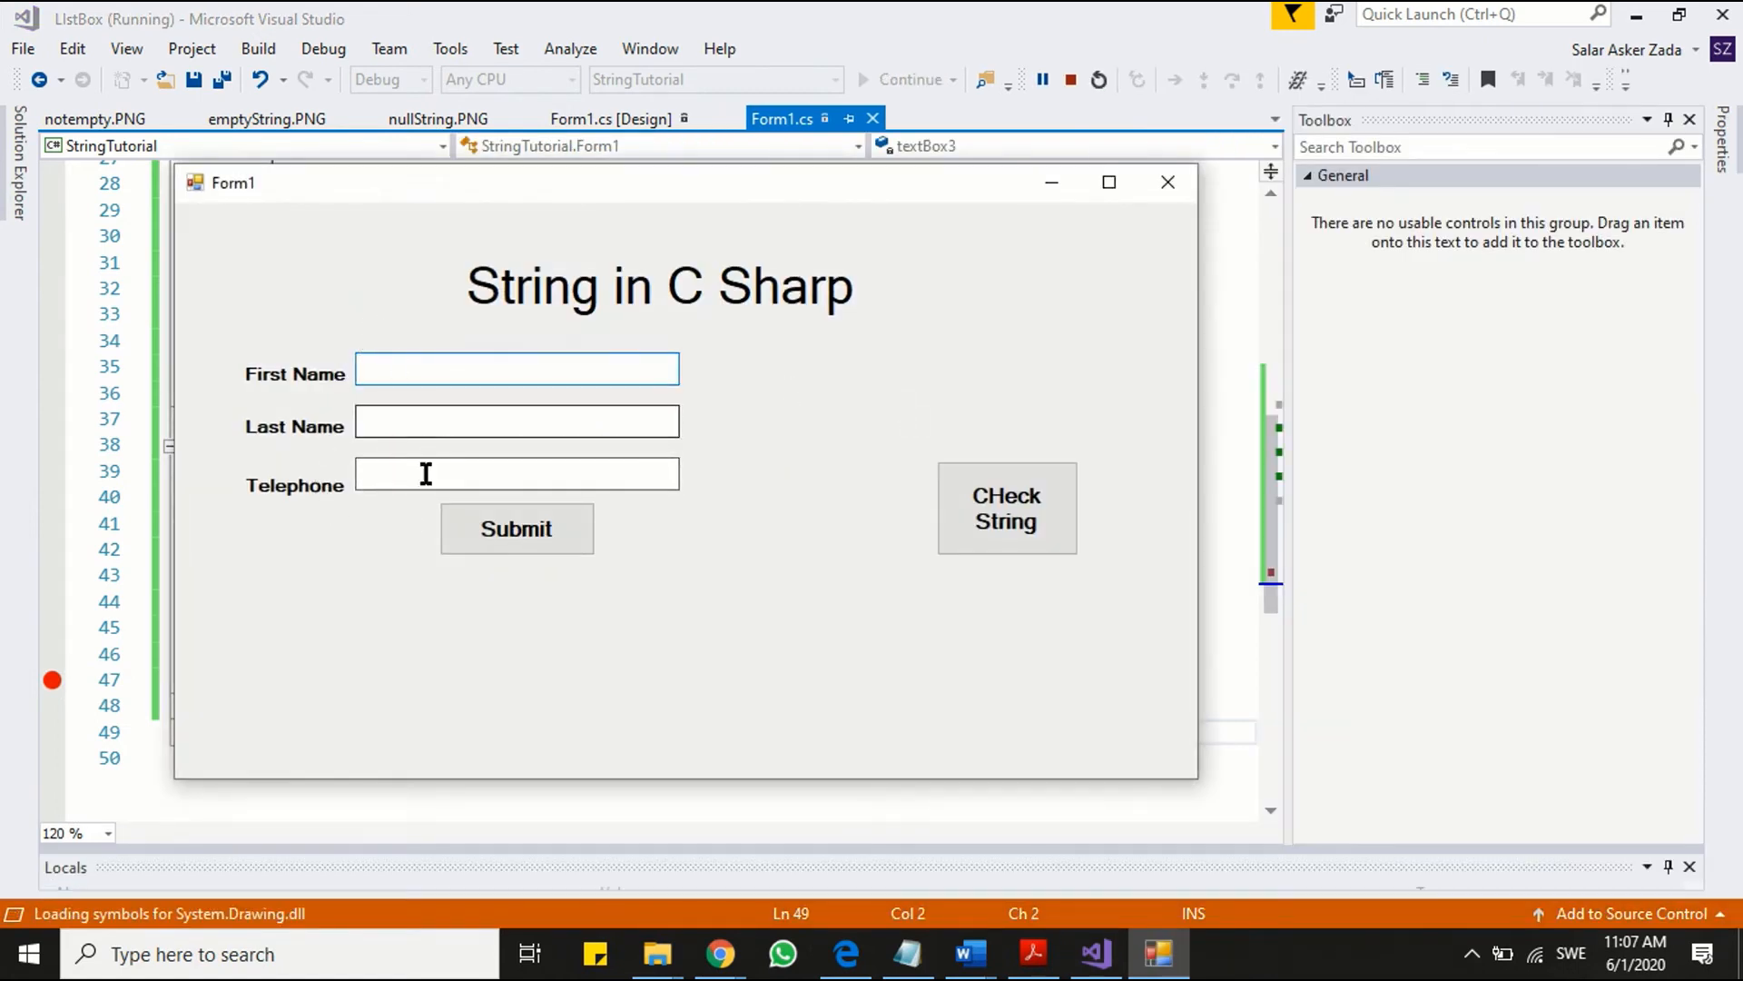
{"action": "mouse_move", "coordinate": [523, 598]}
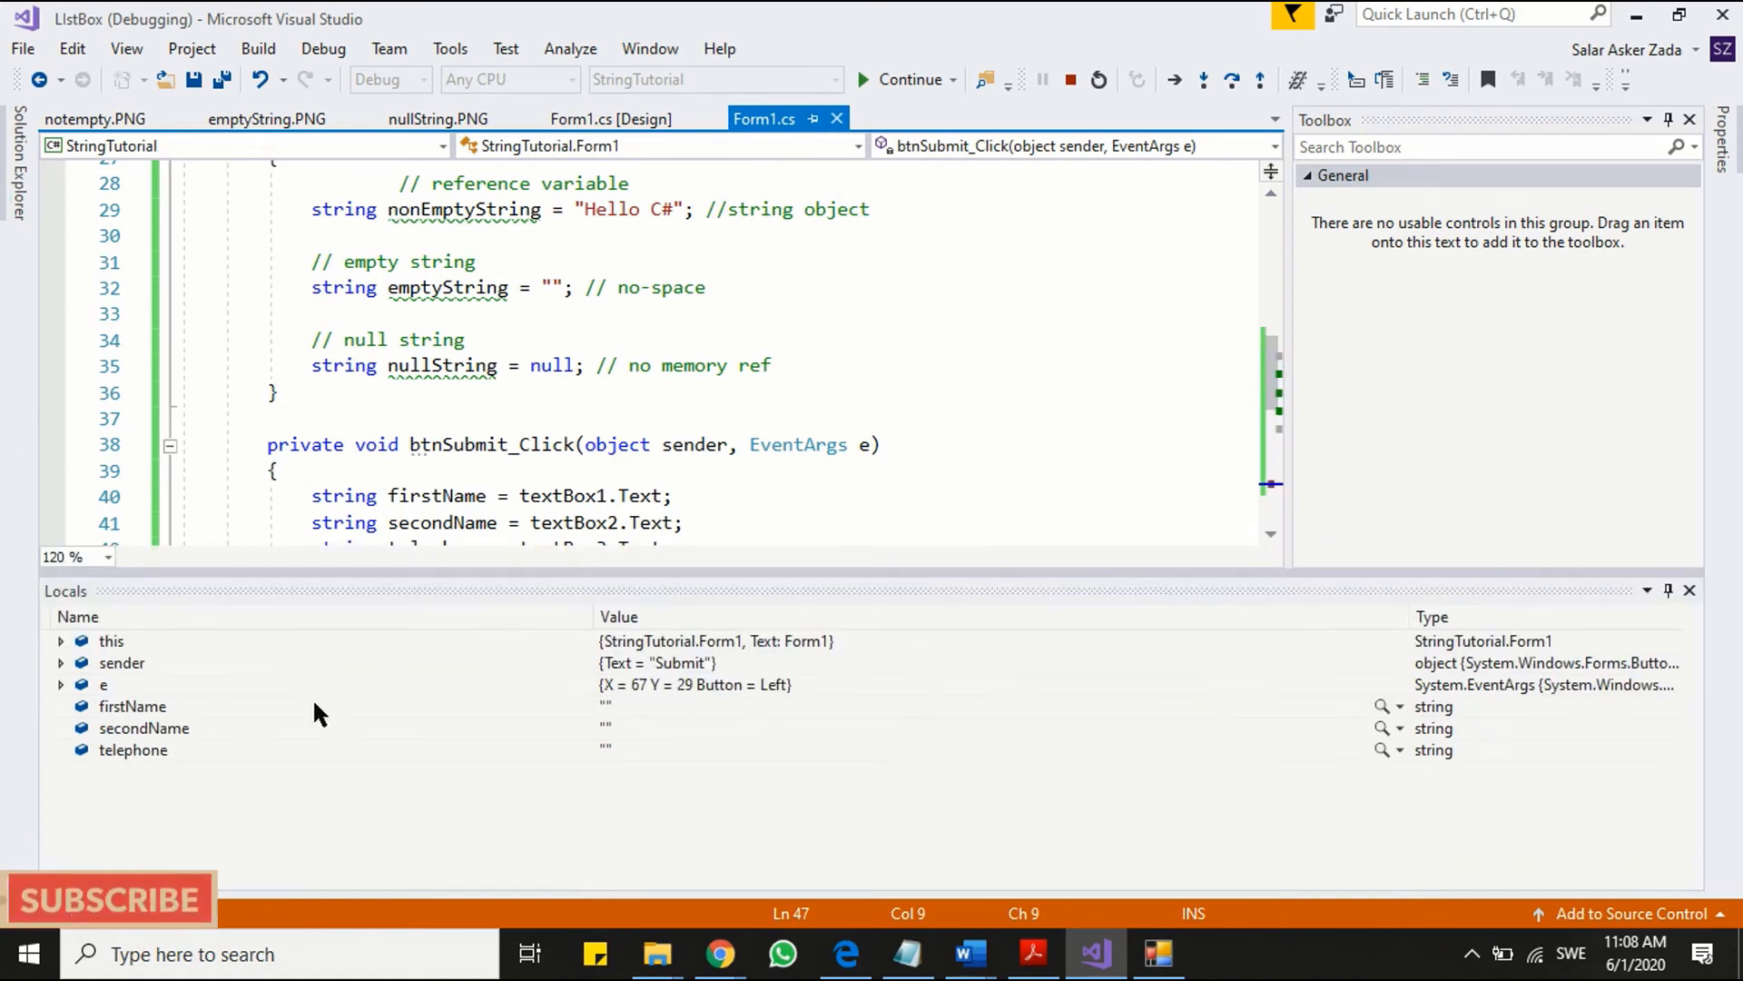
{"action": "left_click", "coordinate": [132, 707]}
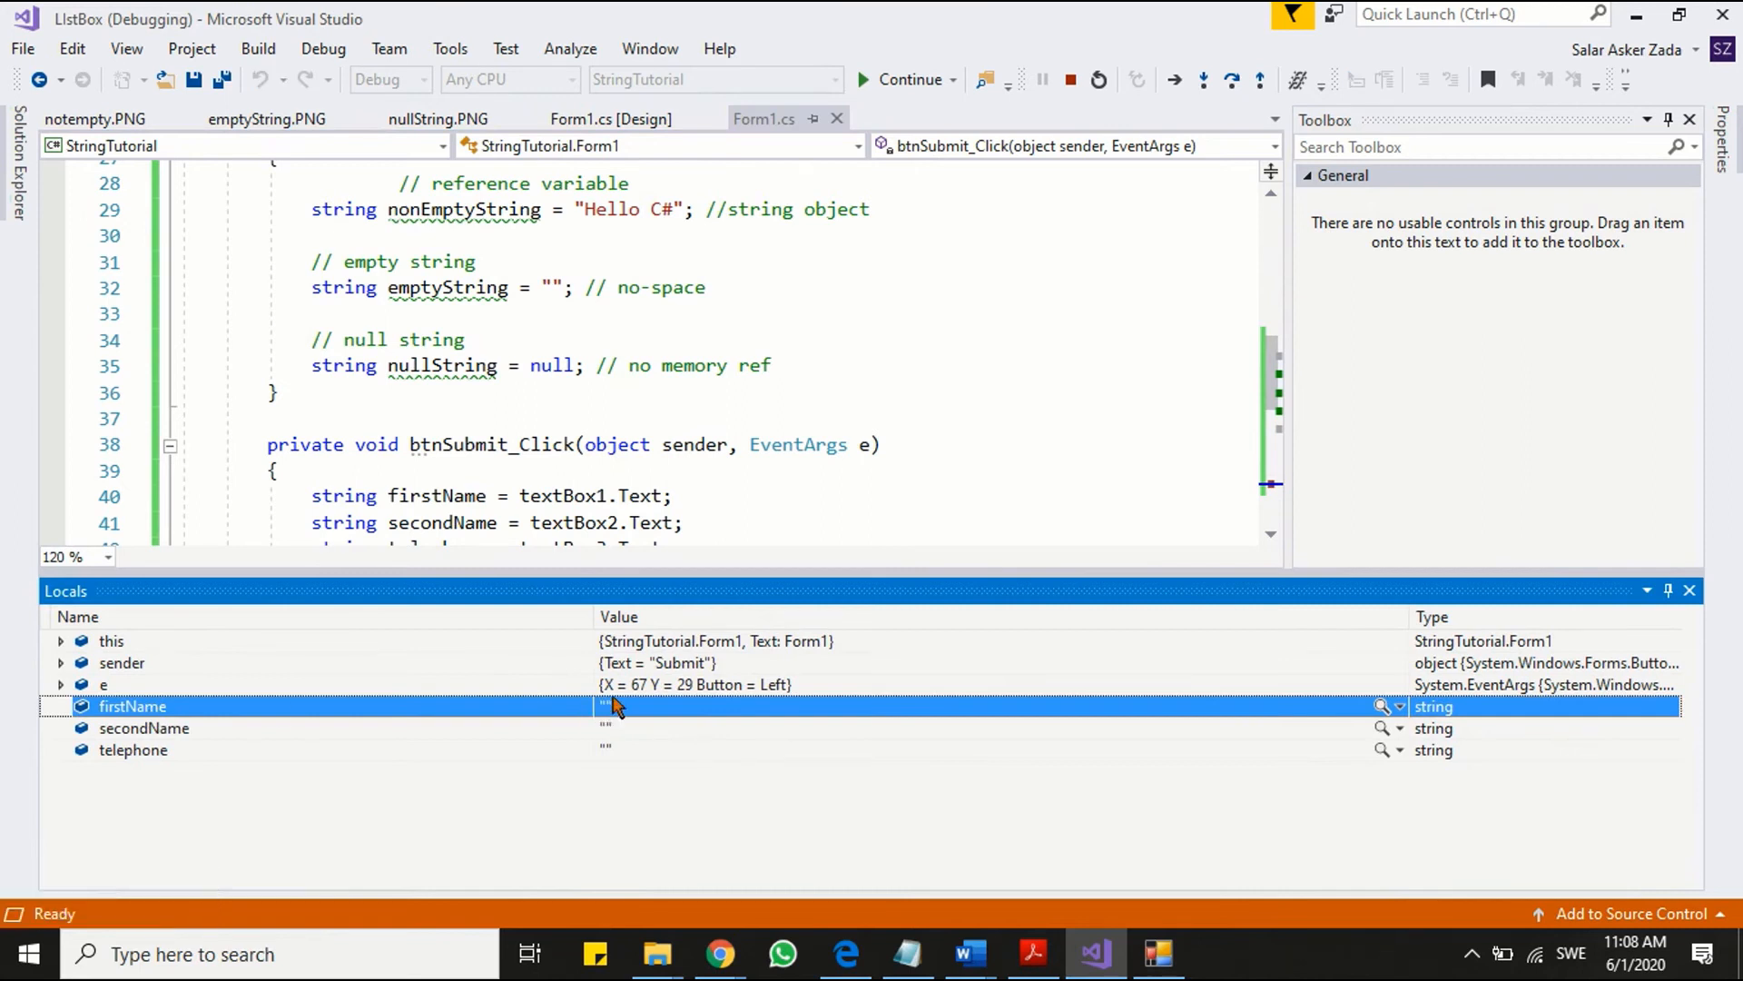
{"action": "mouse_move", "coordinate": [390, 748]}
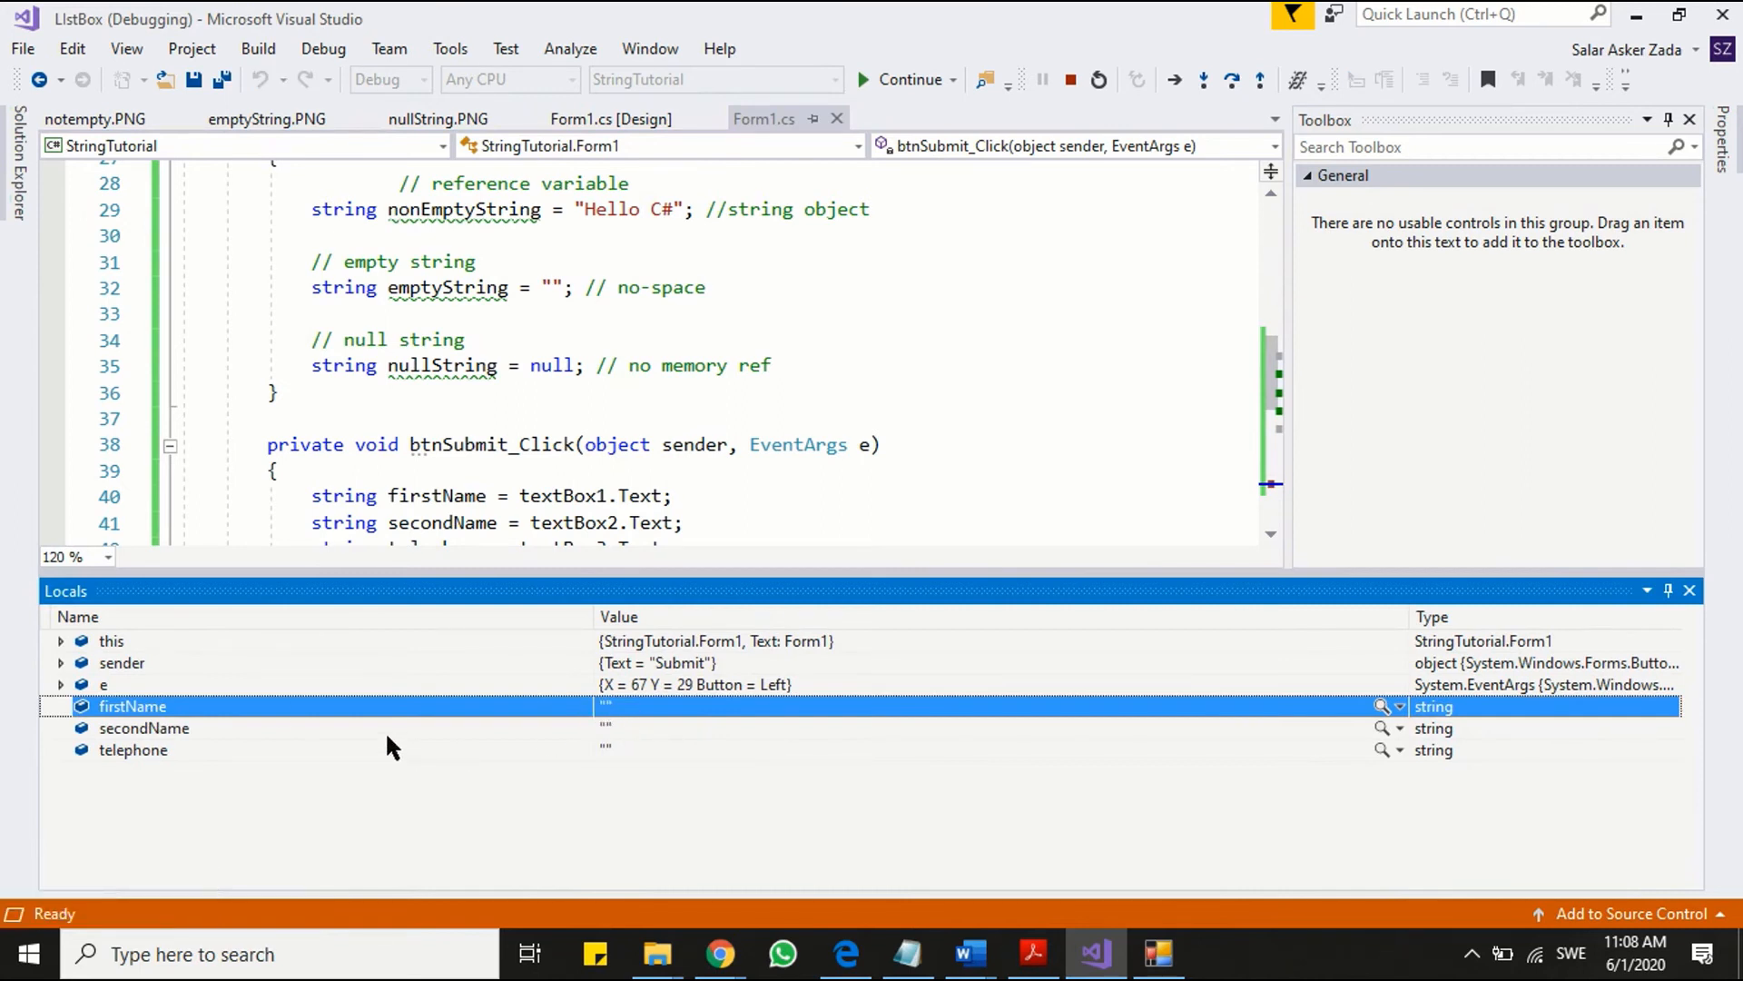
{"action": "left_click", "coordinate": [133, 749]}
{"action": "type", "text": "//"}
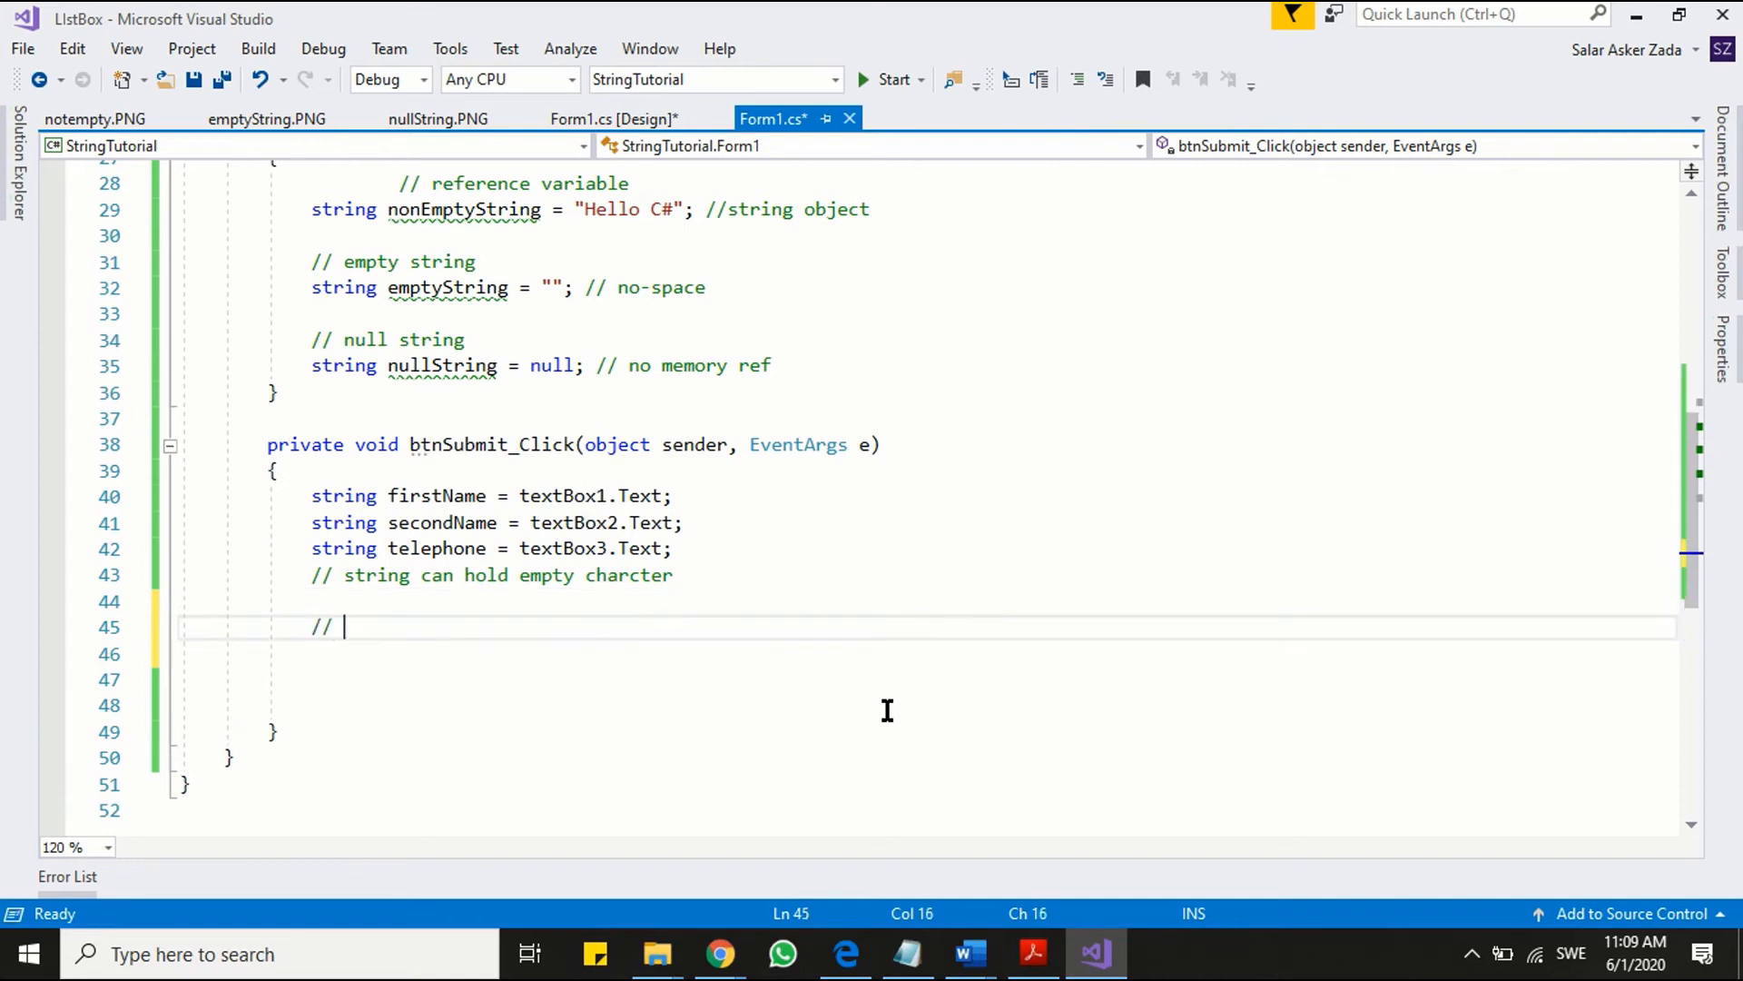
- Write the comment 'isNullOrEmpty, isNullOrWhiteSpaces', then highlight isNullOrWhiteSpaces and firstName
{"action": "type", "text": "isnu"}
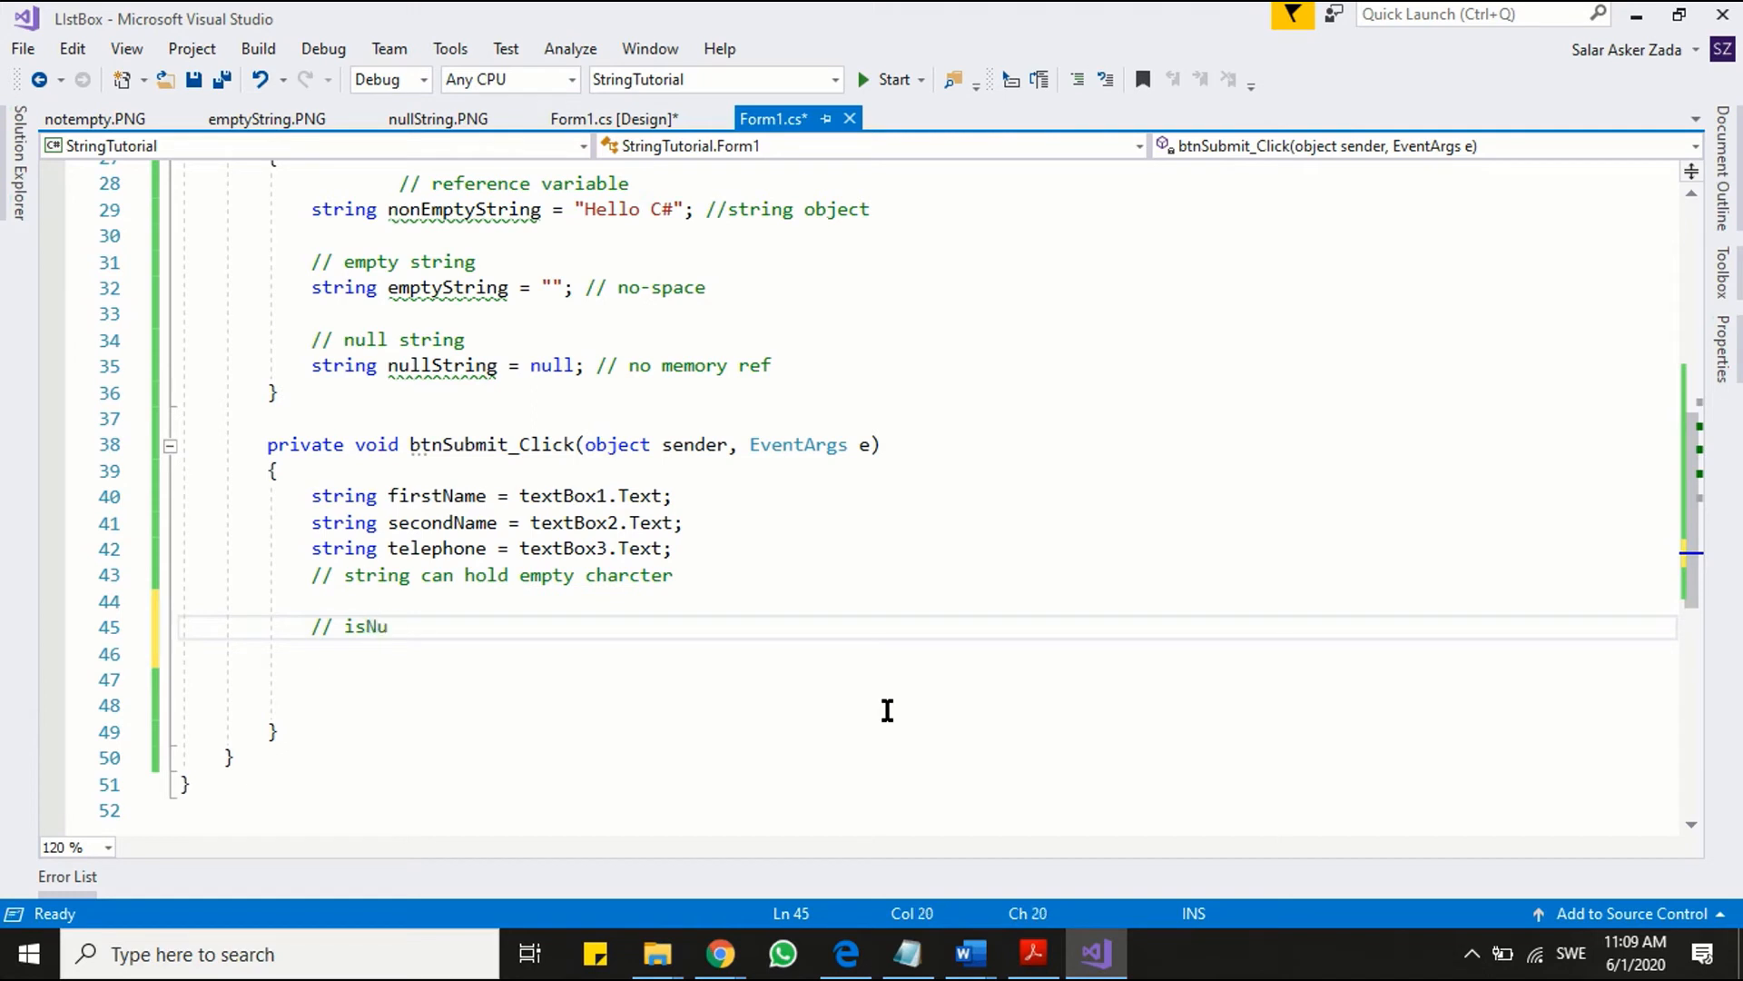
{"action": "type", "text": "llOr"}
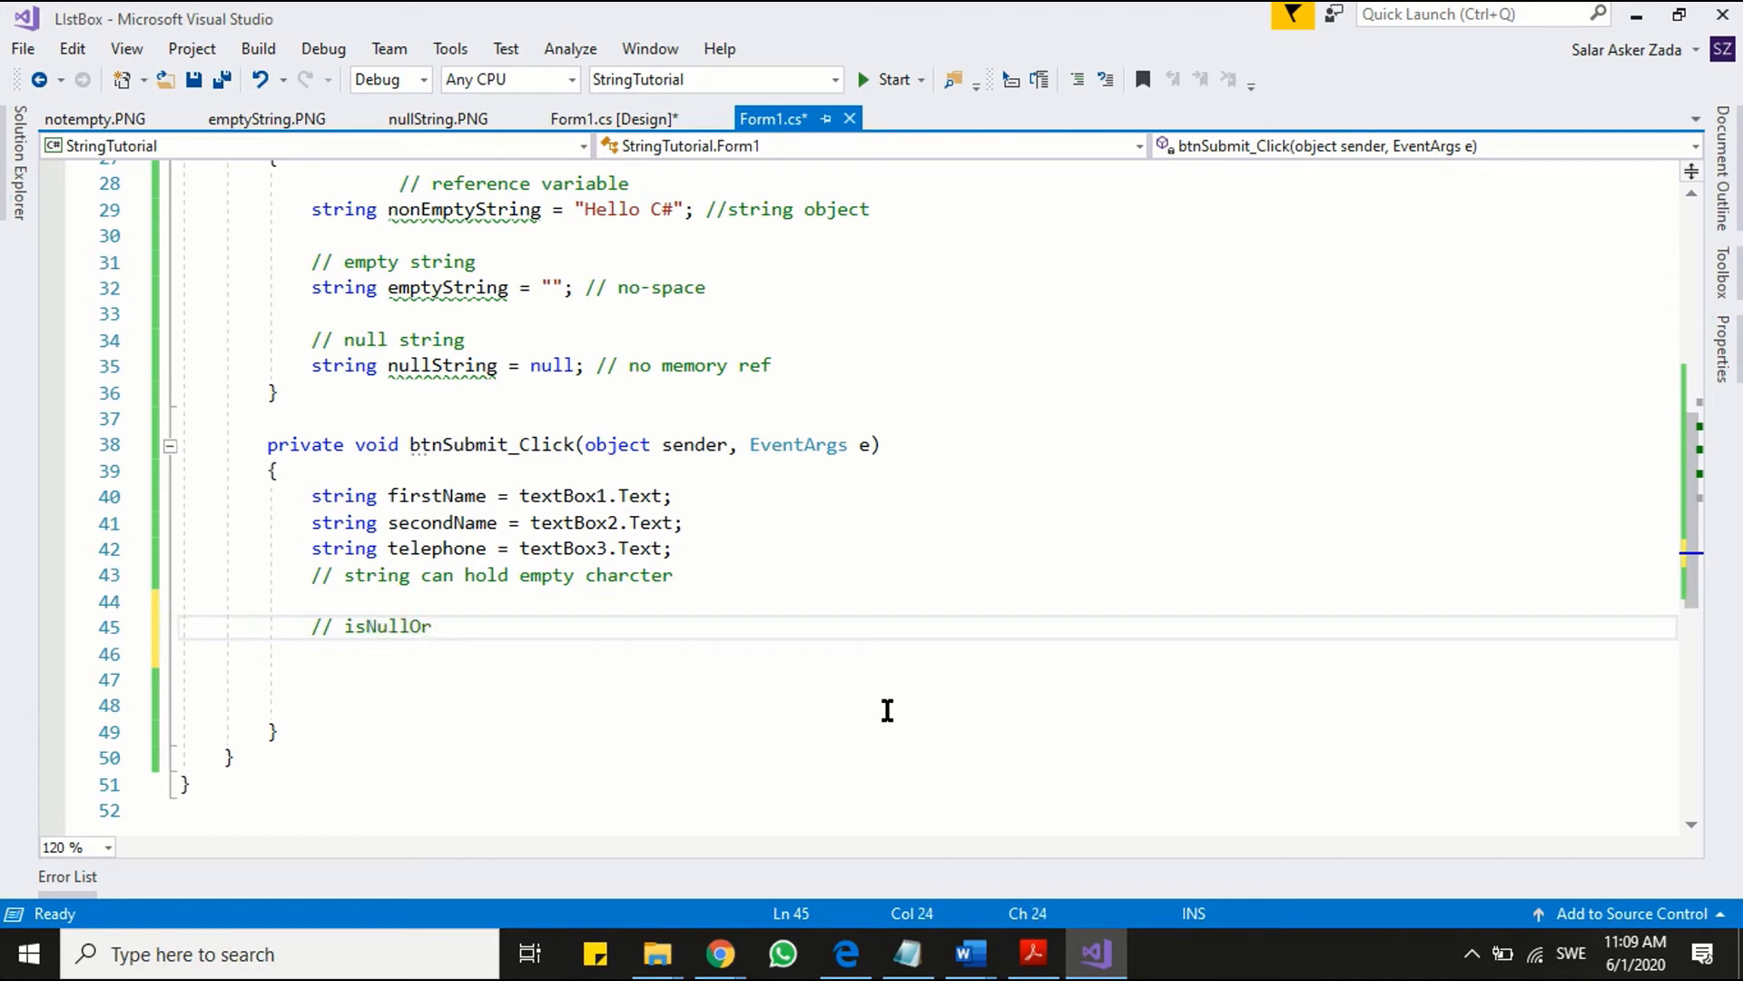
{"action": "type", "text": "Empty"}
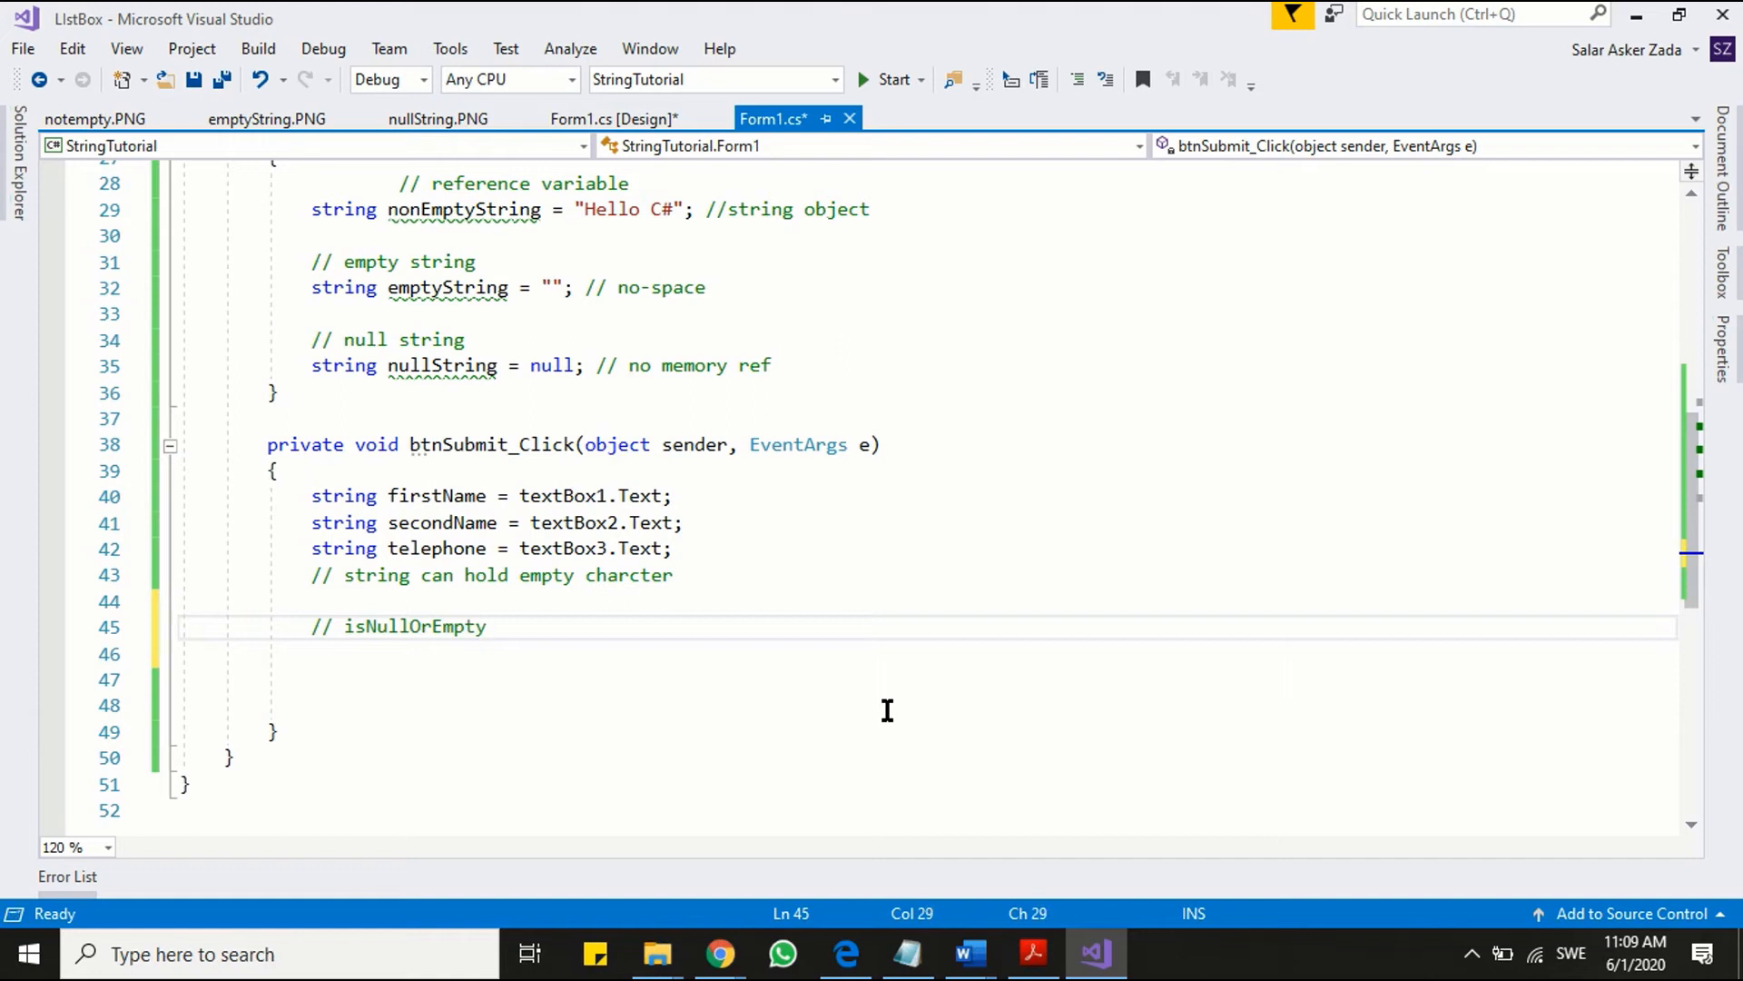
{"action": "type", "text": ", isNi"}
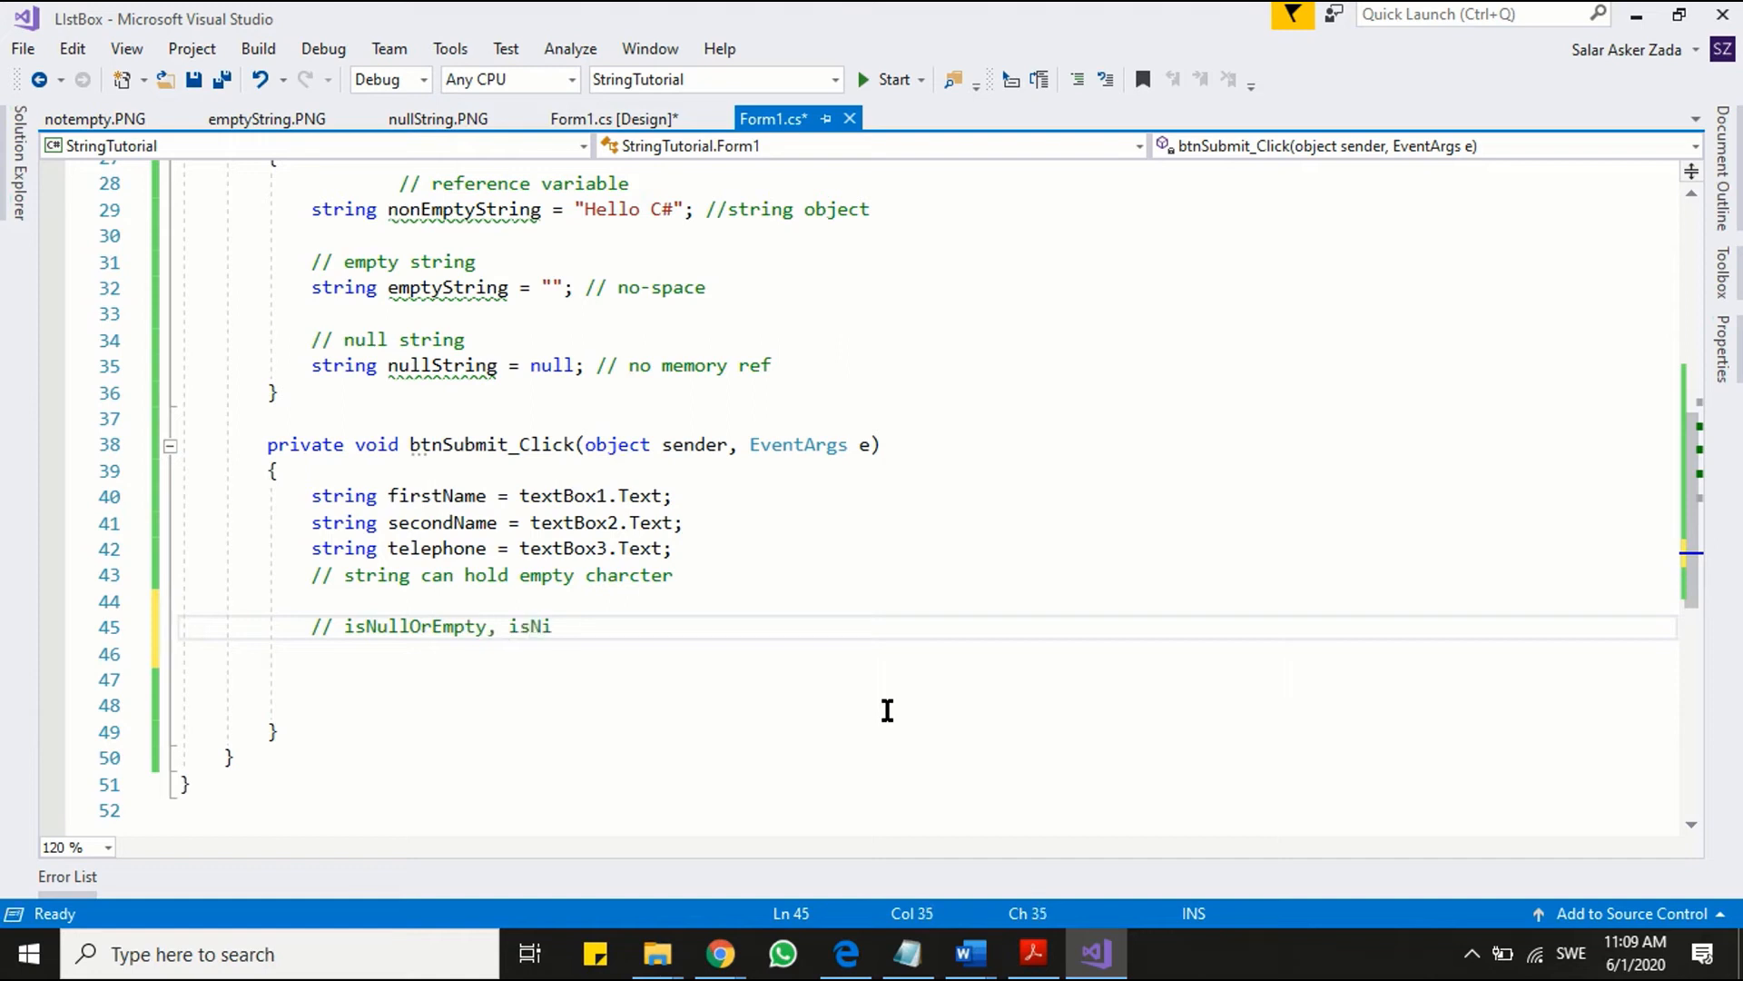
{"action": "type", "text": "ll"}
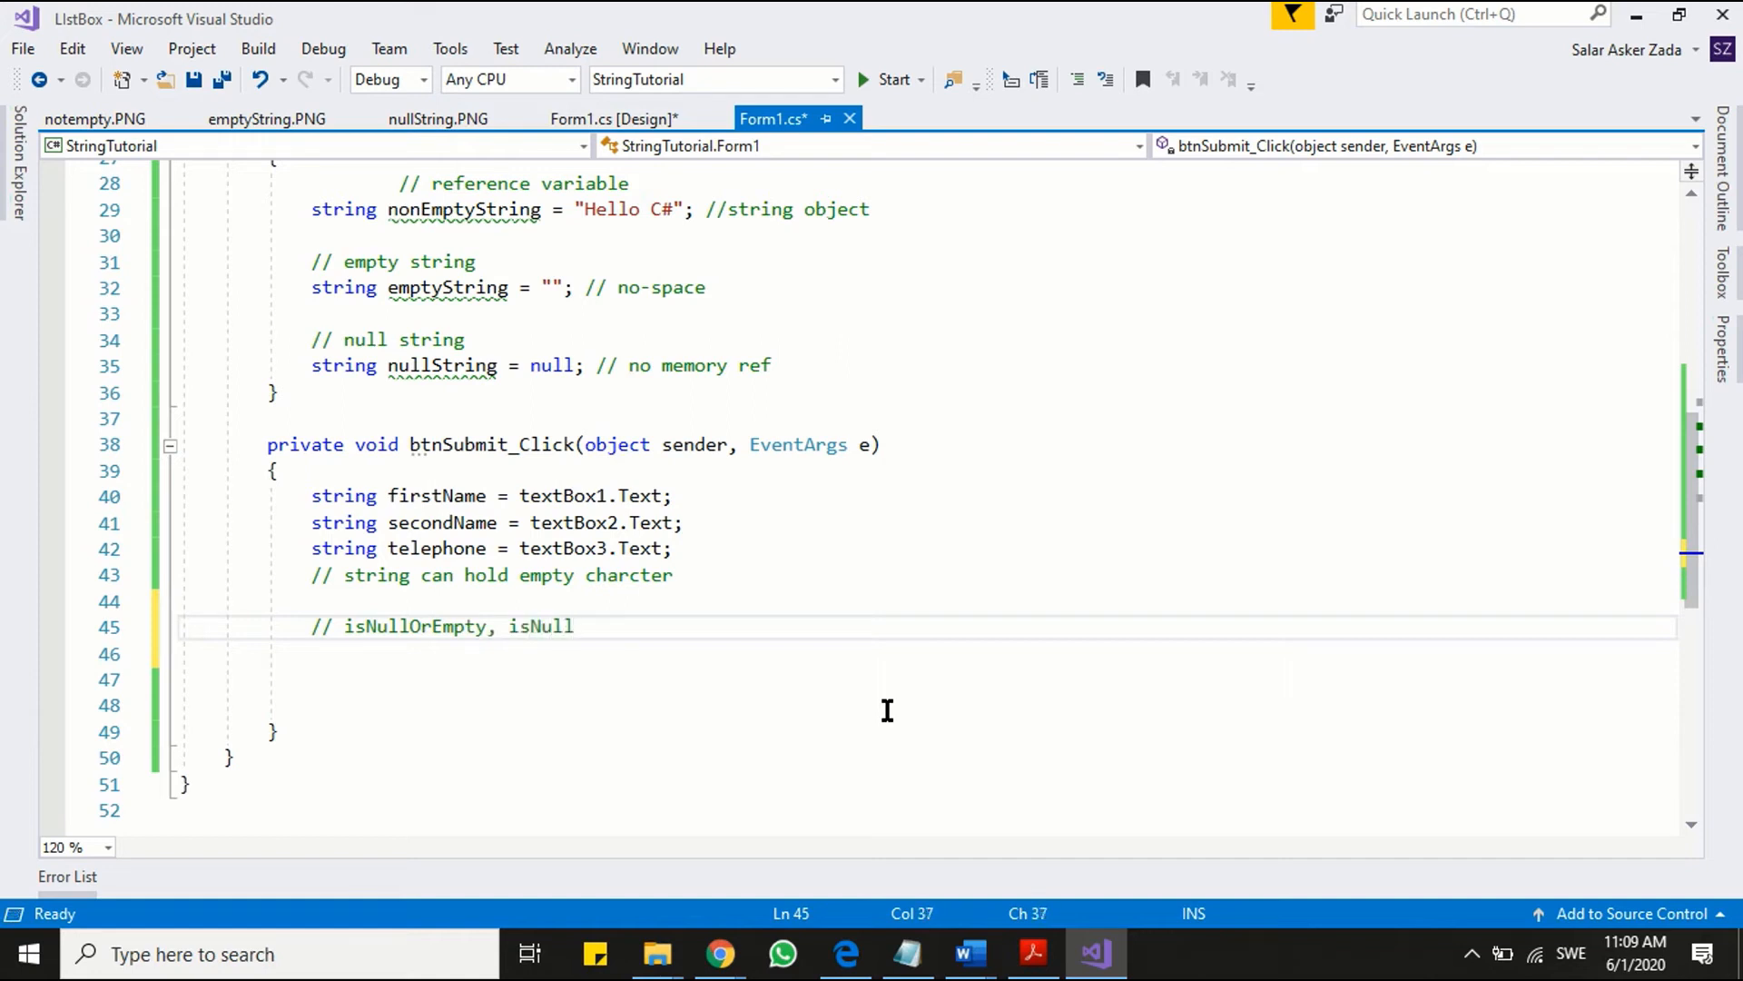
{"action": "type", "text": "OrW"}
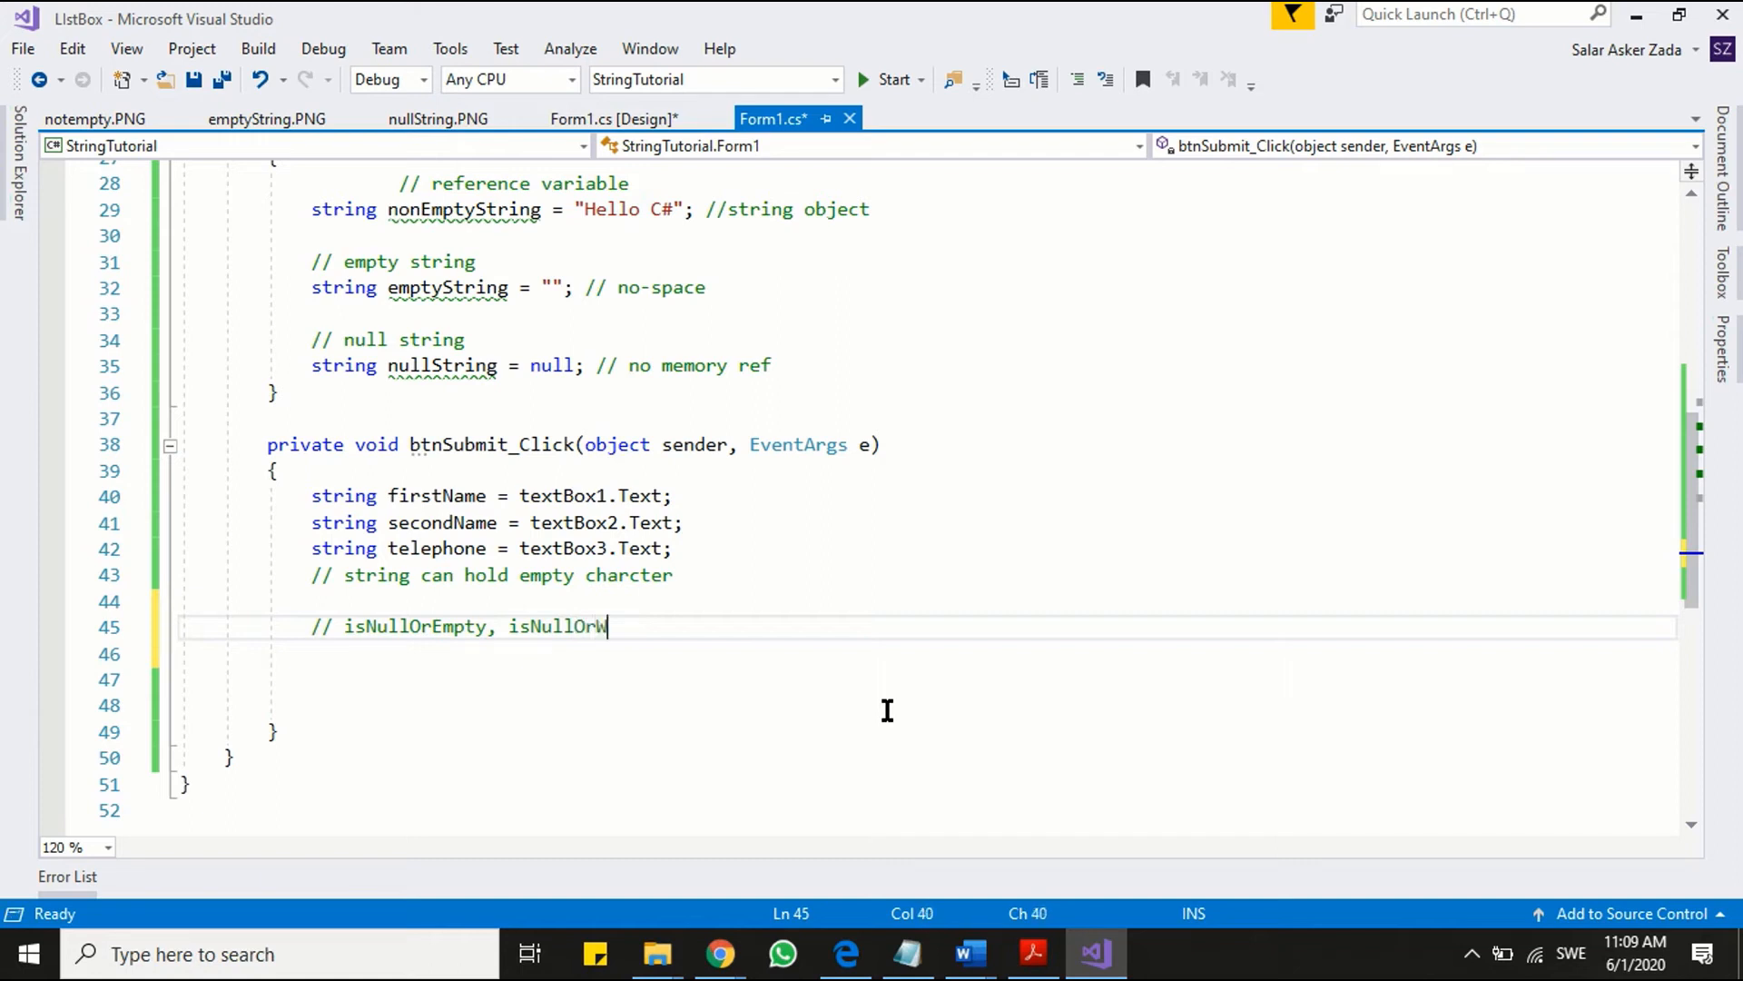
{"action": "type", "text": "hiteSp"}
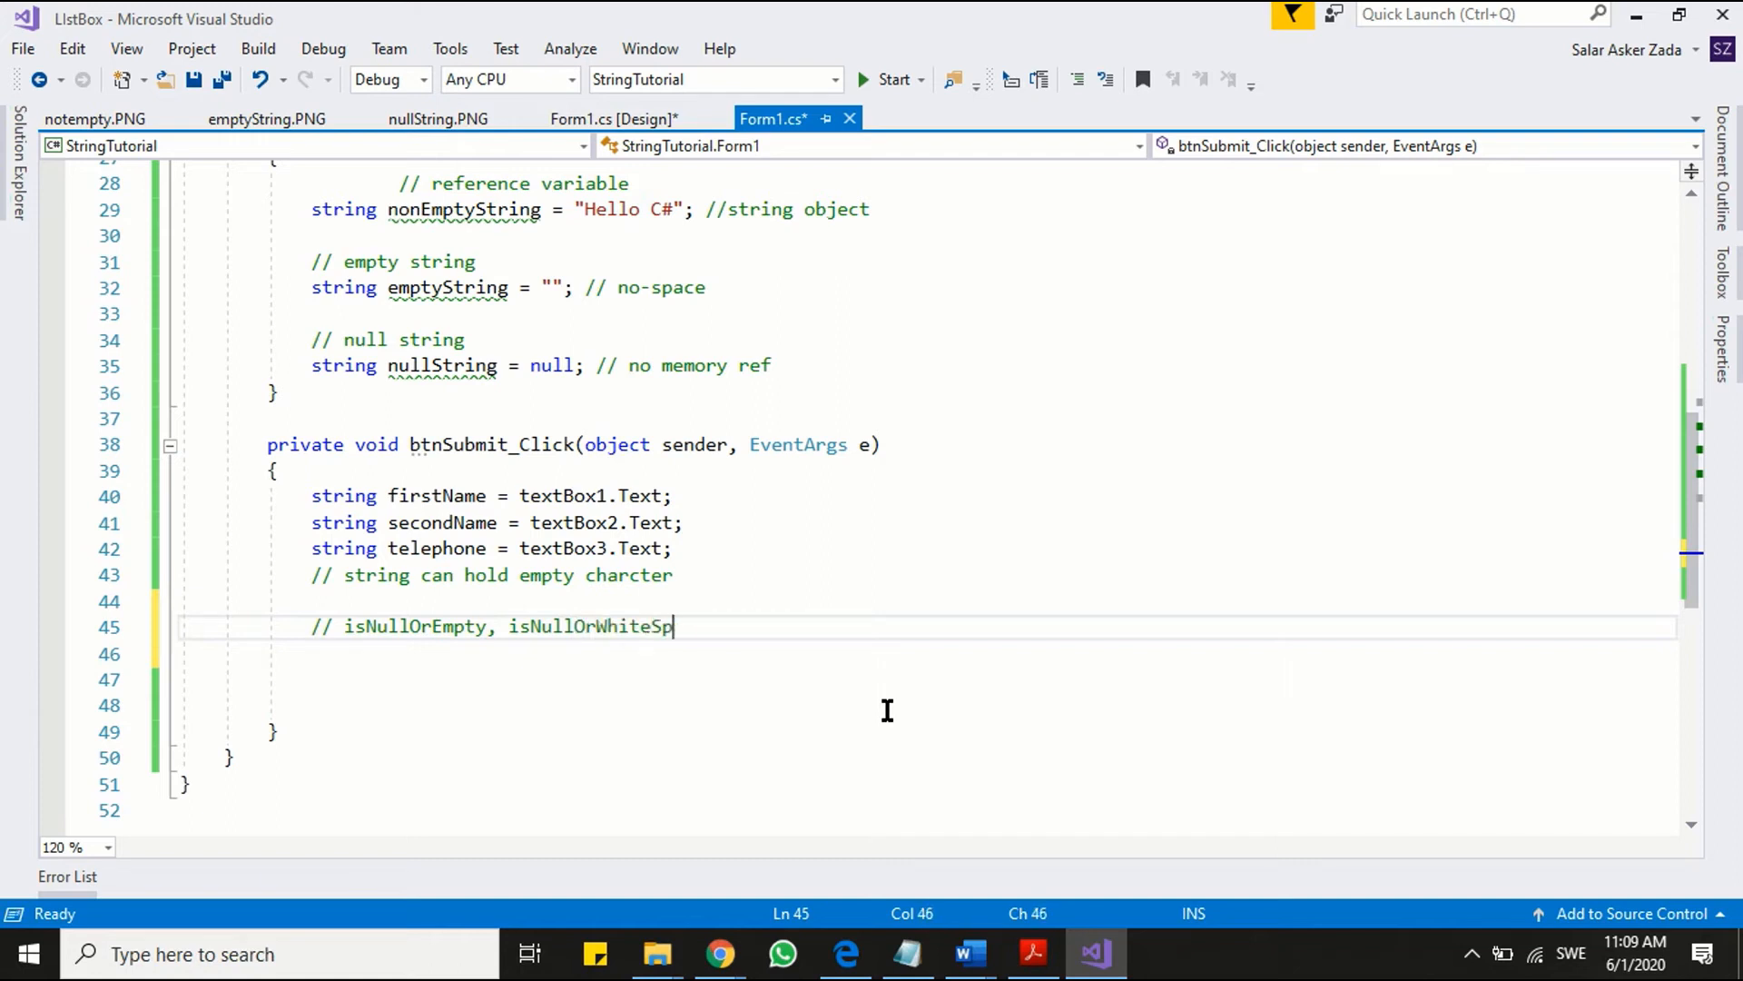
{"action": "type", "text": "aces"}
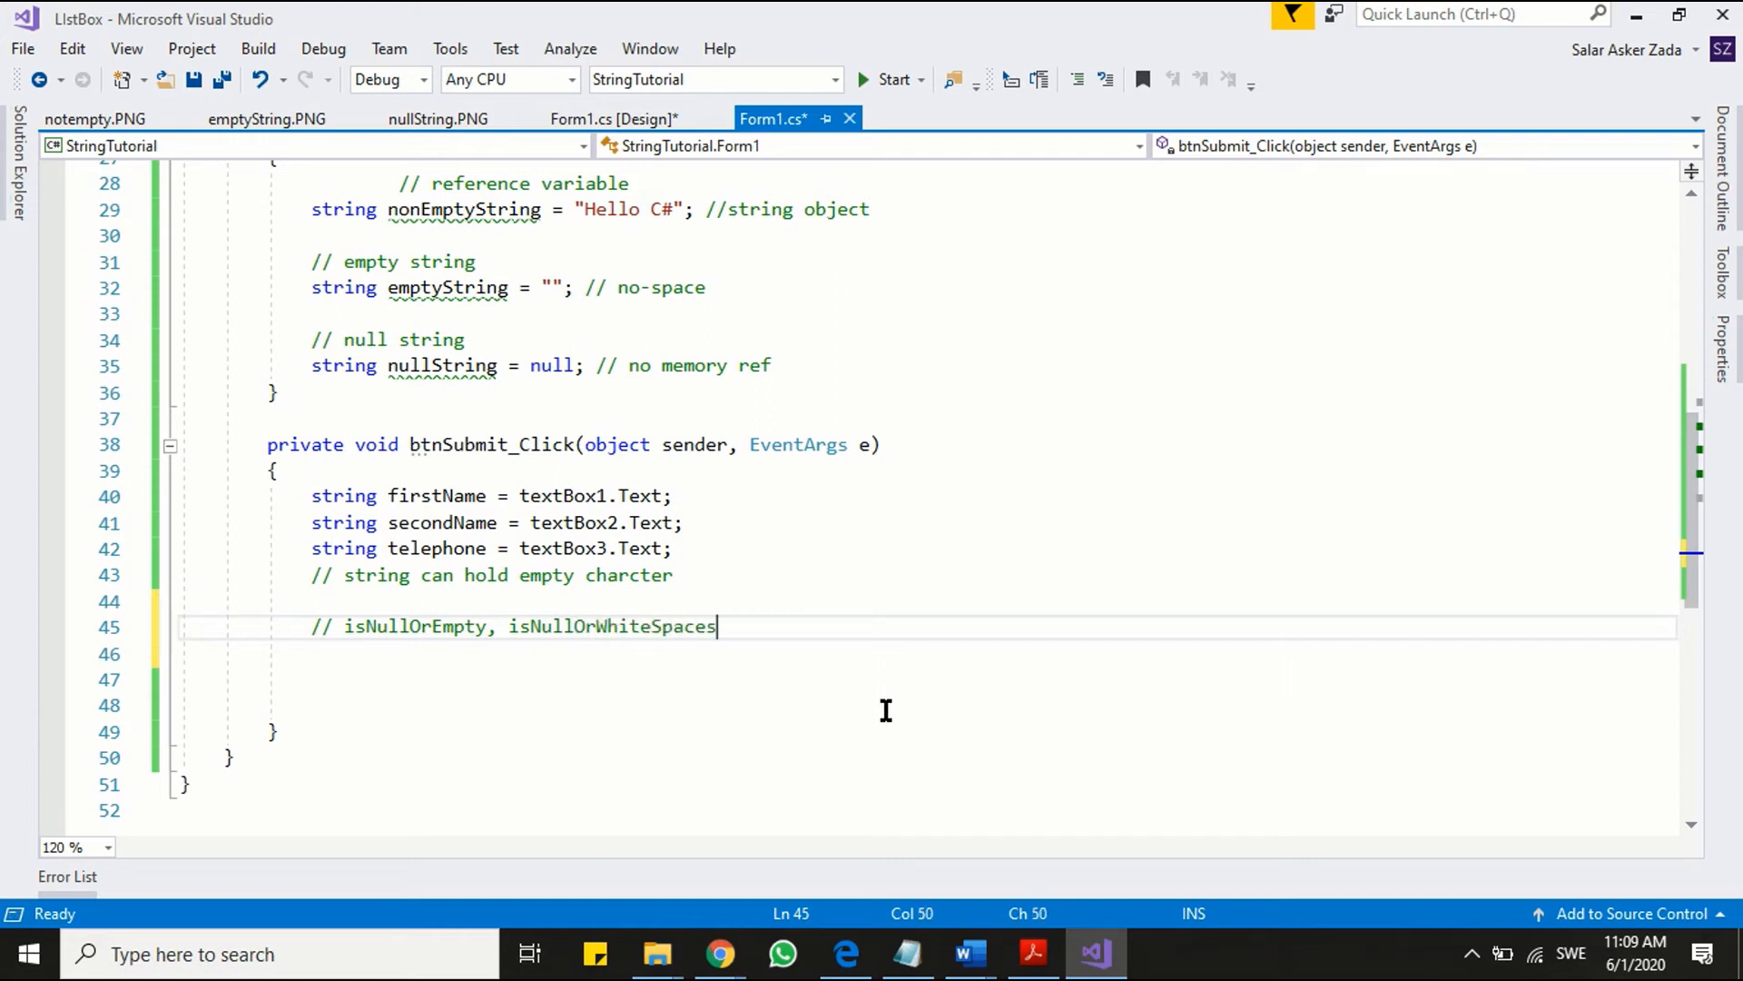
{"action": "double_click", "coordinate": [412, 625]}
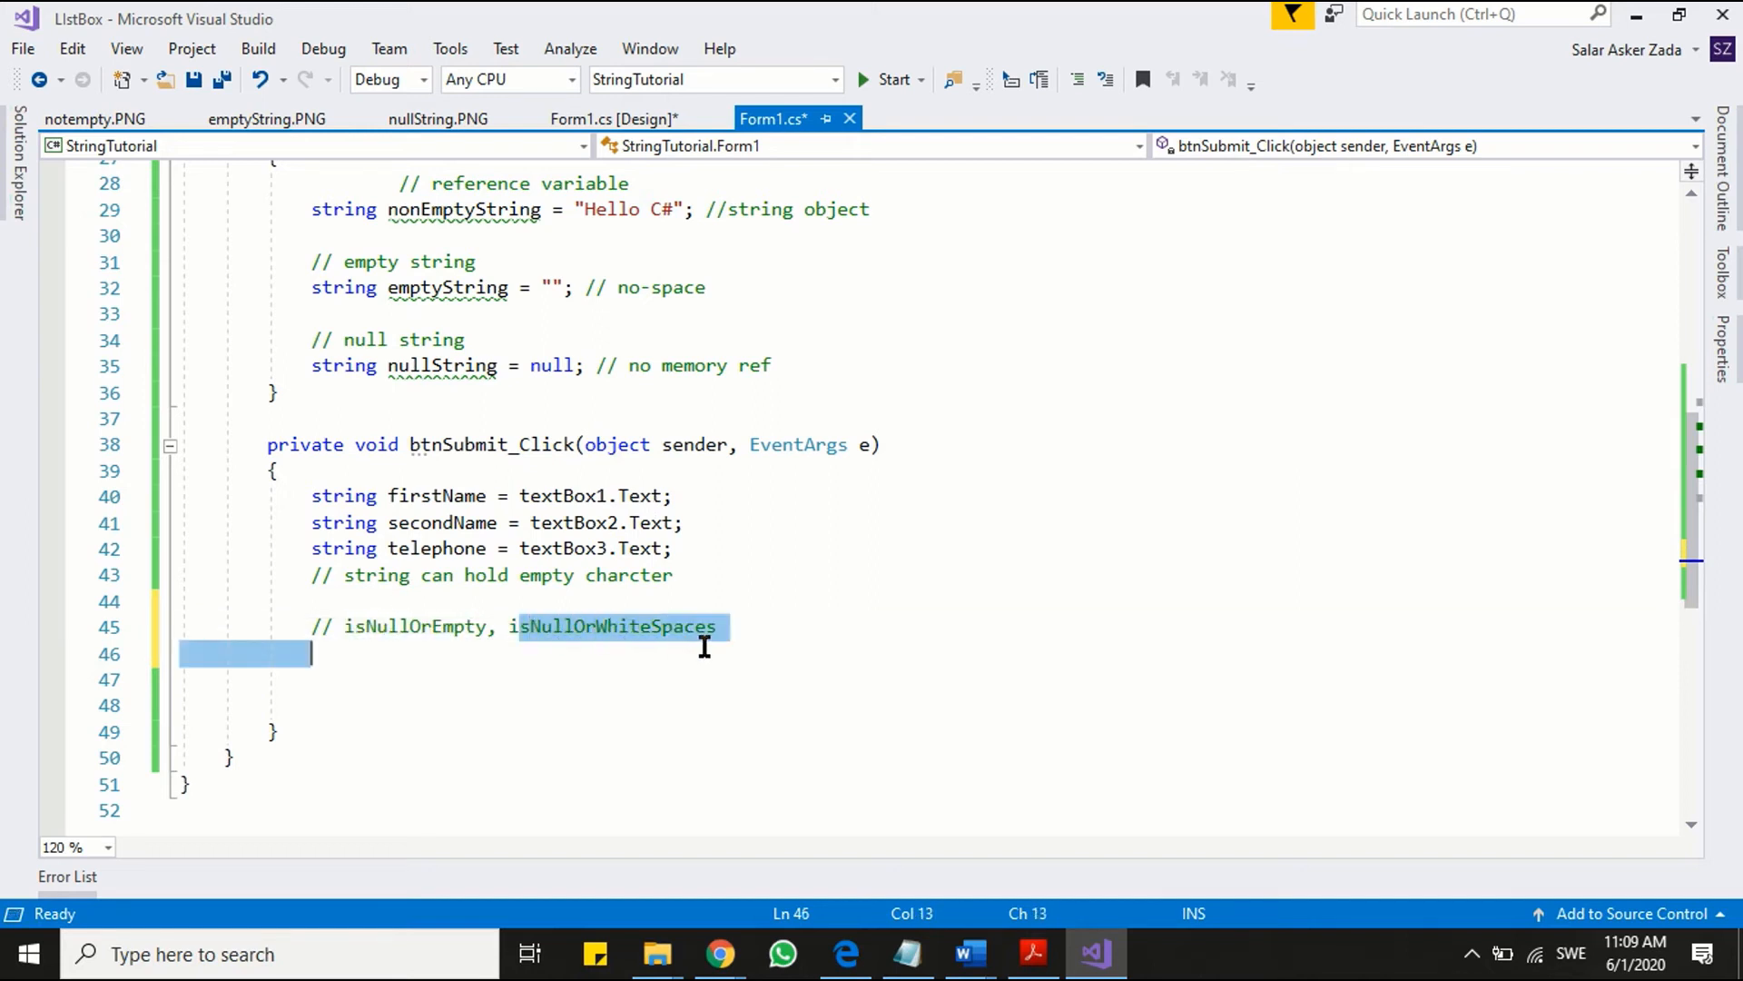
{"action": "mouse_move", "coordinate": [742, 634]}
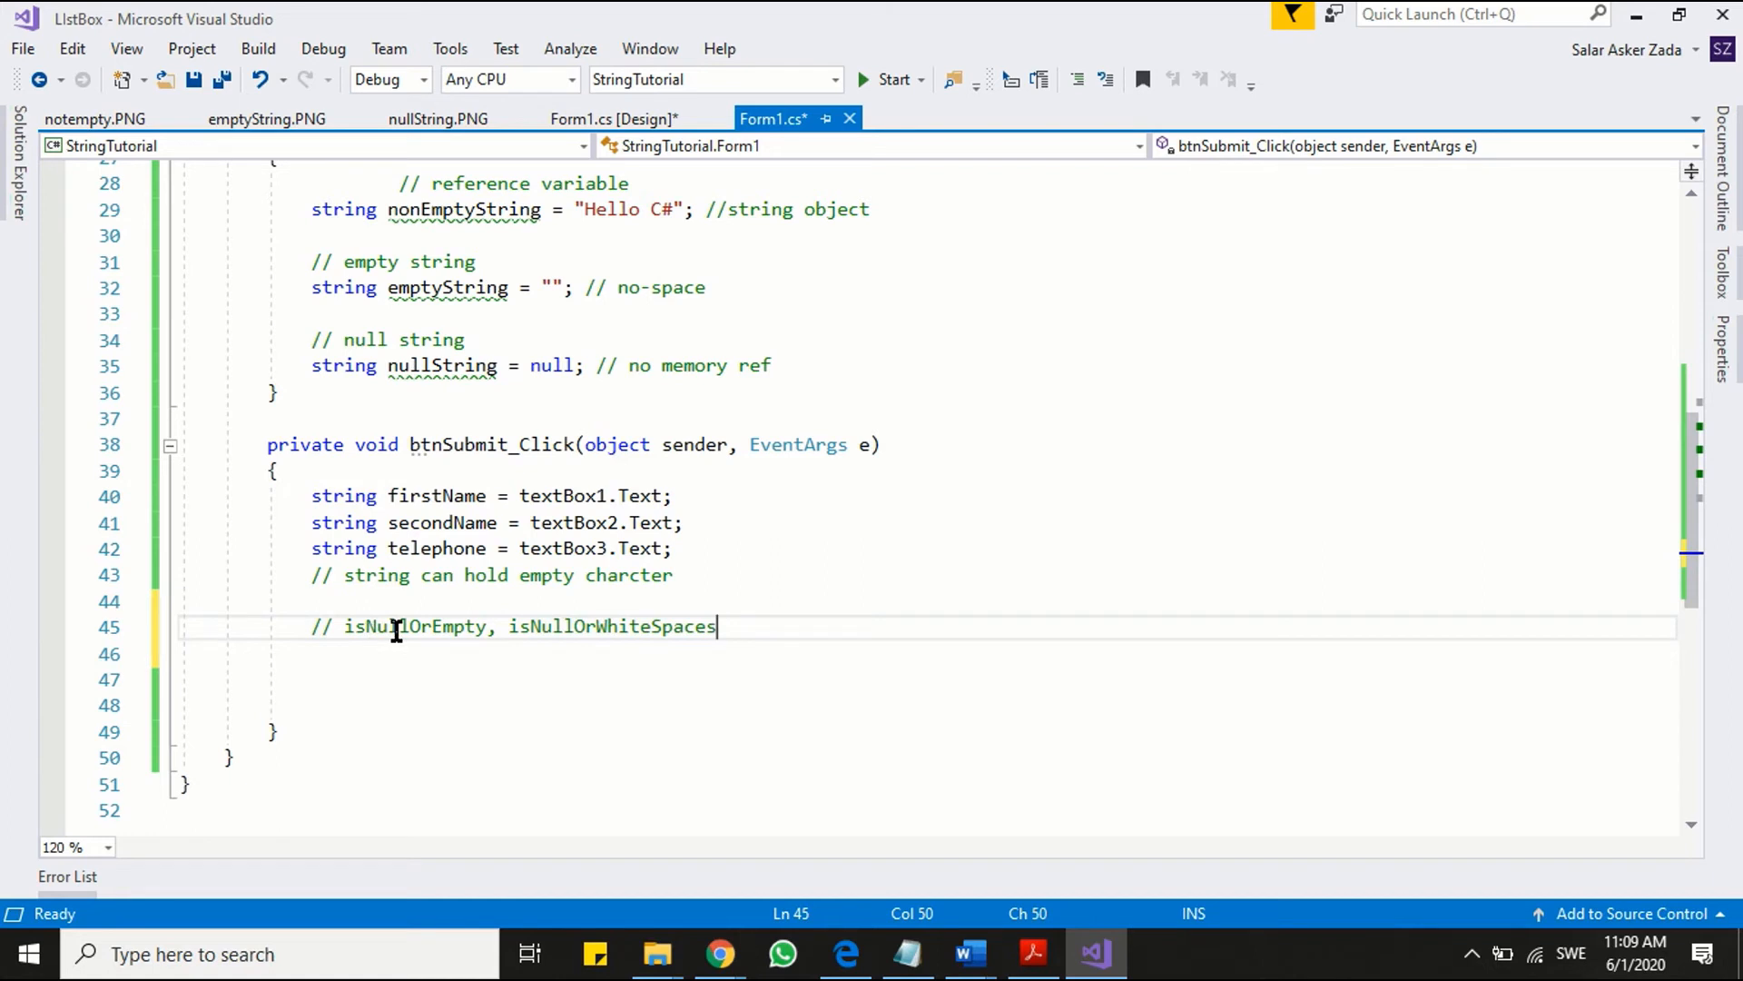
{"action": "mouse_move", "coordinate": [703, 600]}
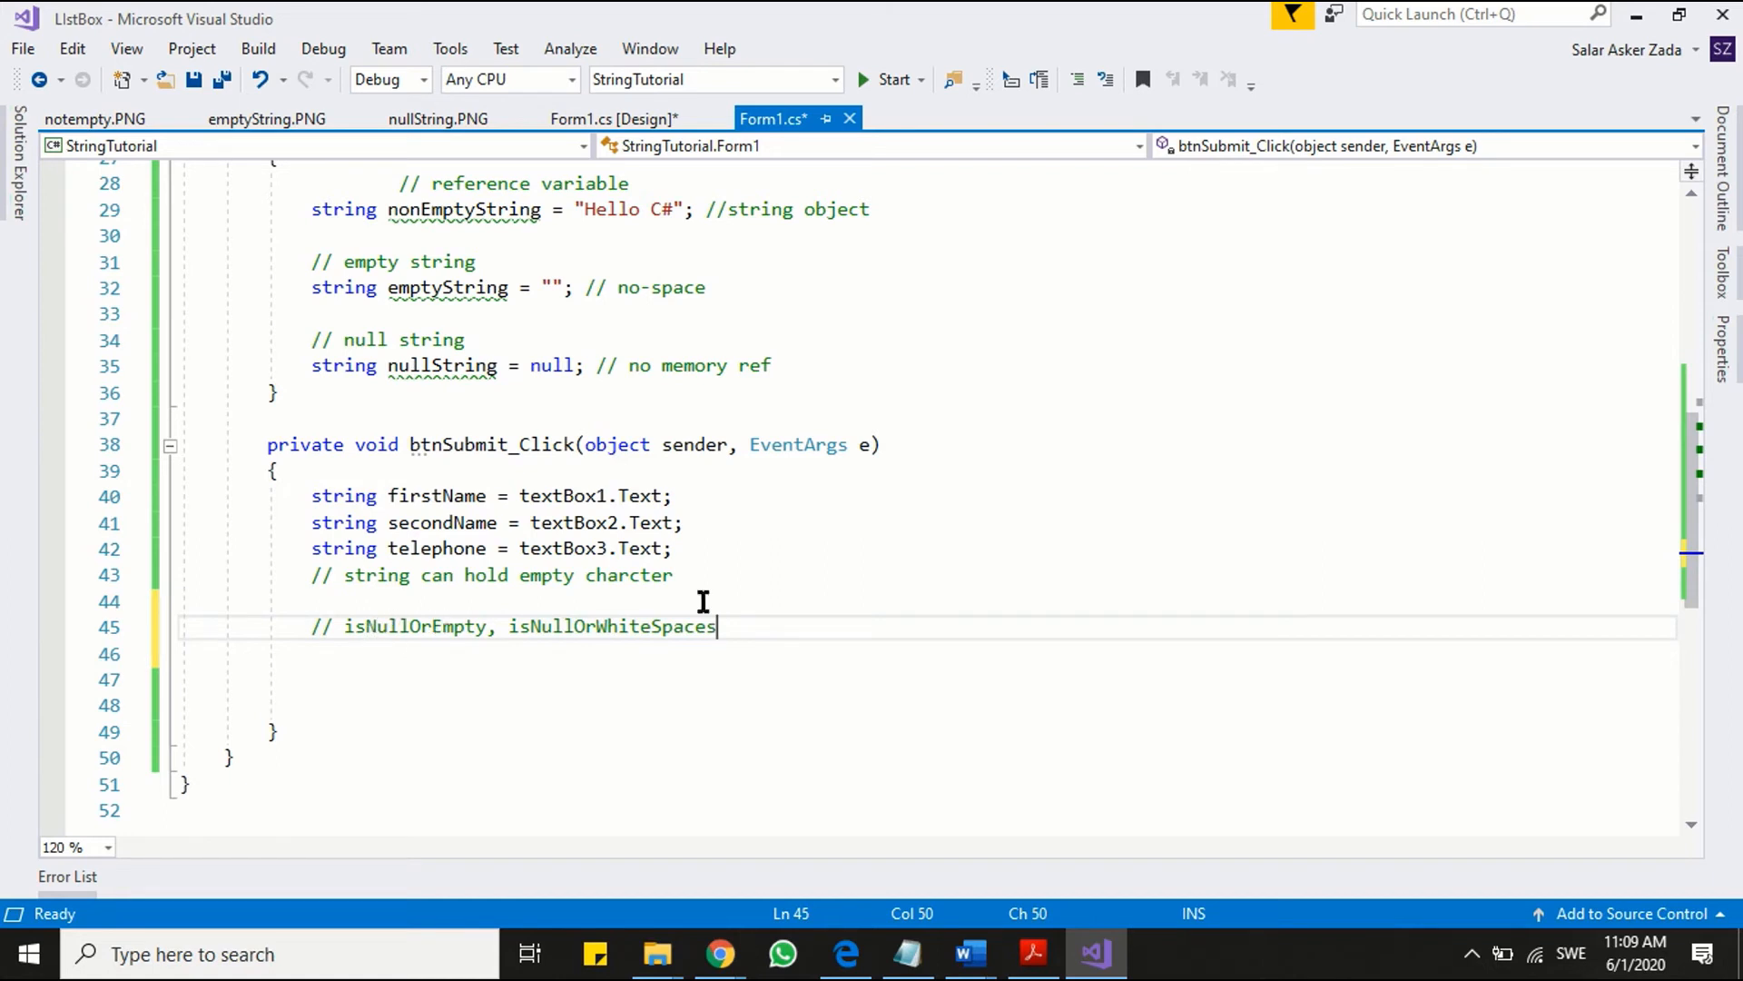
{"action": "mouse_move", "coordinate": [792, 712]}
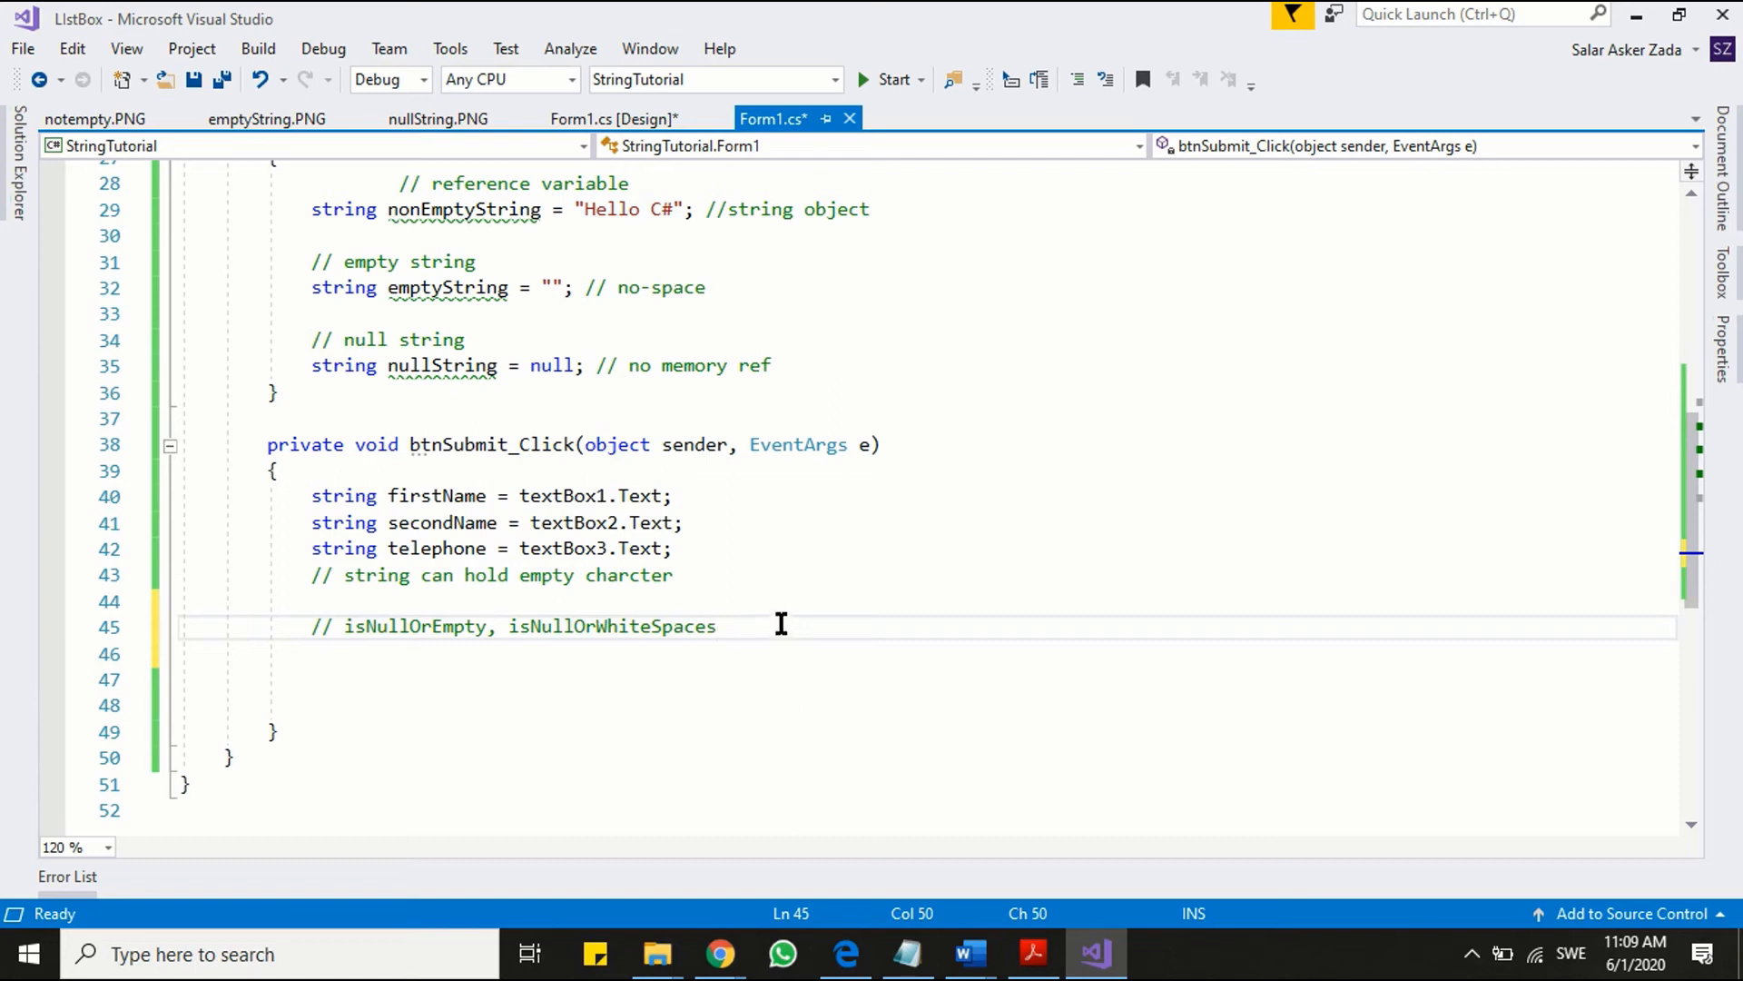
{"action": "mouse_move", "coordinate": [751, 574]}
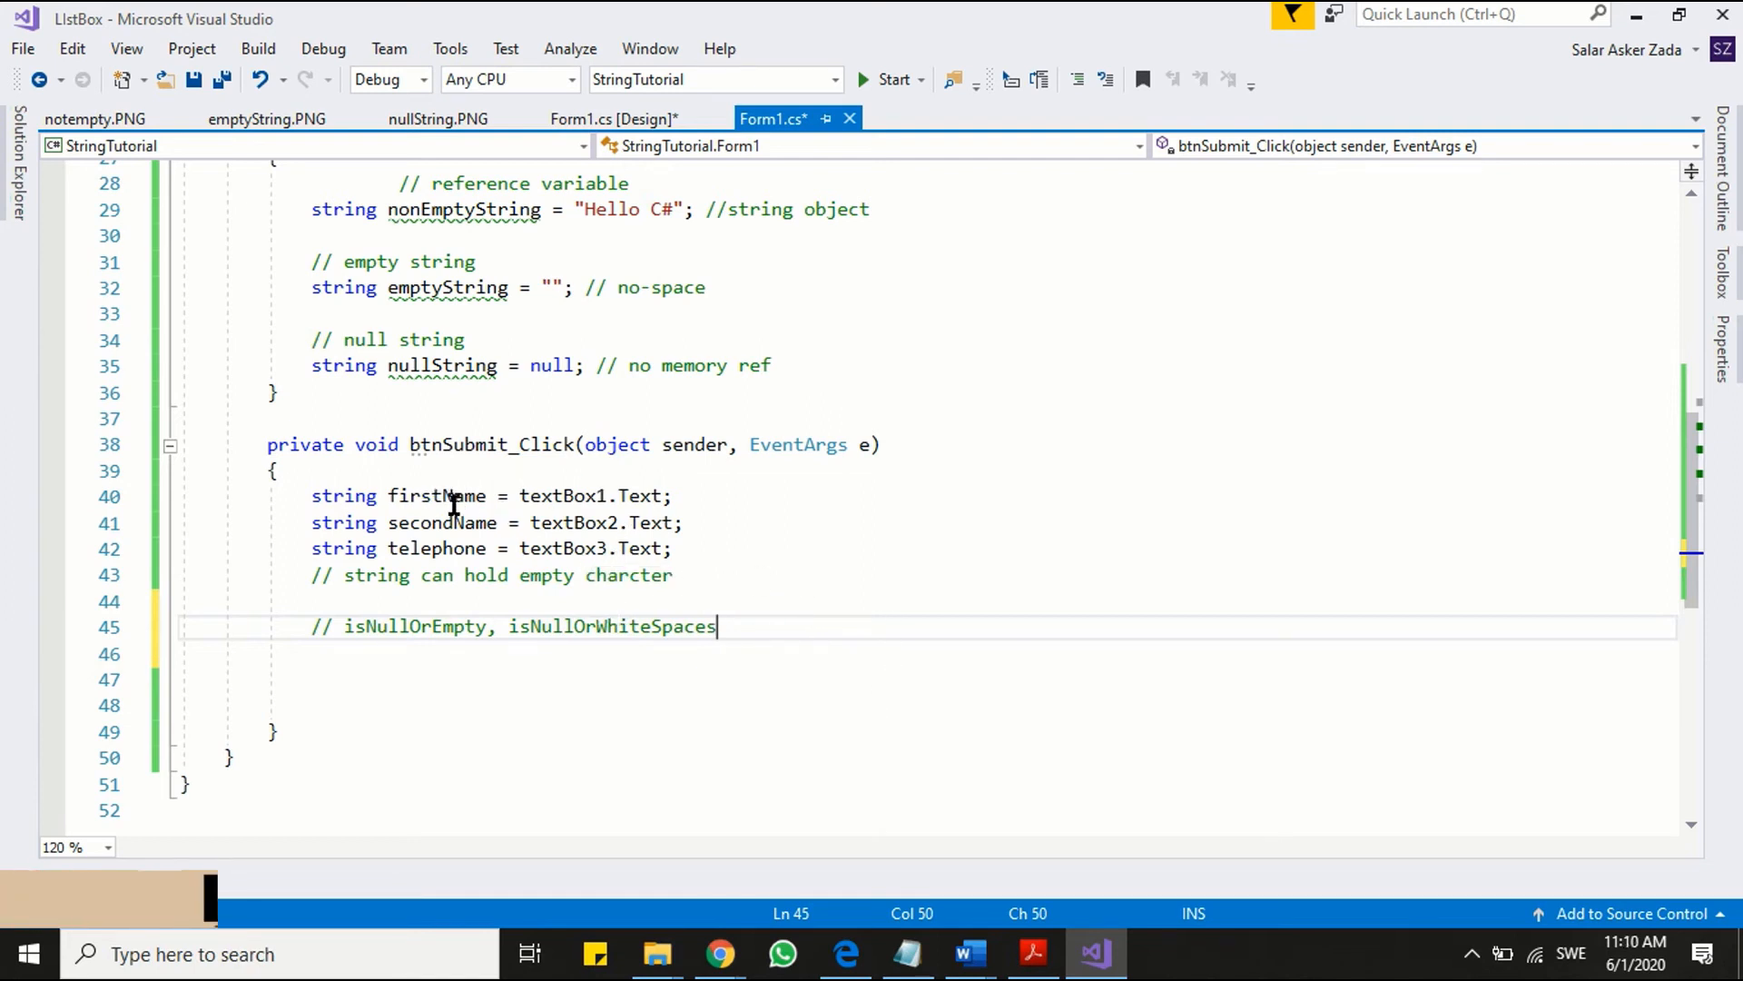
{"action": "double_click", "coordinate": [436, 496]}
{"action": "type", "text": ";"}
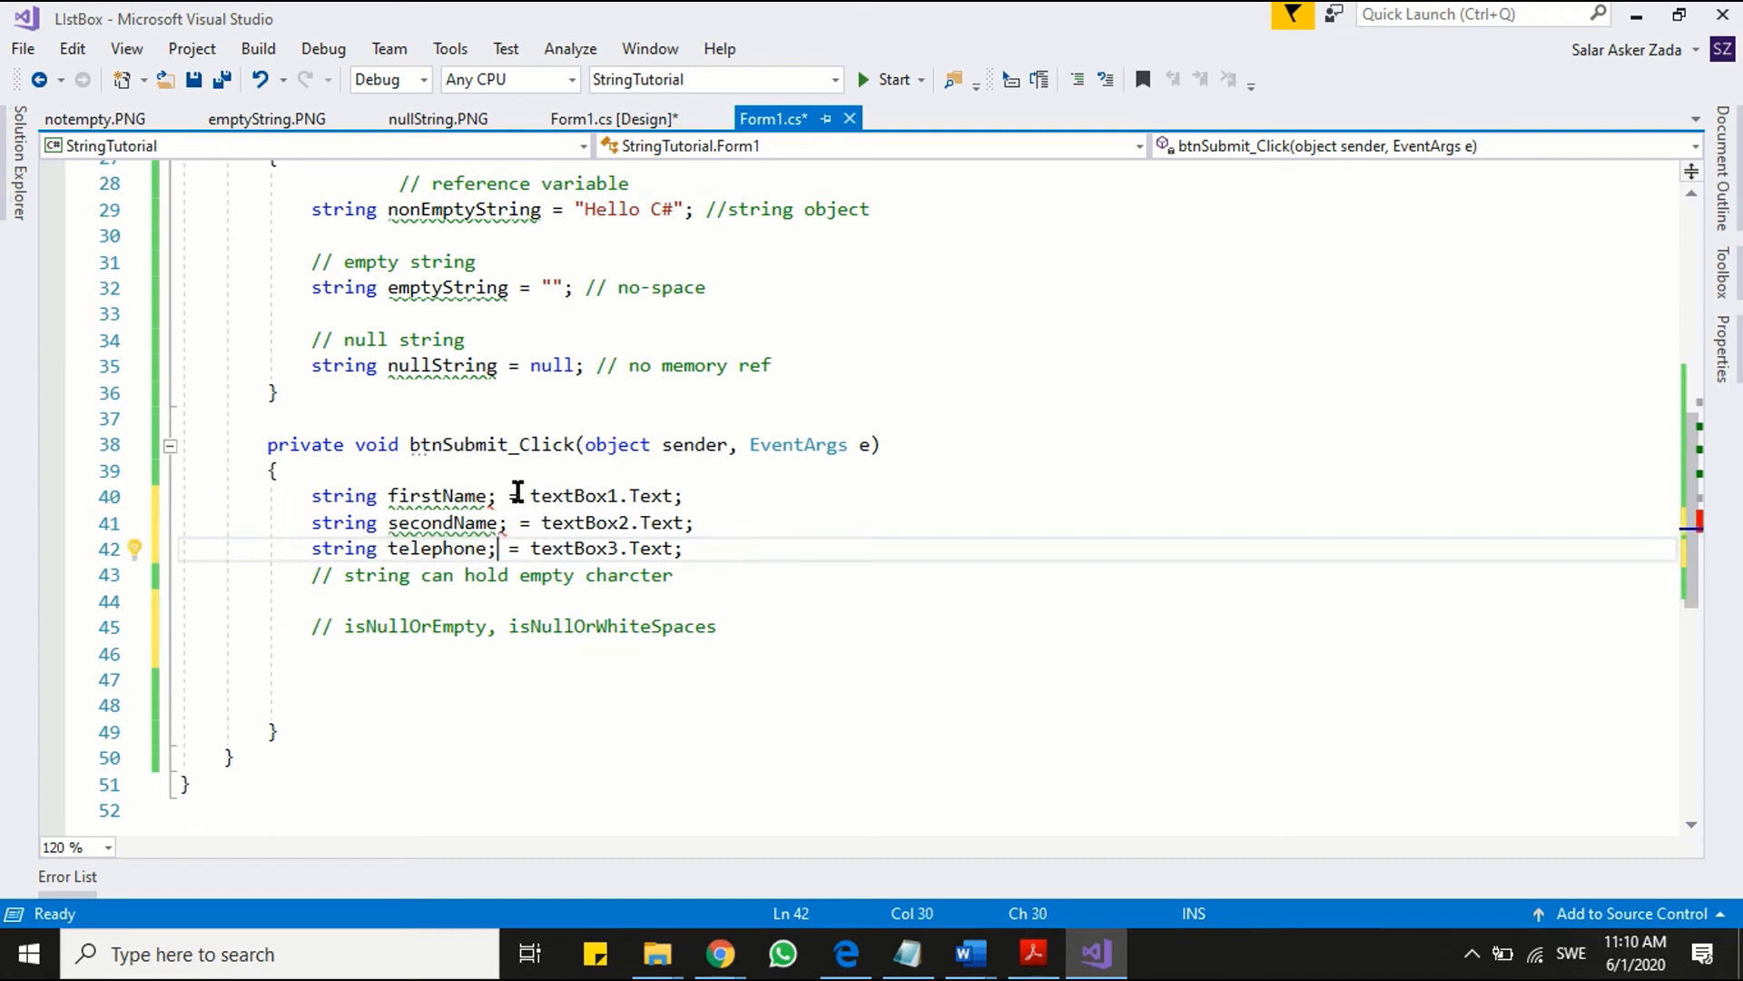
- Replace the leftover assignment with if (string.IsNullOrEmpty(textBox1.Text)) { }
{"action": "key", "text": "Delete"}
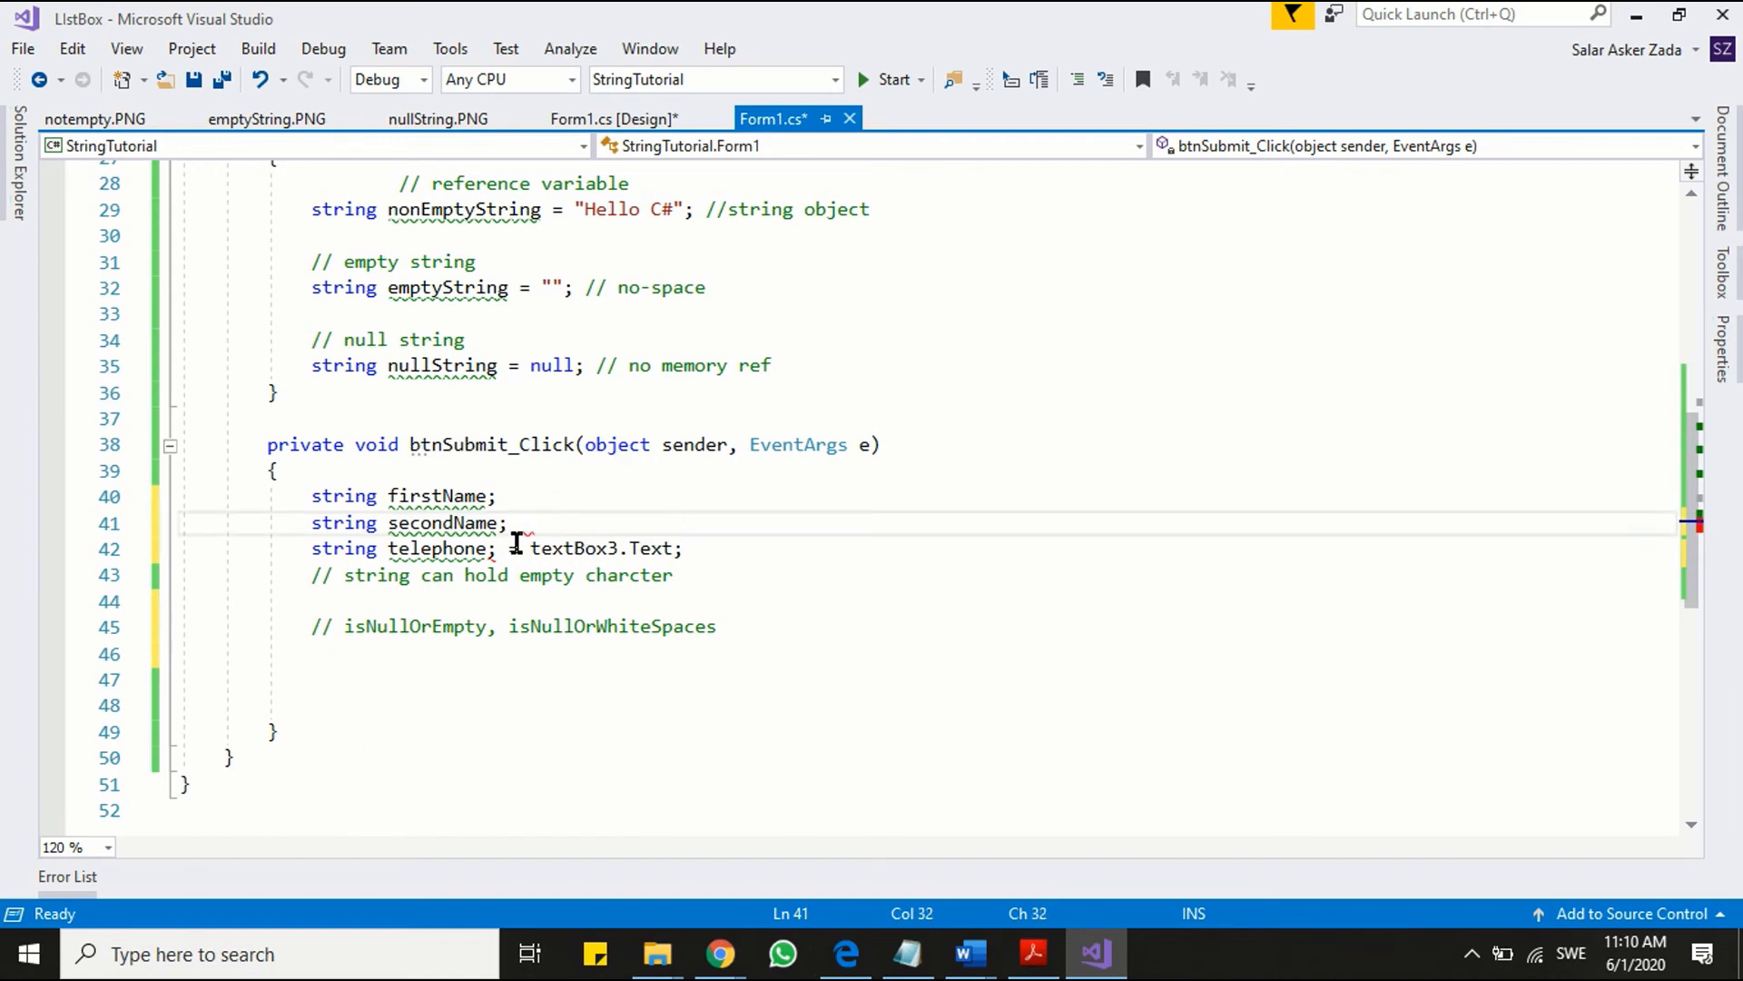
{"action": "key", "text": "Backspace"}
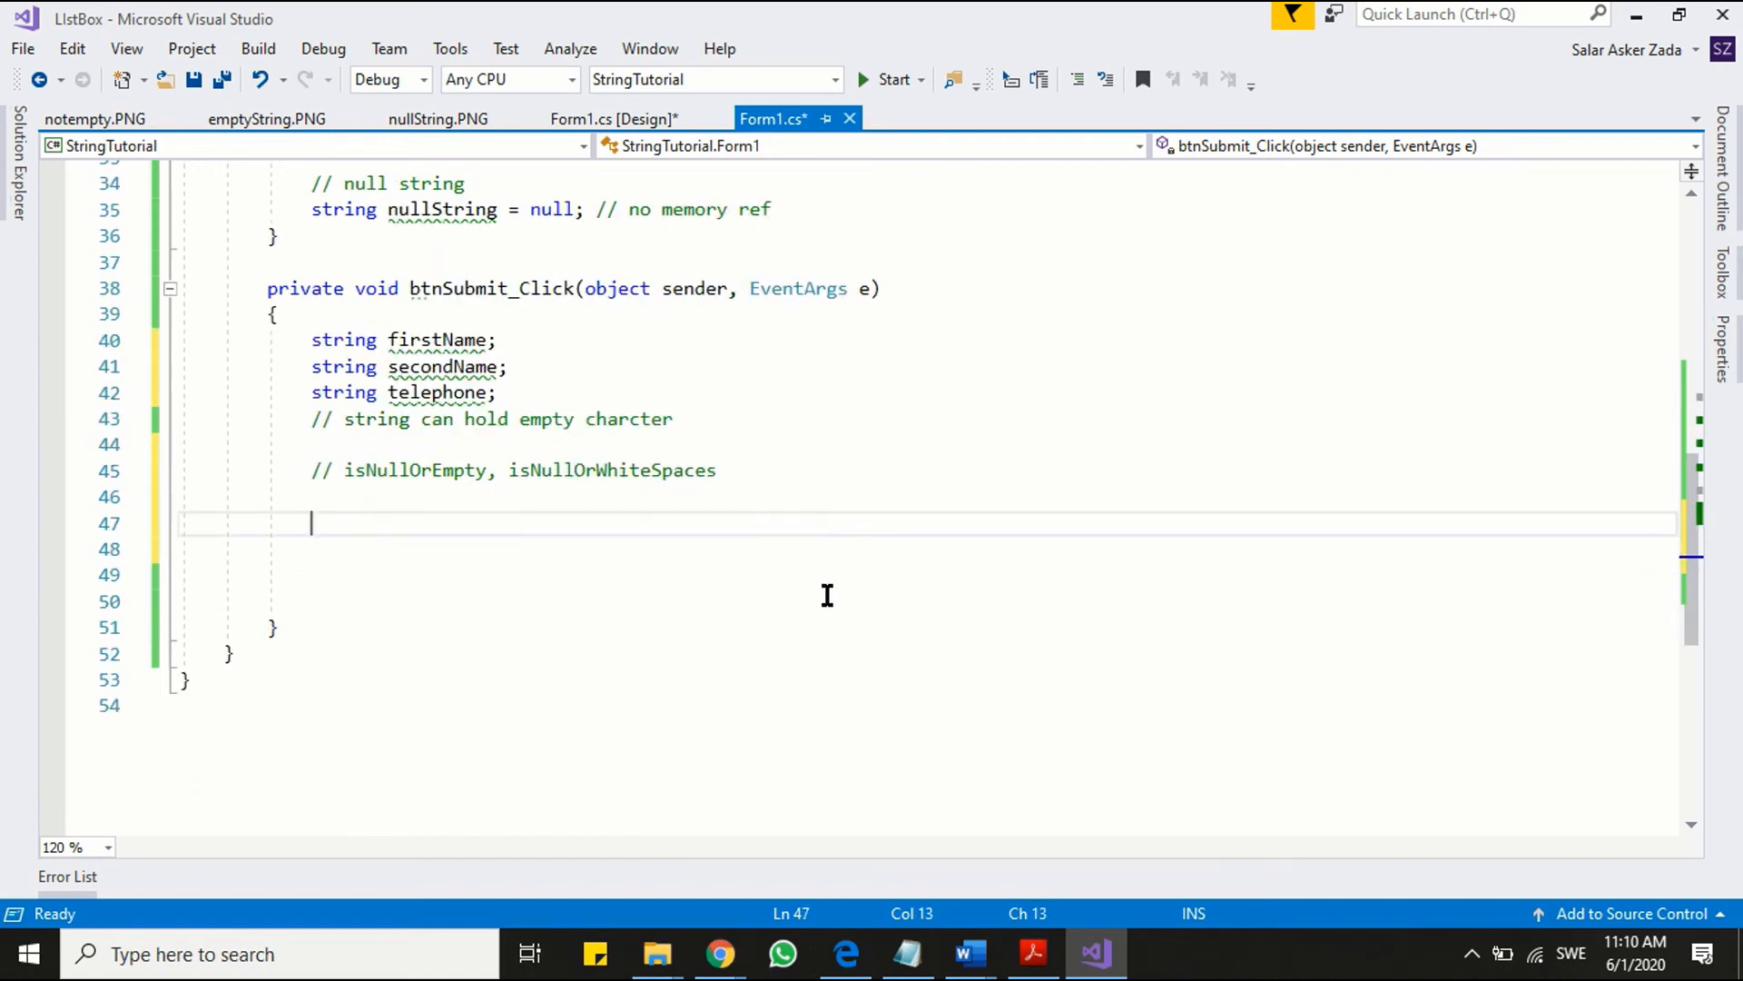
{"action": "type", "text": "if(strin"}
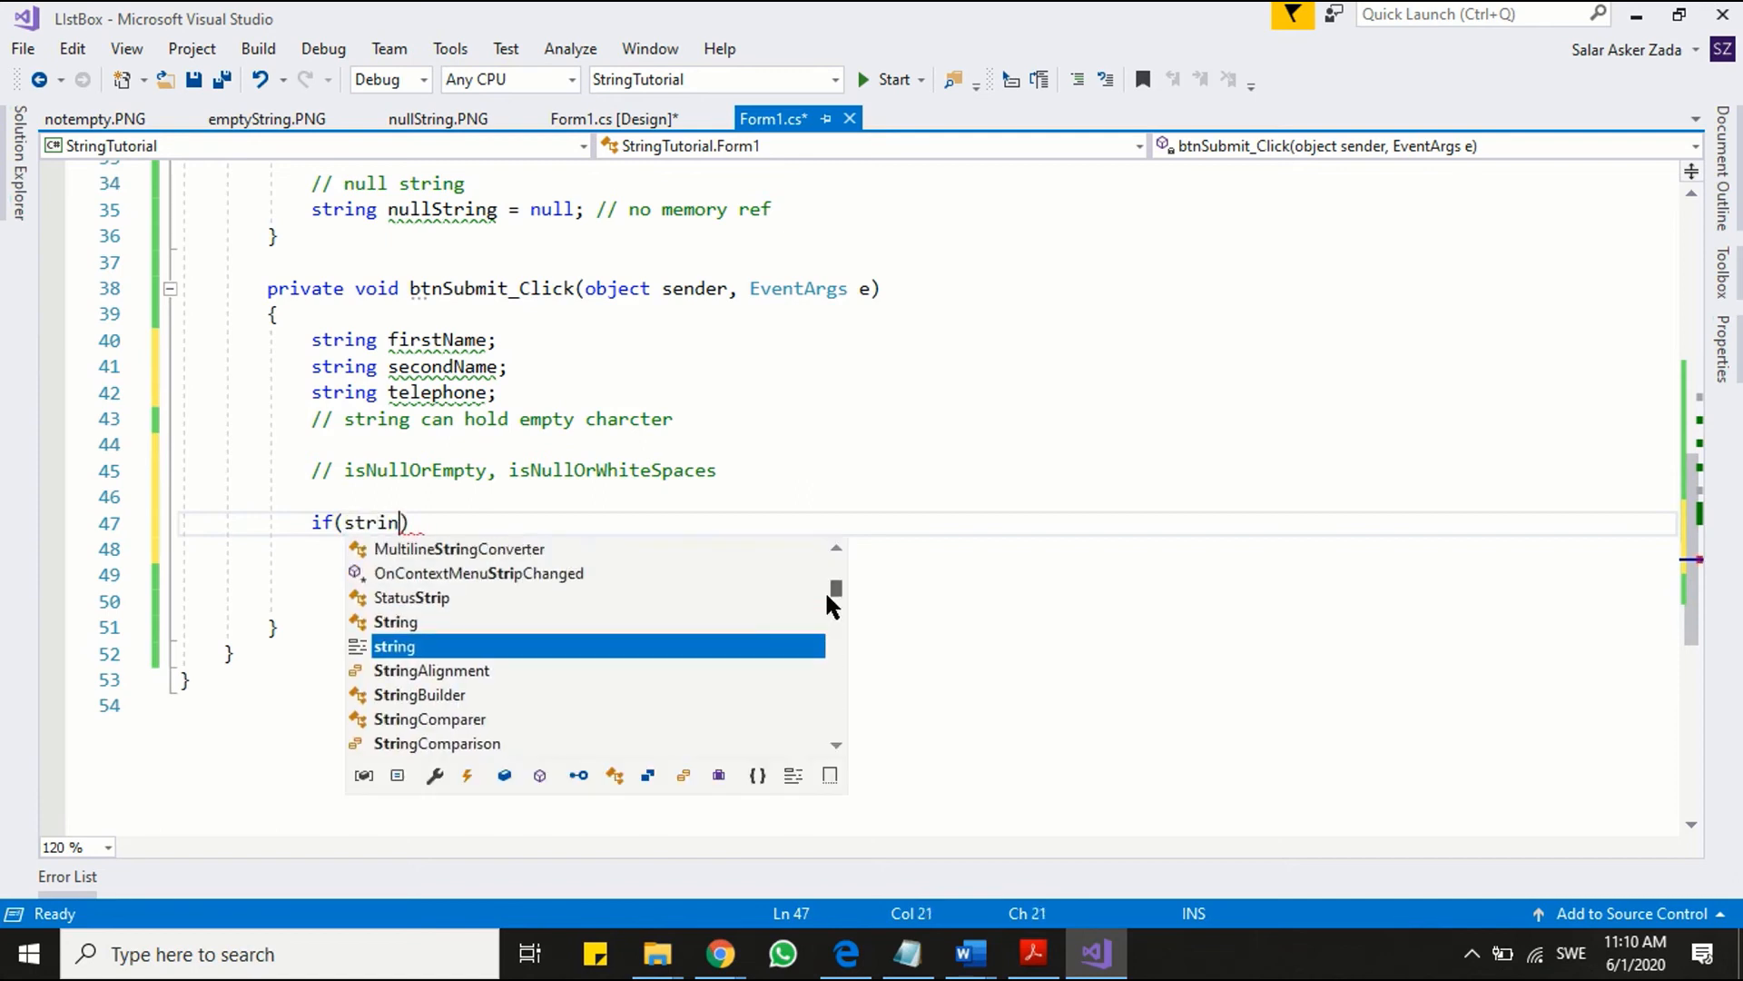
{"action": "type", "text": "g.is"}
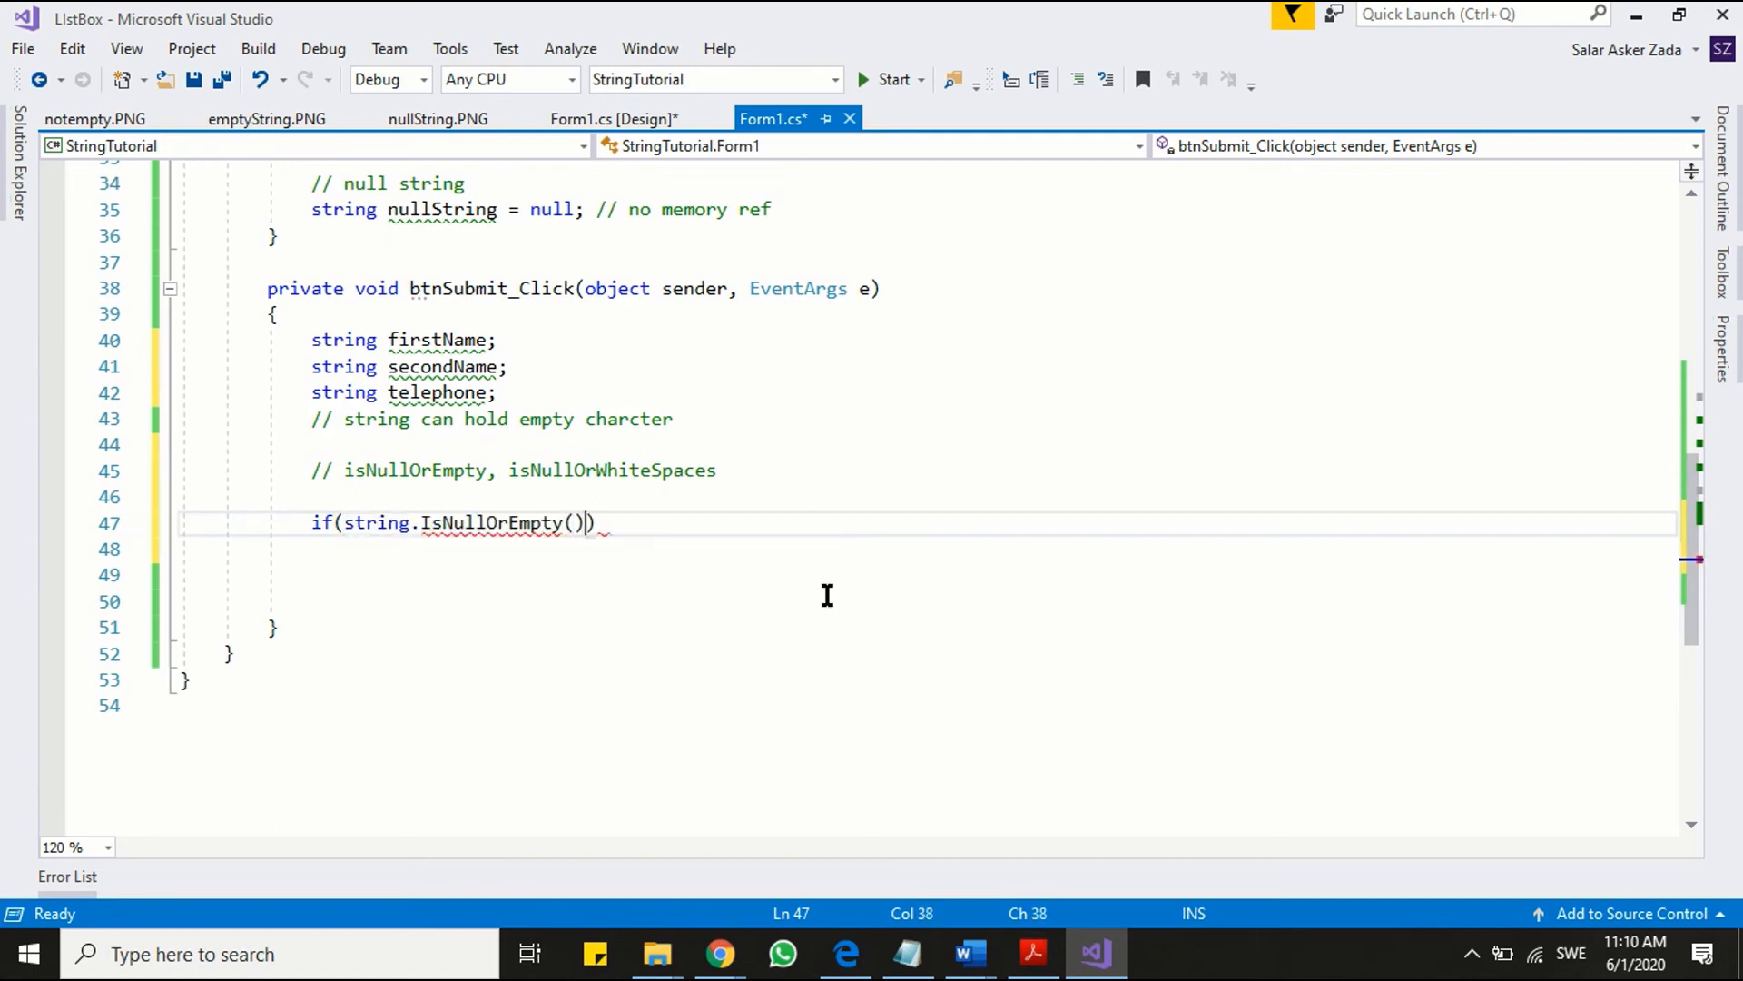
{"action": "type", "text": "textBox1"}
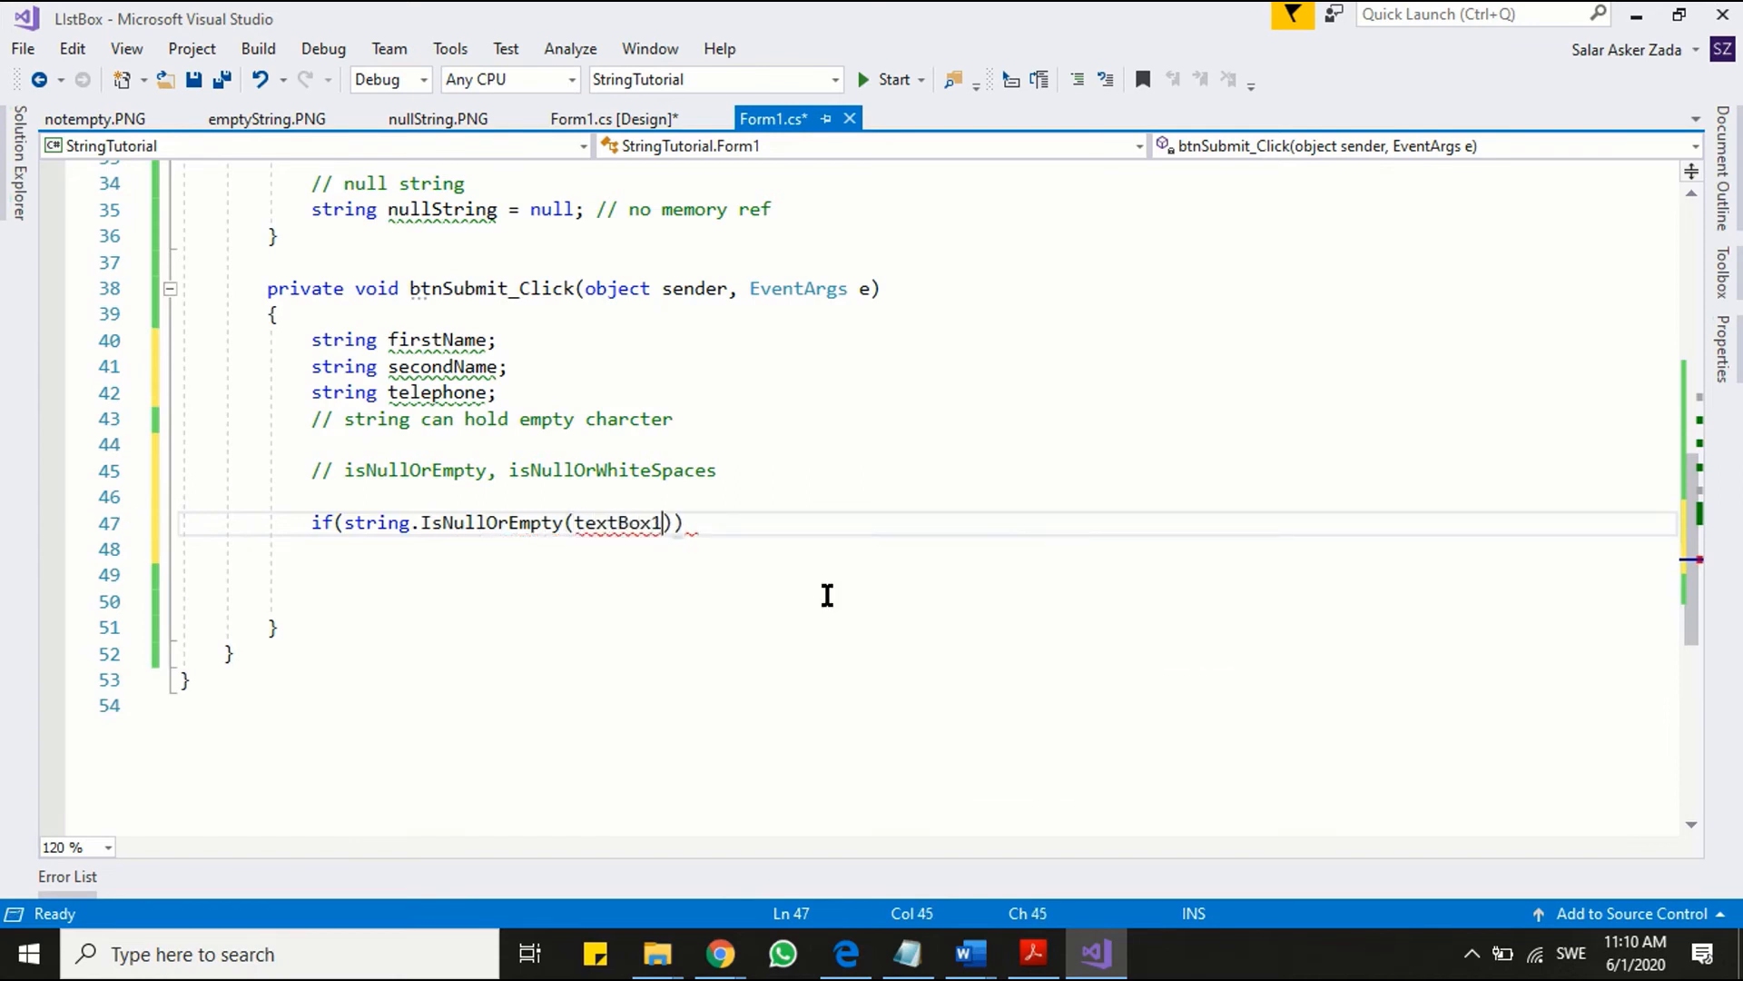
{"action": "type", "text": "{ }"}
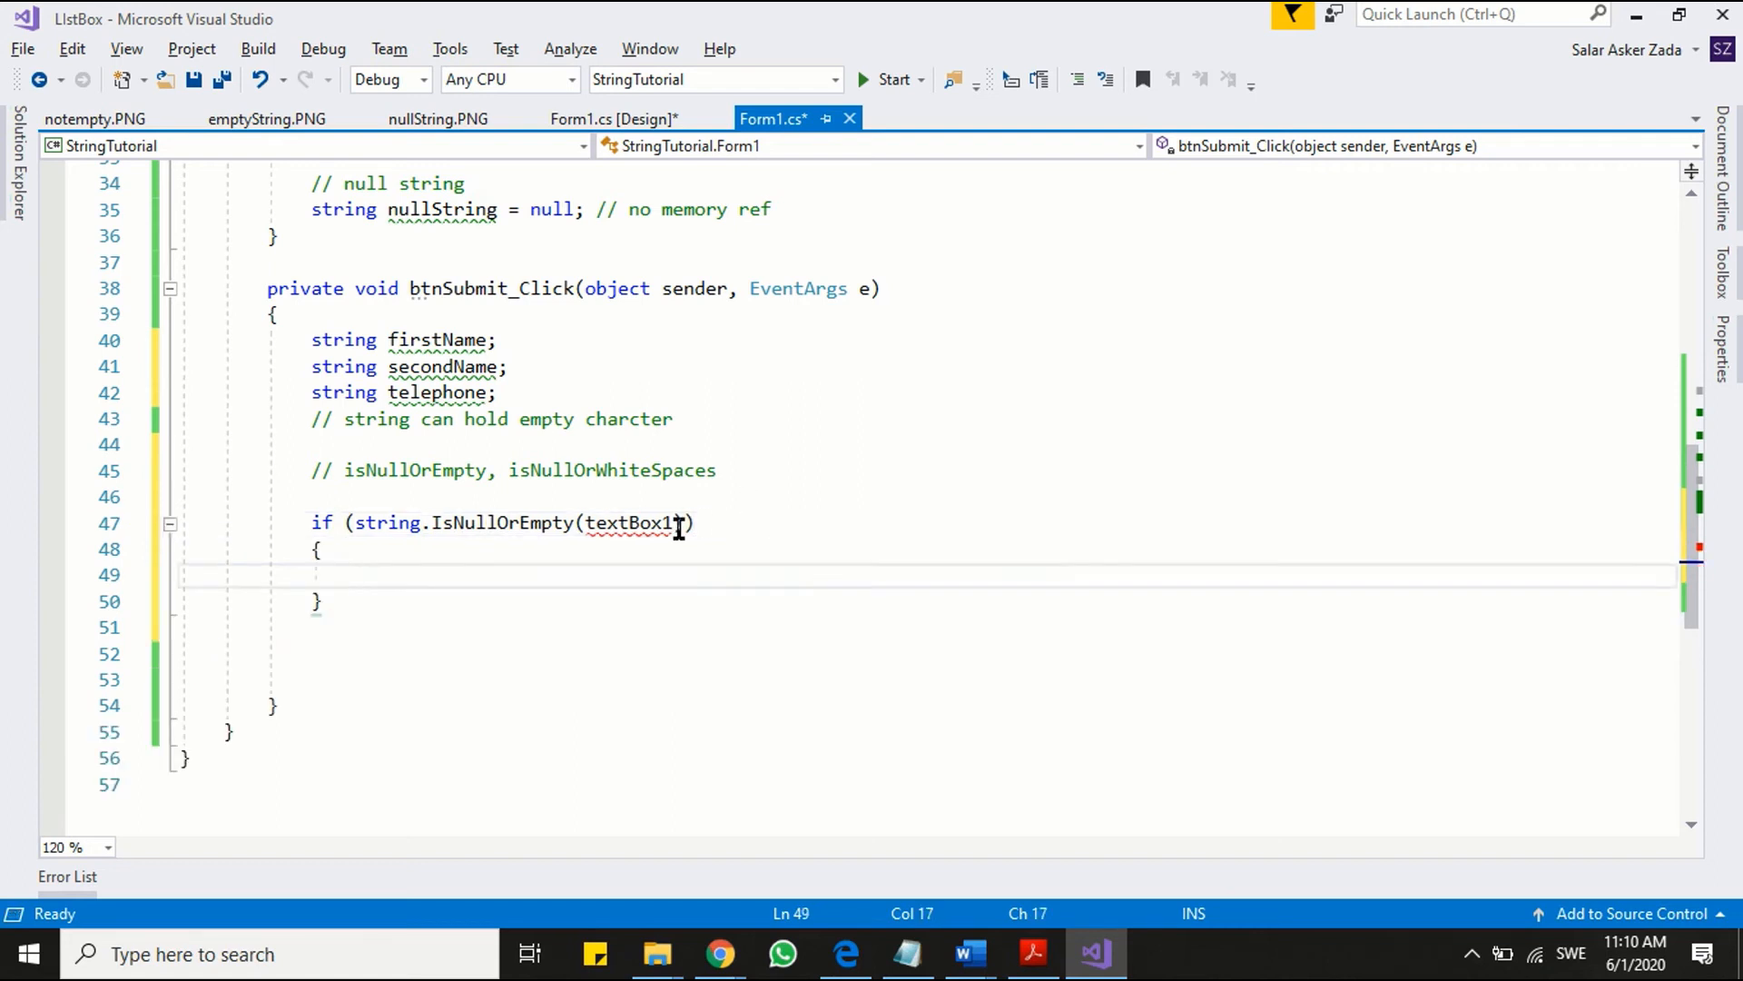
{"action": "type", "text": ".Text"}
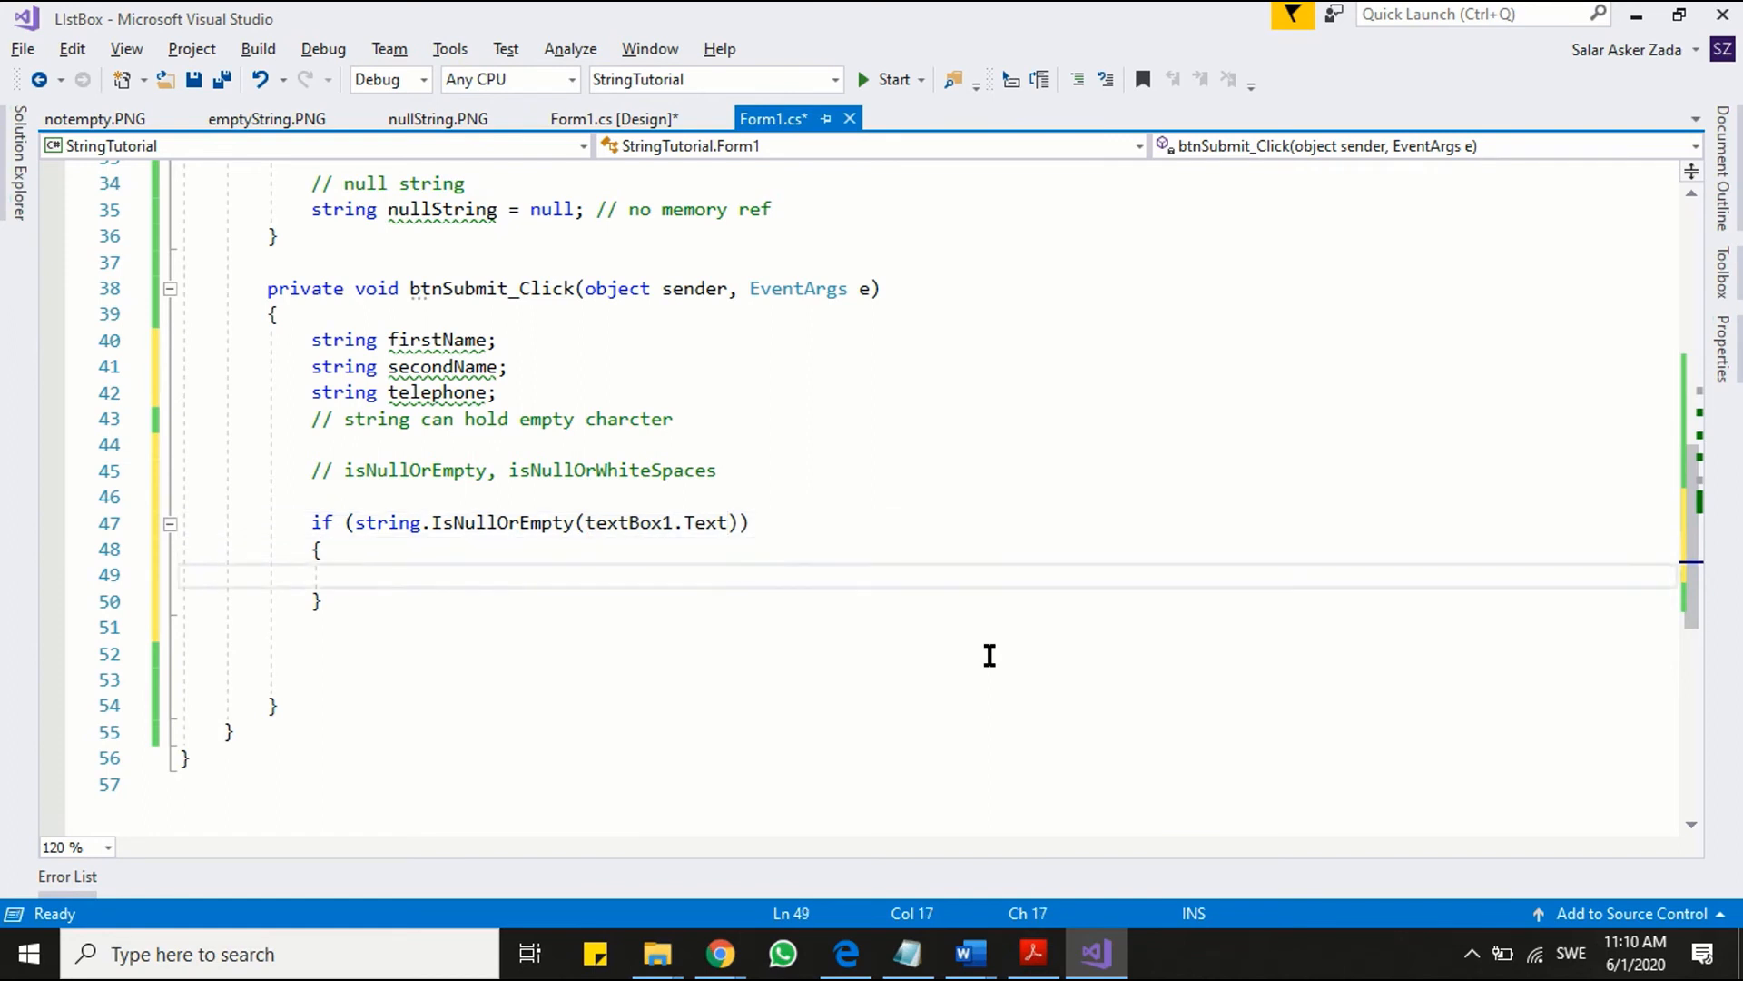
- Inside the if block, call MessageBox.Show("String is null of empty")
{"action": "type", "text": "messa"}
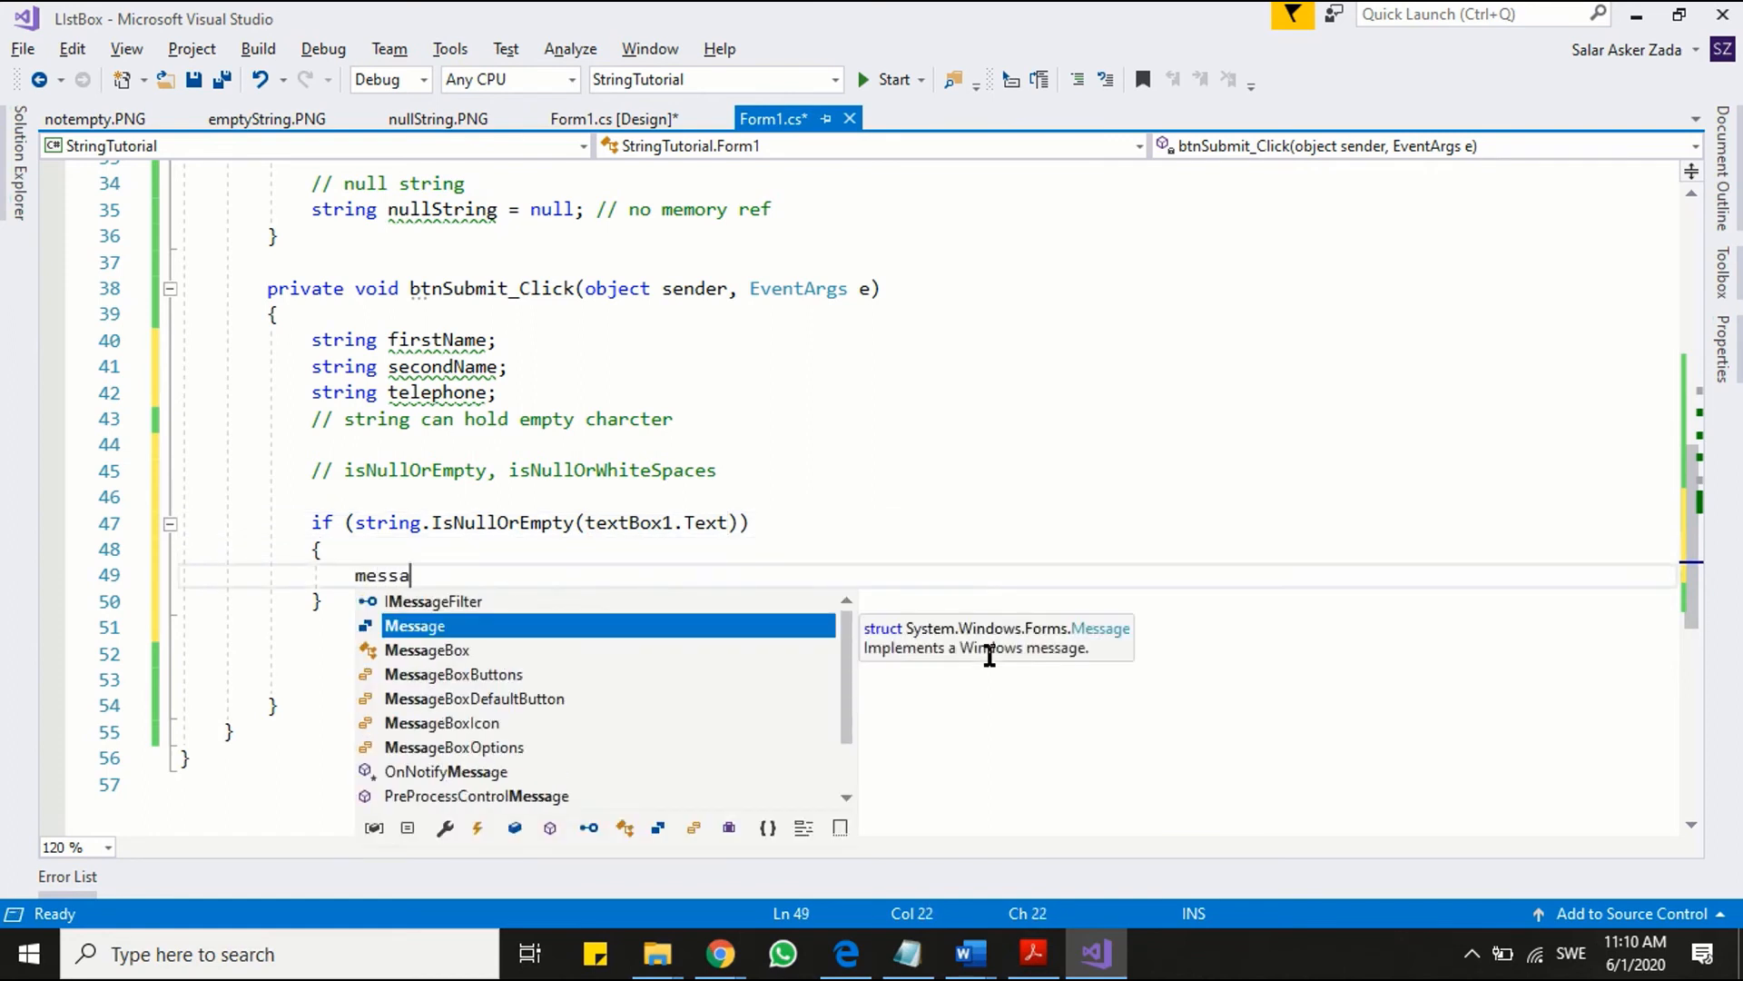
{"action": "type", "text": "MessageBox.Show();"}
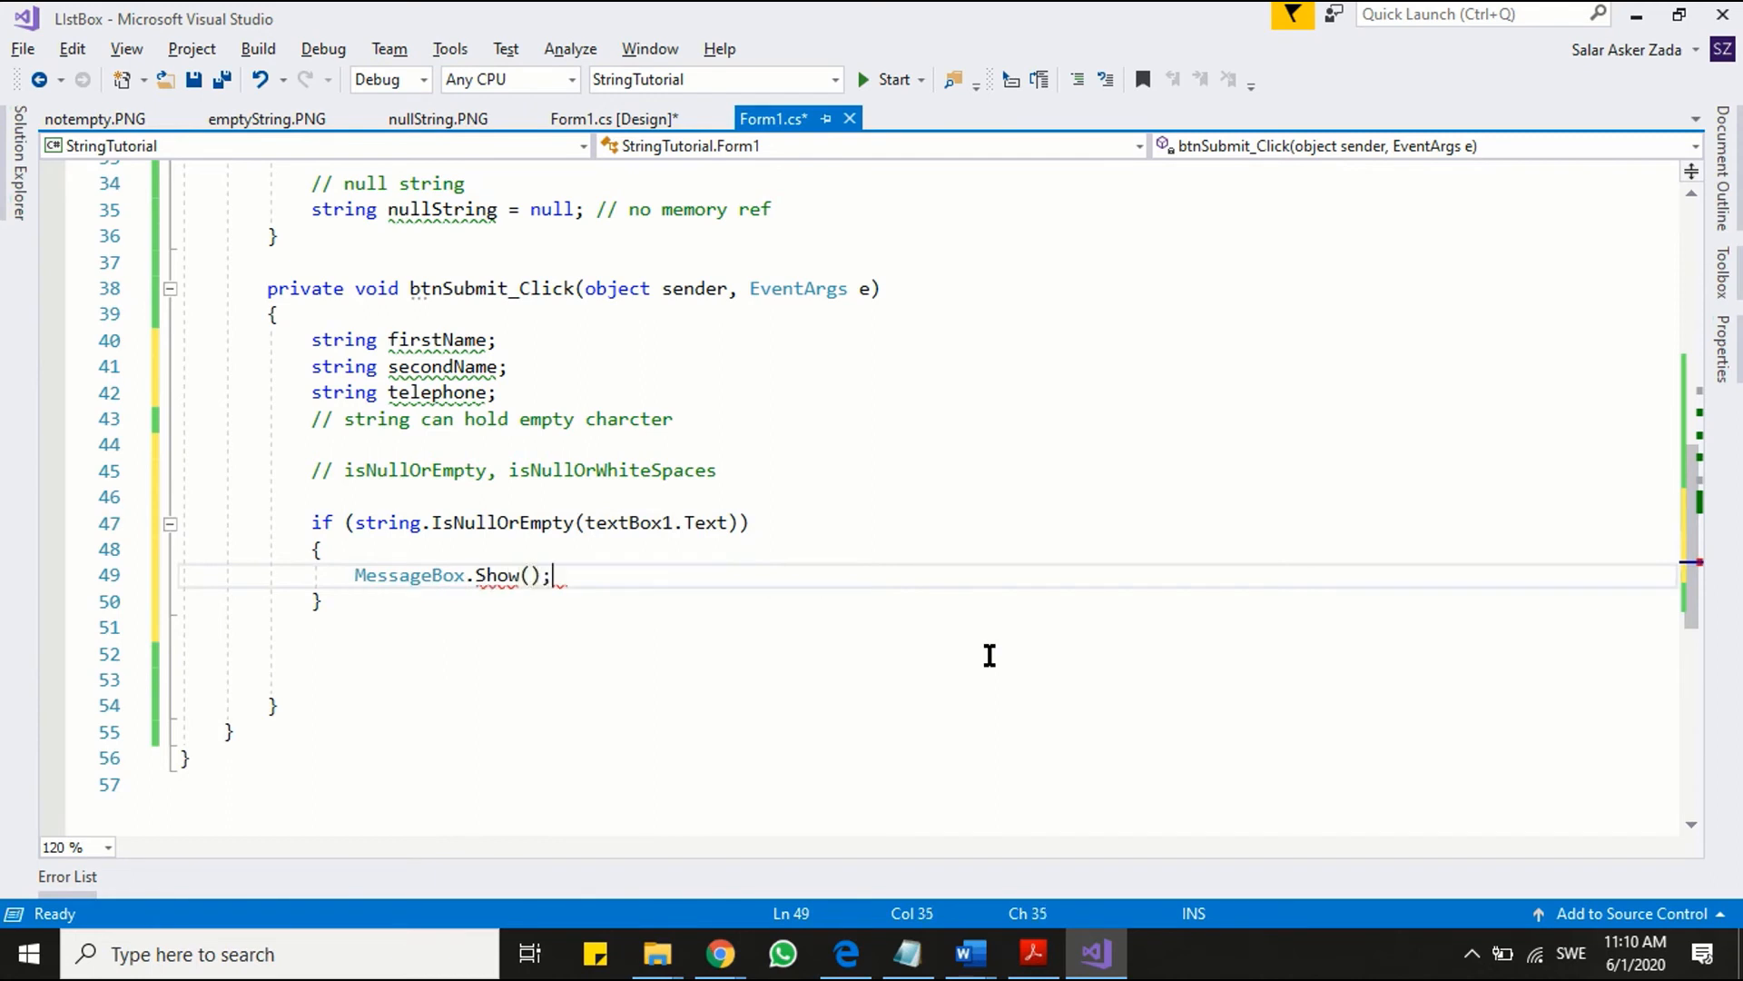
{"action": "key", "text": "Backspace"}
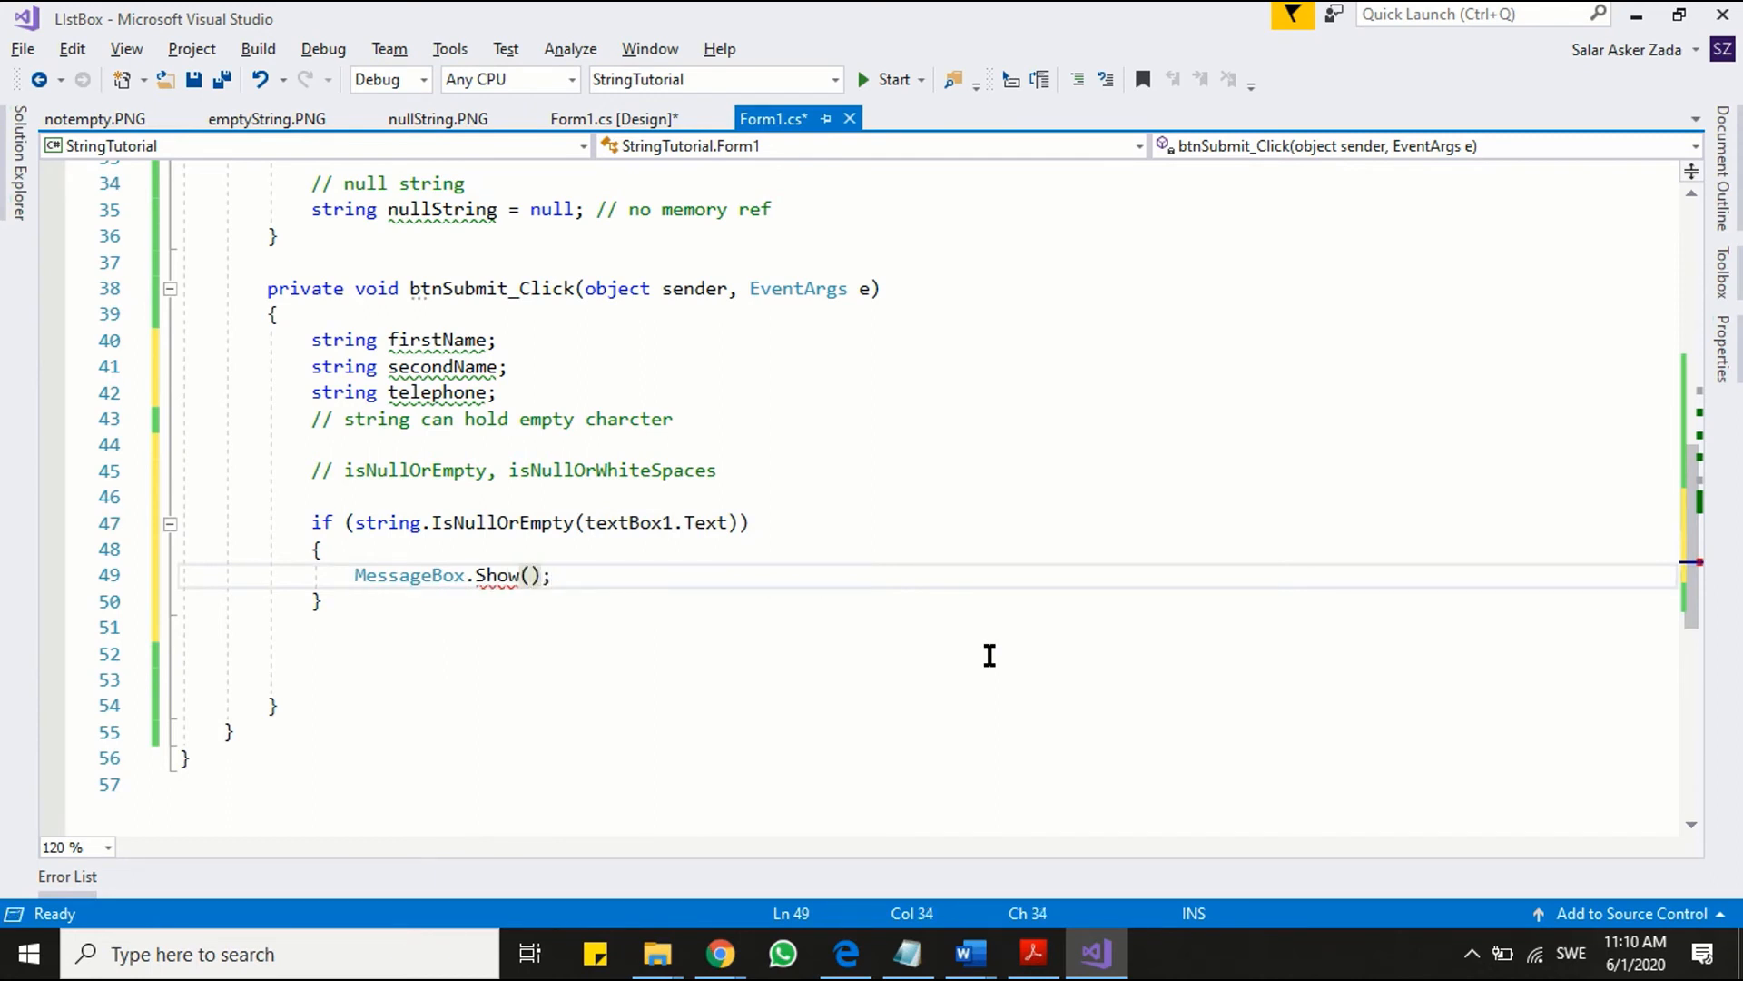
{"action": "type", "text": "\"\""}
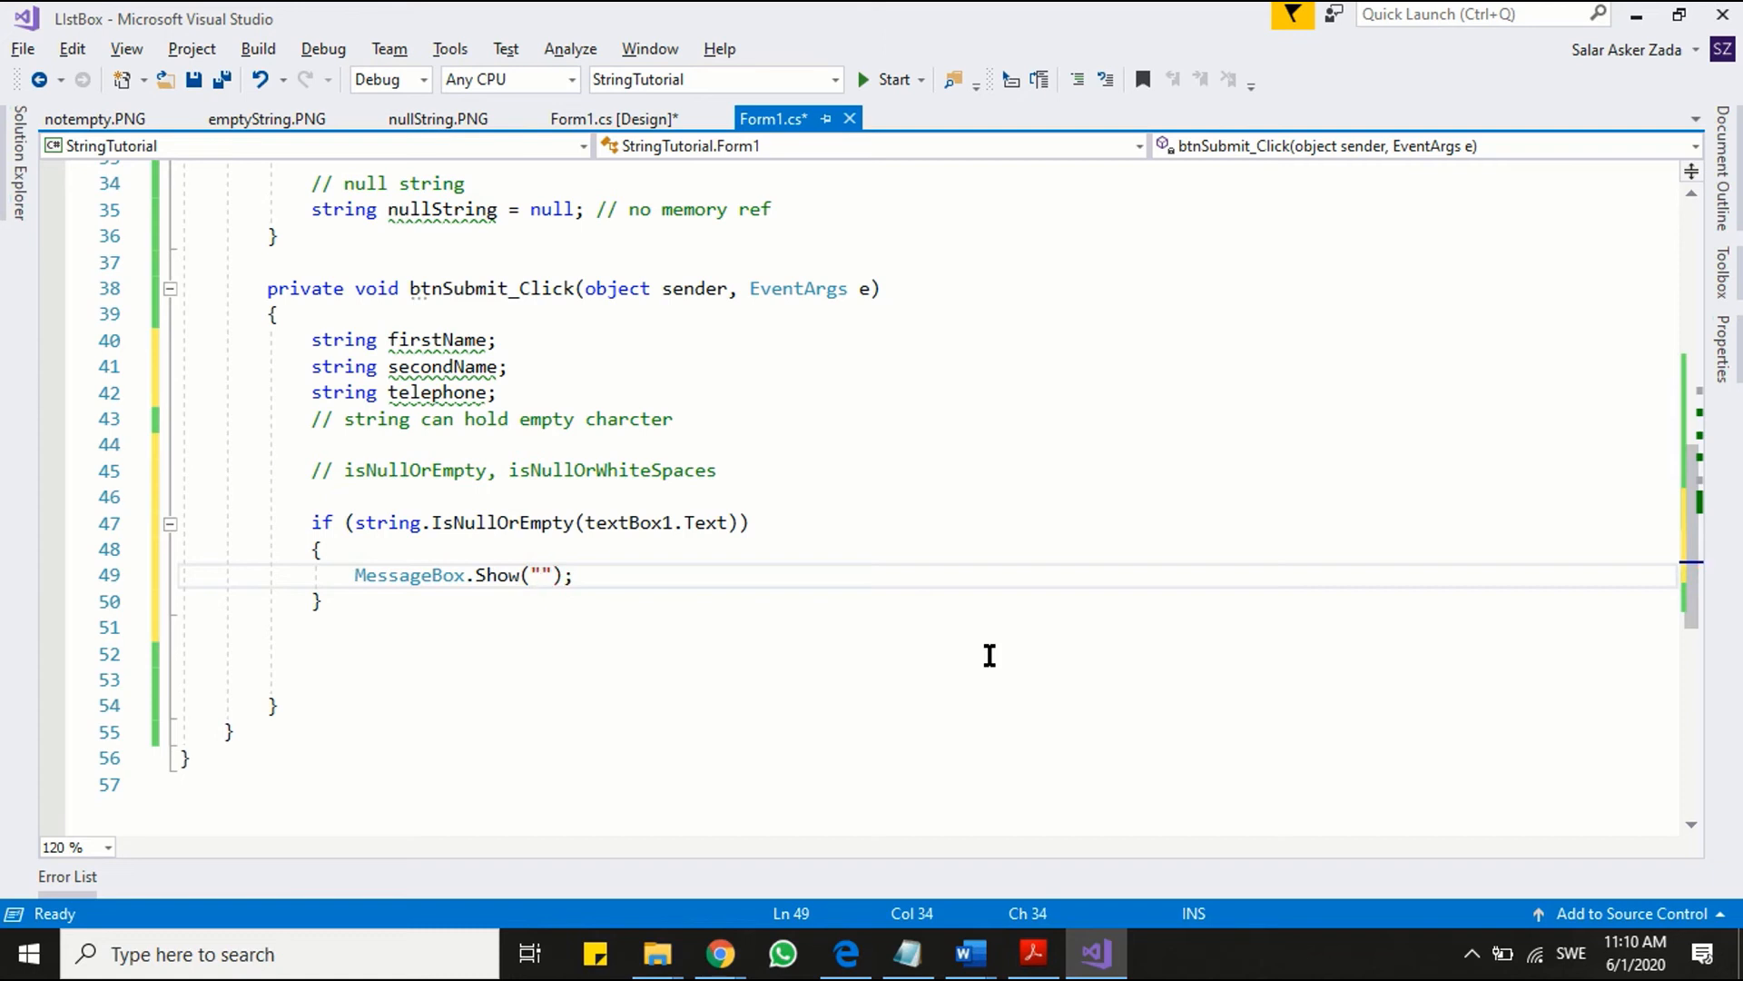
{"action": "type", "text": "String is n"}
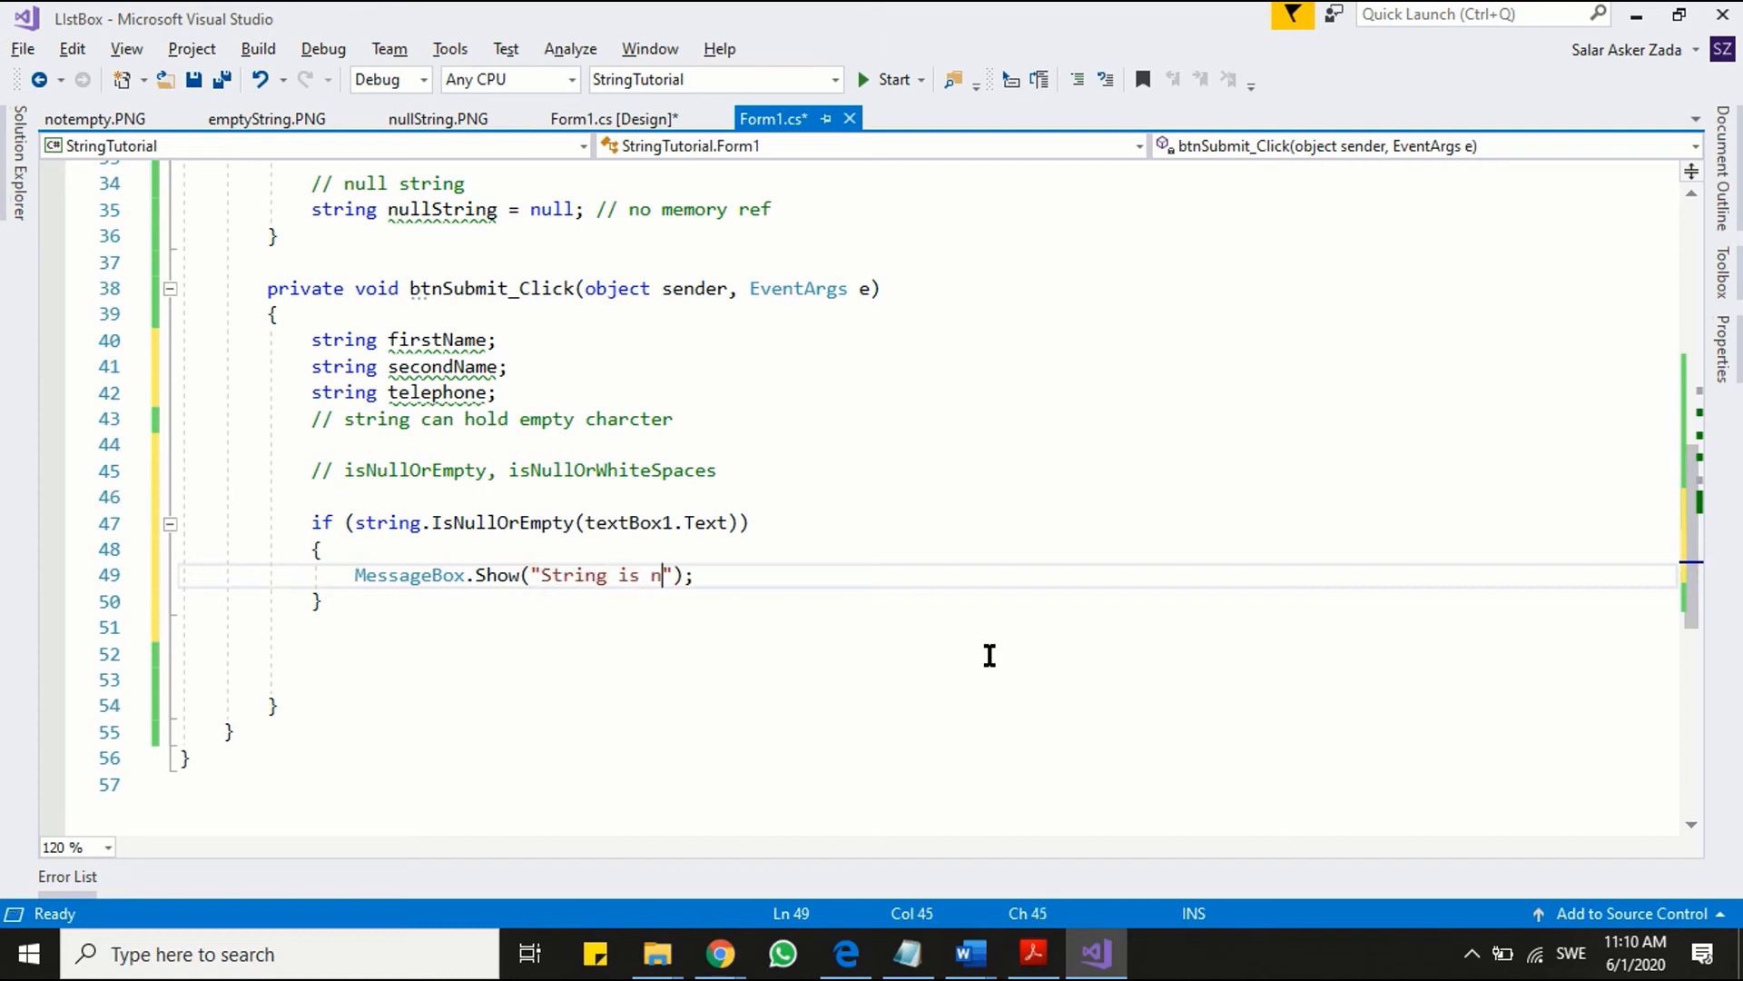
{"action": "type", "text": "ull of"}
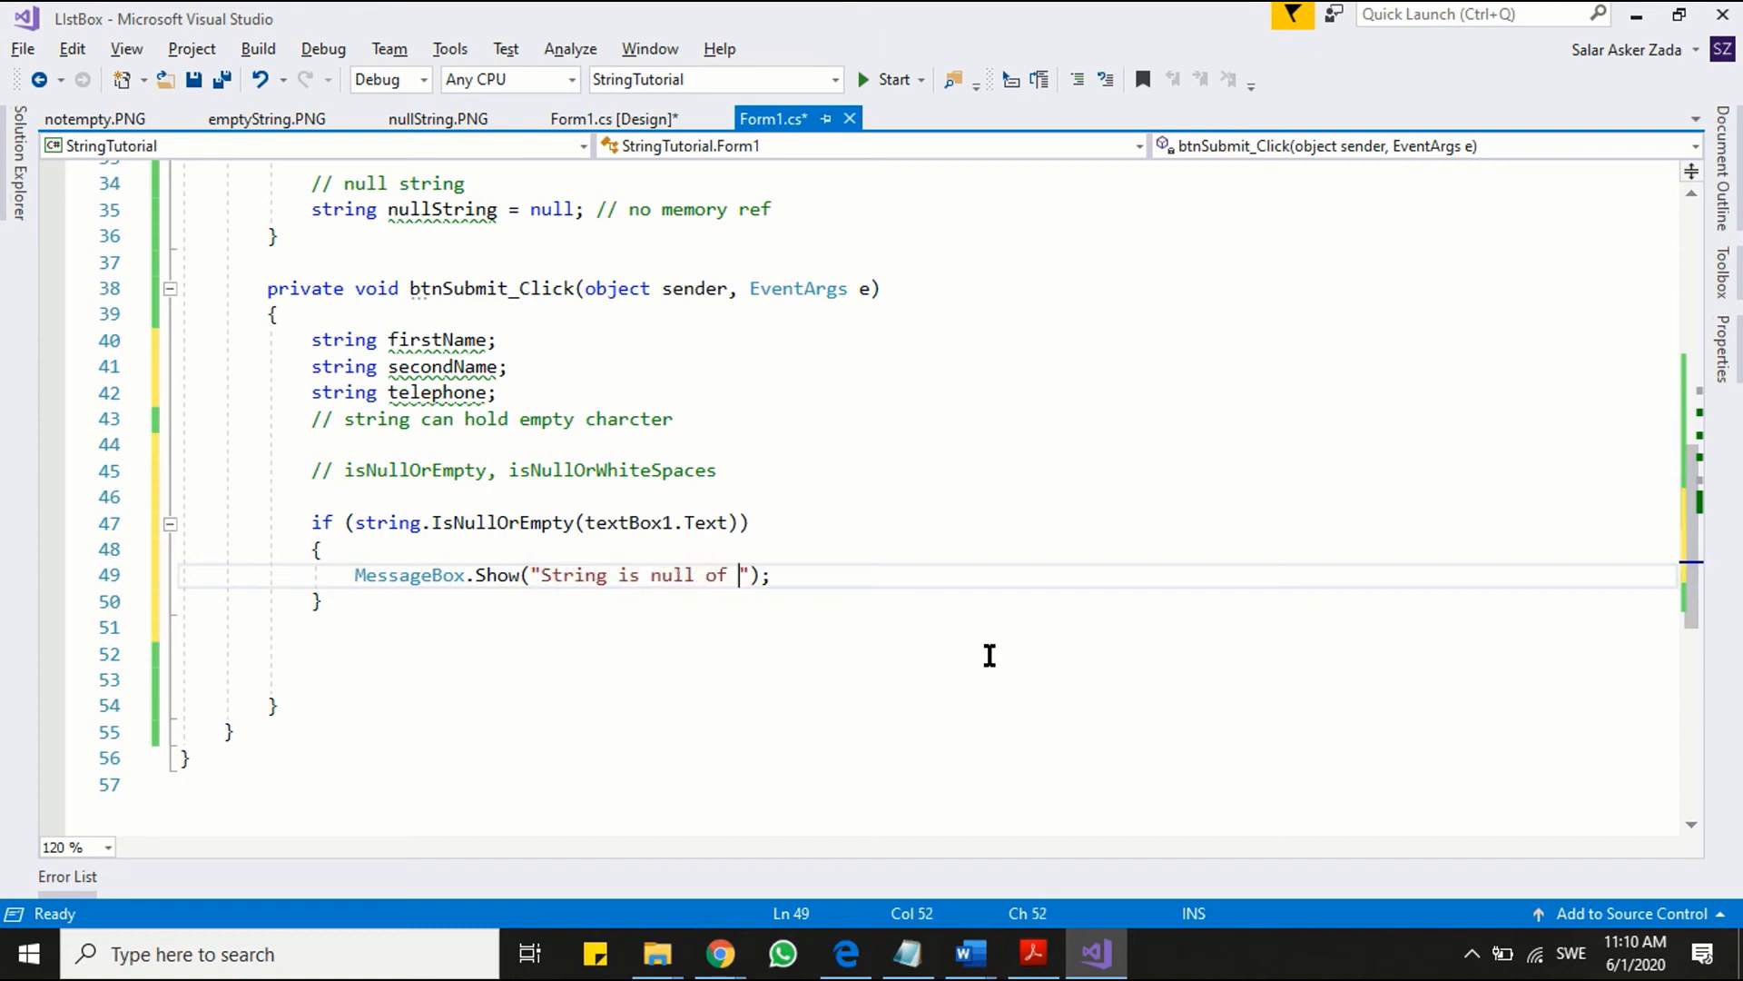
{"action": "type", "text": "empty"}
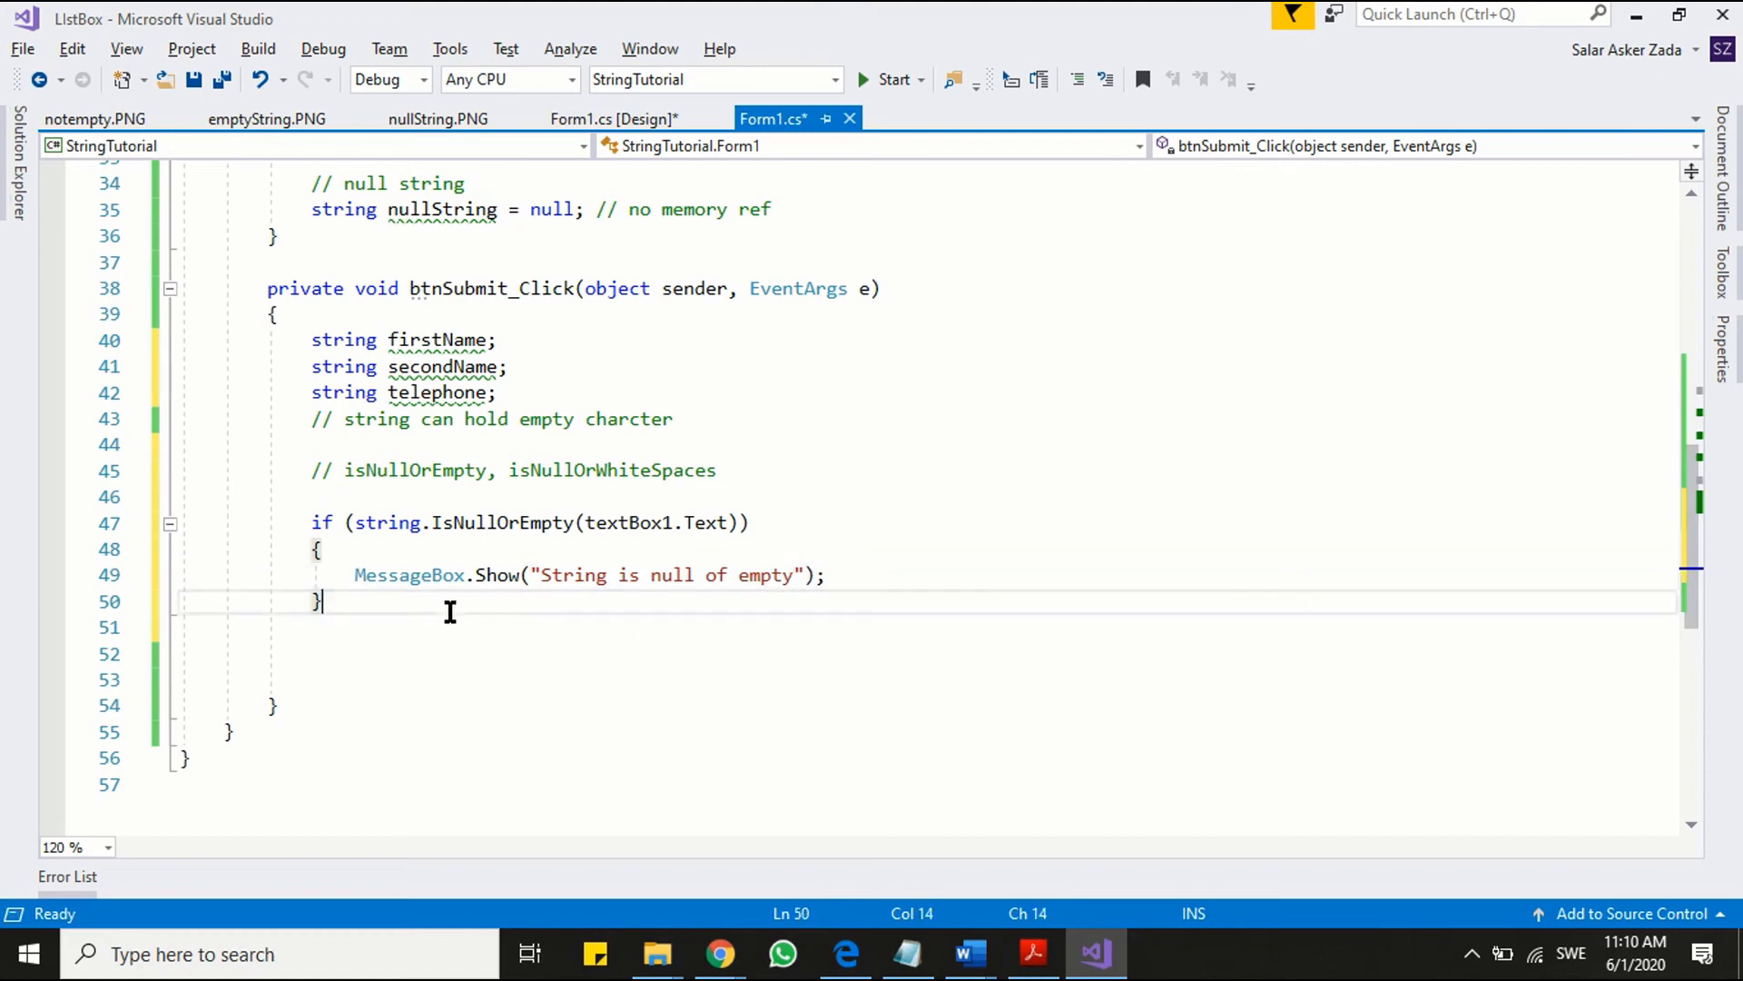
- Add an else block that assigns textBox1.Text to firstName
{"action": "type", "text": "else"}
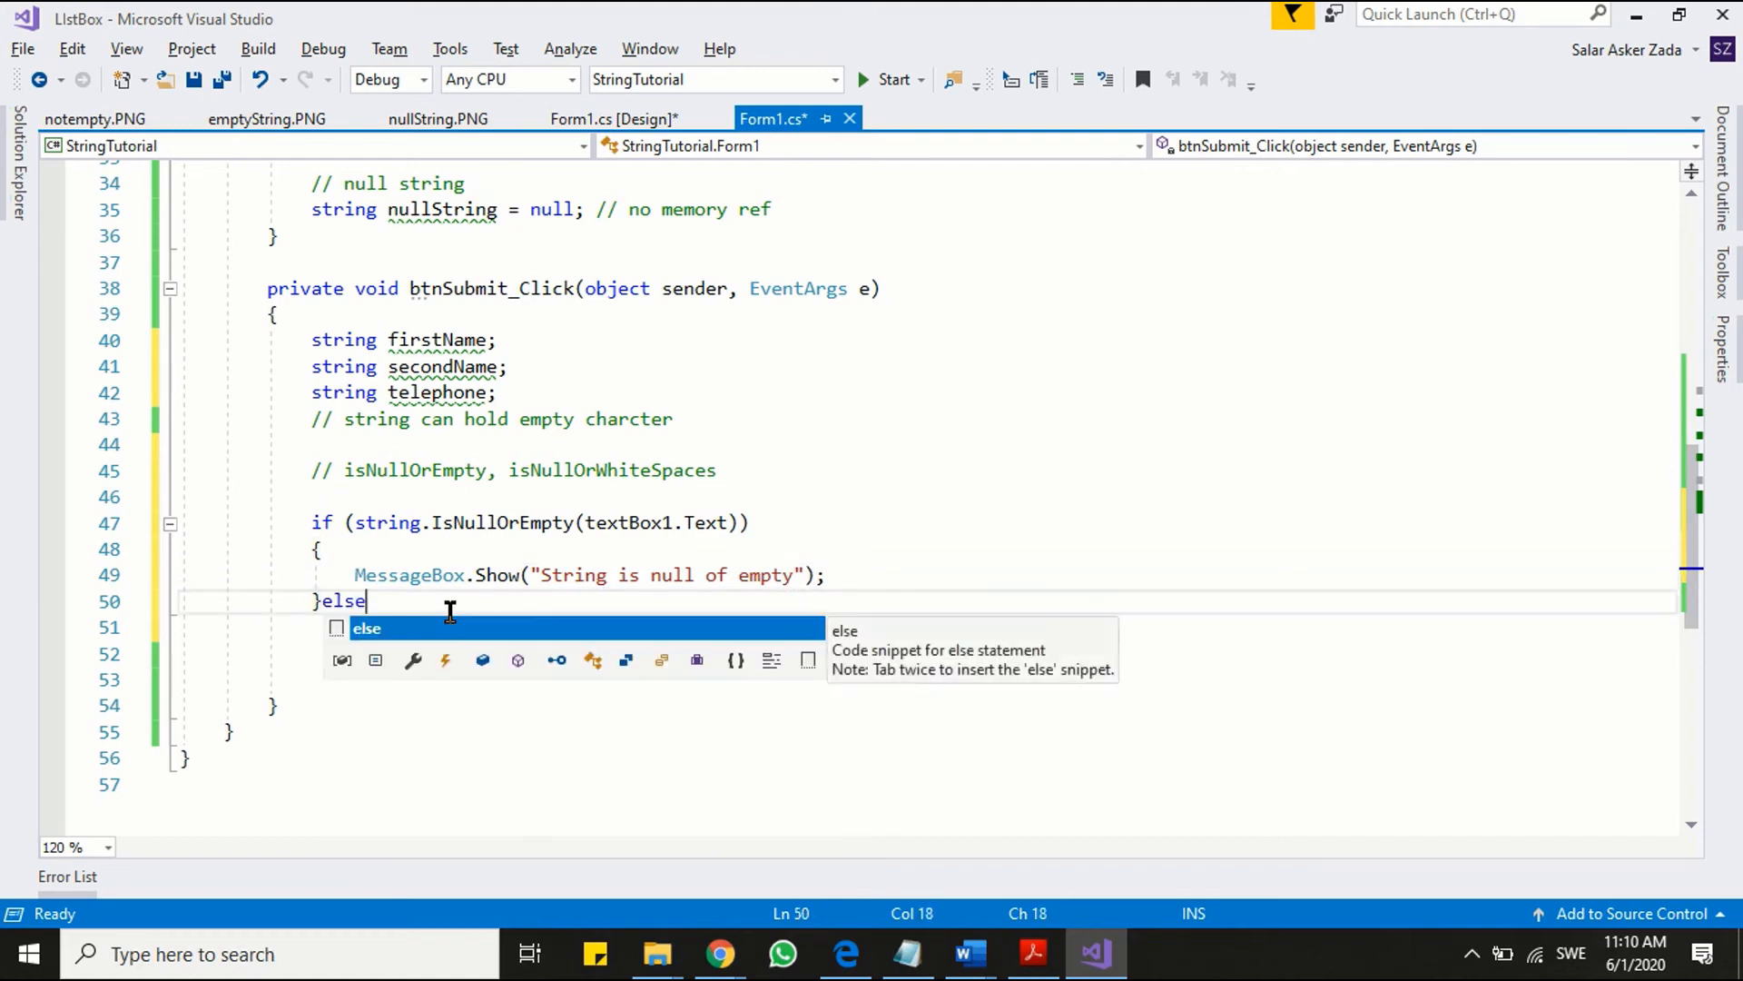
{"action": "key", "text": "Tab"}
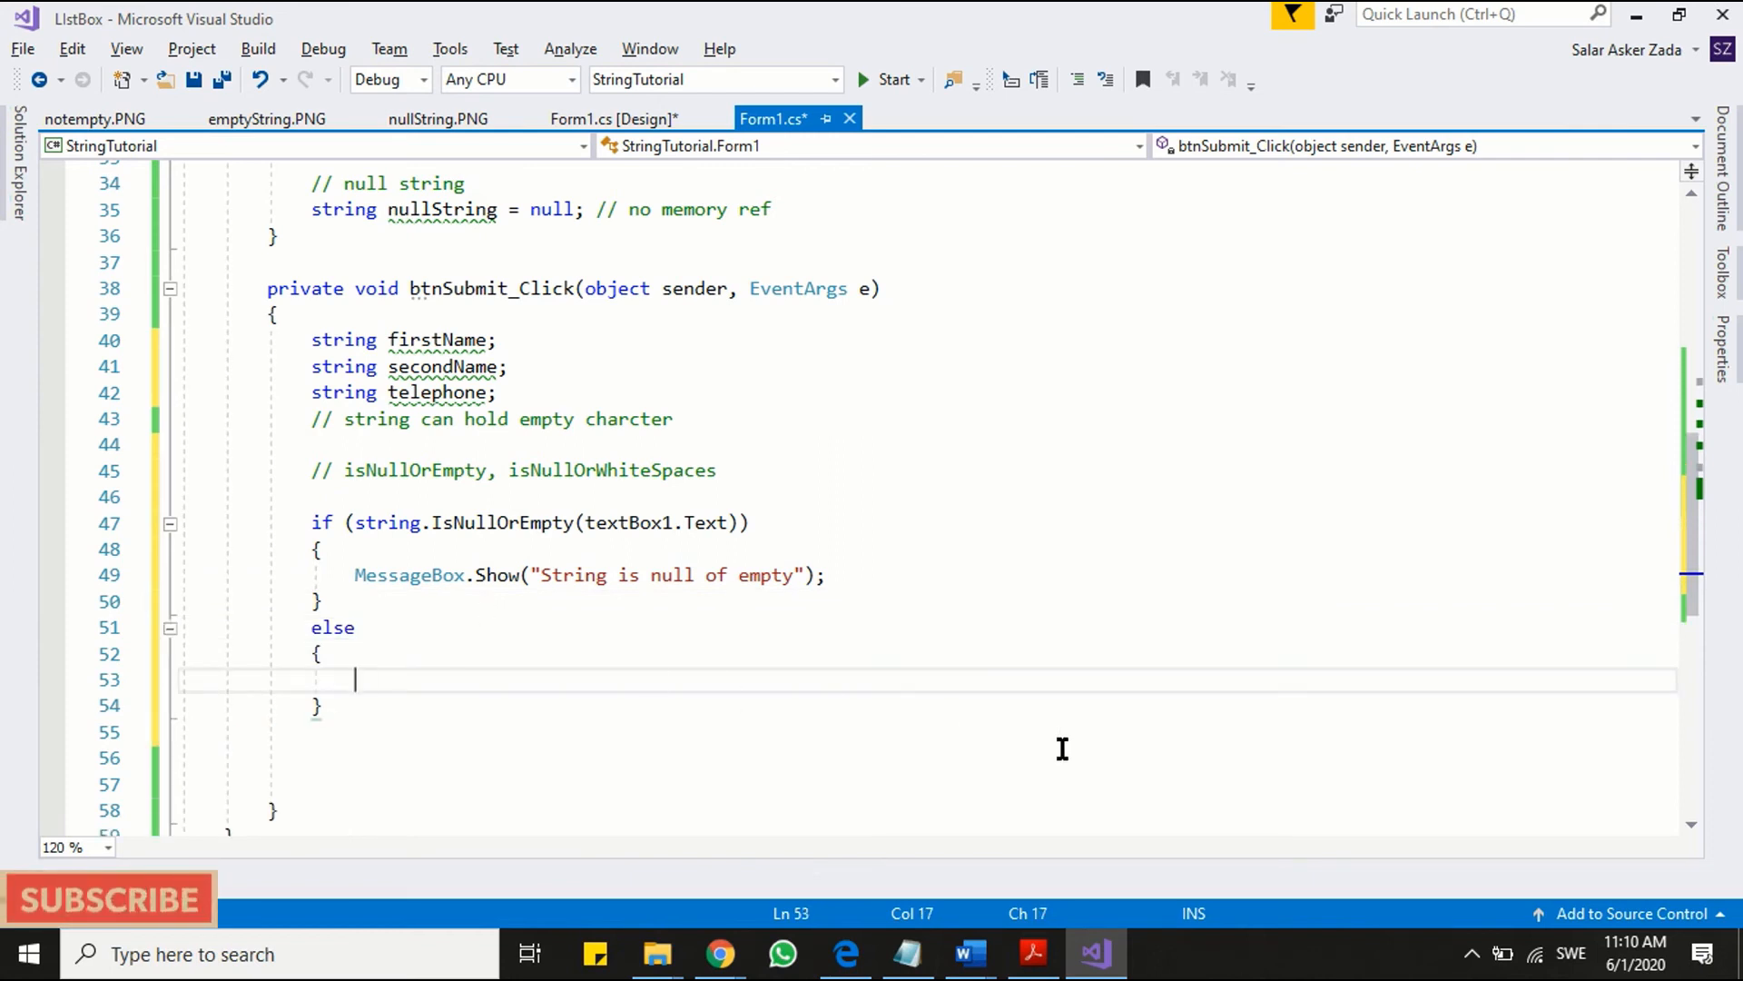
{"action": "type", "text": "first"}
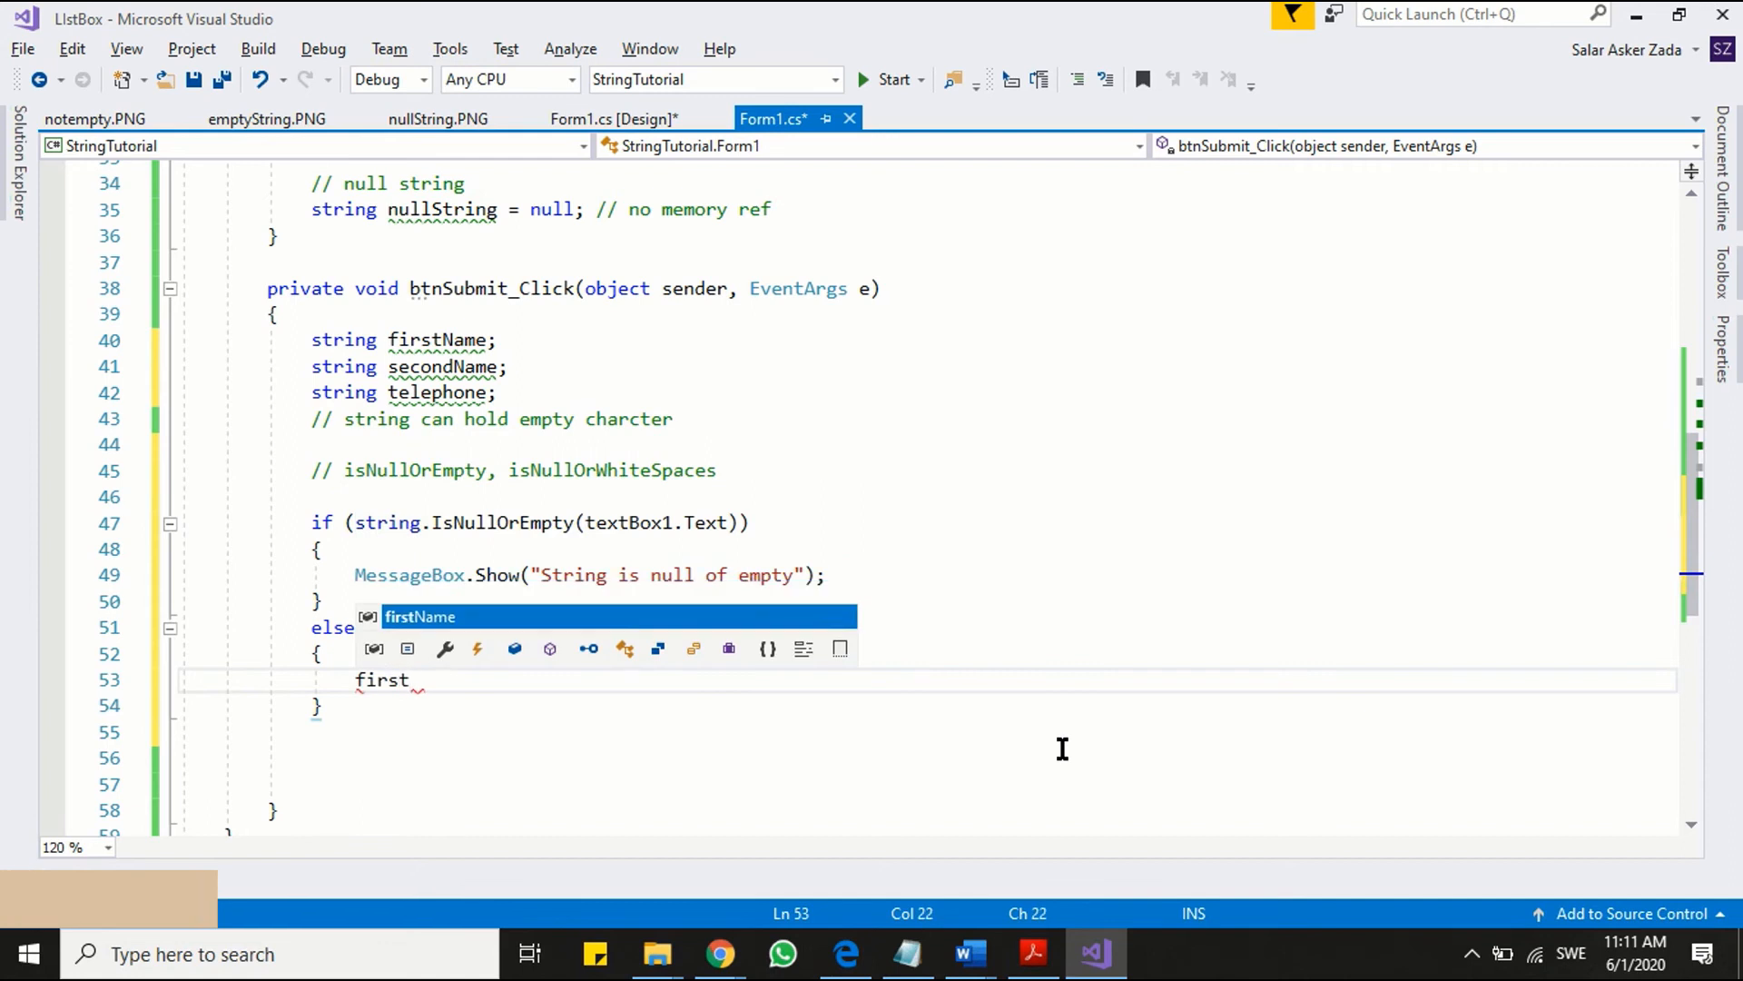
{"action": "type", "text": "Name = textBox1"}
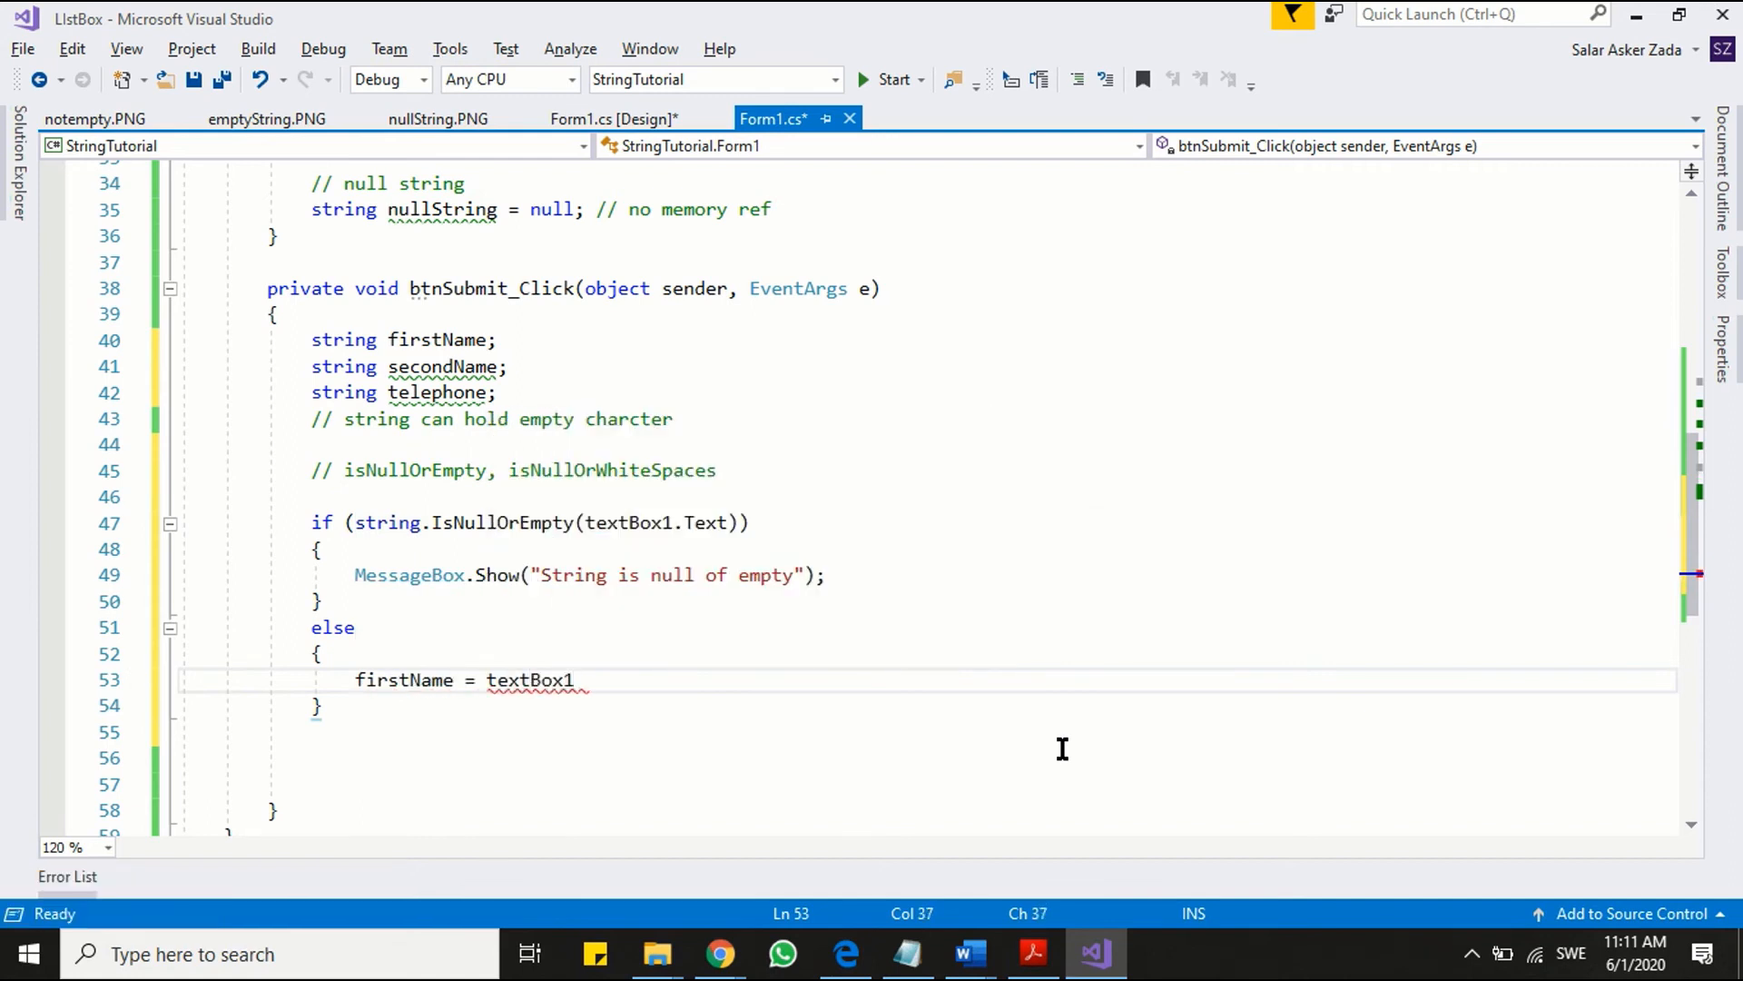
{"action": "type", "text": ".Text"}
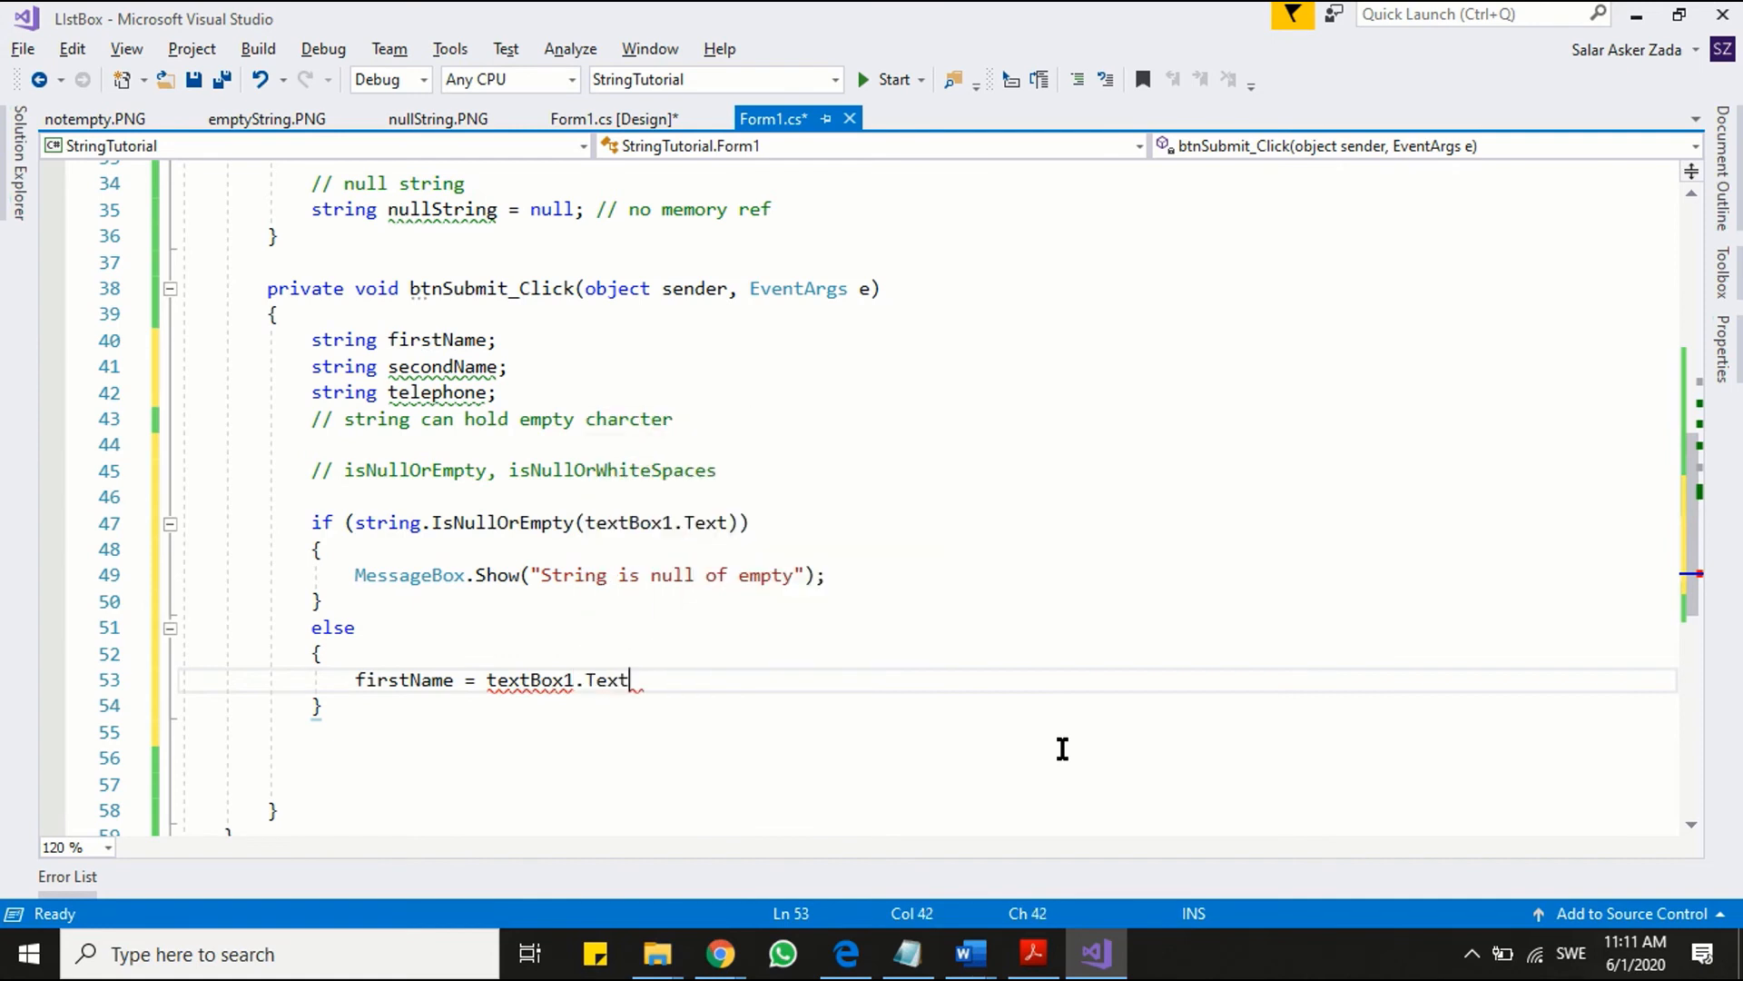
{"action": "type", "text": ";"}
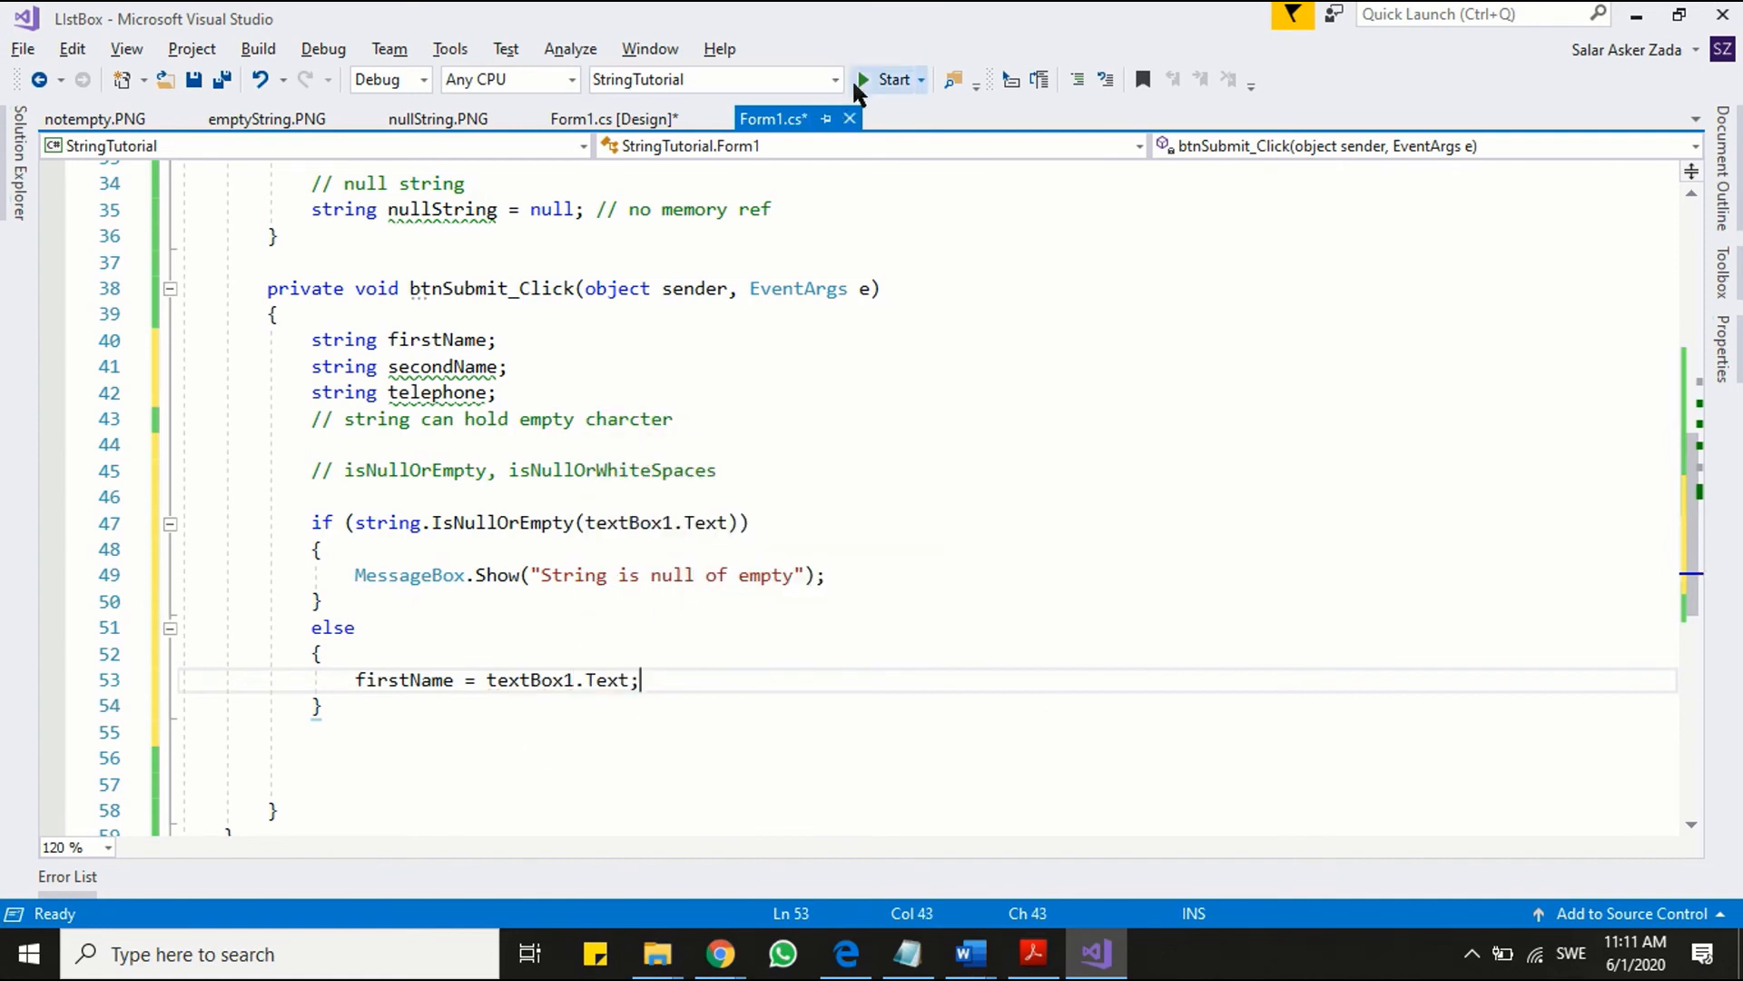
- Run the form, submit it blank, then submit with first name 'Petter'
{"action": "left_click", "coordinate": [893, 79]}
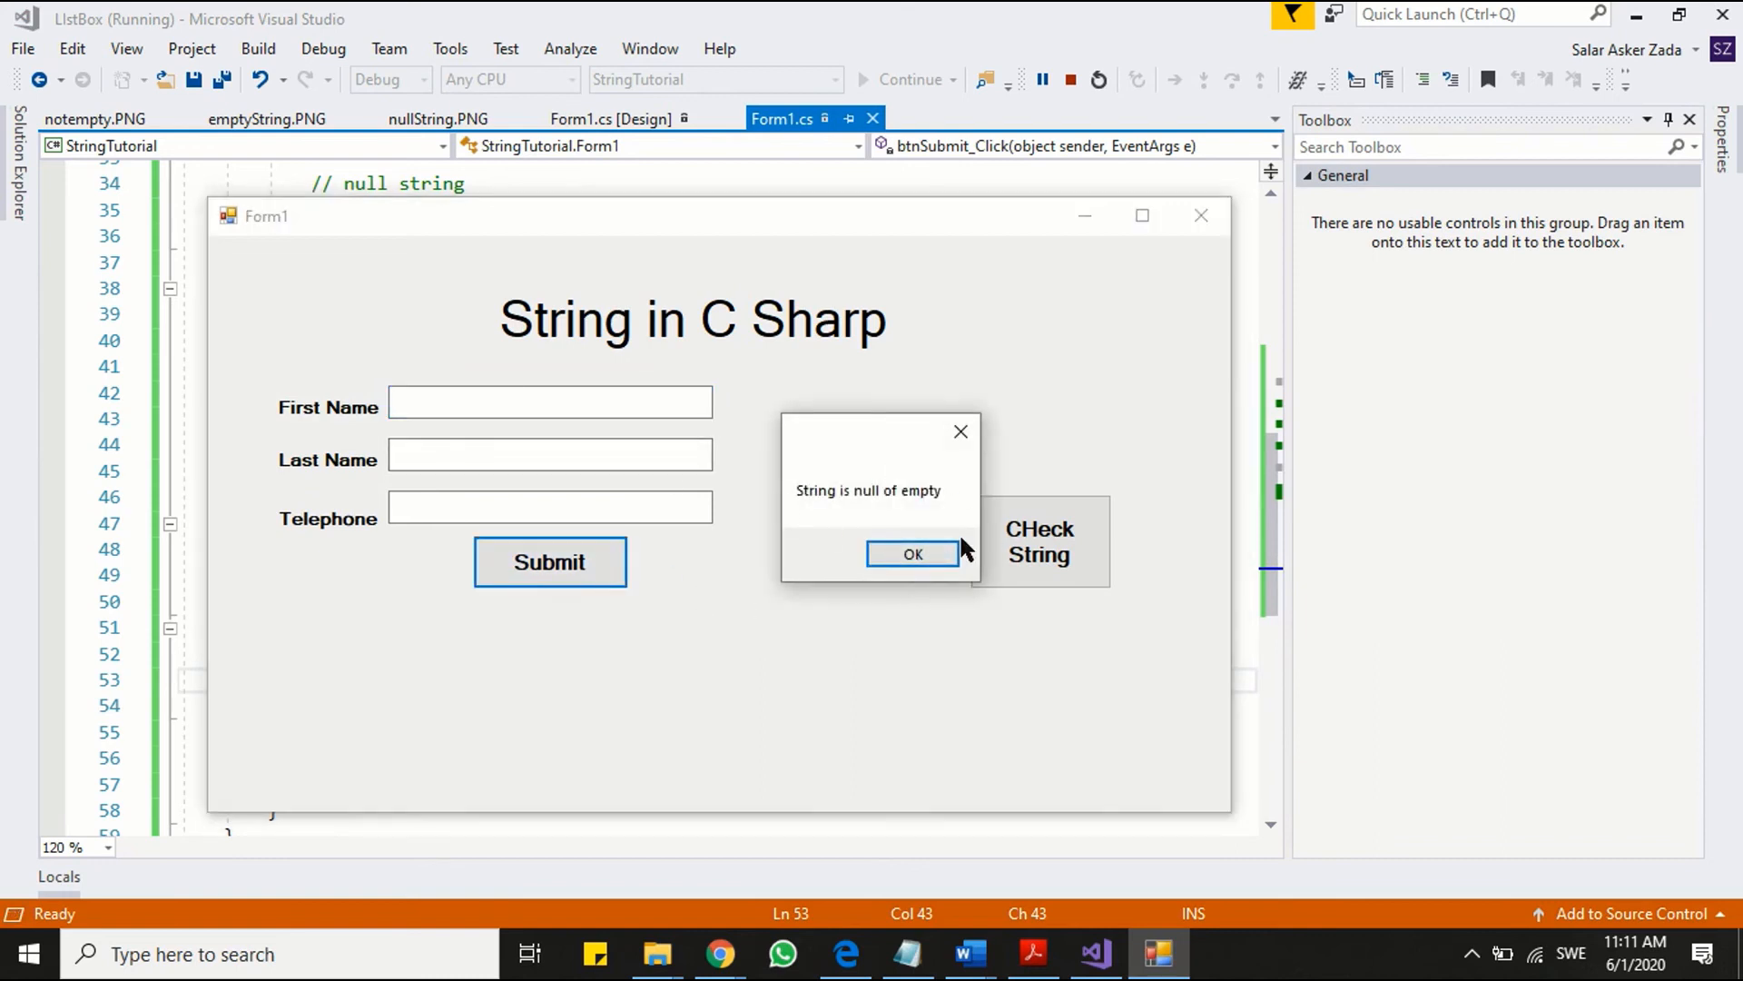
{"action": "left_click", "coordinate": [911, 554]}
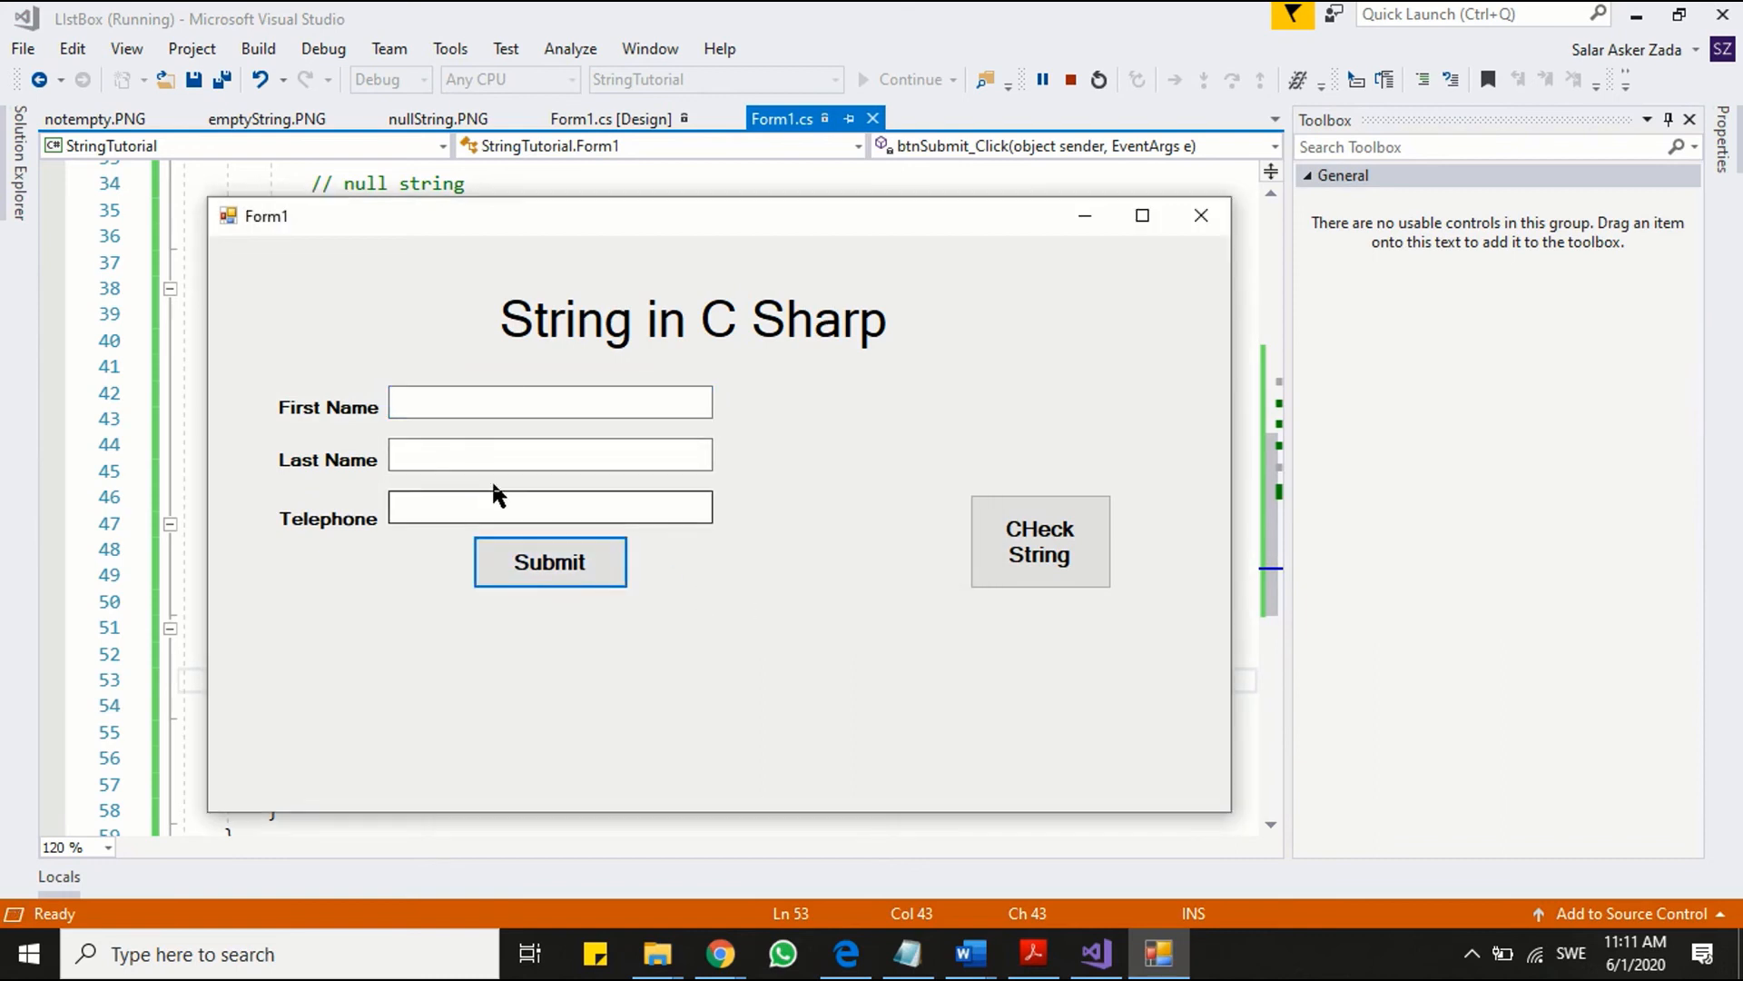
{"action": "left_click", "coordinate": [550, 401]}
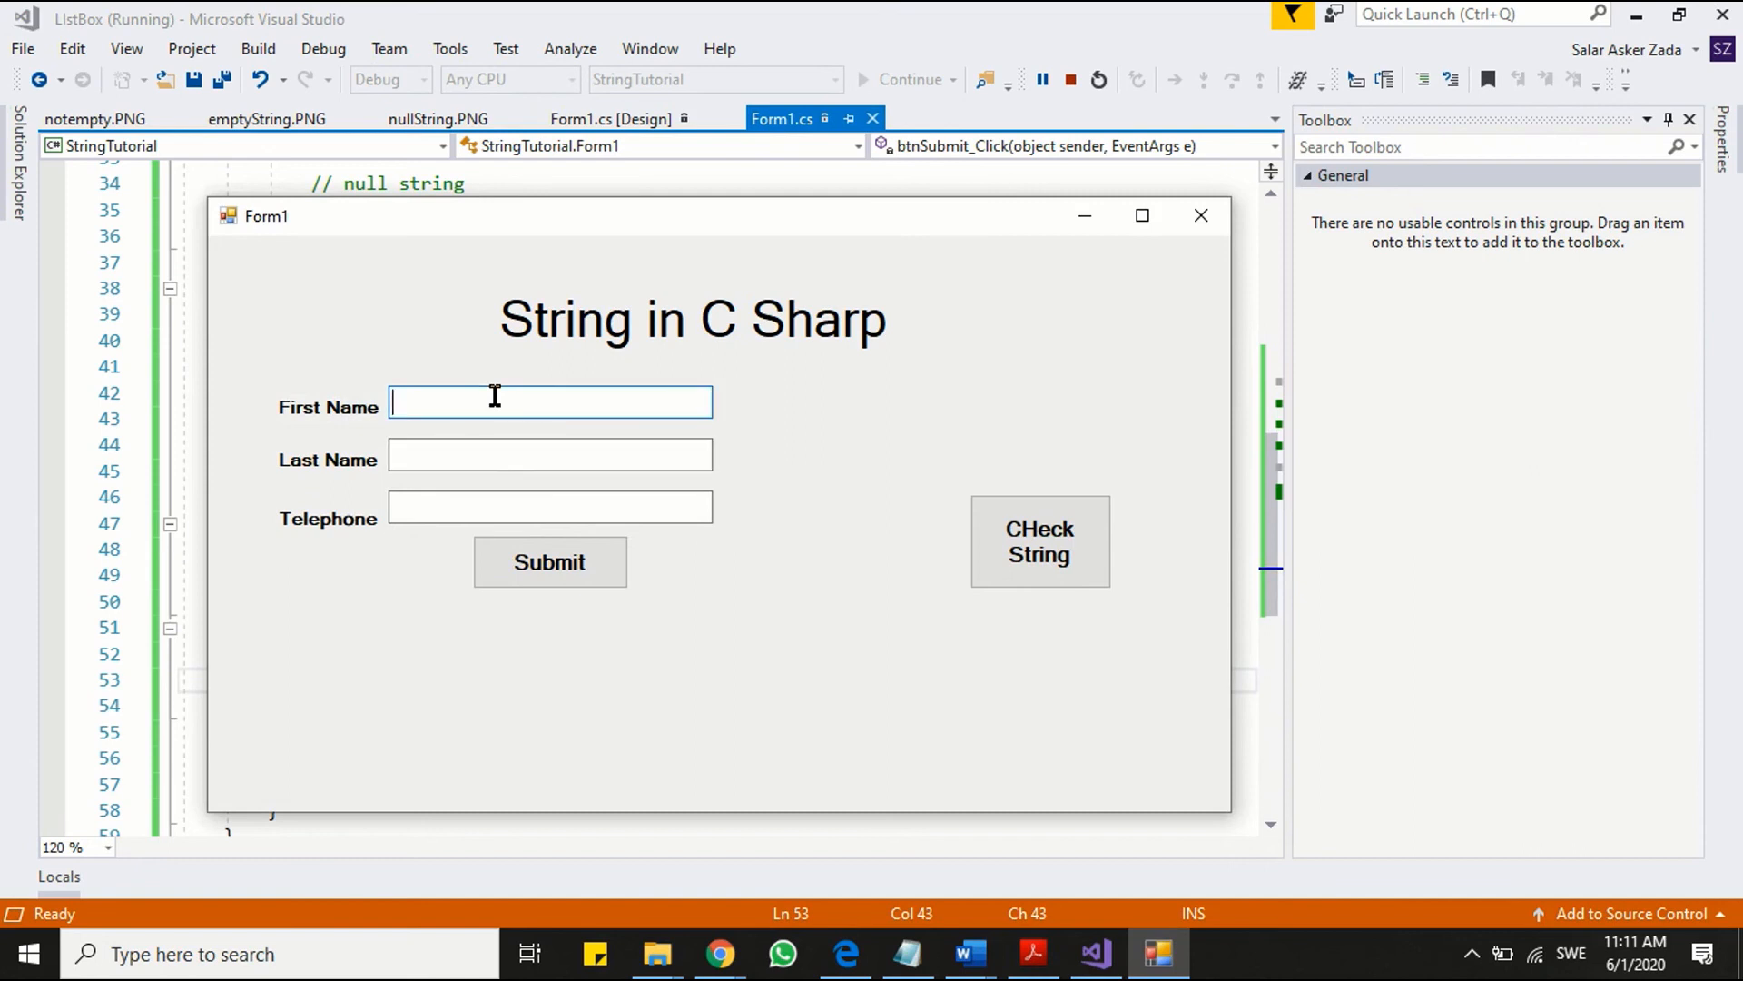
{"action": "type", "text": "Petter"}
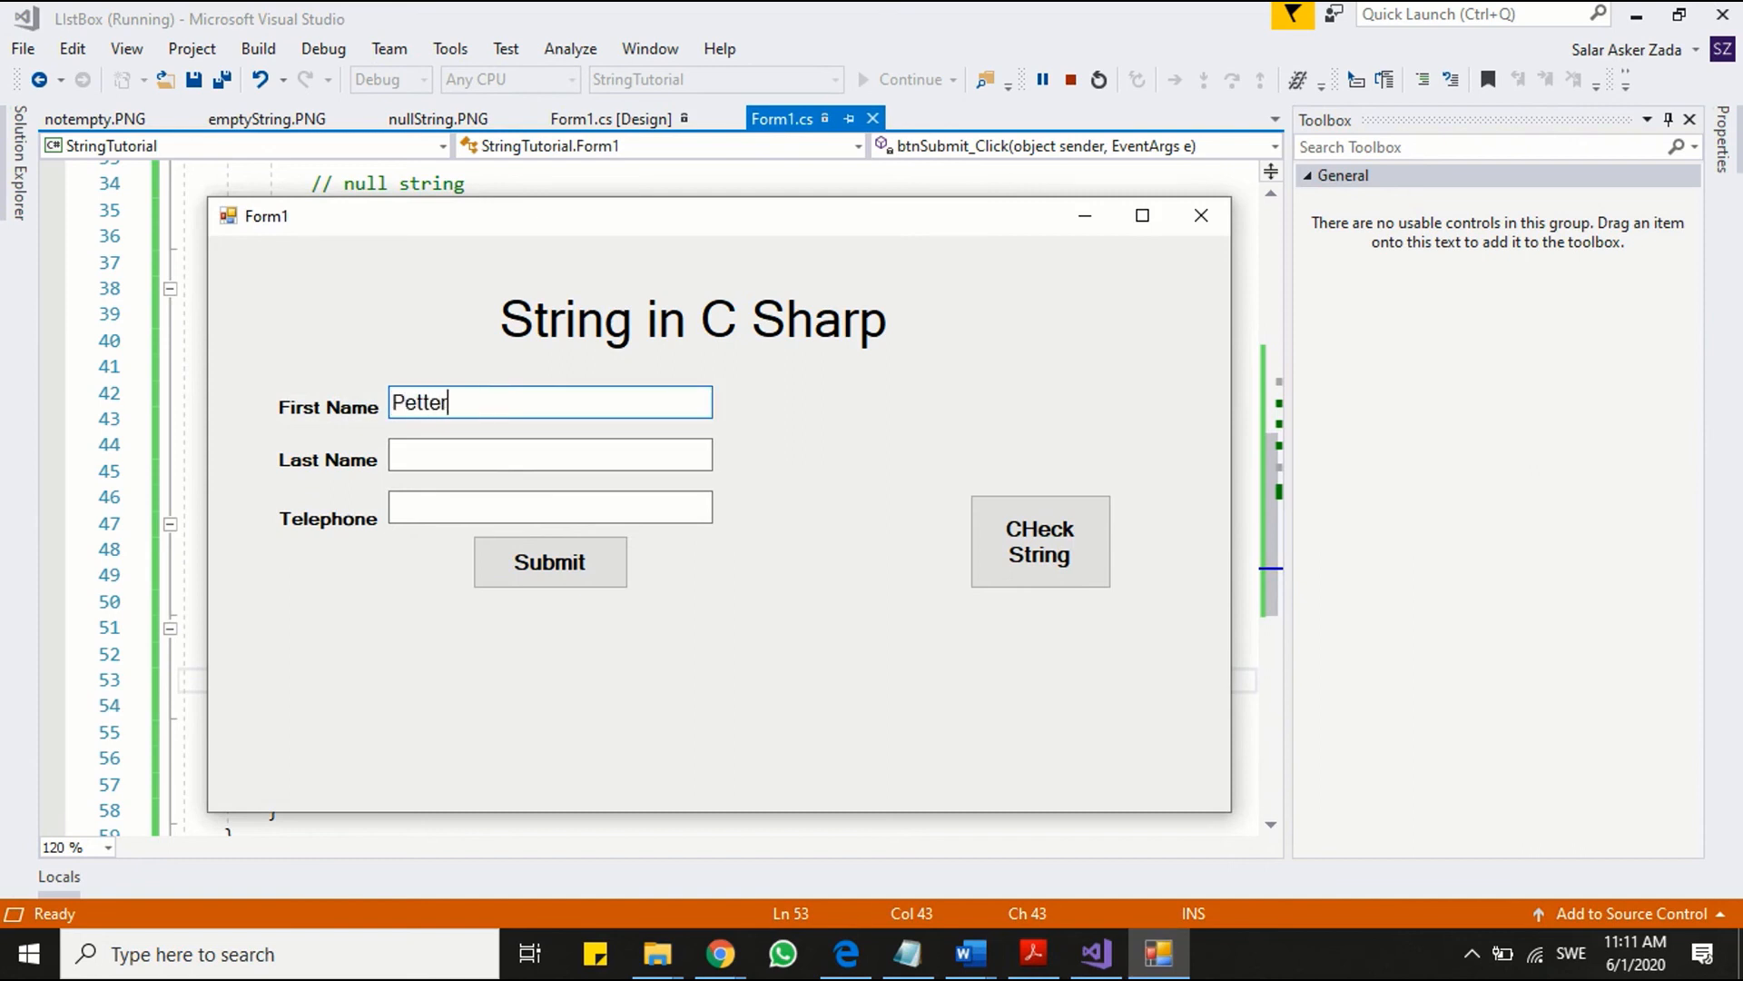
{"action": "left_click", "coordinate": [549, 561]}
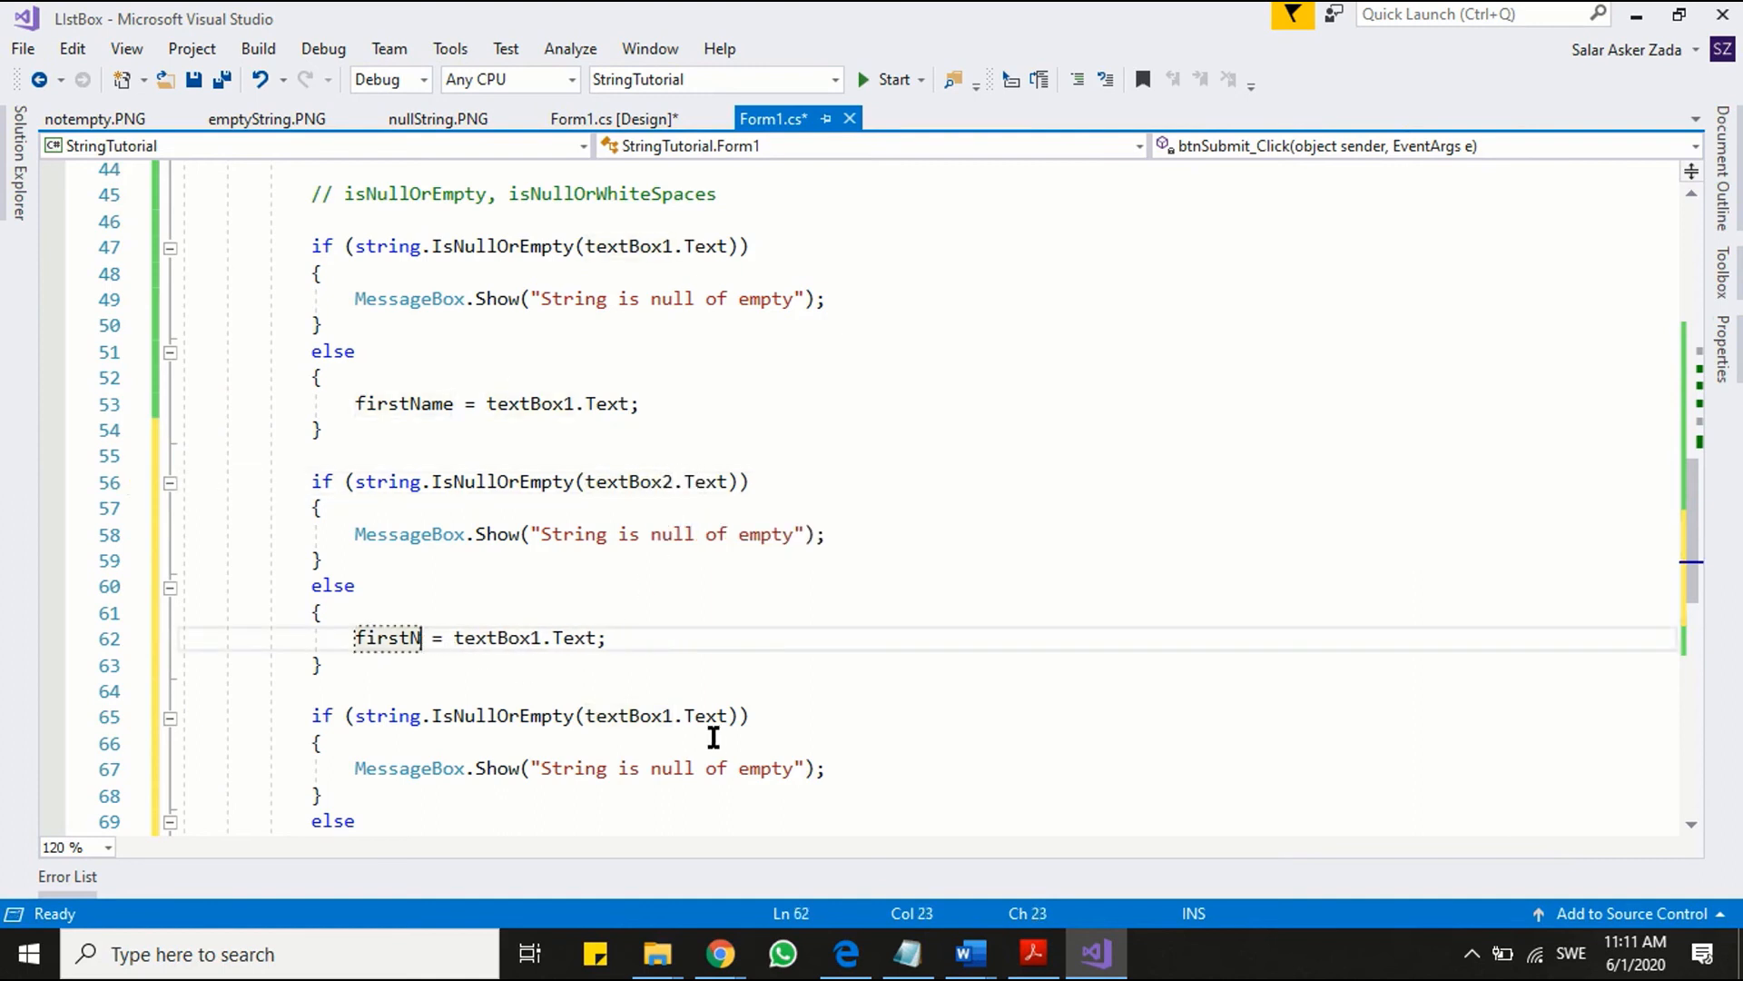
- Adapt the copied checks to store textBox2 in secondName and textBox3 in telephone
{"action": "type", "text": "seo"}
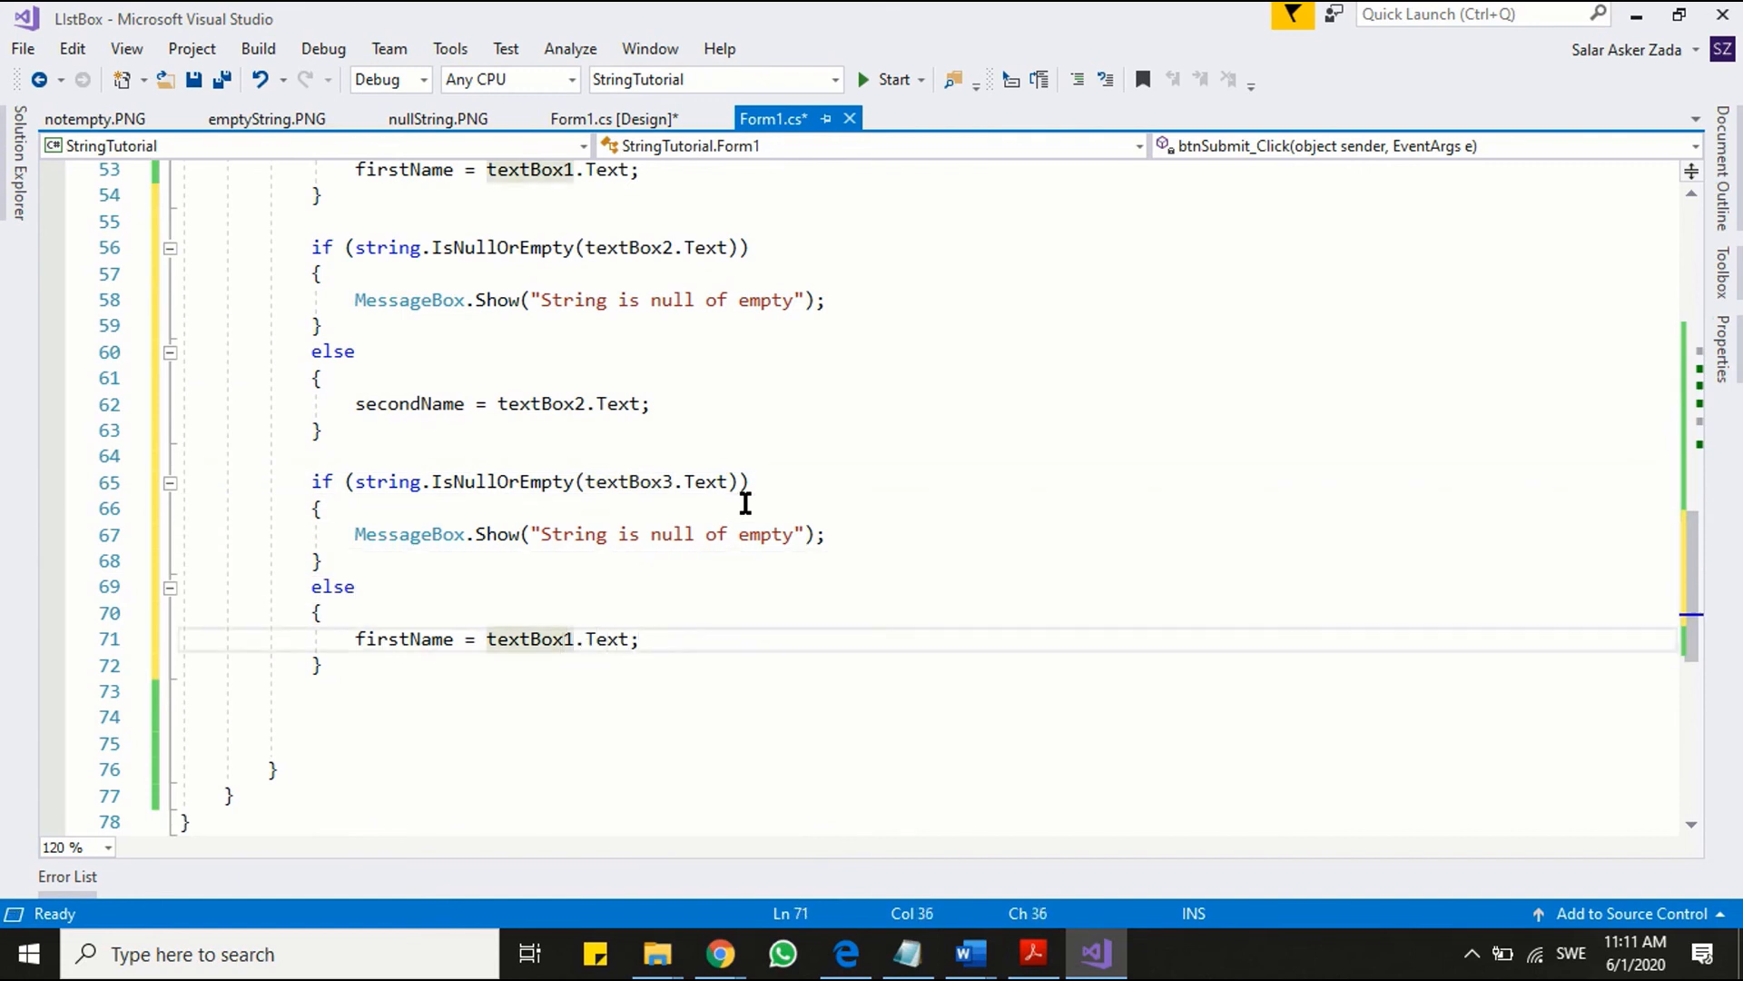
{"action": "type", "text": "textBox3"}
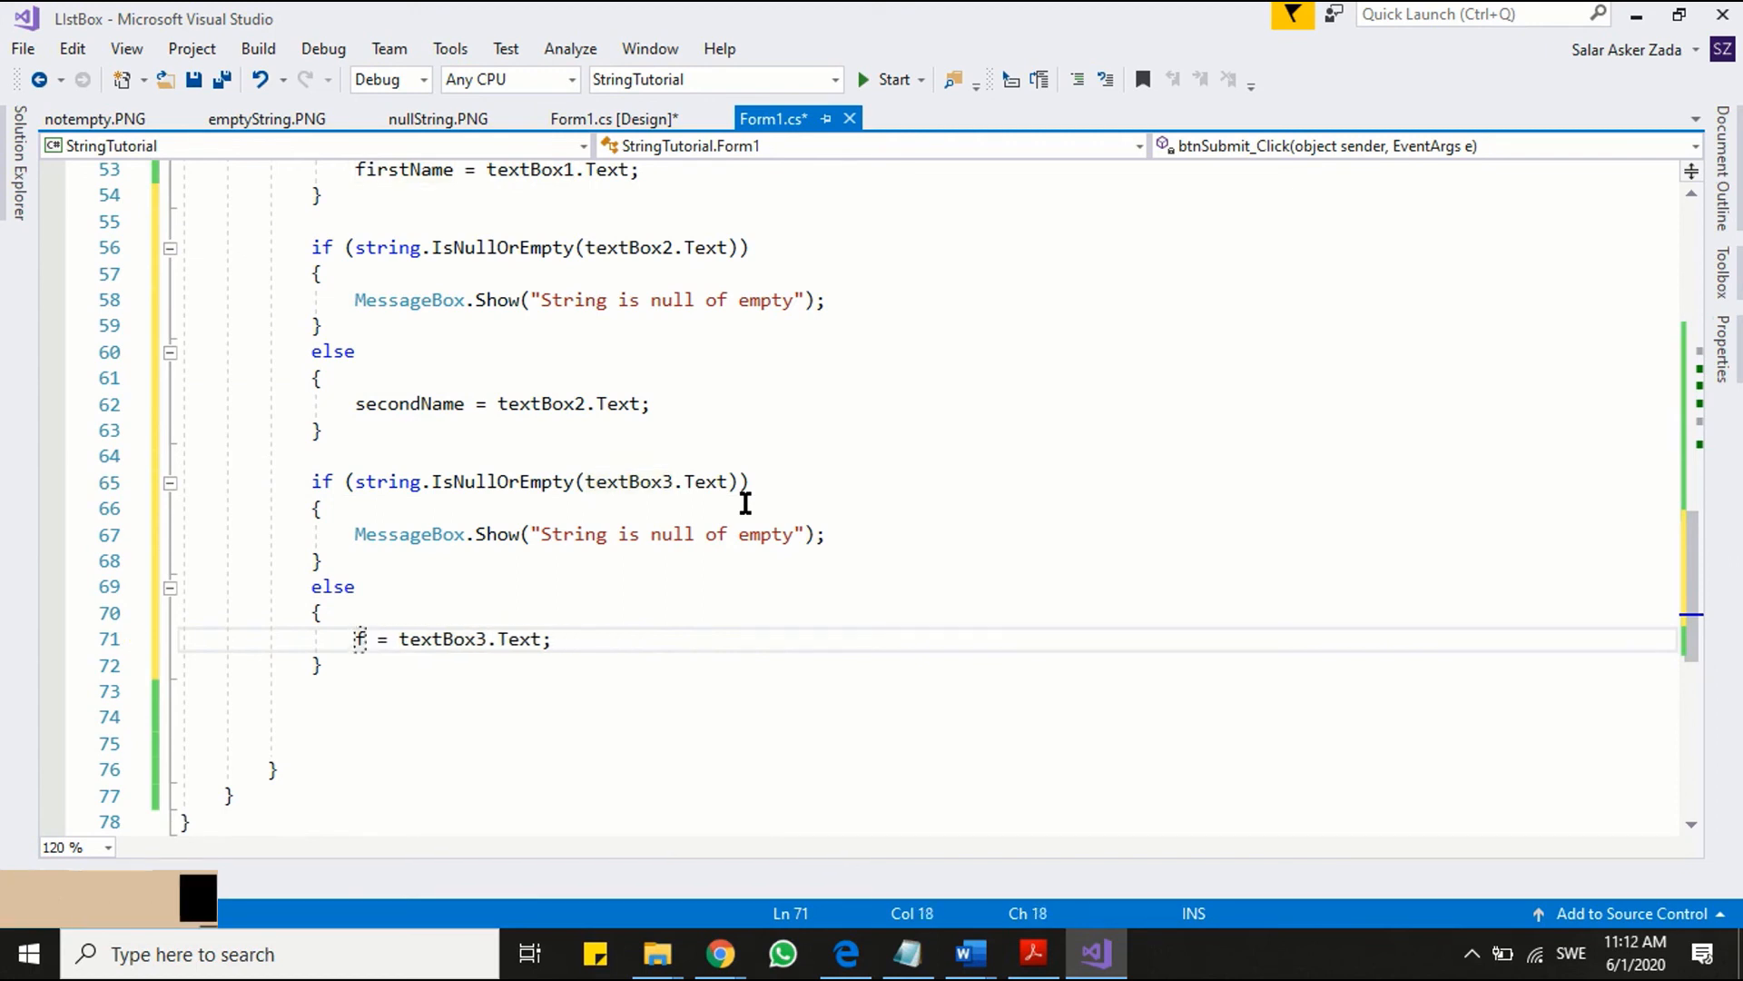
{"action": "type", "text": "elephone"}
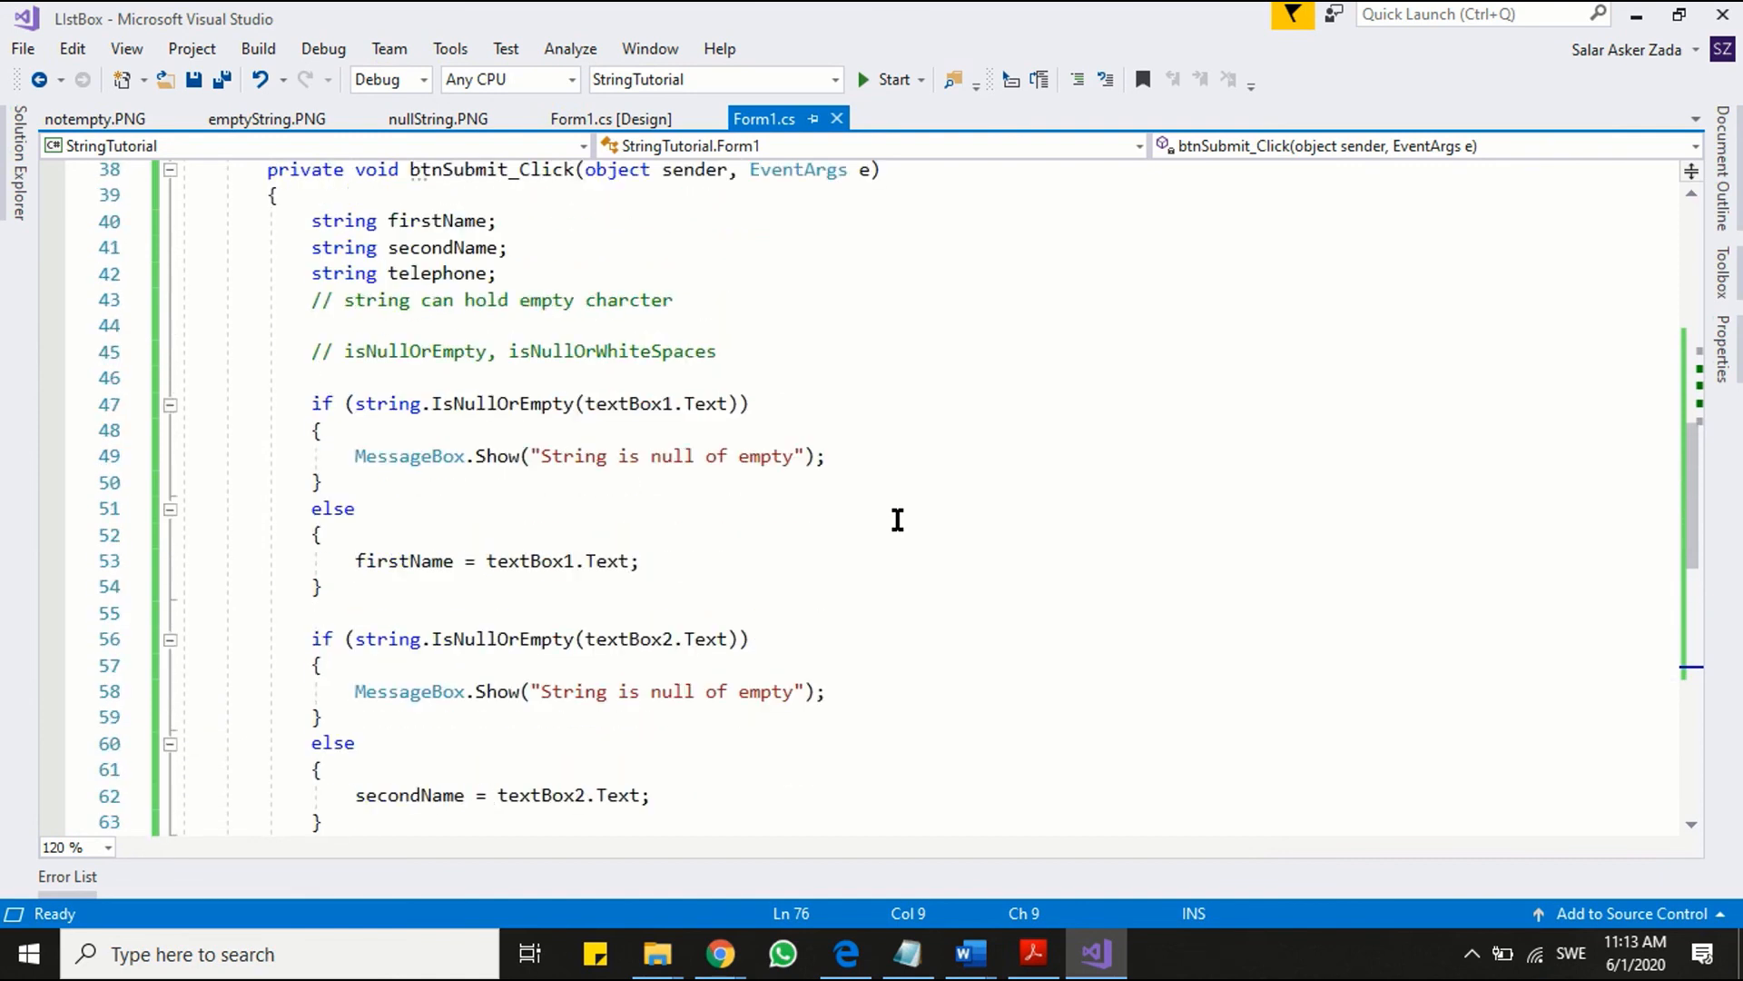
{"action": "mouse_move", "coordinate": [440, 356]}
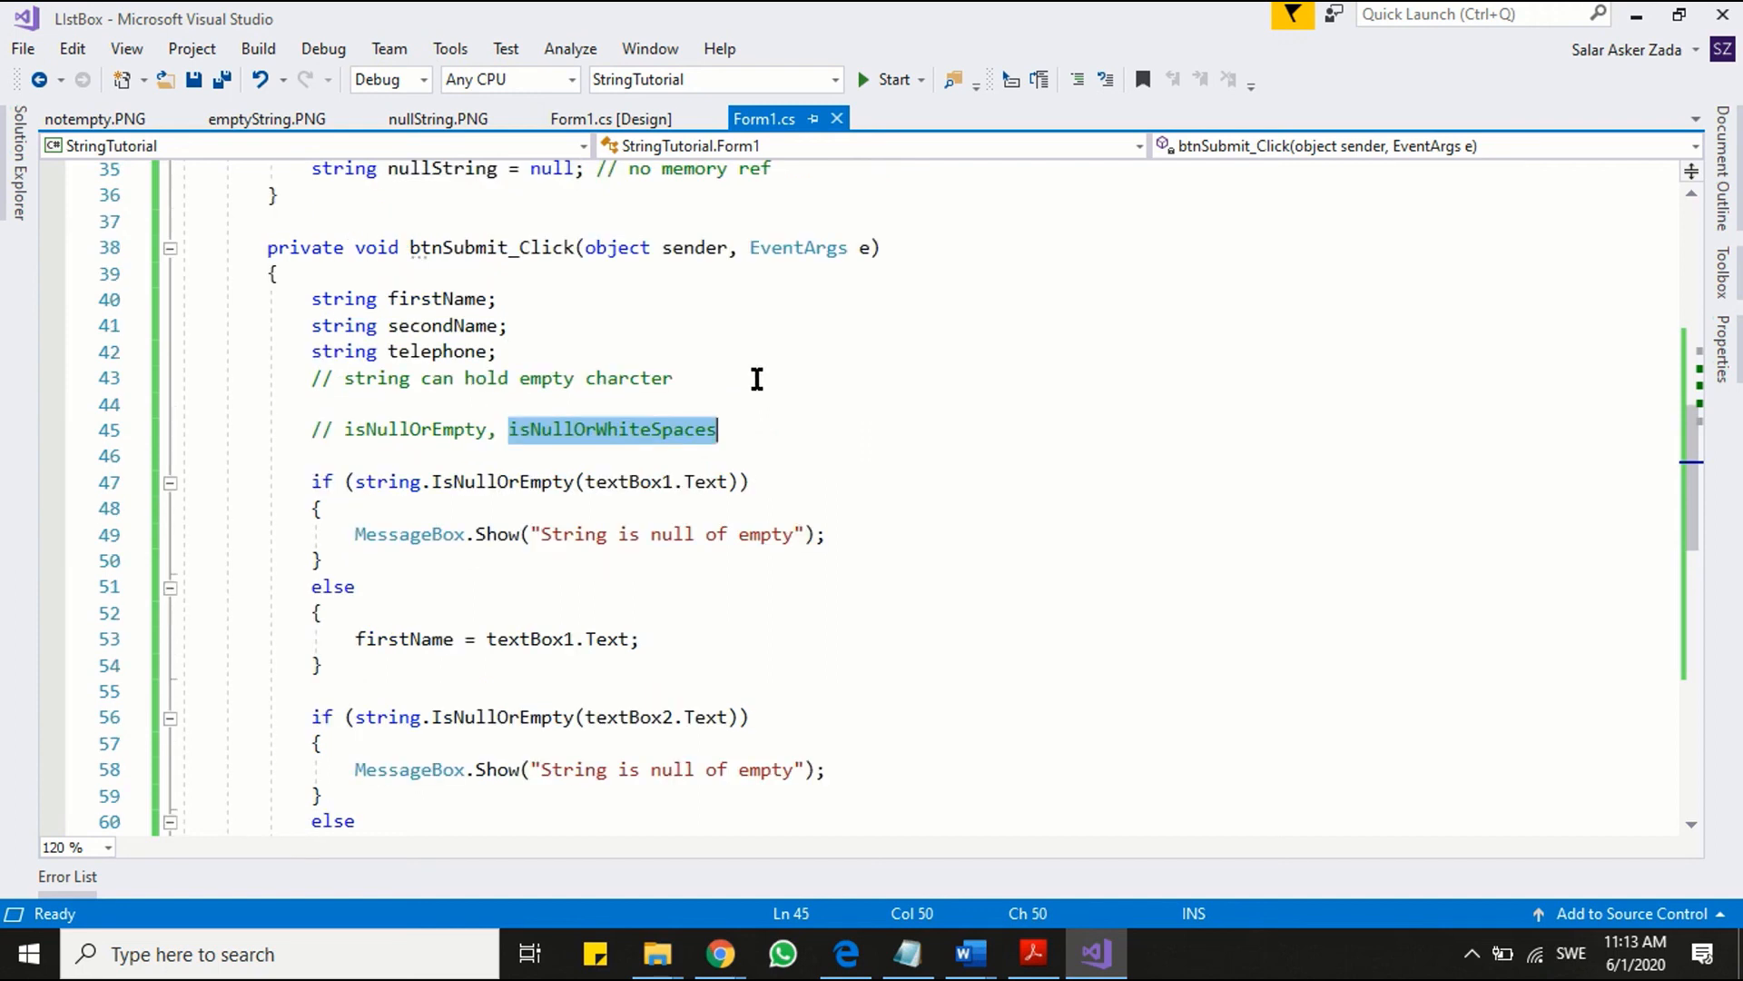
- Close the running form and start the application again
{"action": "left_click", "coordinate": [890, 79]}
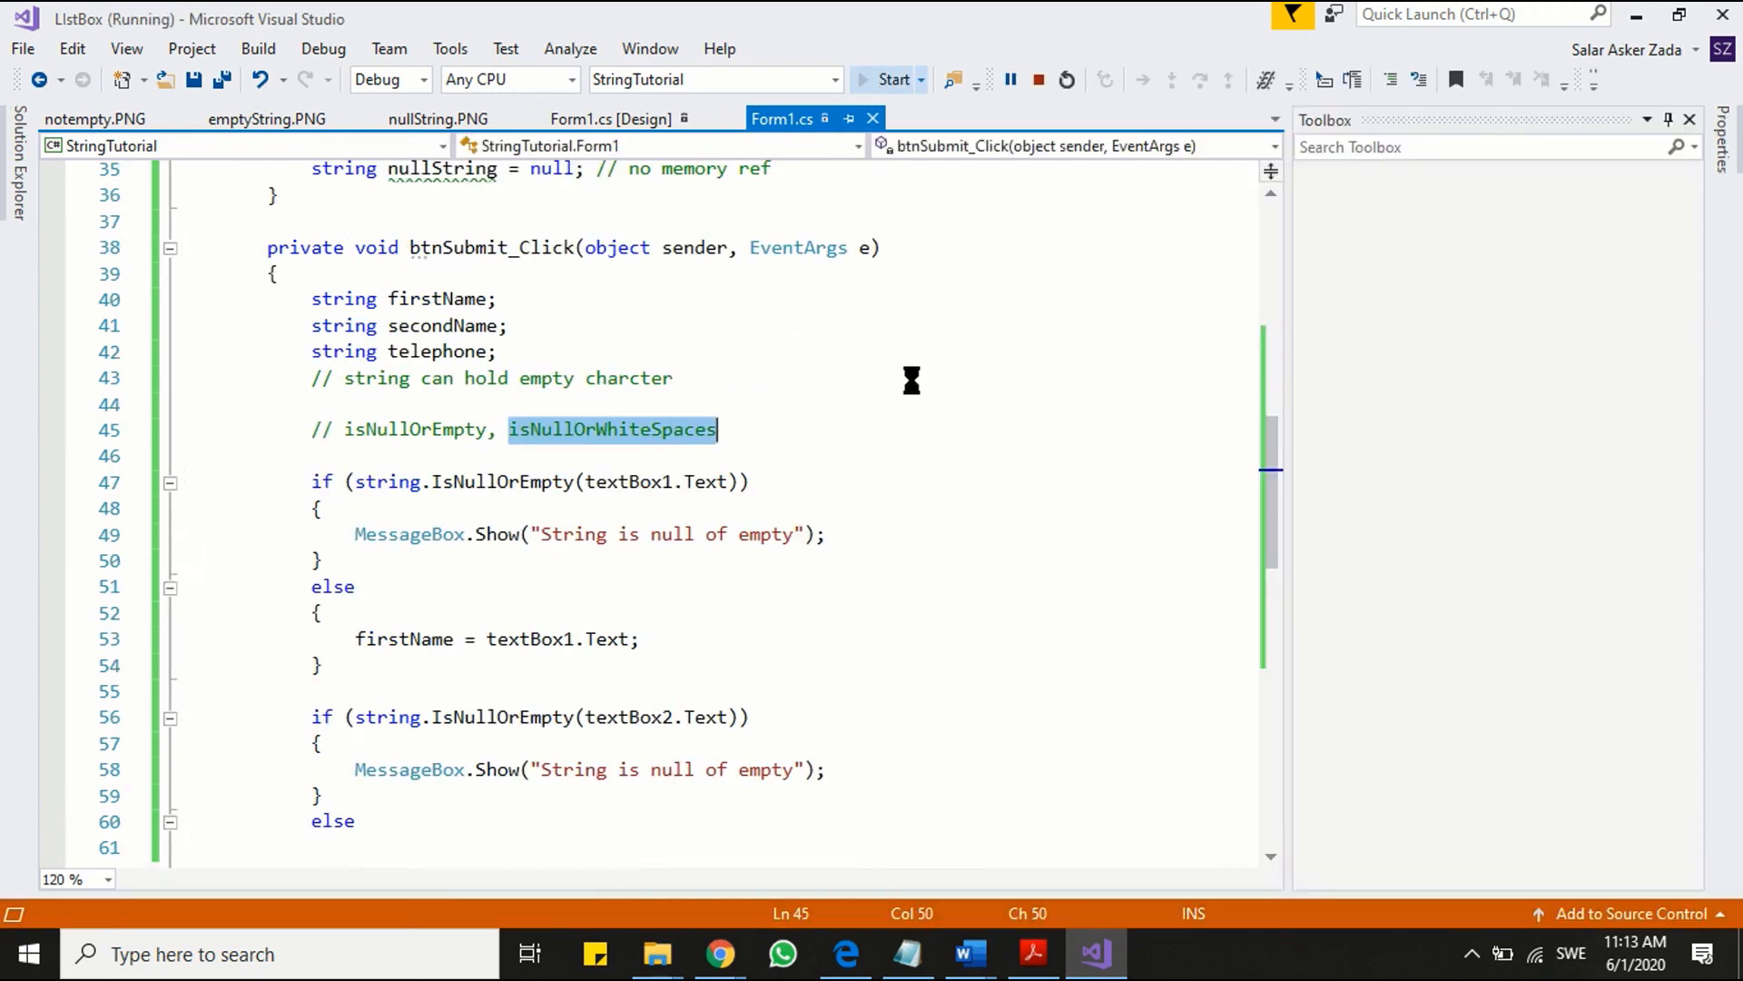
{"action": "left_click", "coordinate": [881, 79]}
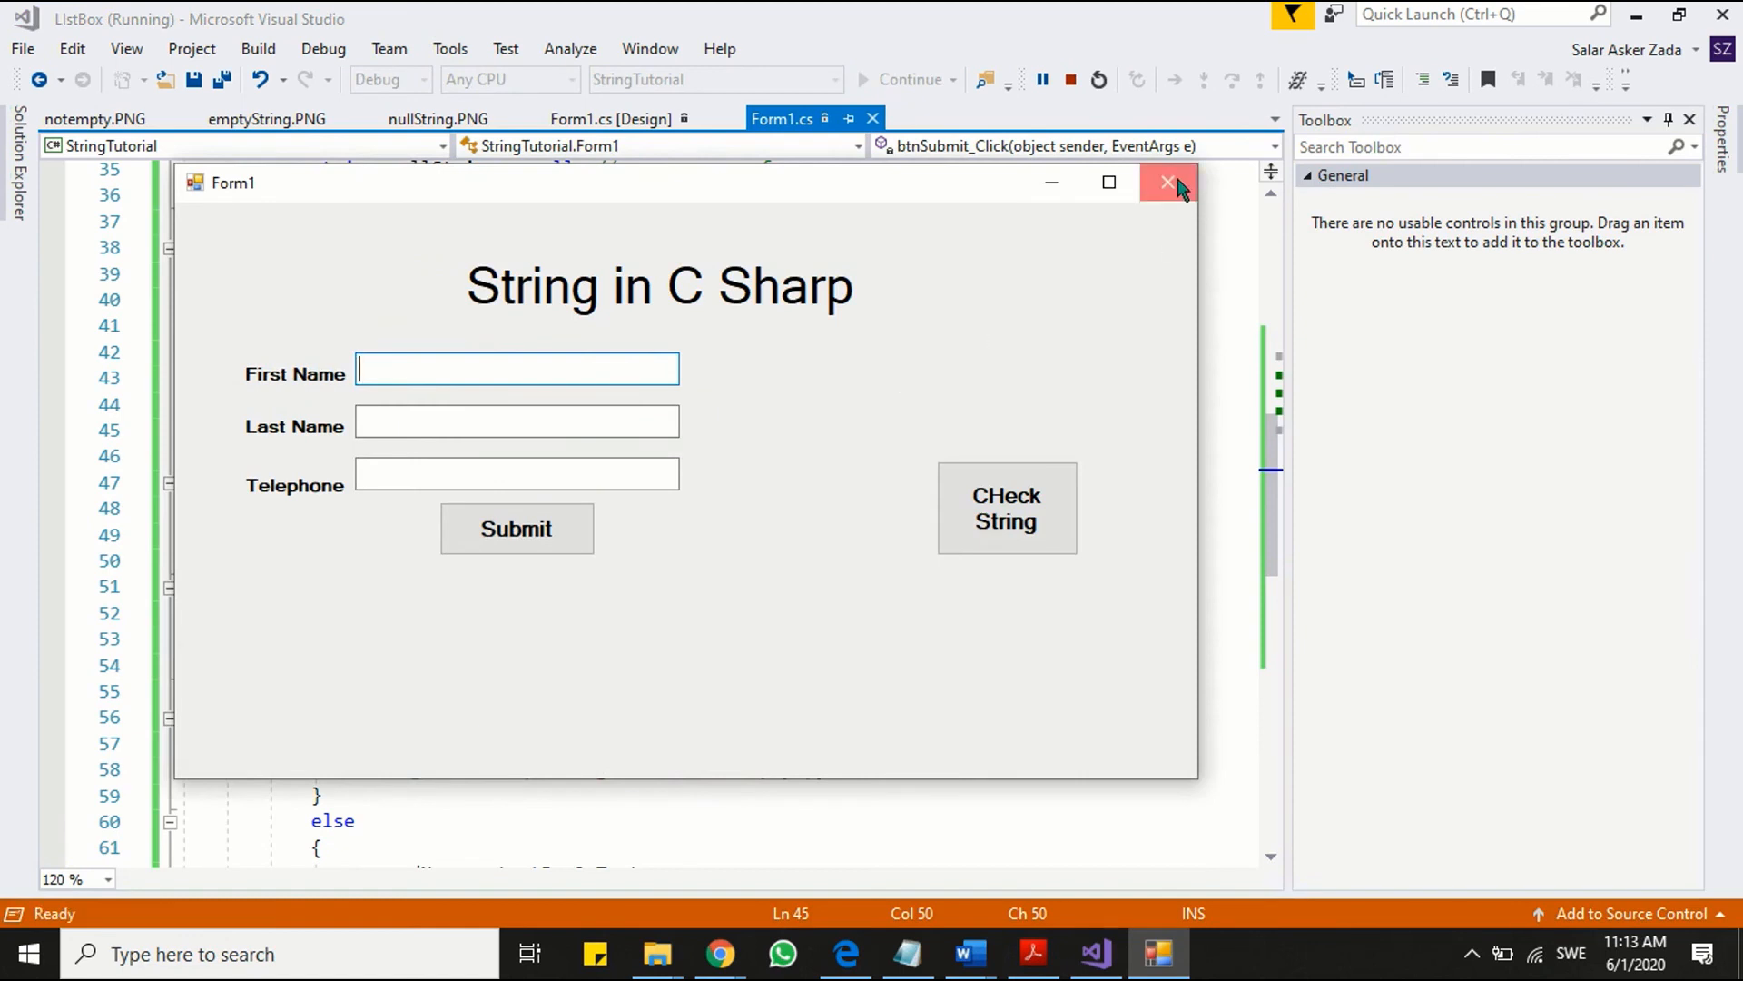
{"action": "left_click", "coordinate": [1164, 182]}
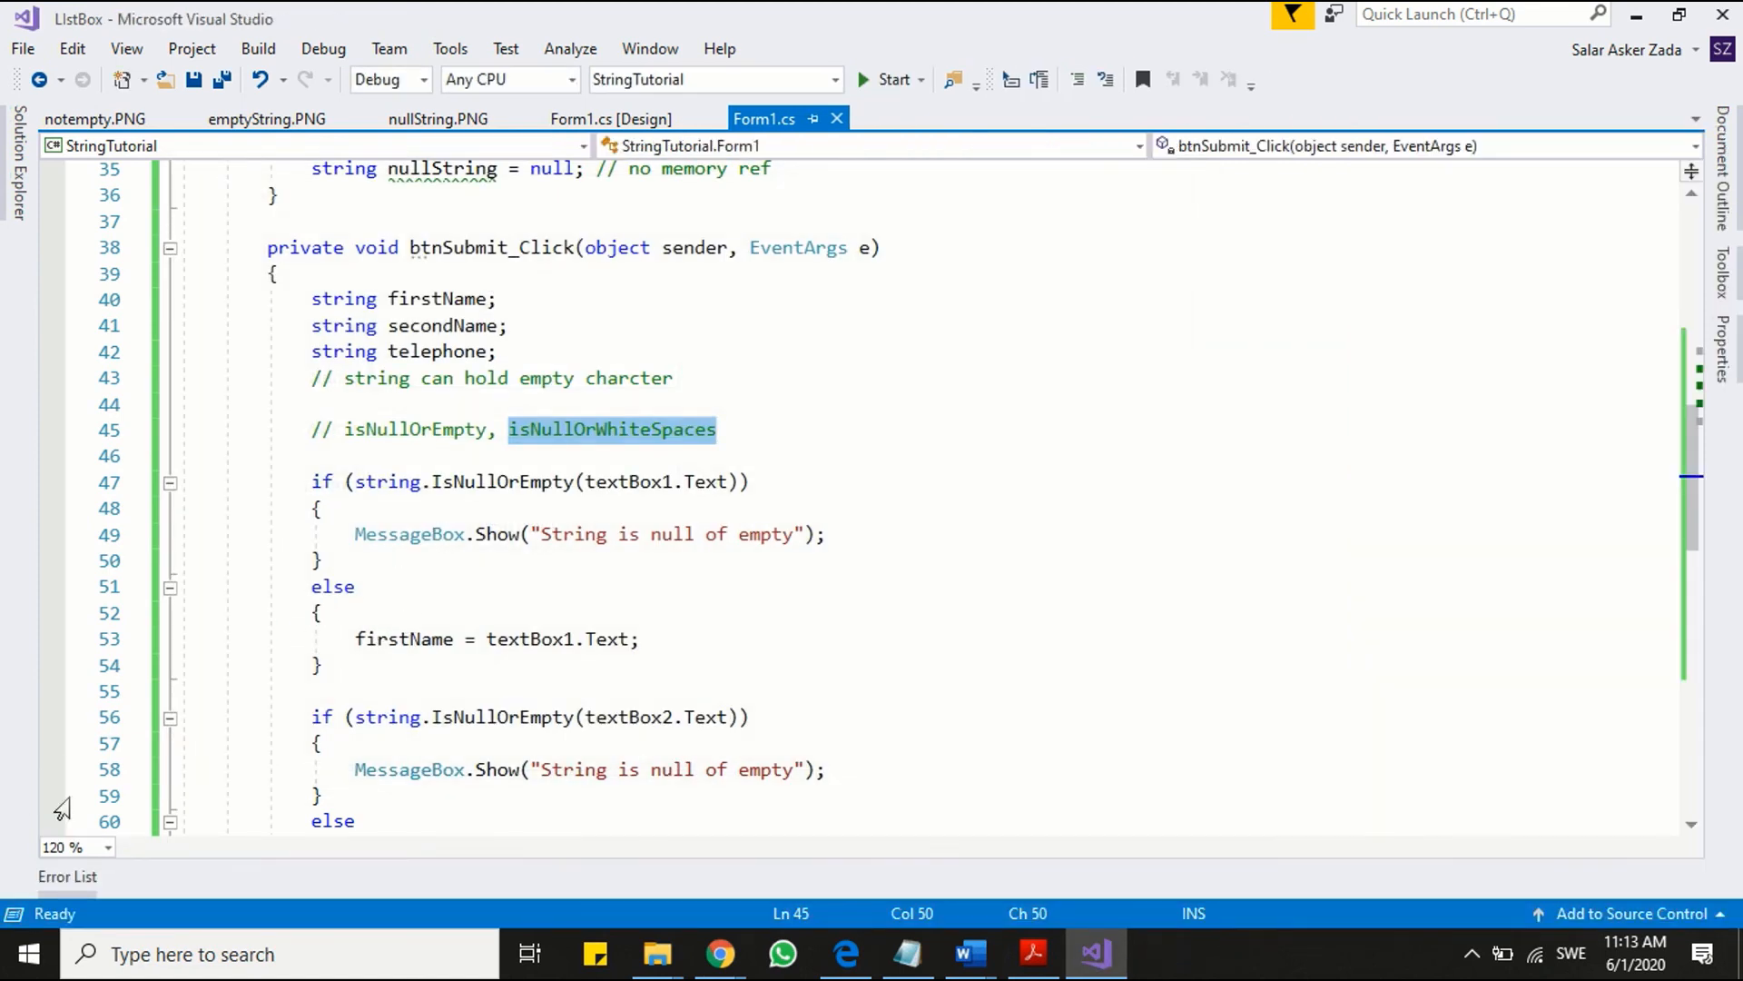
{"action": "scroll", "scroll_direction": "down", "scroll_amount": 3}
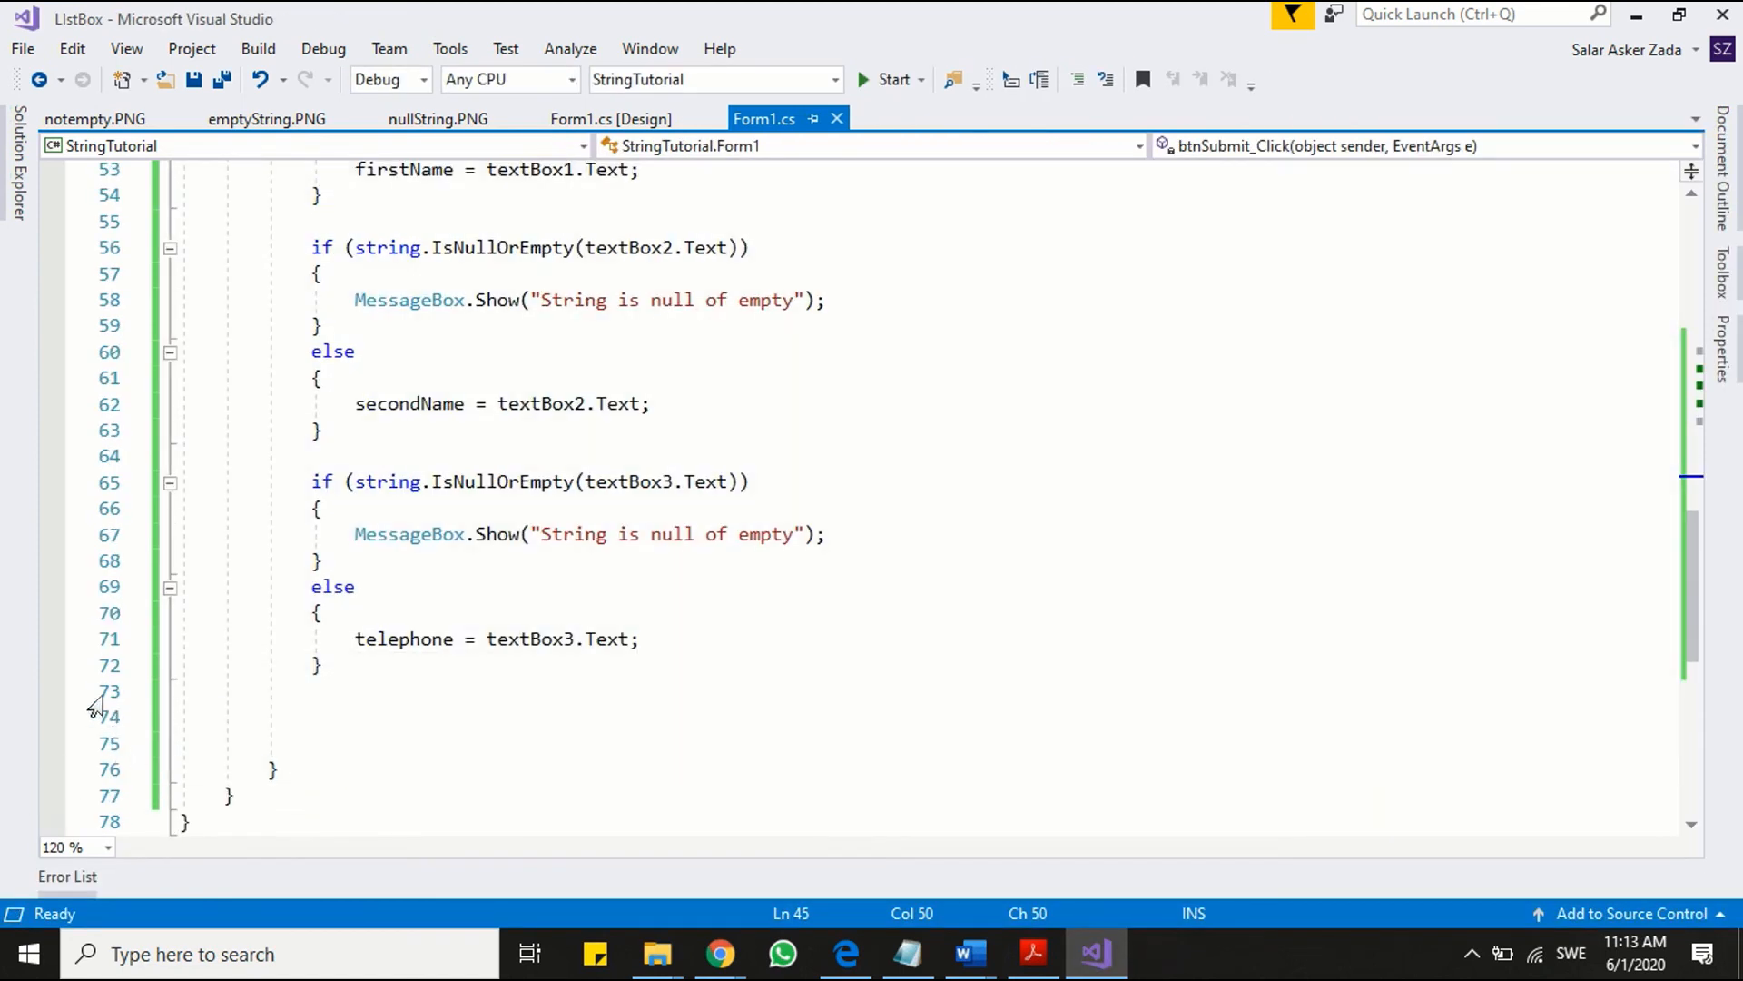
{"action": "mouse_move", "coordinate": [65, 778]}
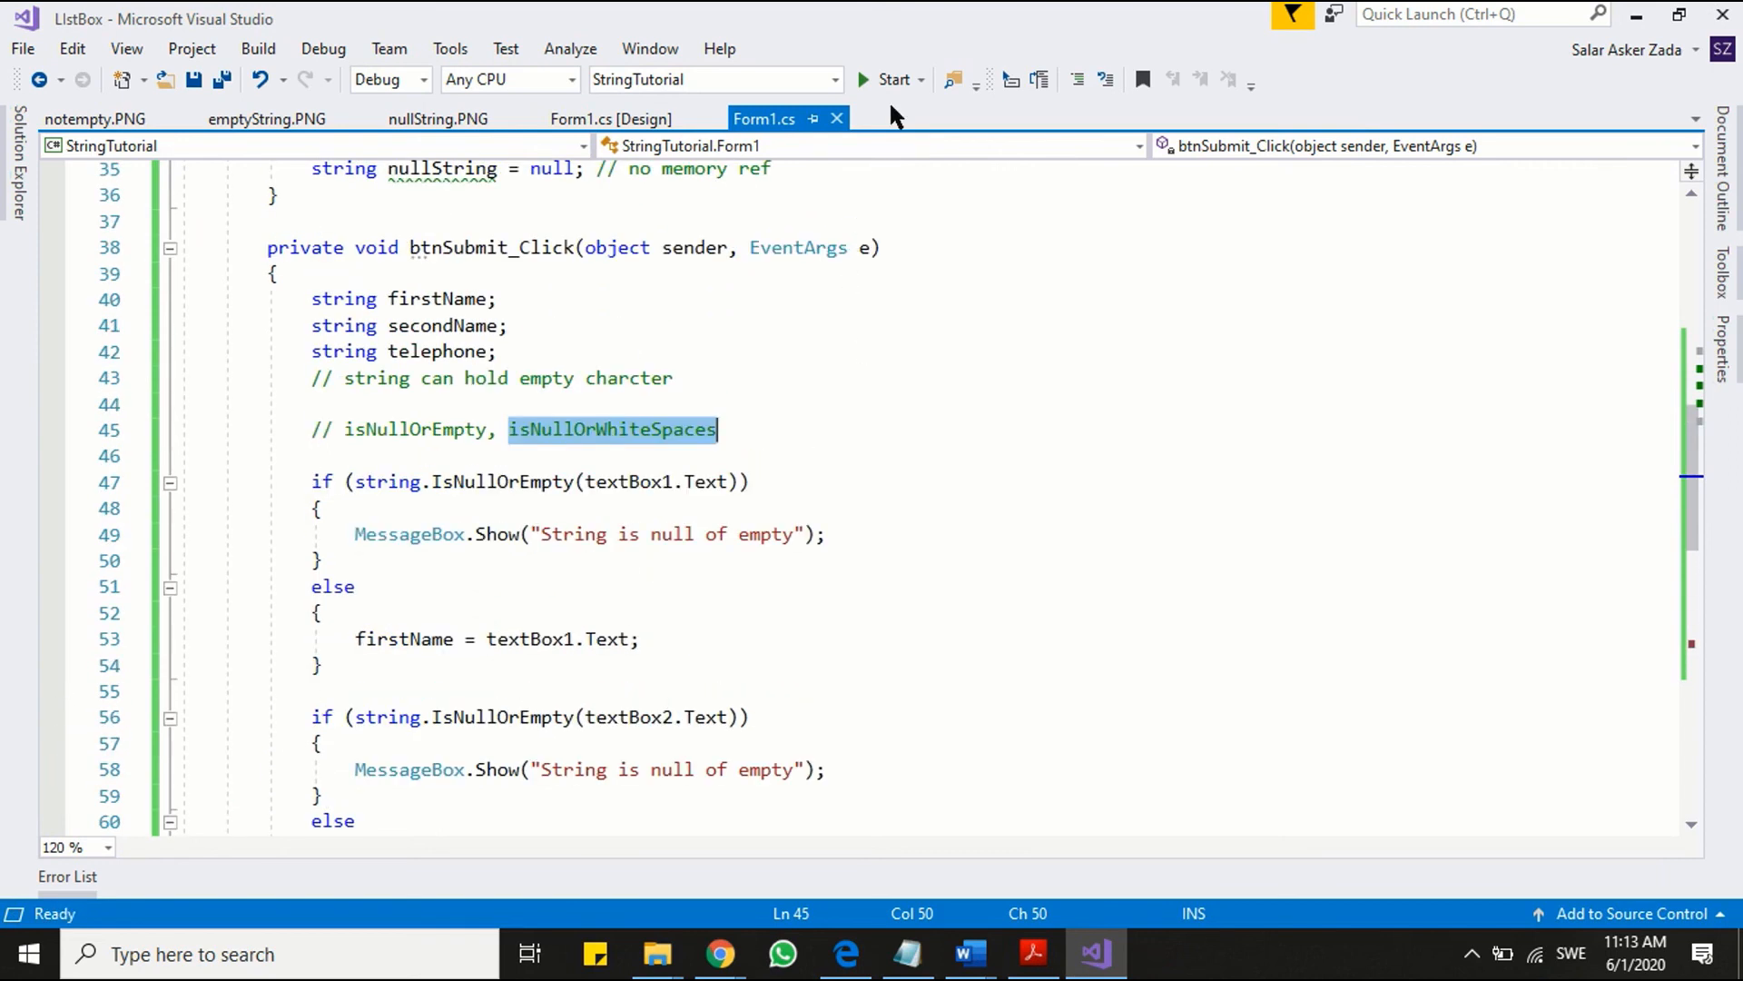
{"action": "left_click", "coordinate": [891, 79]}
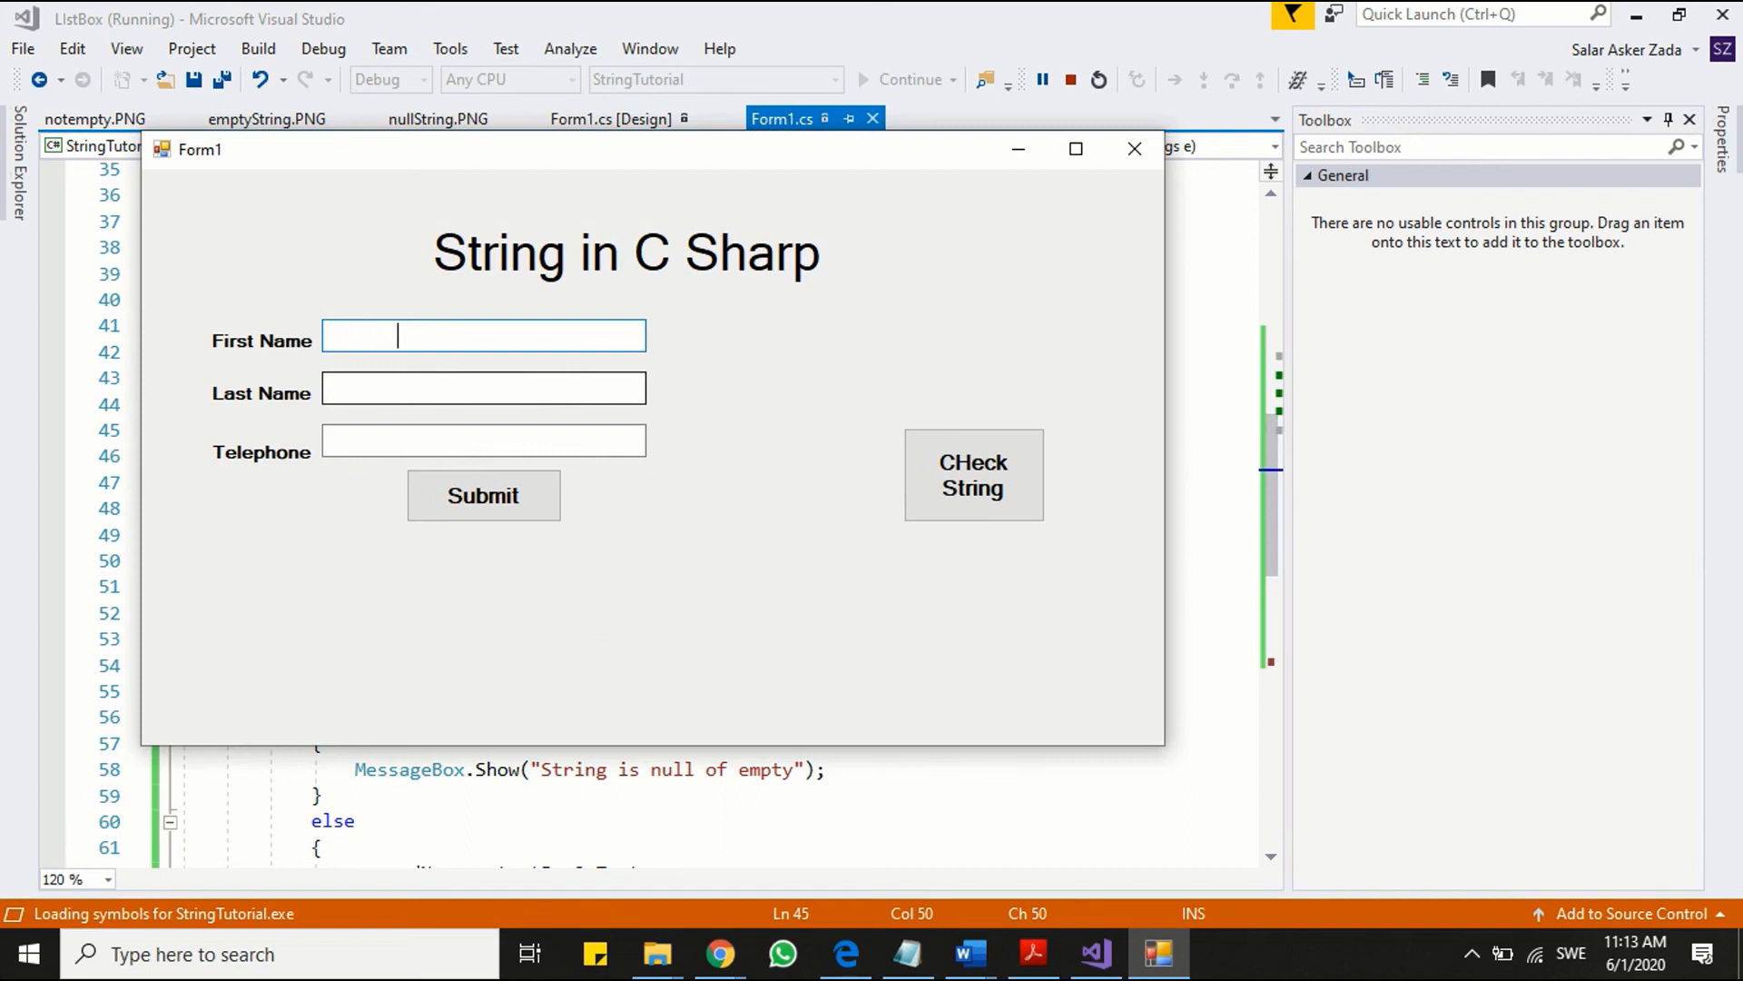
- Enter last name 'Olsson' and telephone '0738', then submit with First Name blank
{"action": "left_click", "coordinate": [482, 388]}
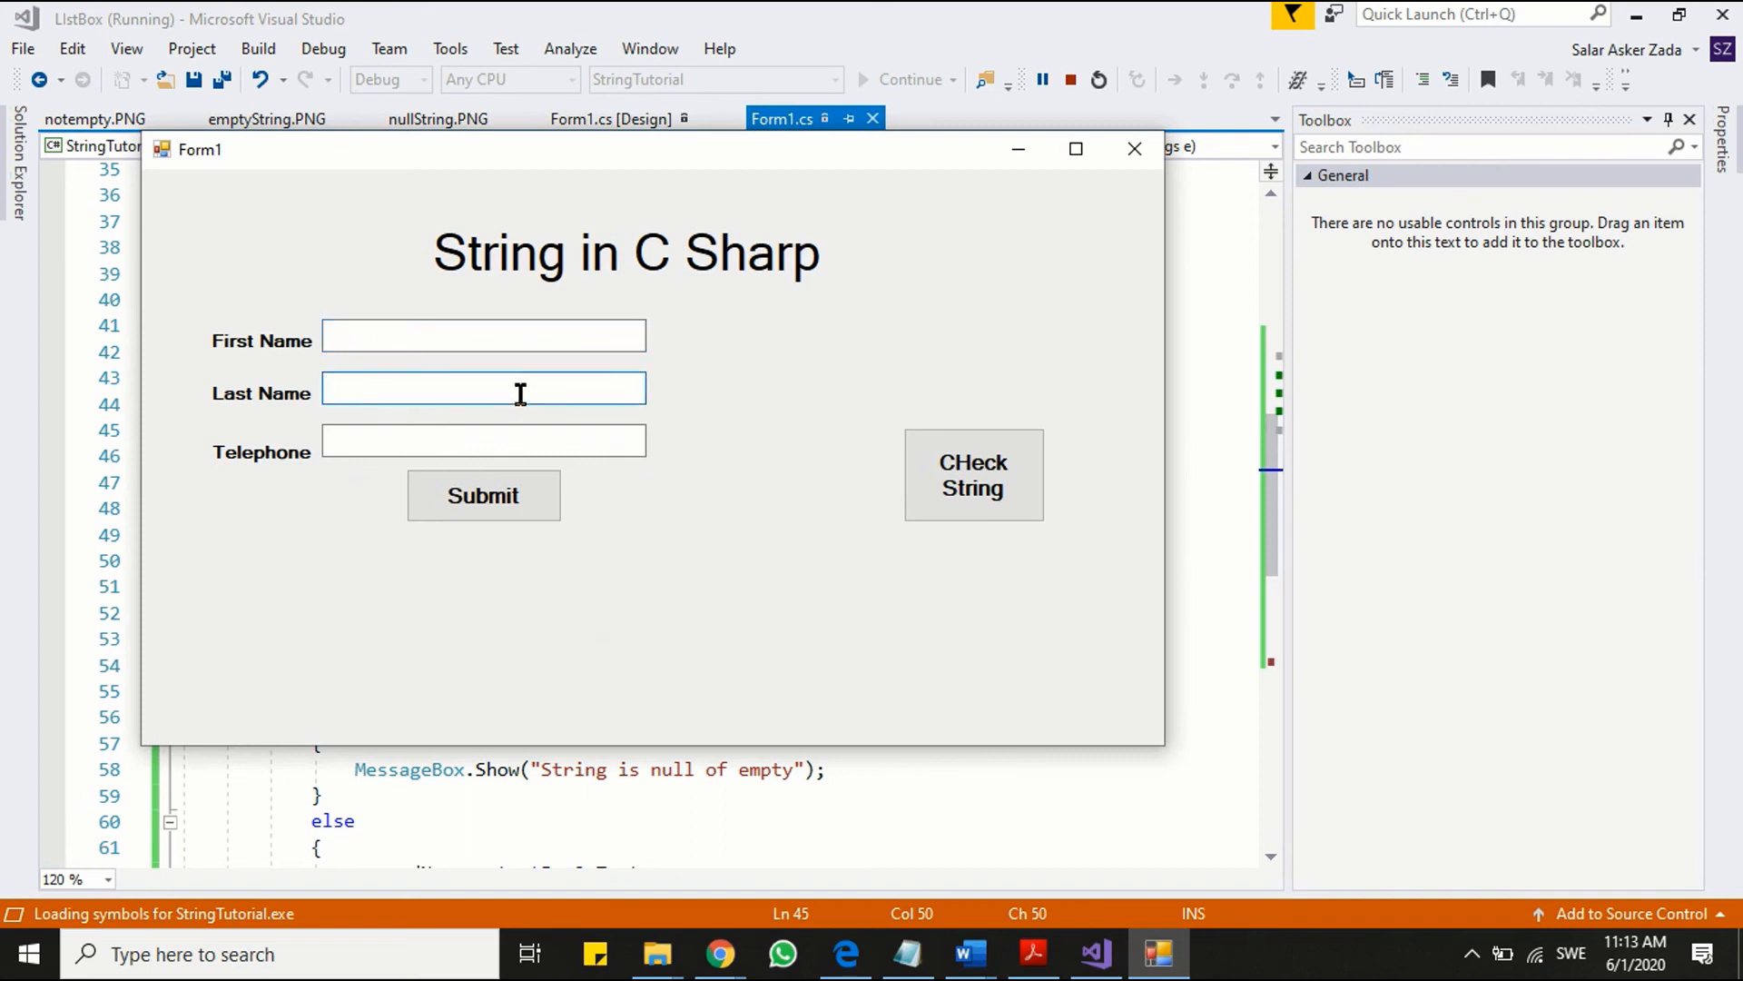
{"action": "type", "text": "Ol"}
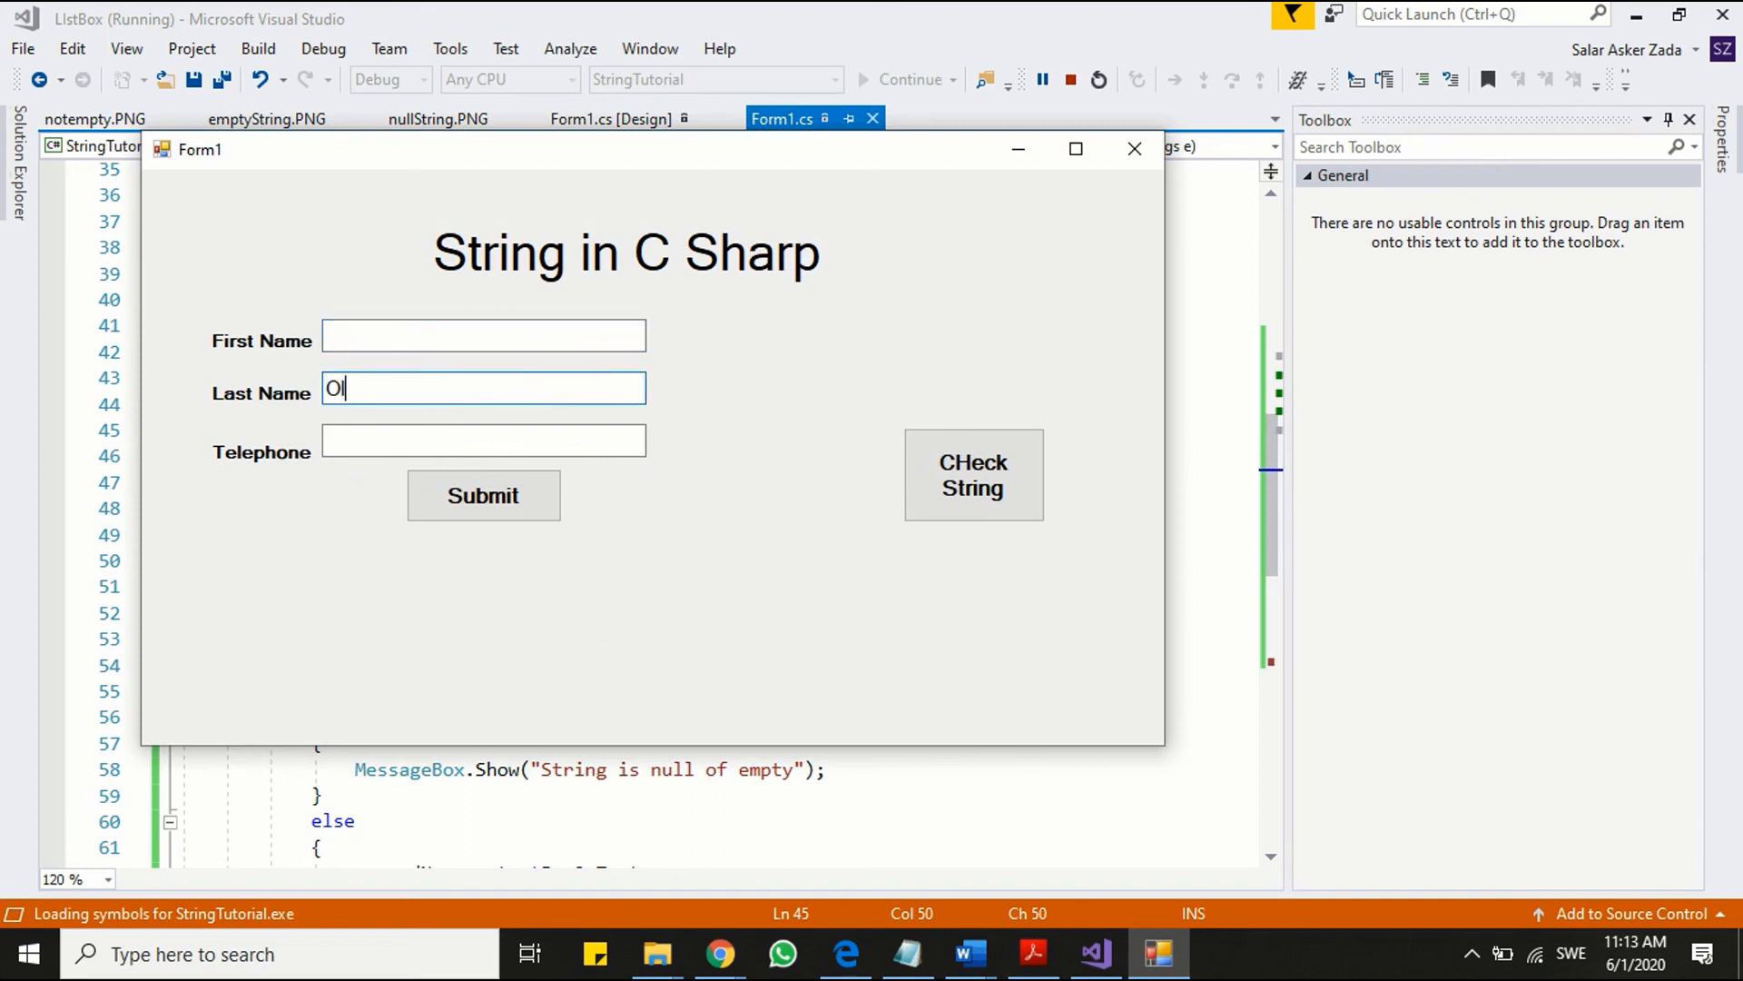
{"action": "type", "text": "sson"}
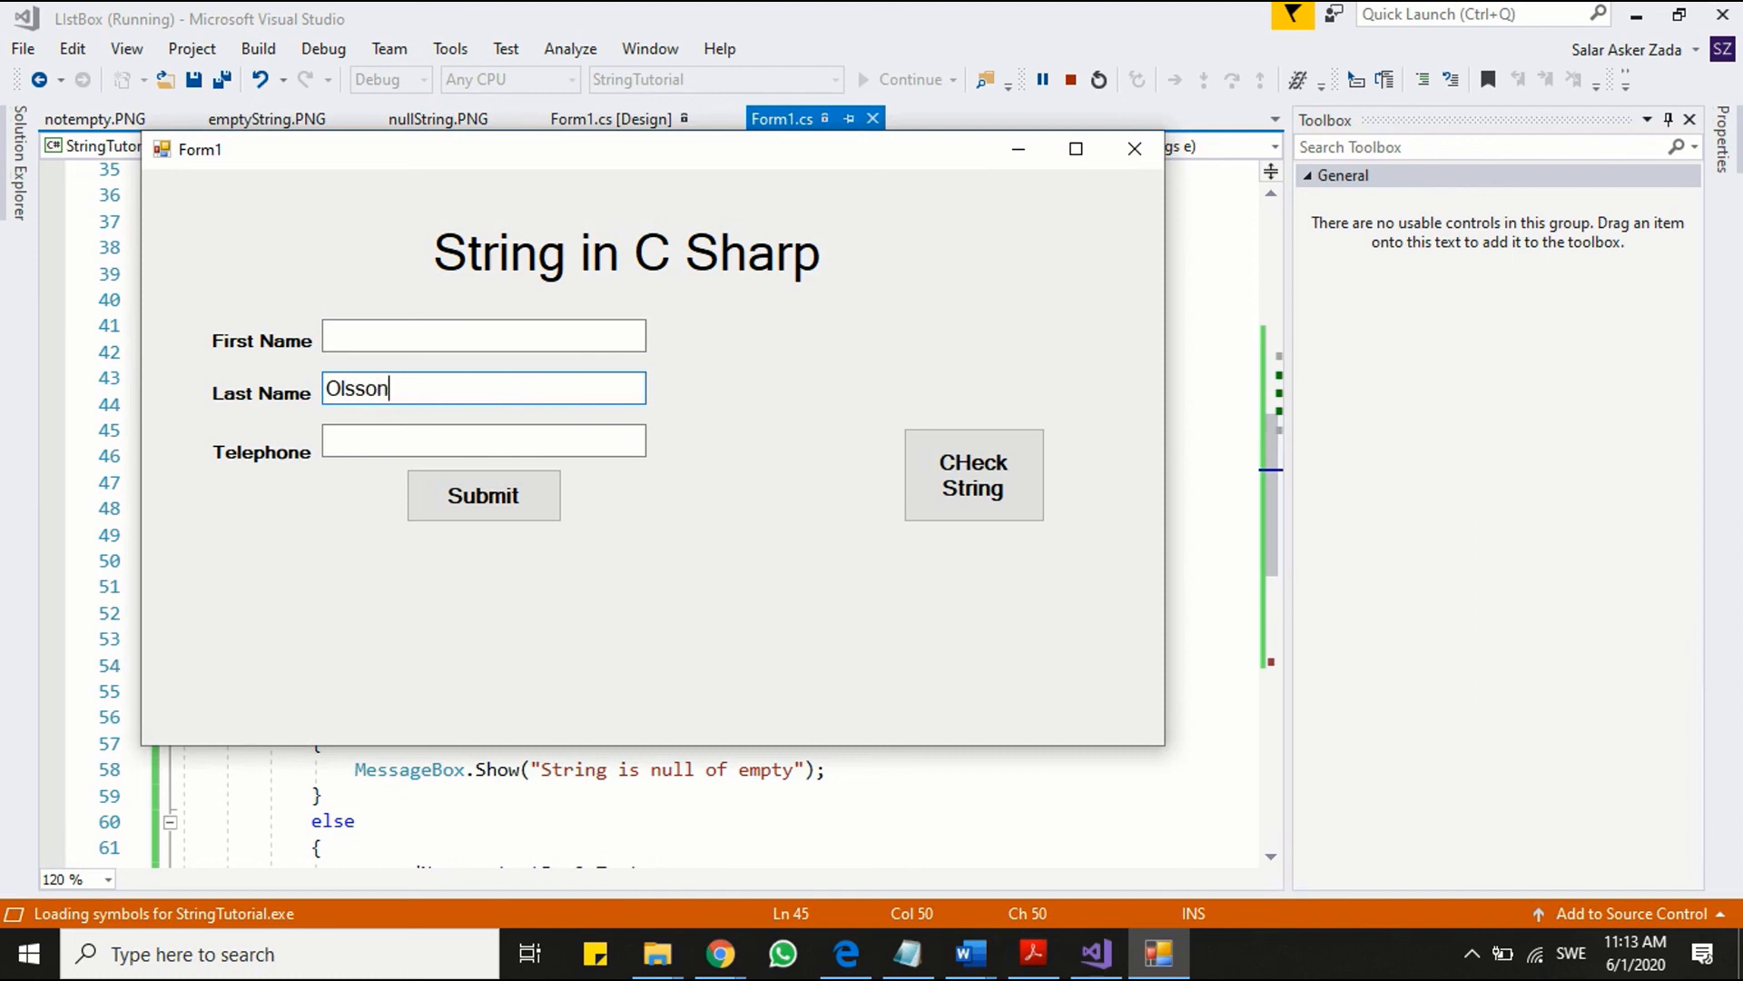
{"action": "left_click", "coordinate": [483, 440]}
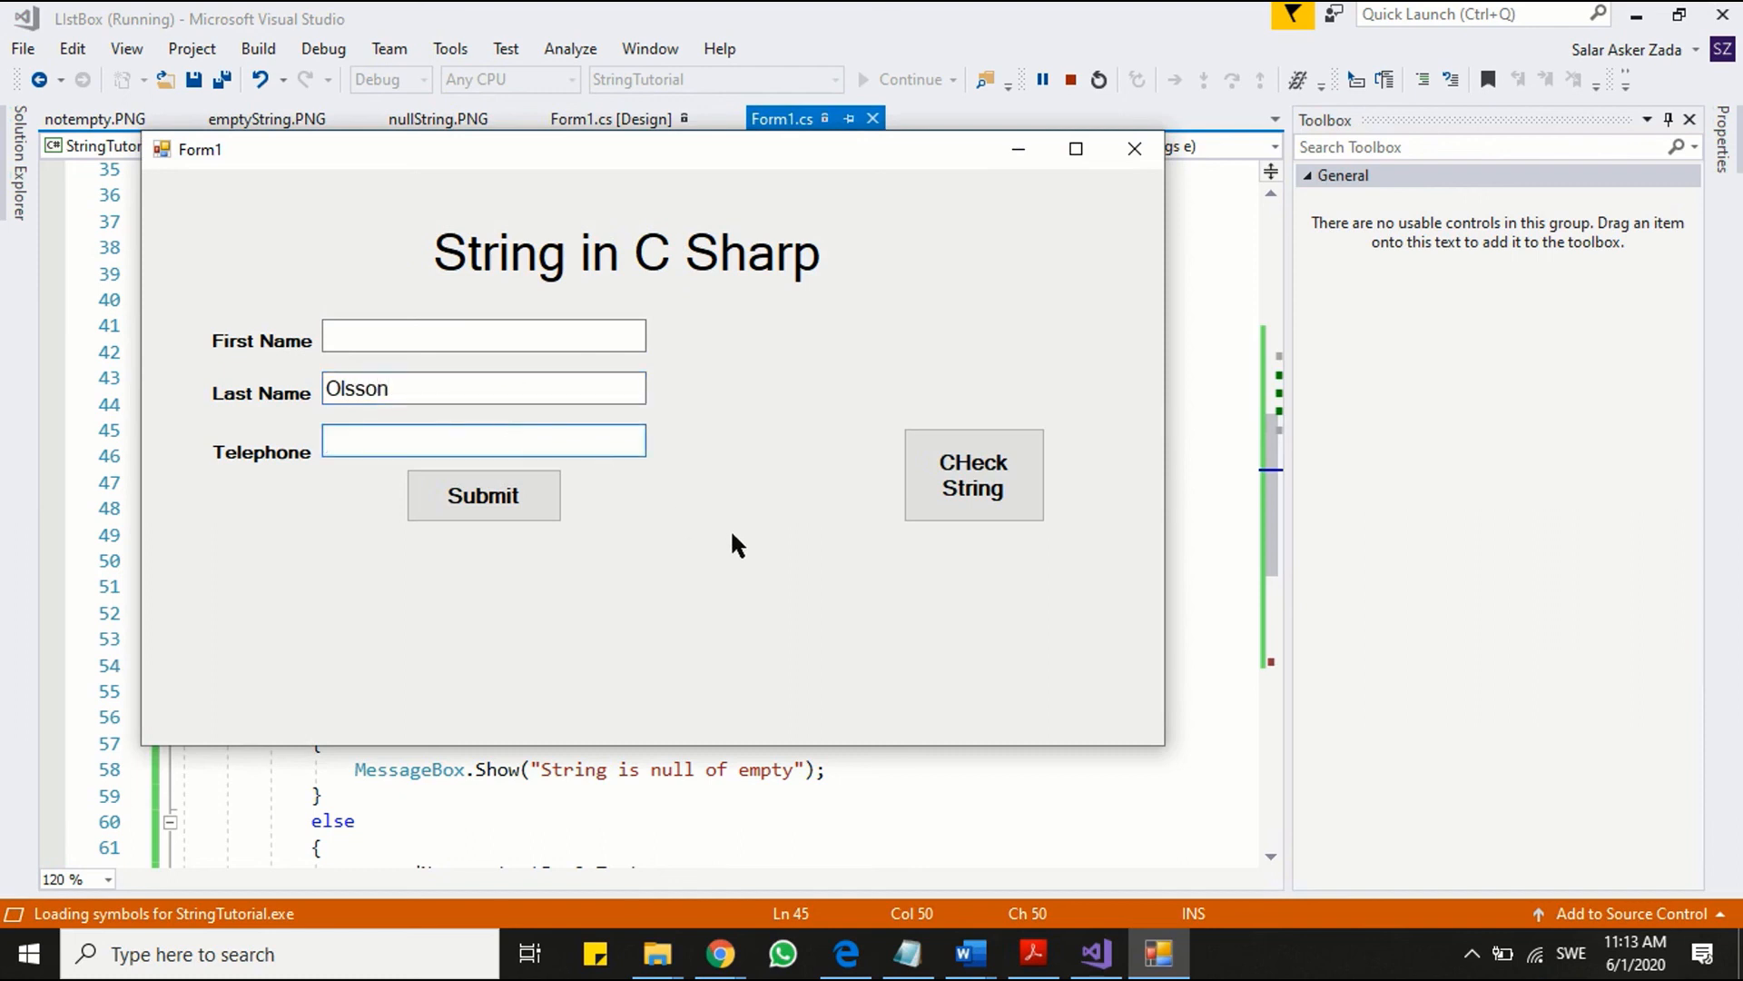
{"action": "type", "text": "0738"}
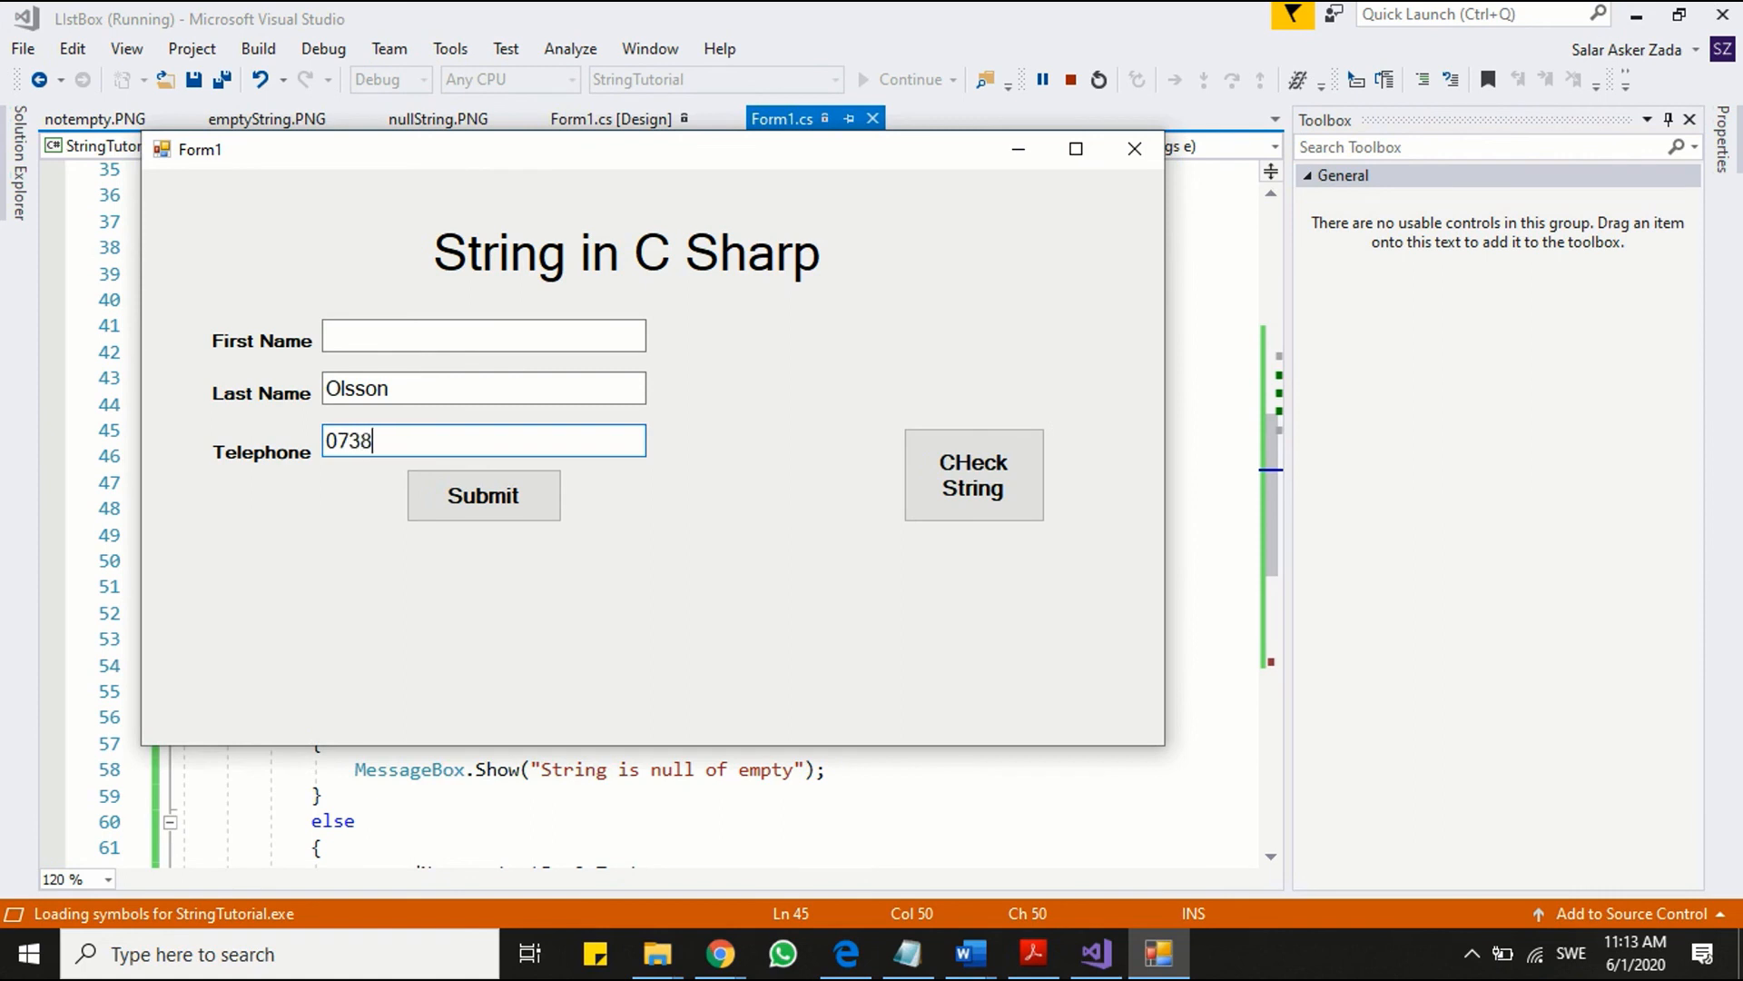
{"action": "left_click", "coordinate": [482, 495]}
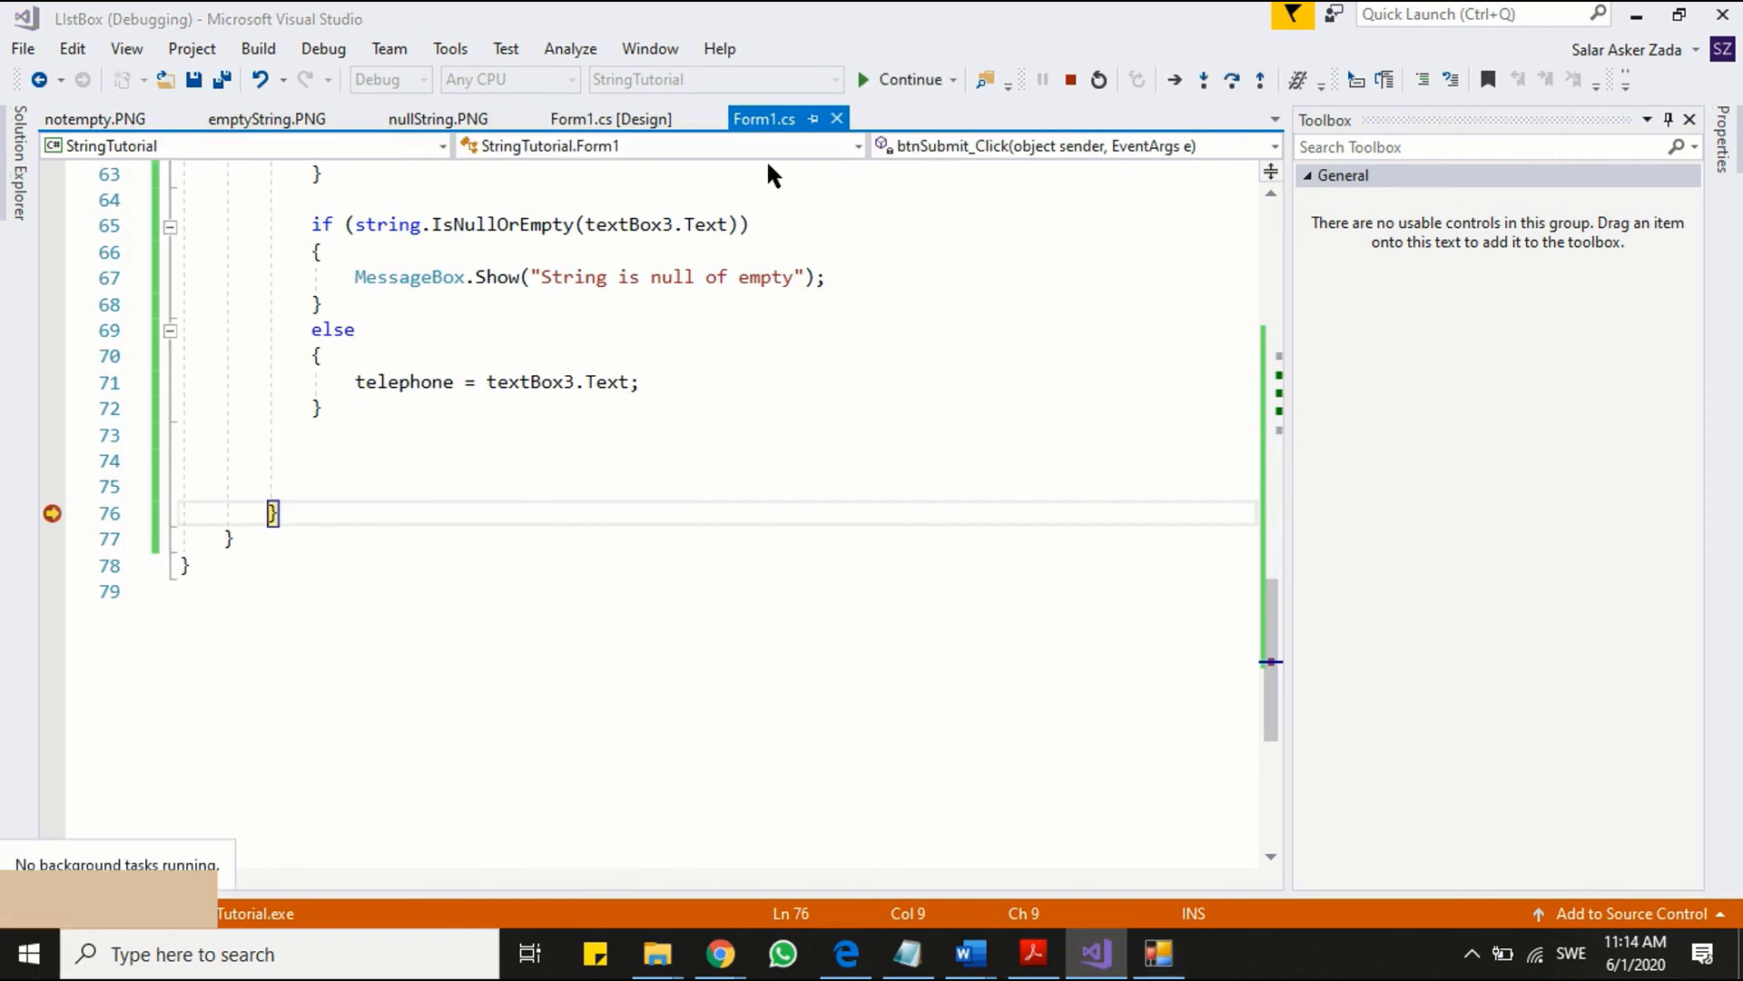
- Review firstName, secondName and telephone in the Locals window, then stop debugging
{"action": "left_click", "coordinate": [322, 48]}
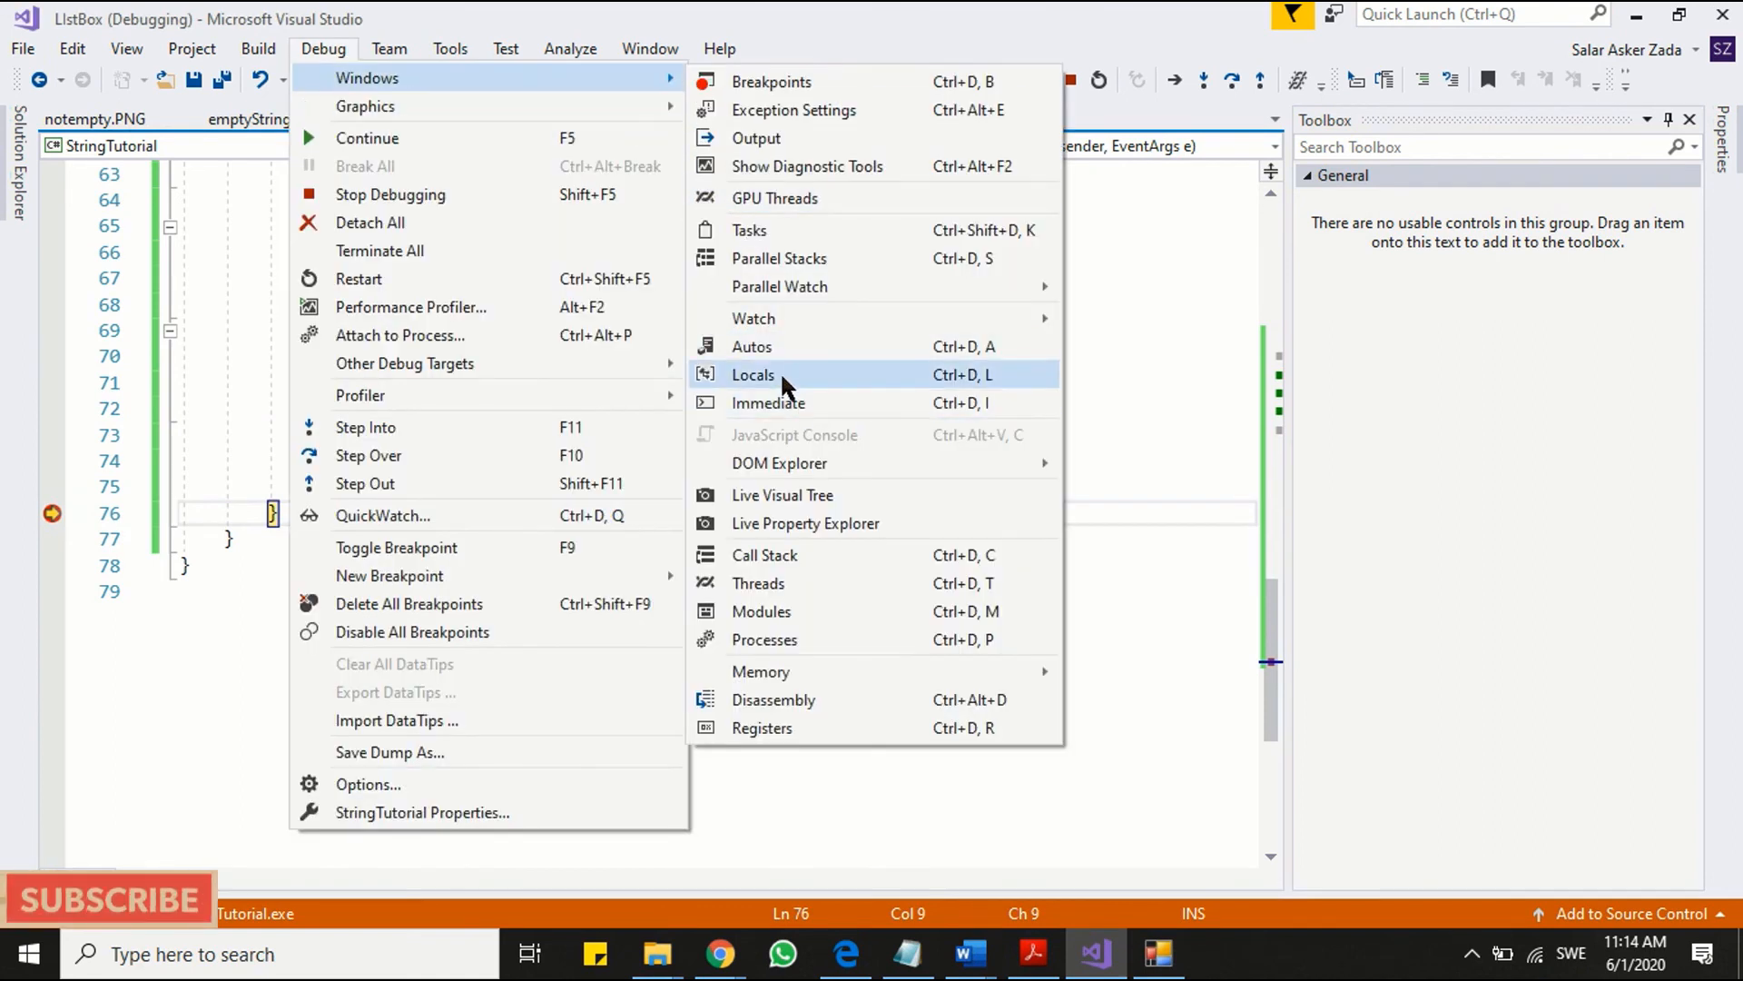
{"action": "left_click", "coordinate": [754, 375]}
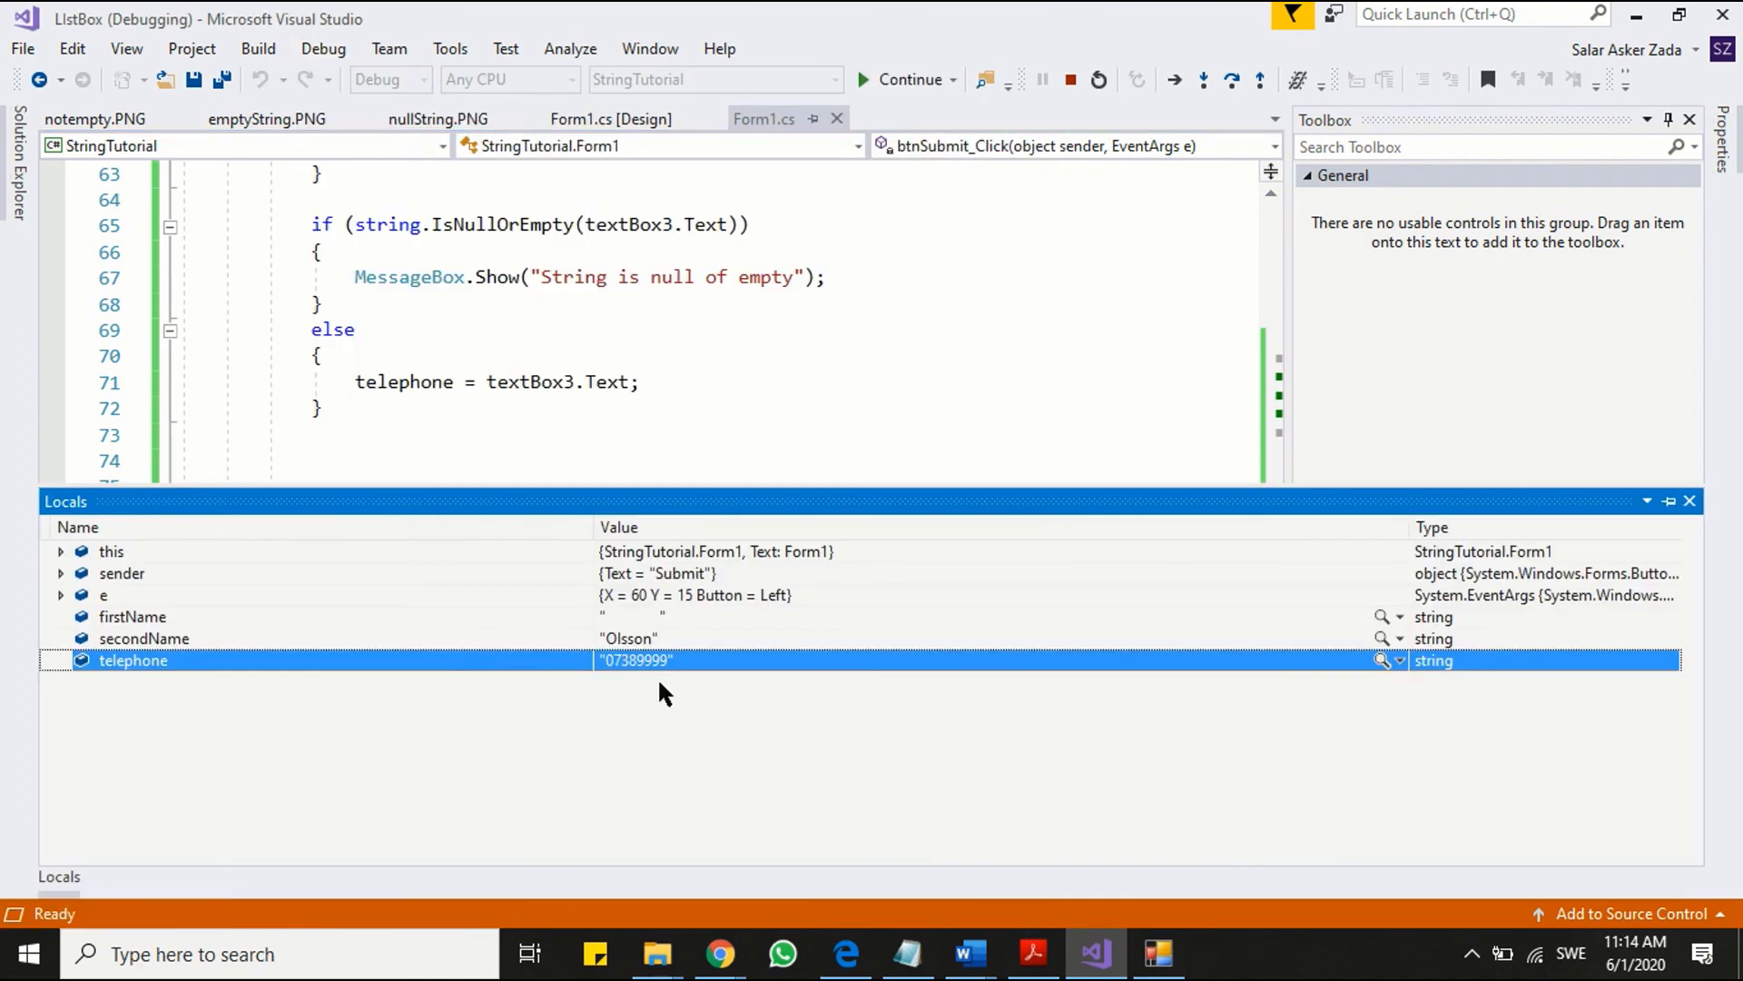
{"action": "mouse_move", "coordinate": [606, 622]}
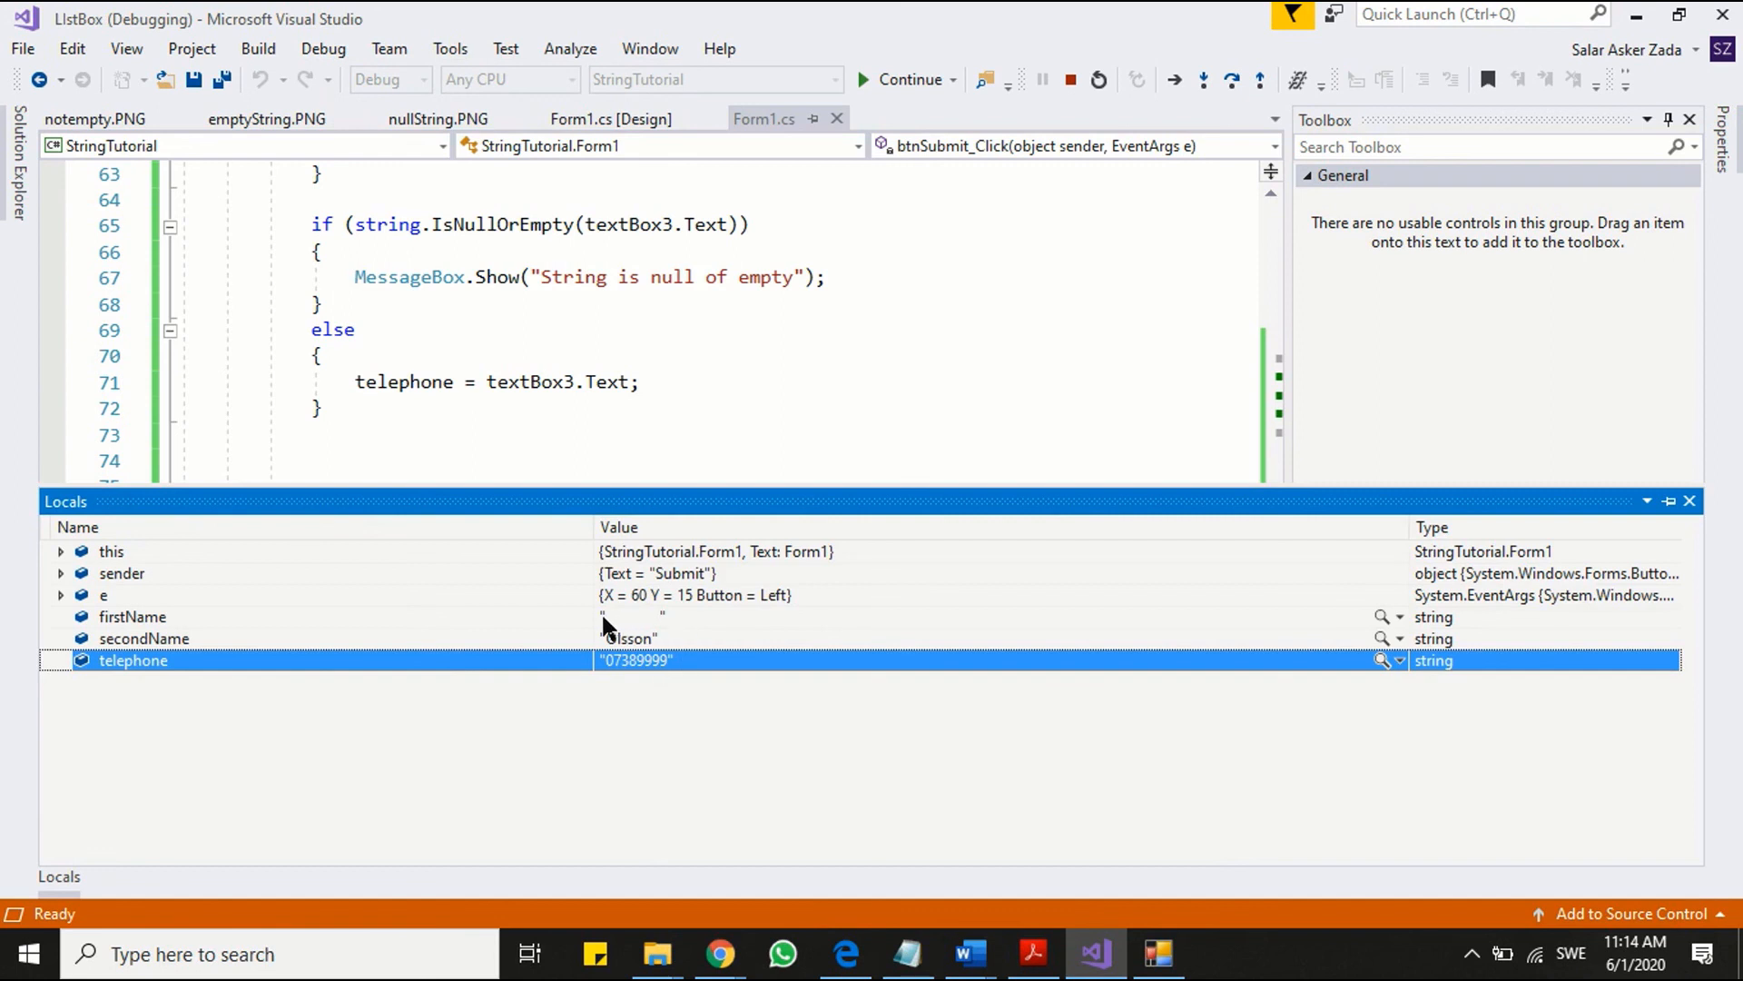
{"action": "mouse_move", "coordinate": [634, 632]}
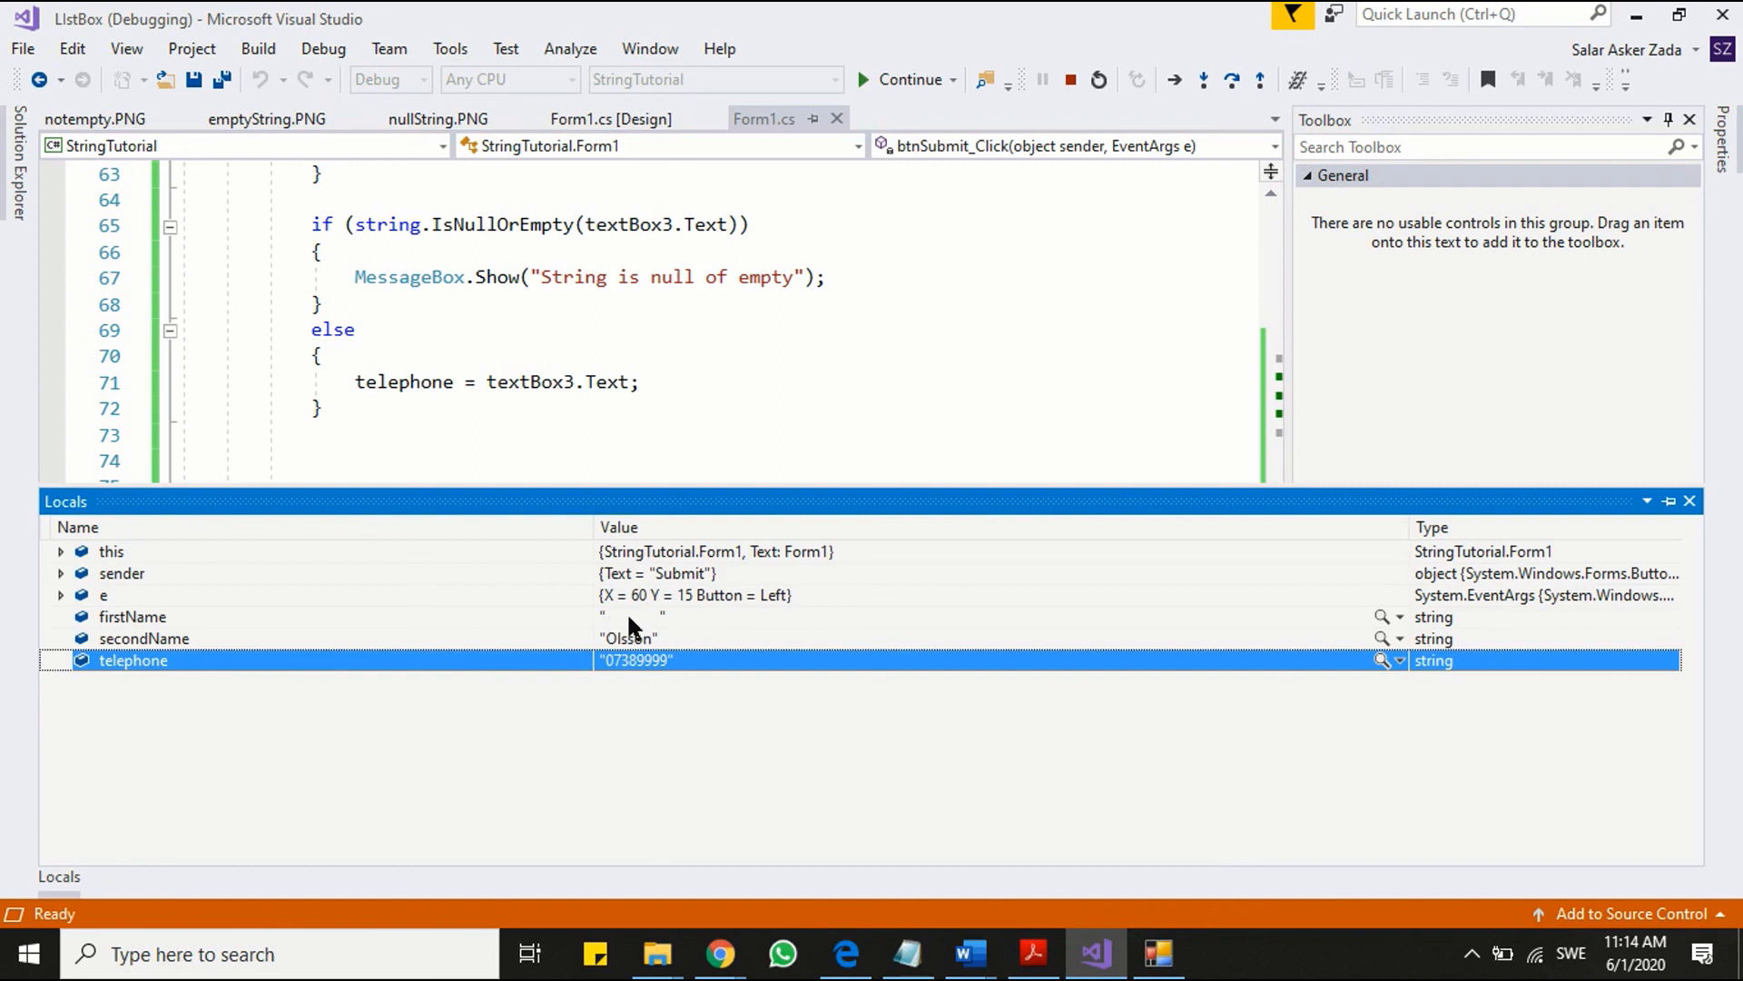
{"action": "mouse_move", "coordinate": [664, 628]}
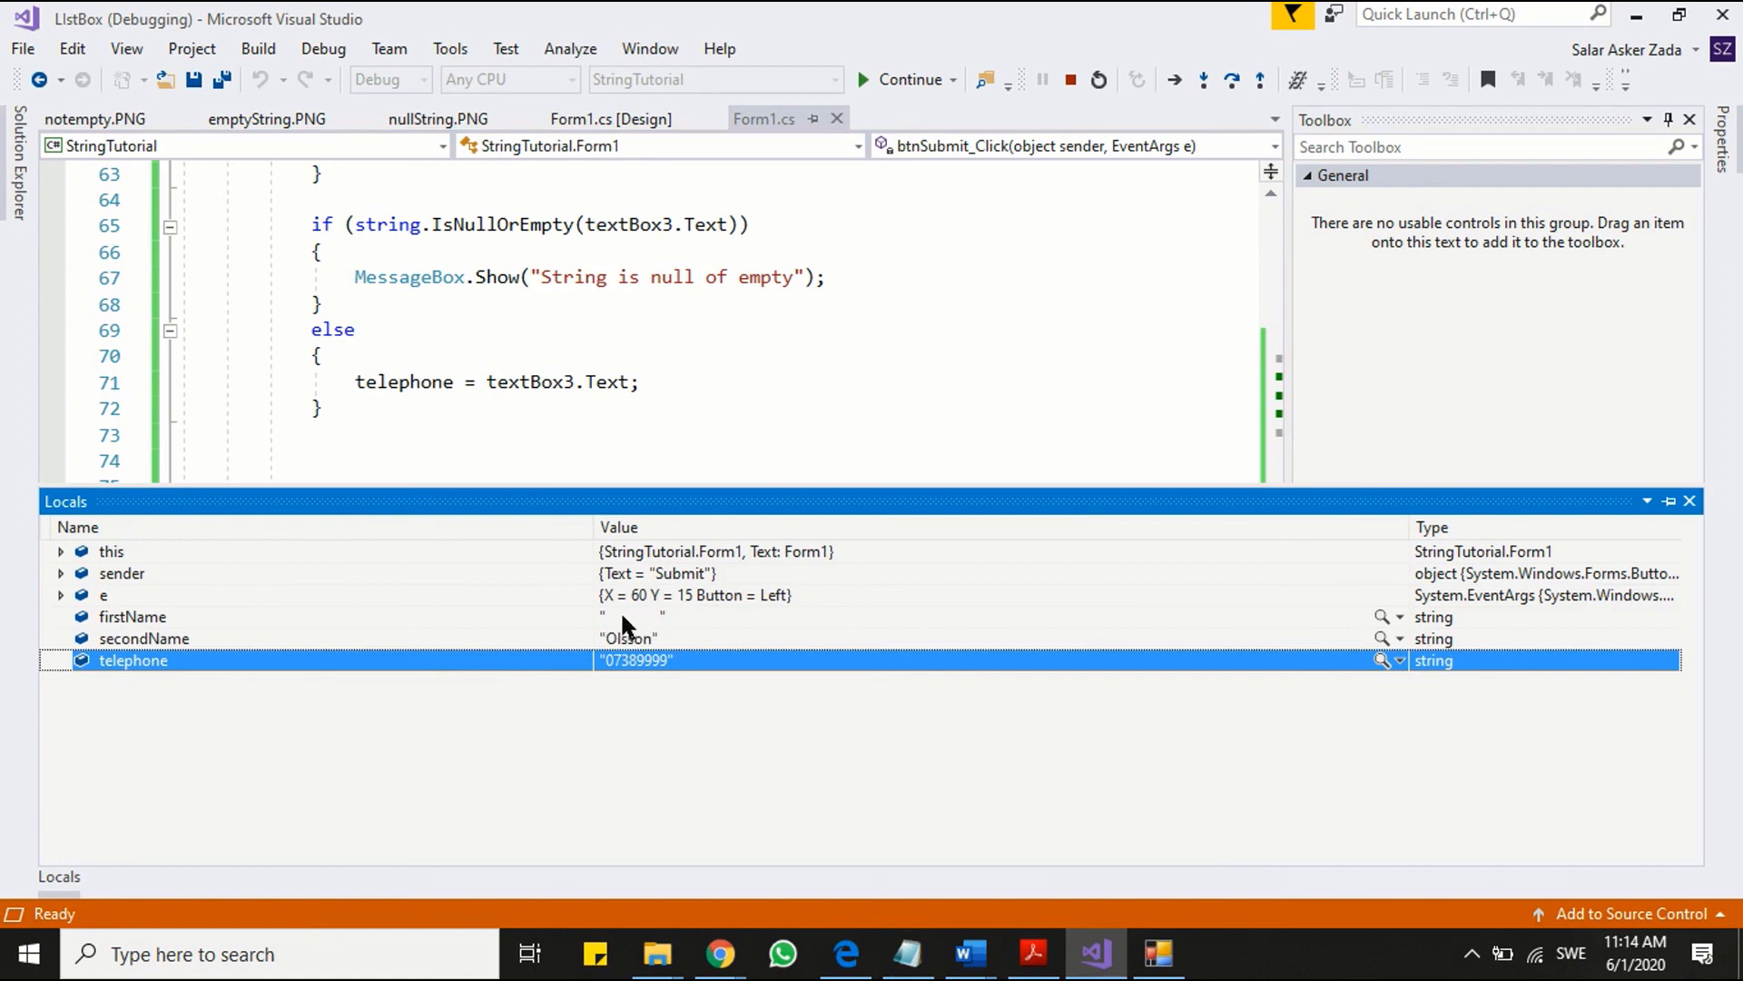
{"action": "mouse_move", "coordinate": [1690, 501]}
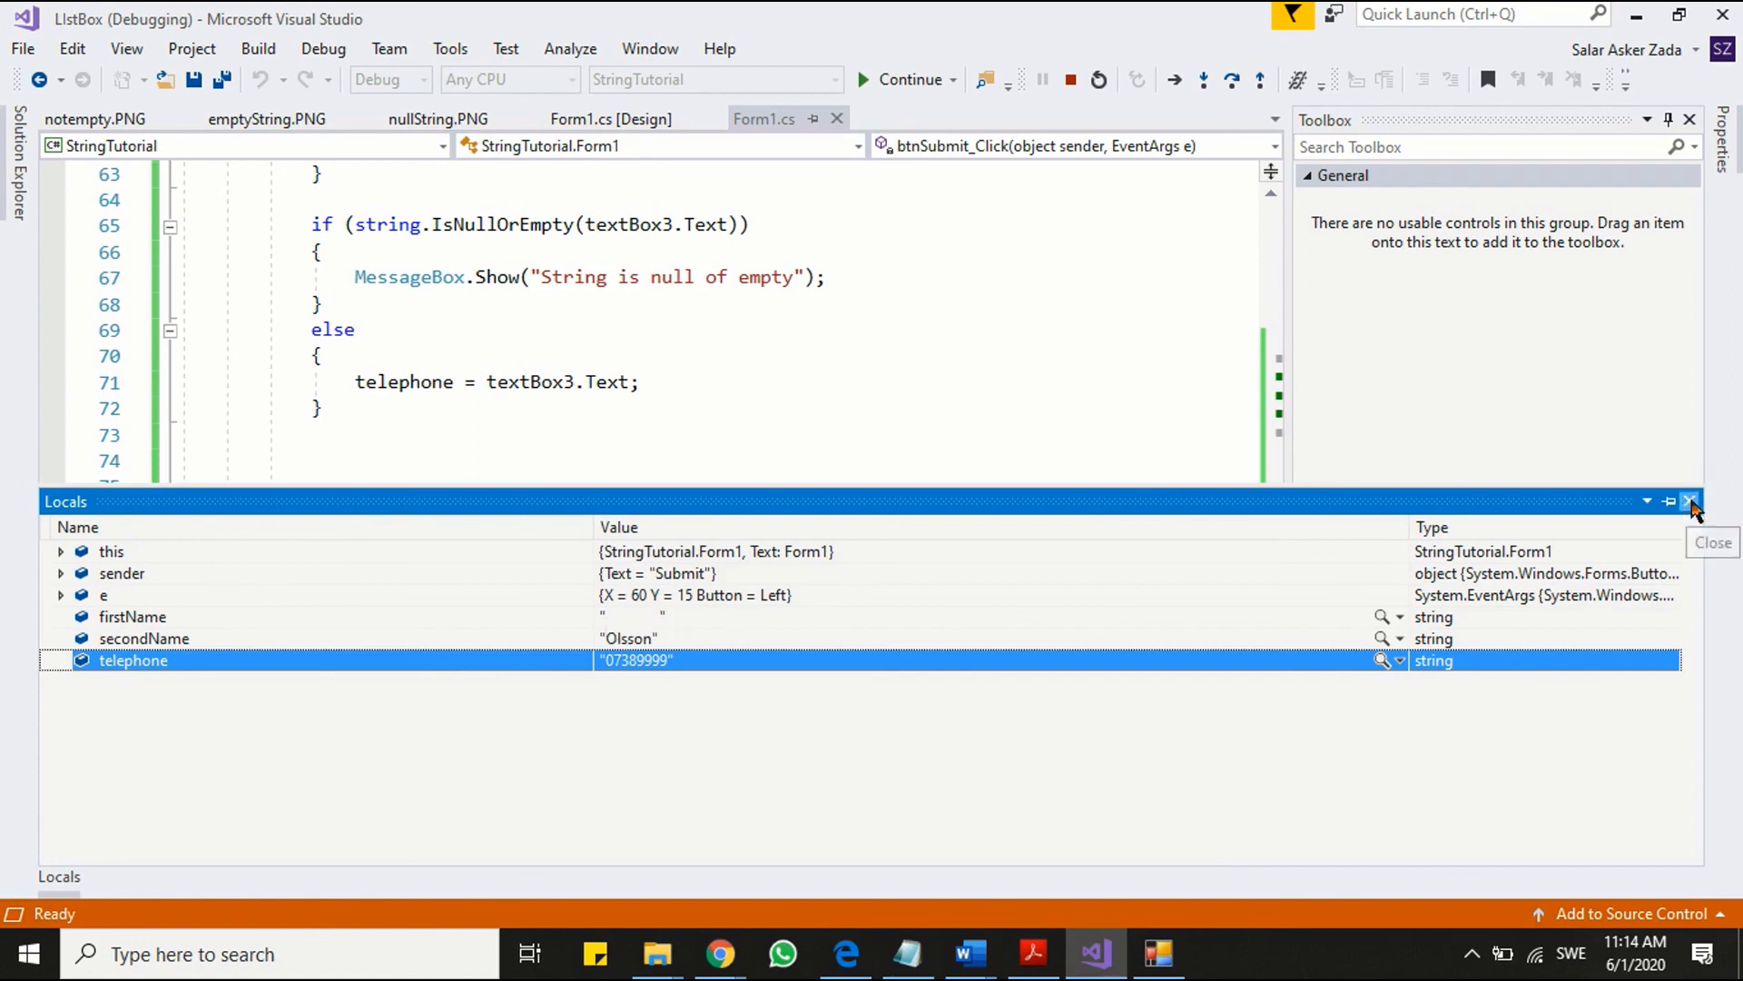
{"action": "left_click", "coordinate": [1688, 500]}
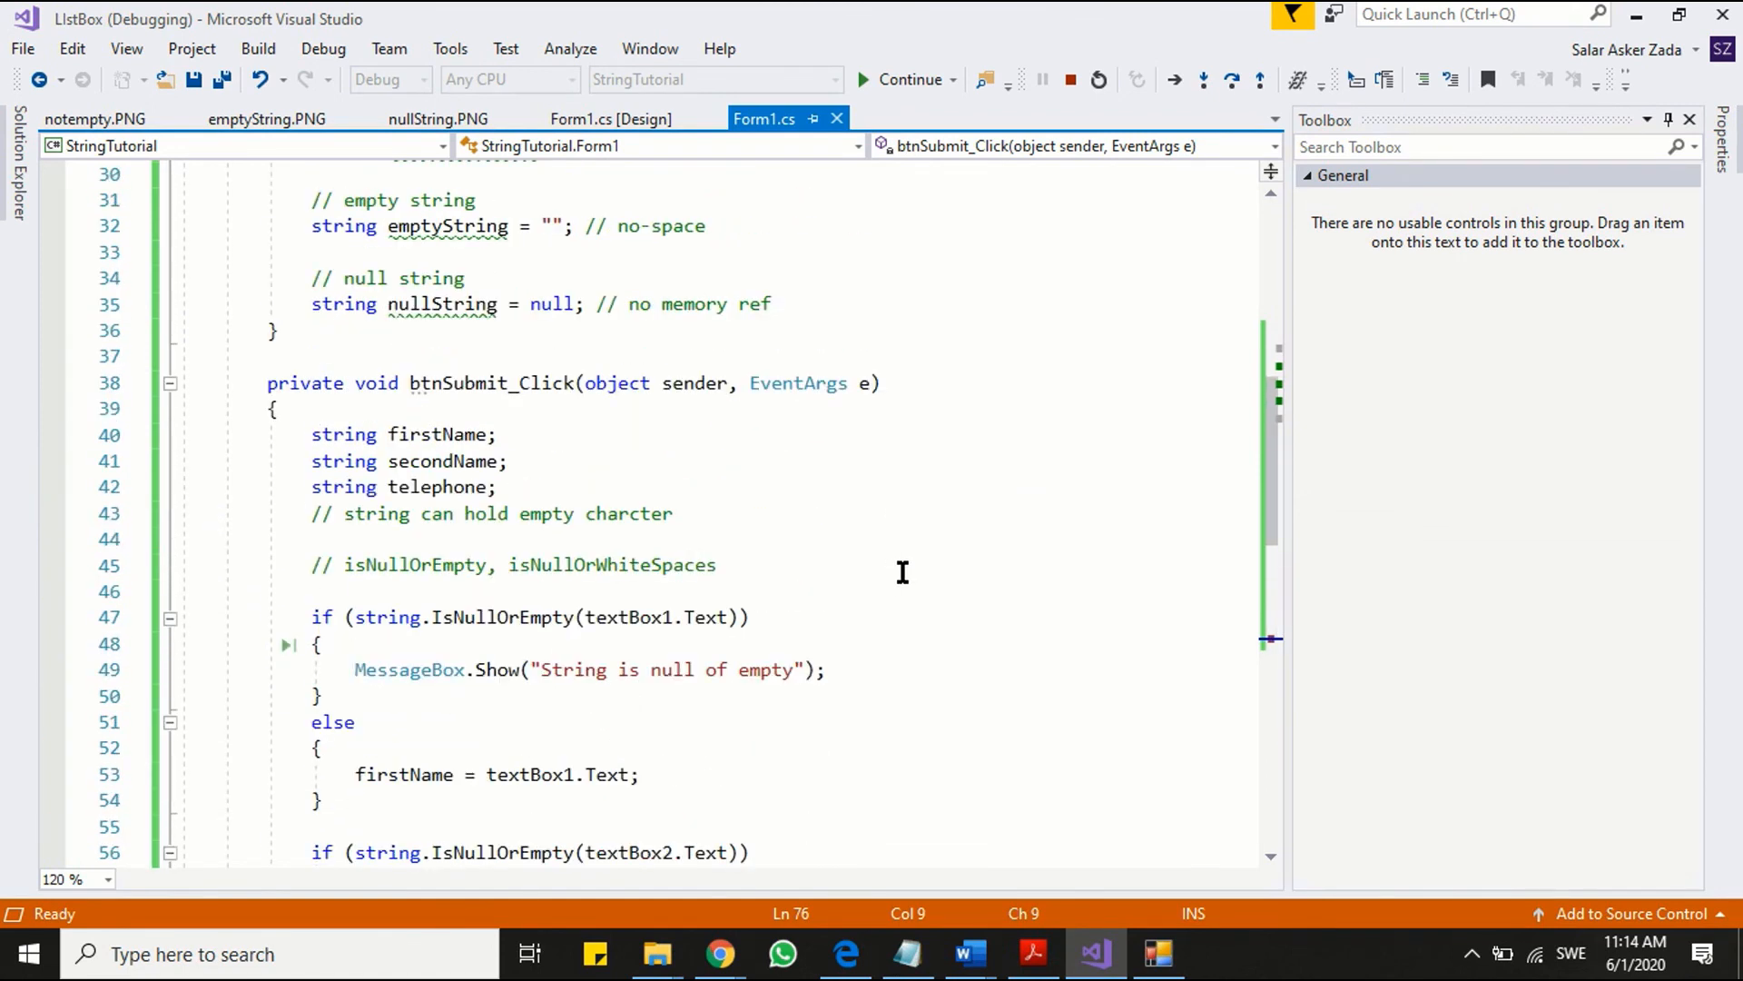
{"action": "mouse_move", "coordinate": [1070, 79]}
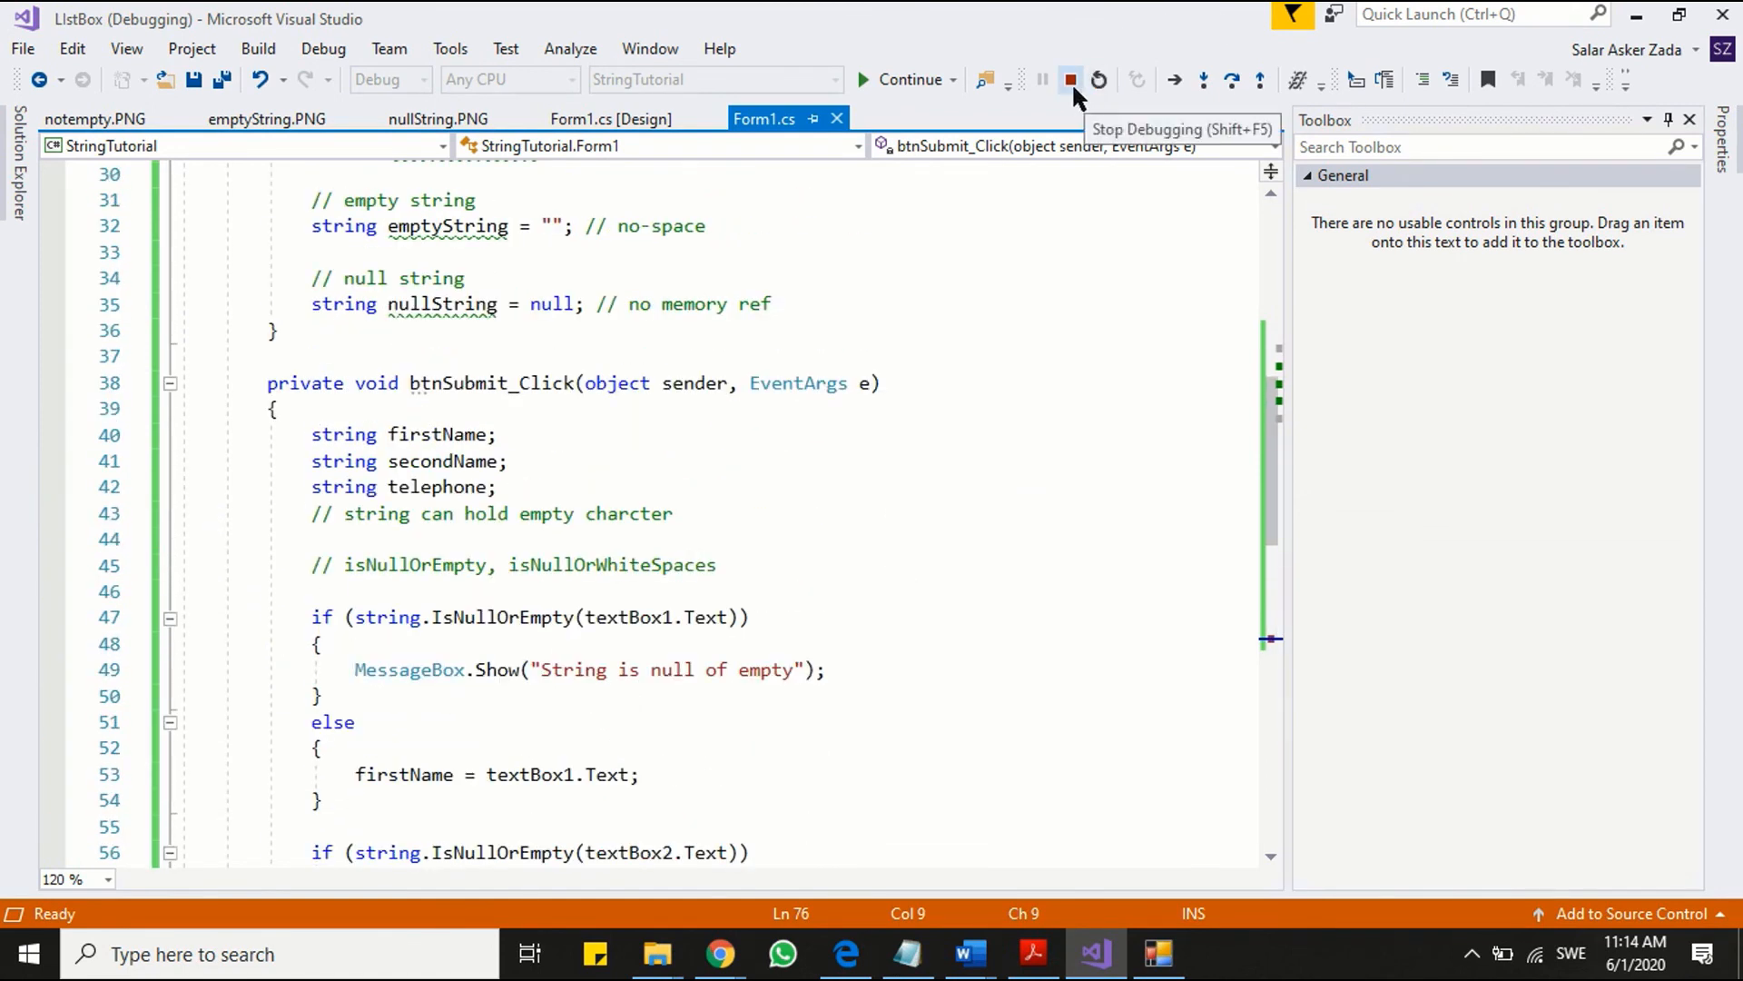
{"action": "left_click", "coordinate": [1069, 78]}
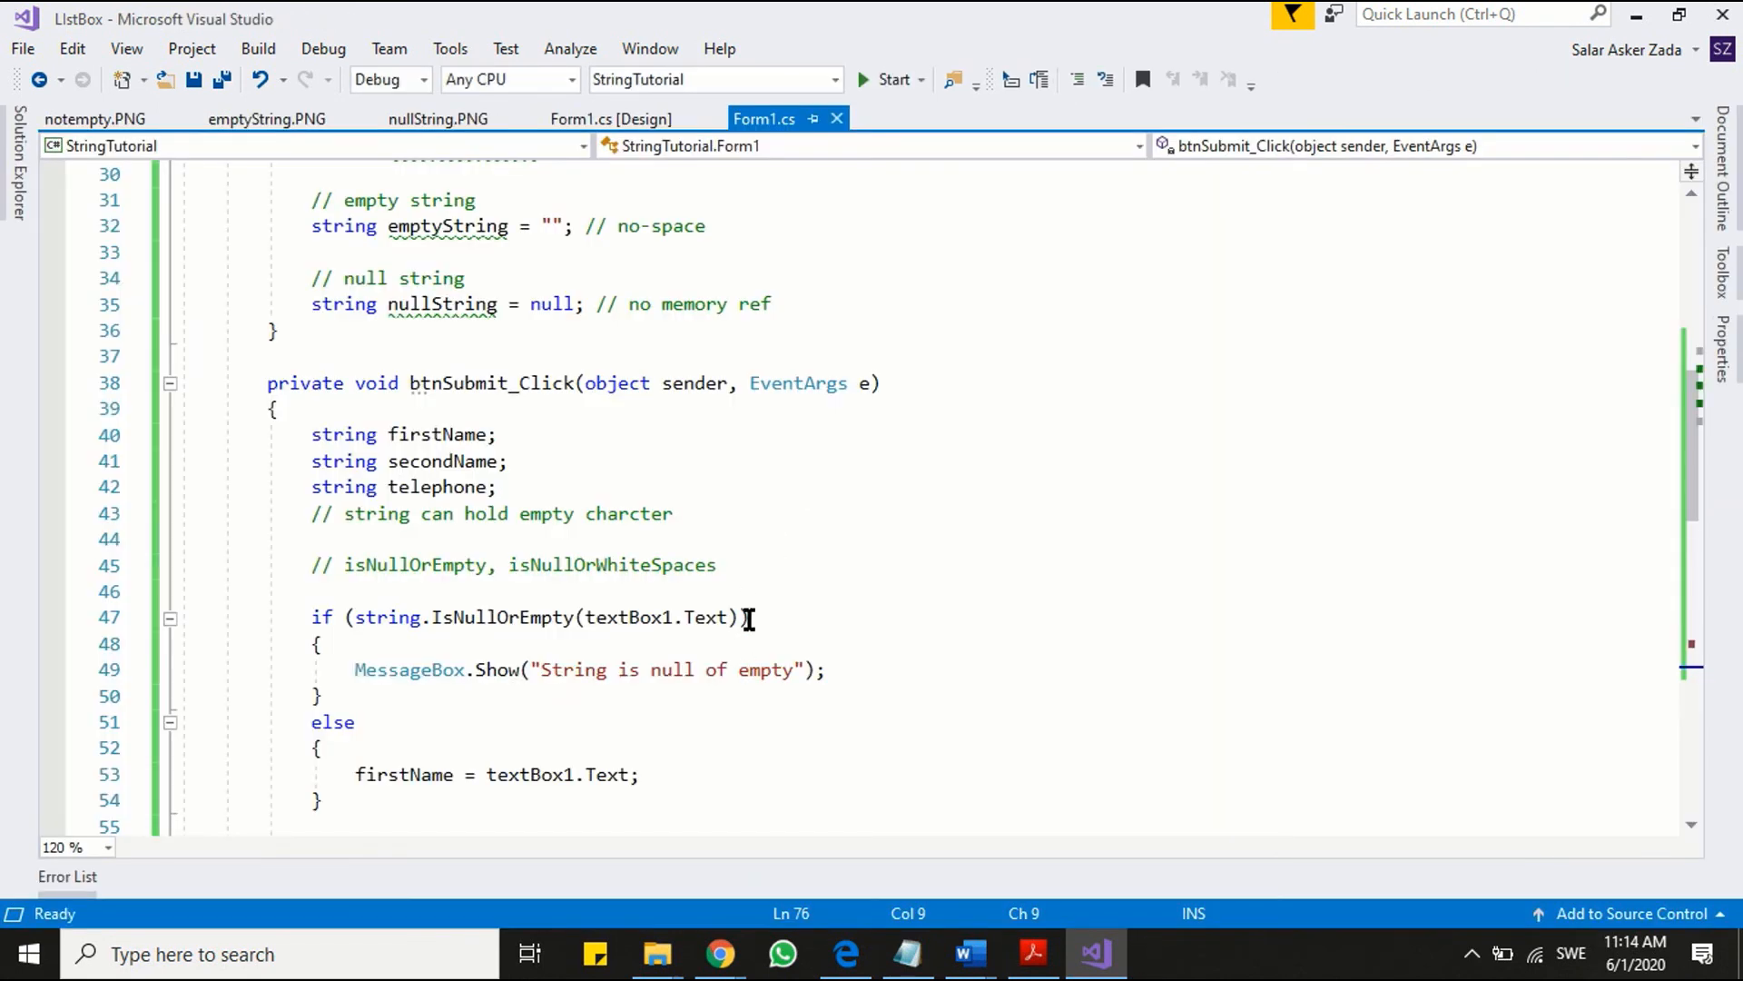
- Append '|| string.IsNullOrWhiteSpace(textBox1.Text)' to the first textbox's condition
{"action": "left_click", "coordinate": [739, 618]}
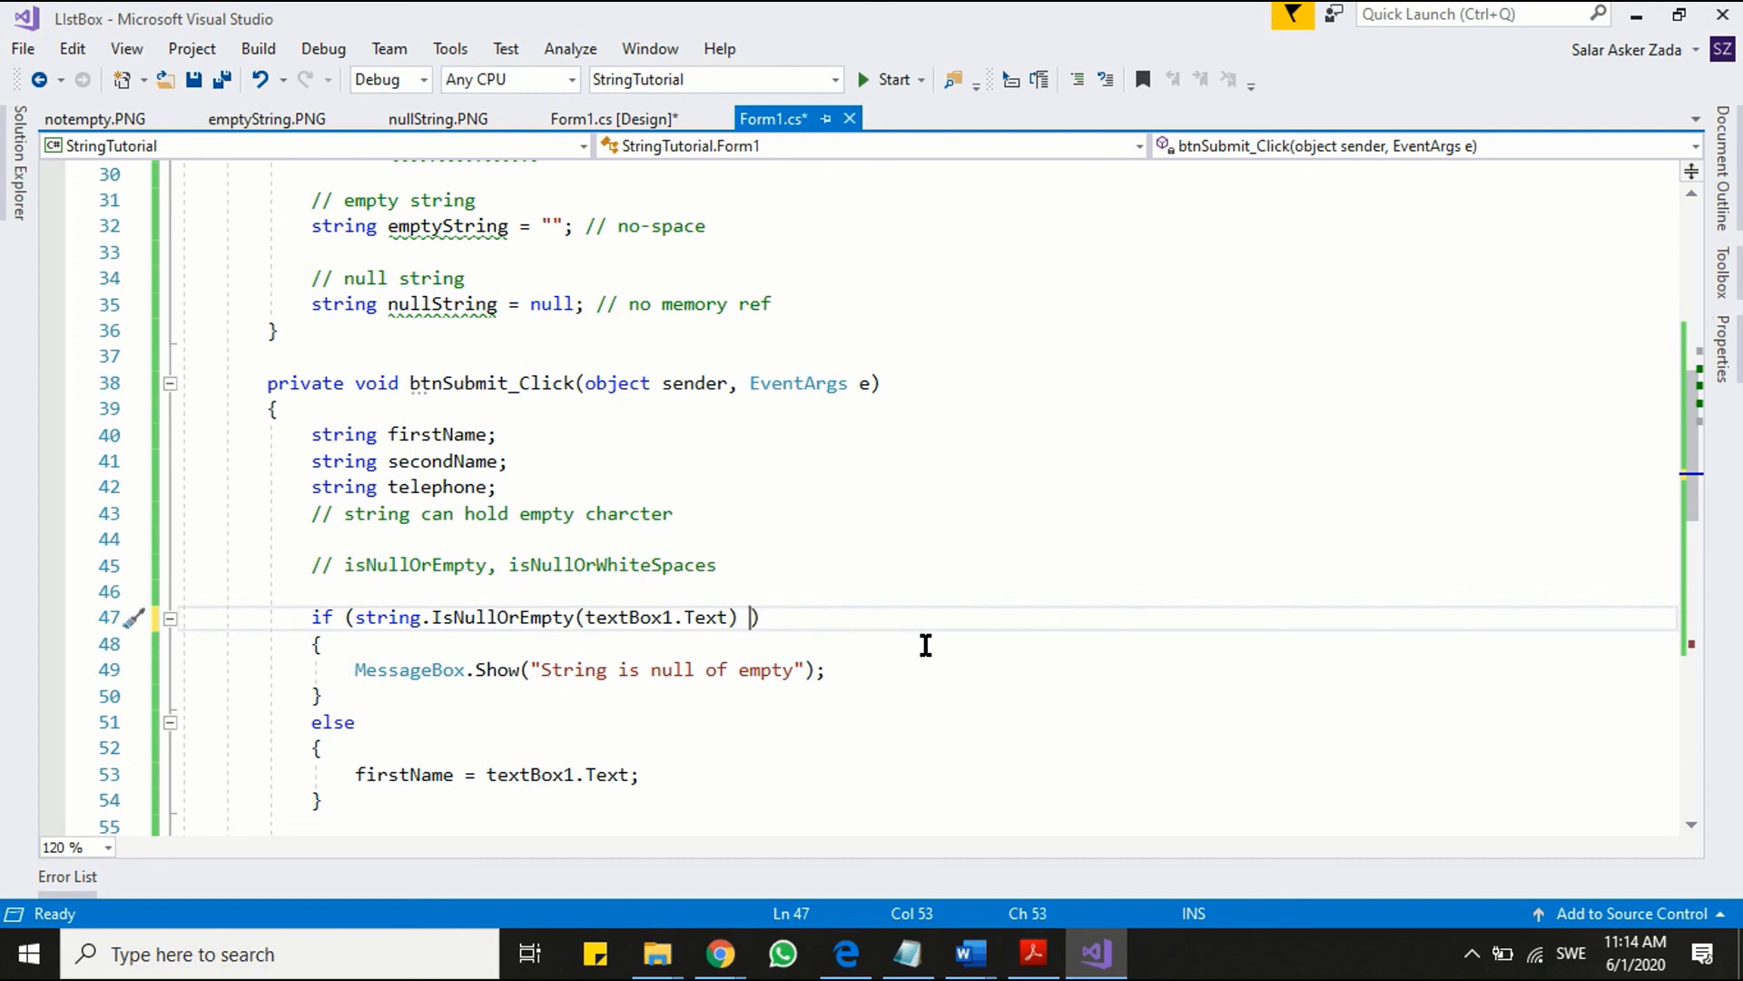
{"action": "type", "text": "|| strn"}
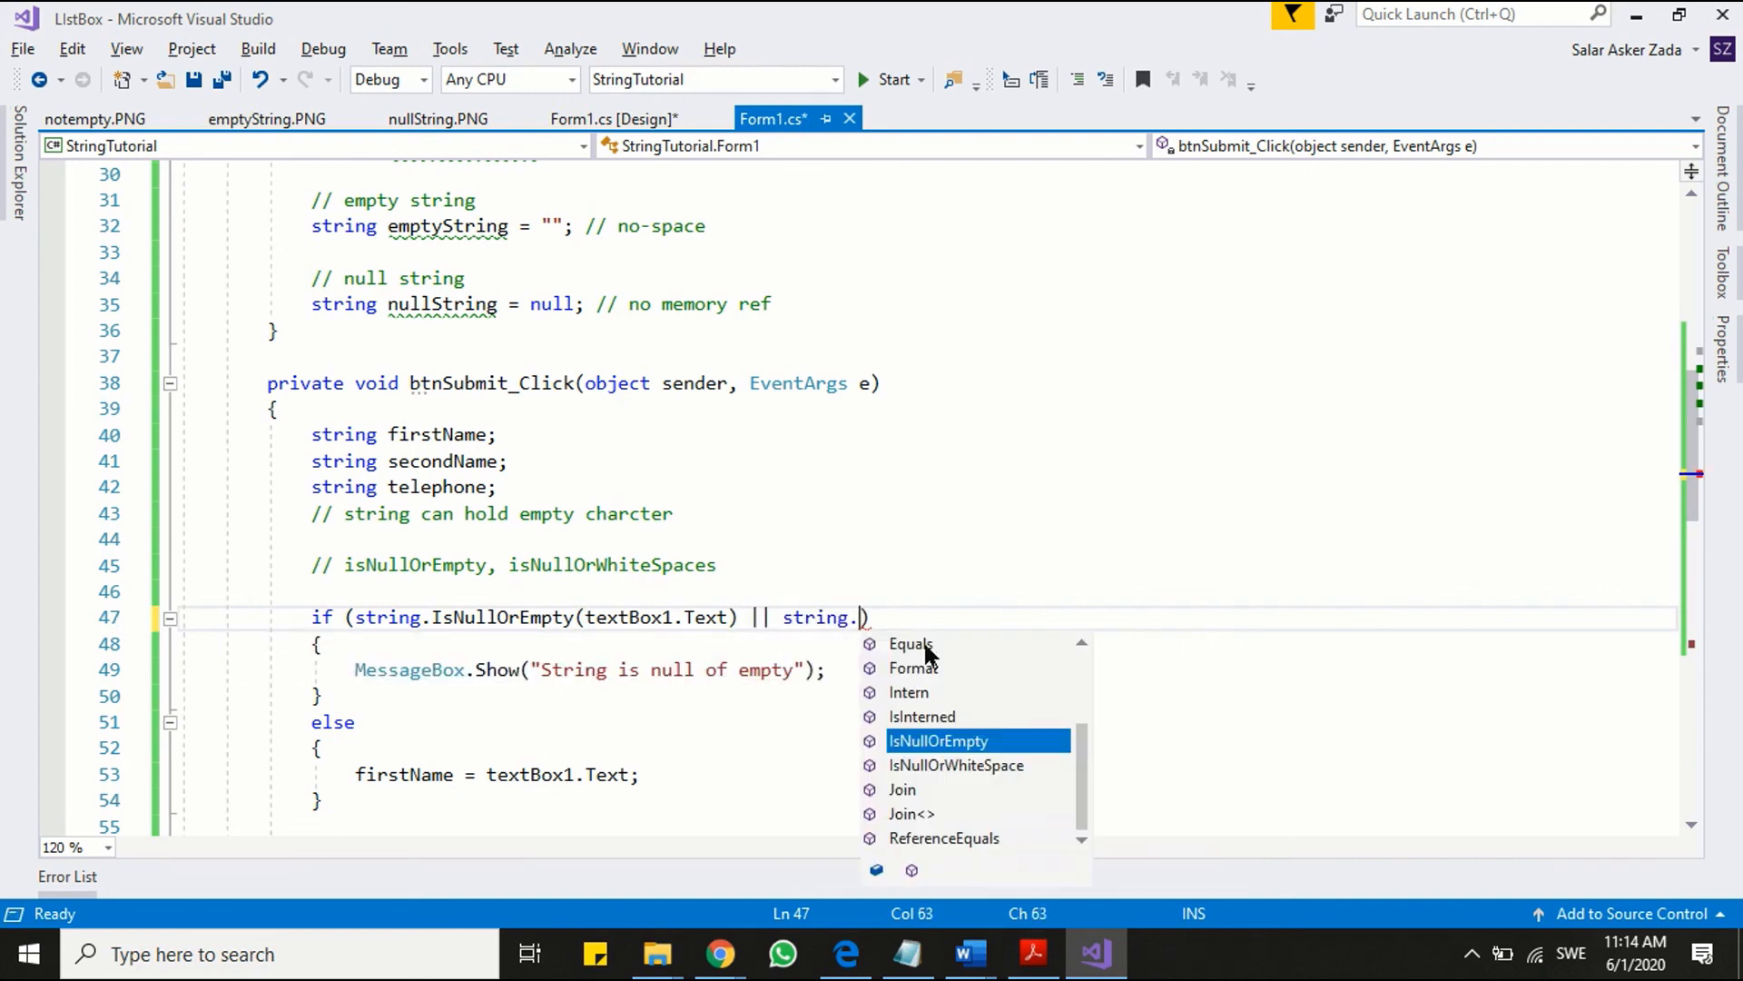
{"action": "type", "text": "is"}
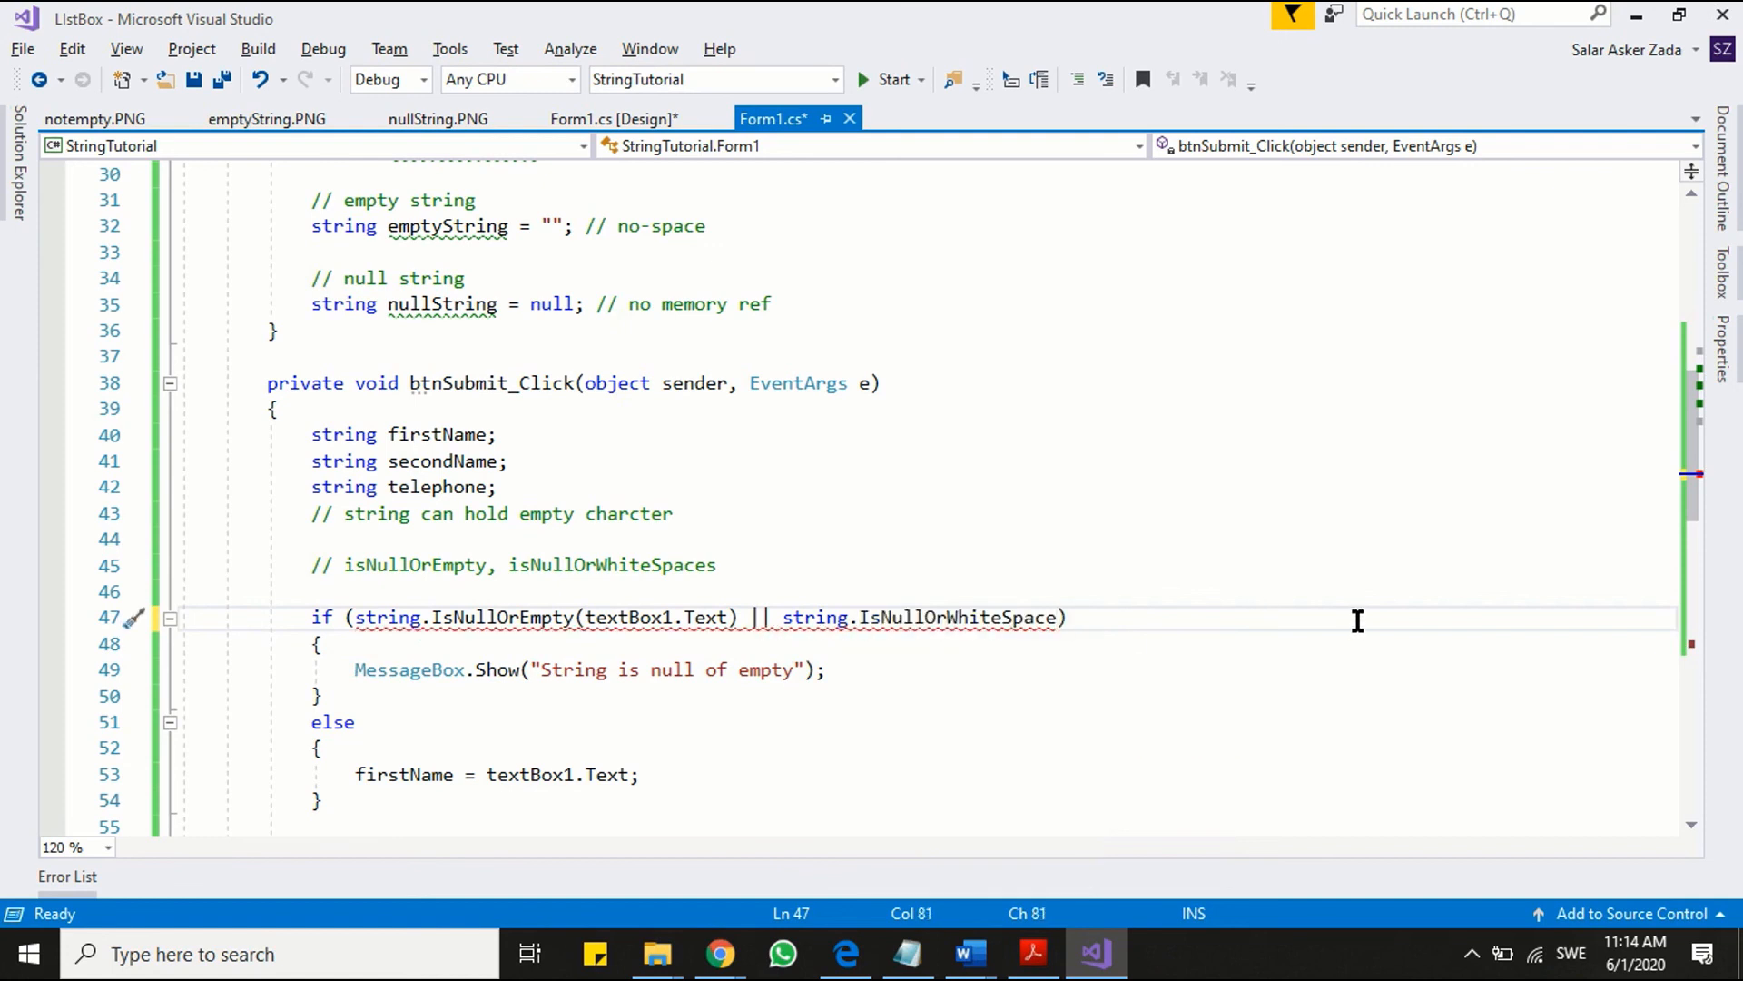
{"action": "type", "text": "()"}
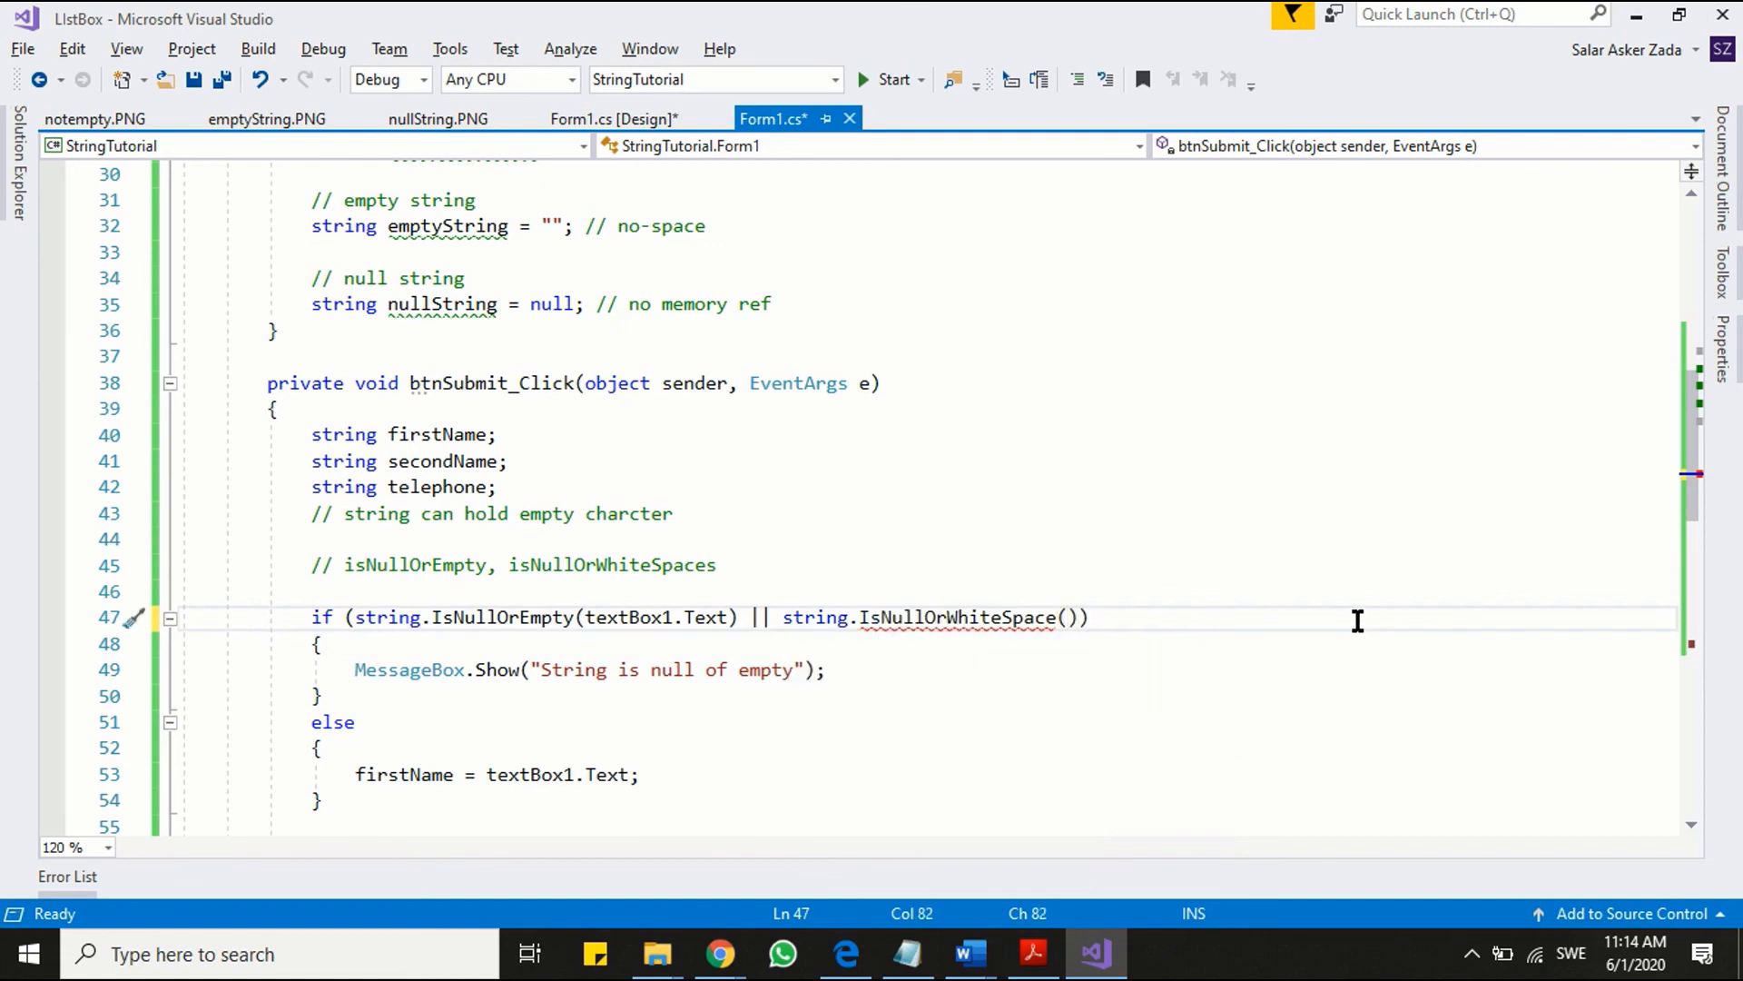
{"action": "type", "text": "textBox1.Text"}
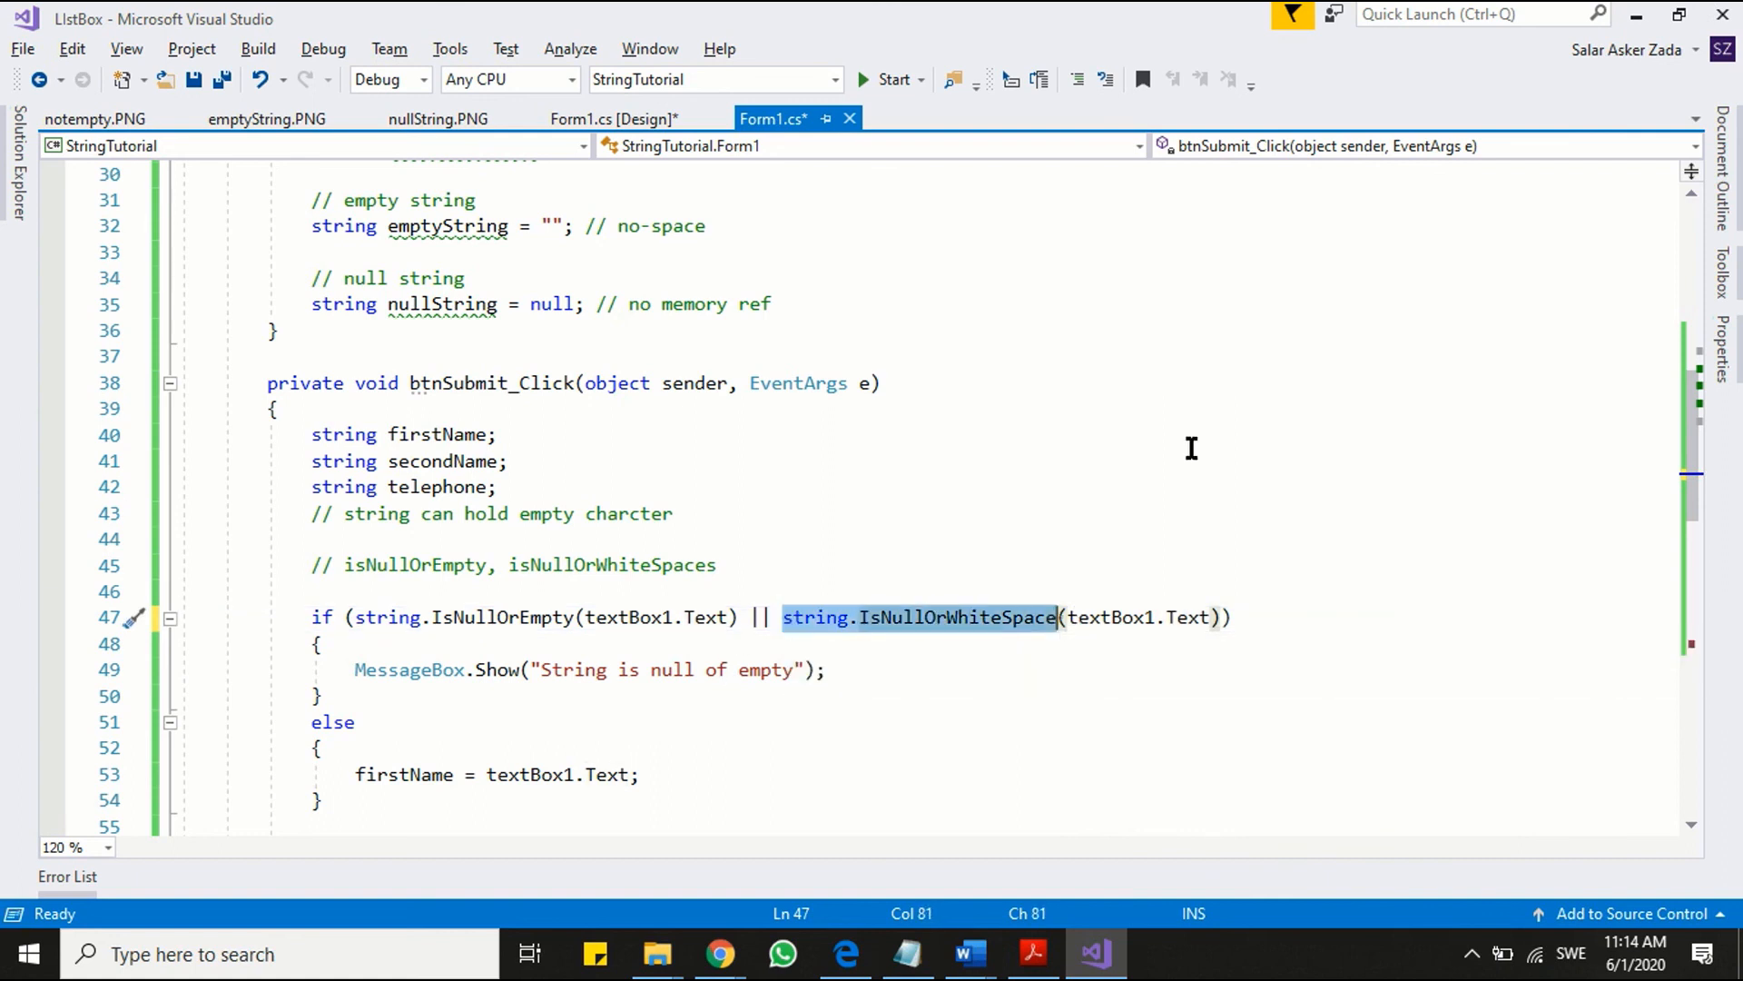
{"action": "scroll", "scroll_direction": "down", "scroll_amount": 3}
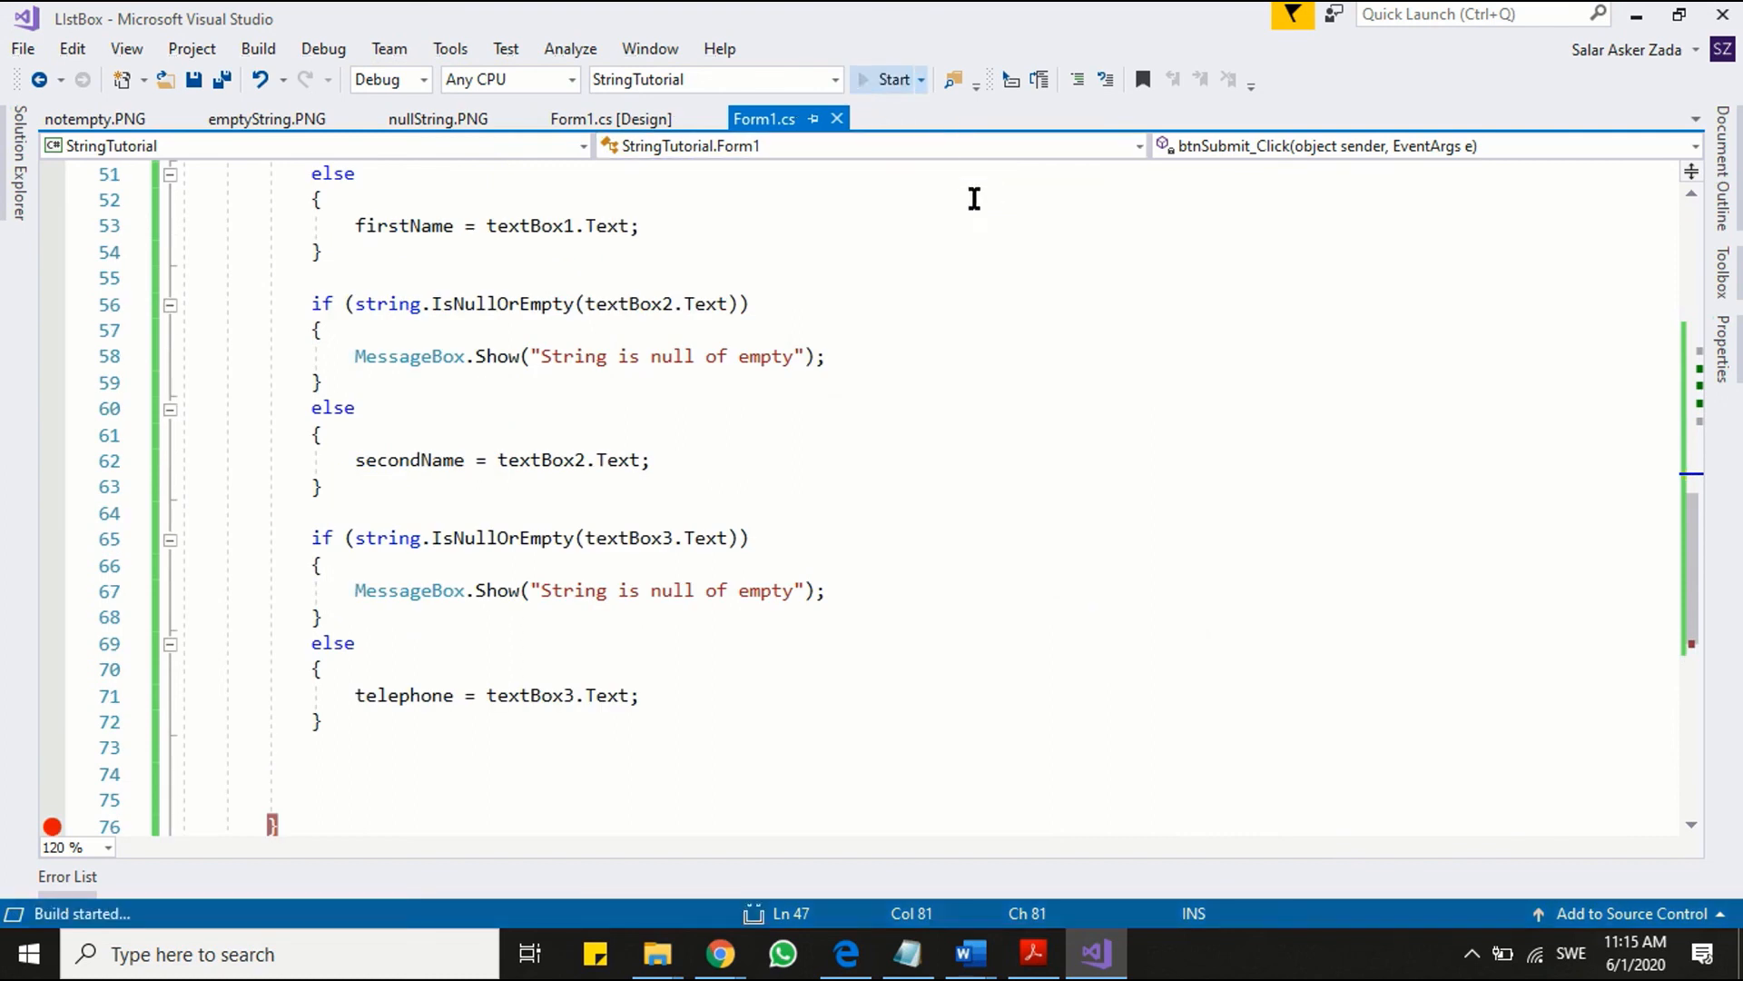
- Run the form with blank First Name, Olsson and 0738000, dismiss the warning, stop debugging
{"action": "left_click", "coordinate": [892, 79]}
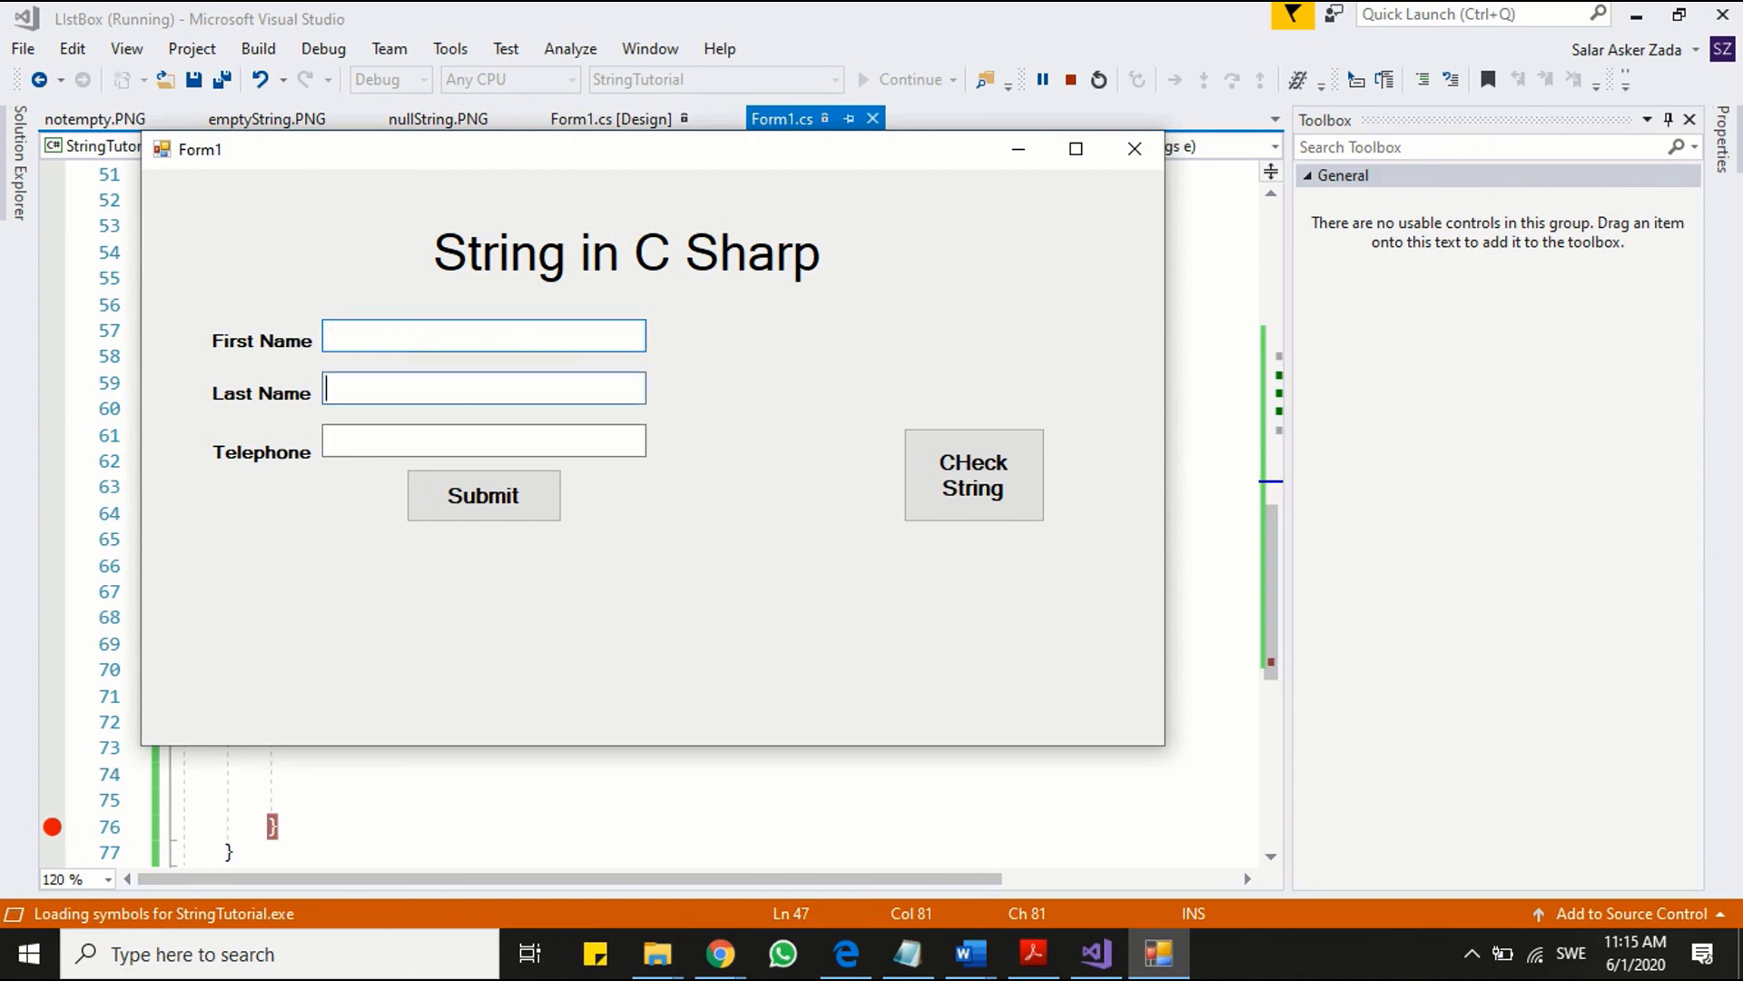
{"action": "type", "text": "Olss"}
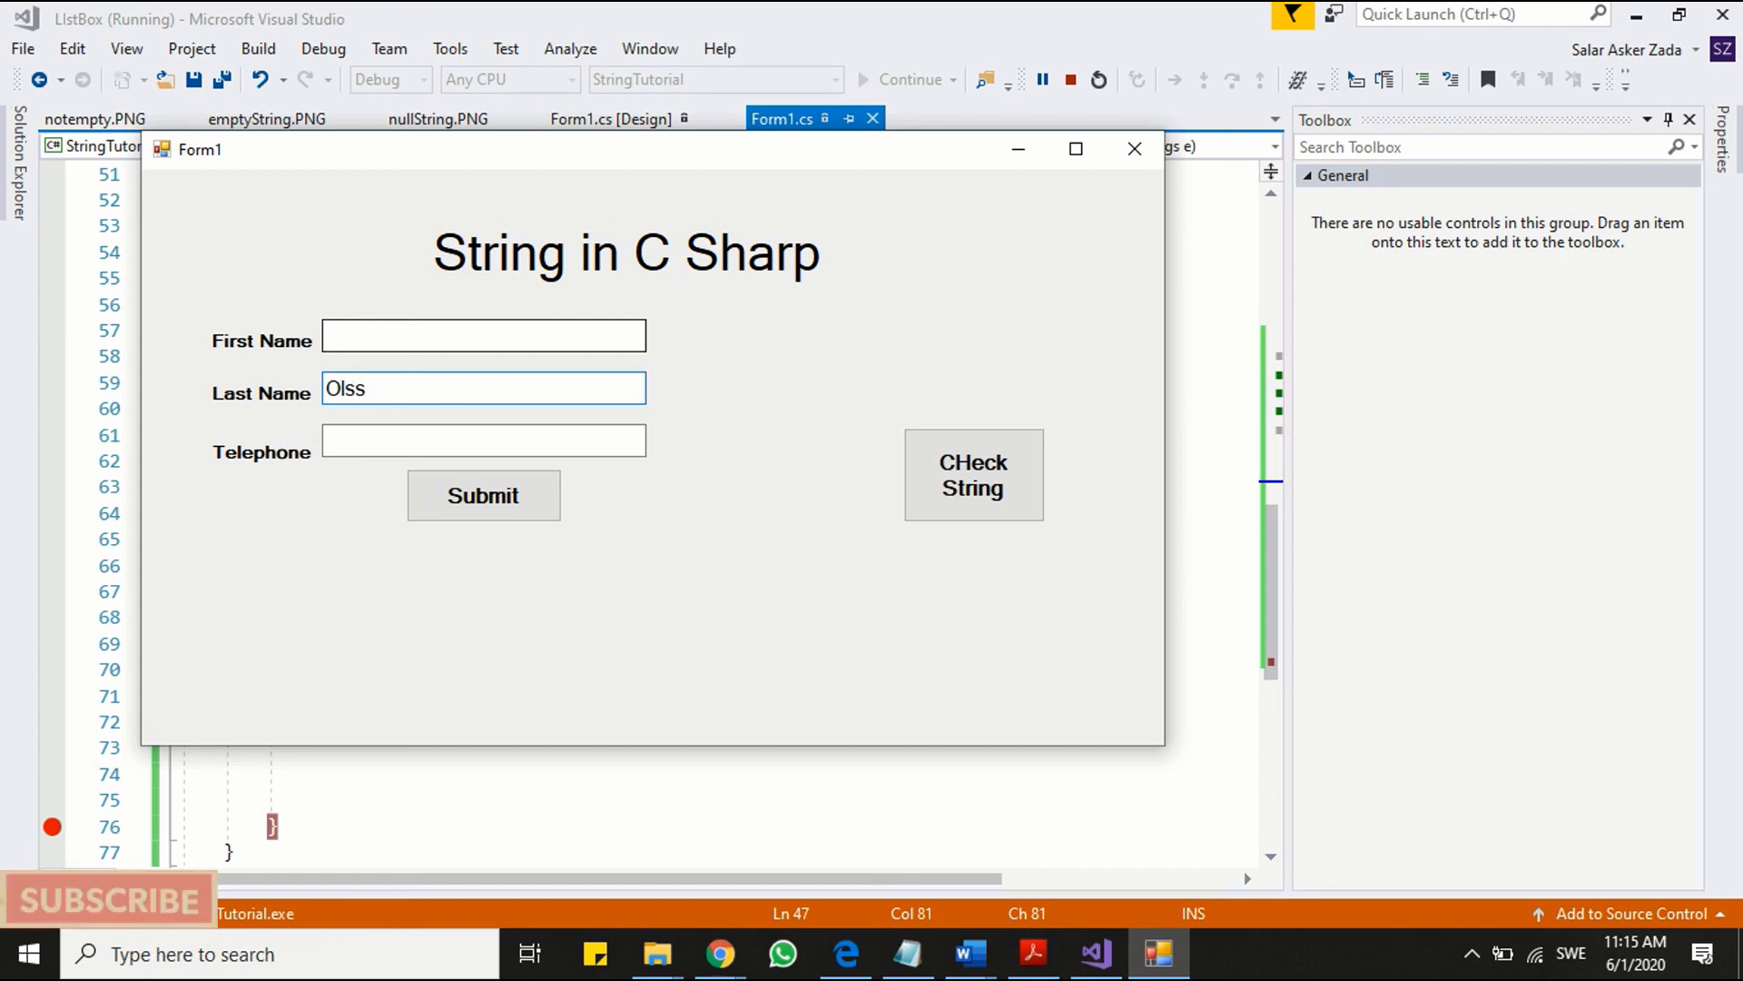
{"action": "type", "text": "07"}
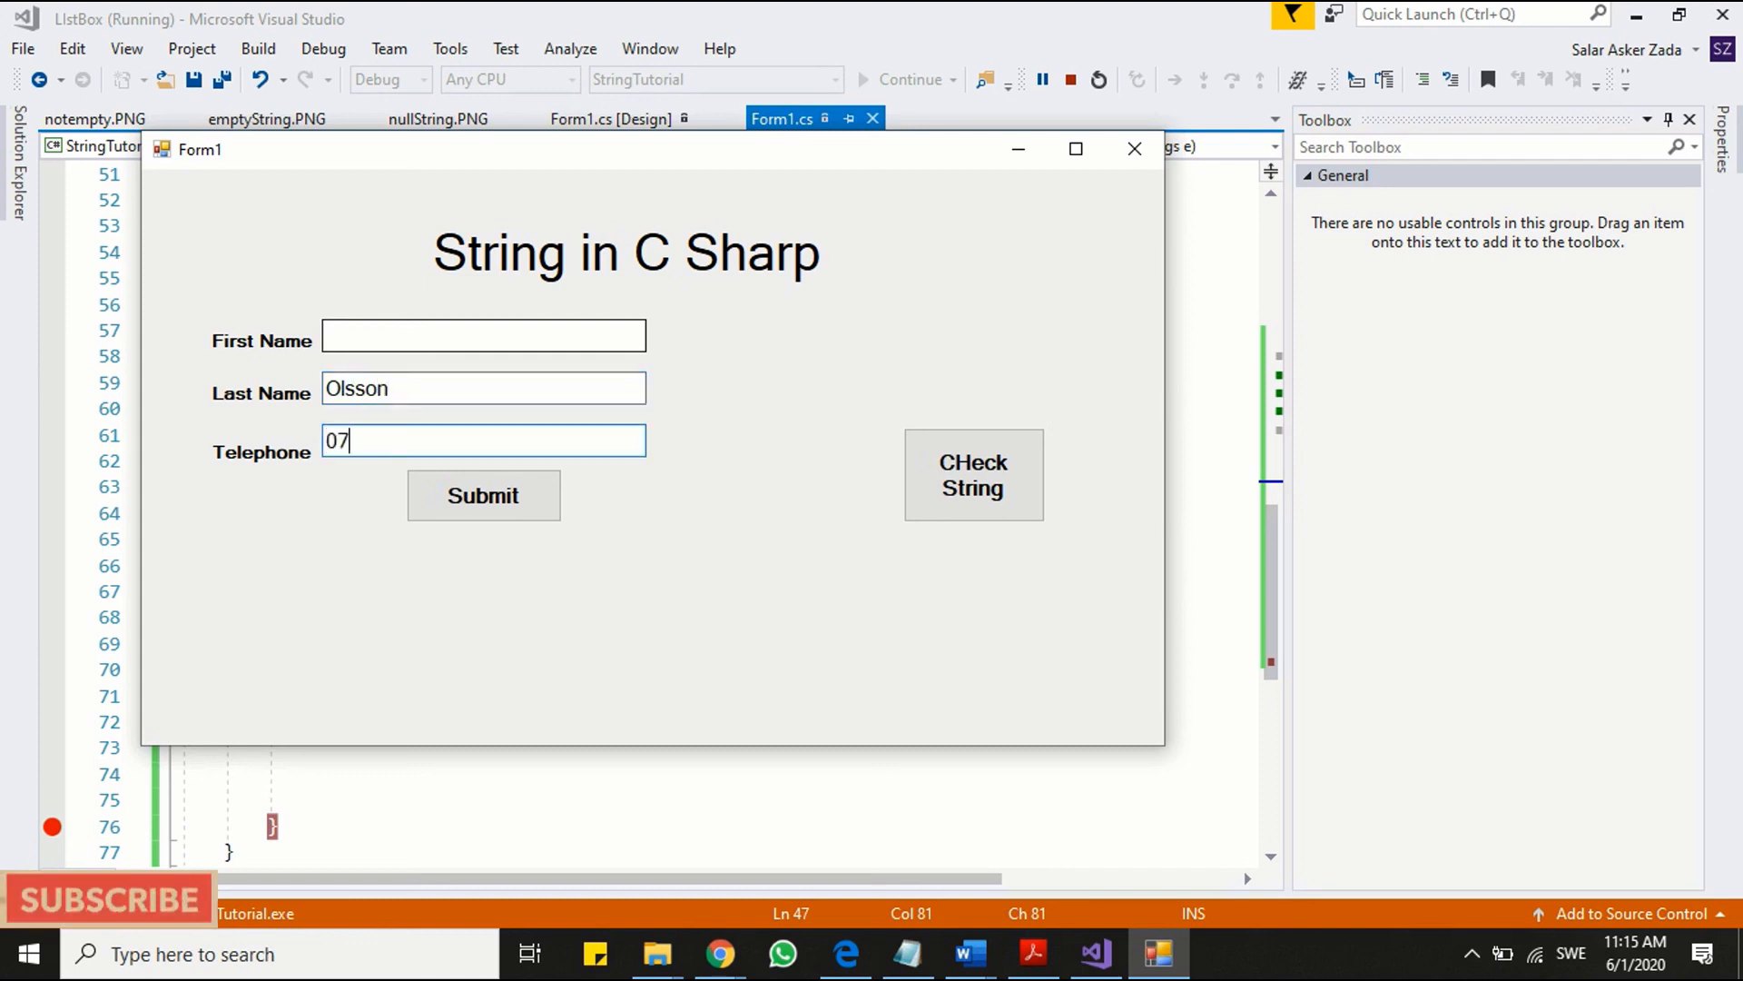
{"action": "type", "text": "38000"}
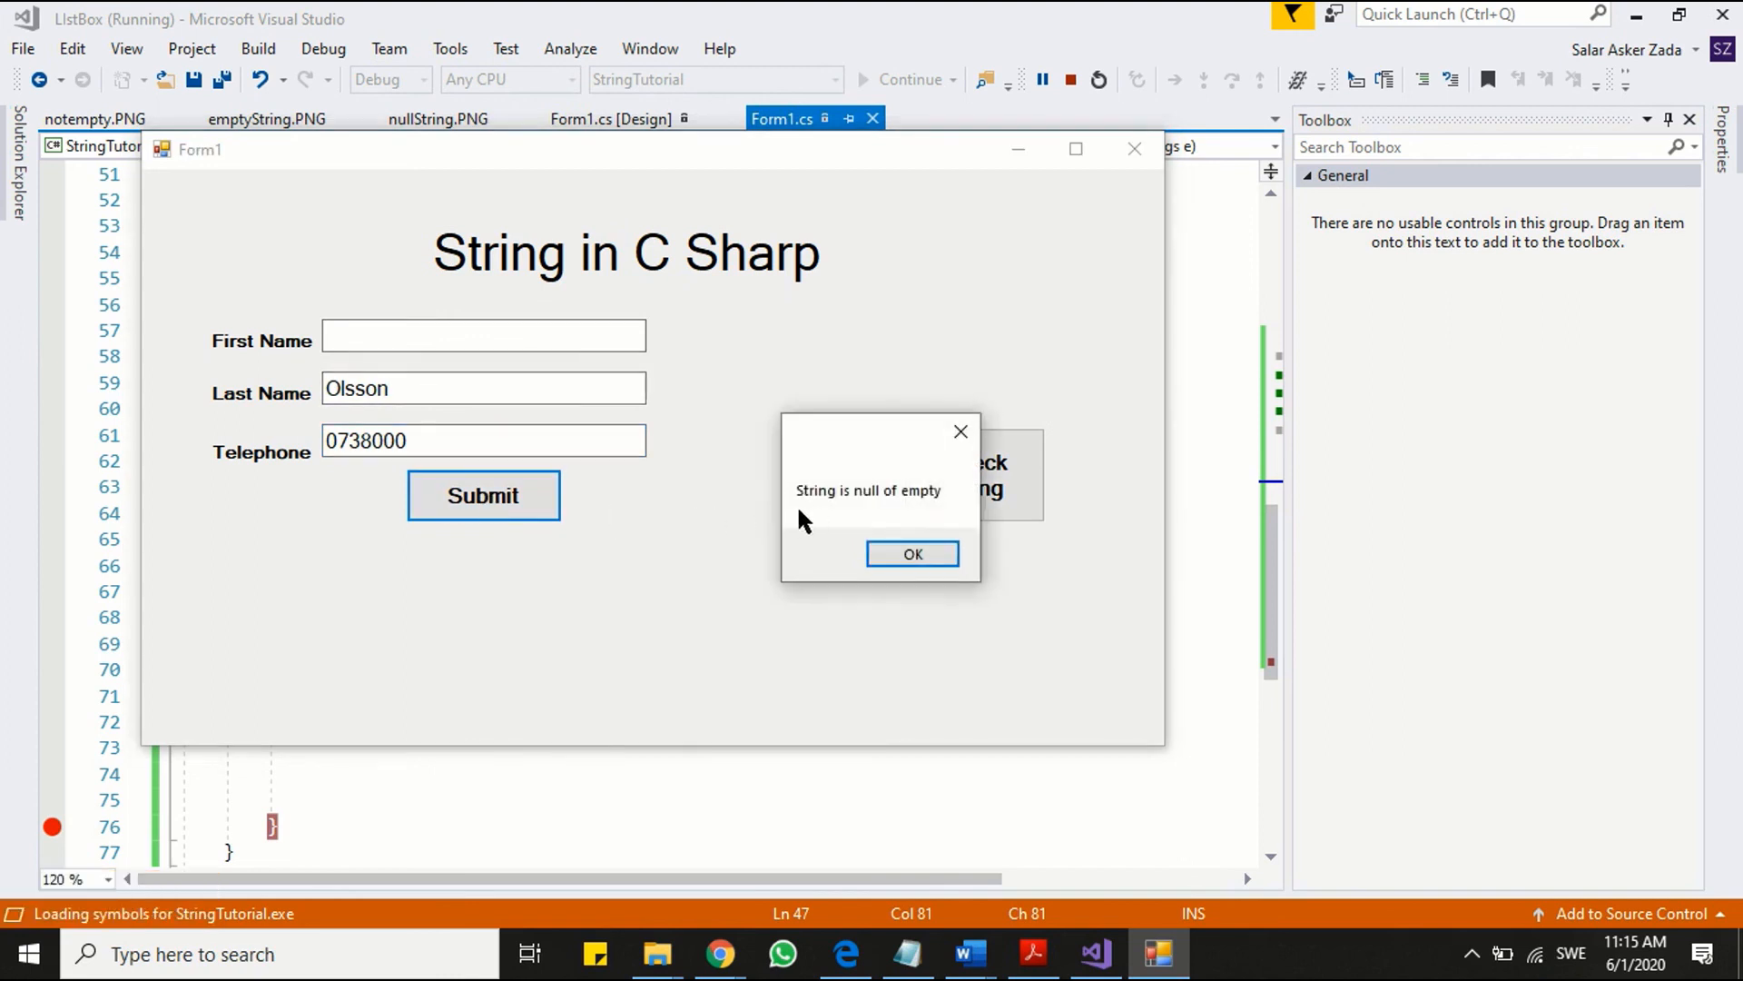
{"action": "mouse_move", "coordinate": [976, 547]}
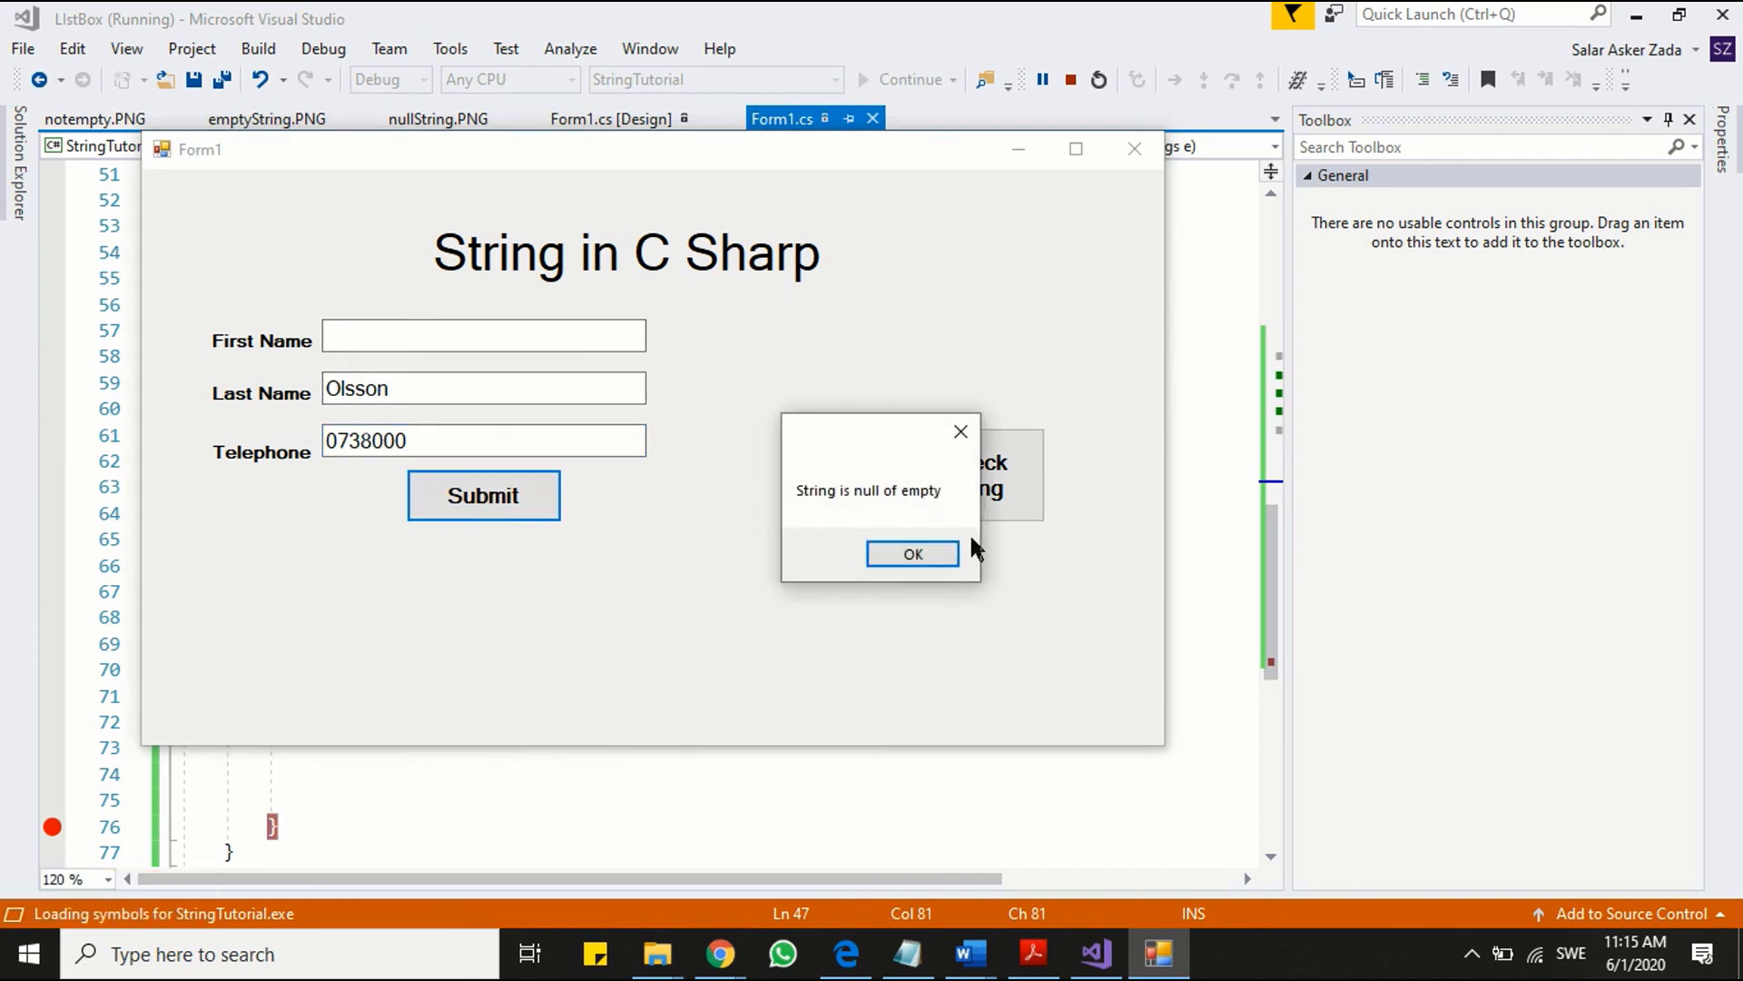
{"action": "left_click", "coordinate": [911, 554]}
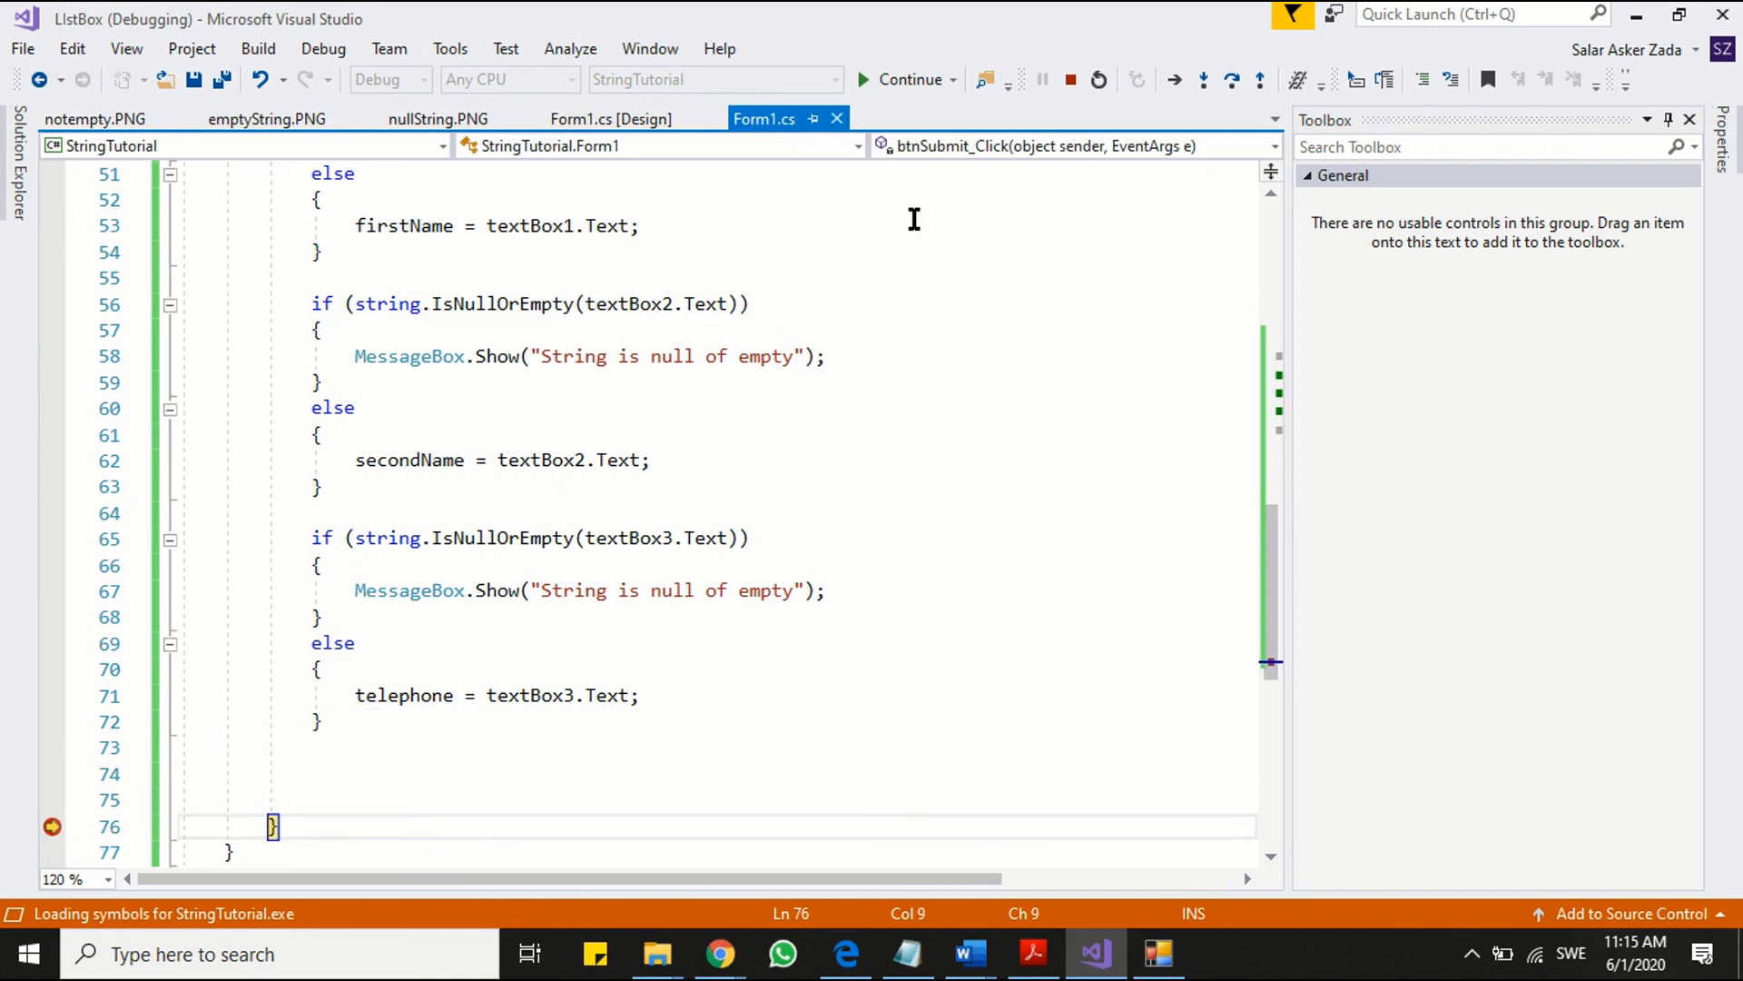
{"action": "mouse_move", "coordinate": [1070, 79]}
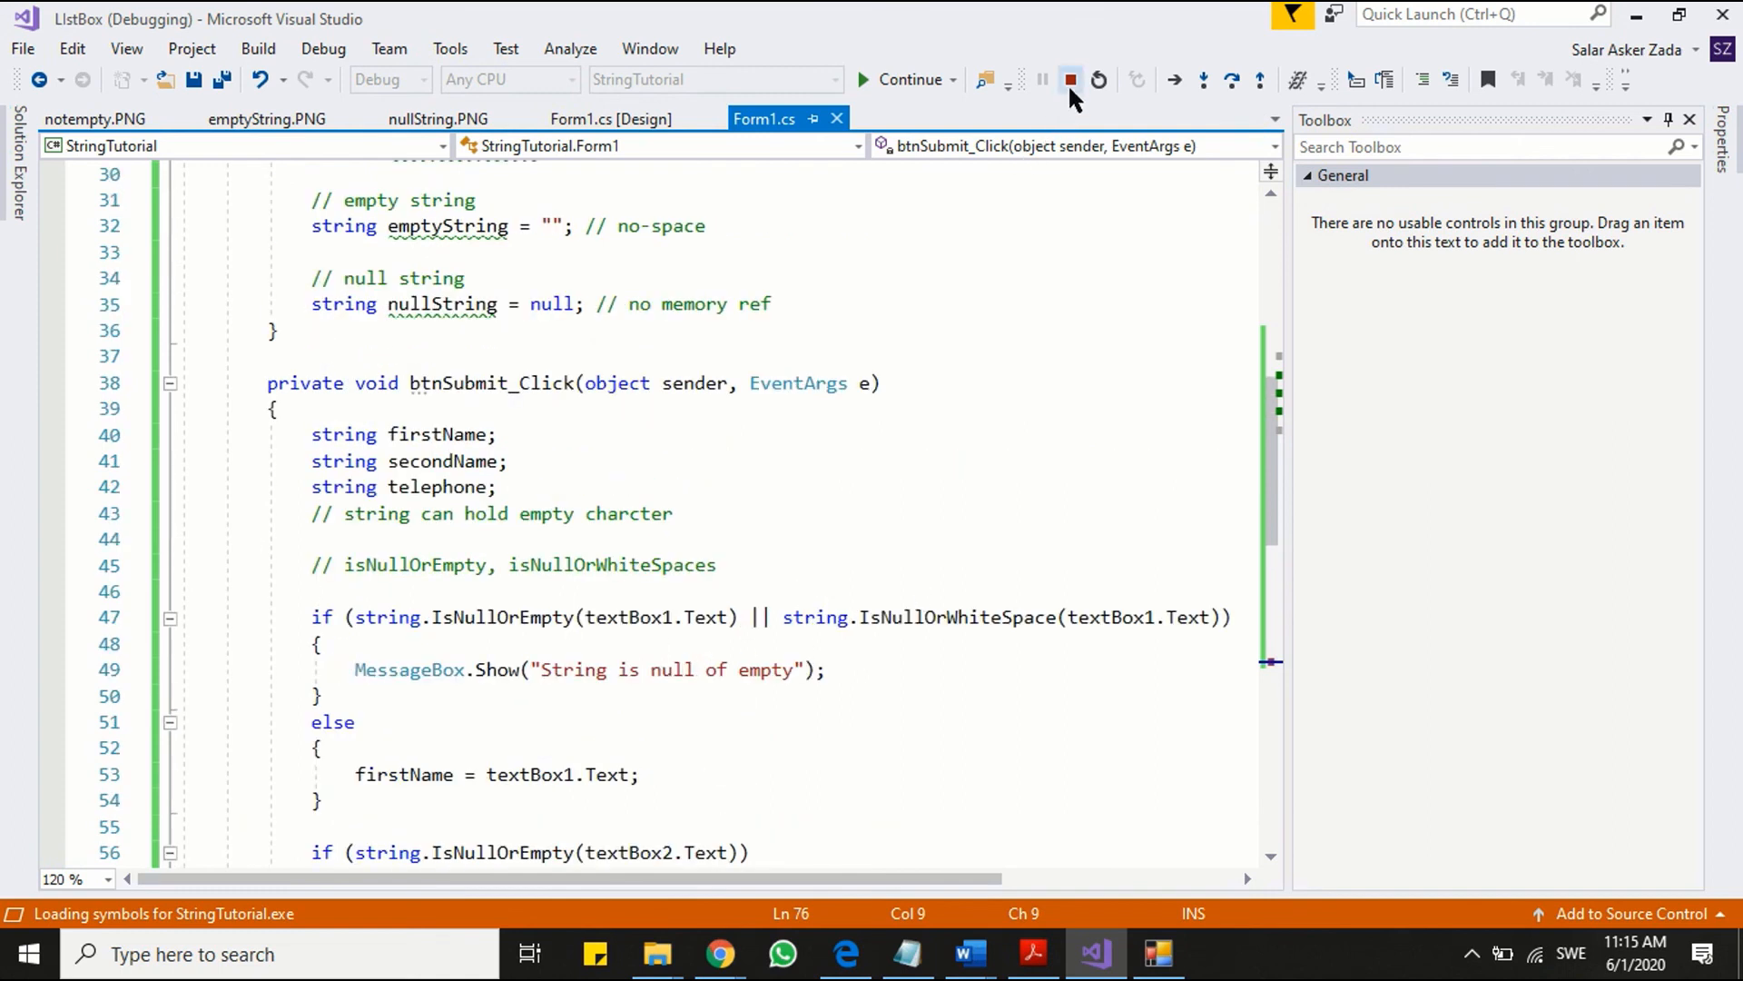
{"action": "left_click", "coordinate": [1071, 79]}
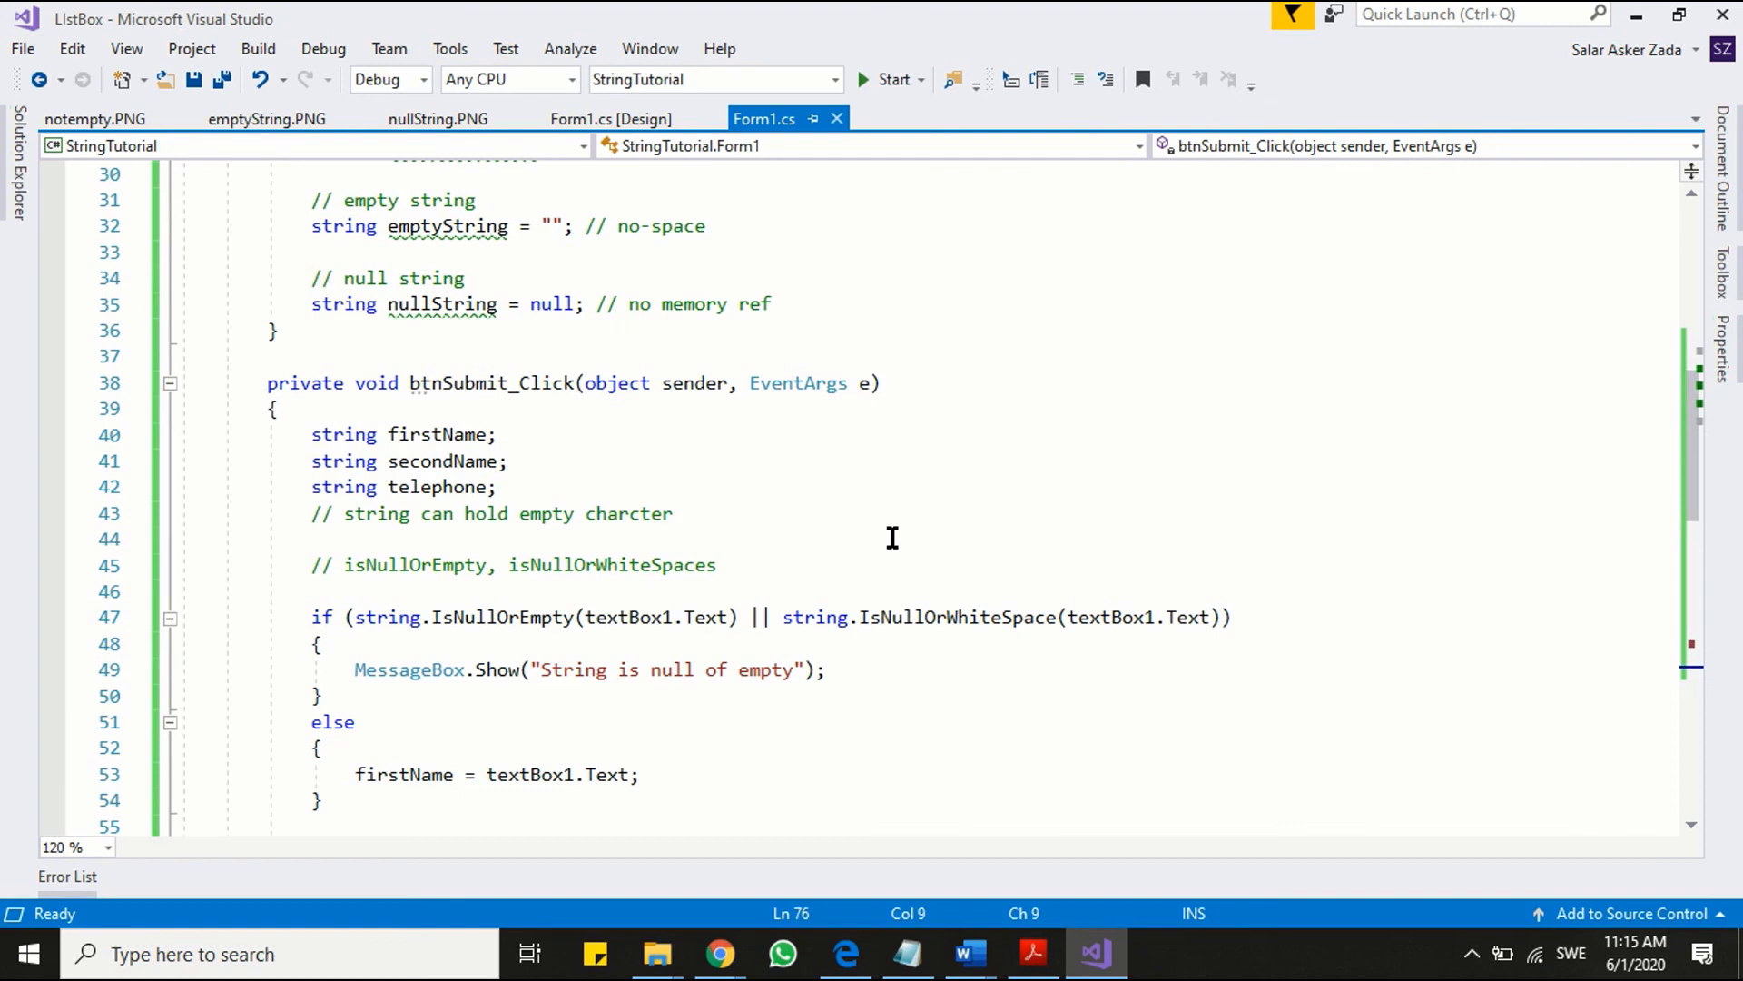